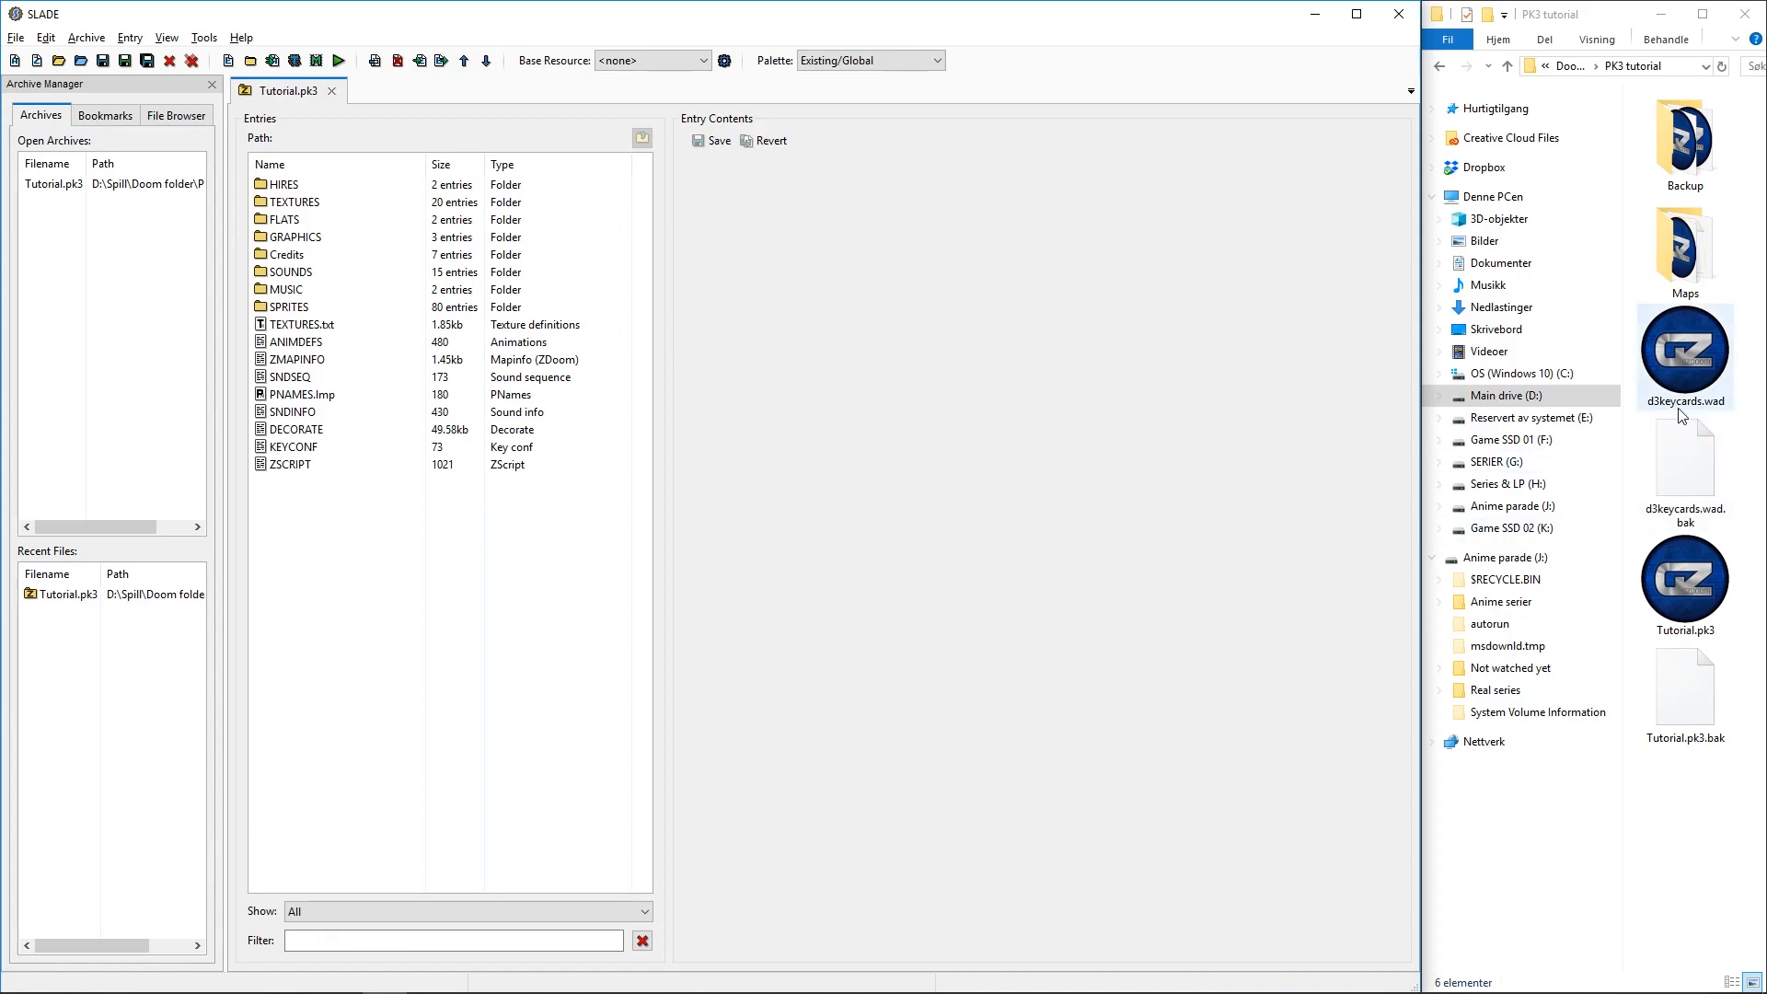
pyautogui.moveTo(1684, 360)
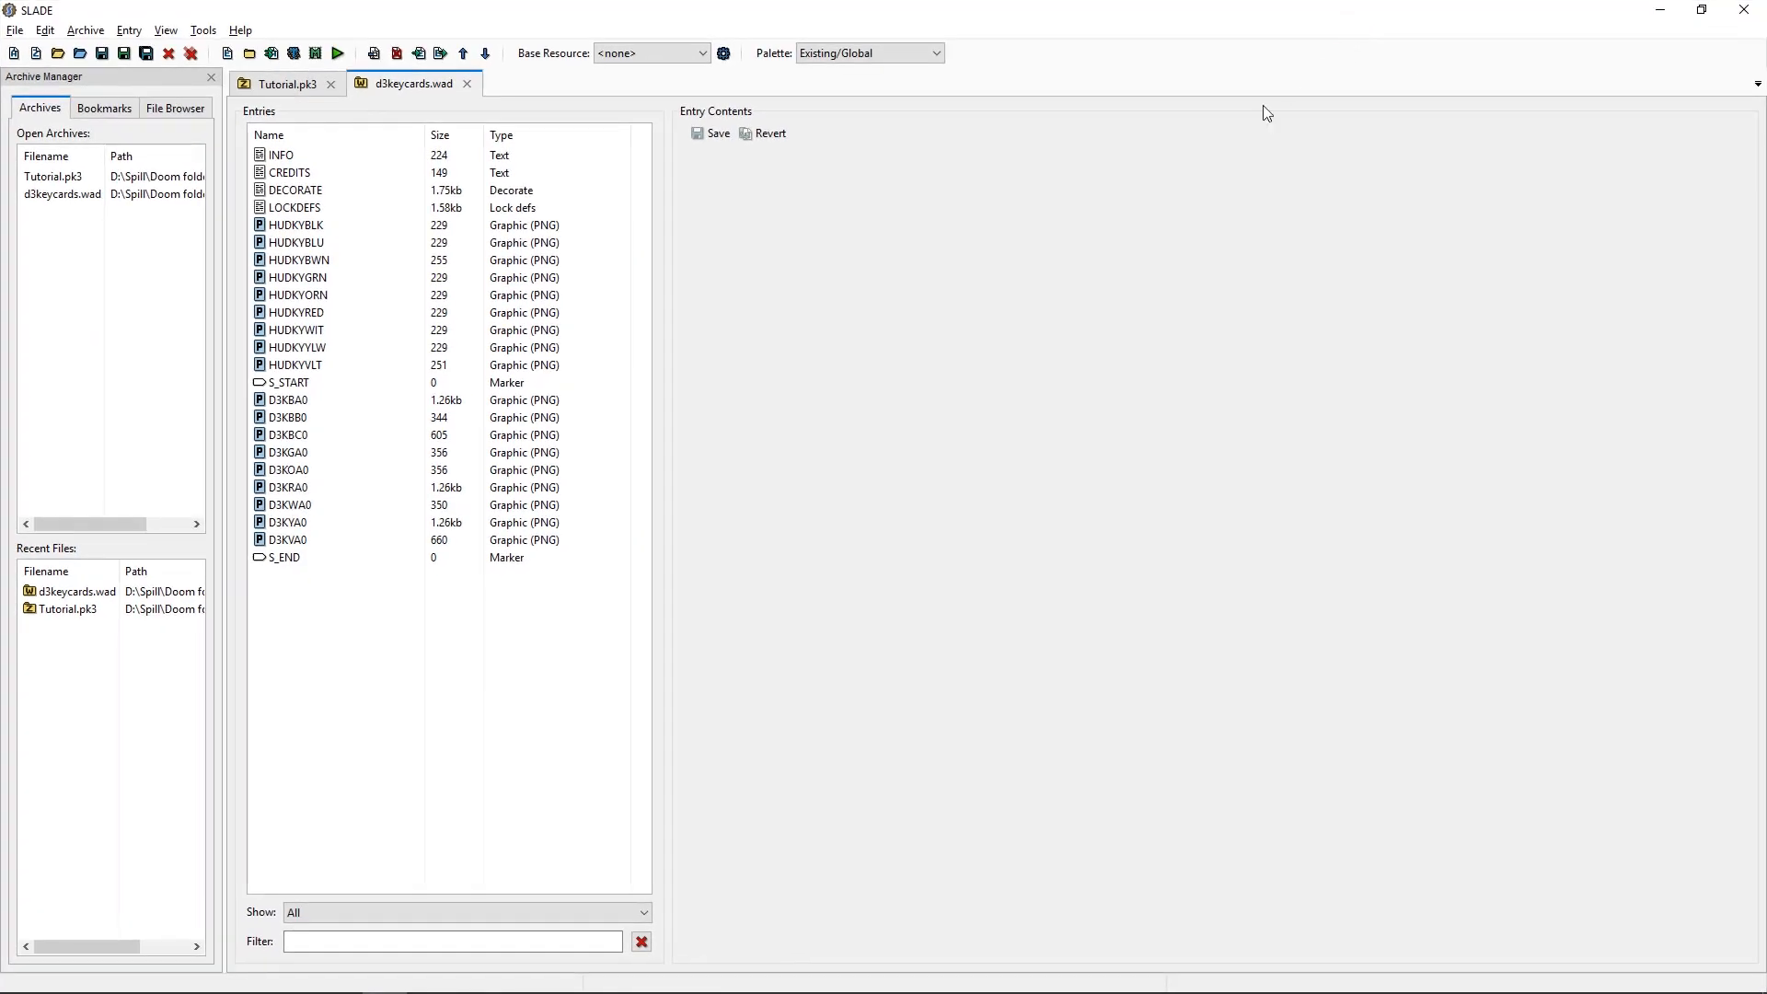
pyautogui.moveTo(182, 237)
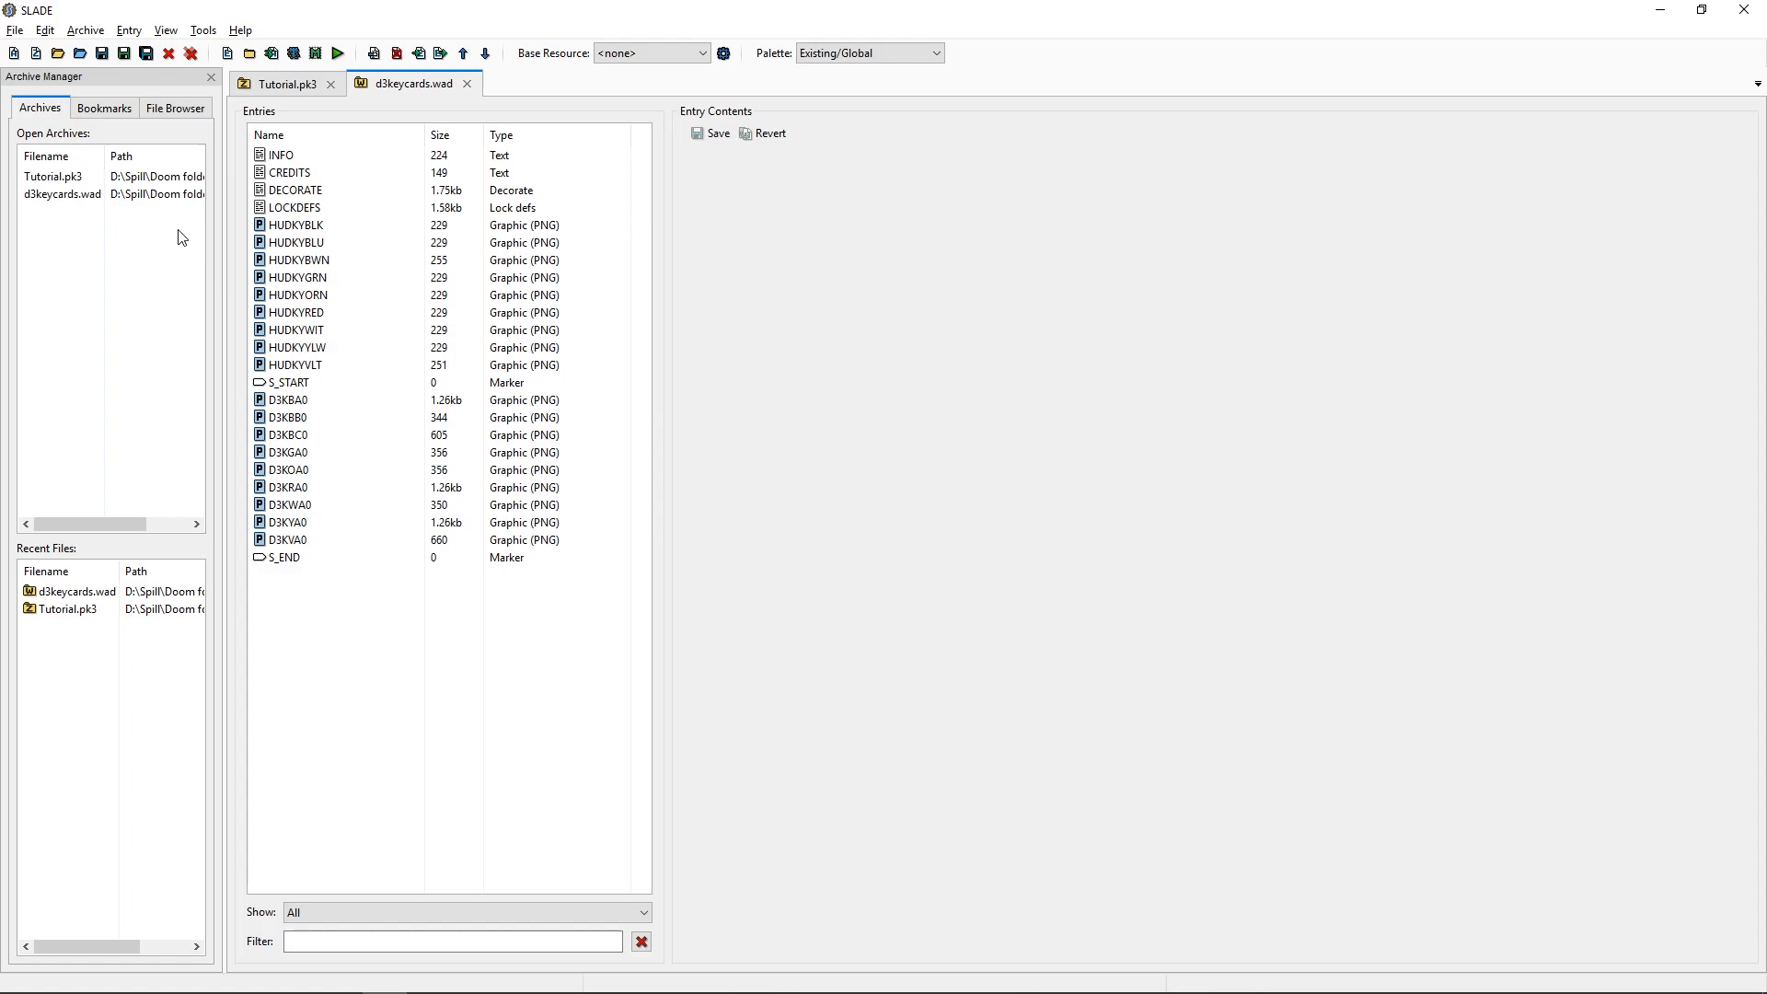
pyautogui.moveTo(175, 437)
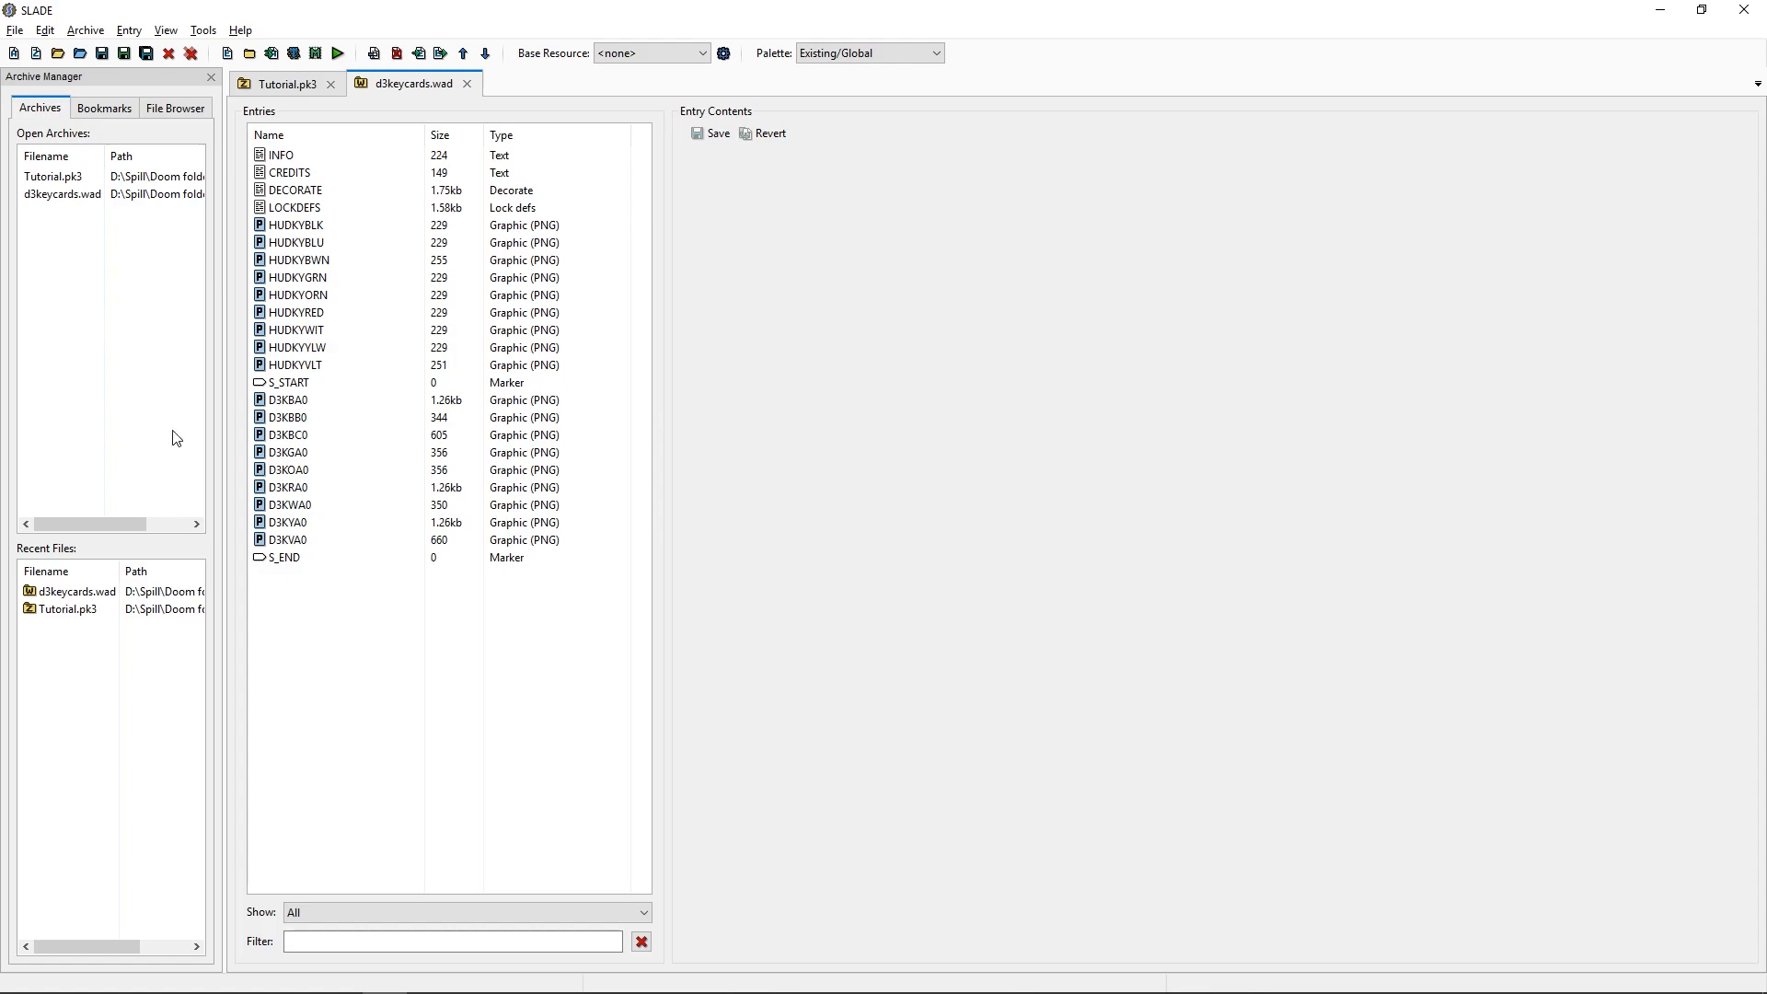
# Browse the d3keycards.wad entries and preview the tiny 5x7 HUDKYBLK key icon graphic.
pyautogui.click(287, 400)
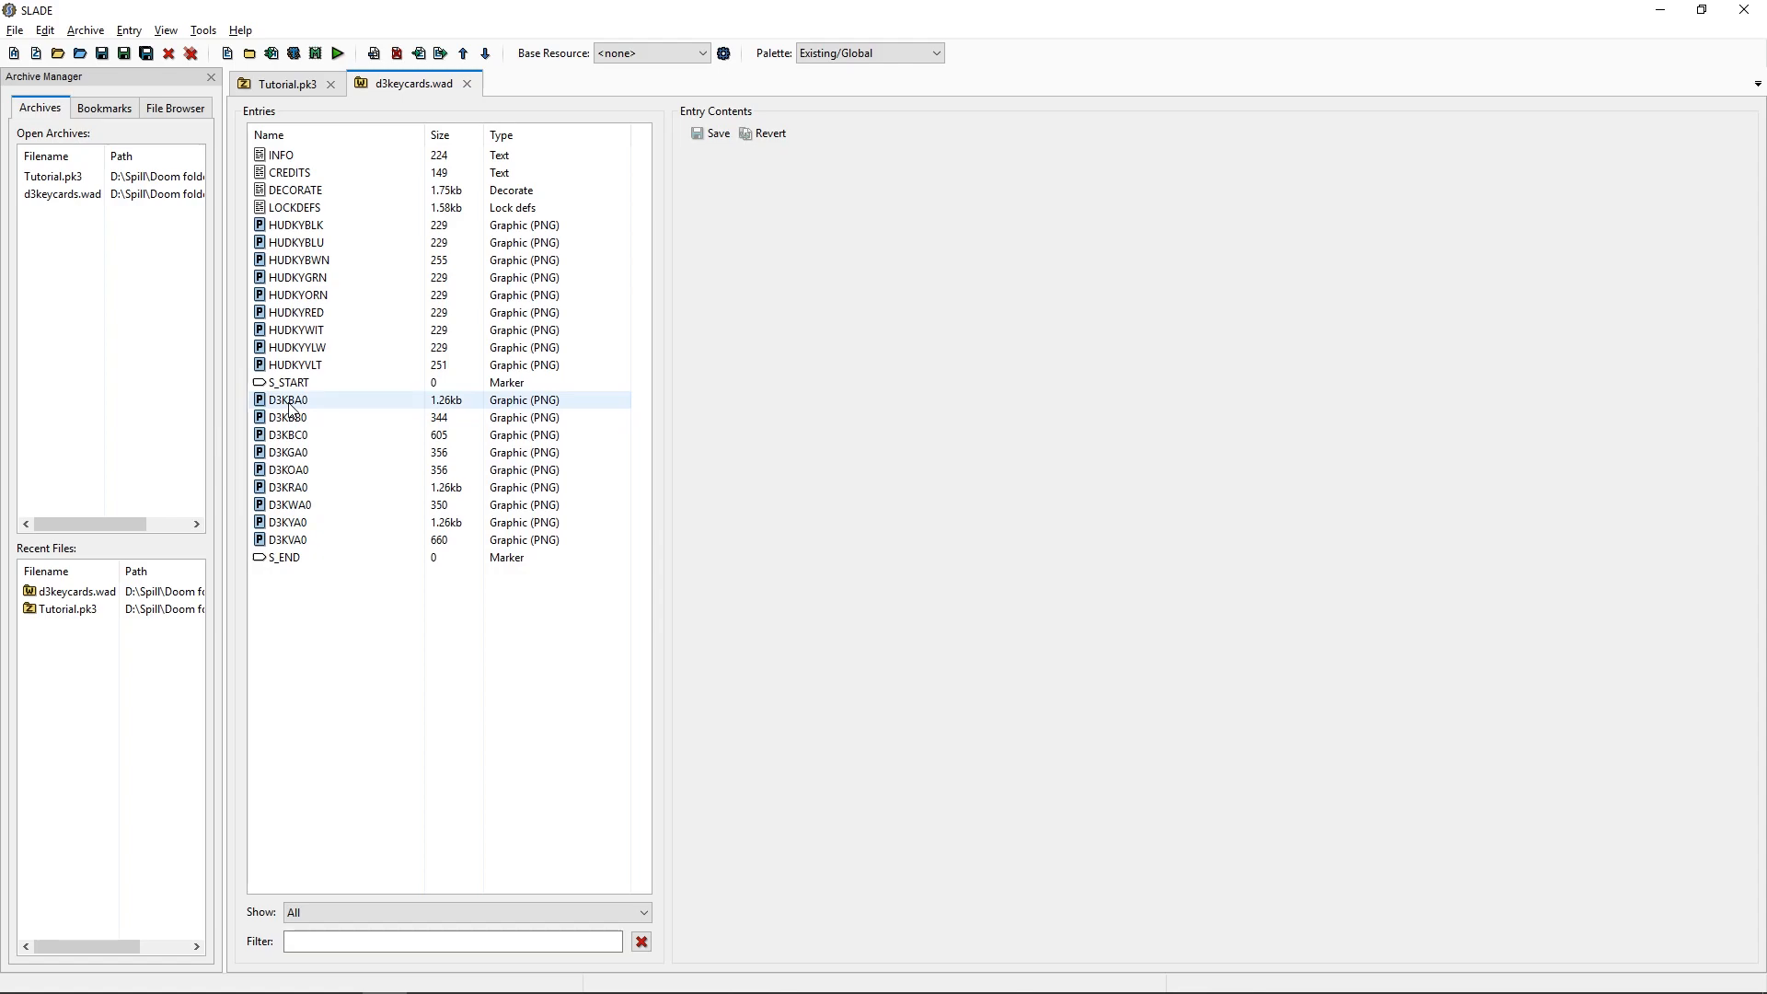
pyautogui.click(292, 540)
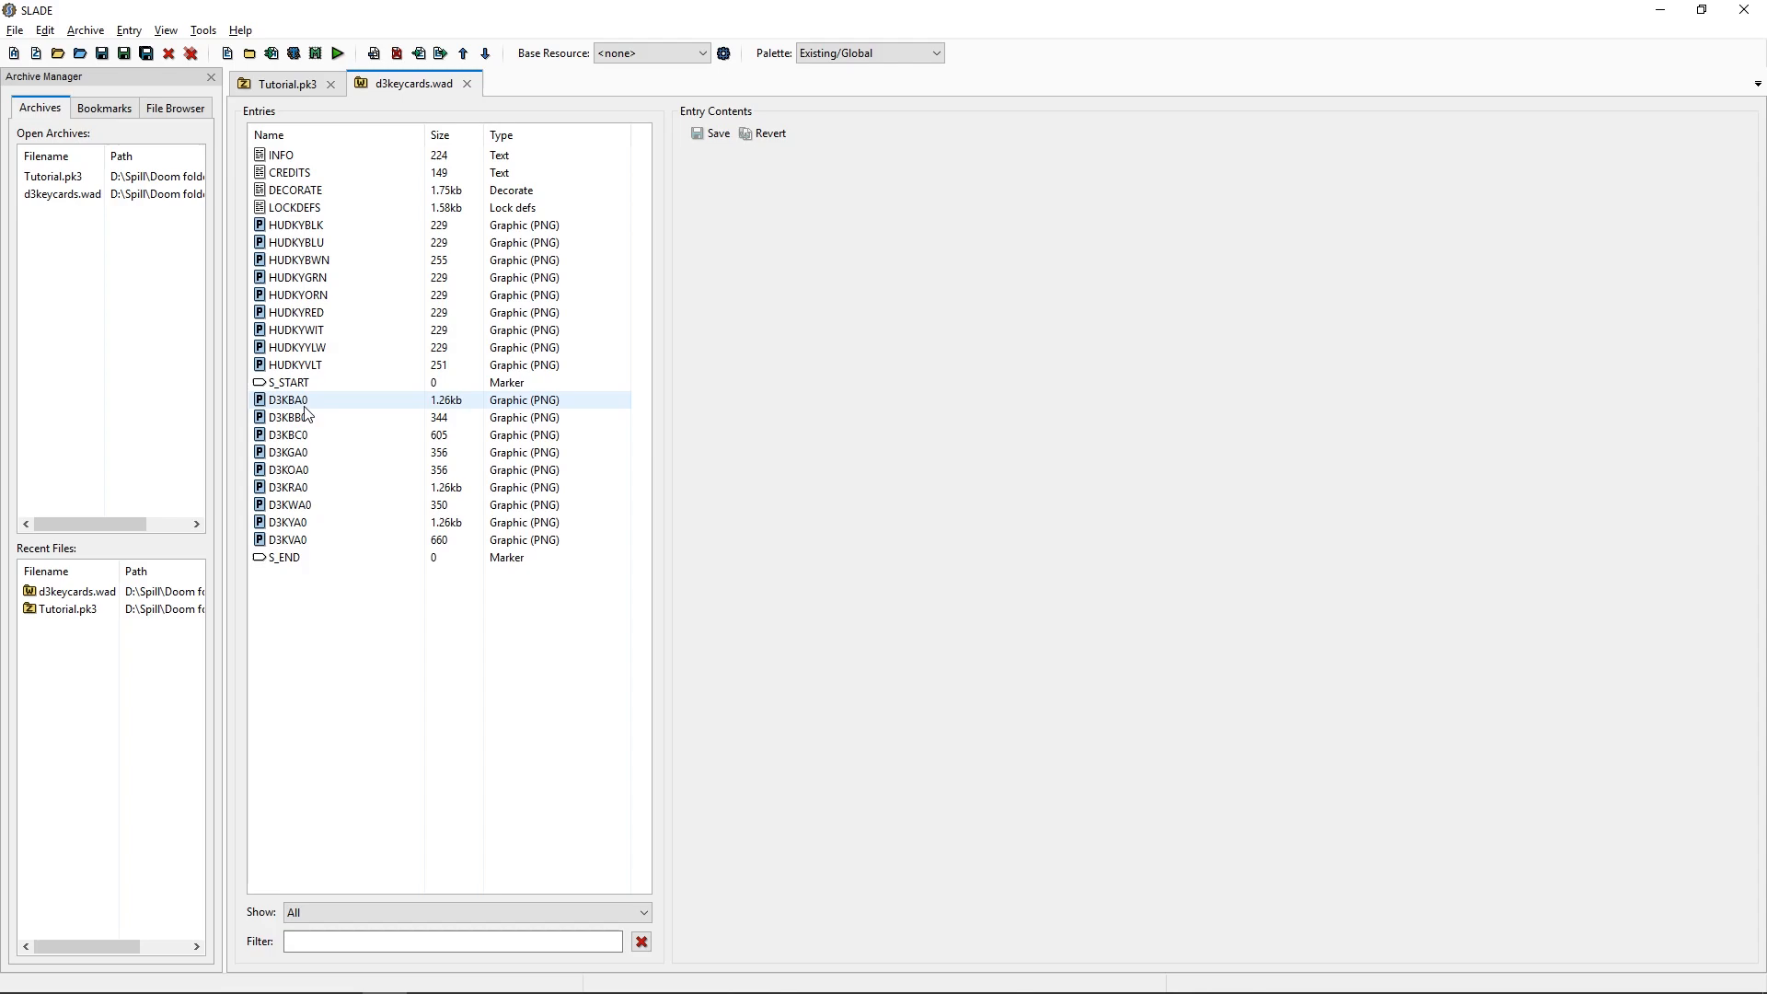
pyautogui.click(286, 486)
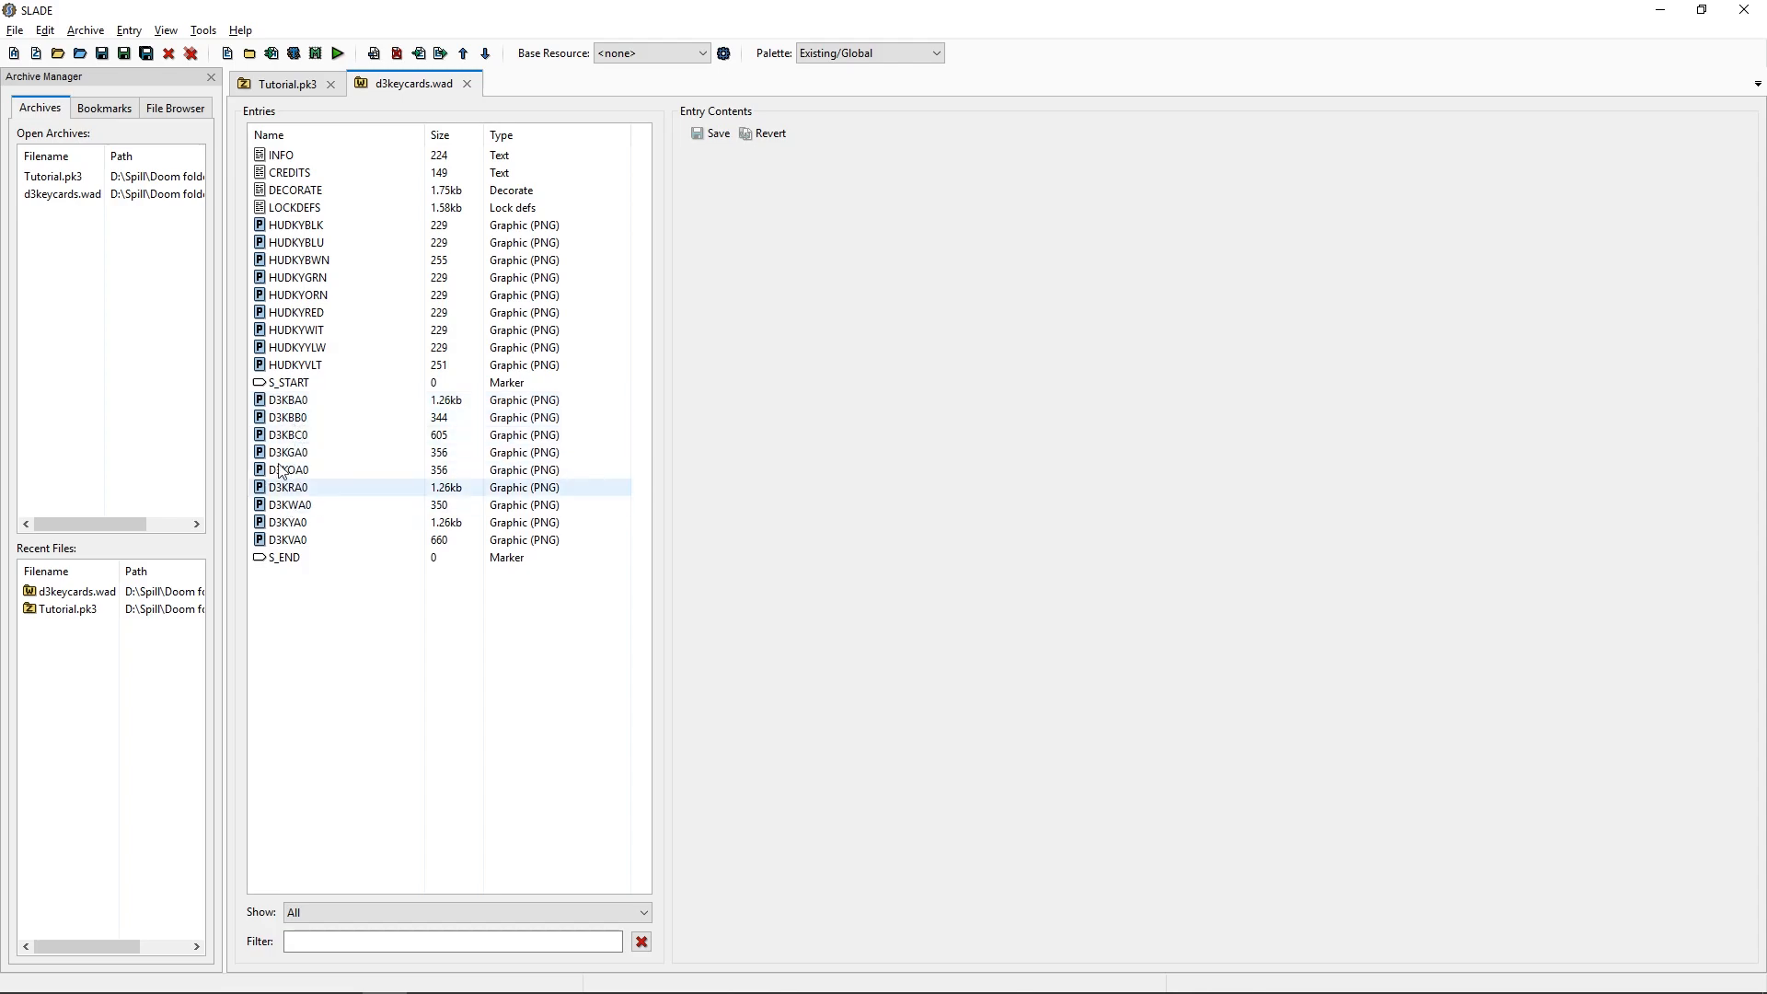
pyautogui.click(288, 435)
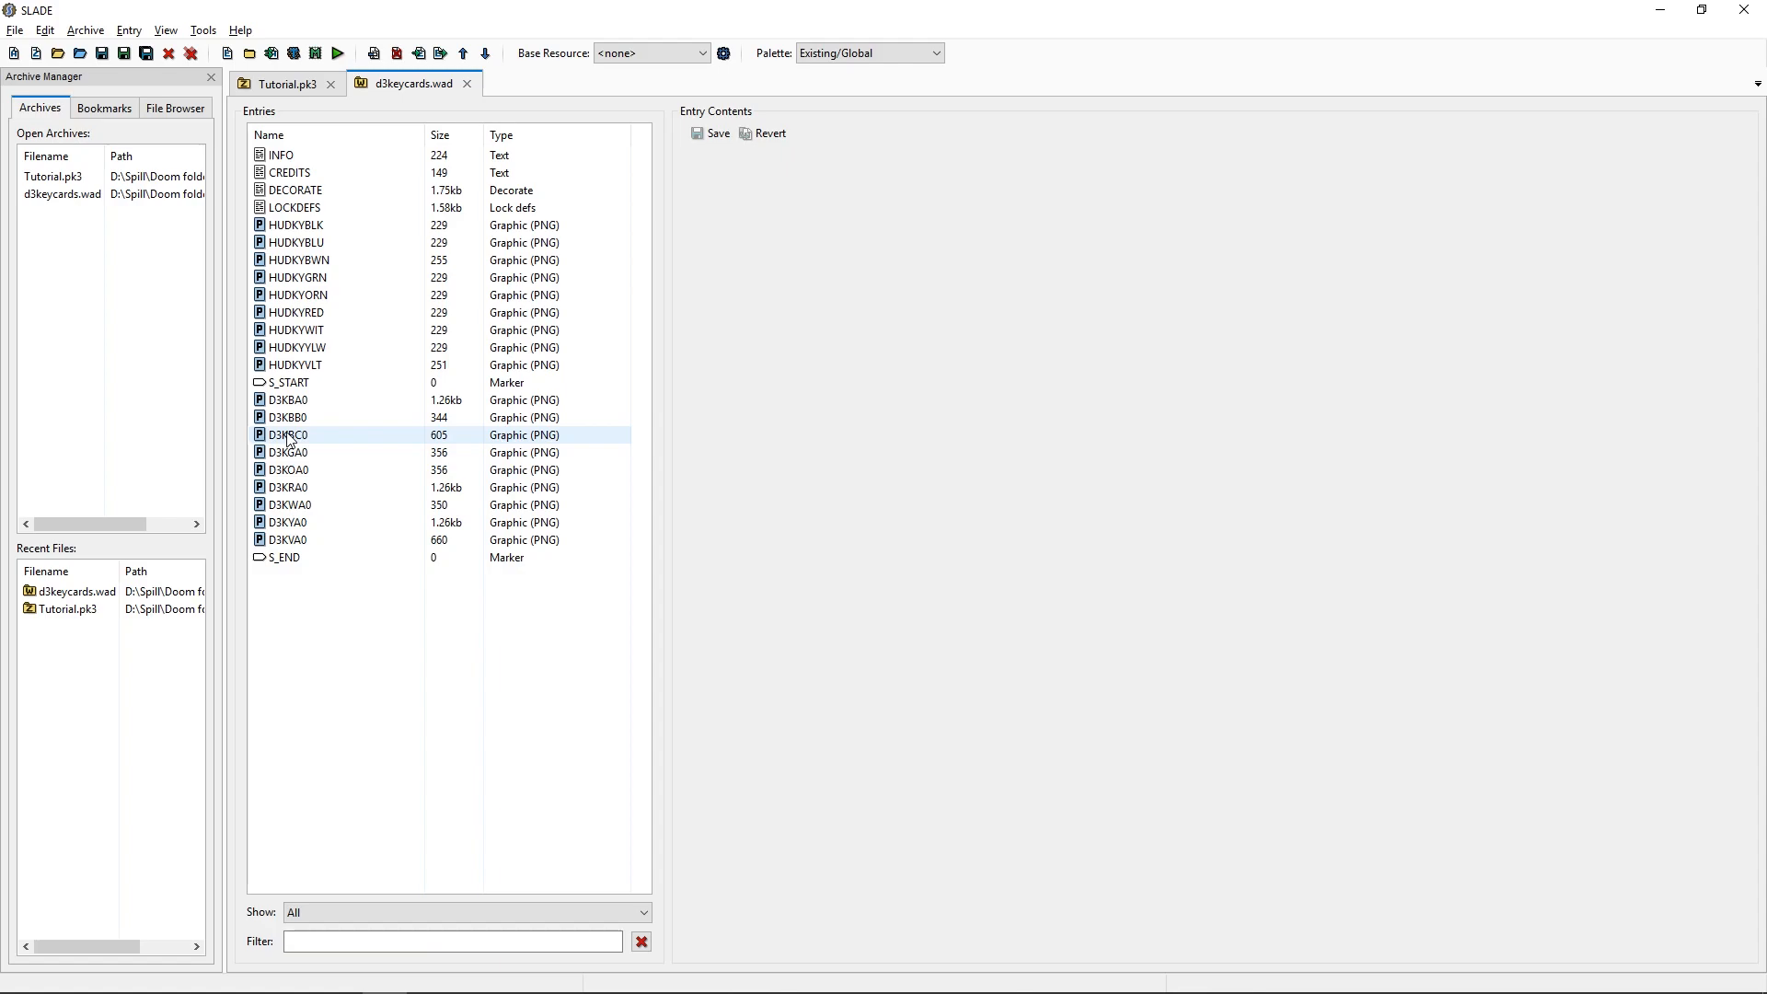
pyautogui.moveTo(175, 175)
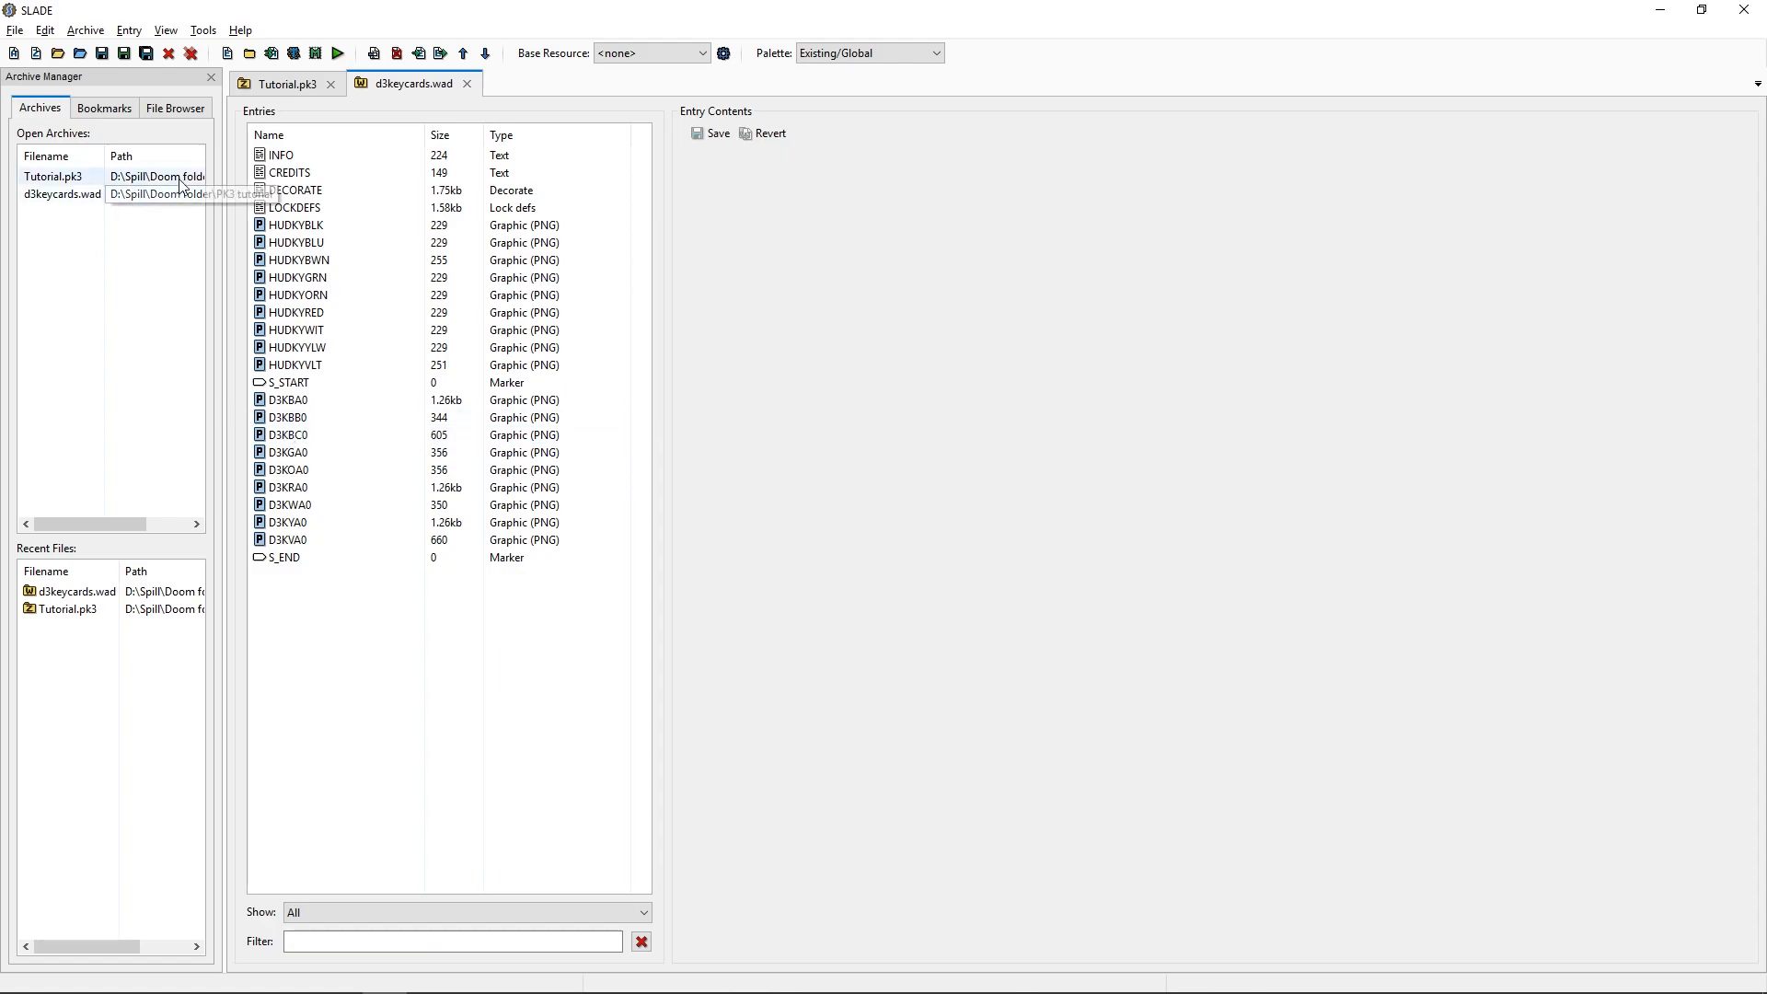
pyautogui.click(296, 190)
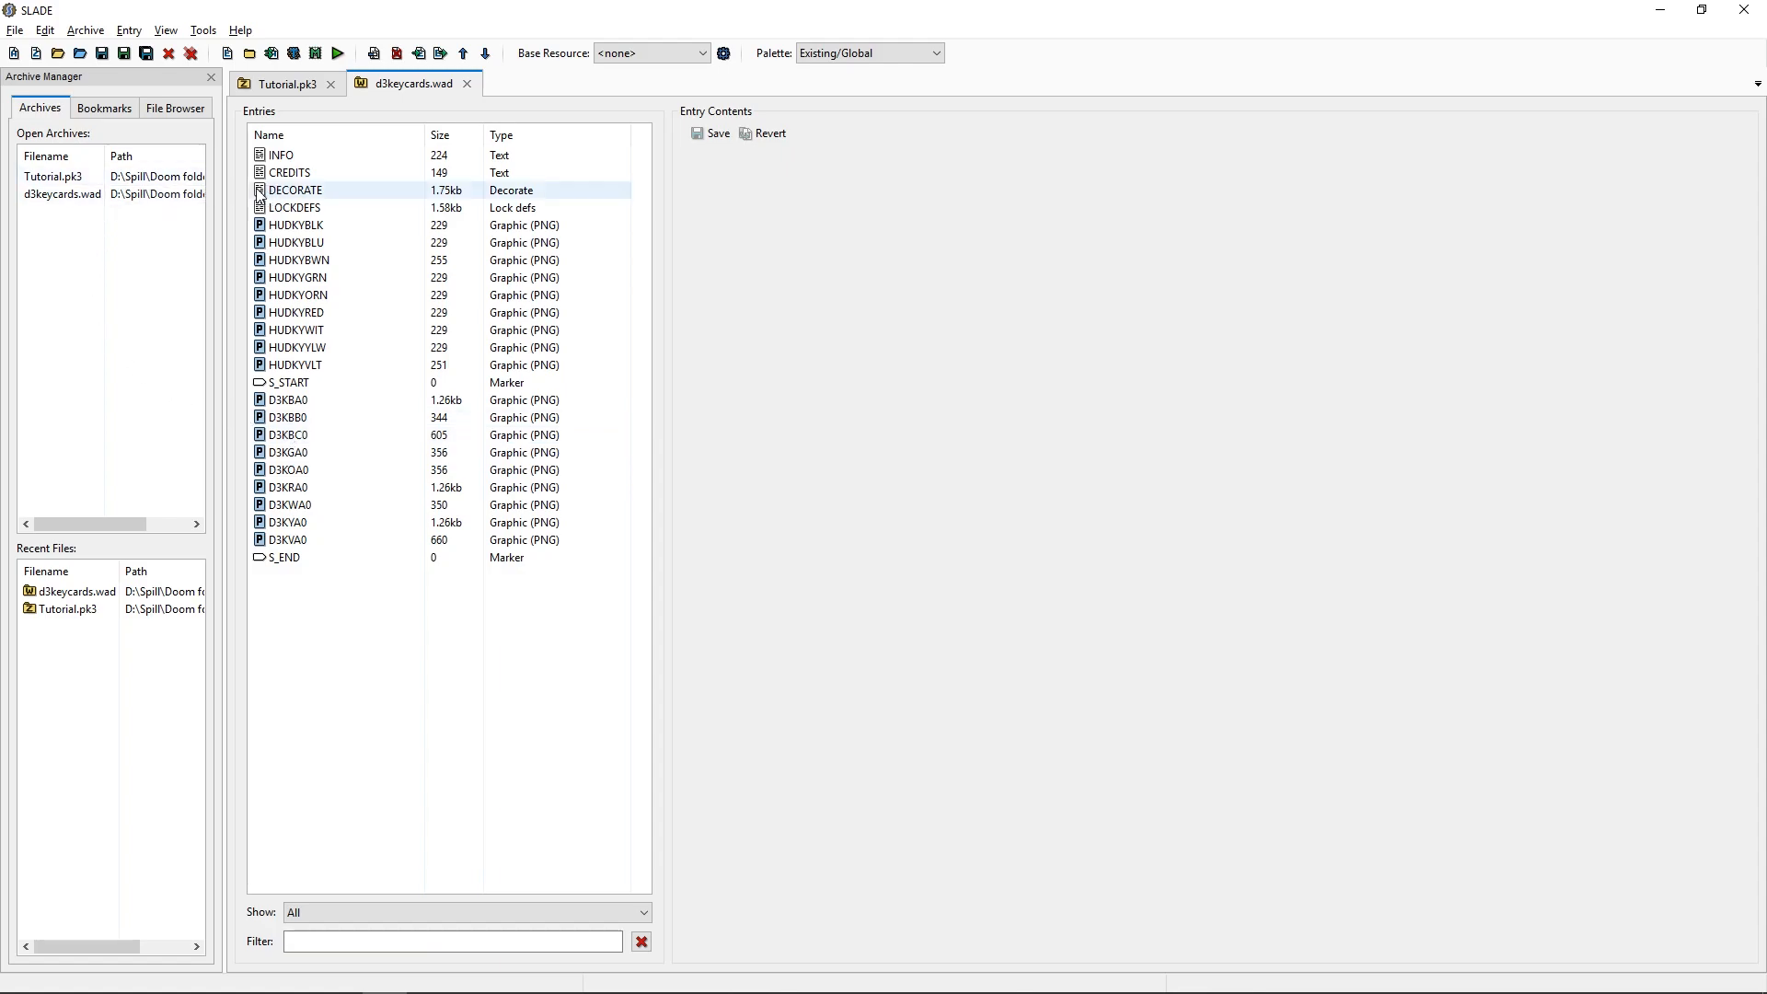
pyautogui.click(292, 207)
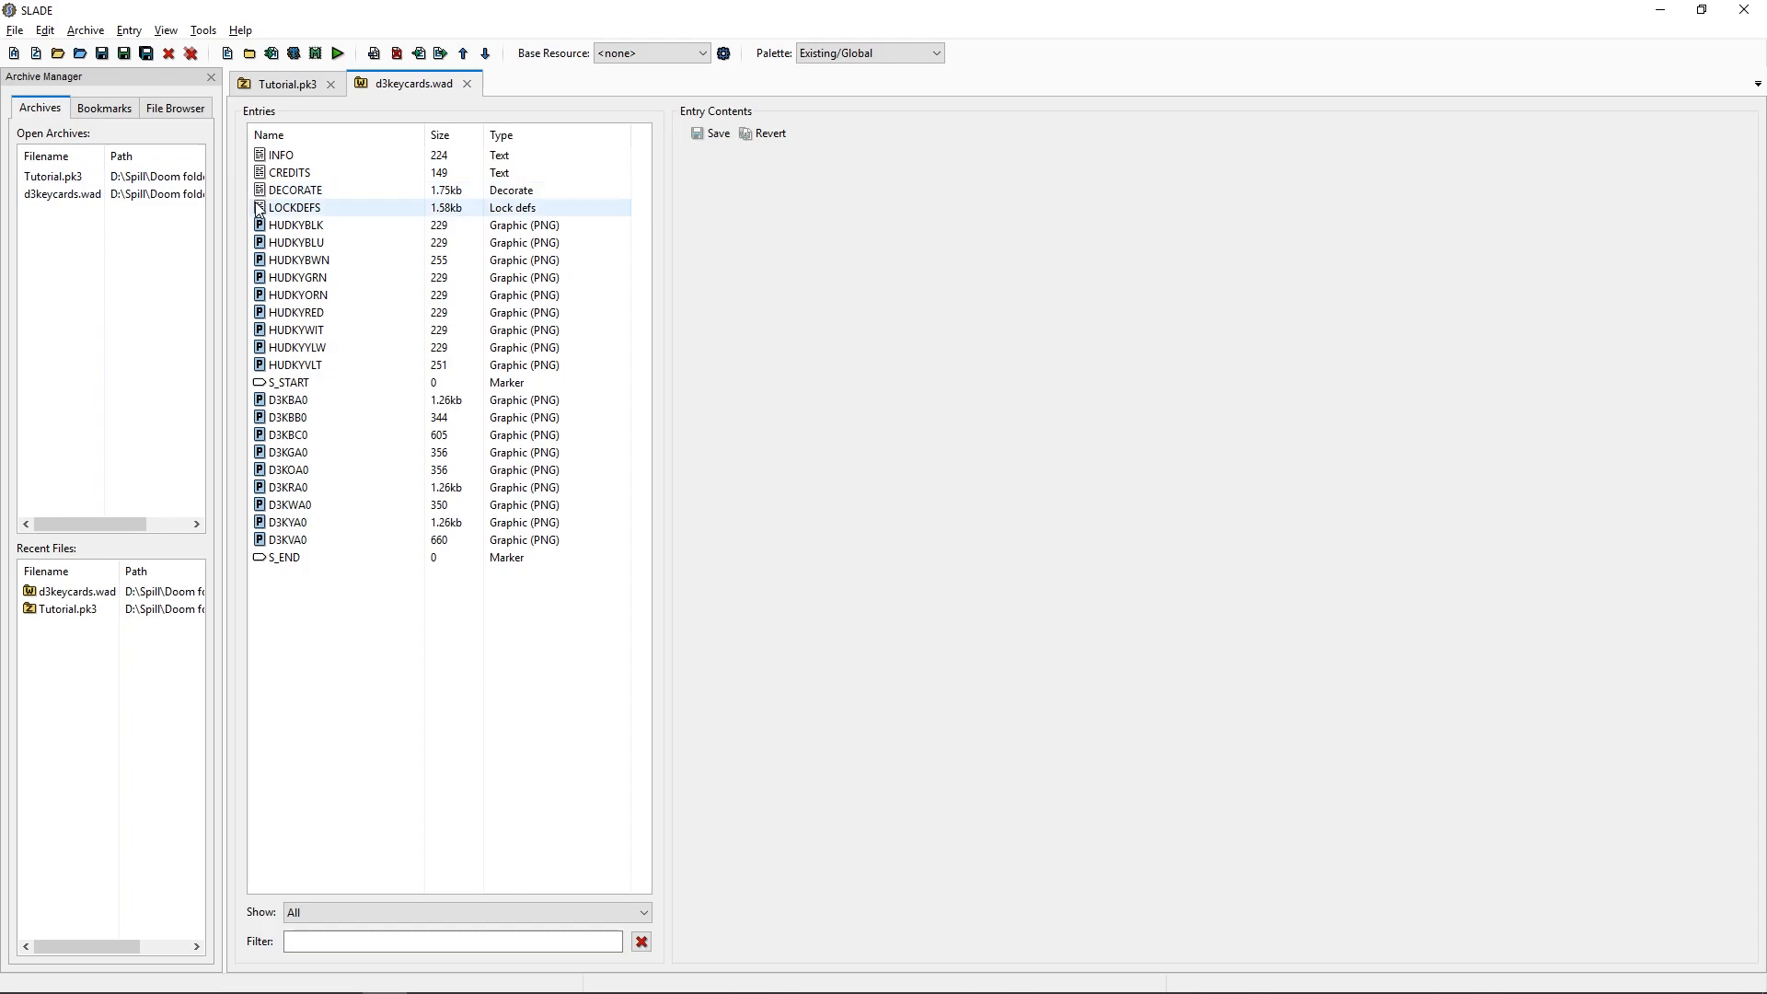
pyautogui.moveTo(270, 215)
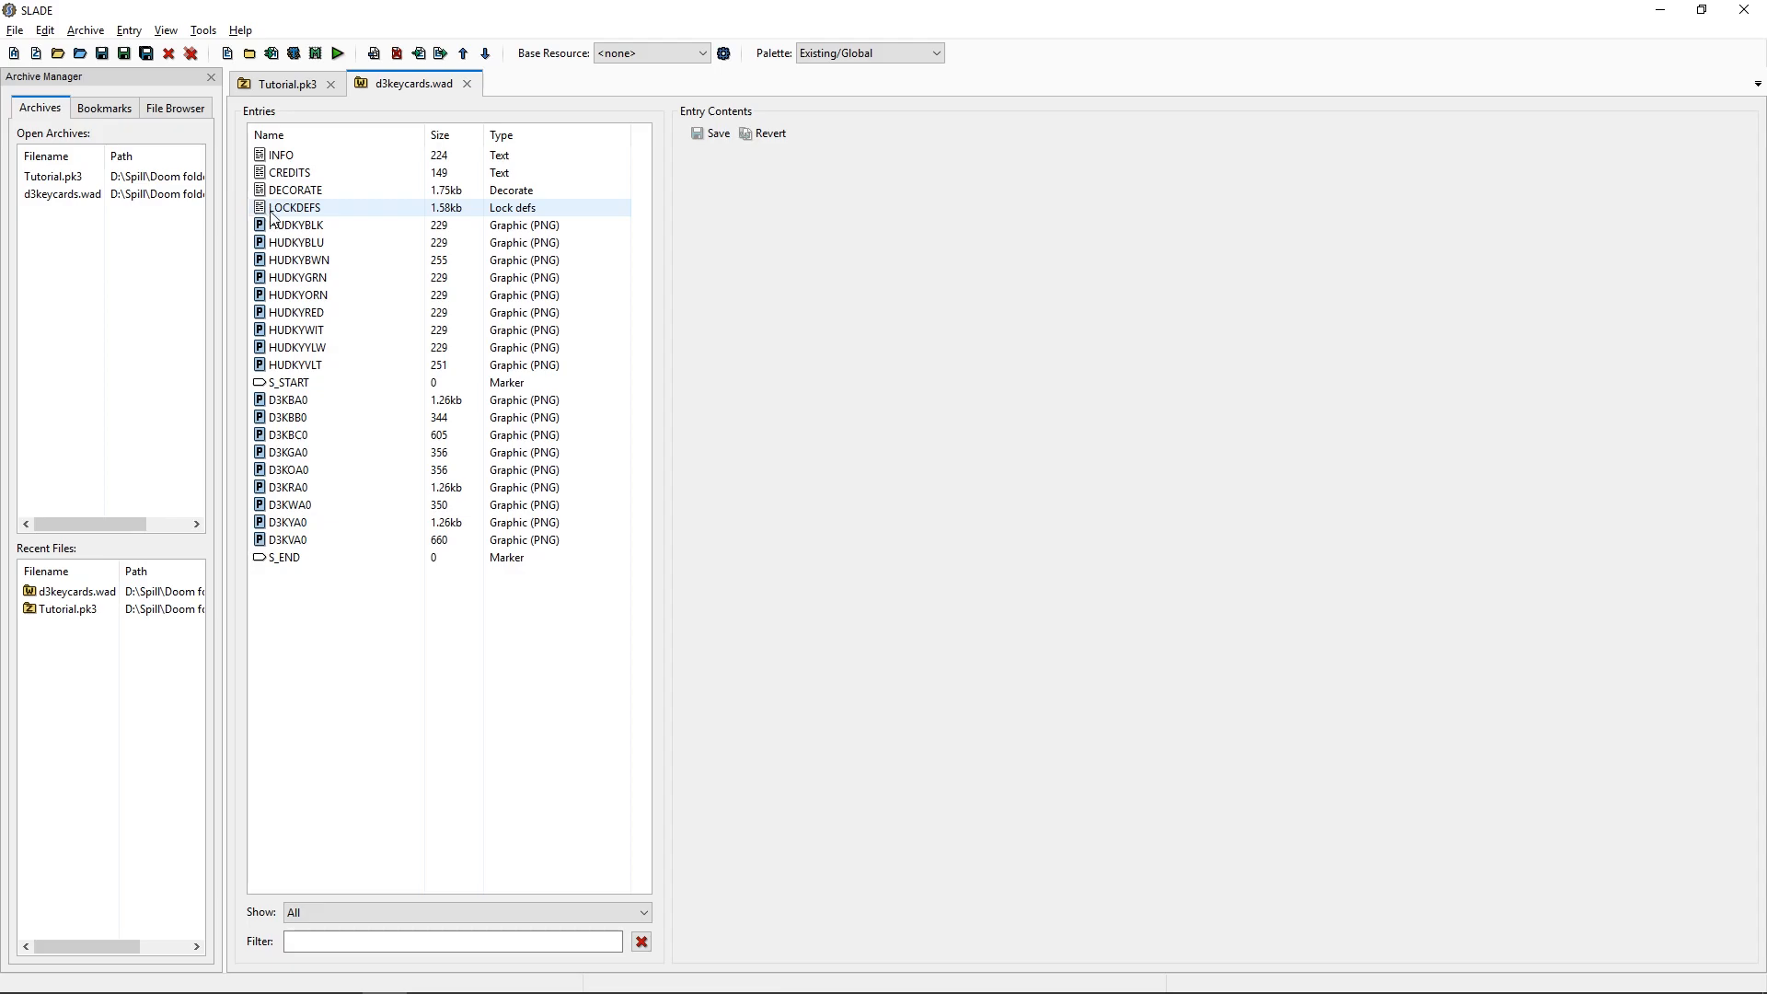
pyautogui.click(297, 224)
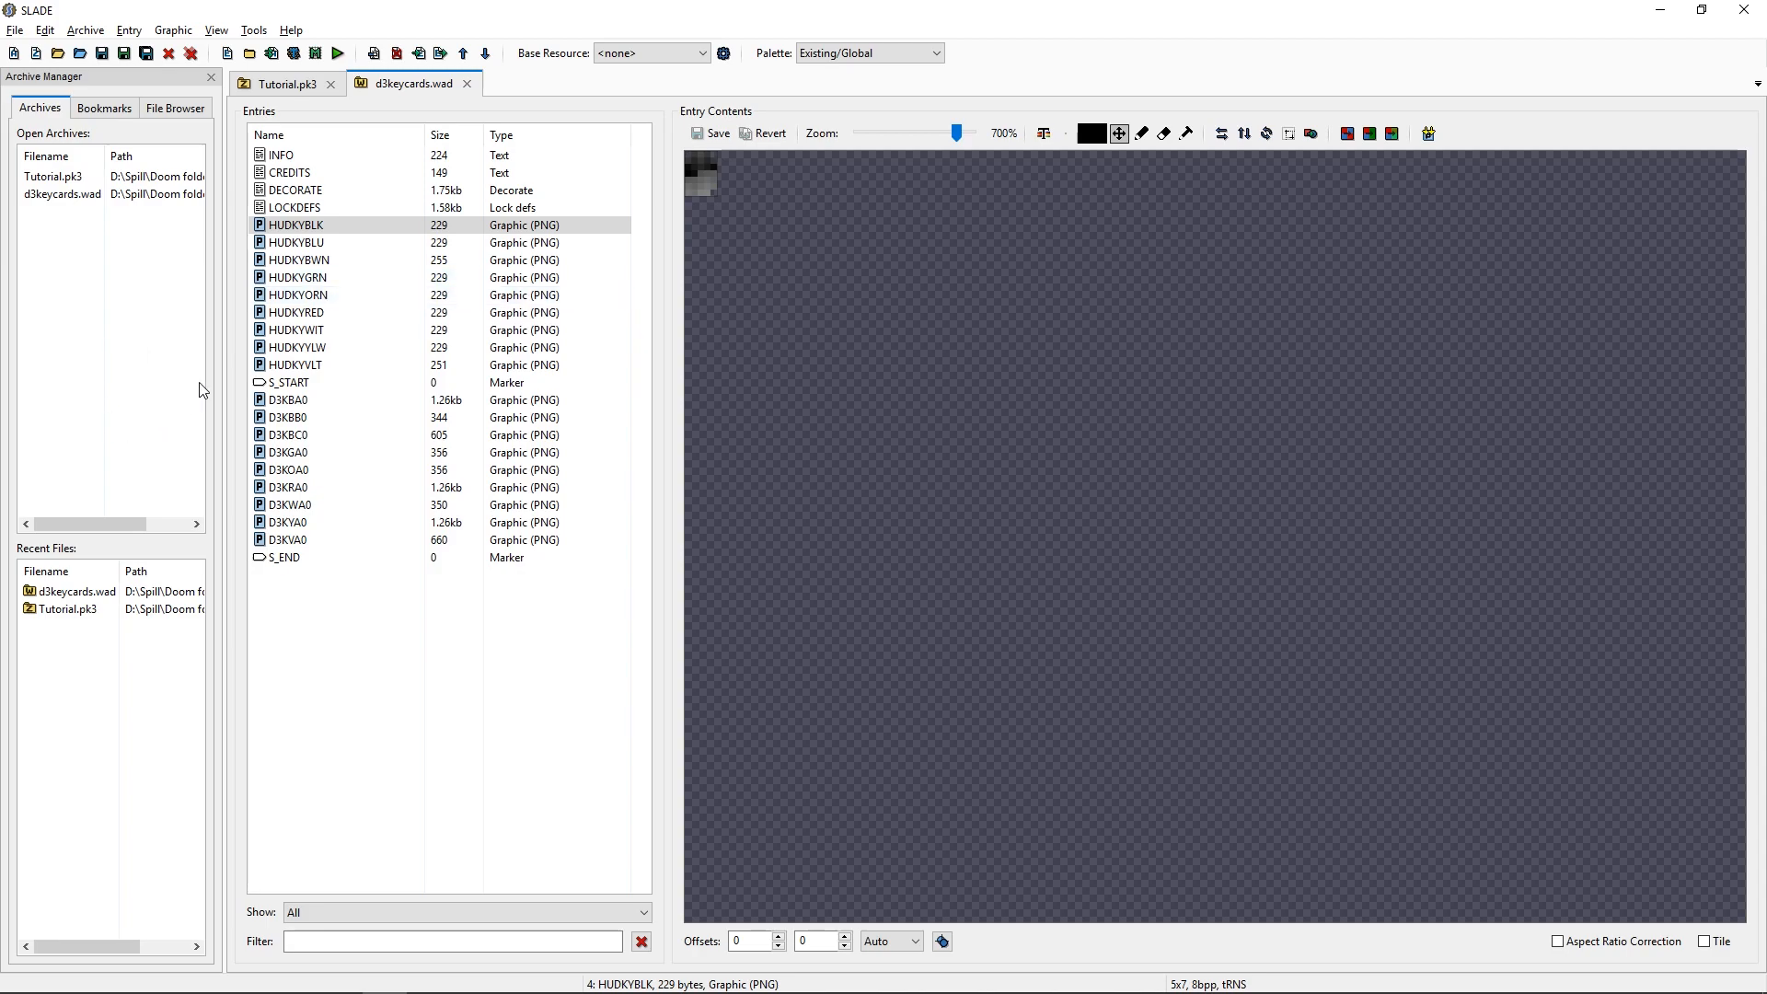
# Preview keycard sprites D3KBA0, D3KBB0, D3KBC0, D3KGA0, D3KRA0 and D3KWA0 in turn.
pyautogui.click(286, 400)
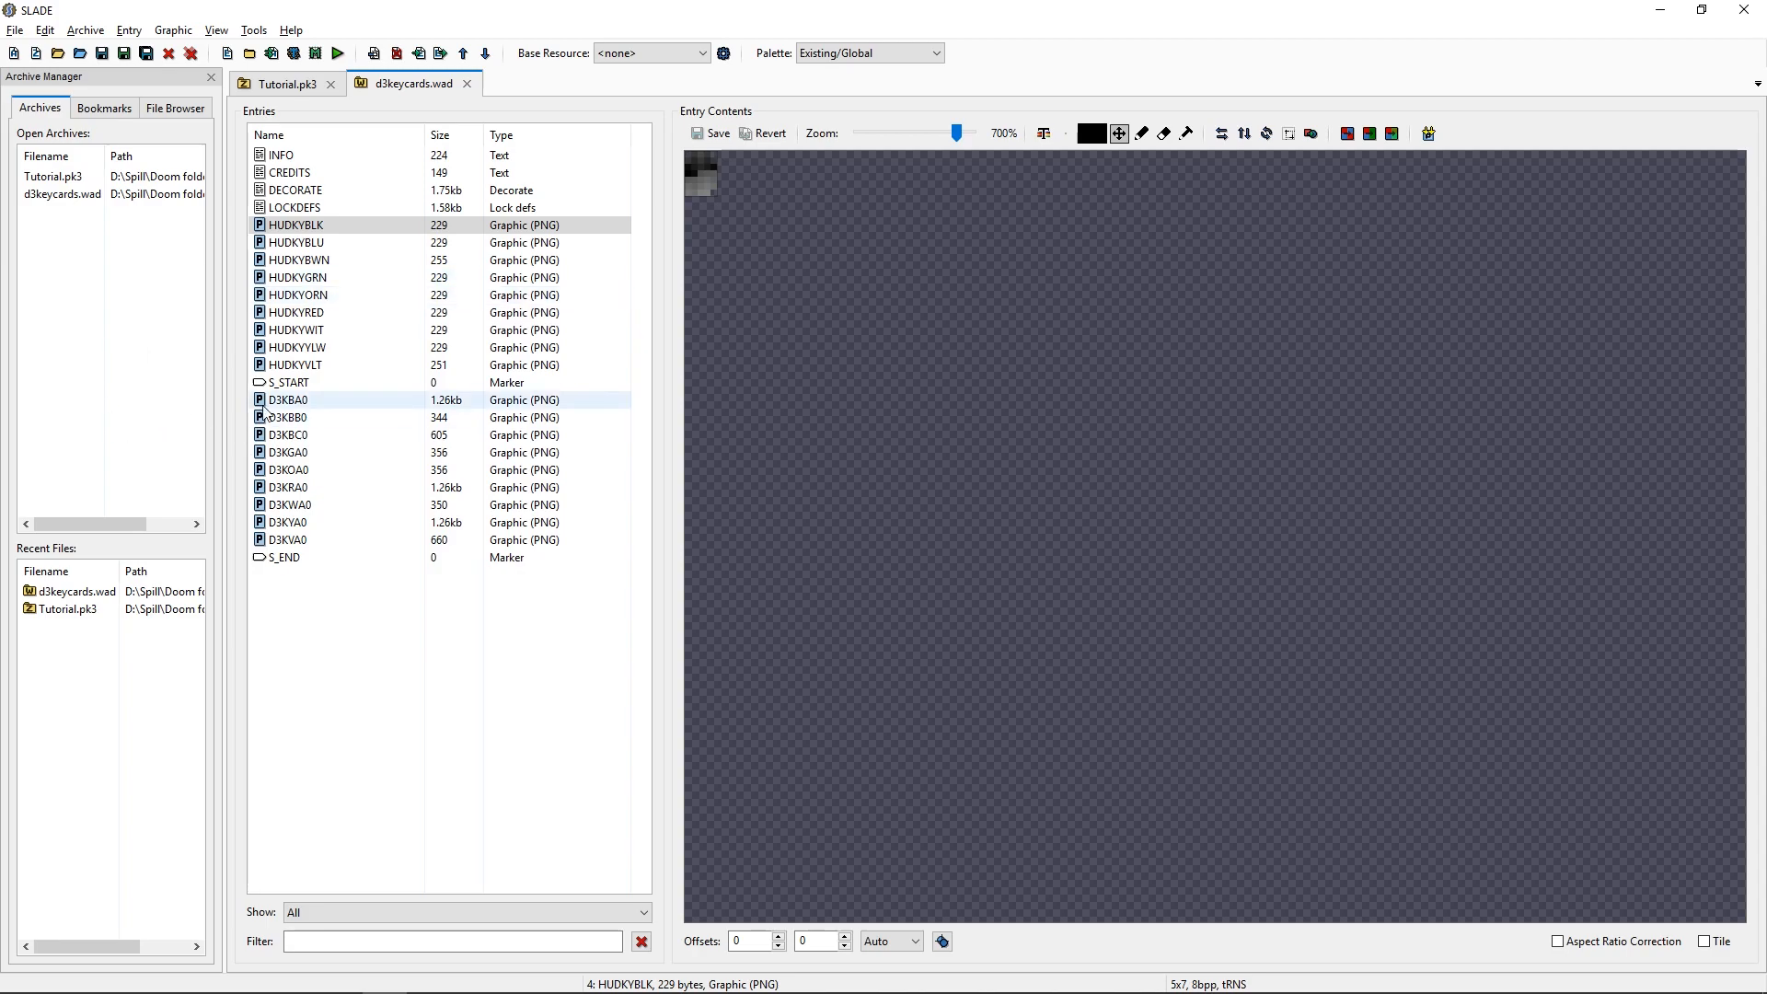
pyautogui.click(286, 435)
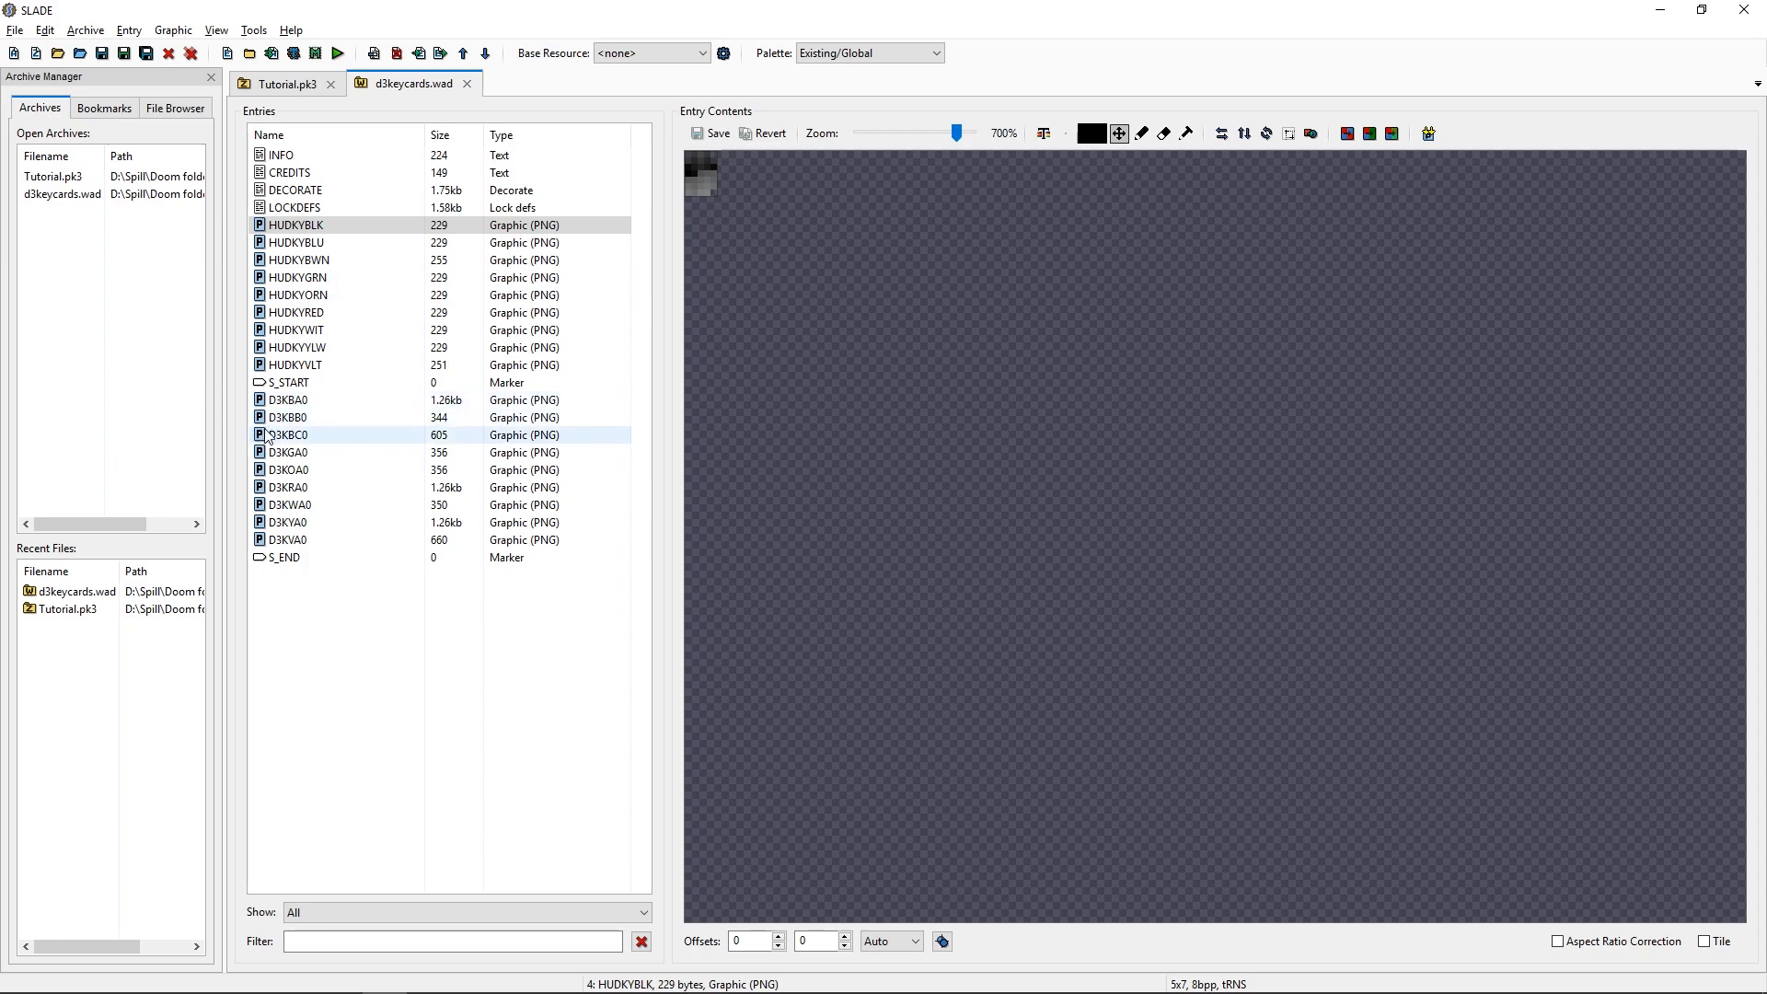
pyautogui.click(286, 400)
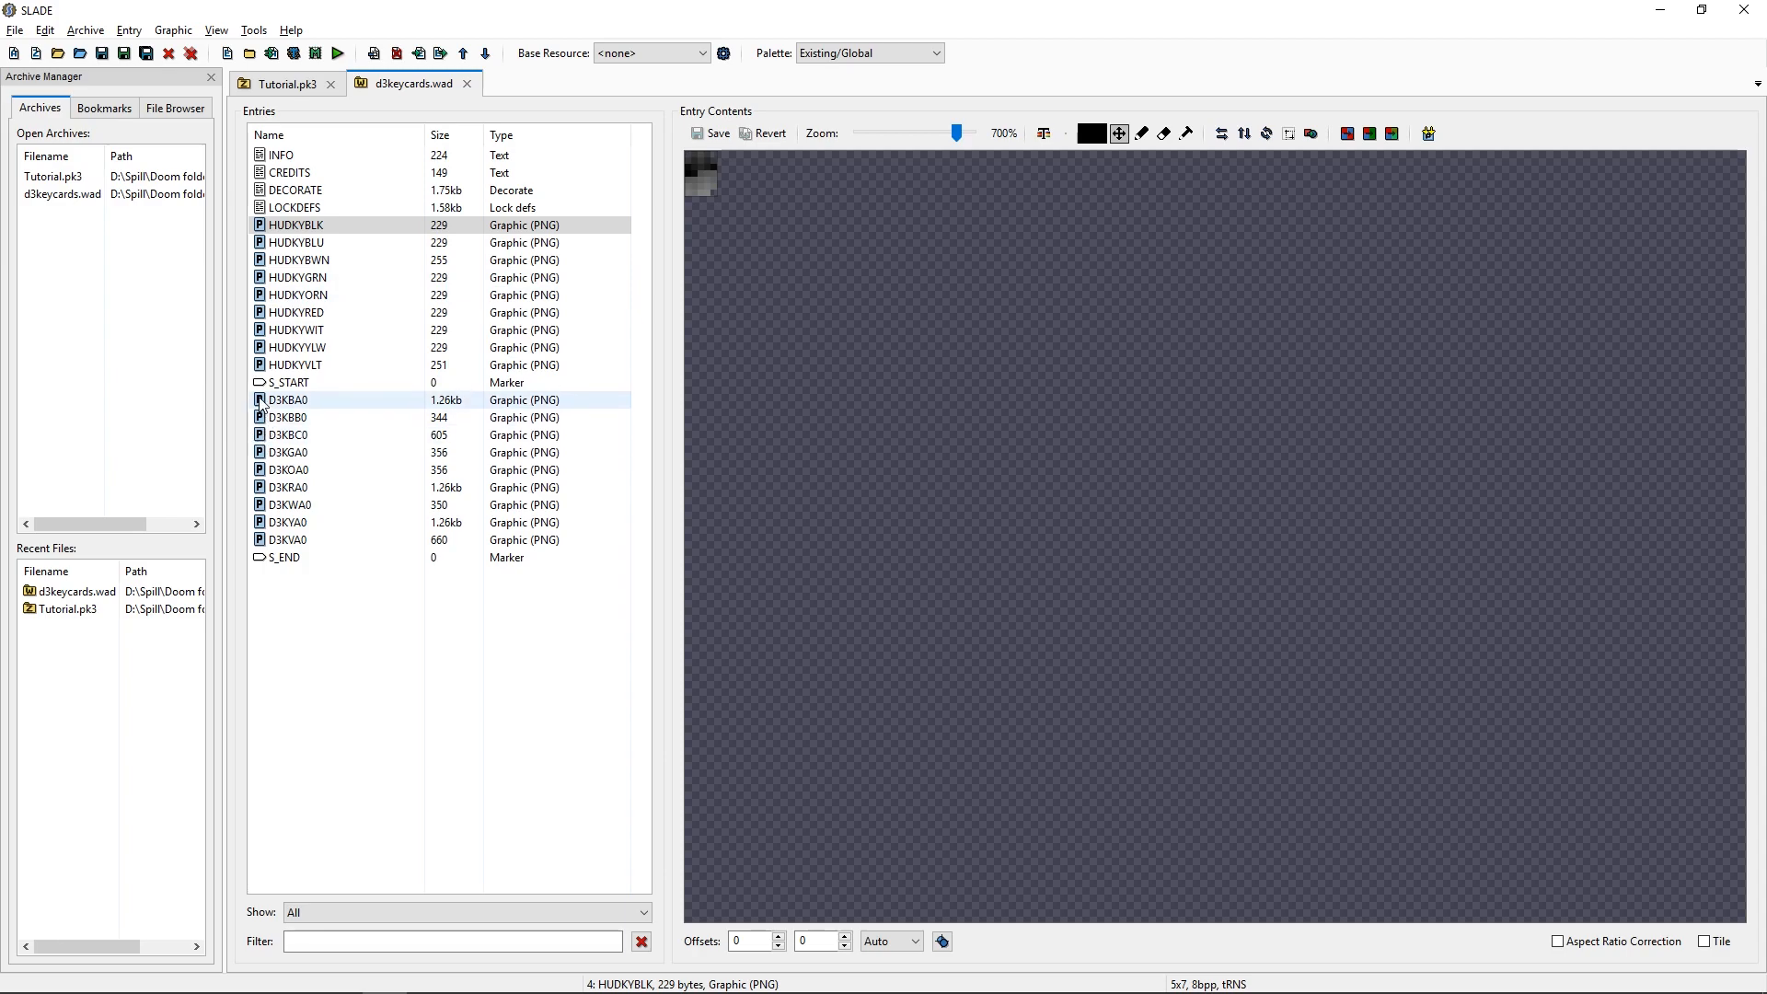
pyautogui.click(286, 400)
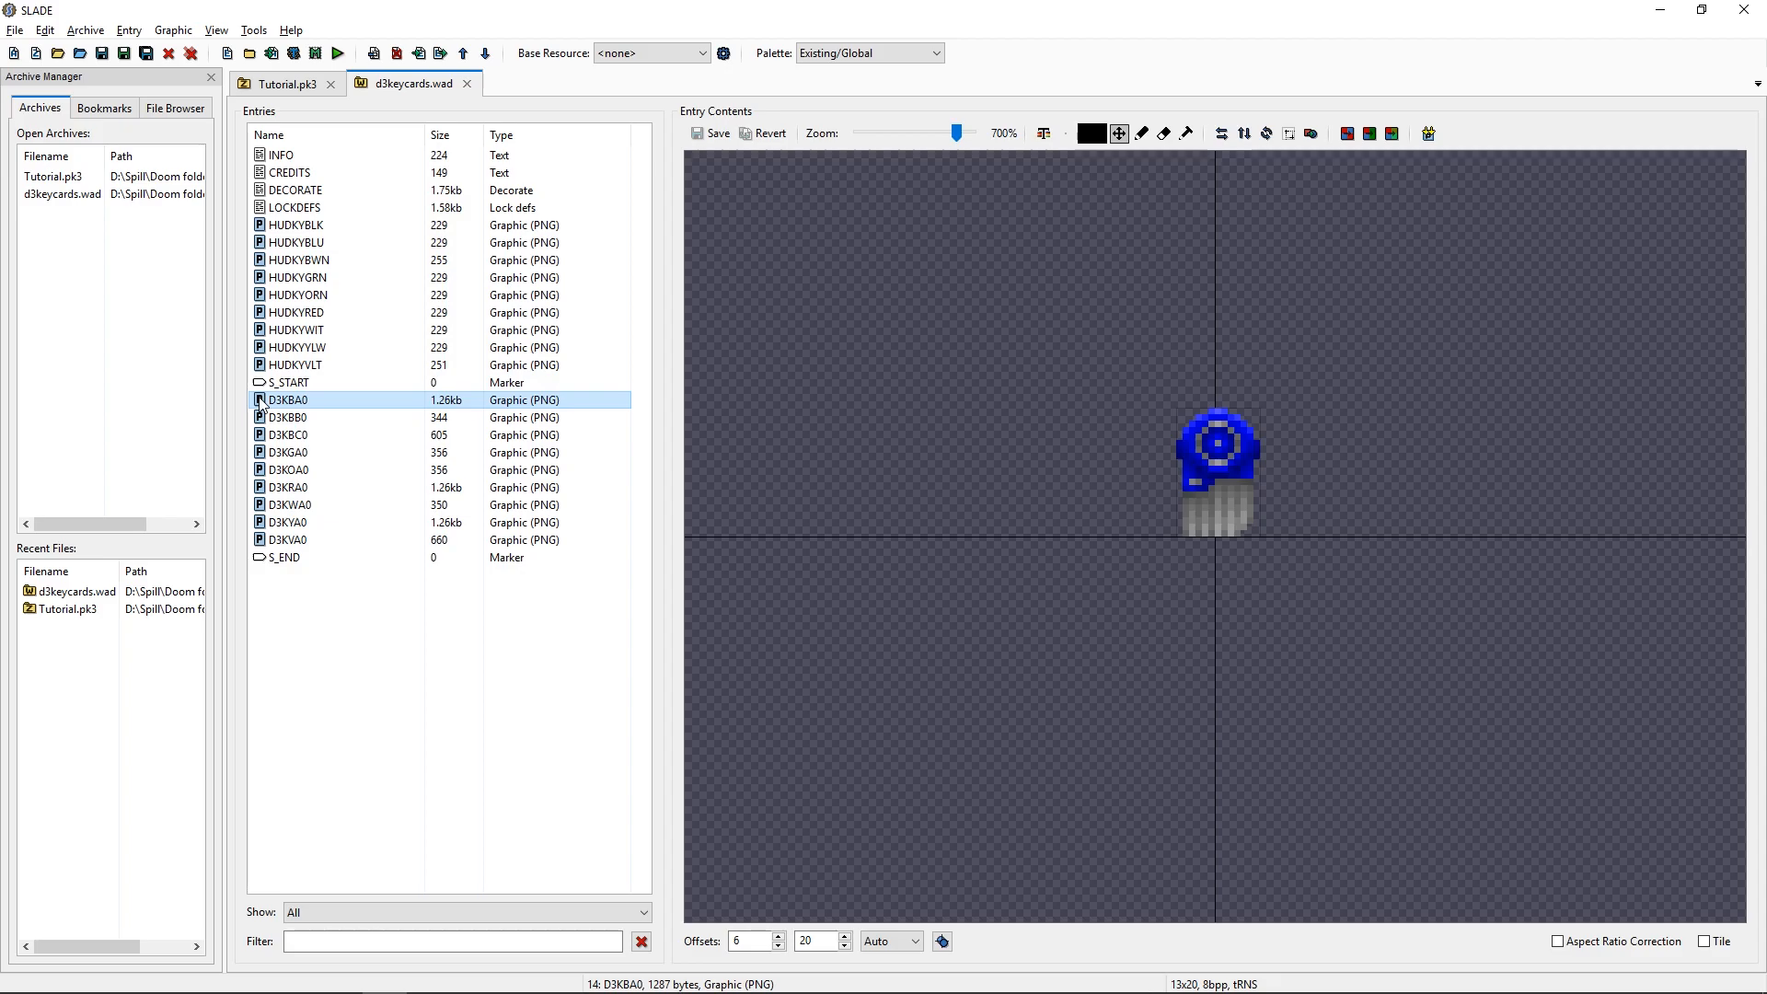
pyautogui.click(287, 417)
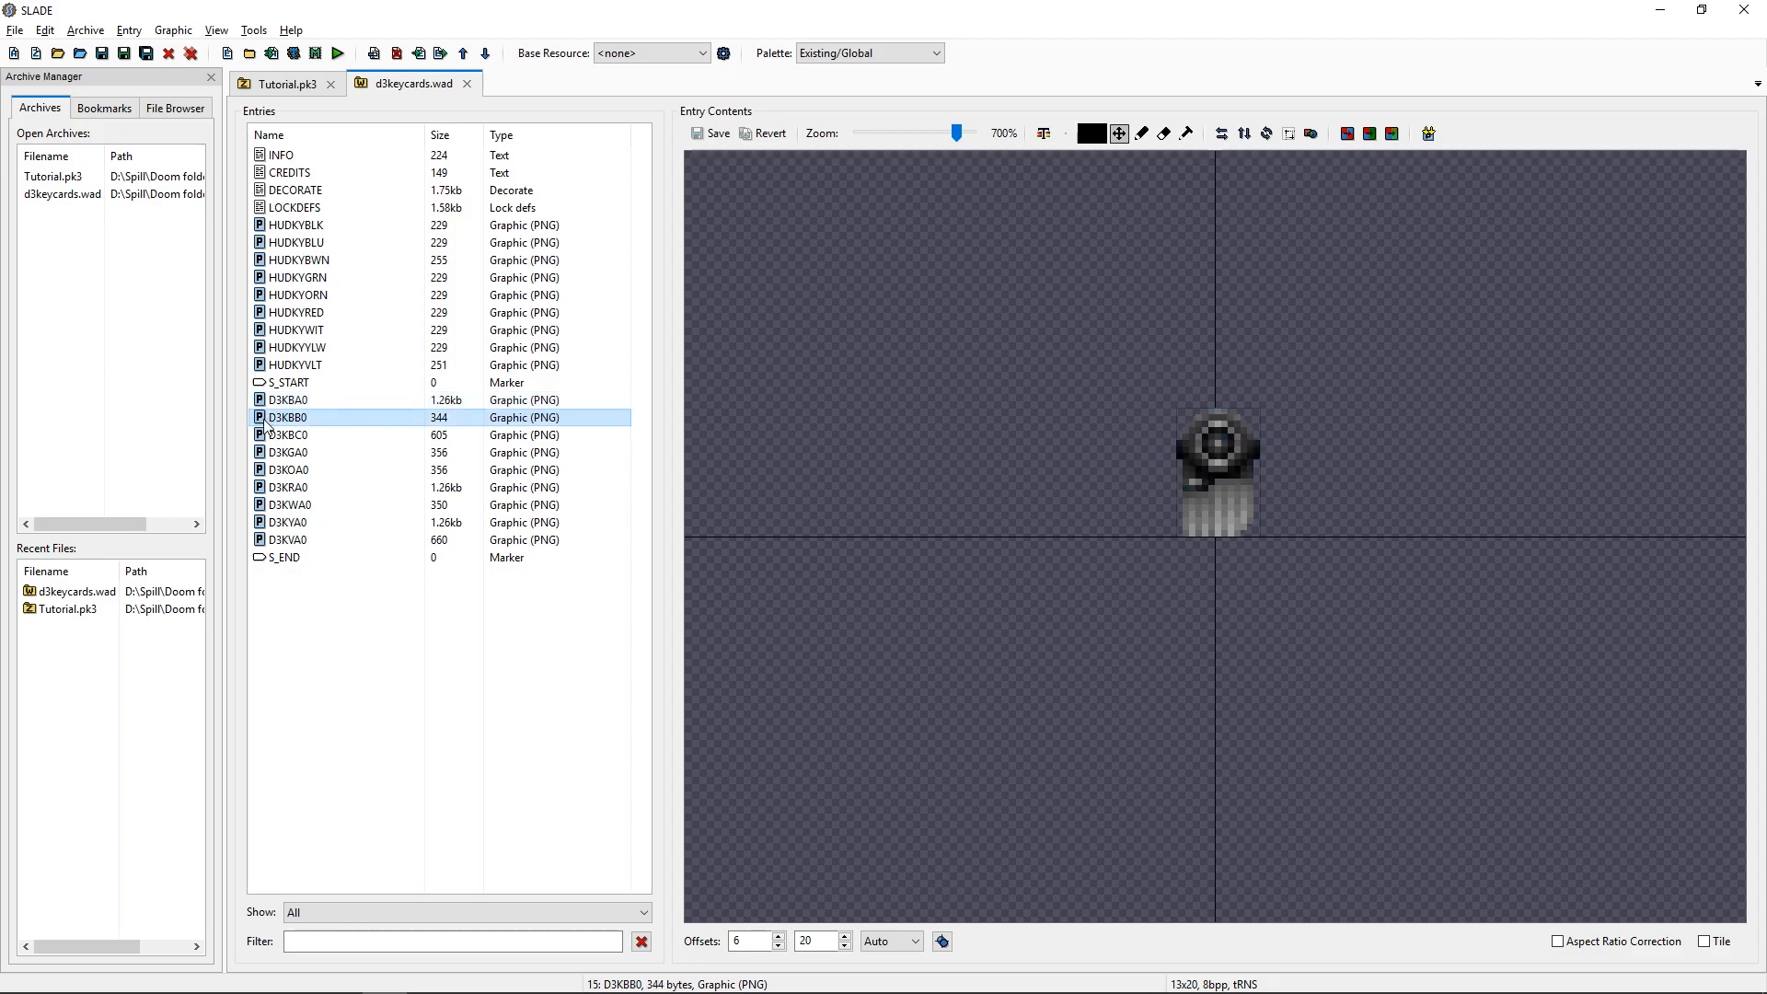
pyautogui.click(291, 435)
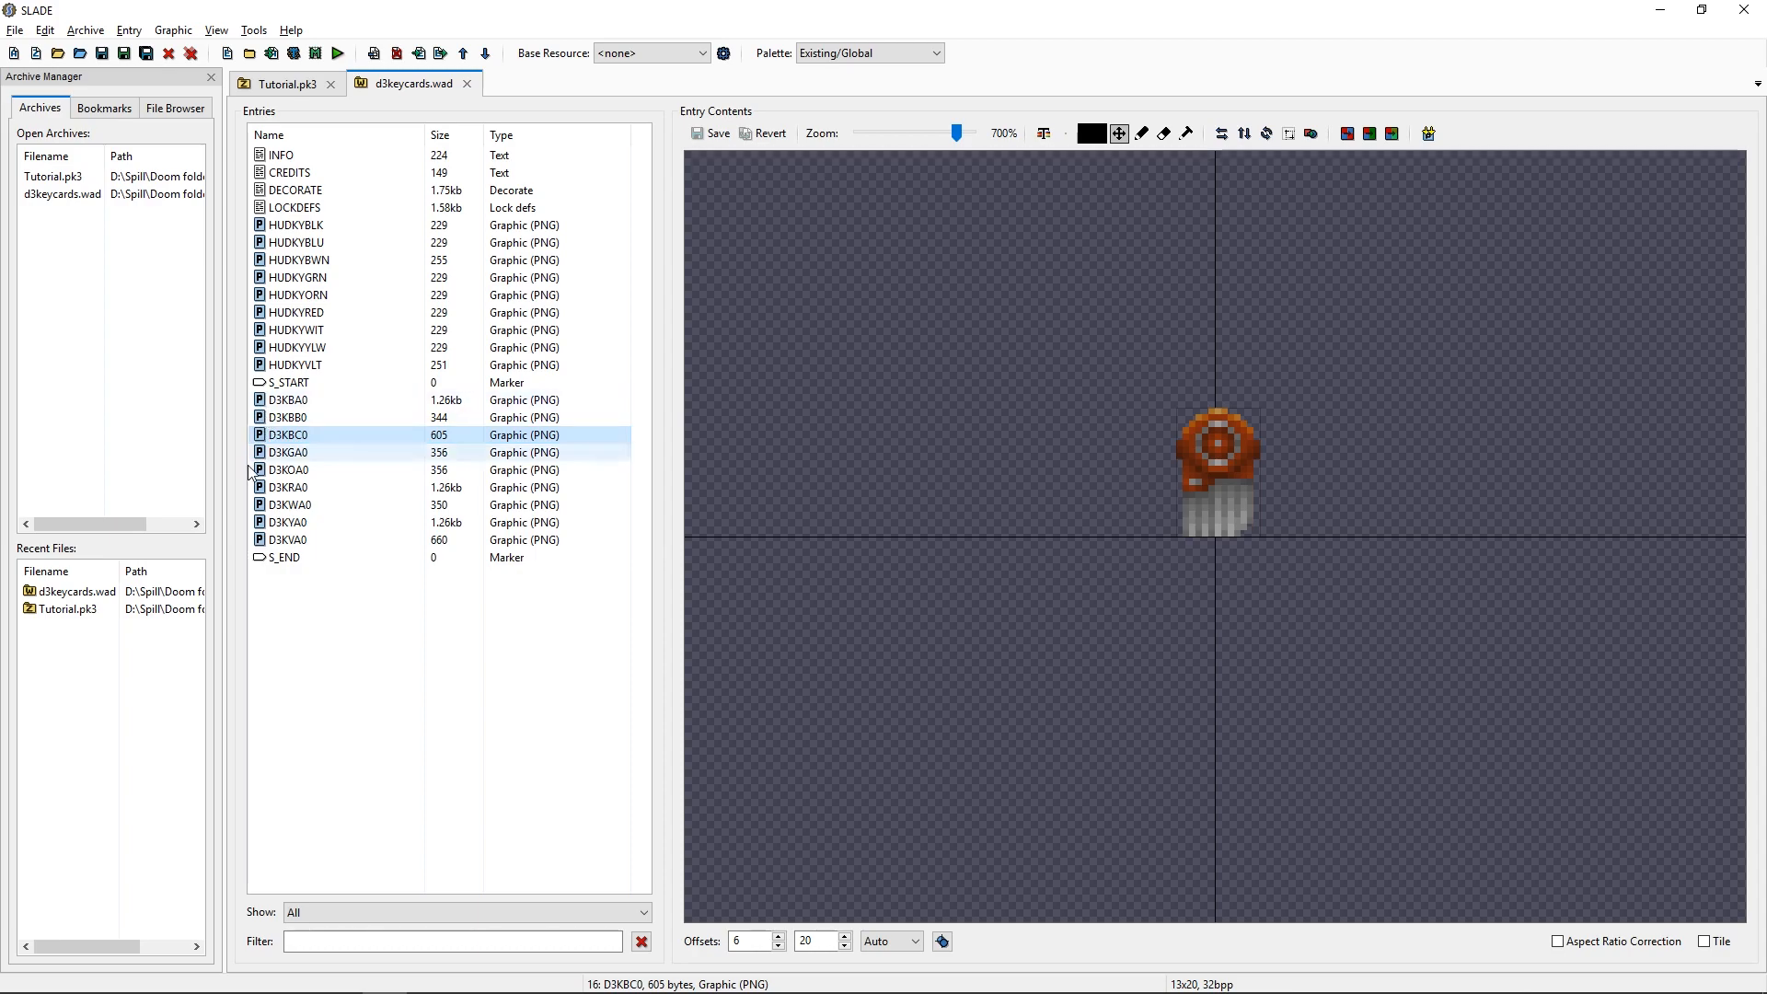
pyautogui.click(287, 451)
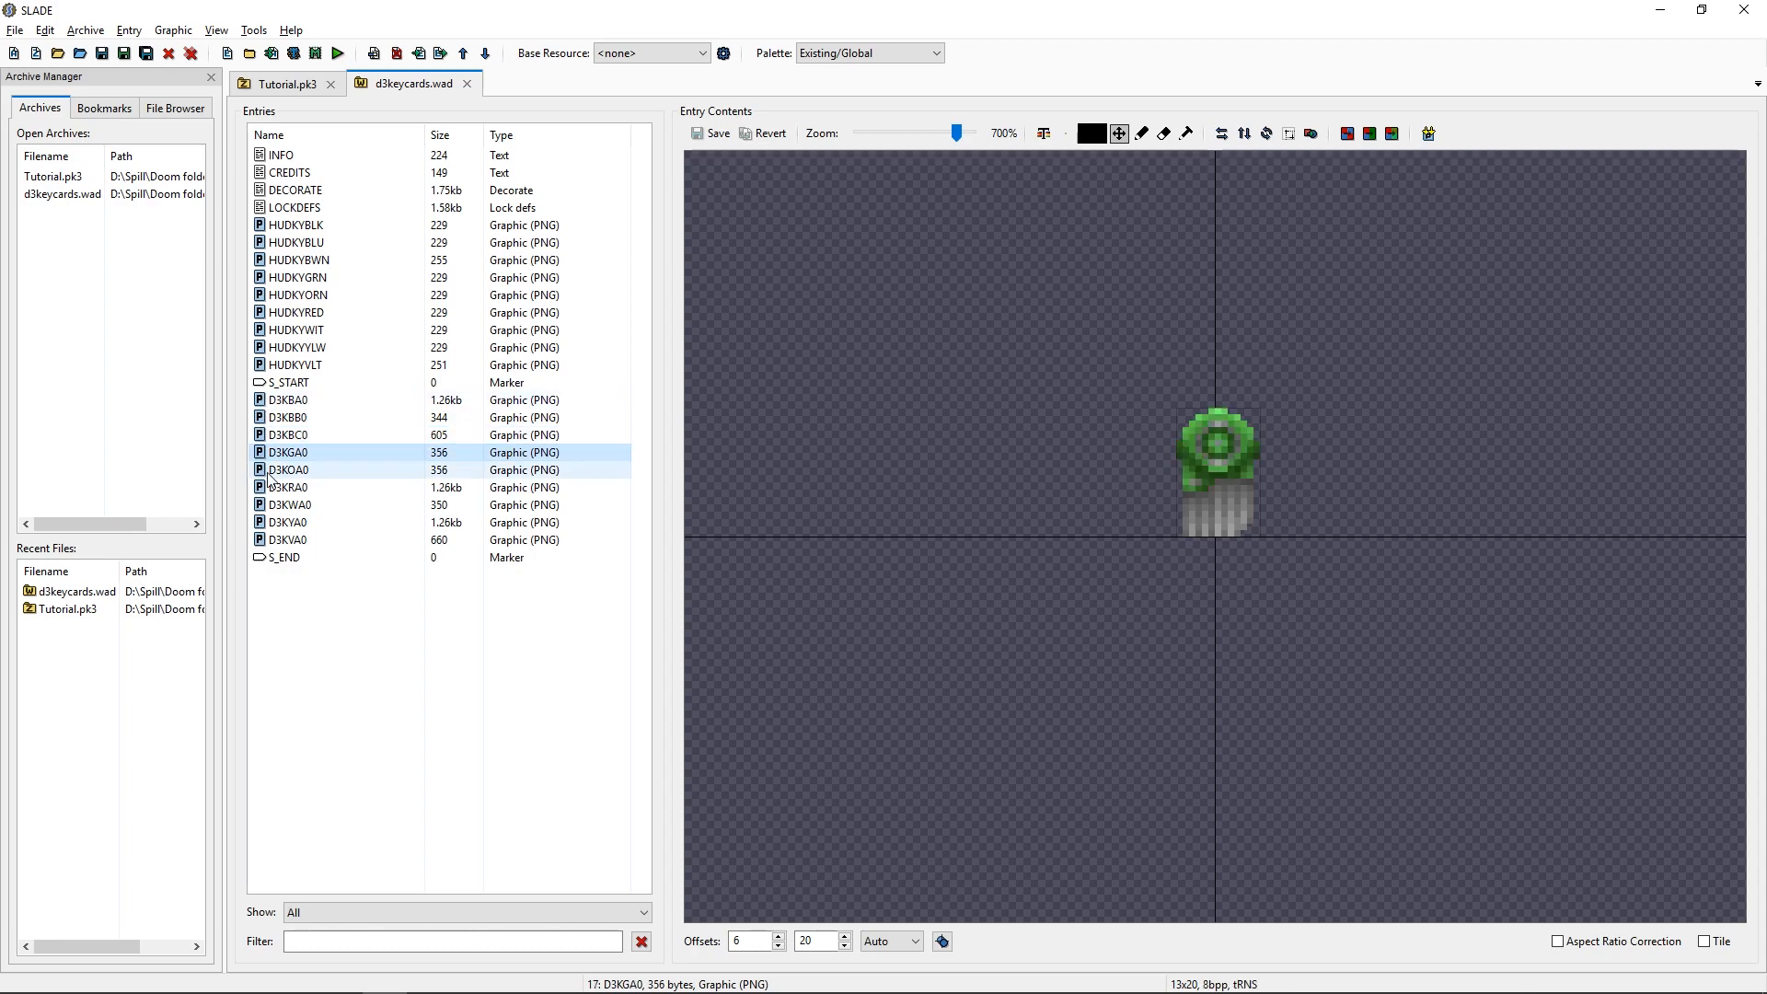
pyautogui.click(288, 487)
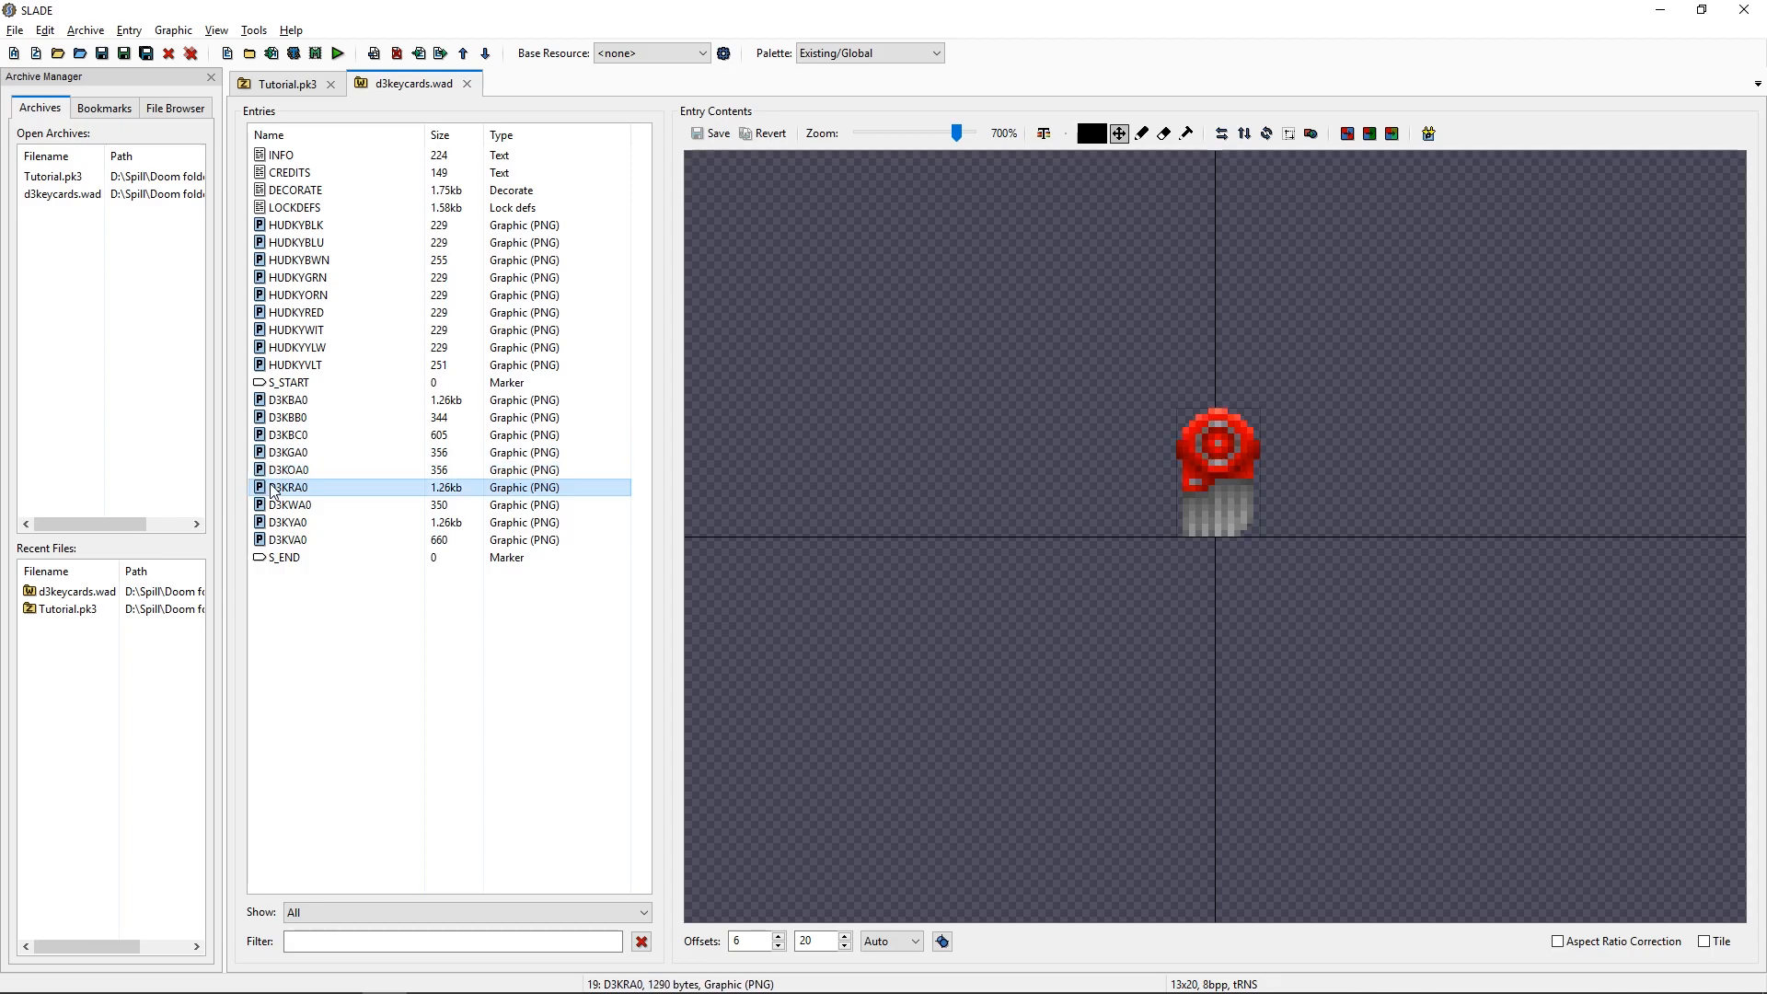
pyautogui.click(288, 505)
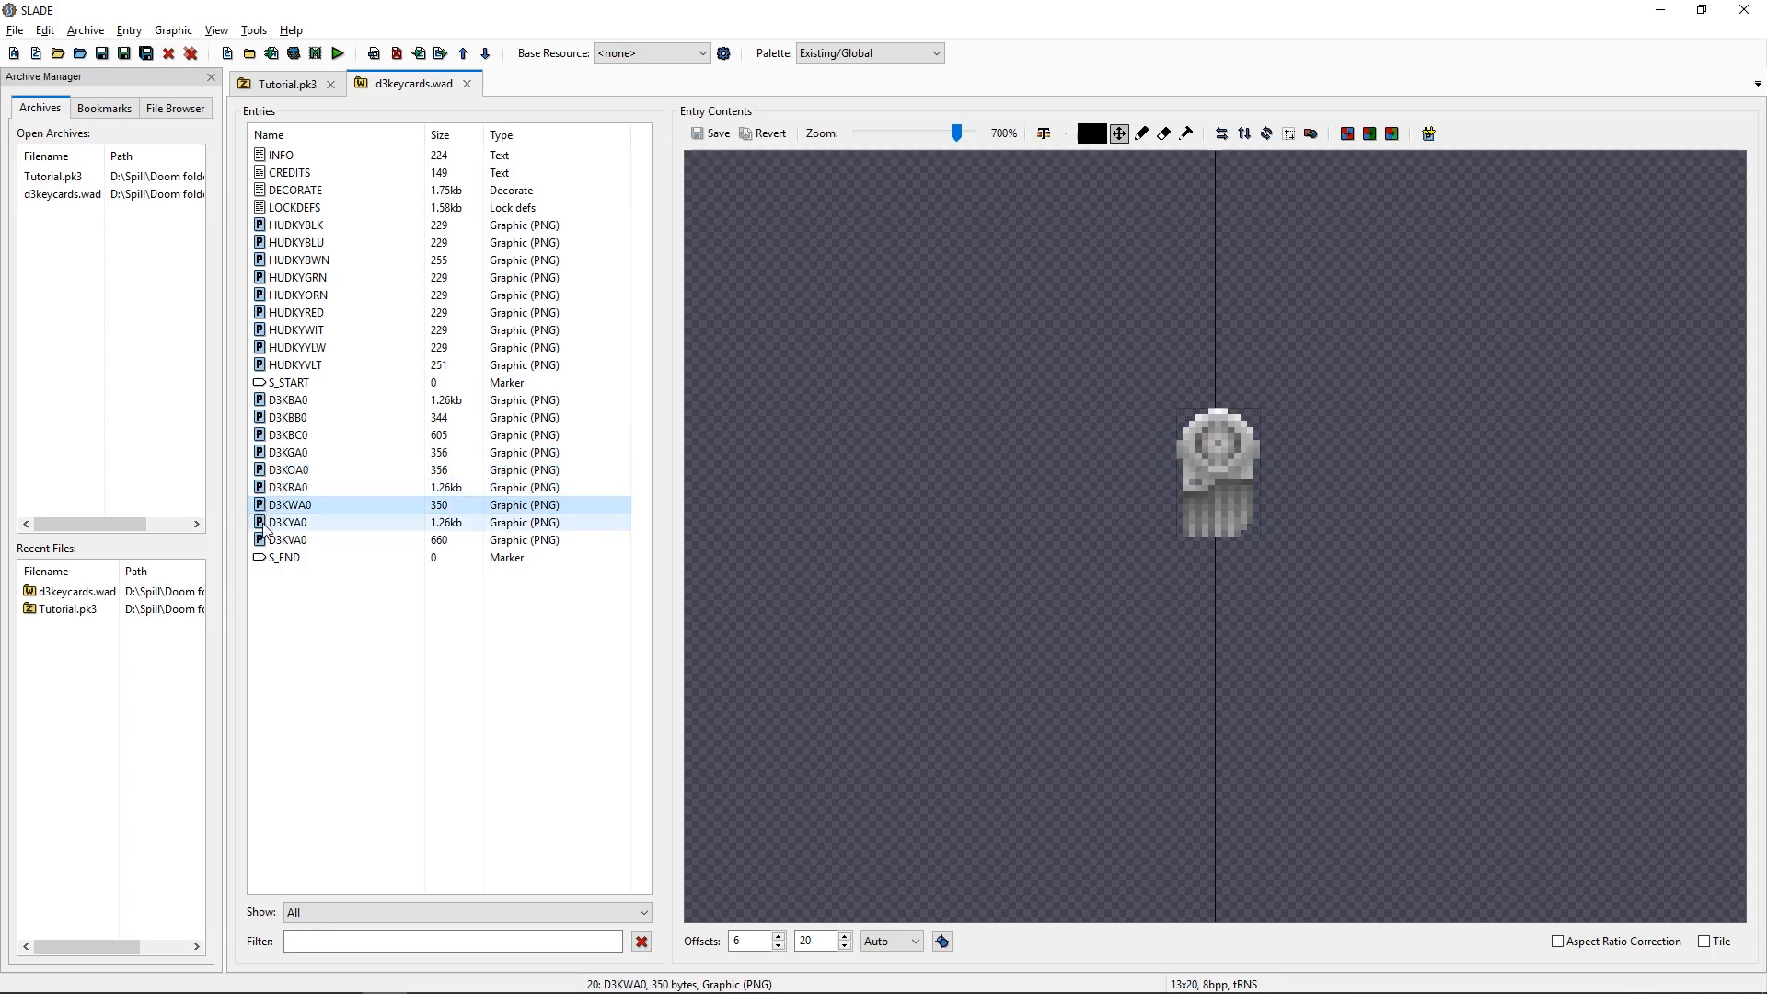
pyautogui.click(288, 521)
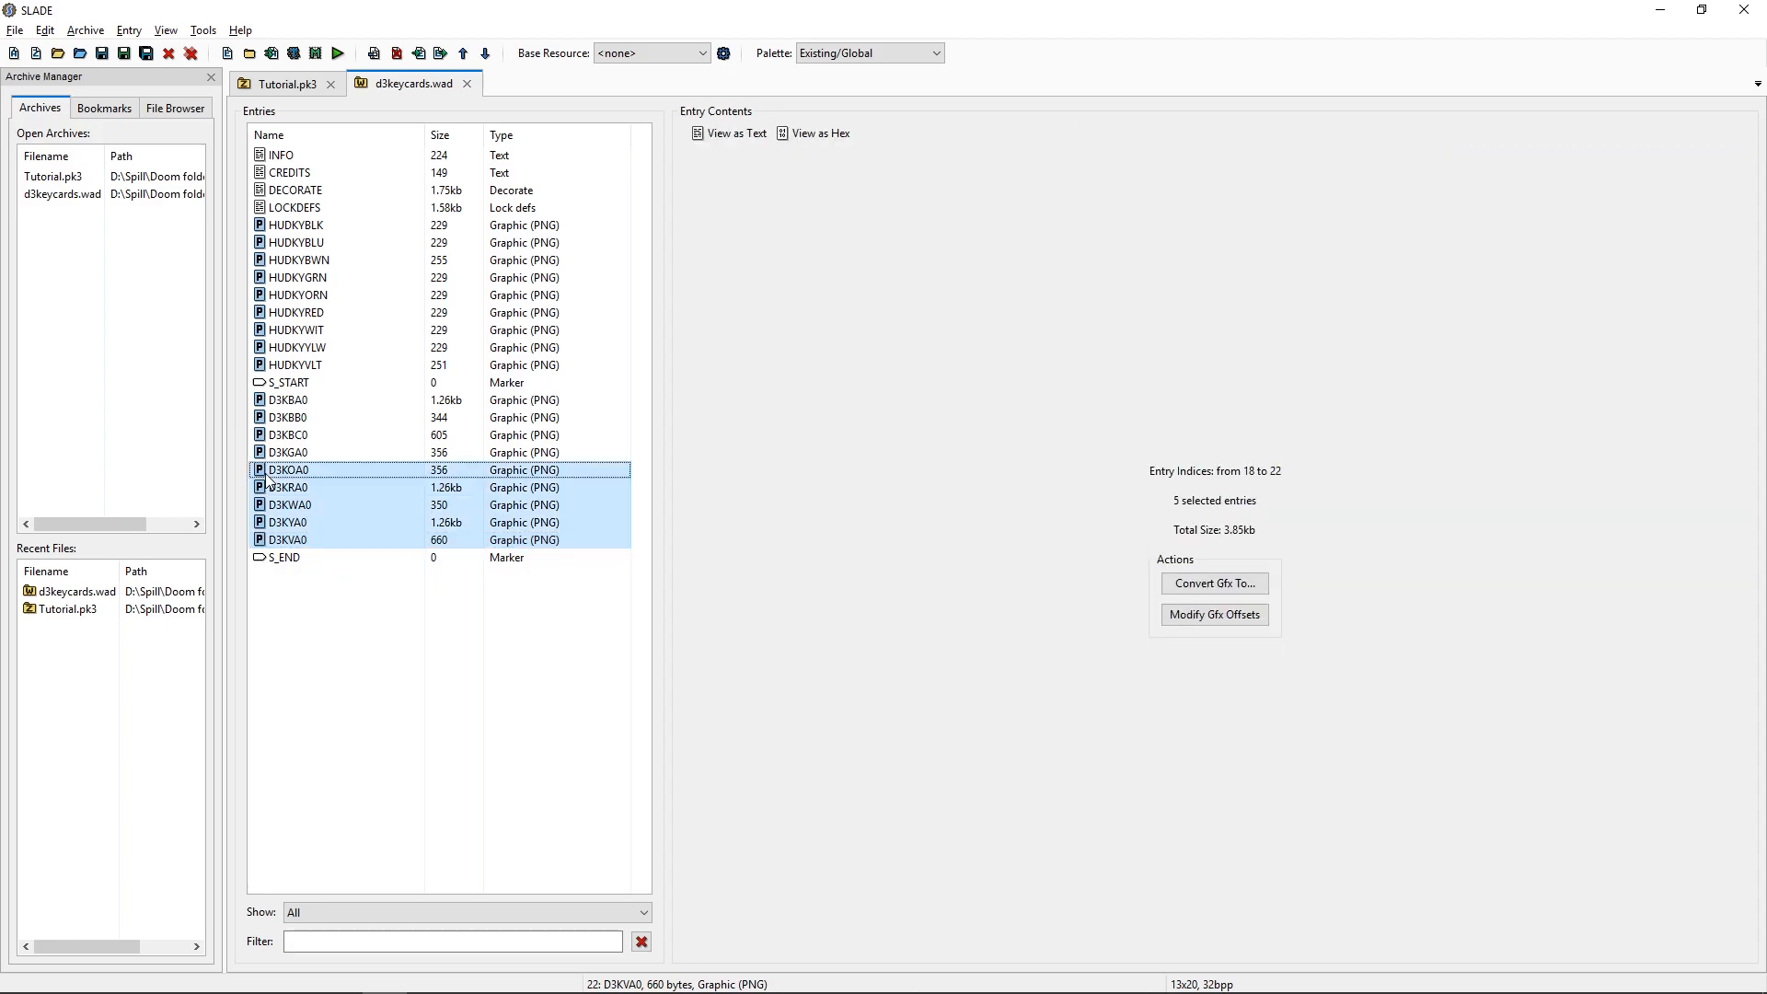
pyautogui.moveTo(265, 550)
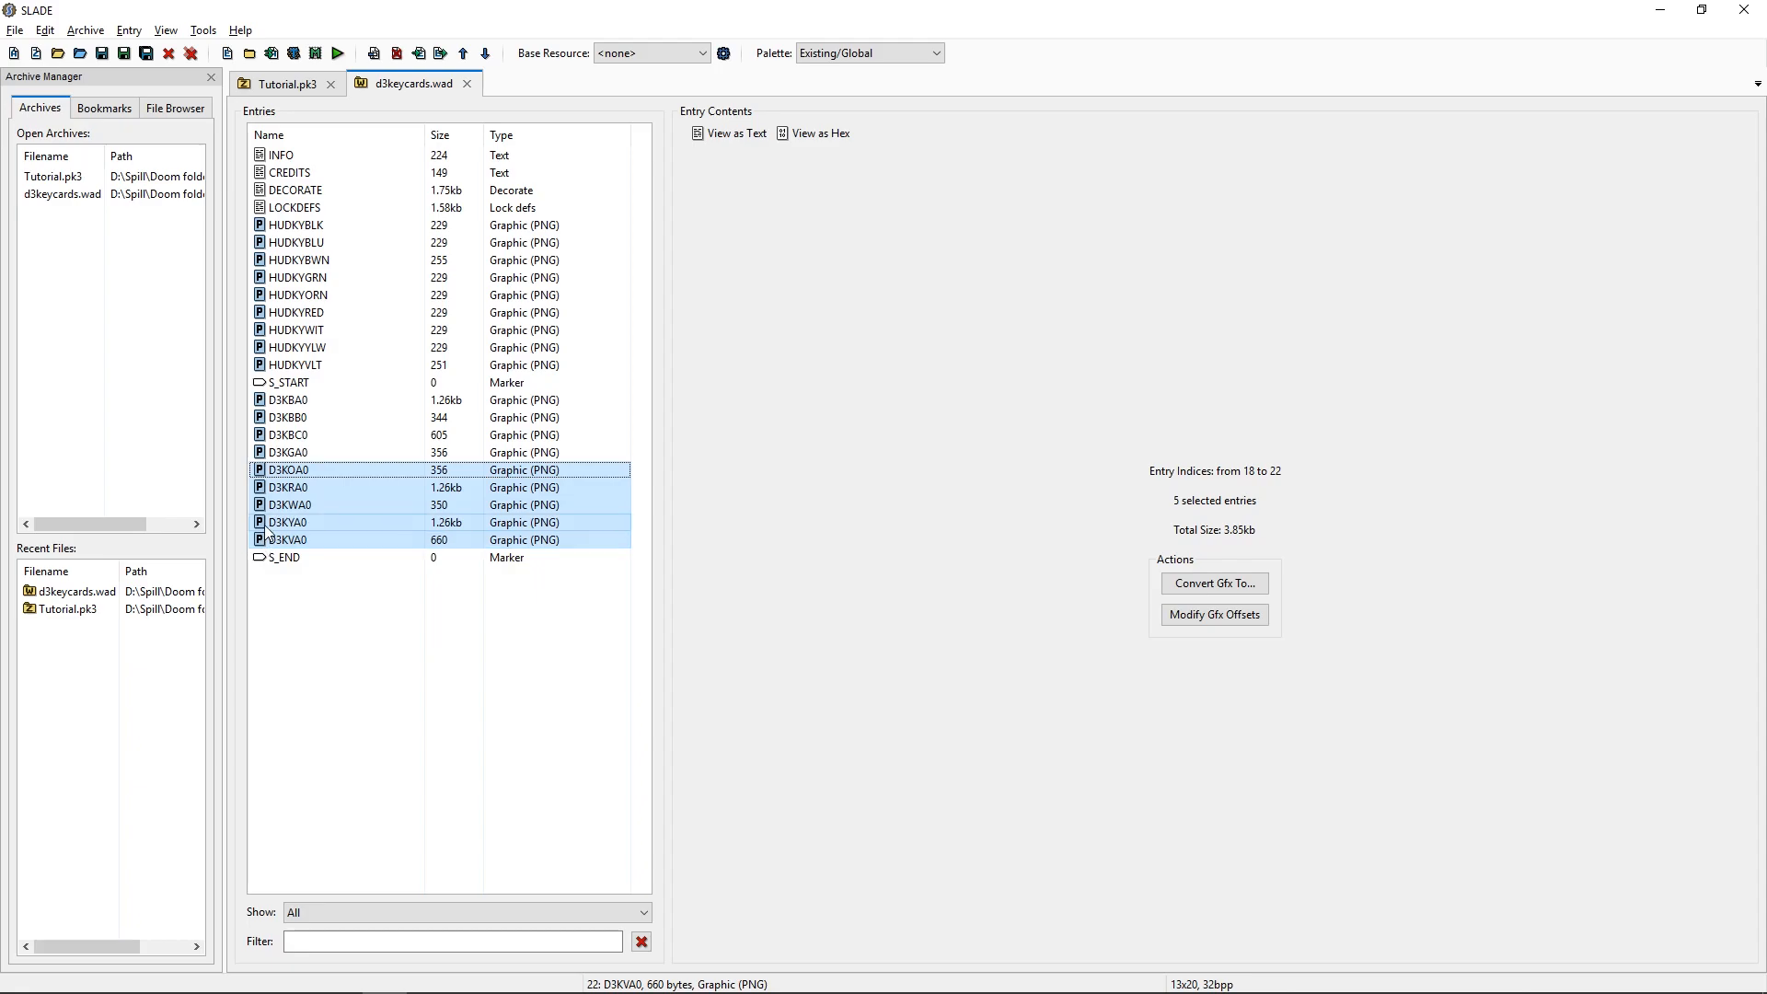
# Multi-select the keycard sprites including D3KWA0, D3KBB0 and D3KBA0 in d3keycards.wad.
pyautogui.click(290, 503)
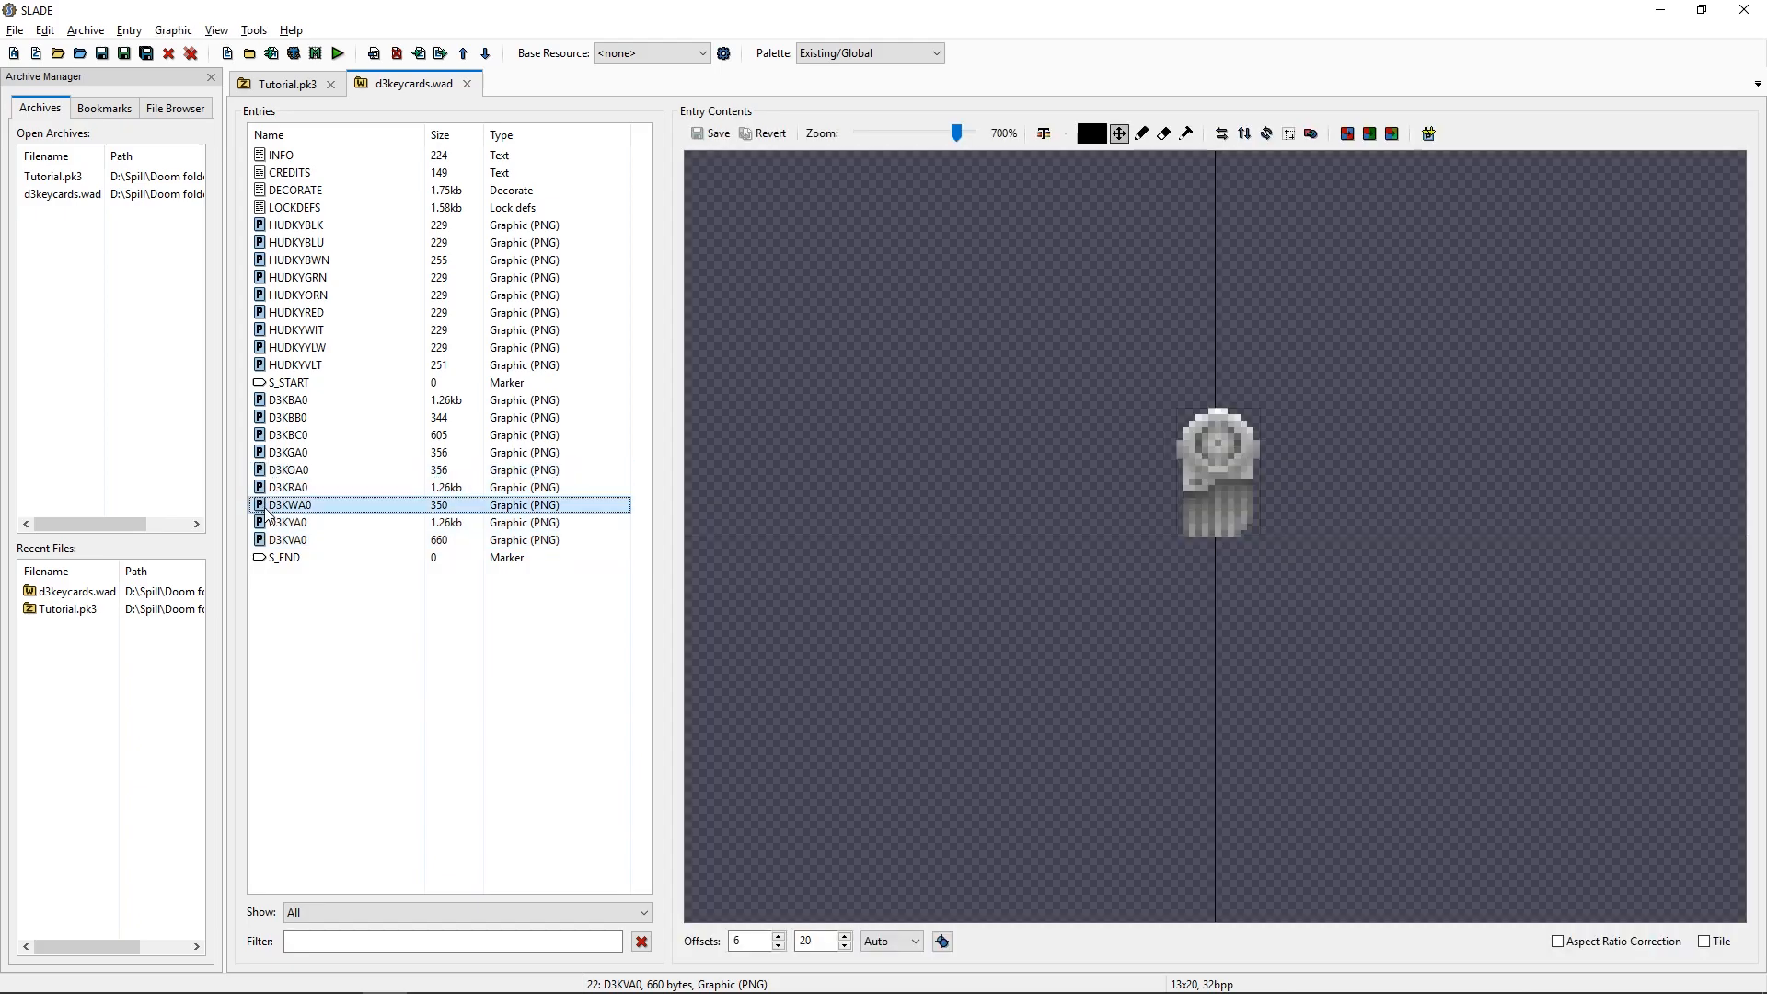
pyautogui.click(288, 470)
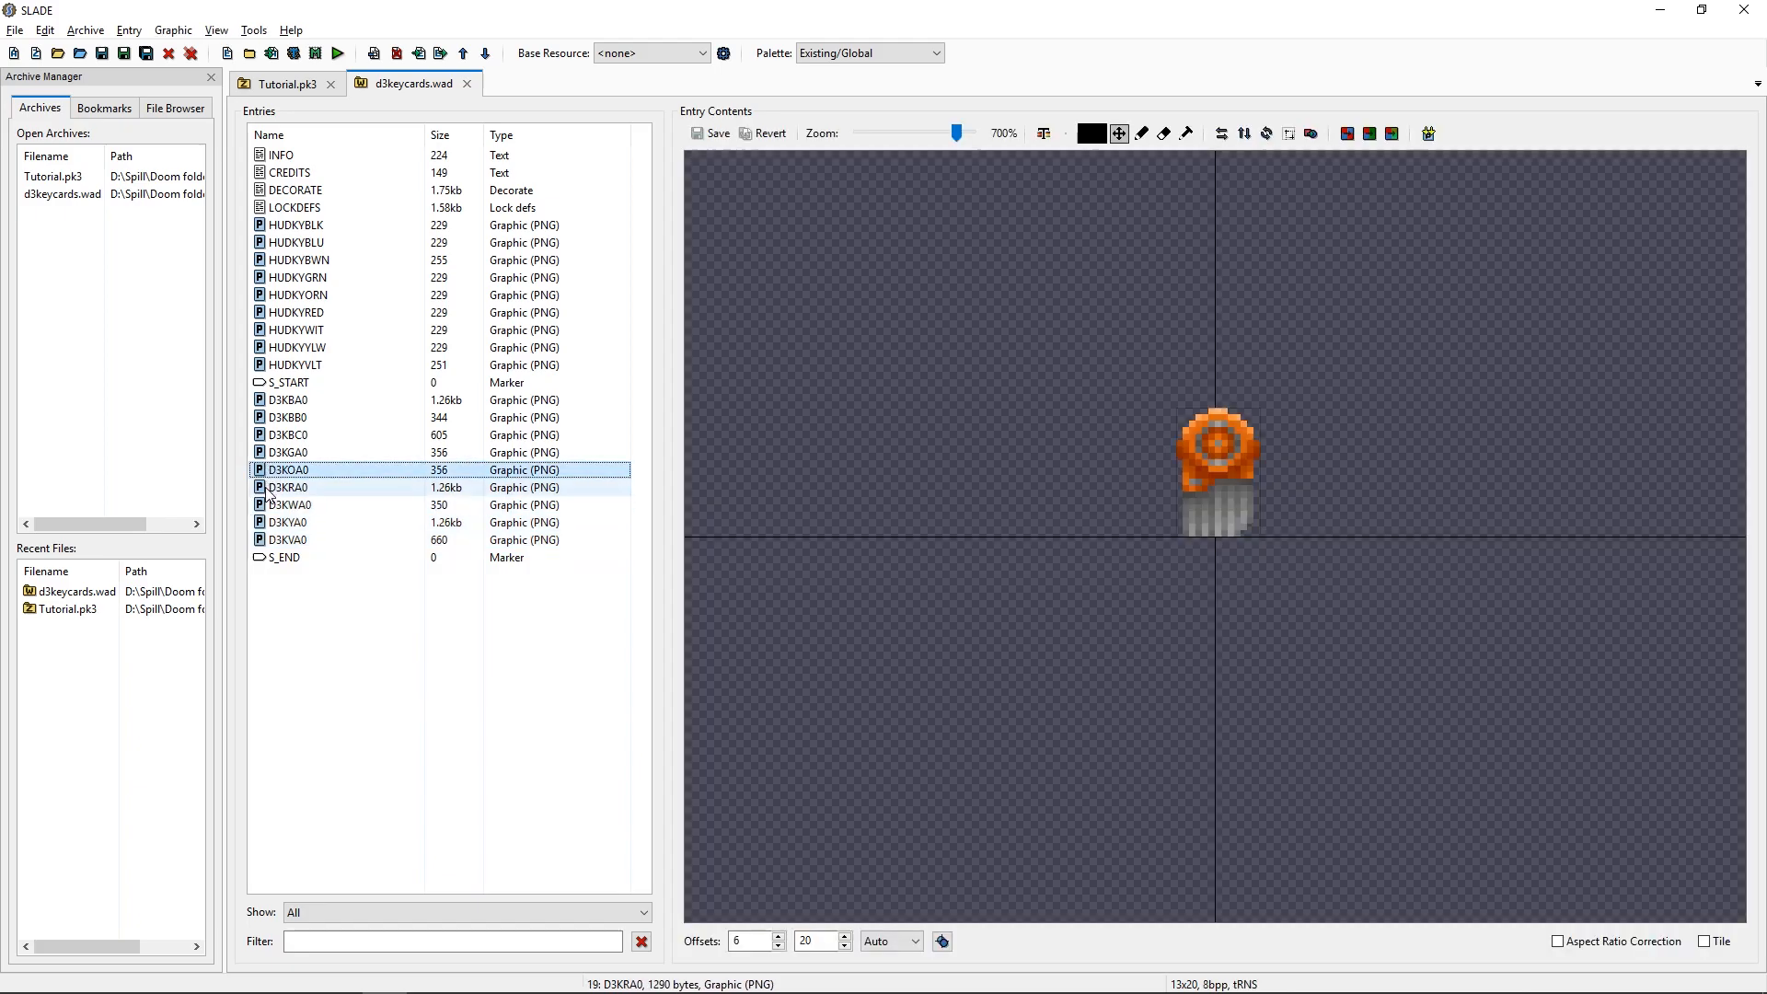
pyautogui.click(292, 417)
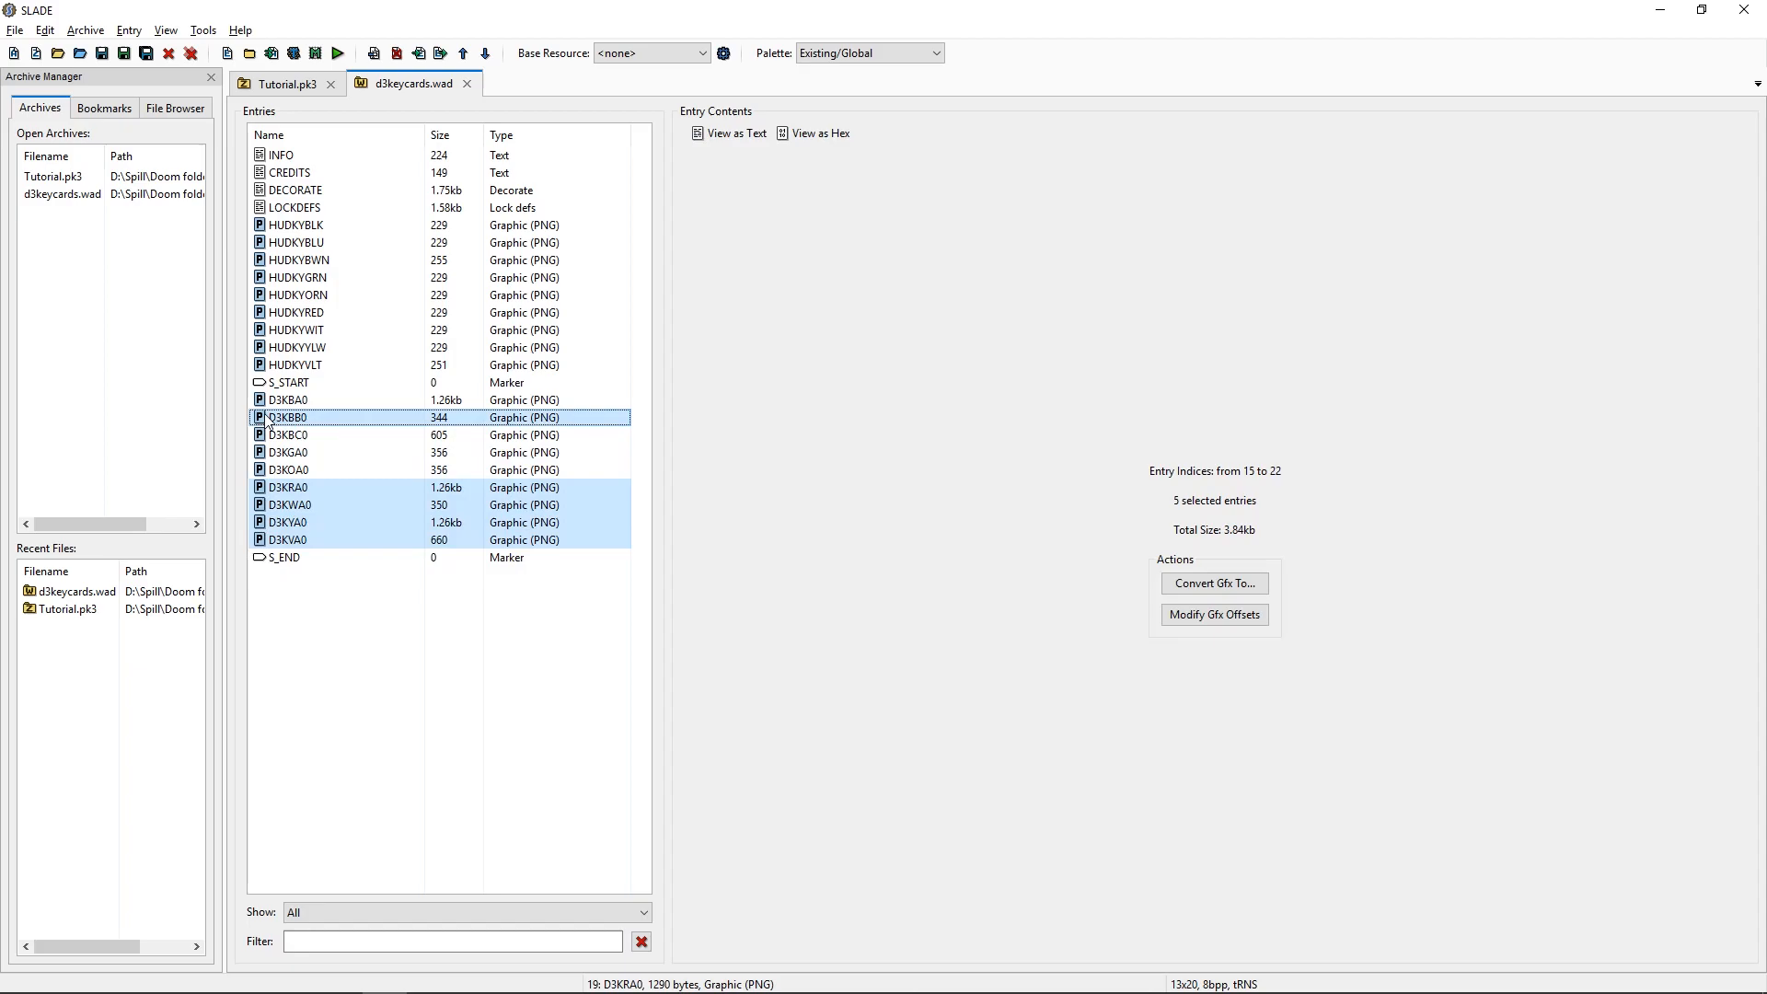
pyautogui.click(287, 401)
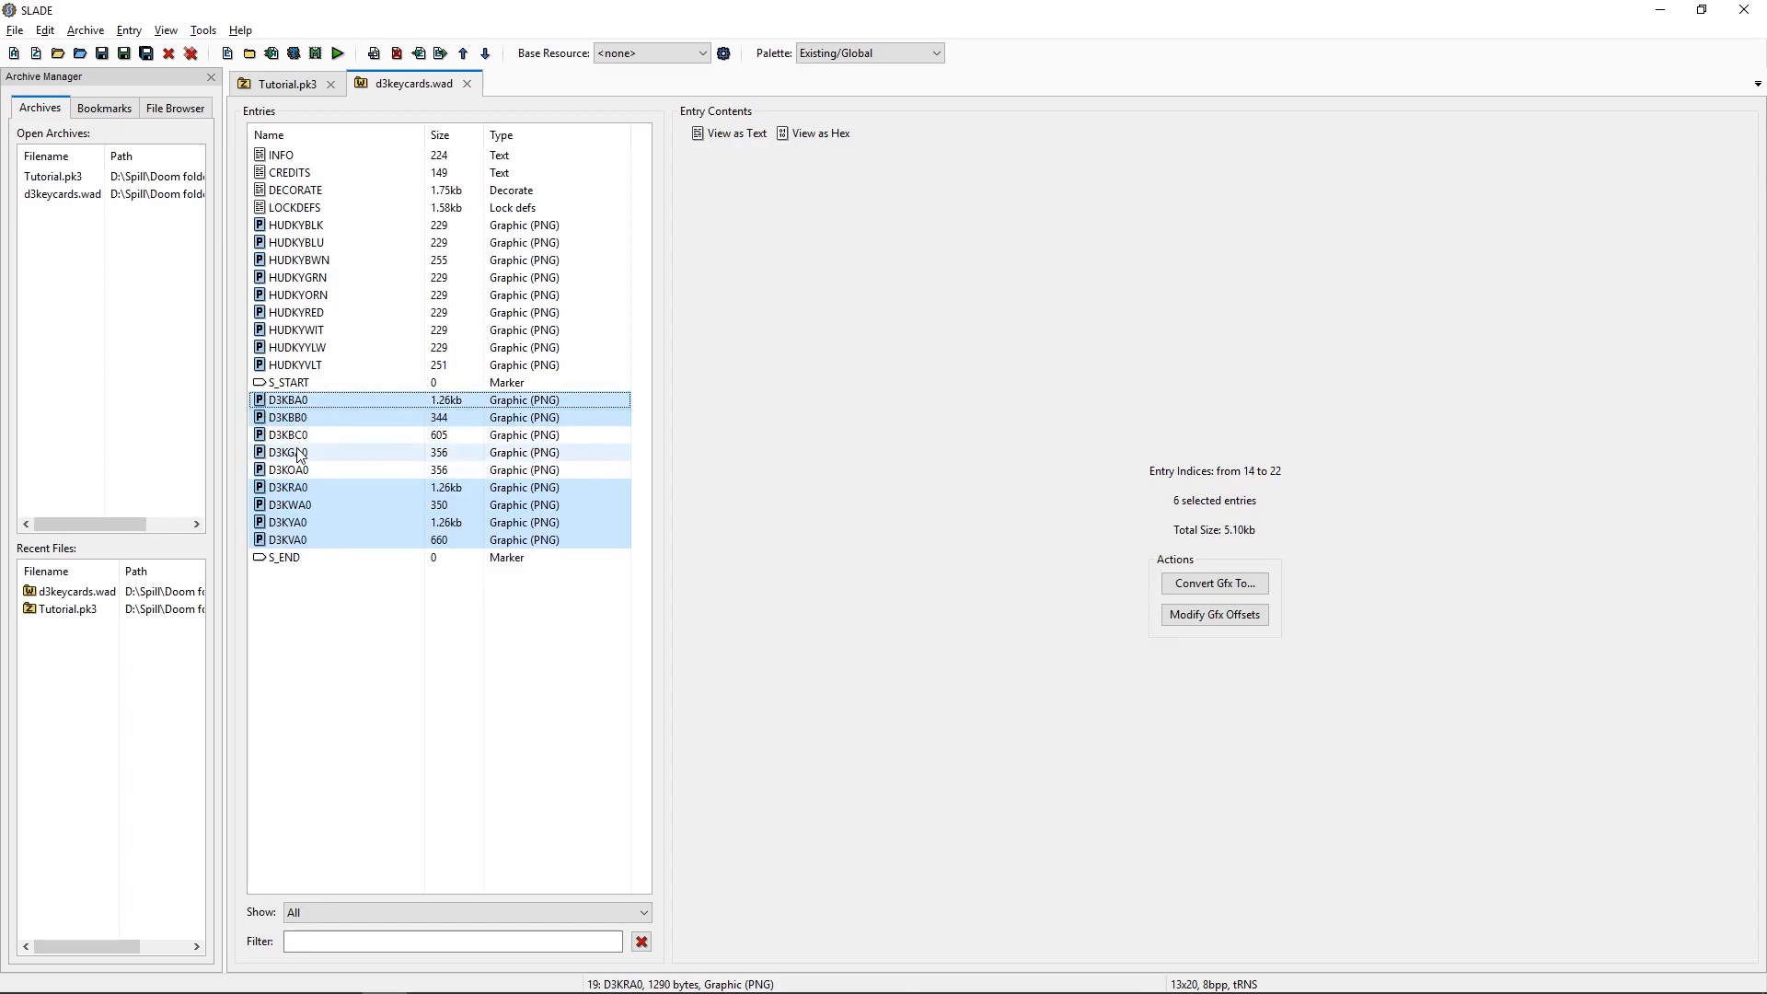
# Place the six keycard sprites into Tutorial.pk3's SPRITES folder.
pyautogui.click(287, 84)
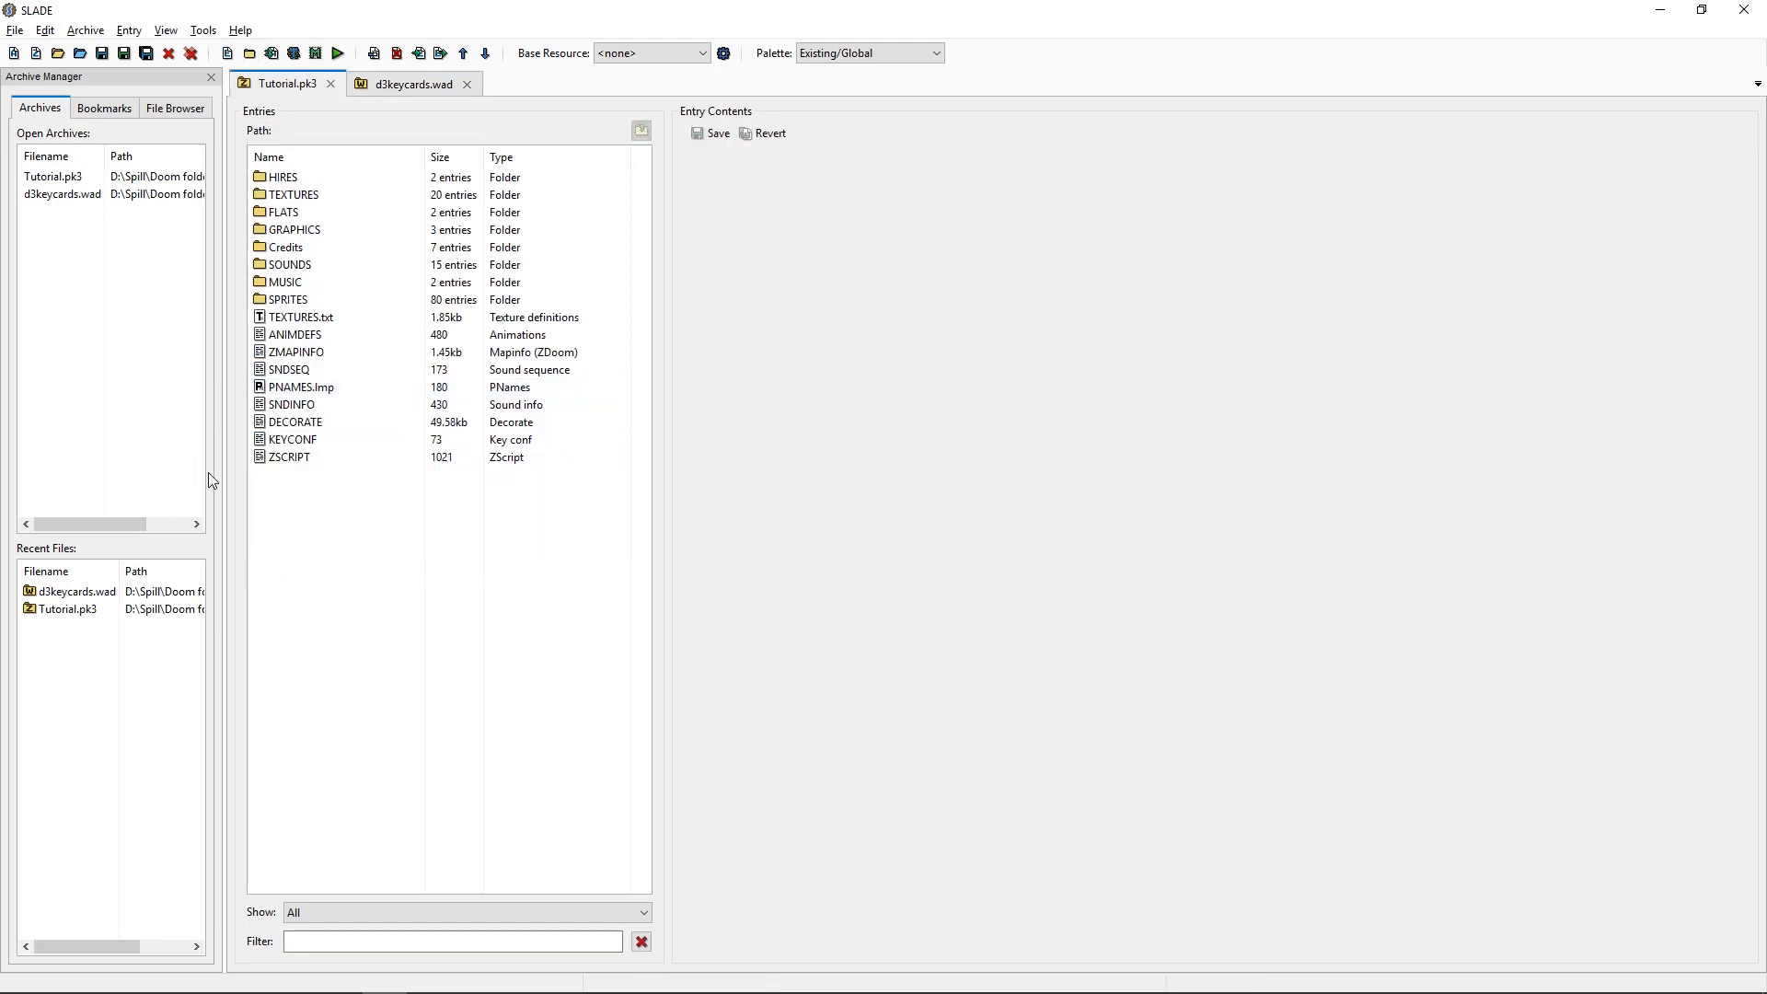
pyautogui.click(288, 298)
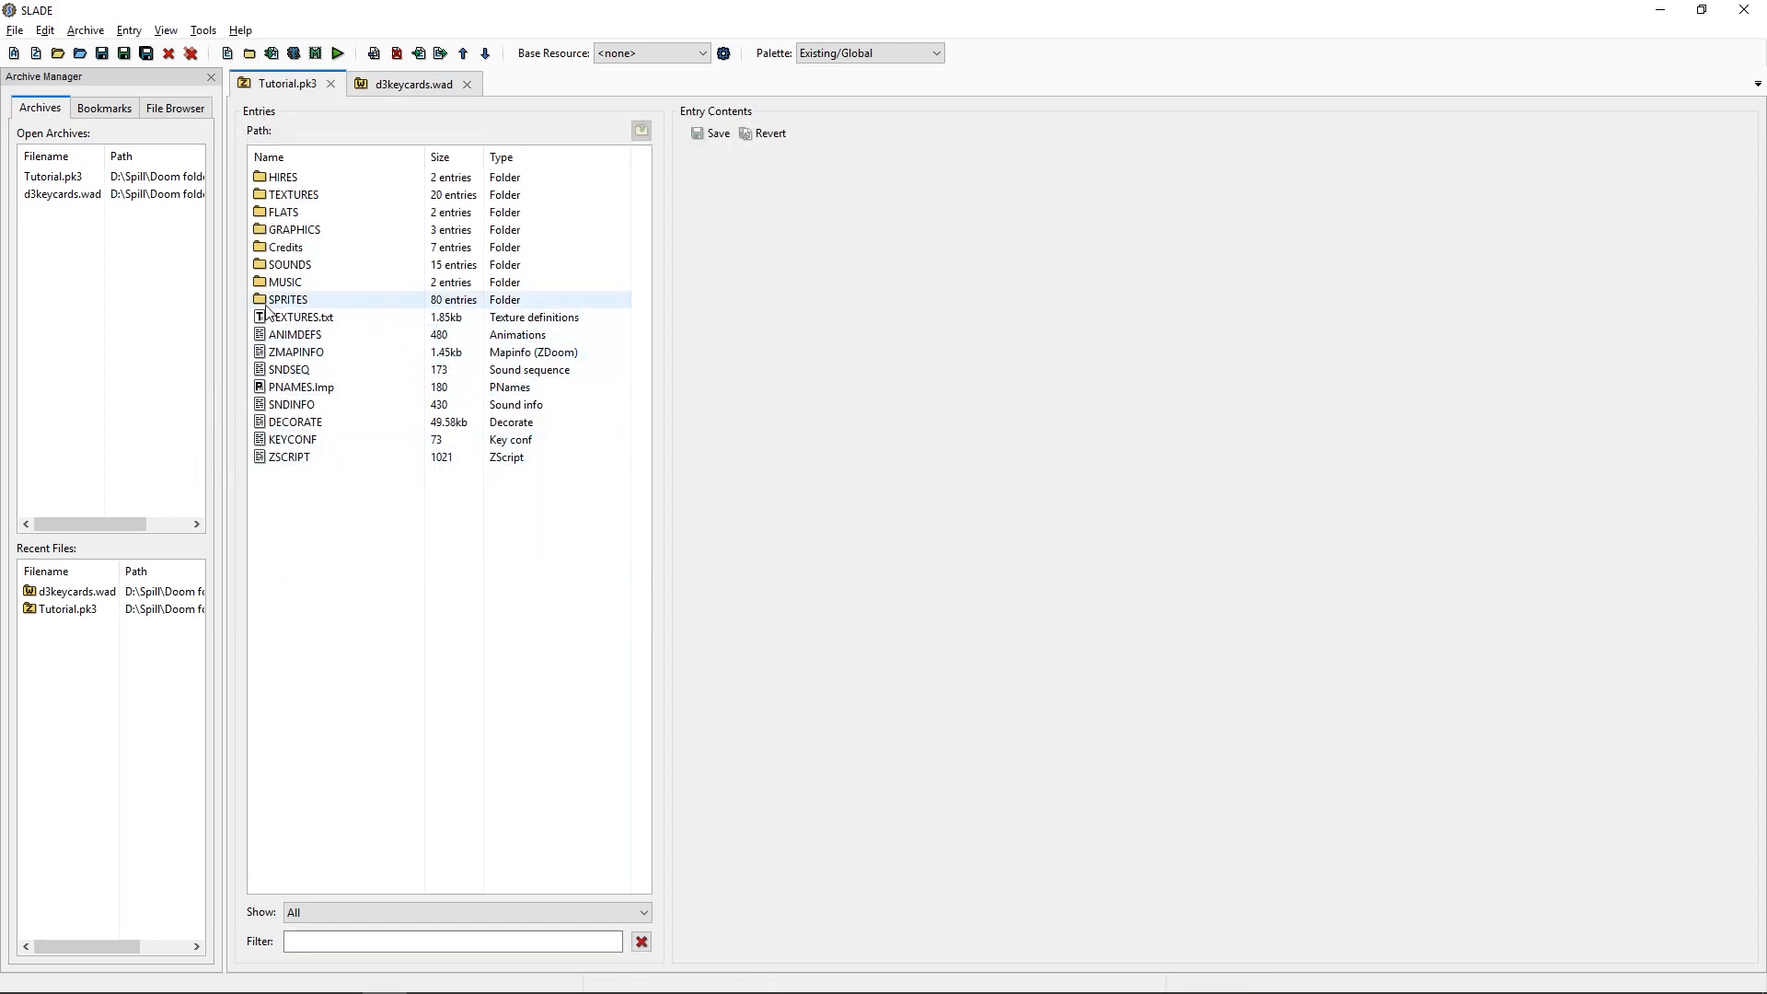
pyautogui.doubleClick(288, 298)
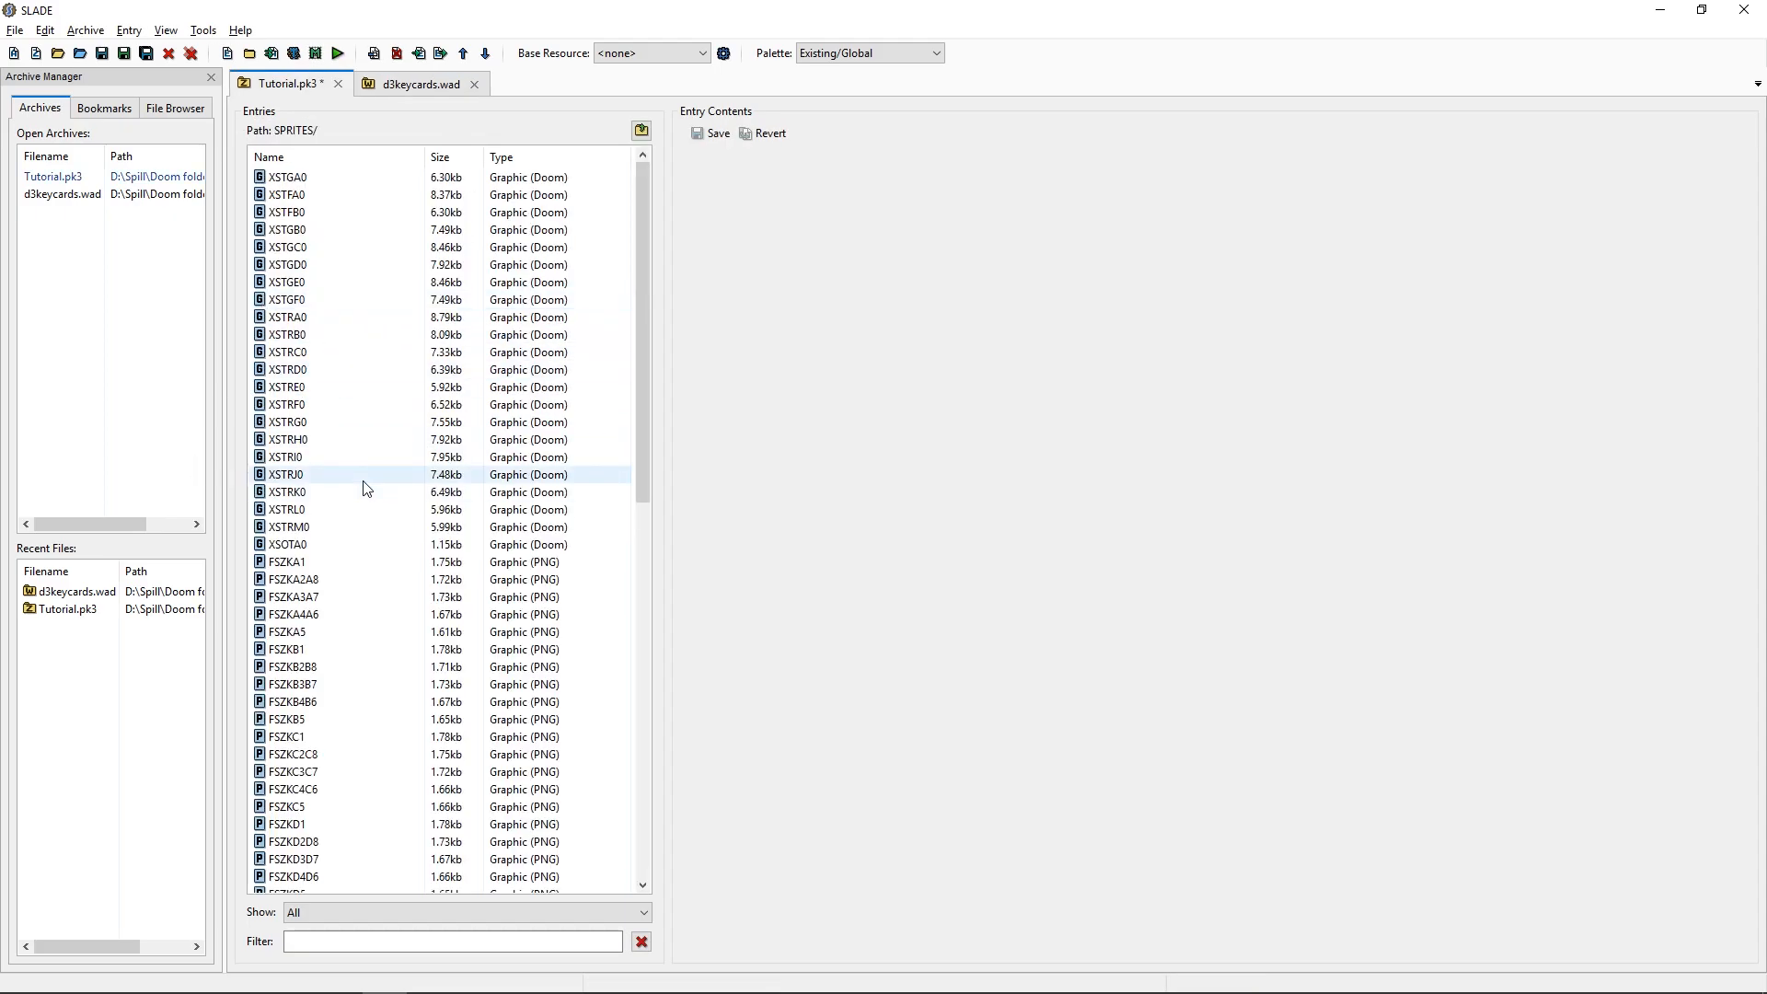
pyautogui.scroll(-3)
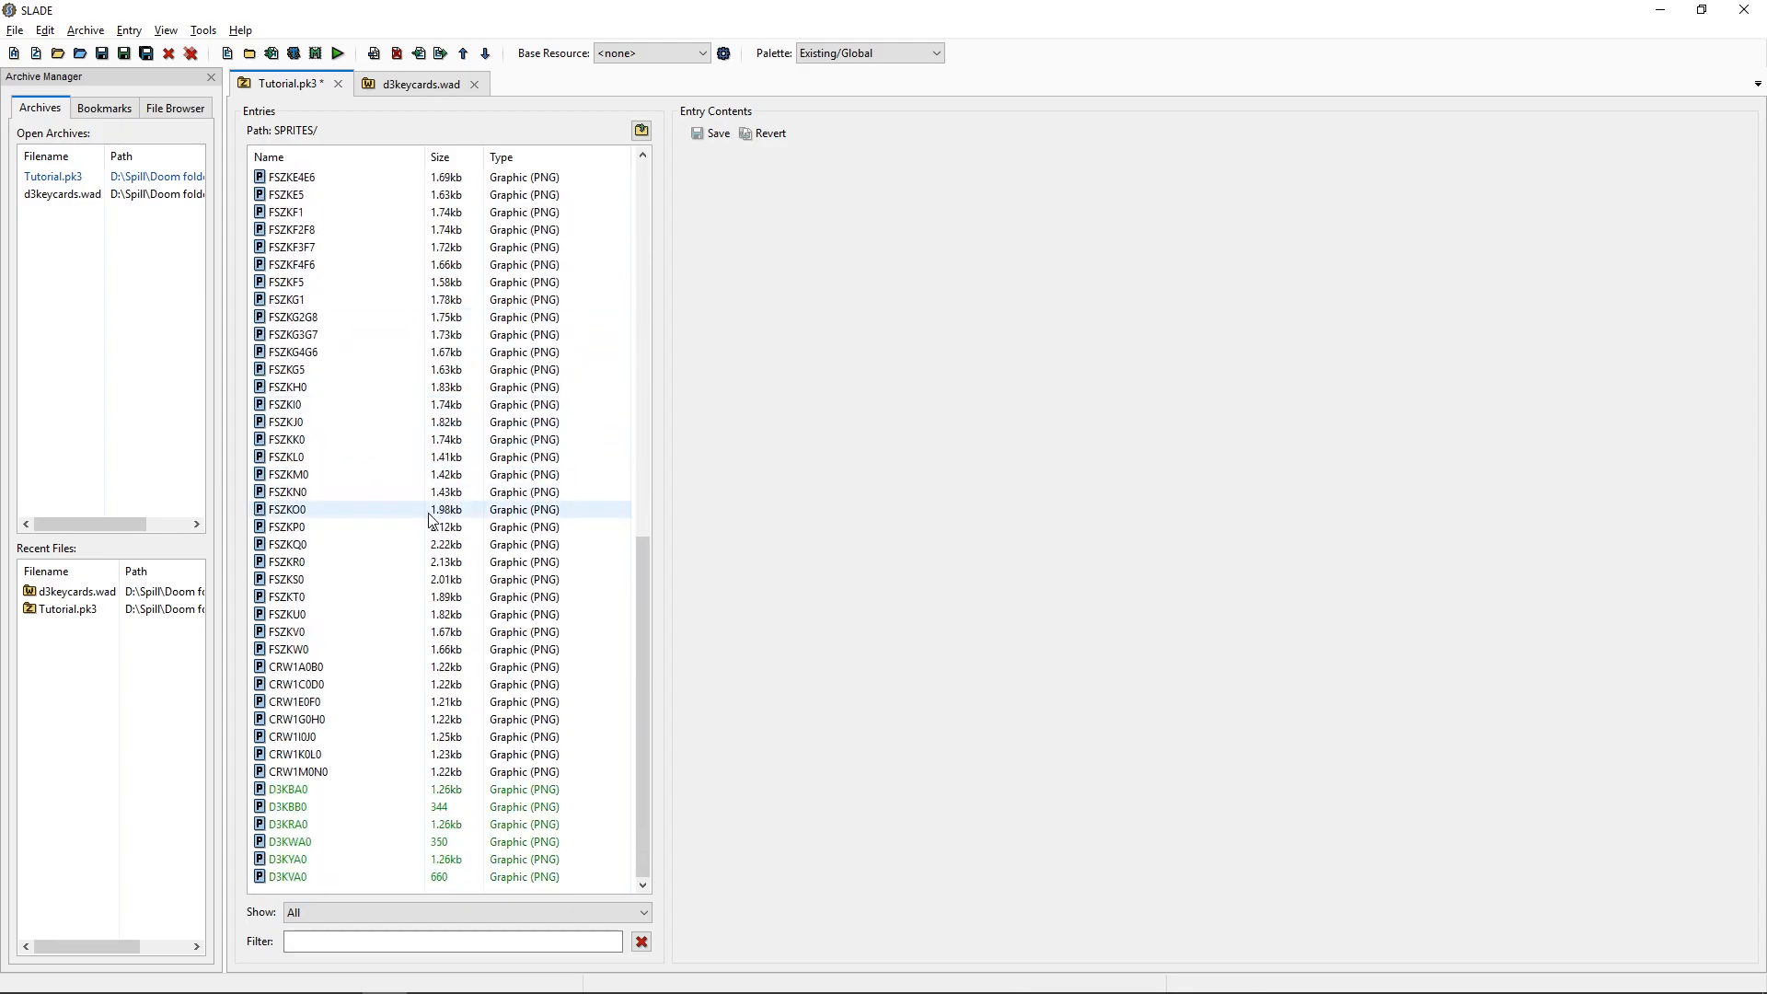
pyautogui.click(287, 788)
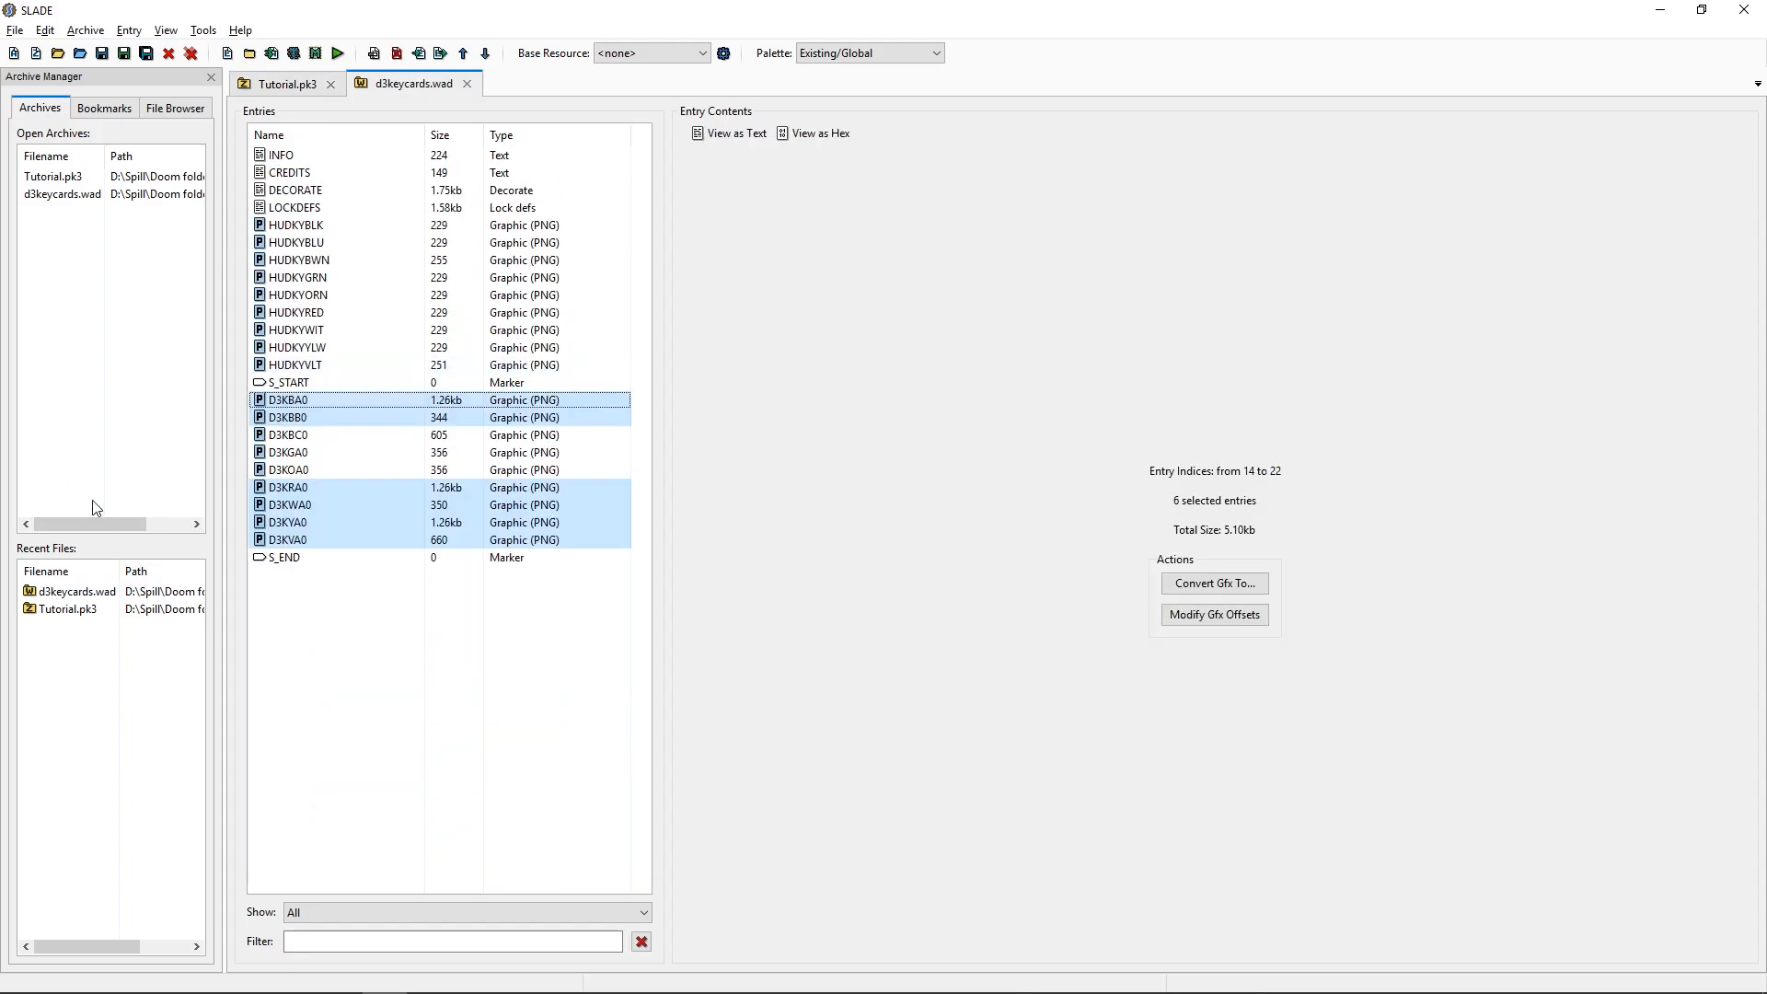
pyautogui.moveTo(291, 365)
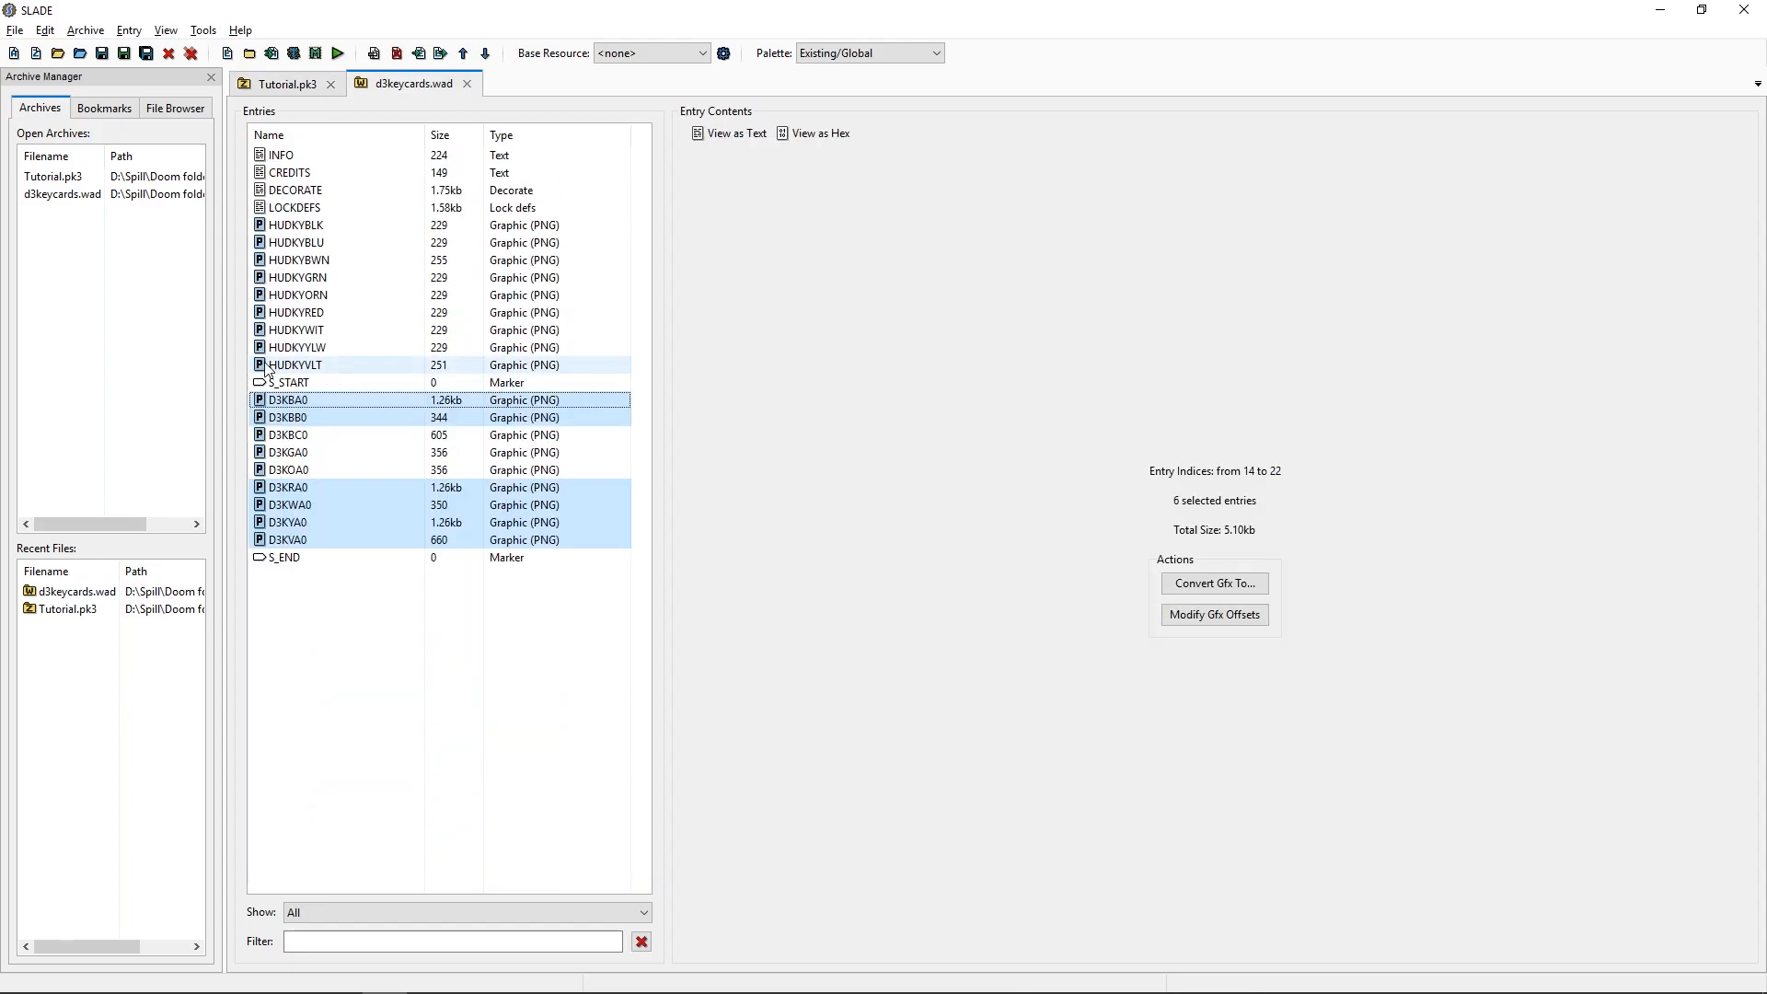
# Preview the black, violet and yellow HUD key icons while selecting several together.
pyautogui.click(295, 225)
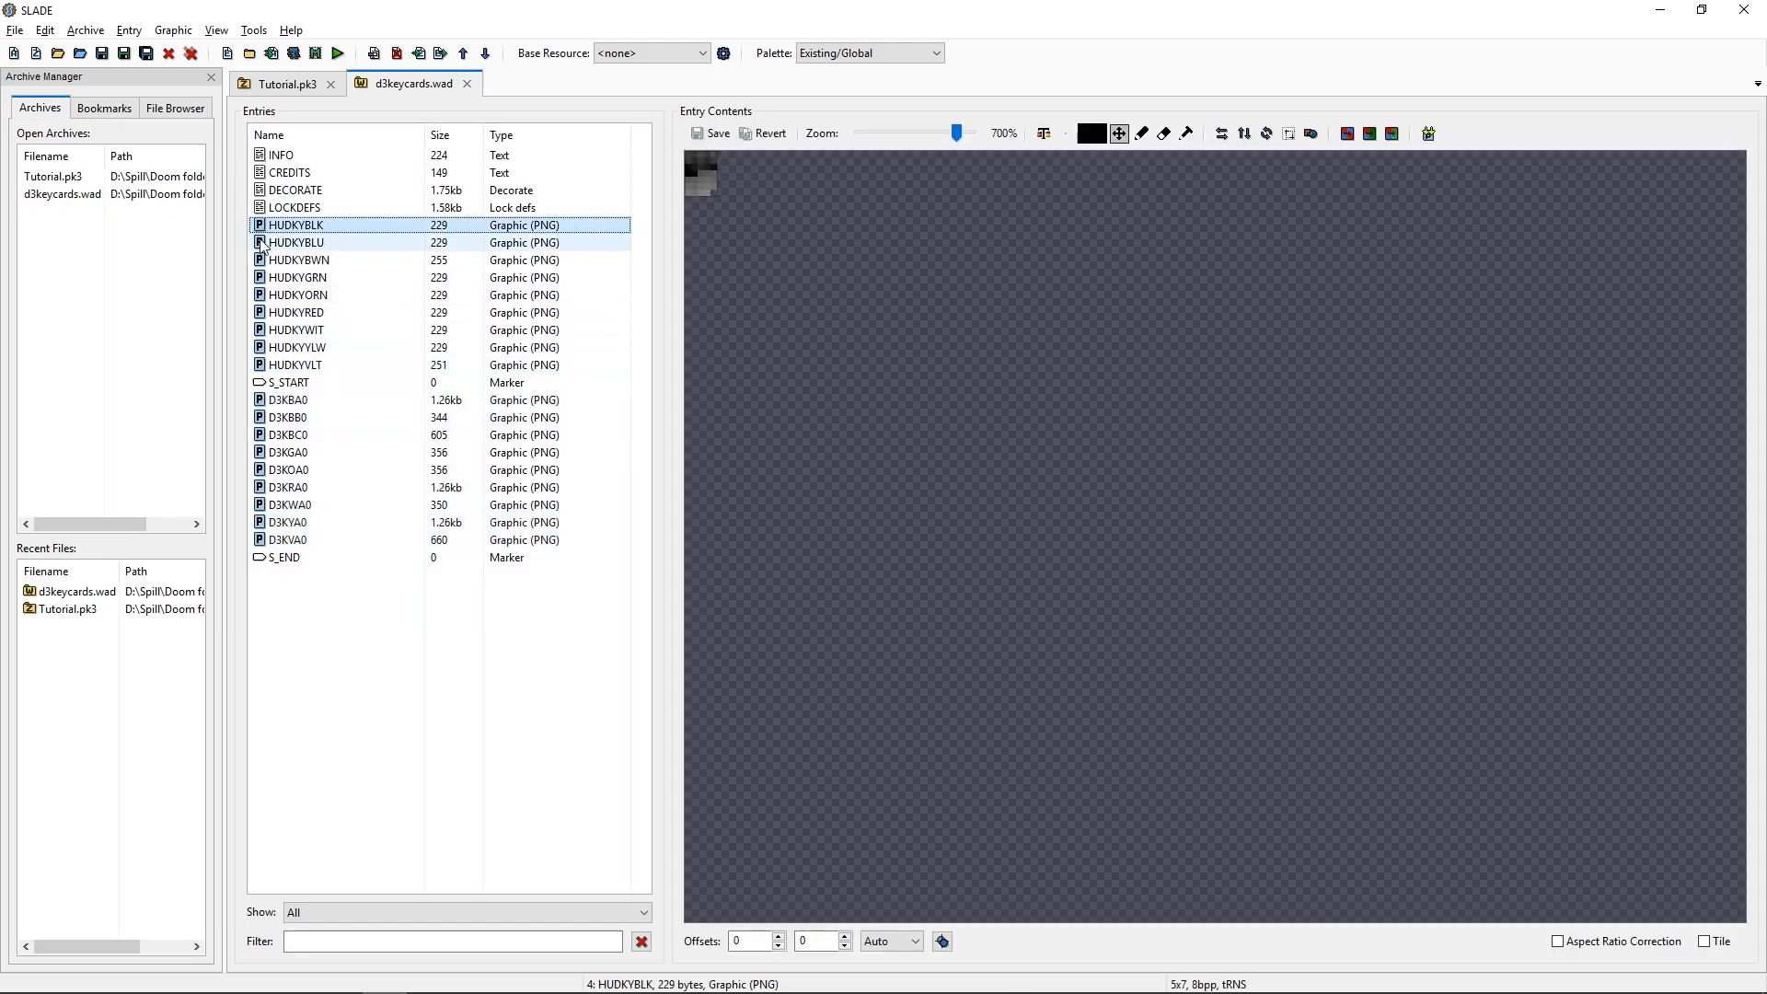
pyautogui.click(298, 260)
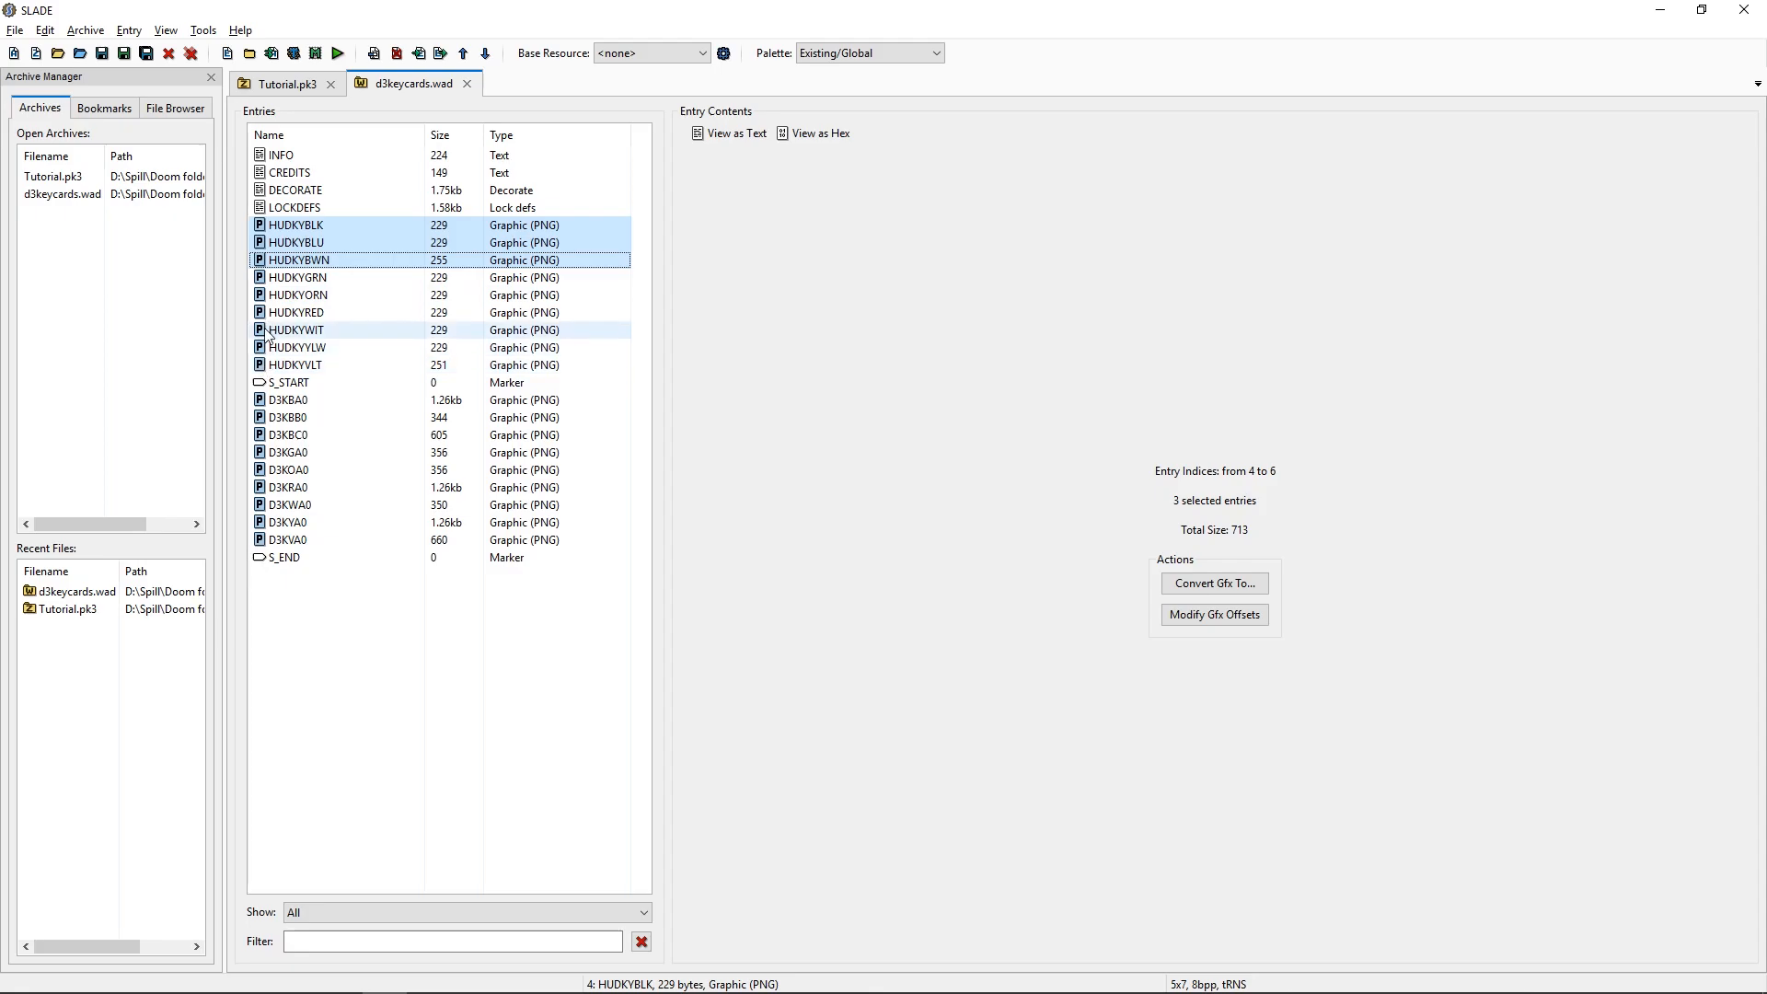
pyautogui.click(299, 347)
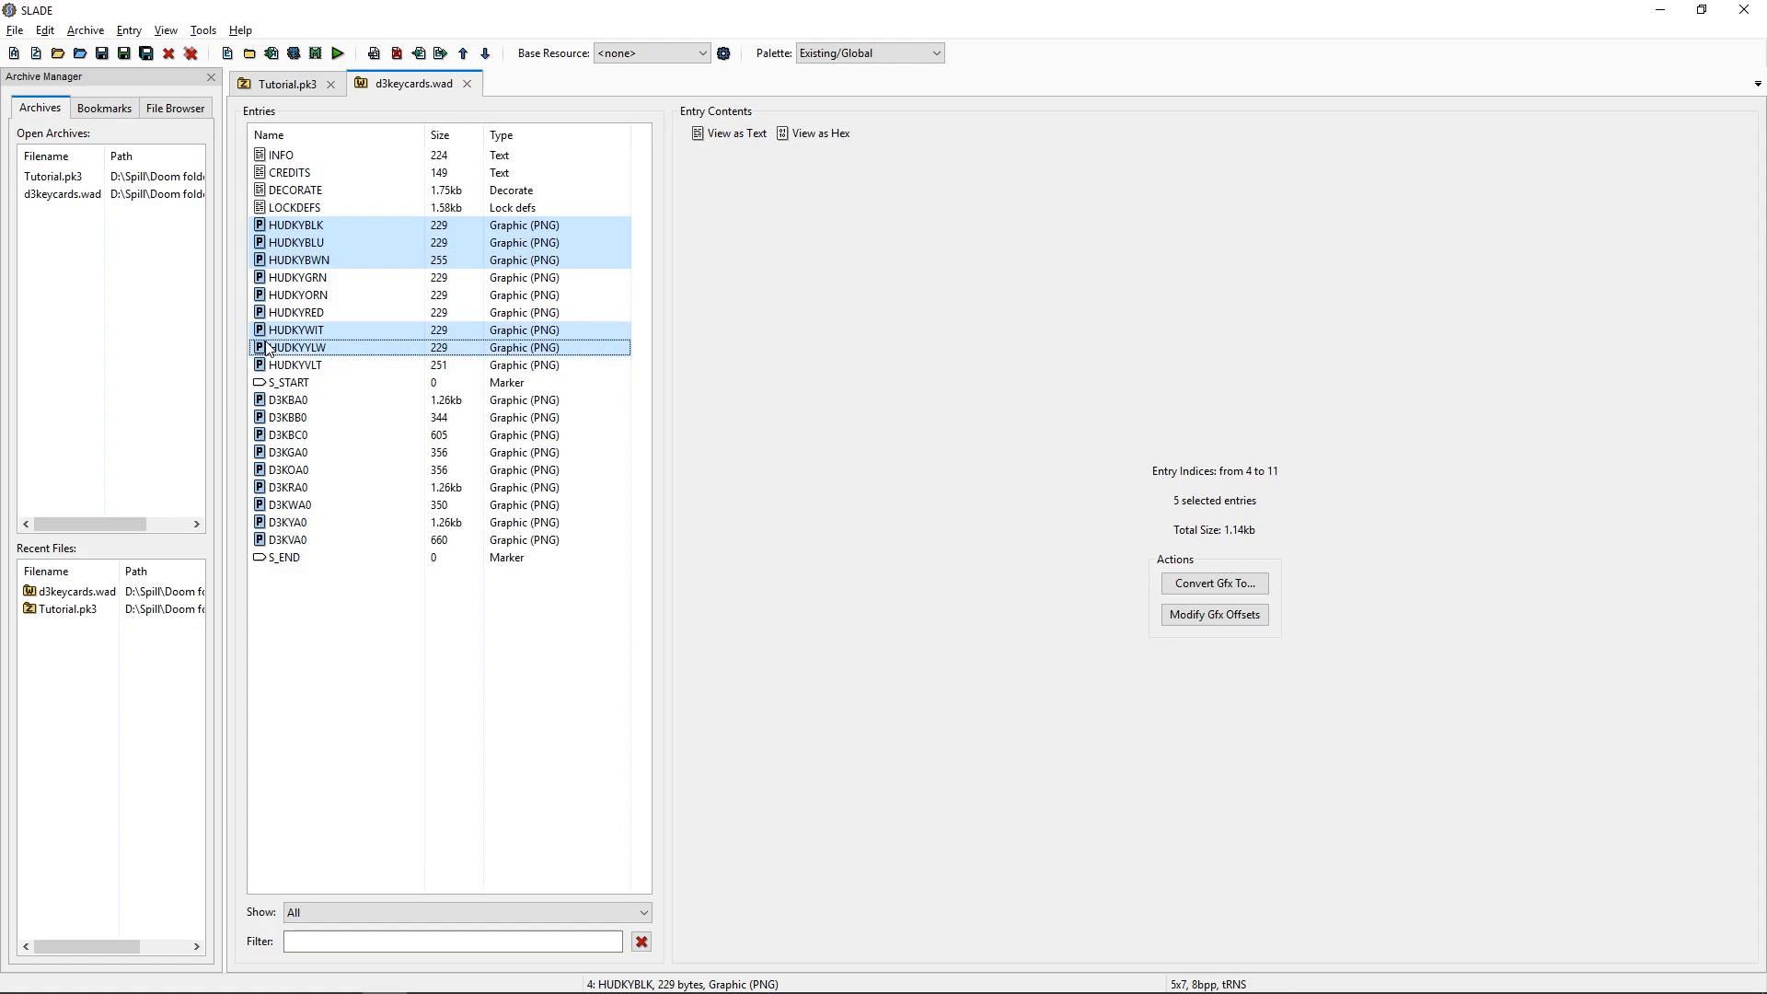
pyautogui.click(337, 365)
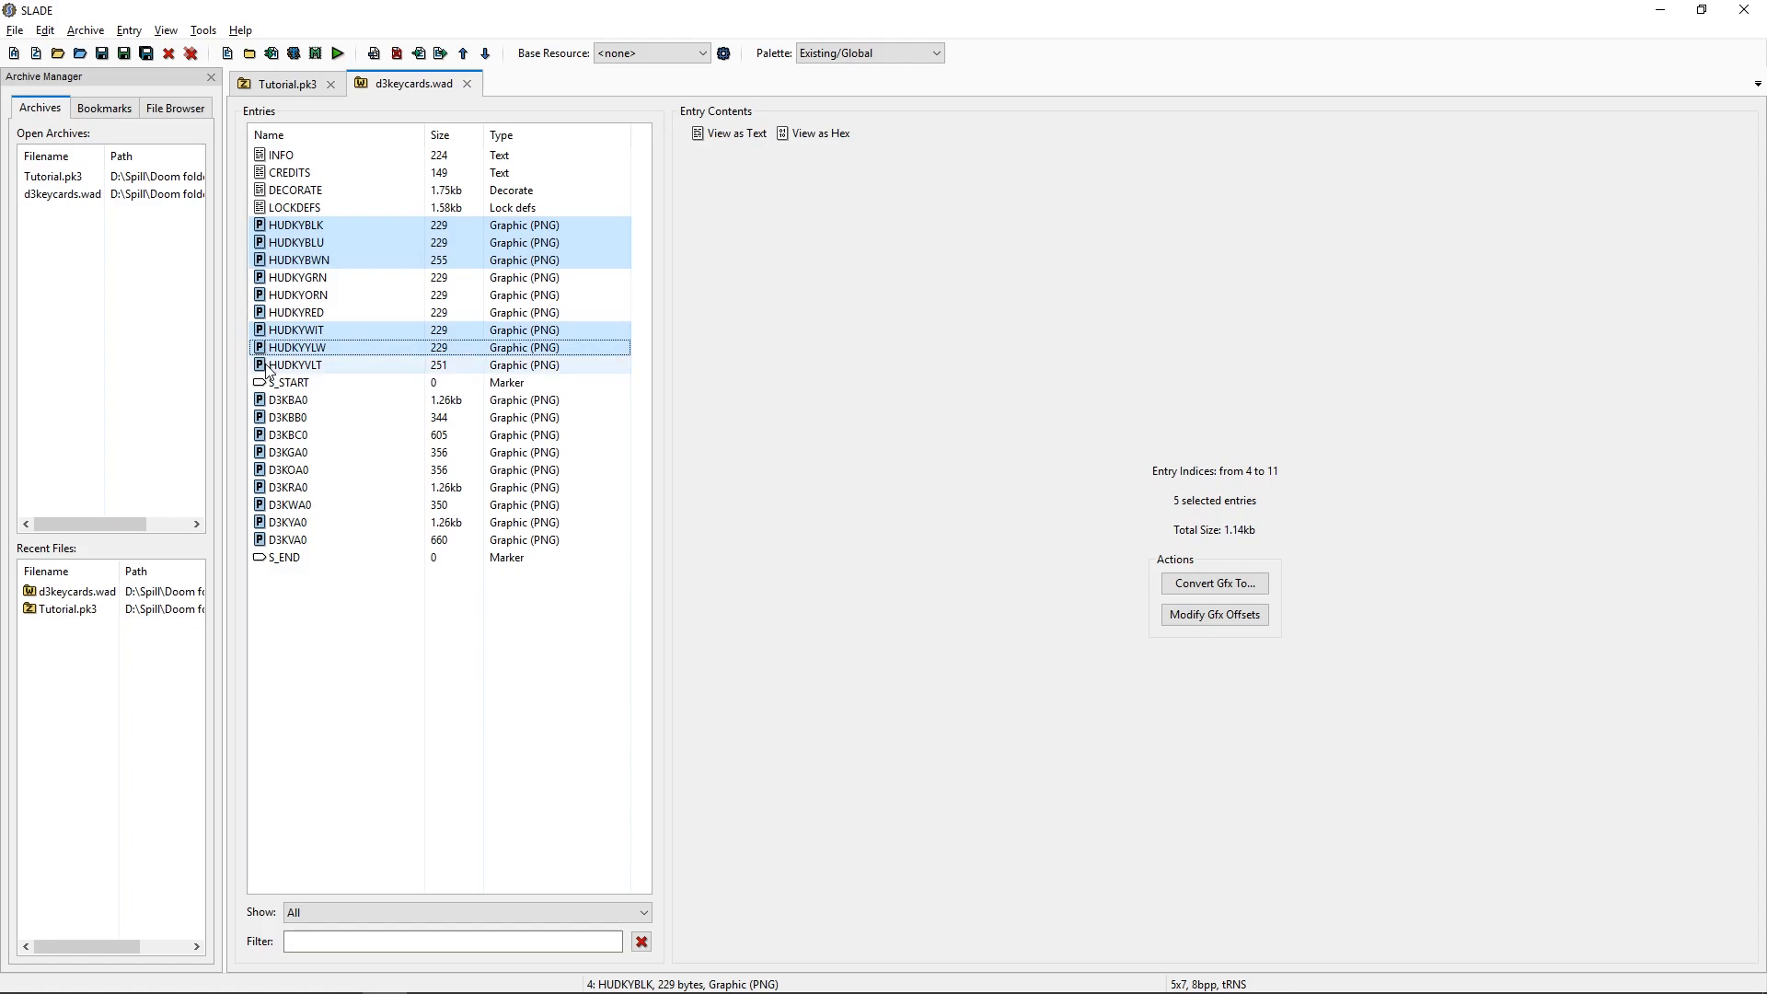
pyautogui.click(296, 364)
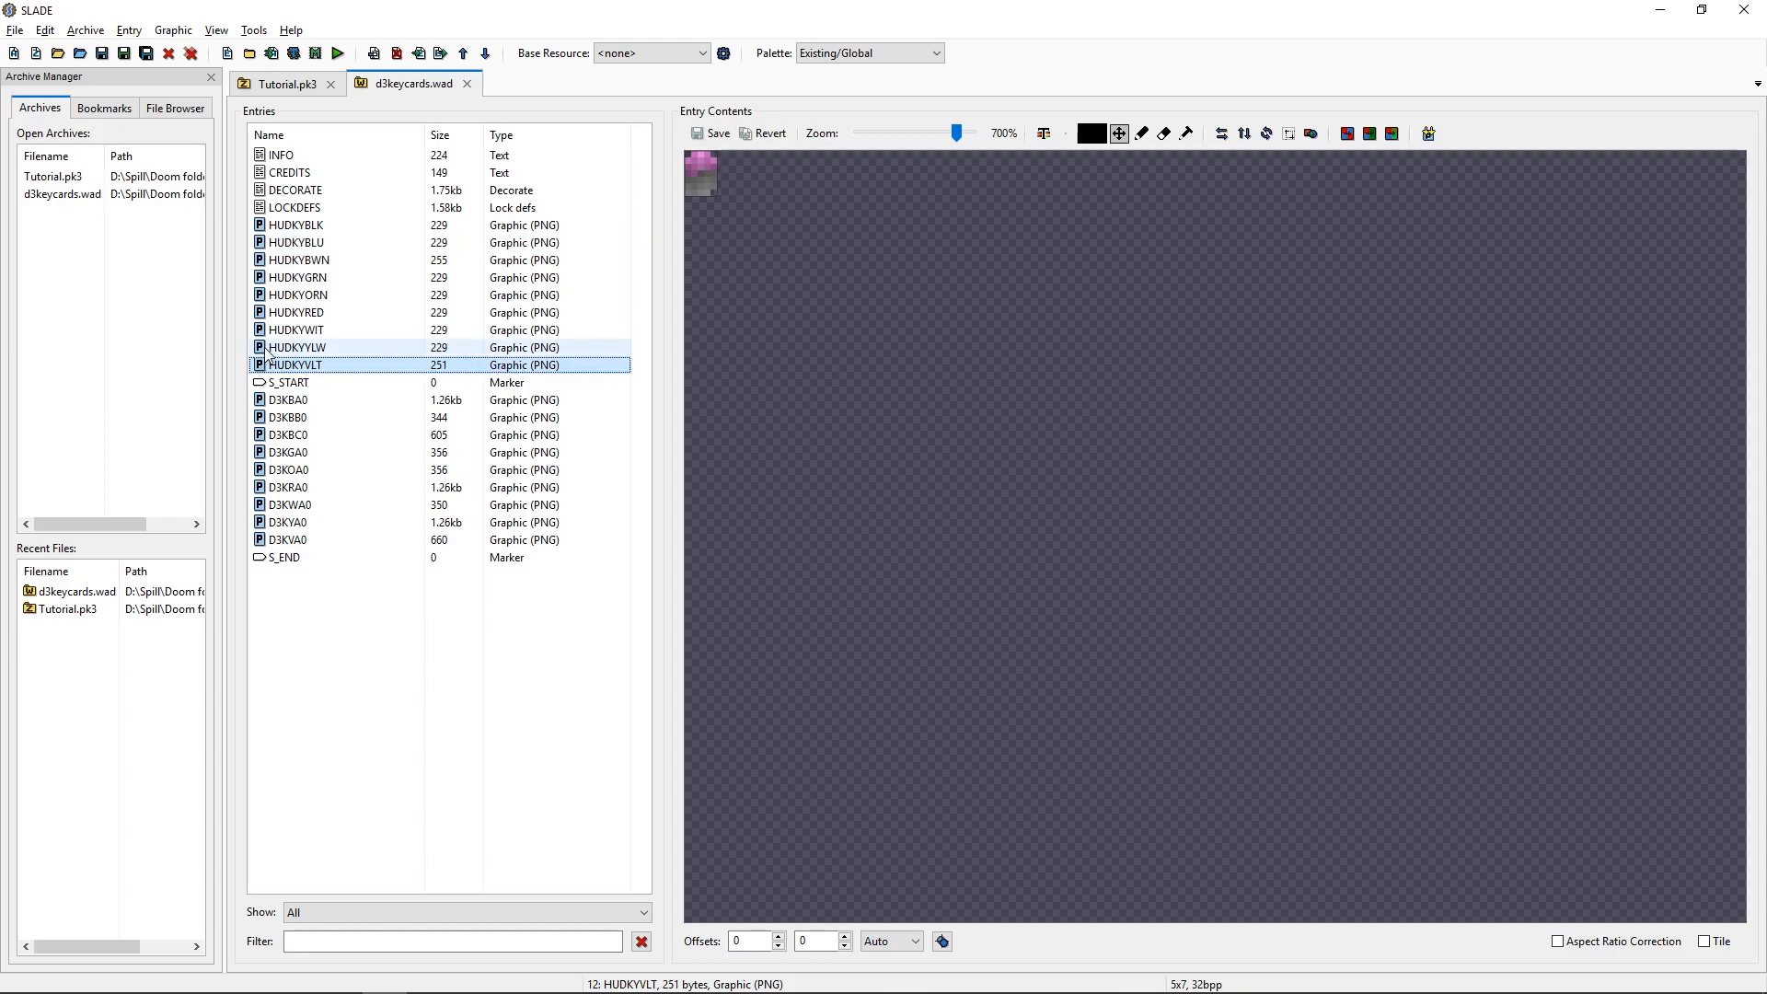
pyautogui.click(297, 347)
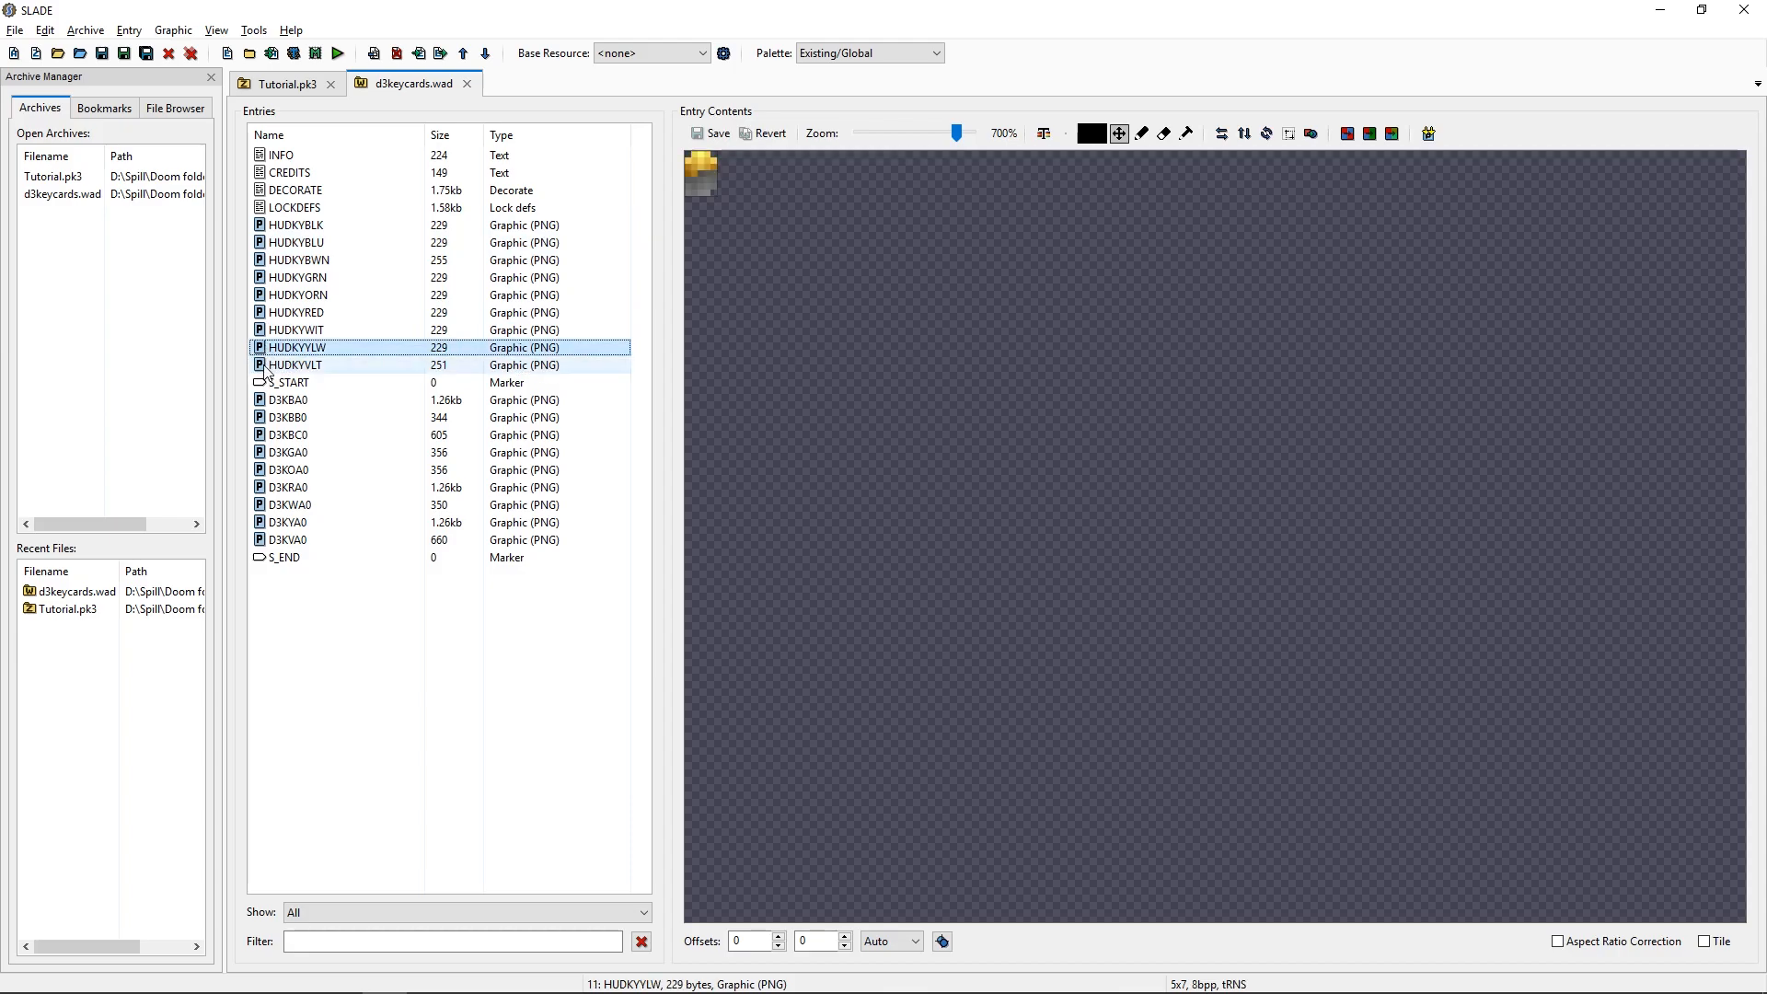
# Select white, yellow, violet, black and blue icons, then preview orange, brown, red, white, violet.
pyautogui.click(295, 329)
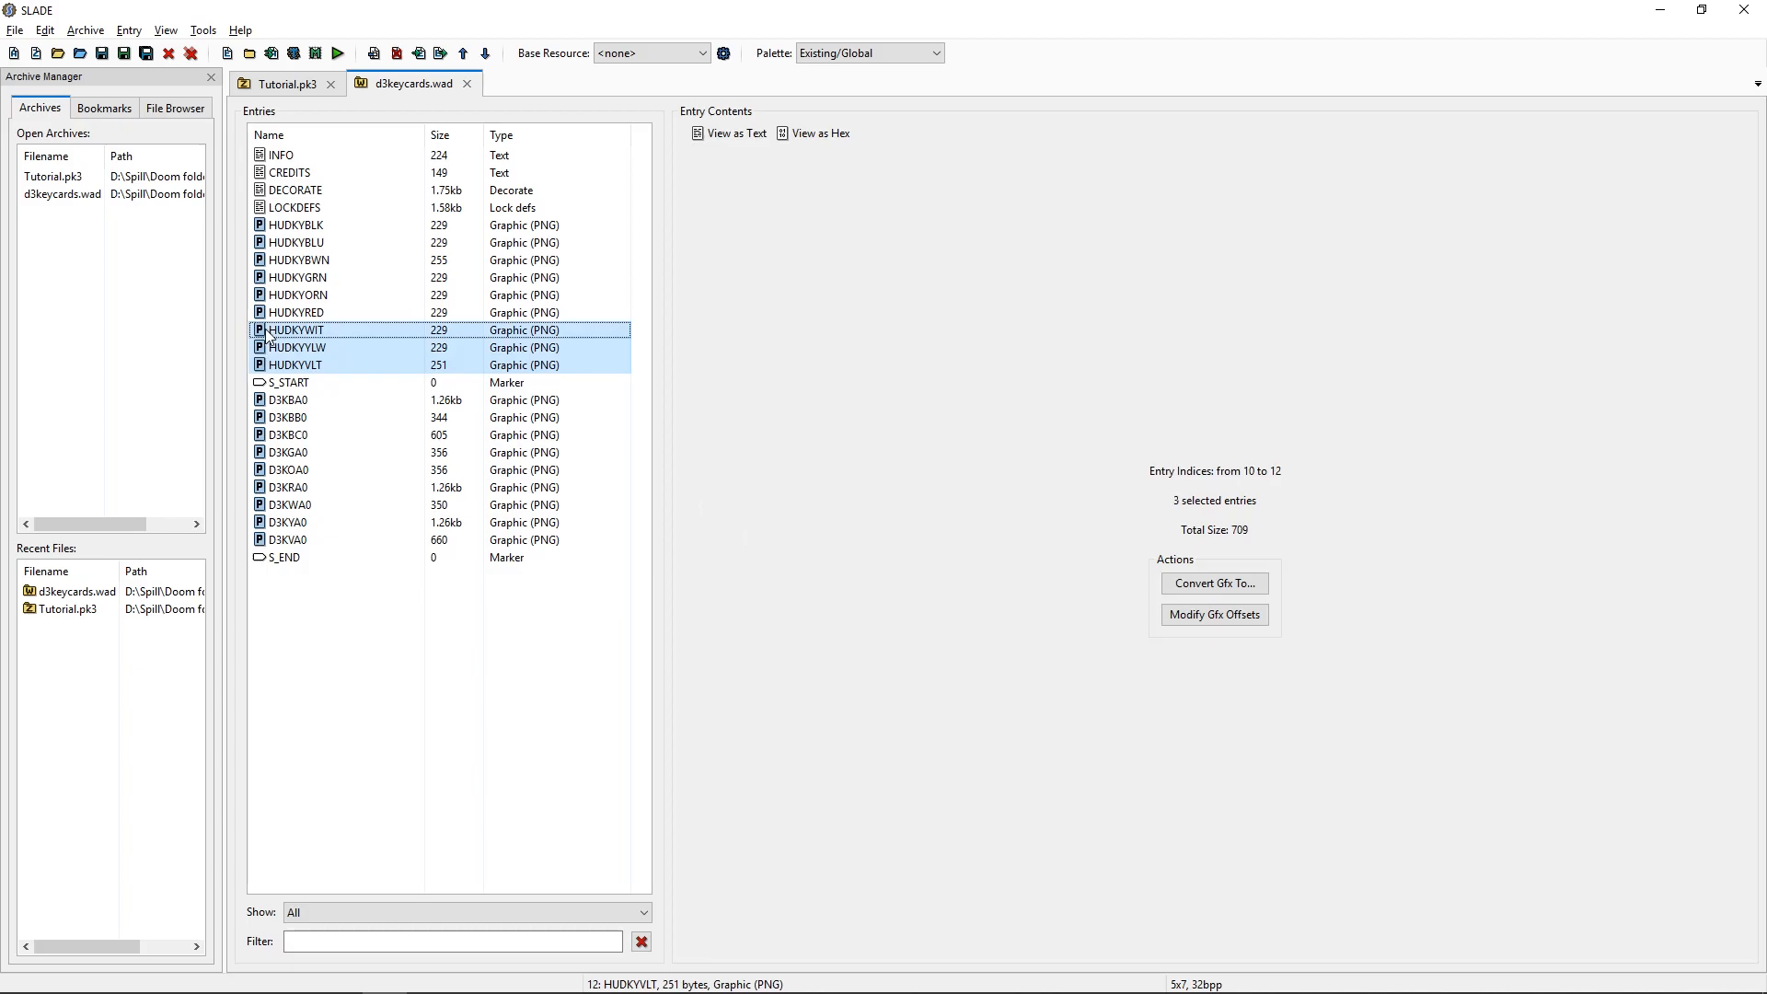
pyautogui.click(296, 224)
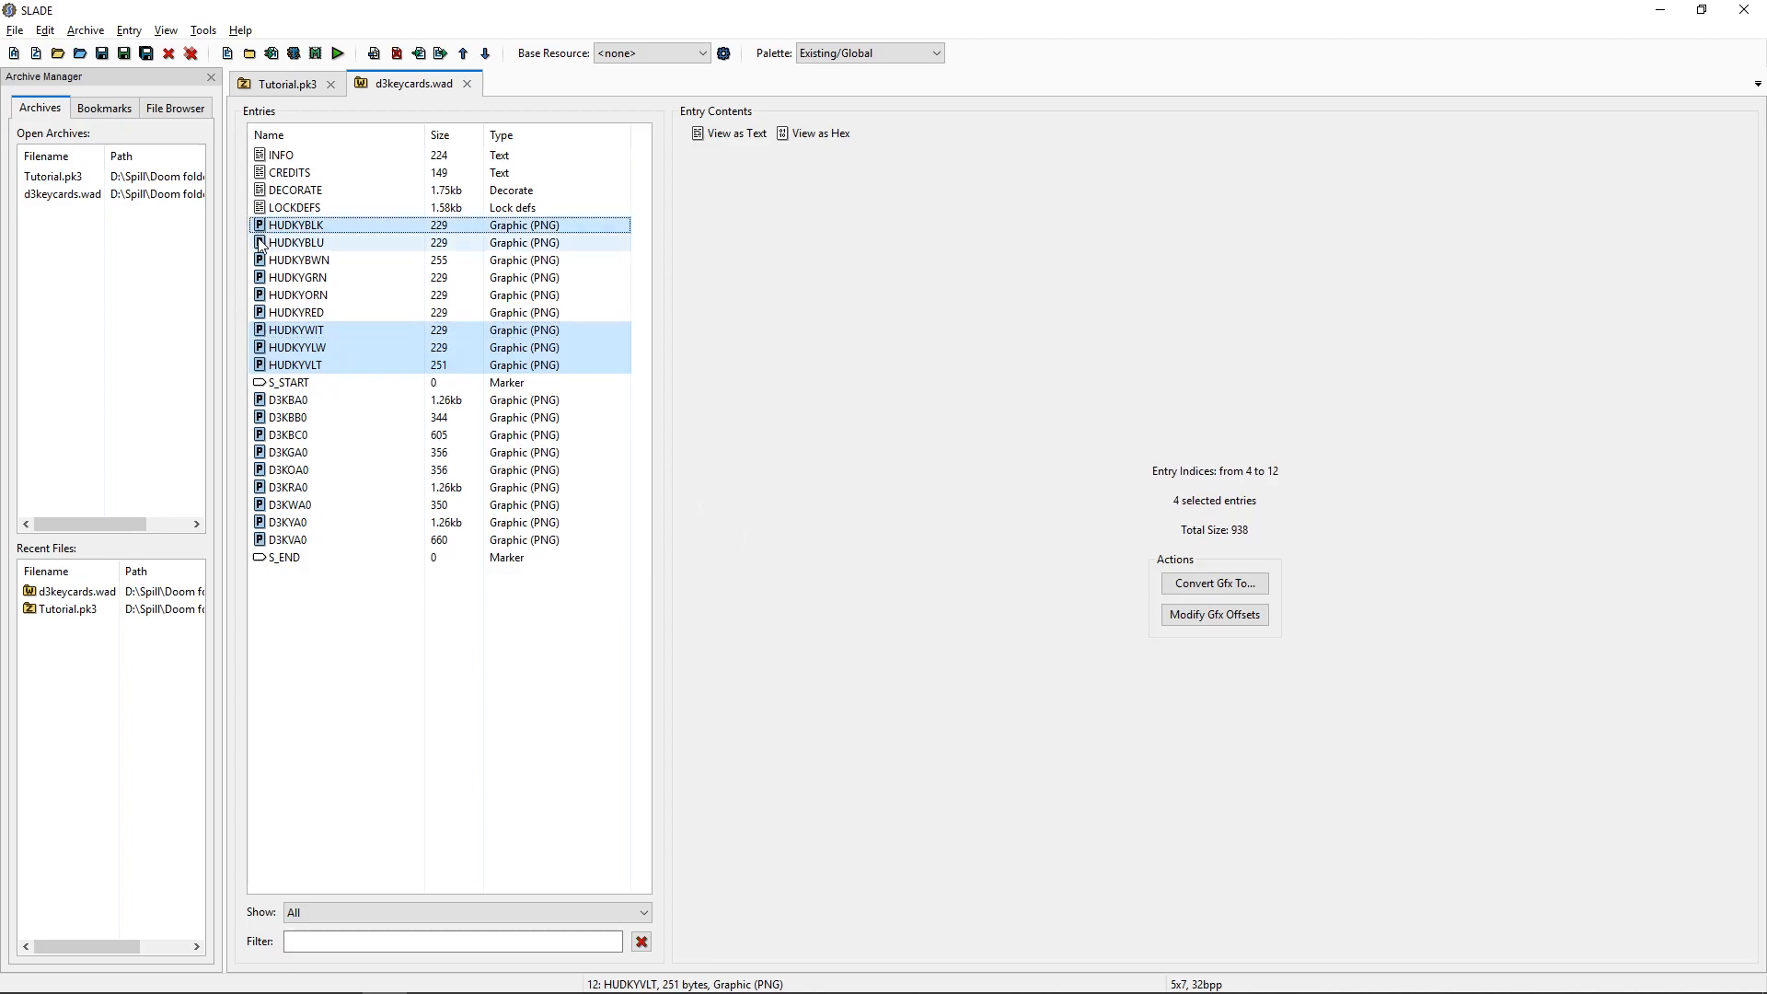
pyautogui.click(296, 242)
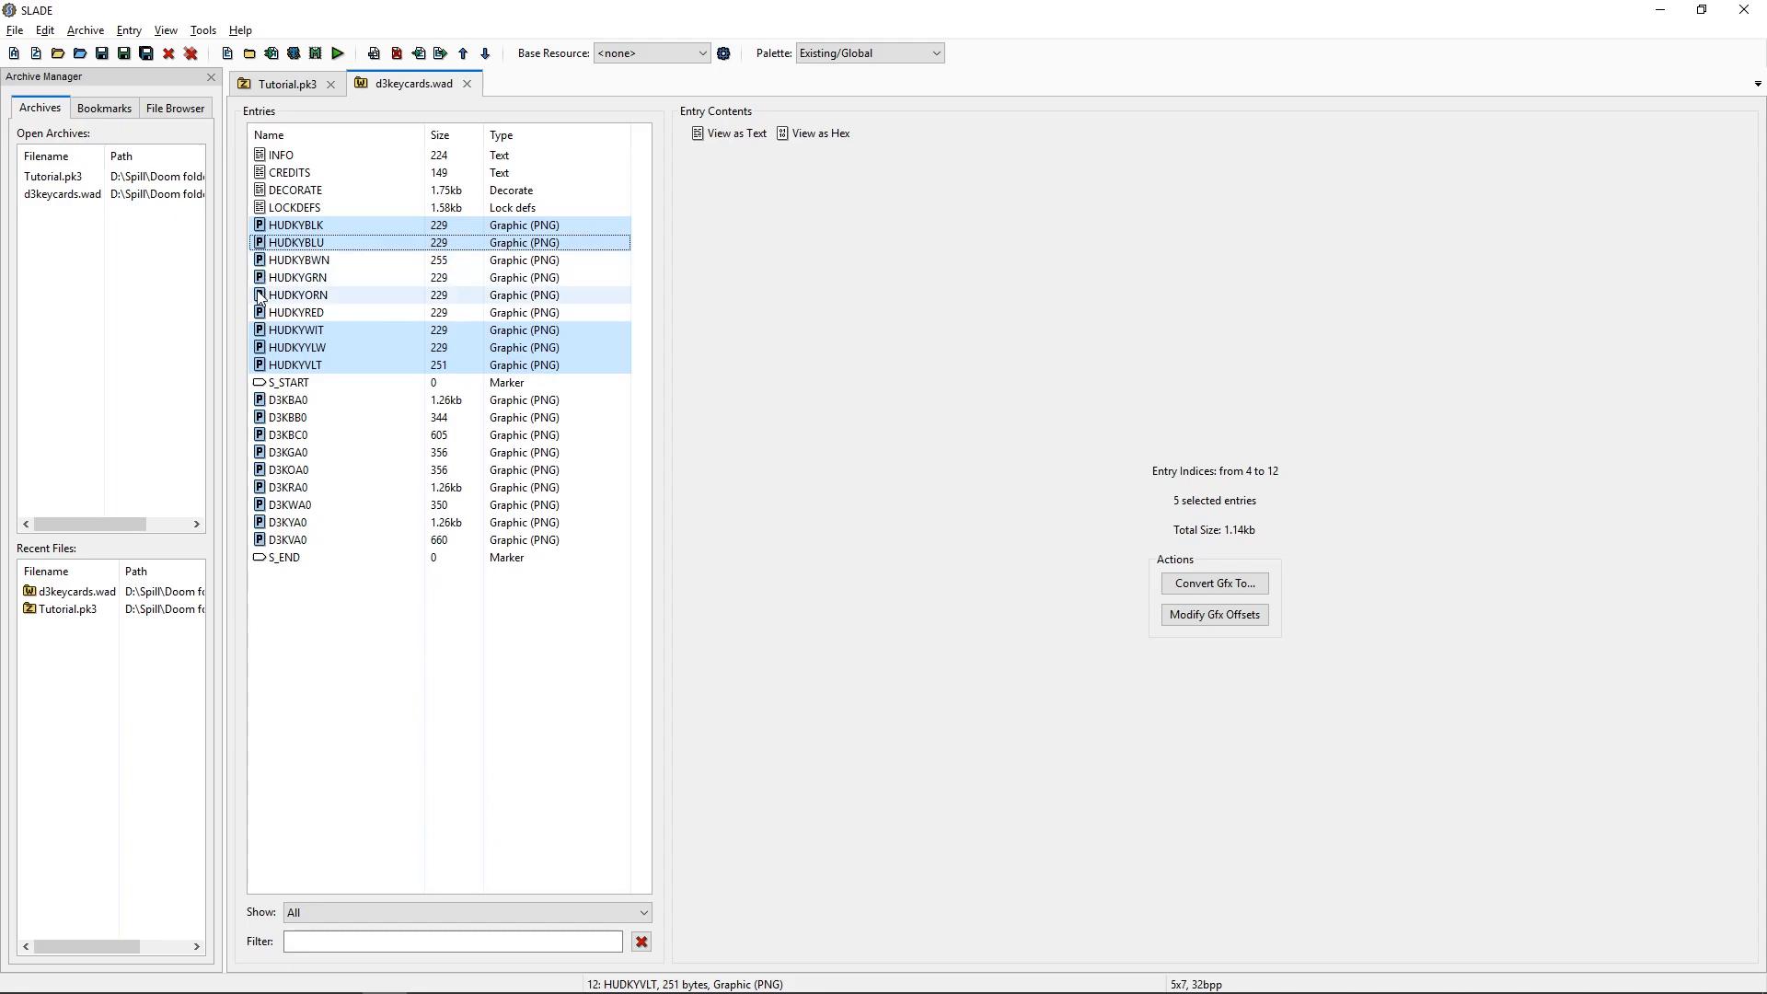
pyautogui.click(298, 295)
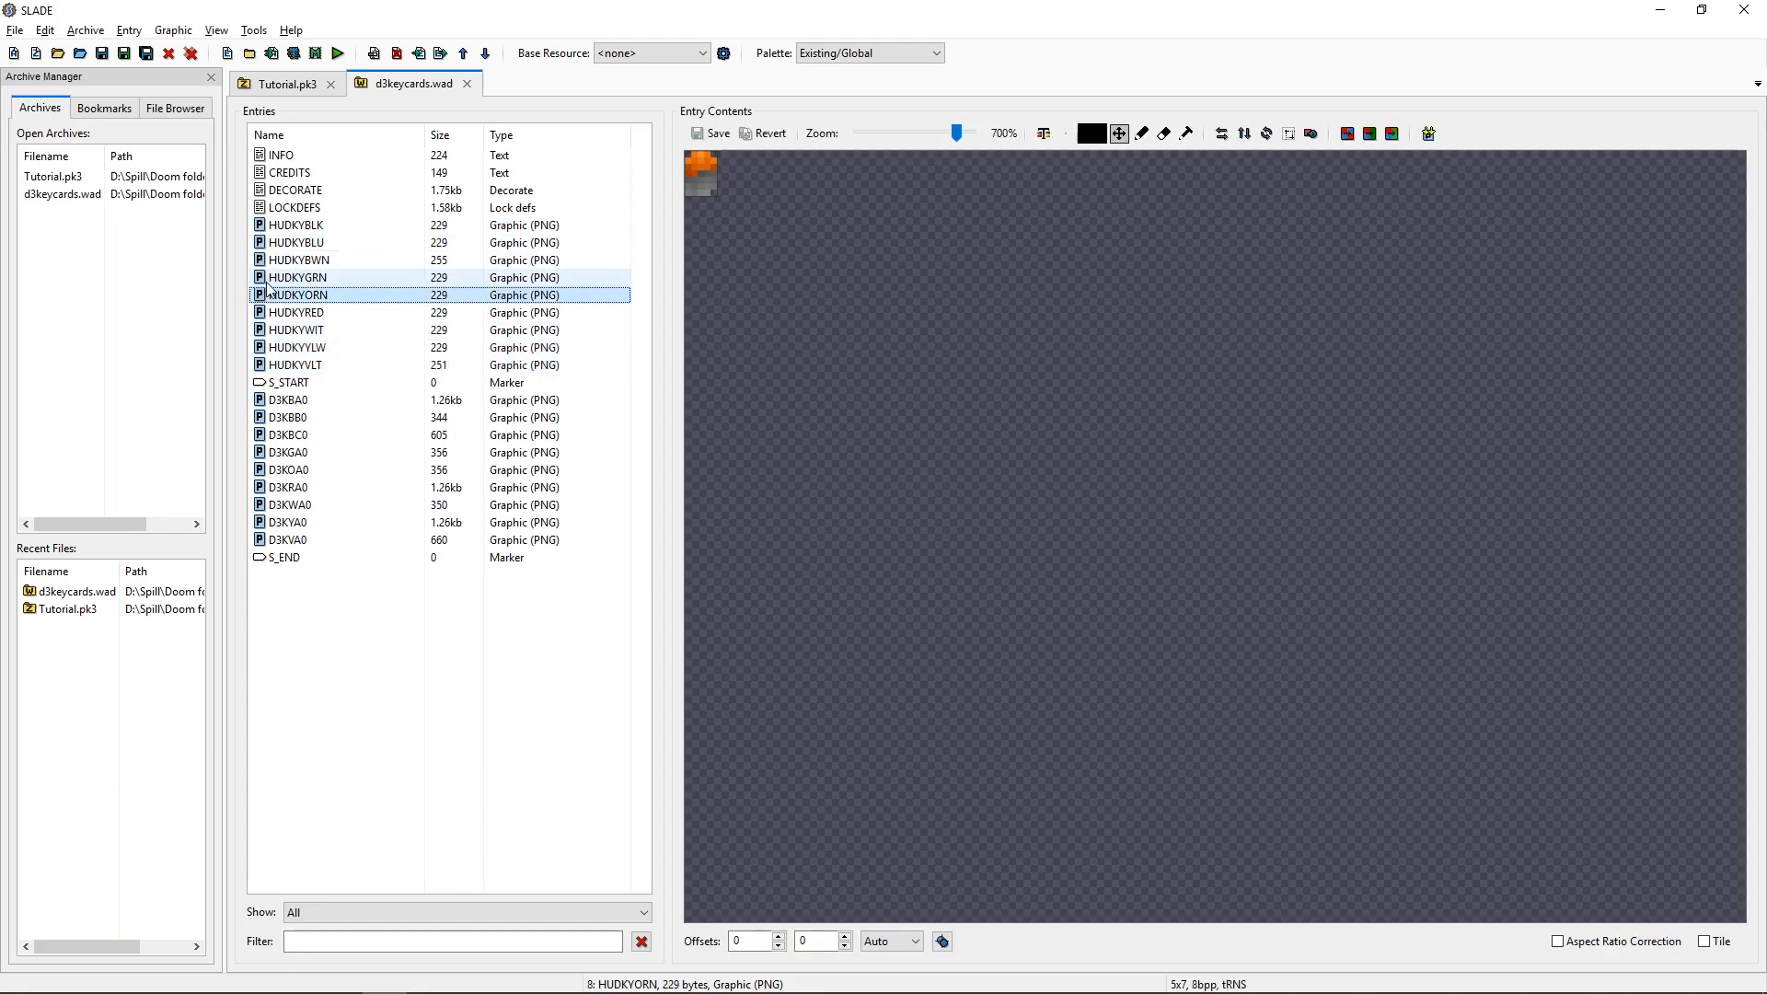
pyautogui.click(298, 260)
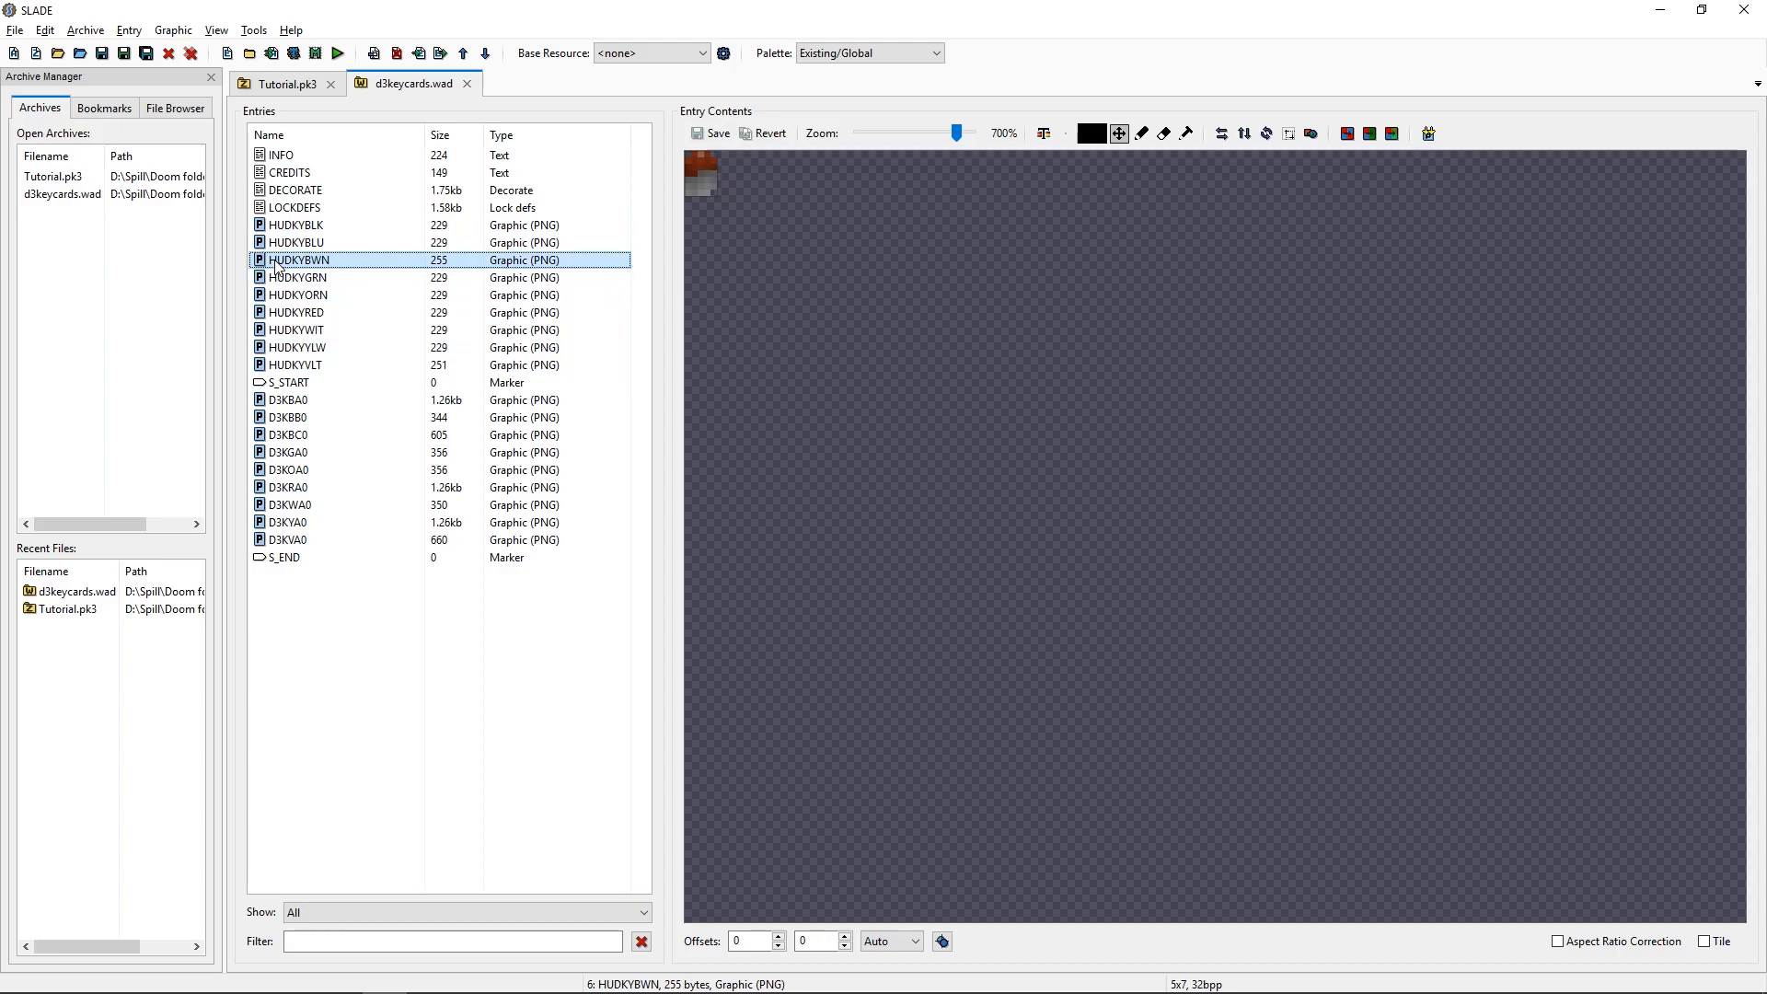
pyautogui.click(295, 242)
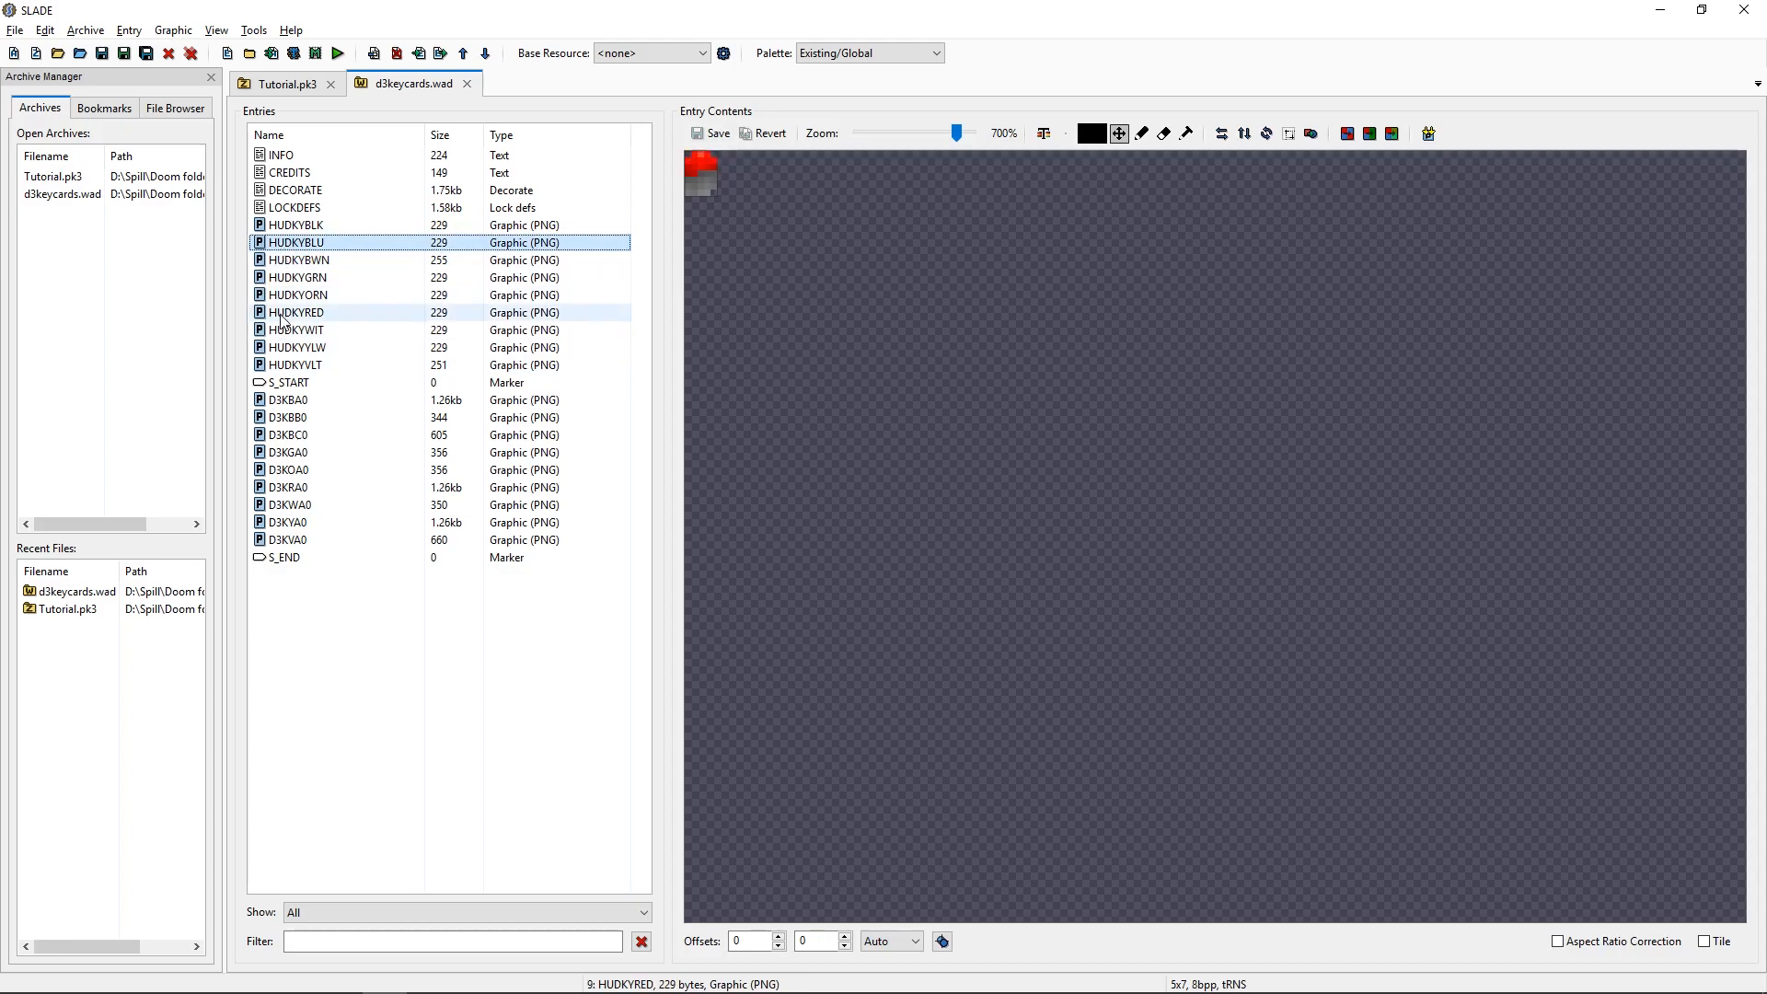
pyautogui.click(296, 329)
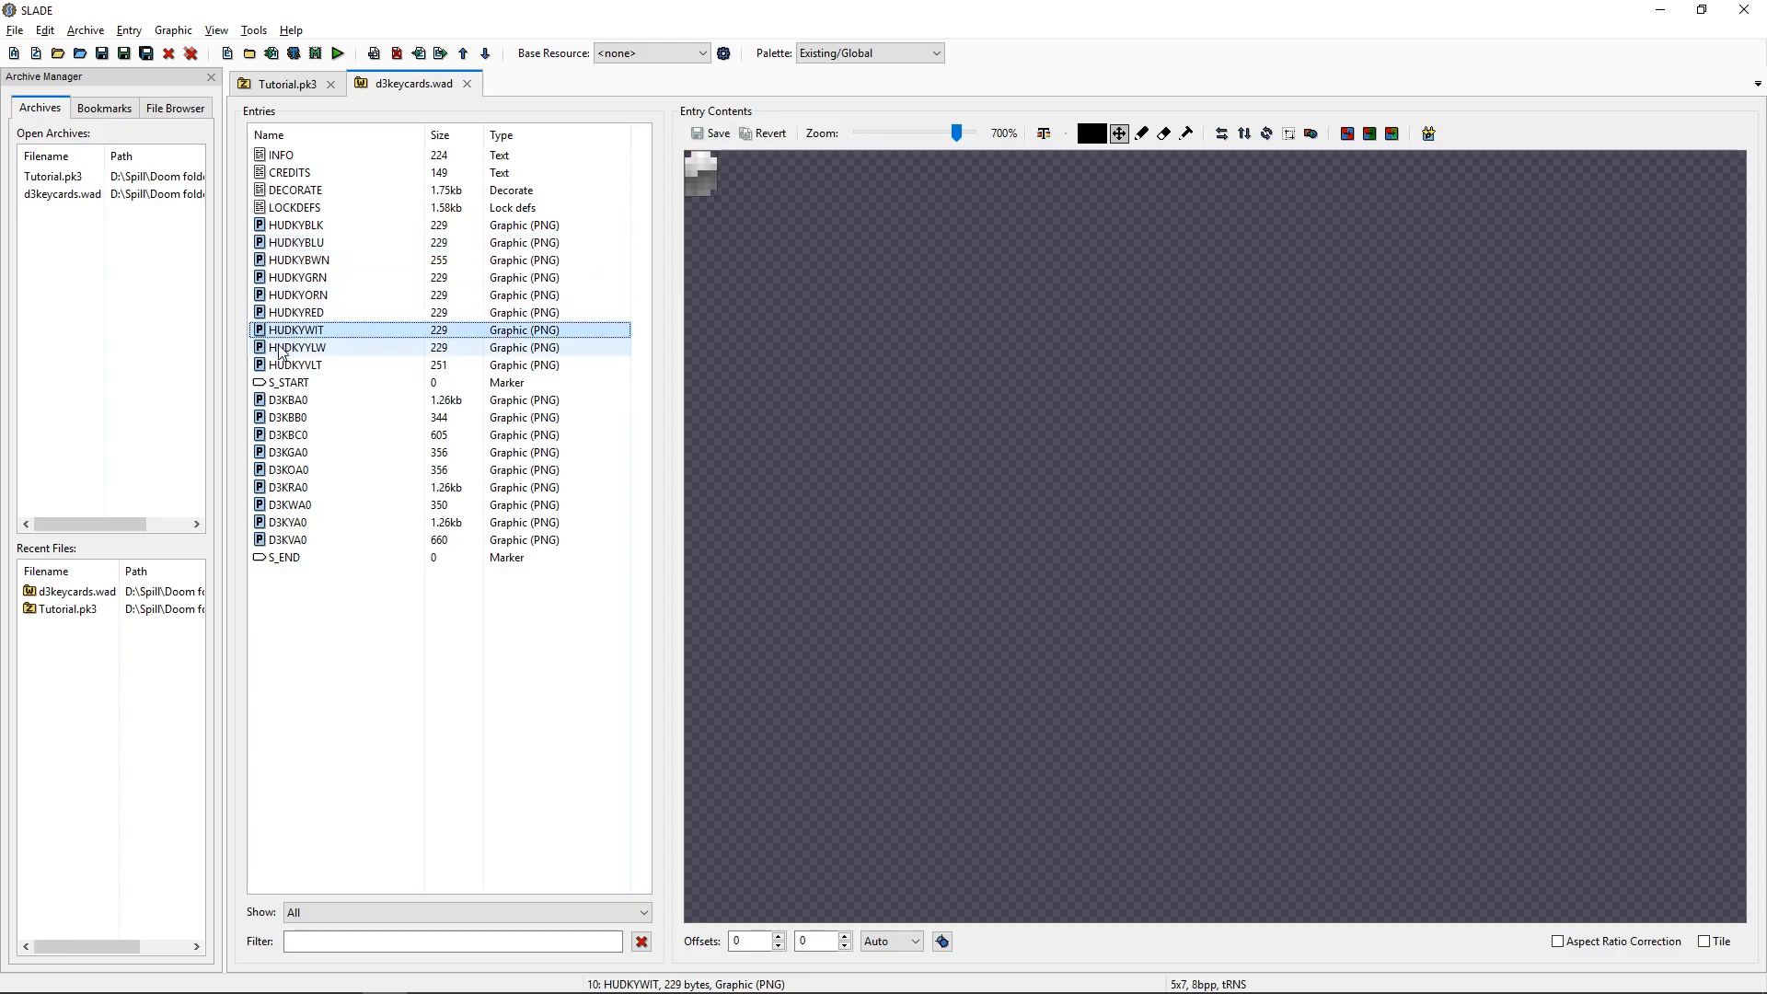
pyautogui.click(293, 365)
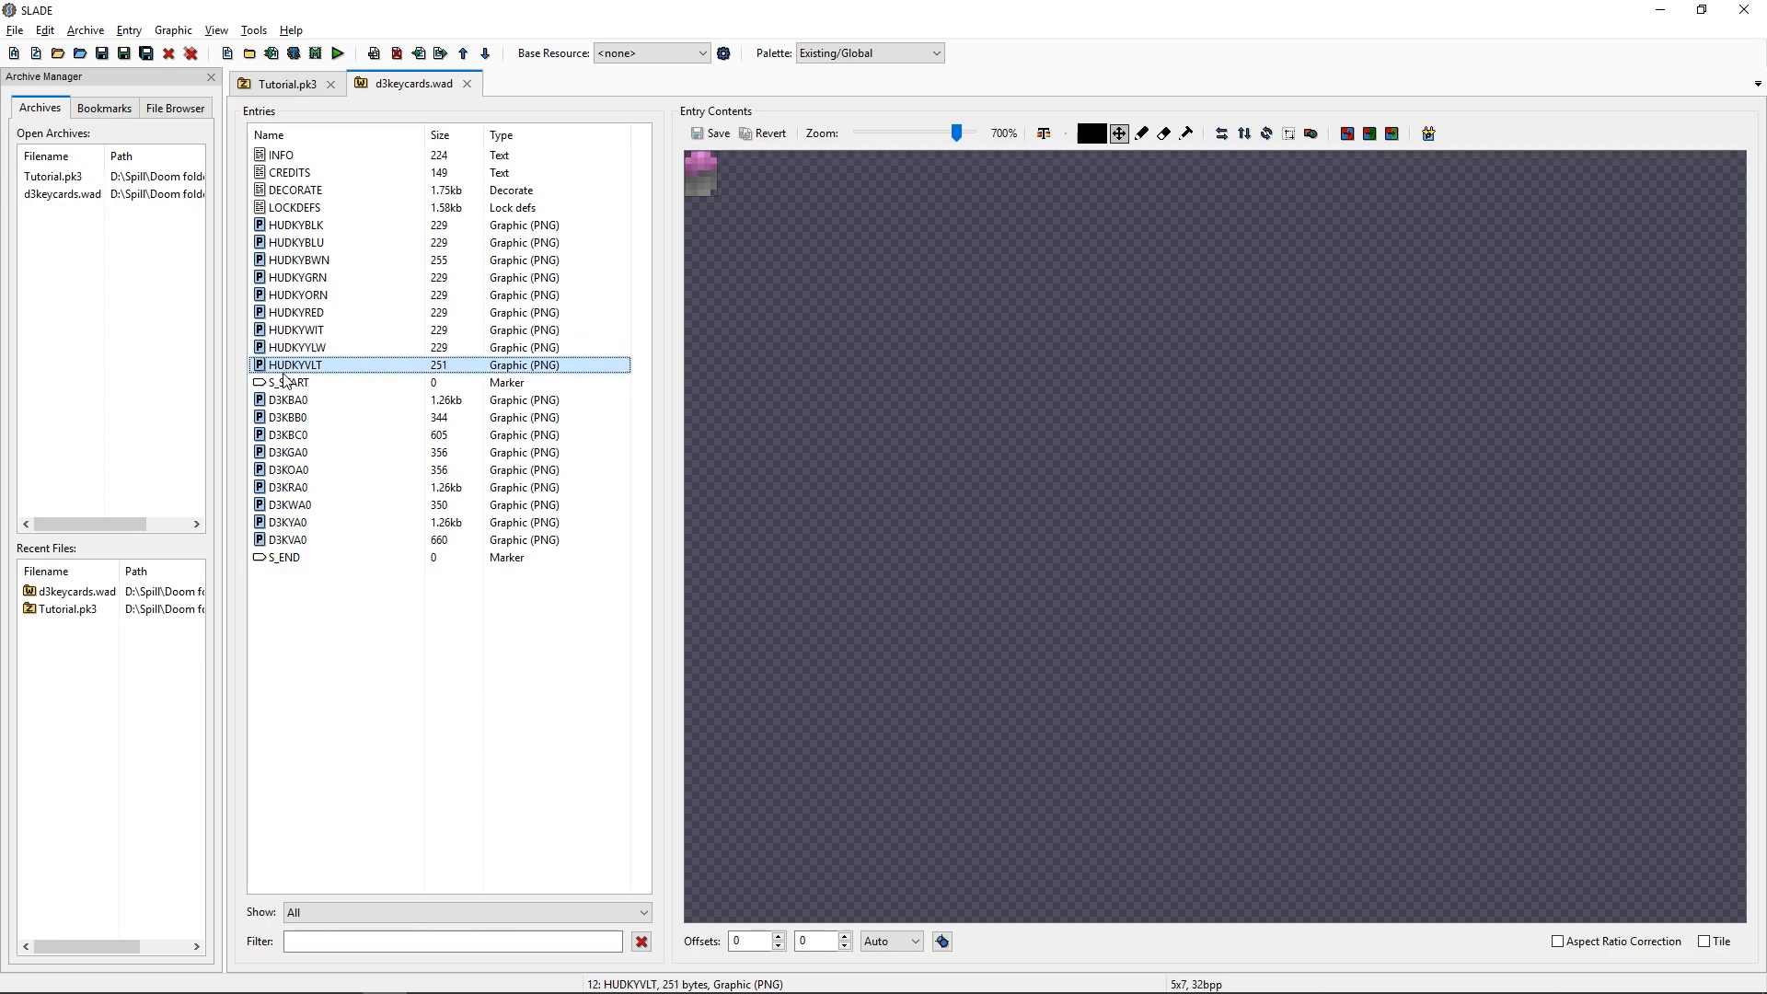
pyautogui.moveTo(296, 311)
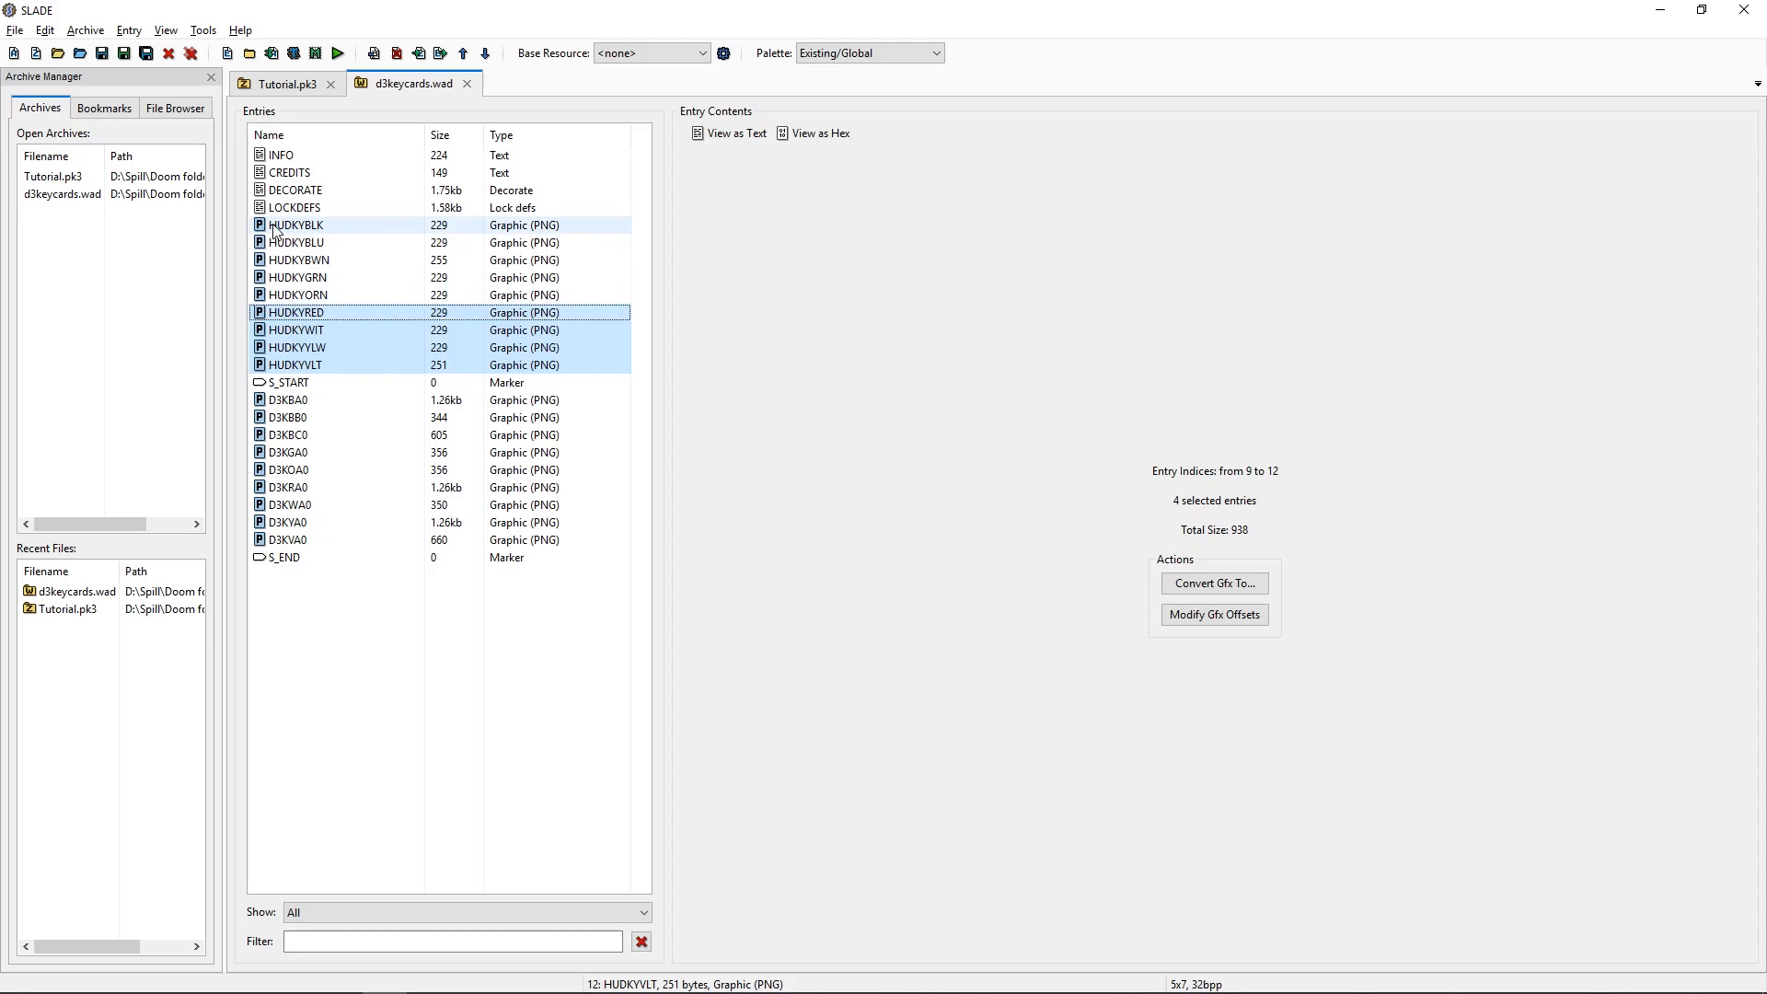
# Paste the six HUD key icons into Tutorial.pk3's GRAPHICS folder and save.
pyautogui.click(296, 242)
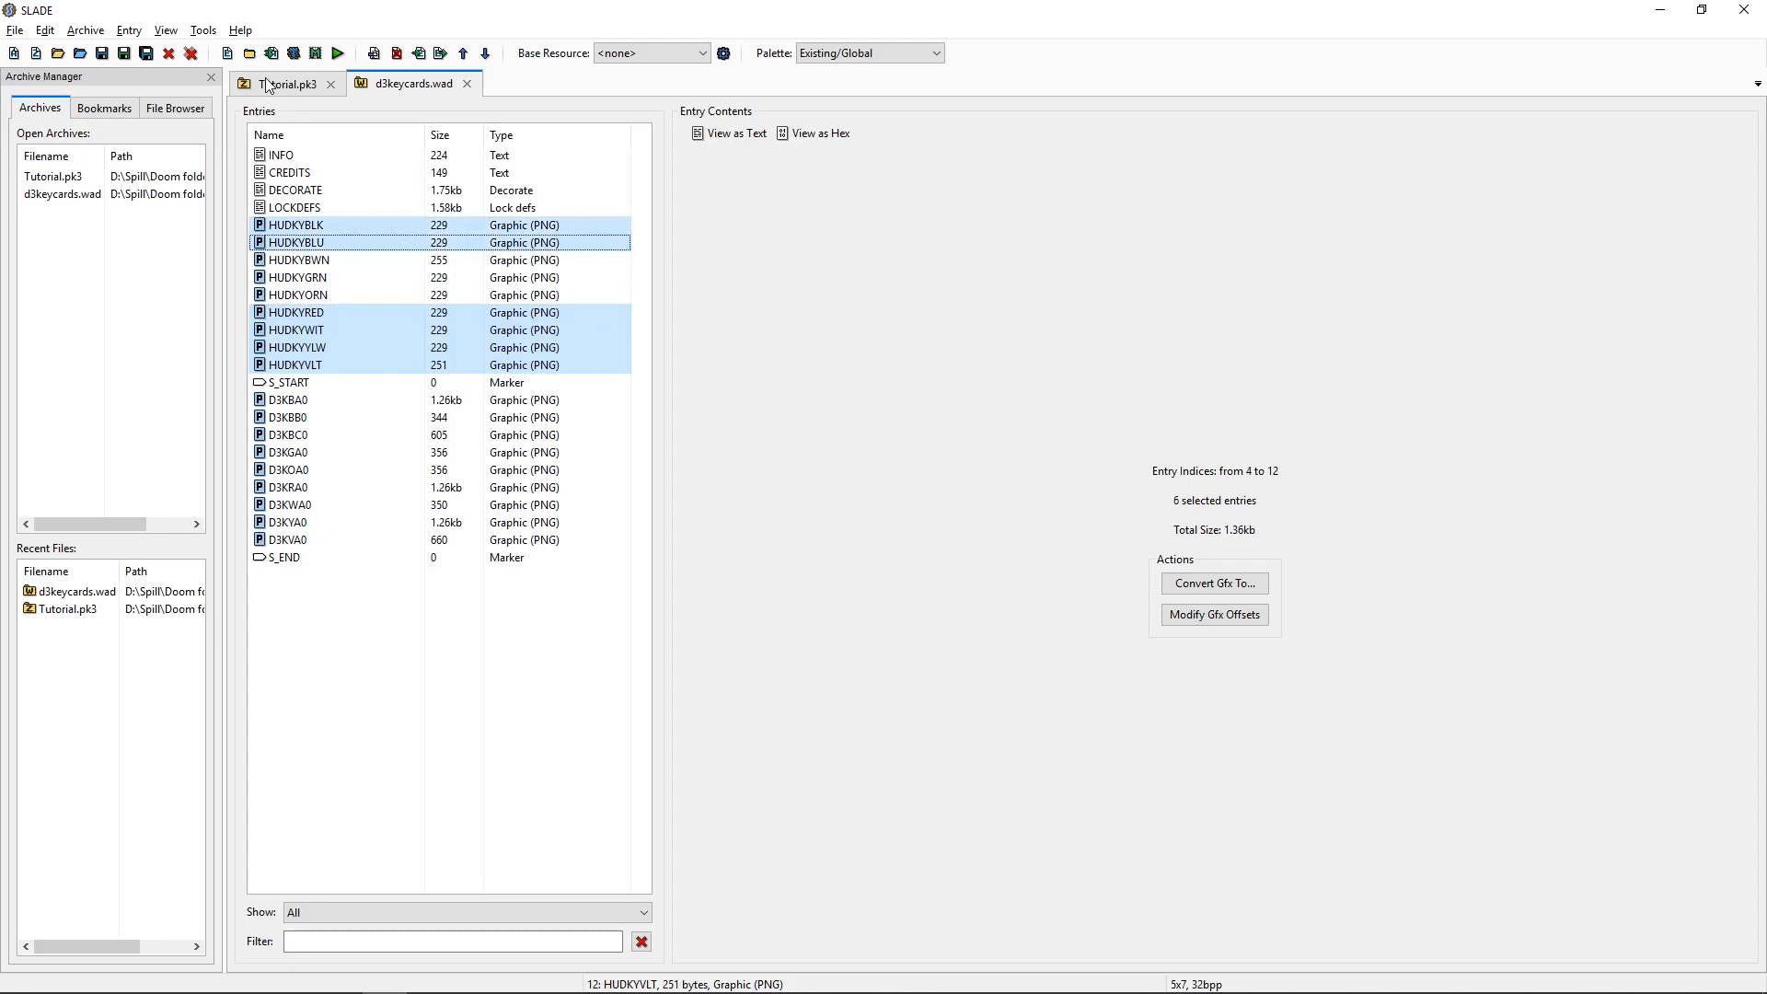
pyautogui.click(285, 82)
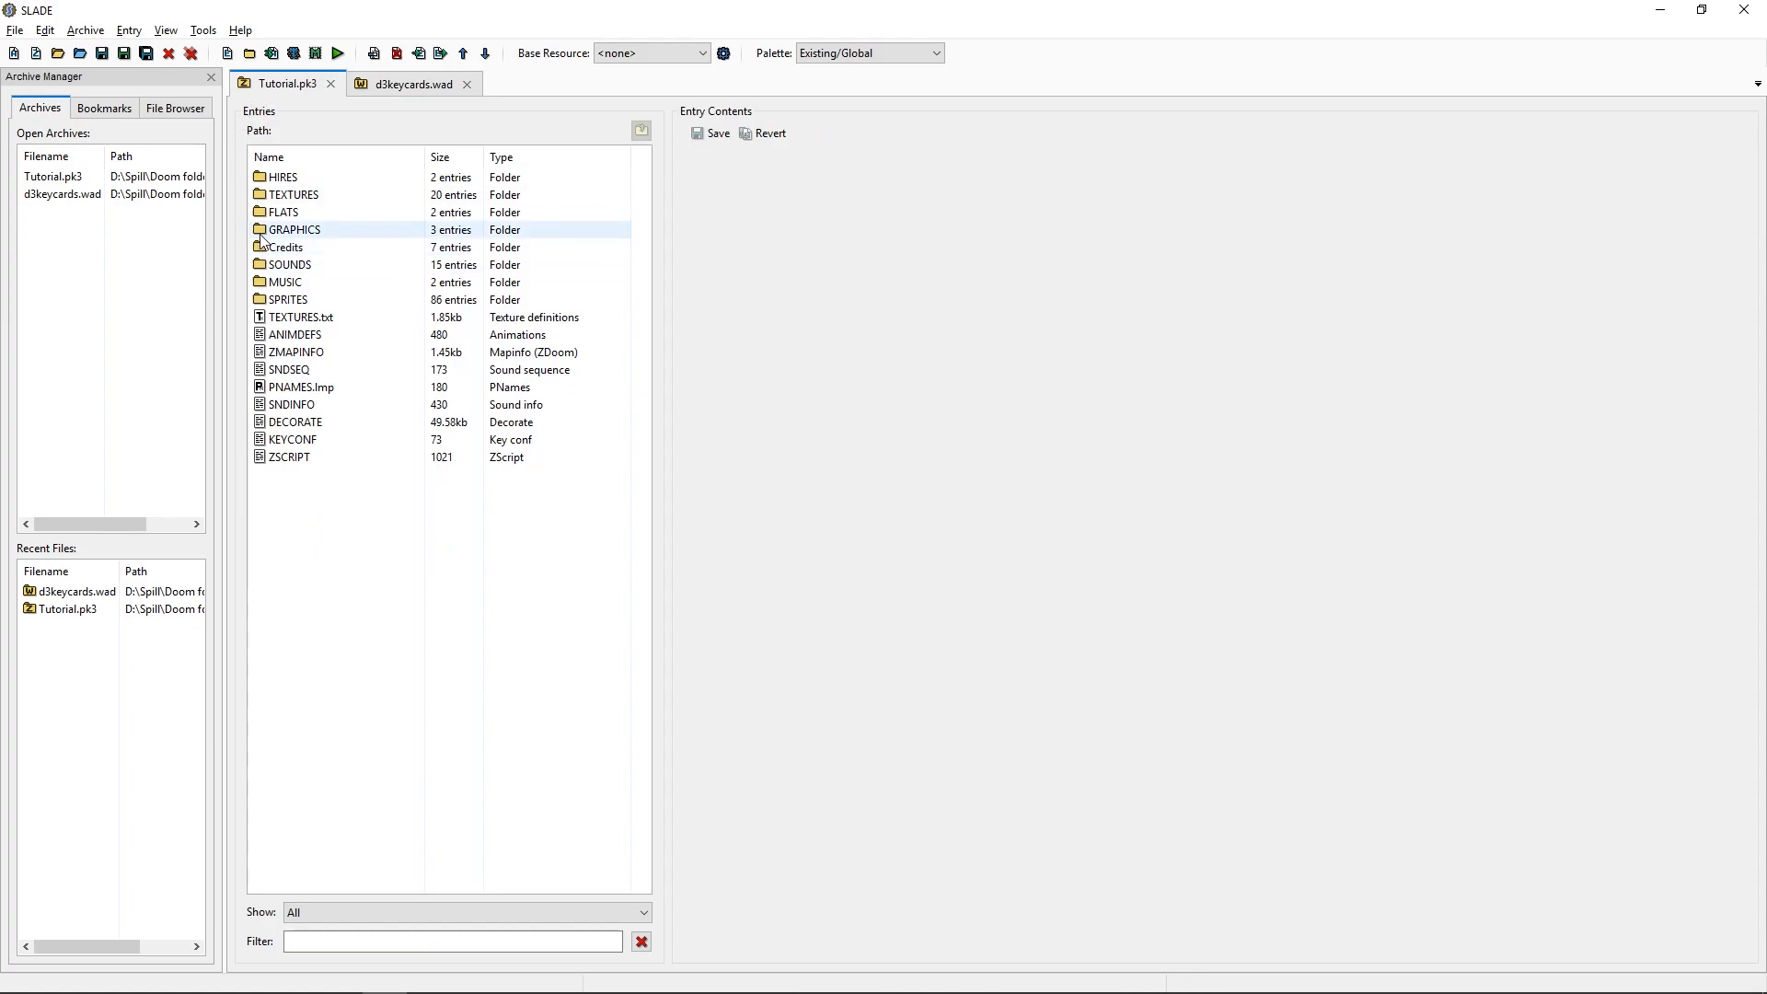
pyautogui.doubleClick(296, 230)
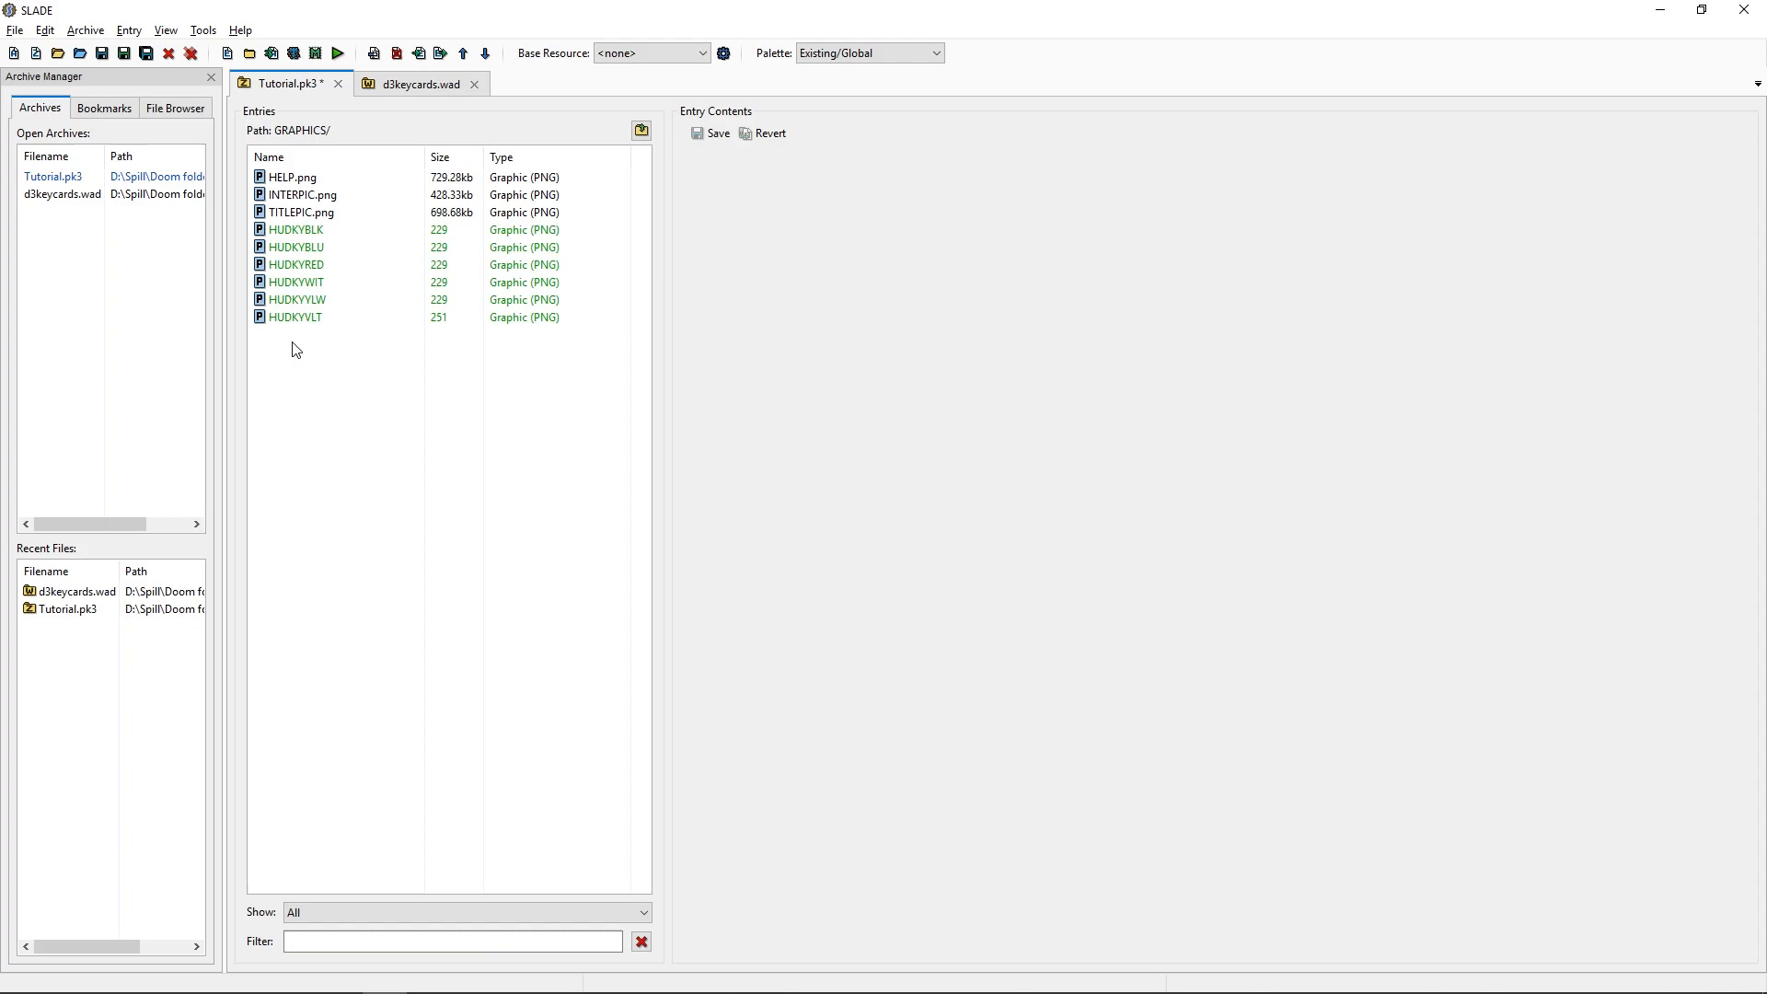
pyautogui.click(295, 316)
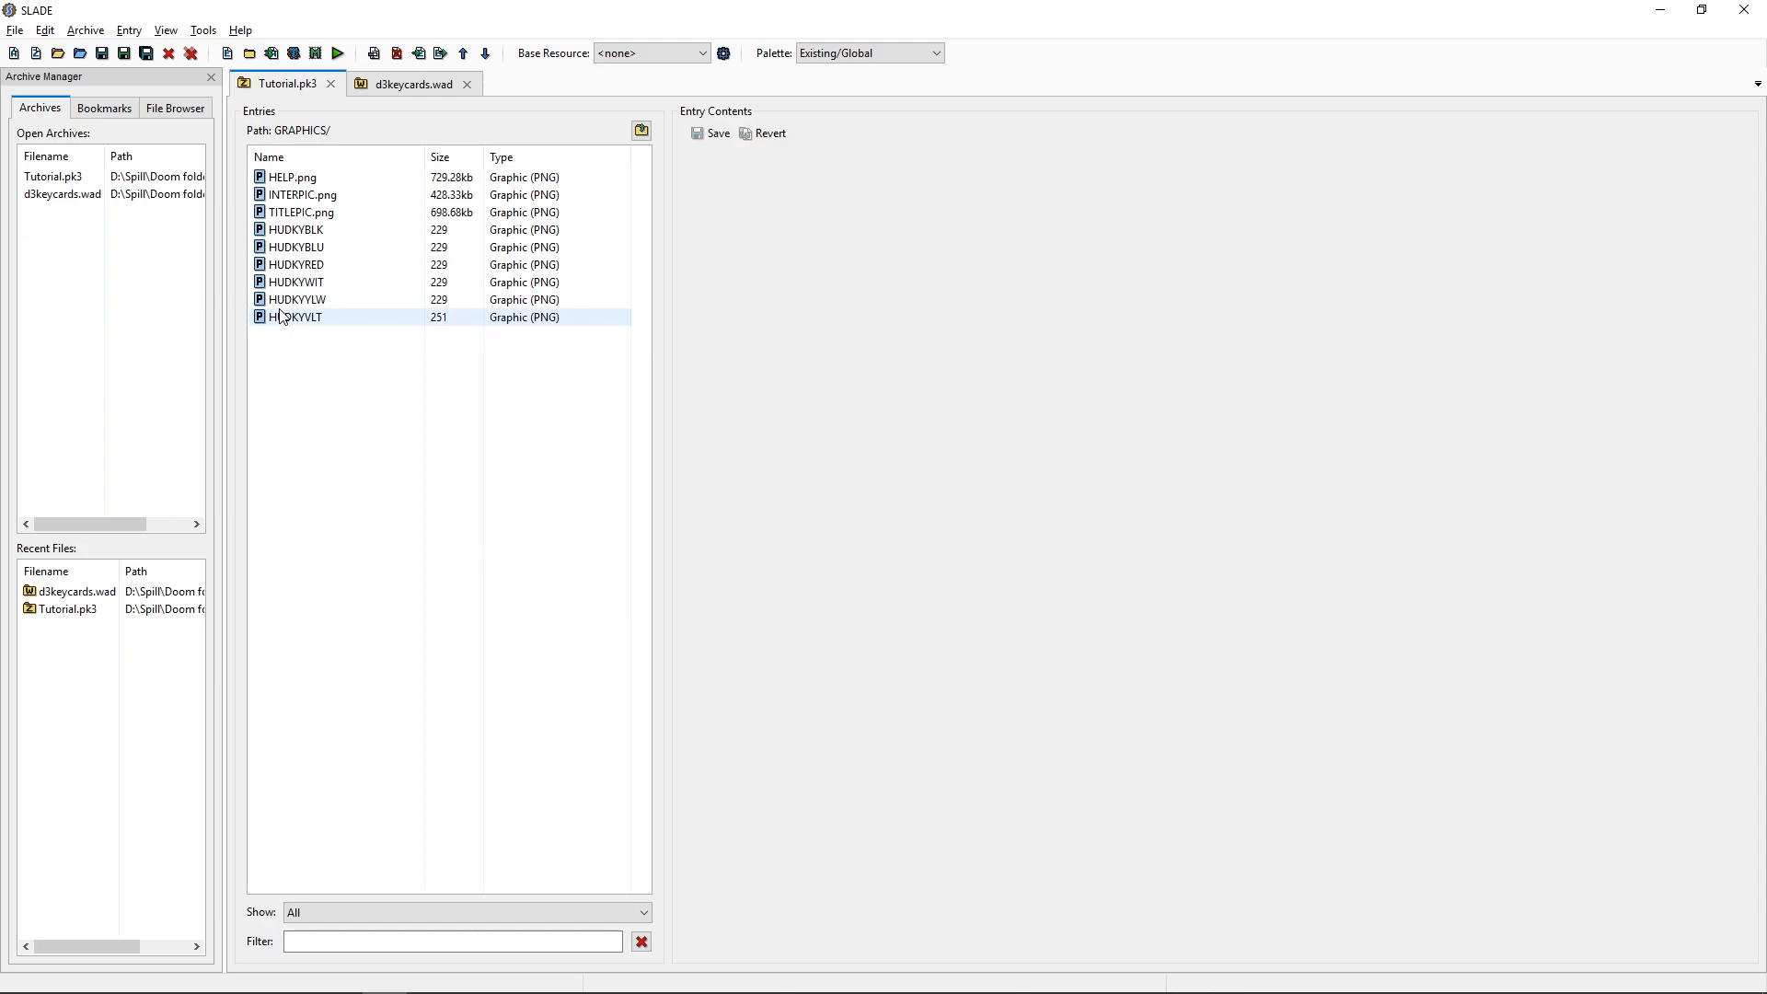
# Return to d3keycards.wad and display its CREDITS text.
pyautogui.click(640, 131)
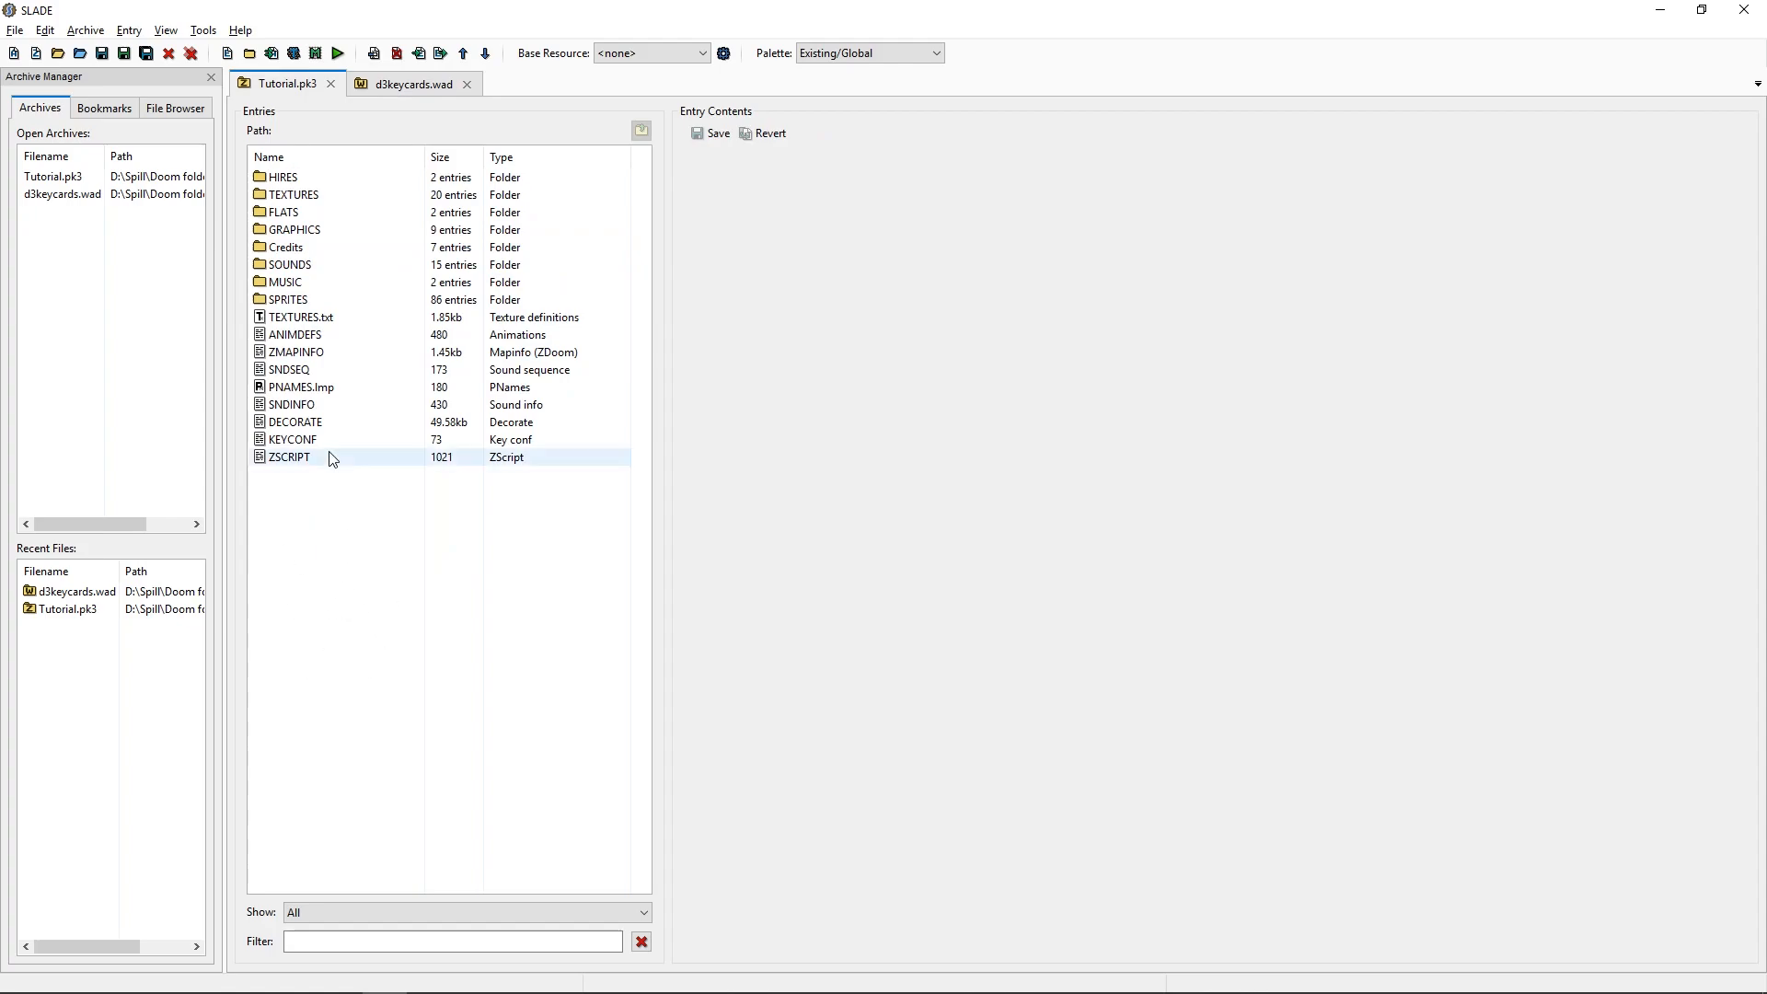
pyautogui.click(296, 230)
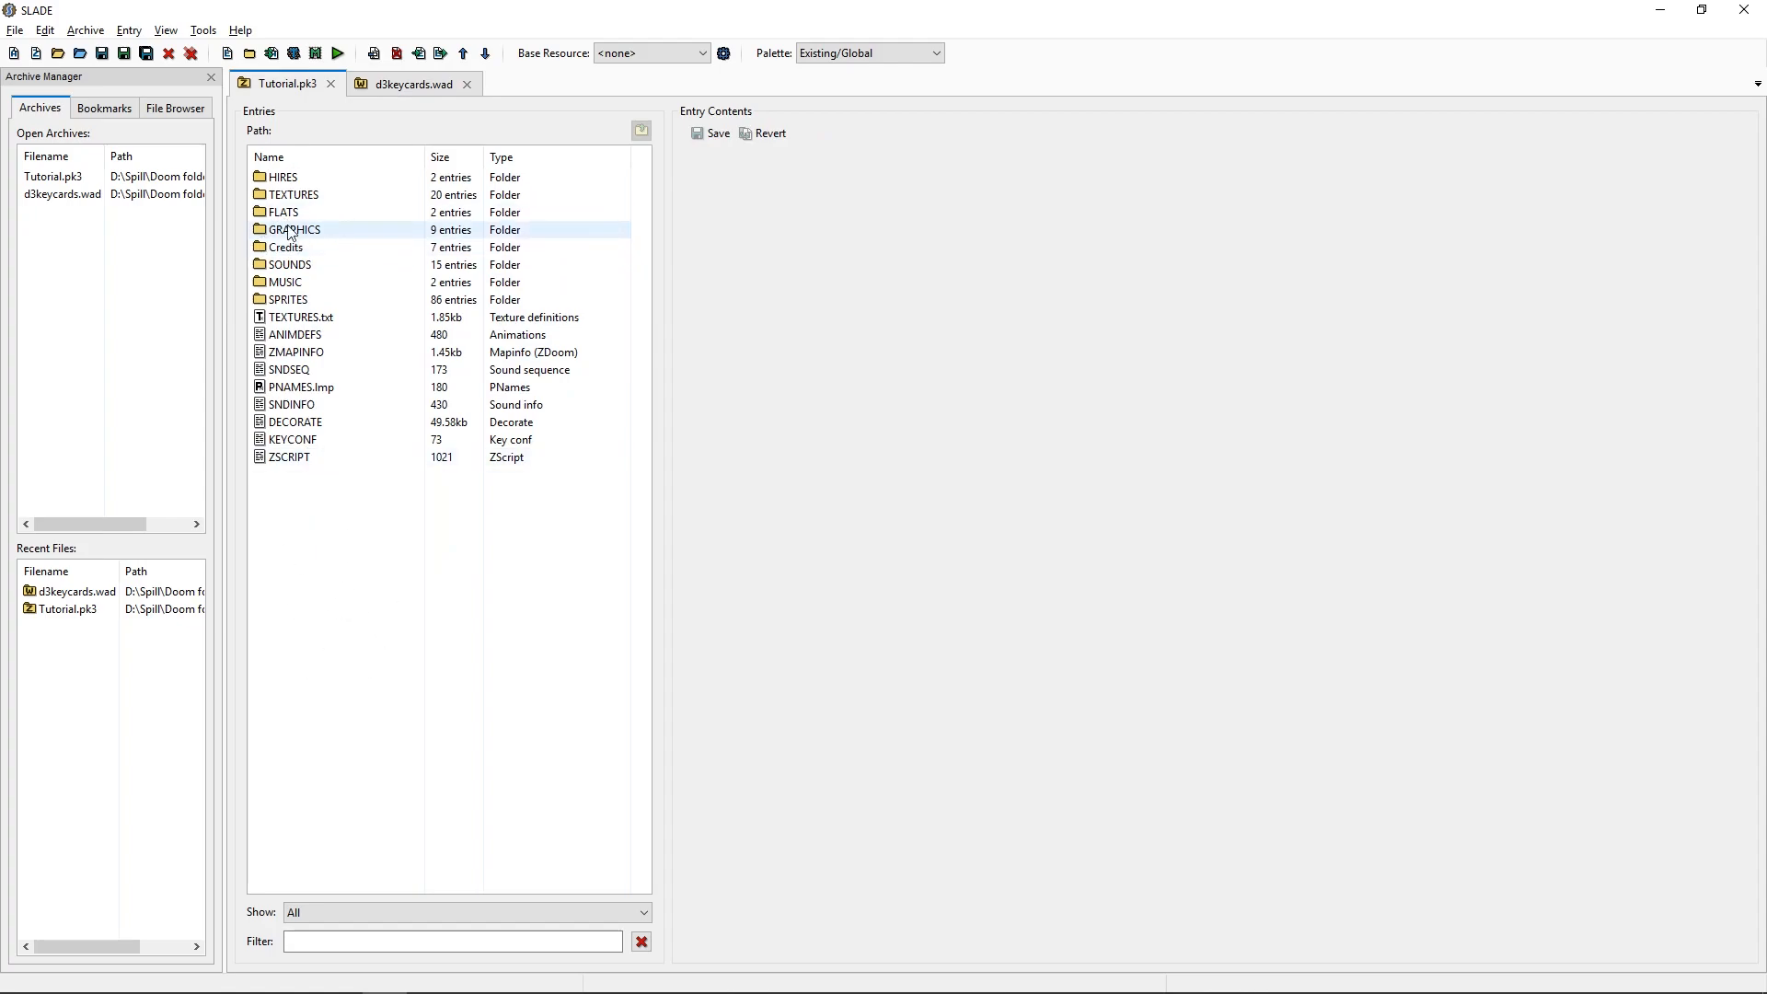
pyautogui.click(406, 84)
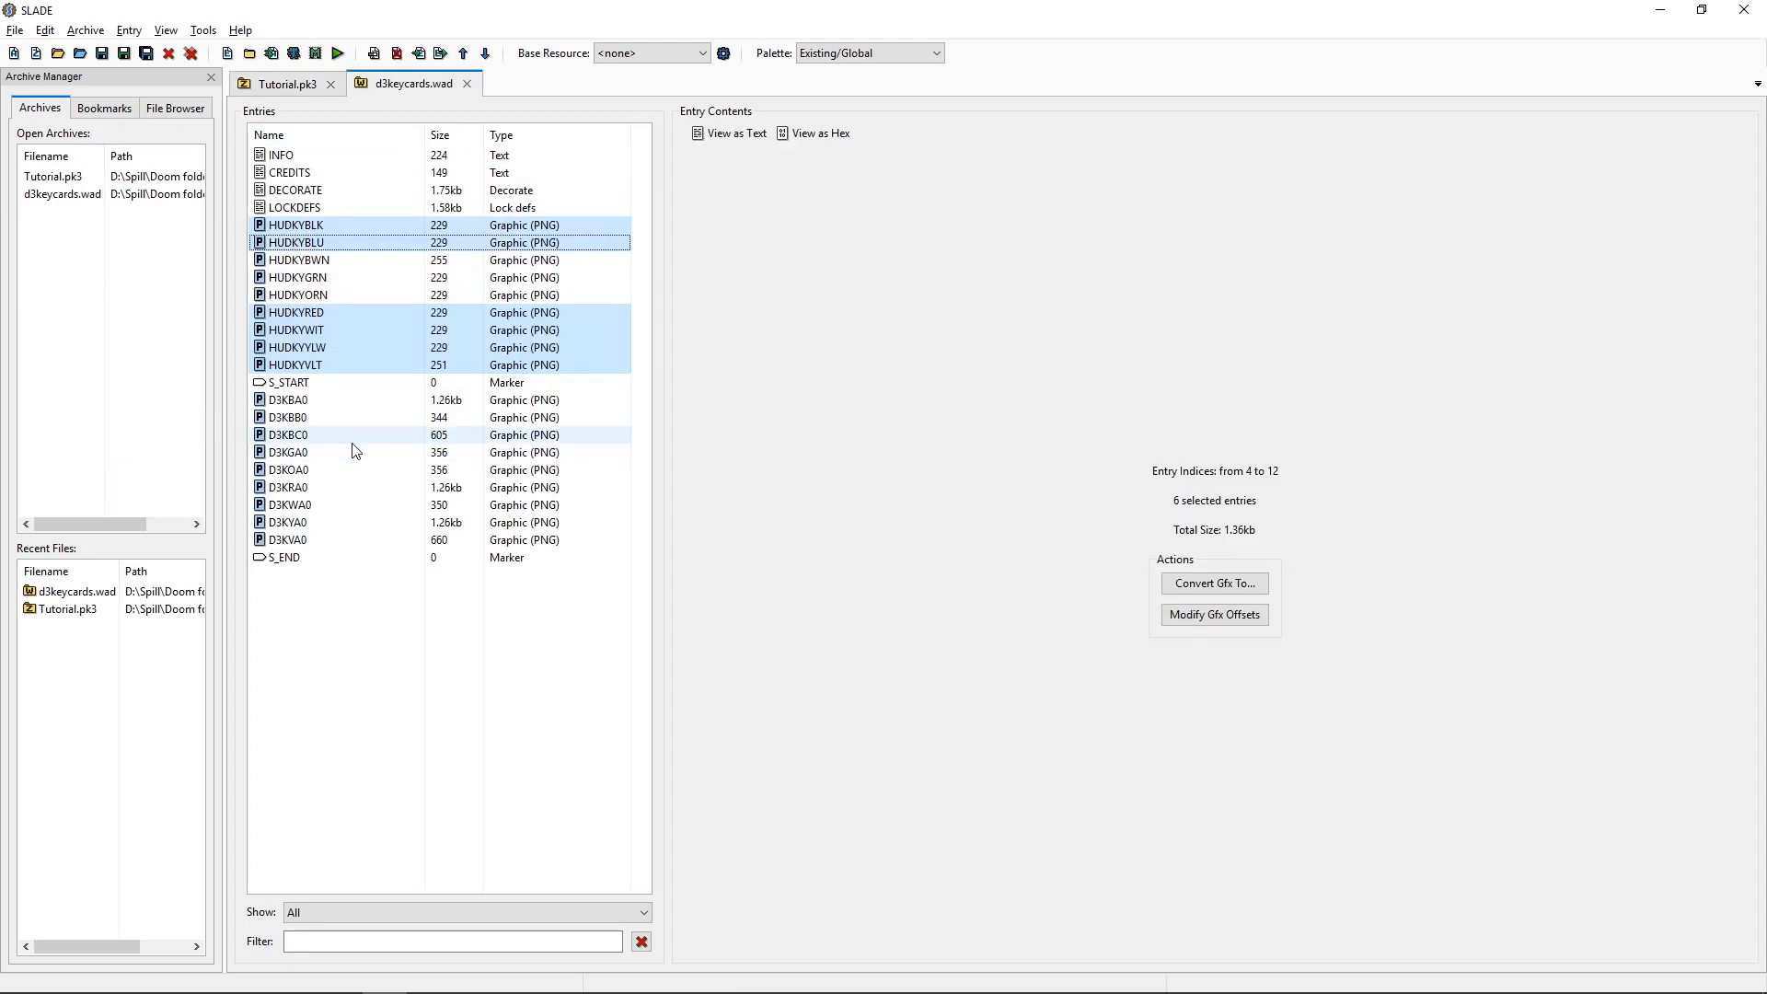
pyautogui.moveTo(203, 430)
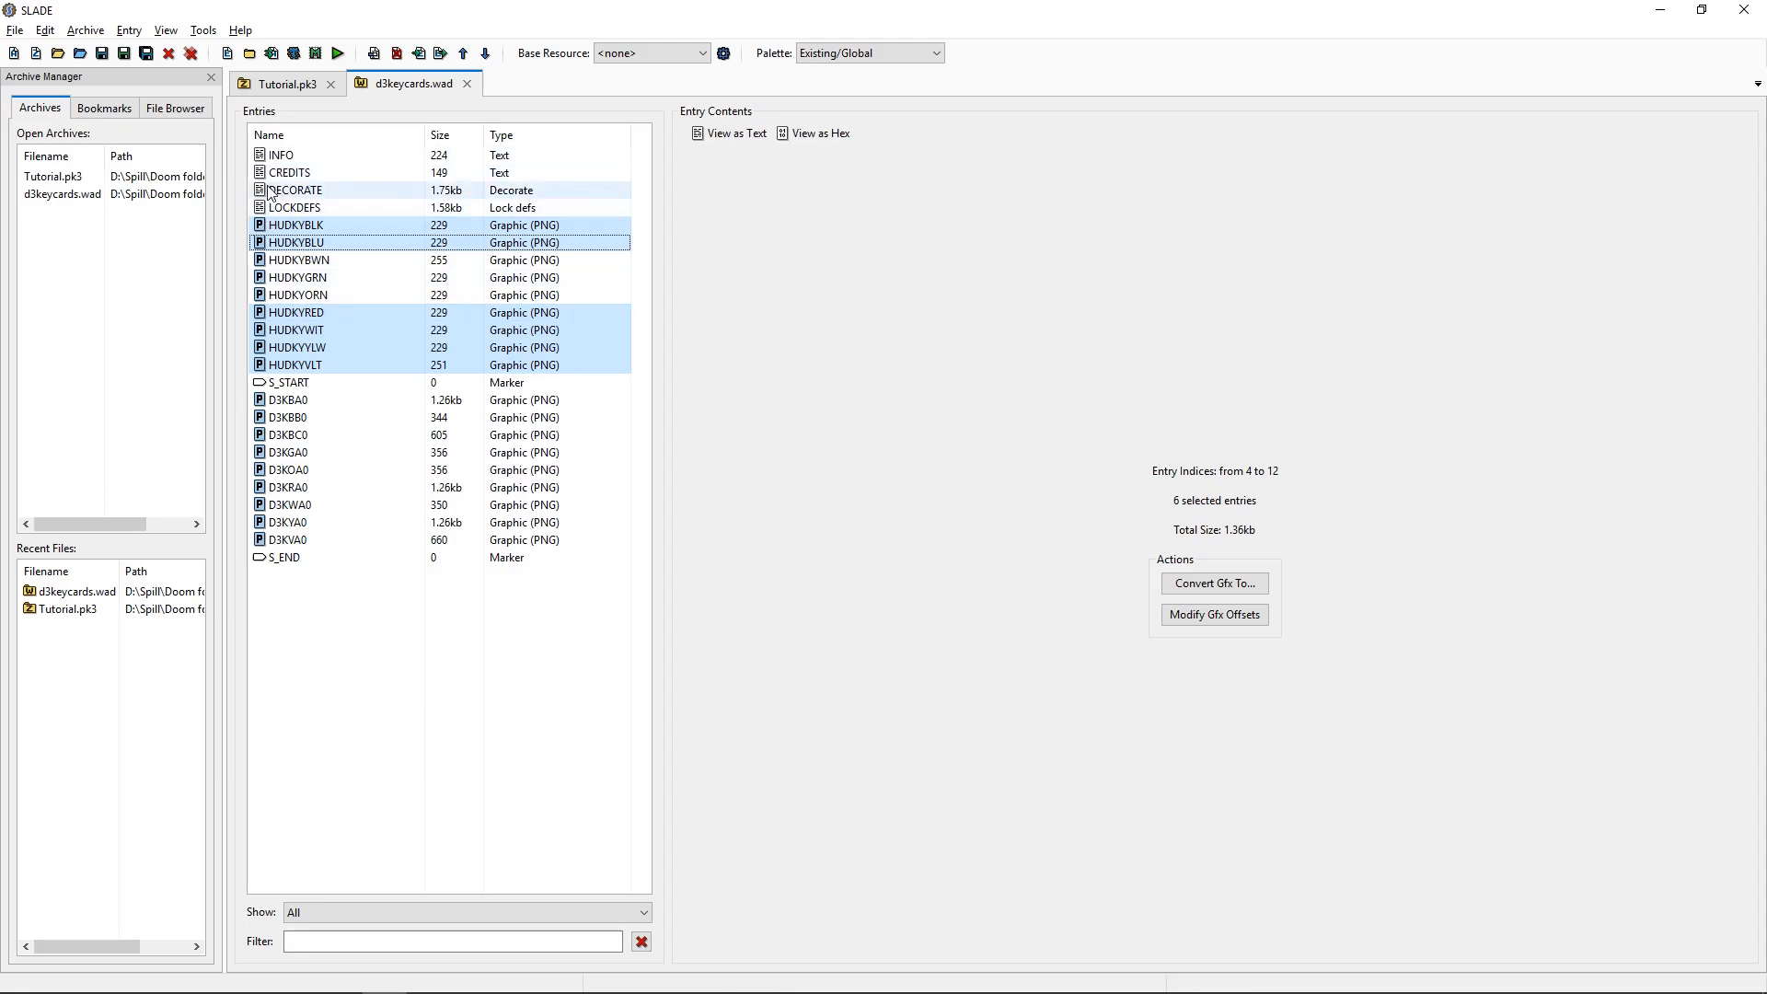
pyautogui.click(291, 172)
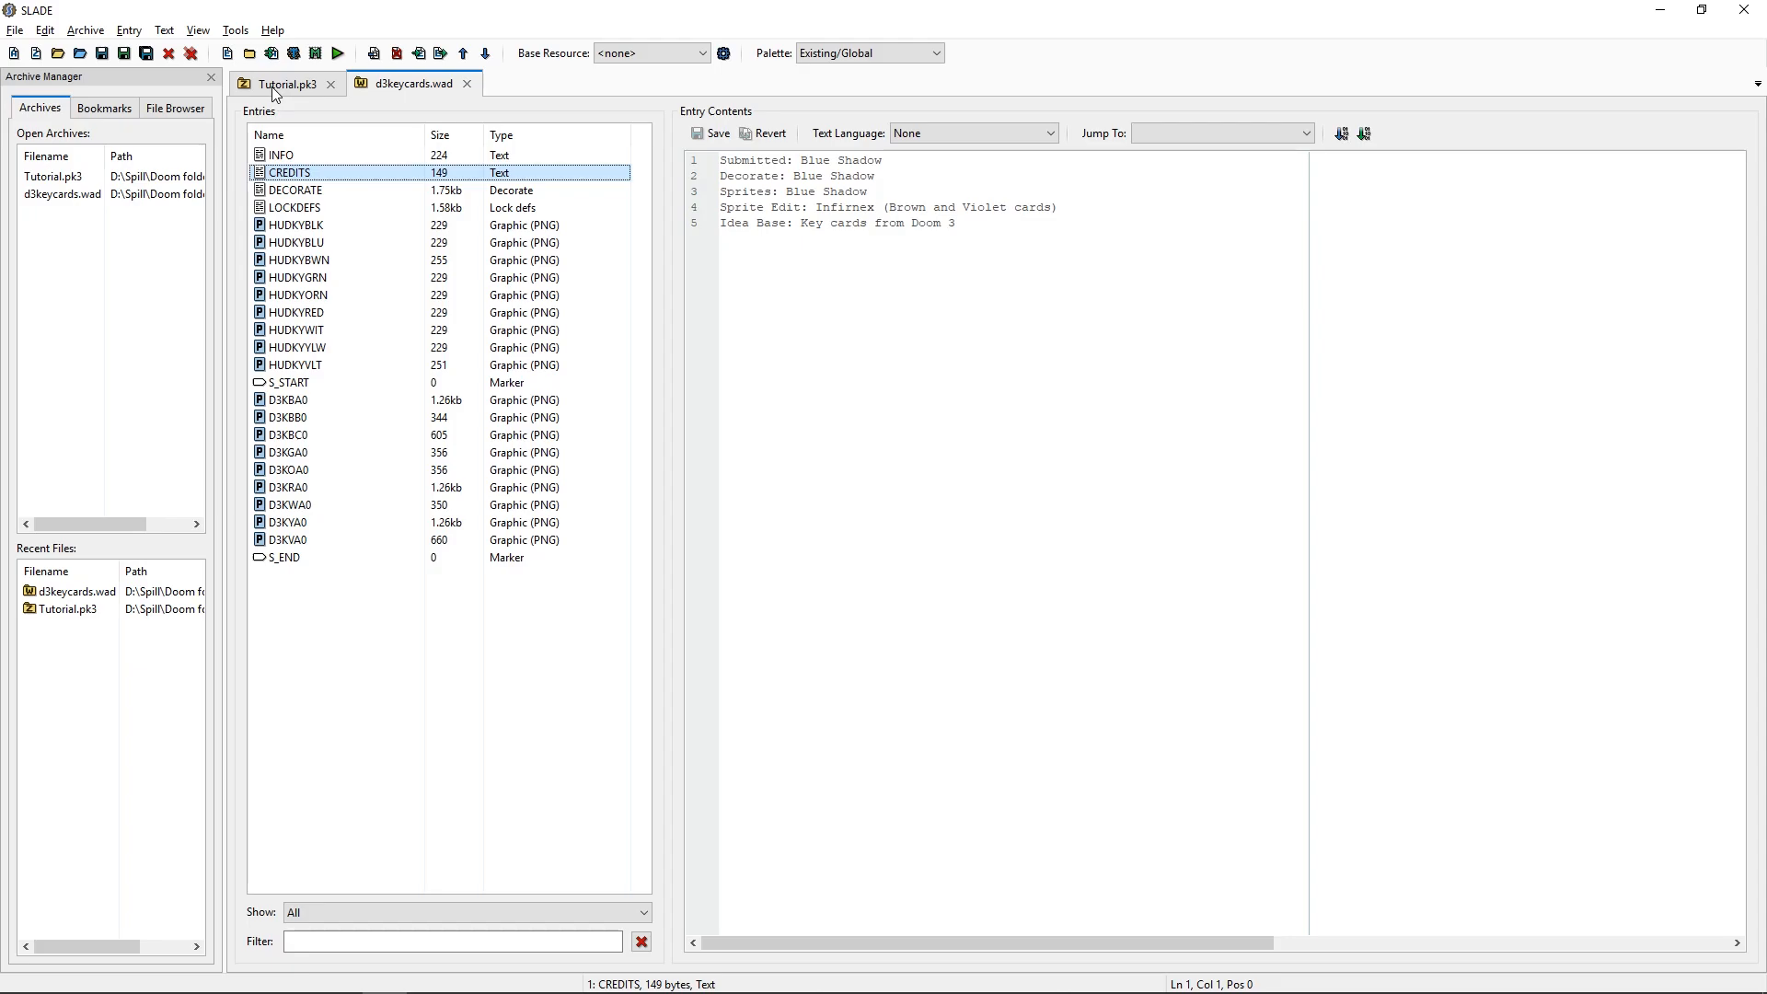
# Sort Tutorial.pk3's root, open the Credits folder, and rename the pasted CREDITS entry.
pyautogui.click(284, 83)
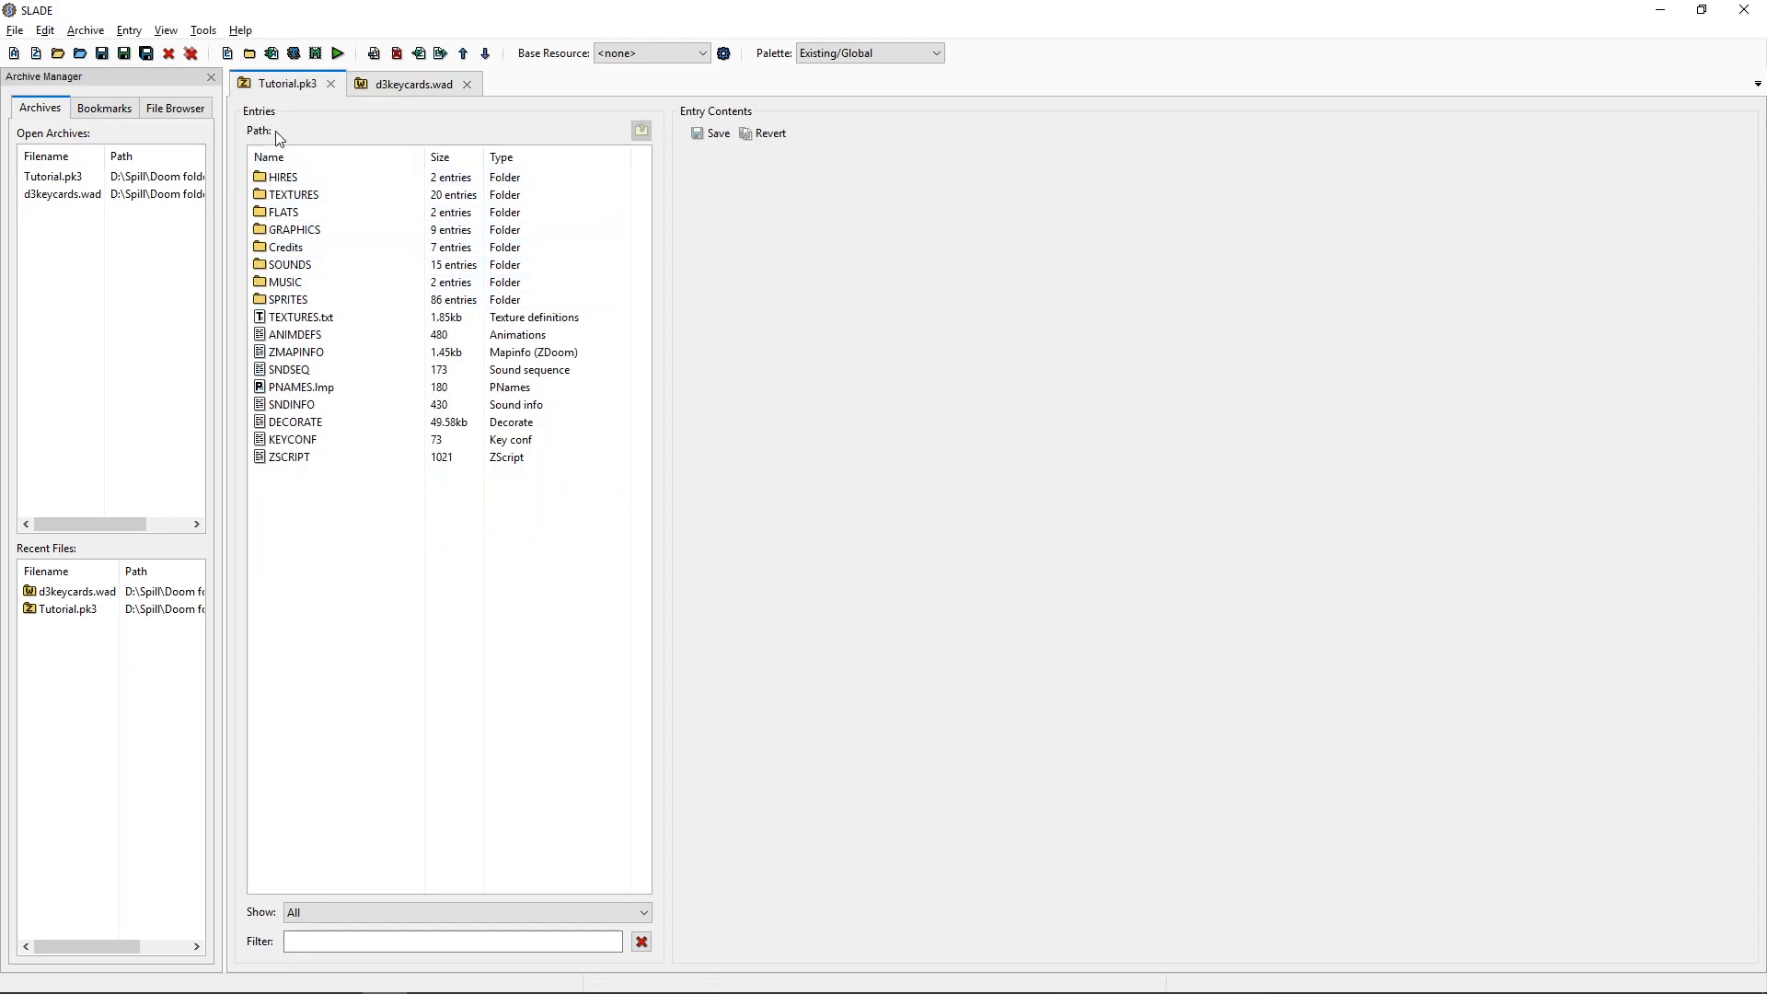
pyautogui.click(268, 157)
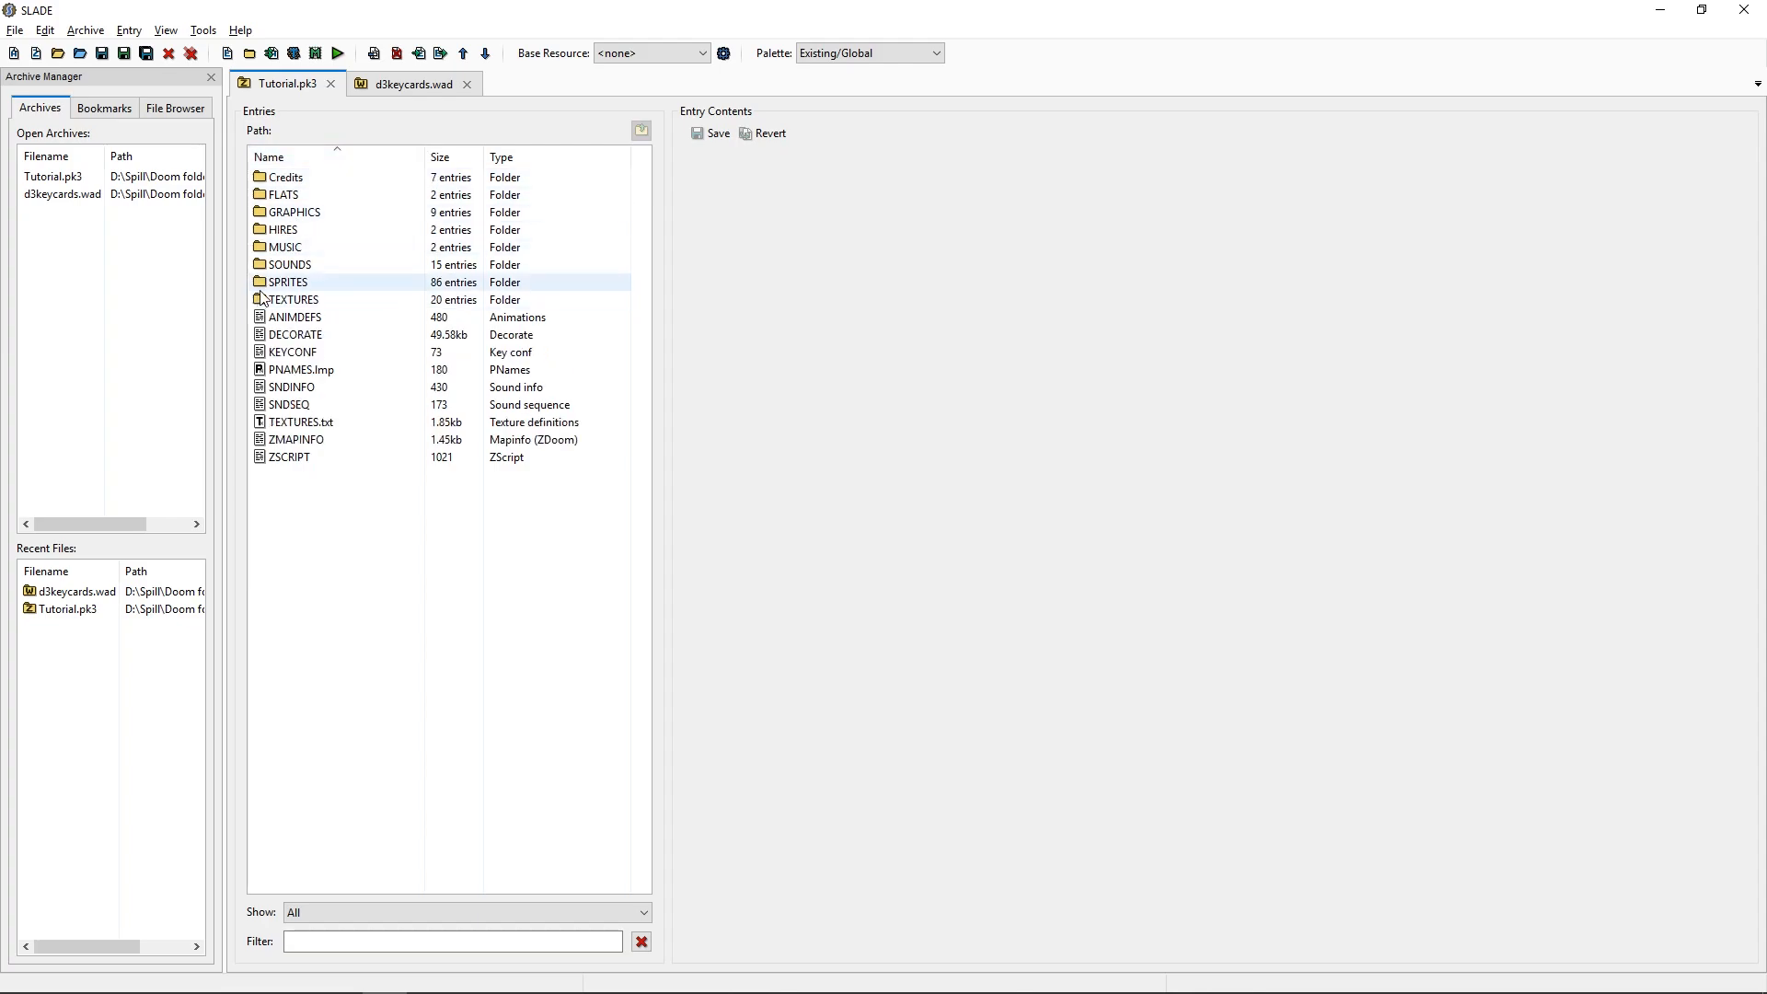
pyautogui.doubleClick(286, 177)
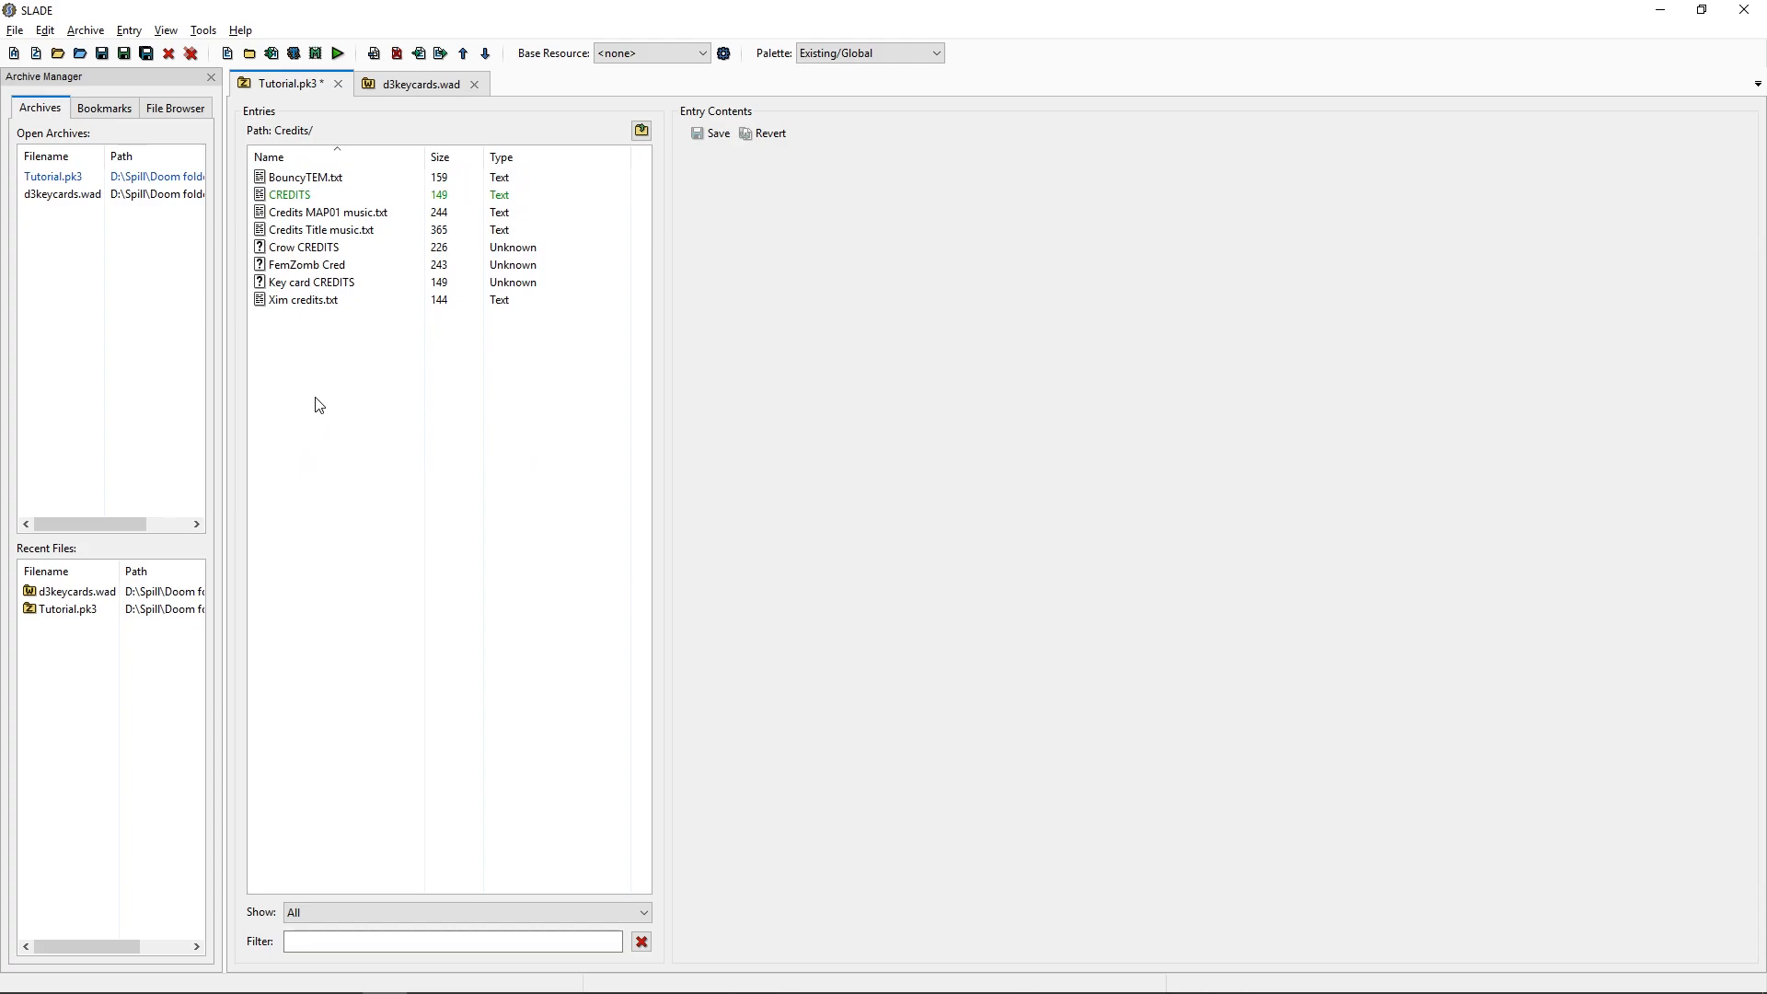
pyautogui.click(290, 194)
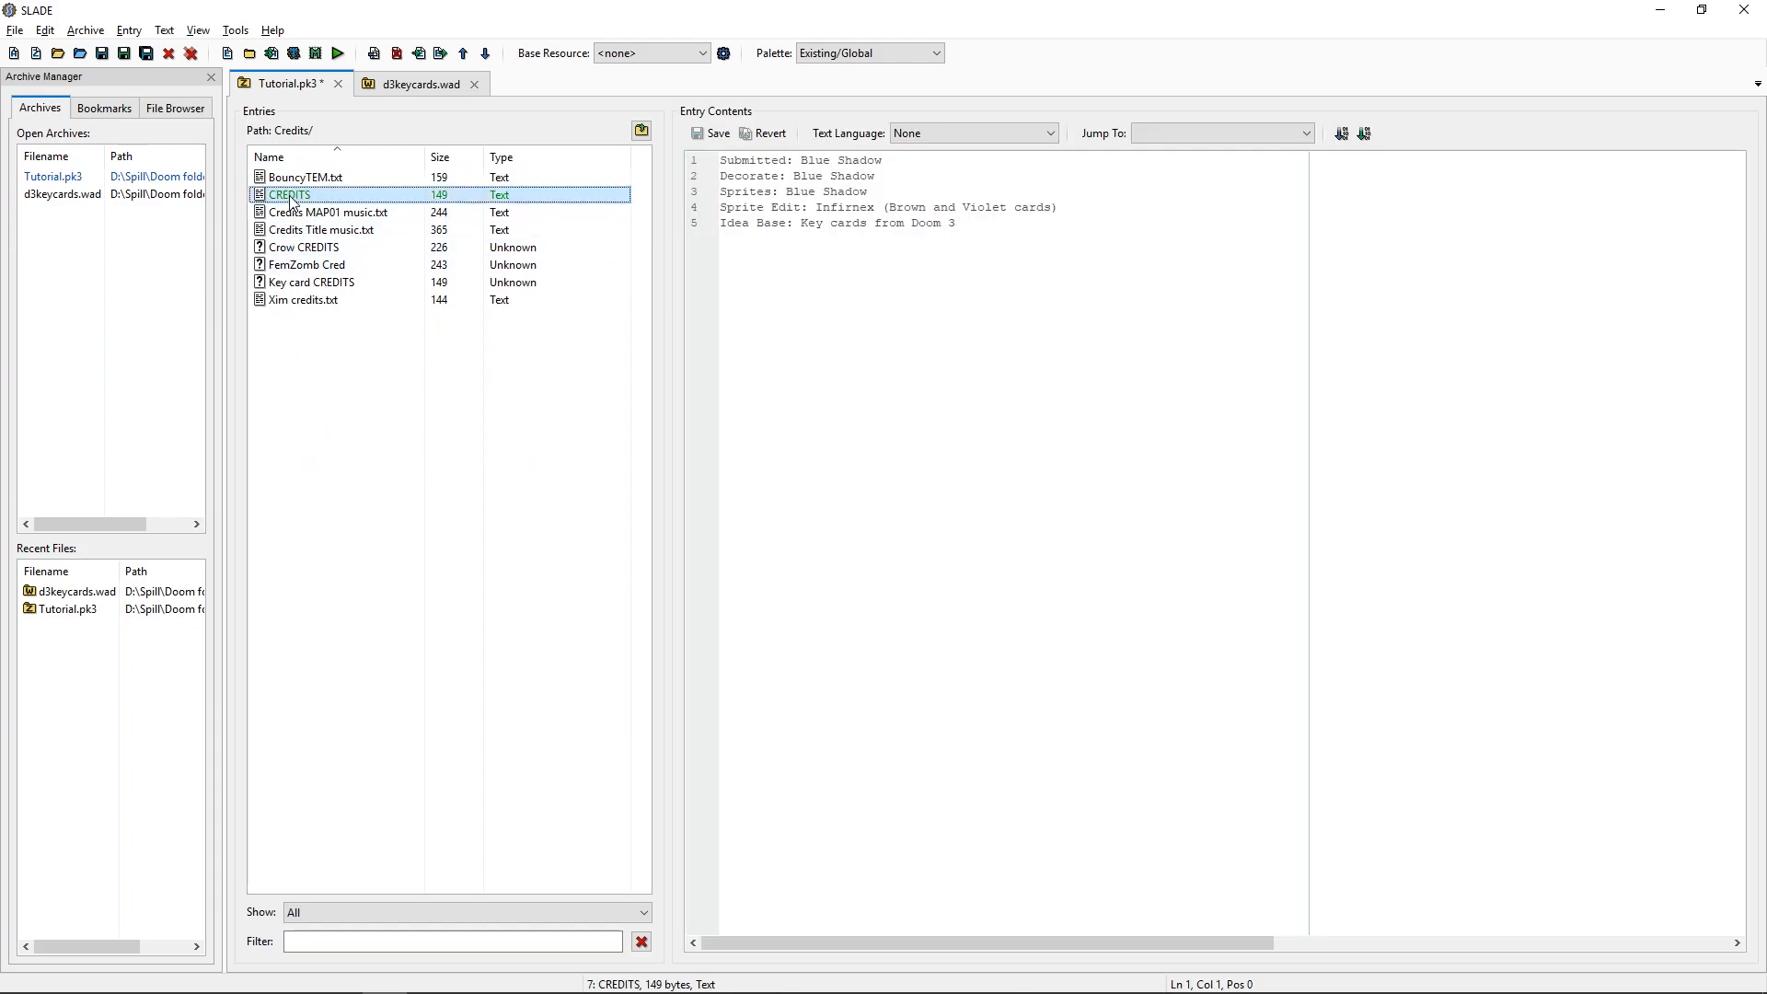
pyautogui.doubleClick(288, 194)
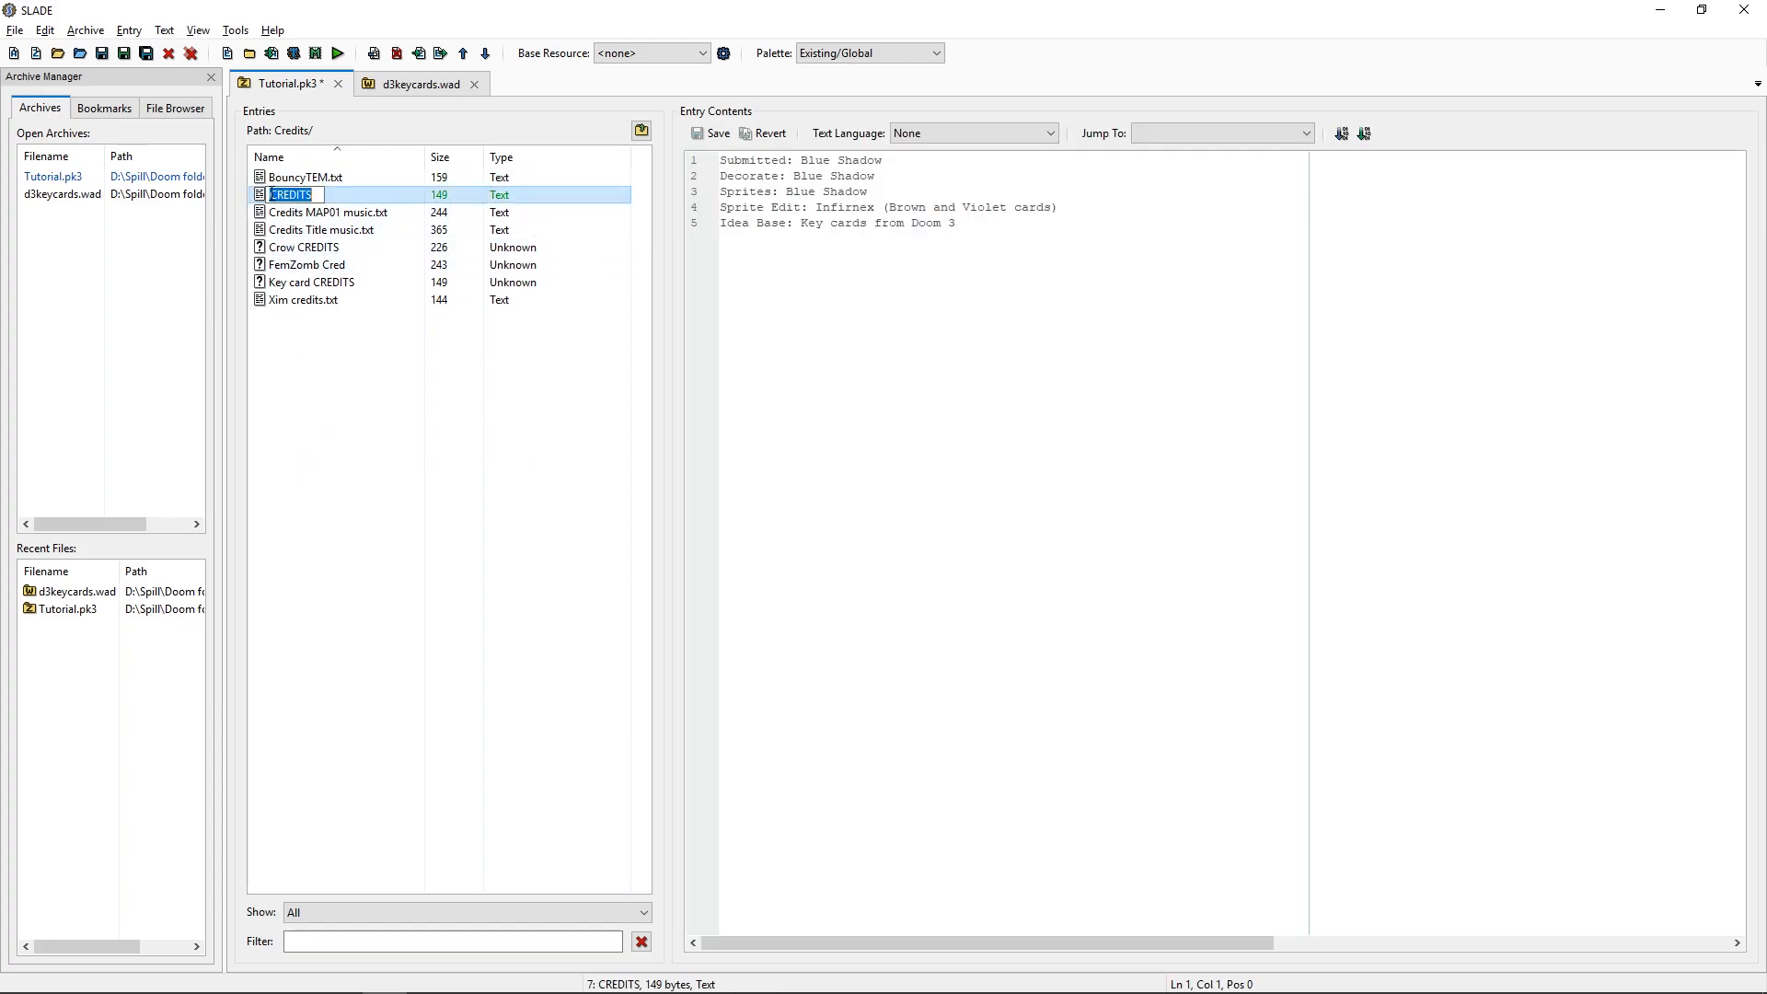
pyautogui.moveTo(371, 203)
pyautogui.write('Key creds')
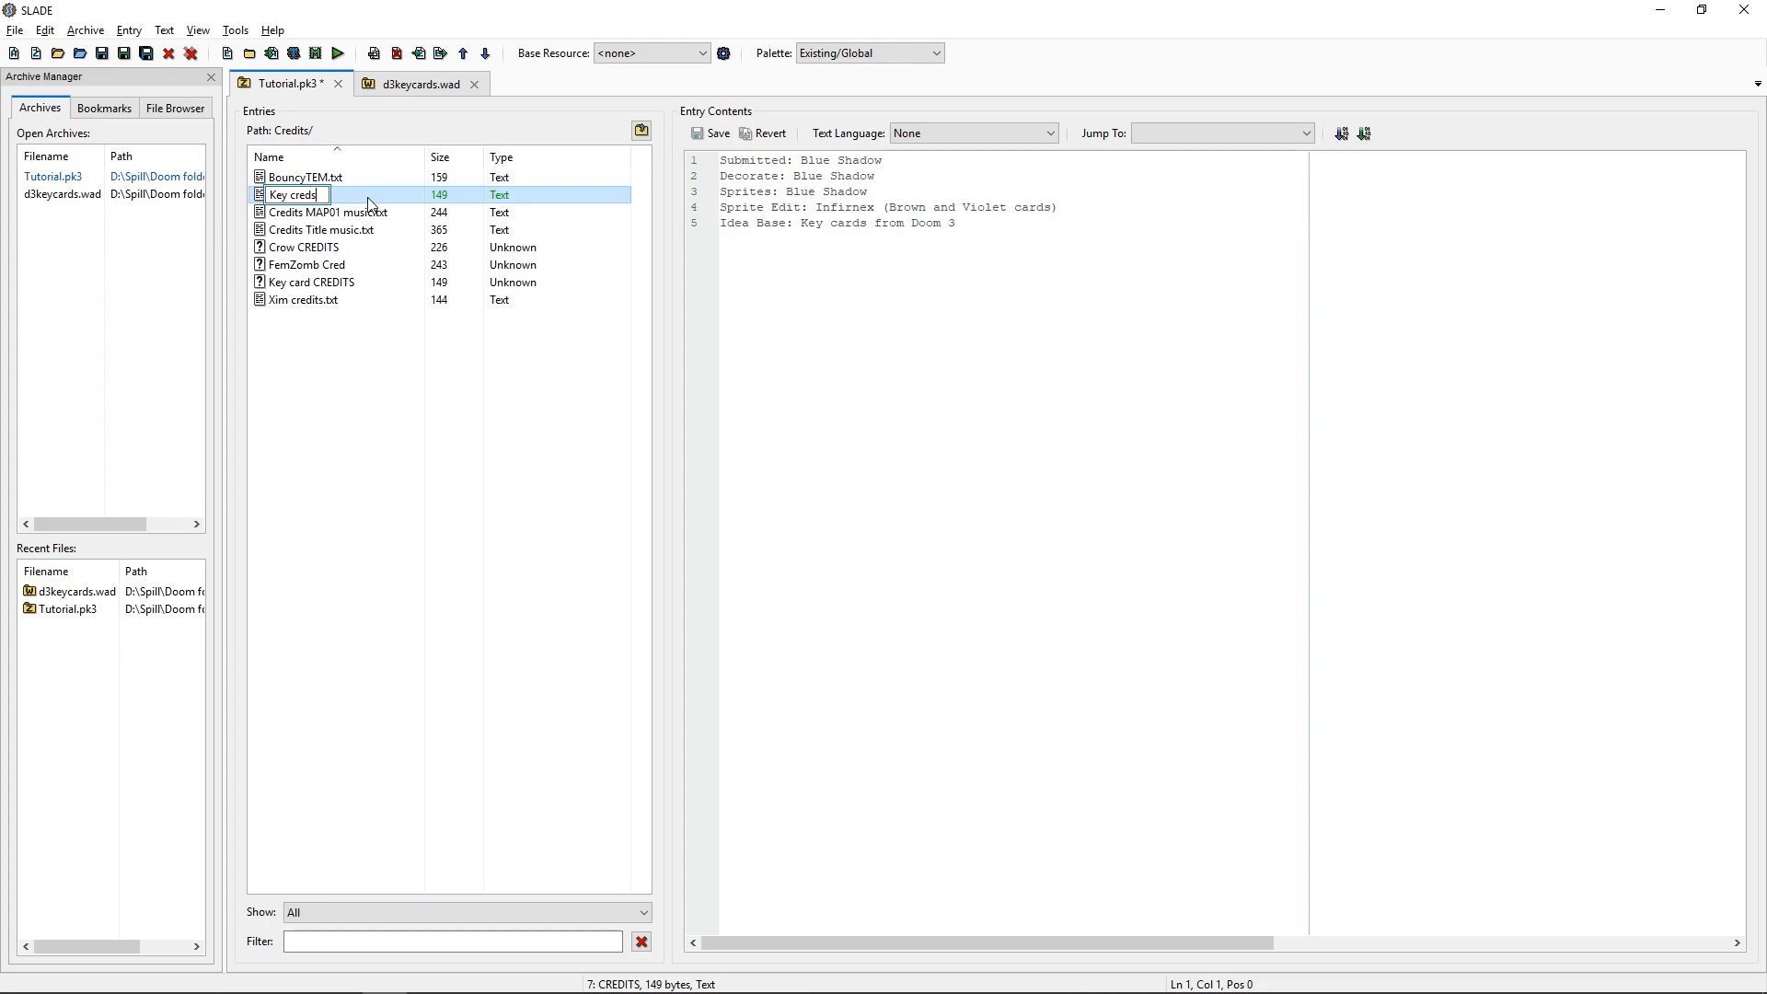
pyautogui.write('.p')
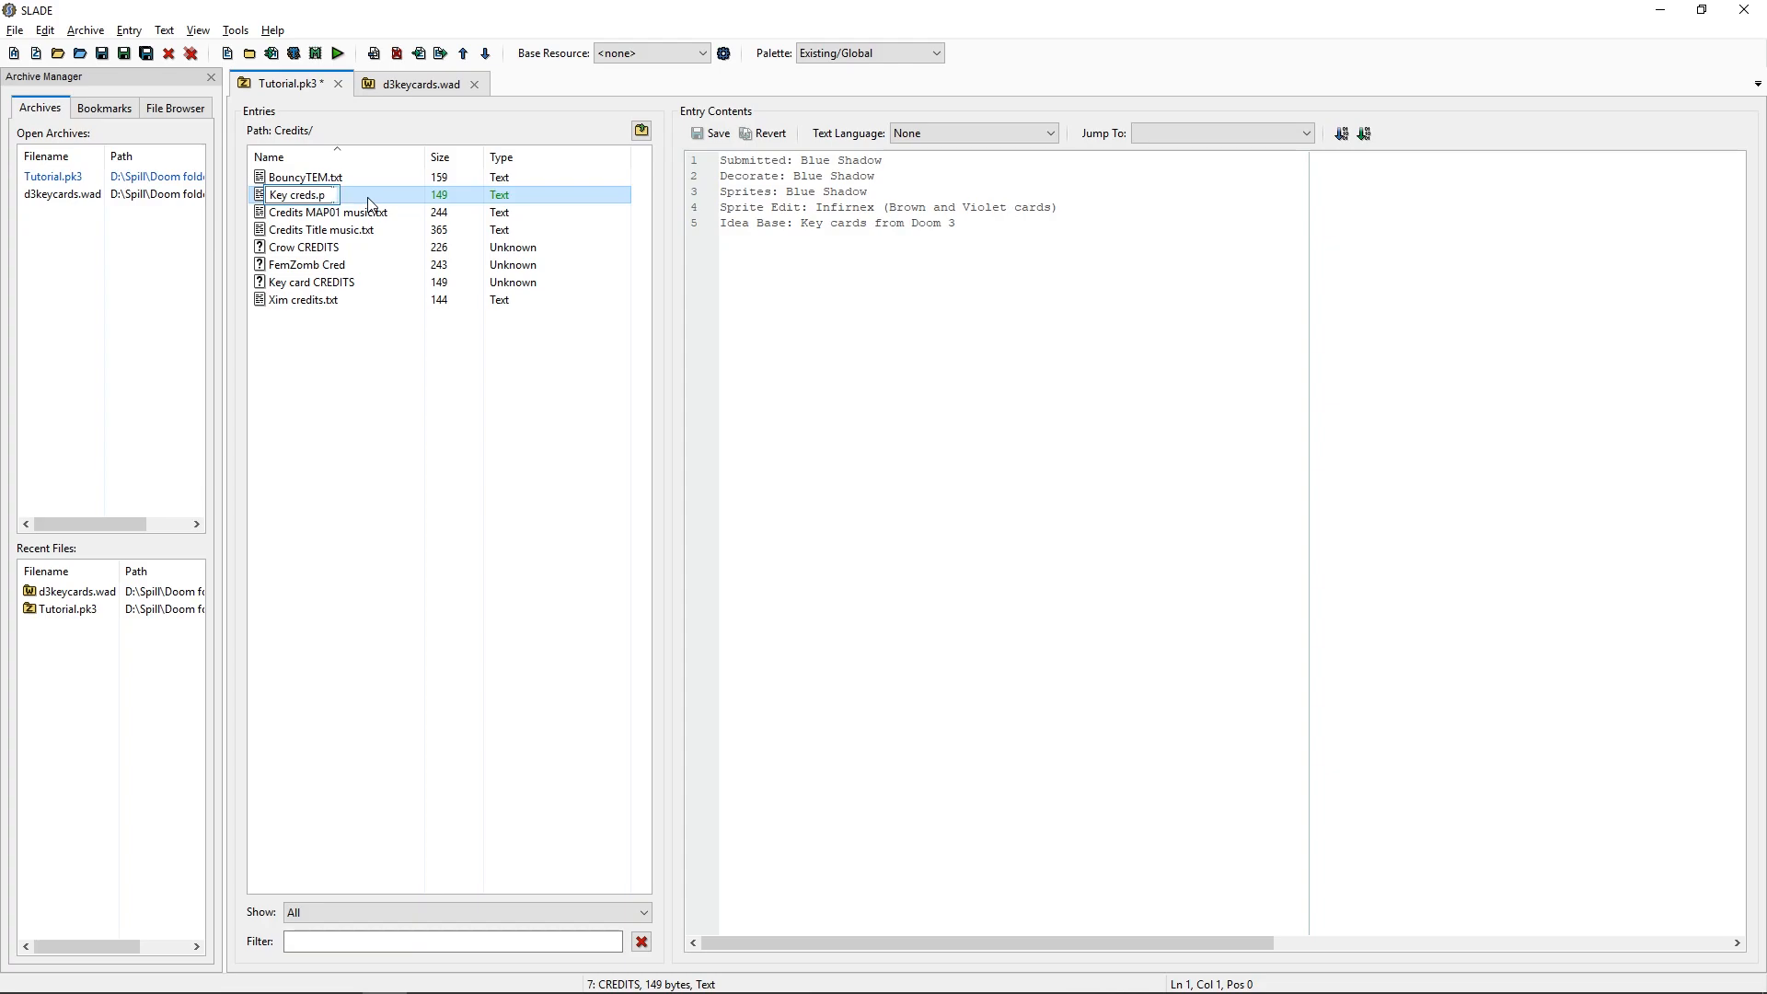
pyautogui.write('k3')
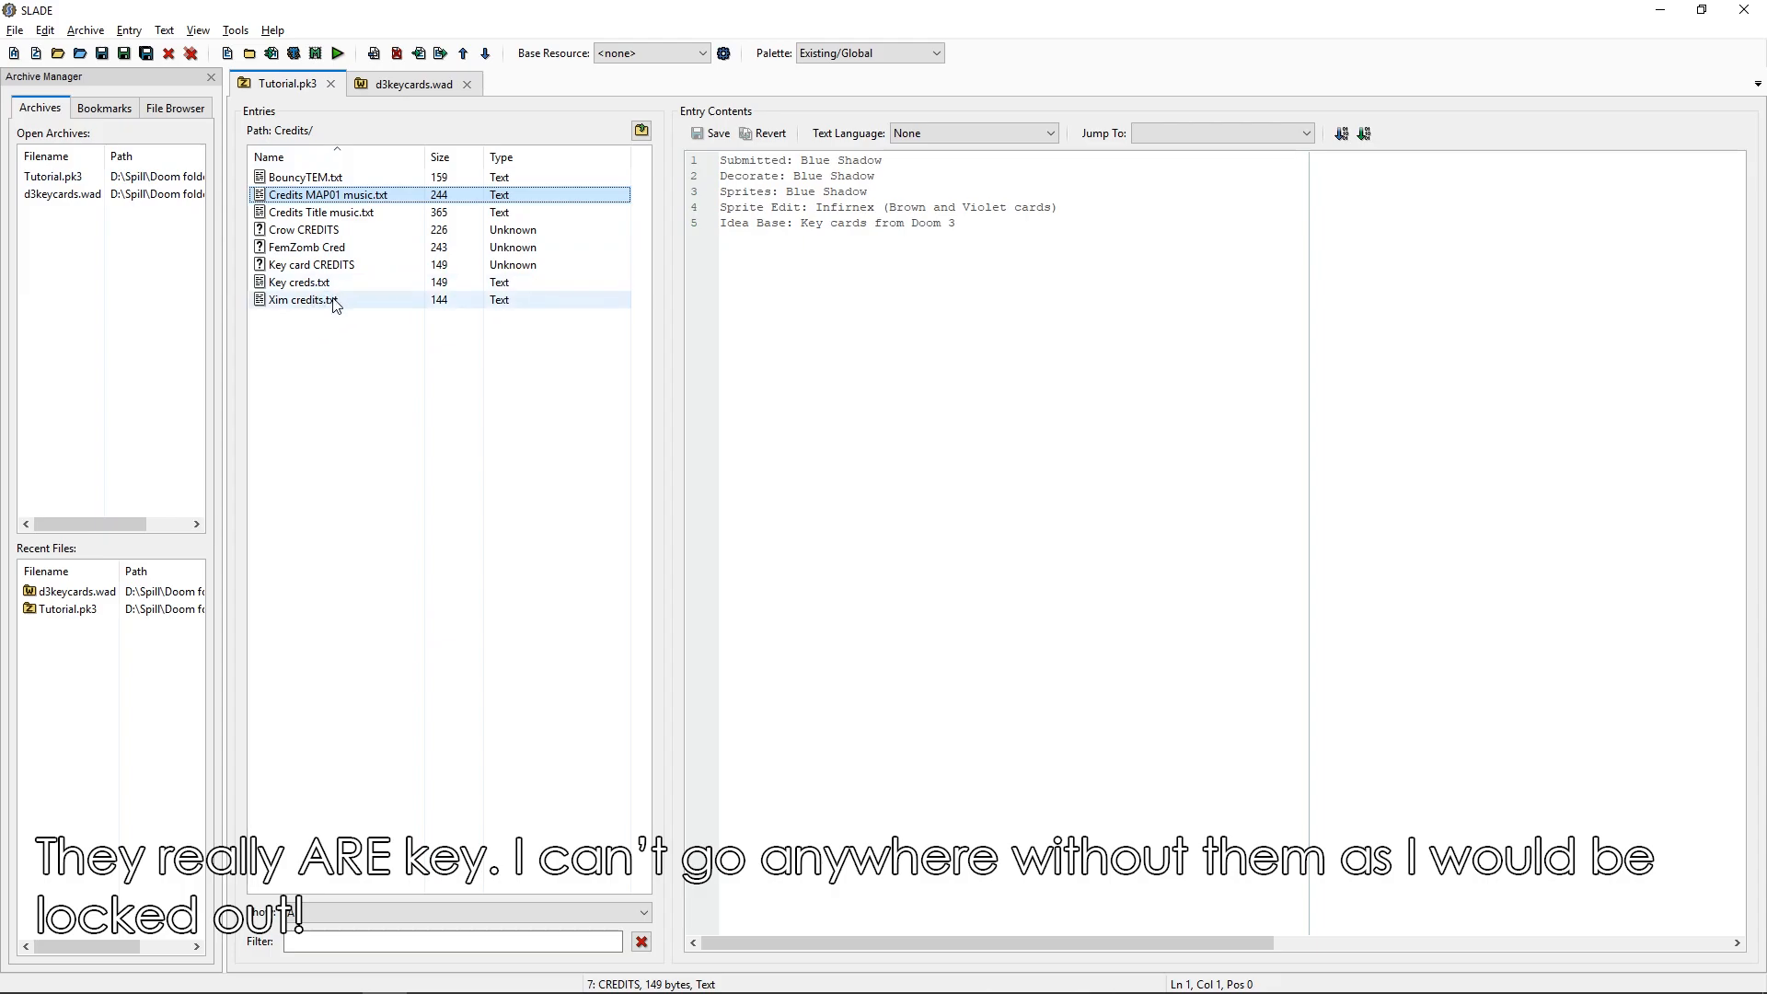
pyautogui.moveTo(304, 230)
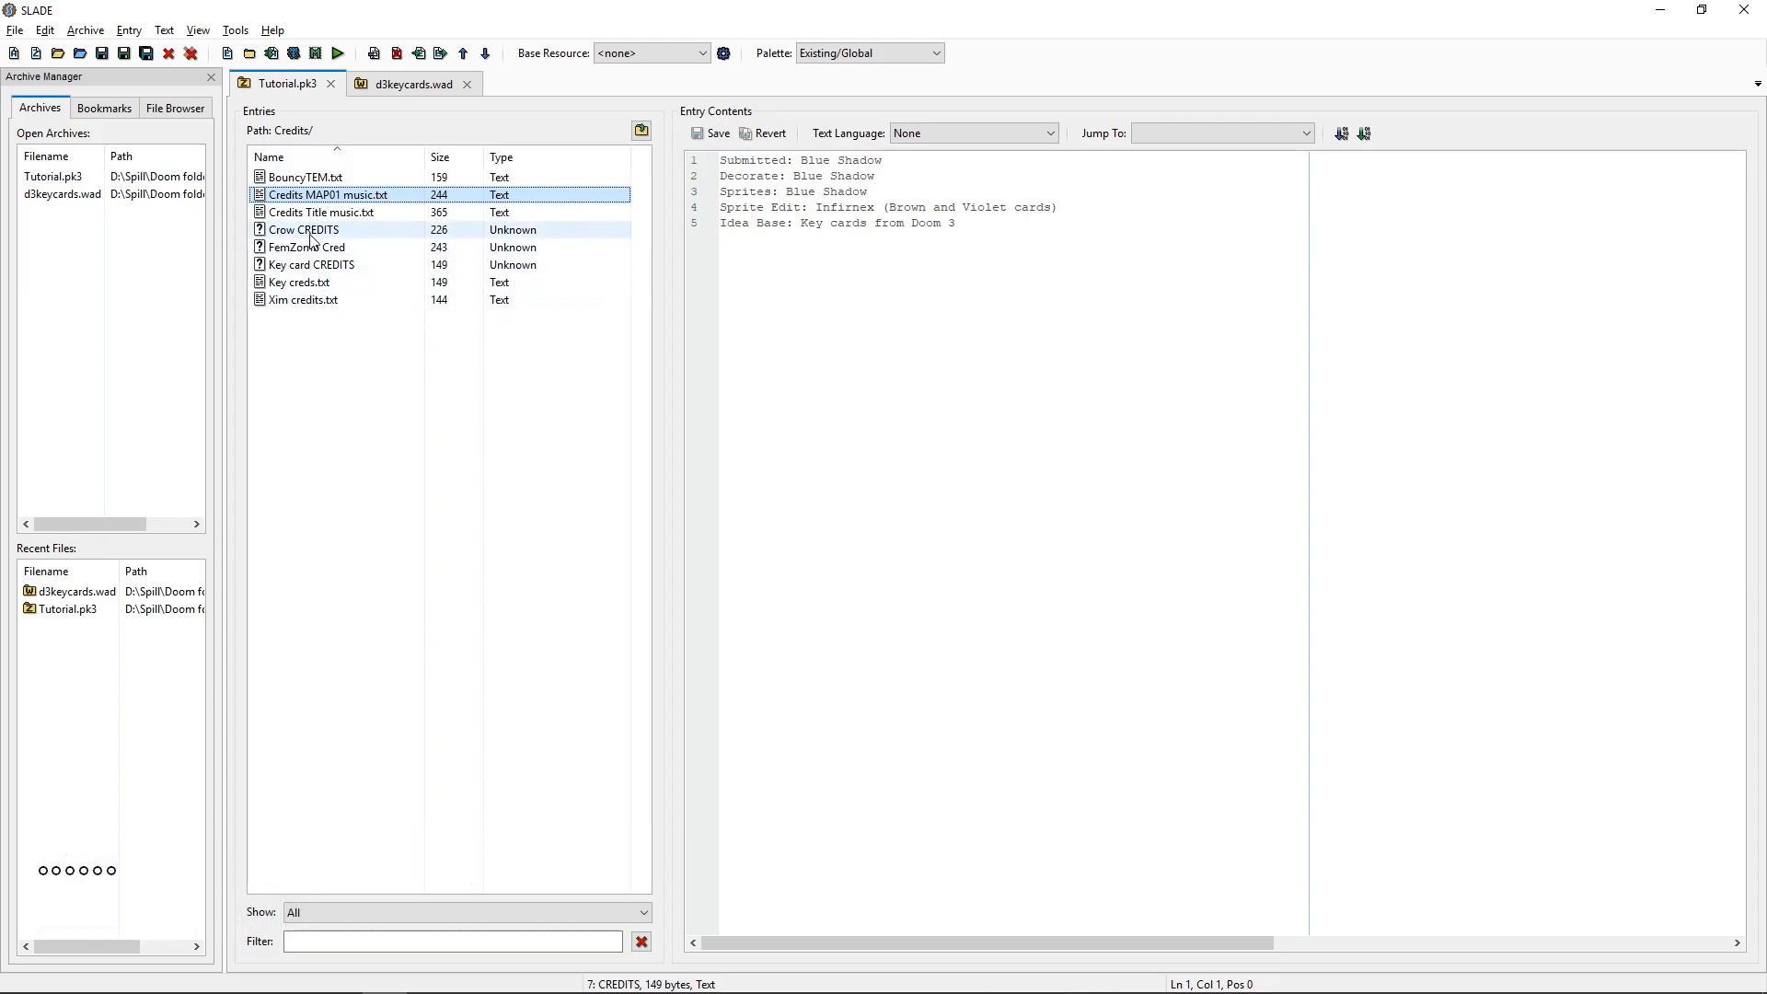
# Rename Crow CREDITS, FemZomb Cred and Key card CREDITS entries with .txt names.
pyautogui.click(305, 230)
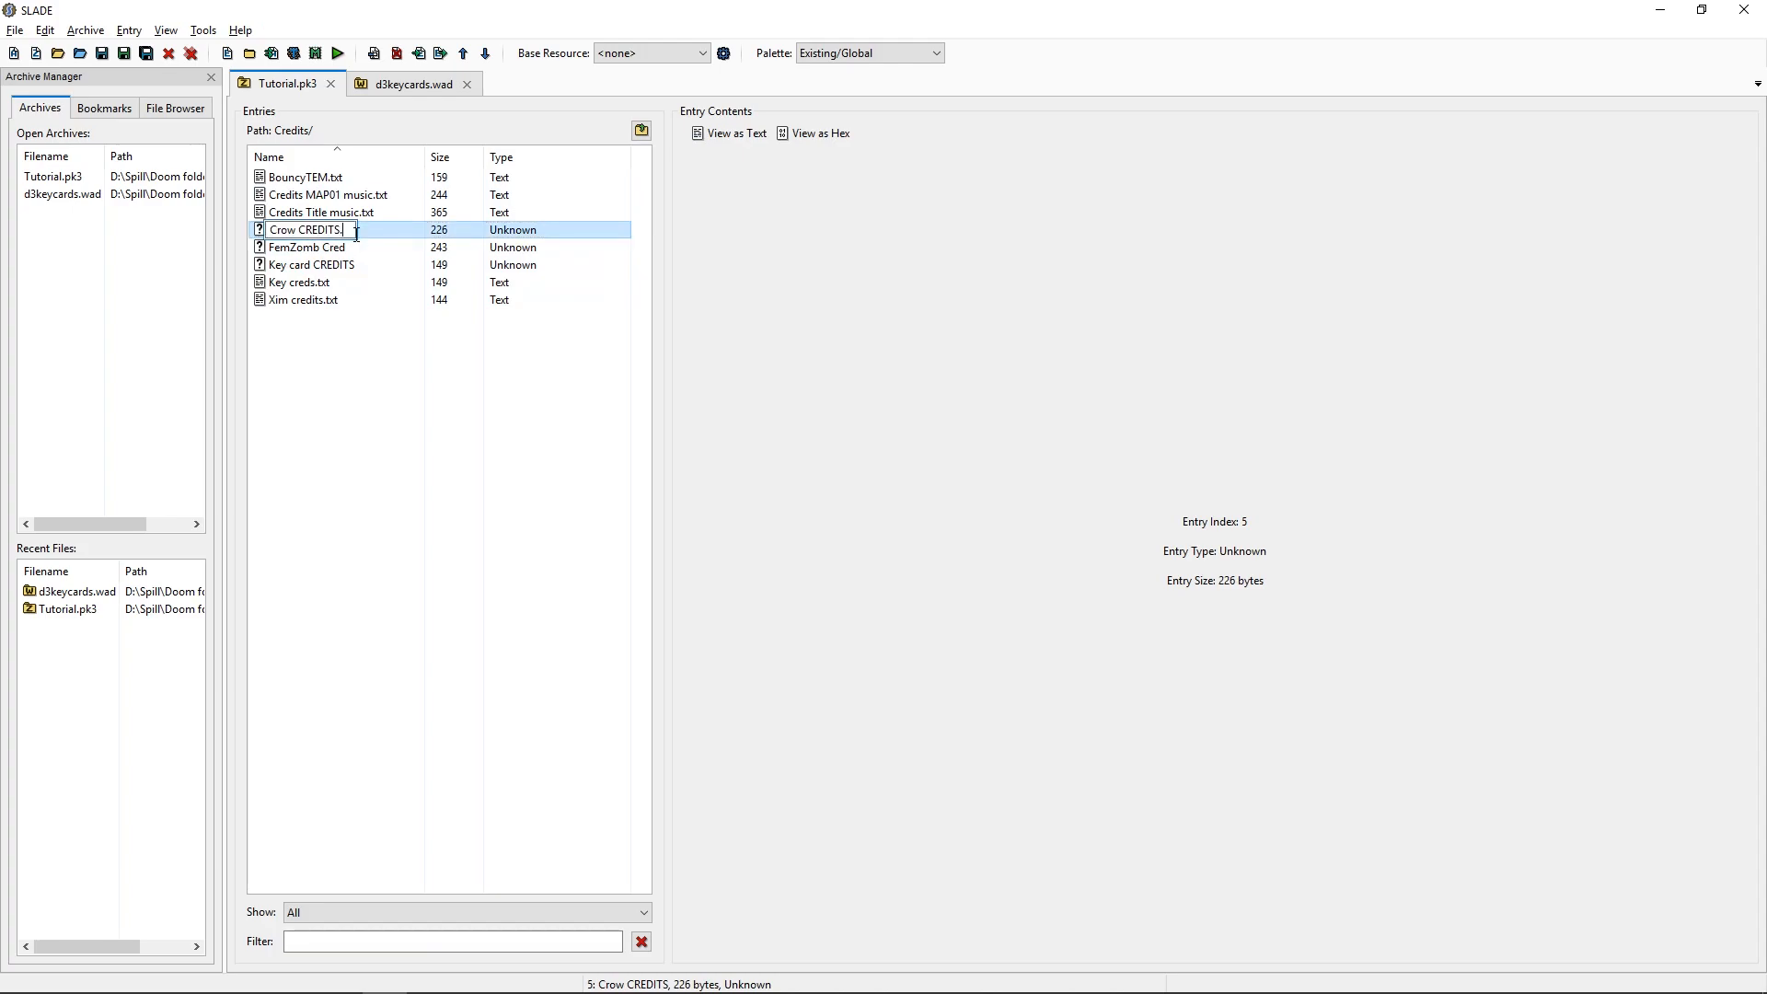
pyautogui.press('Return')
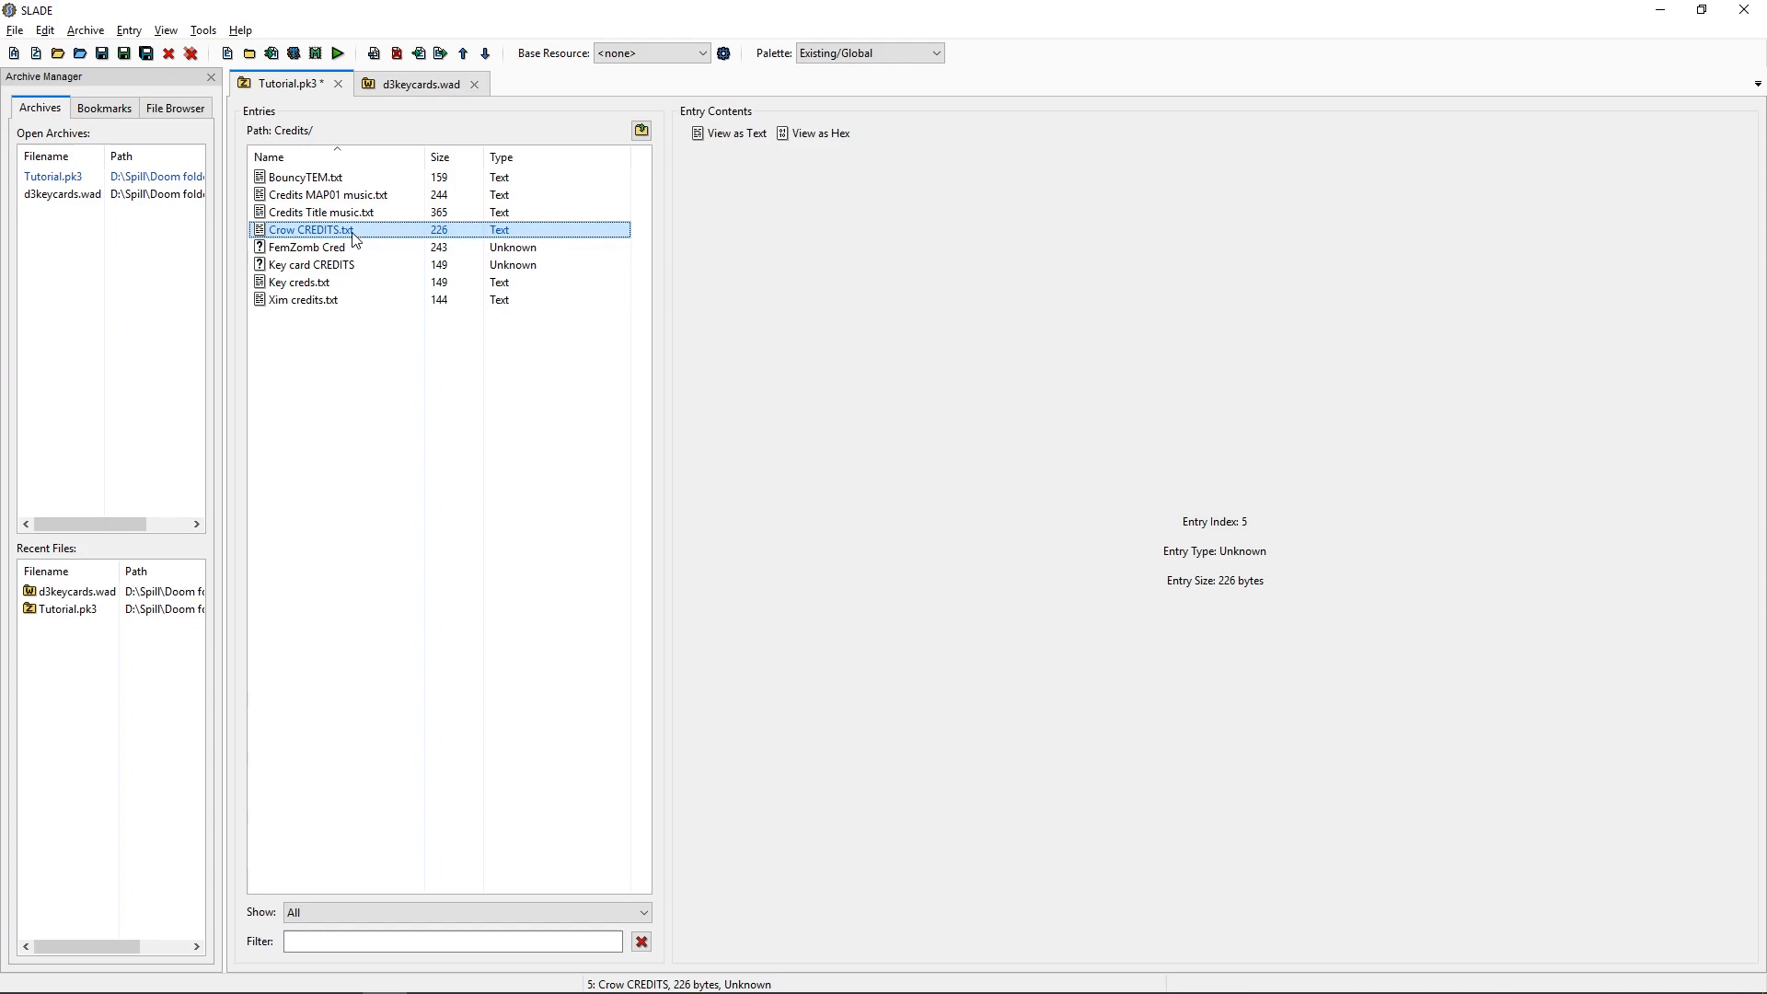
pyautogui.click(307, 247)
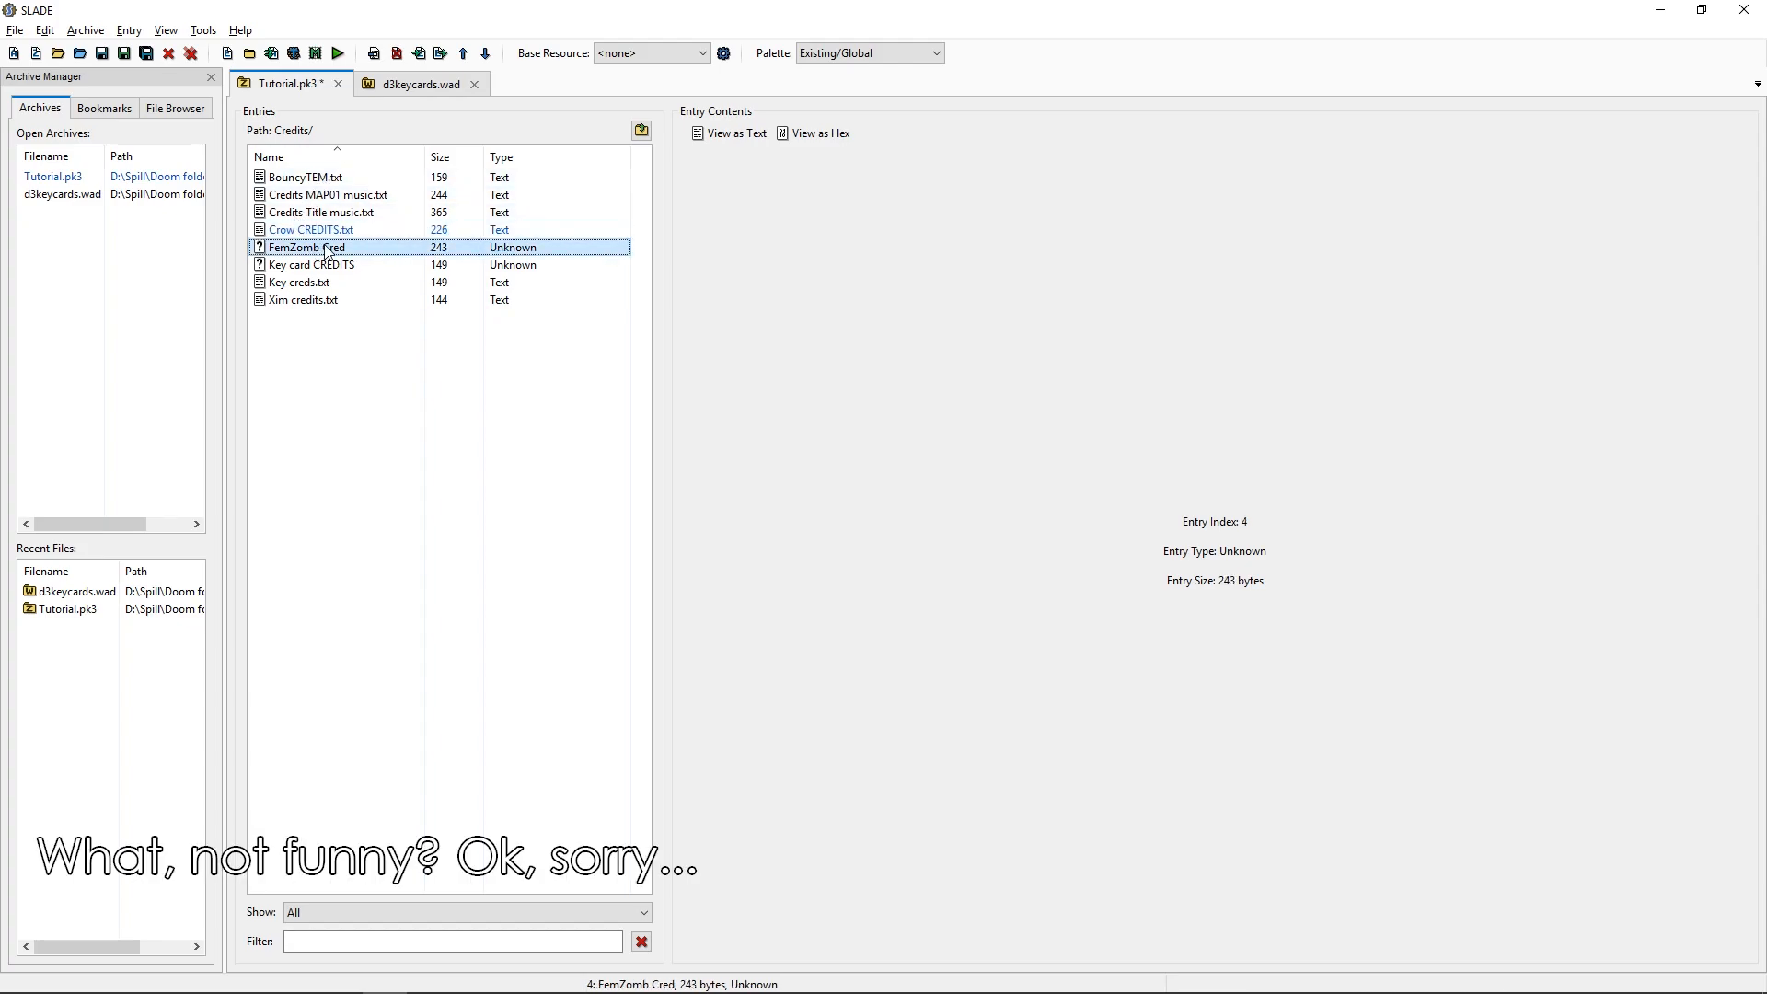
pyautogui.doubleClick(305, 246)
pyautogui.write('.txt')
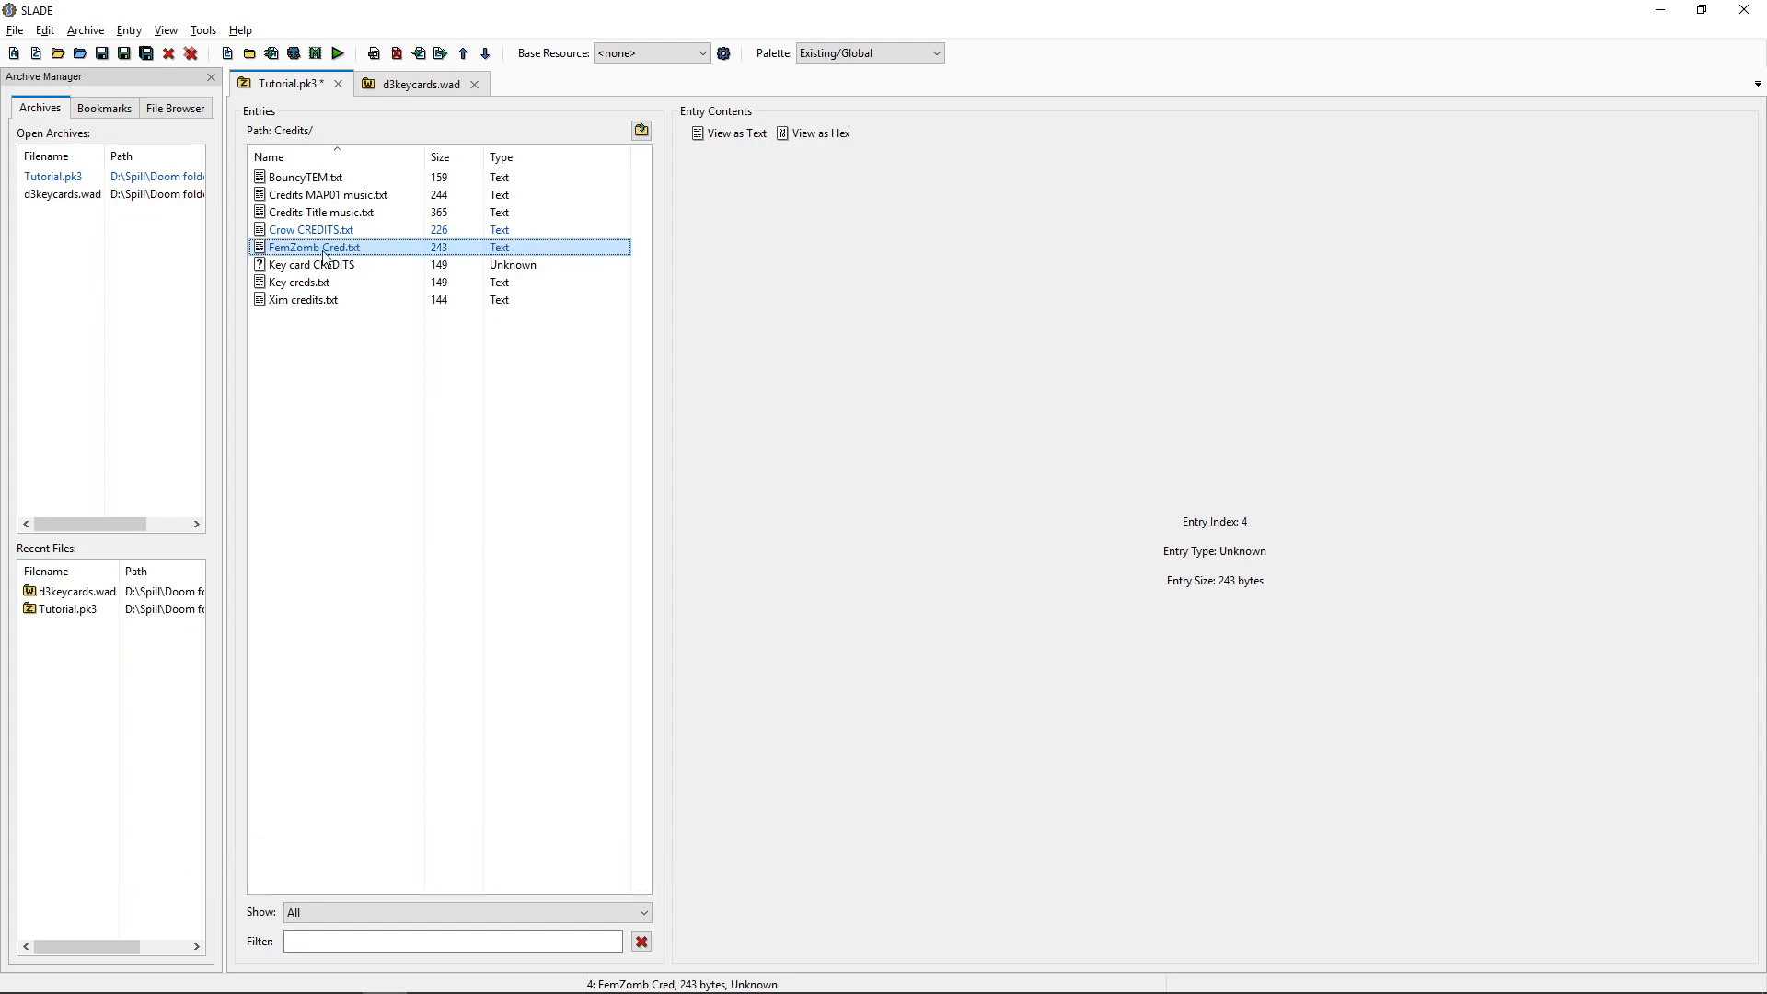
pyautogui.rightClick(311, 264)
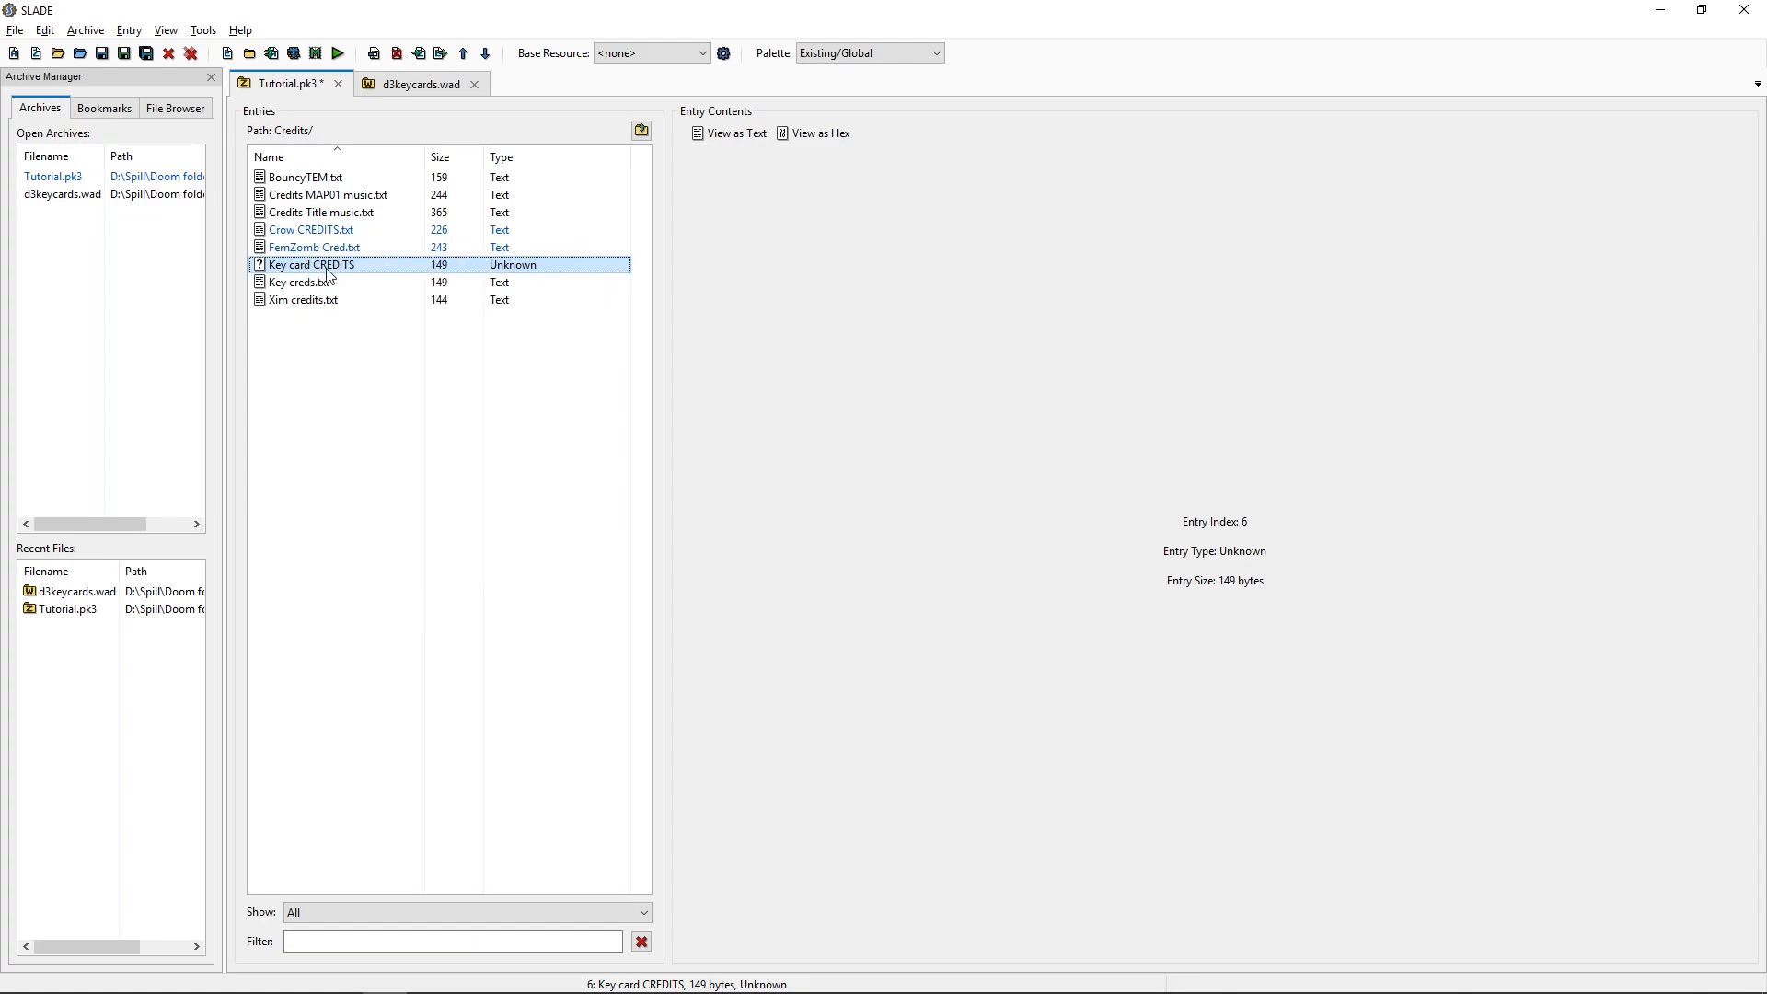
pyautogui.doubleClick(310, 265)
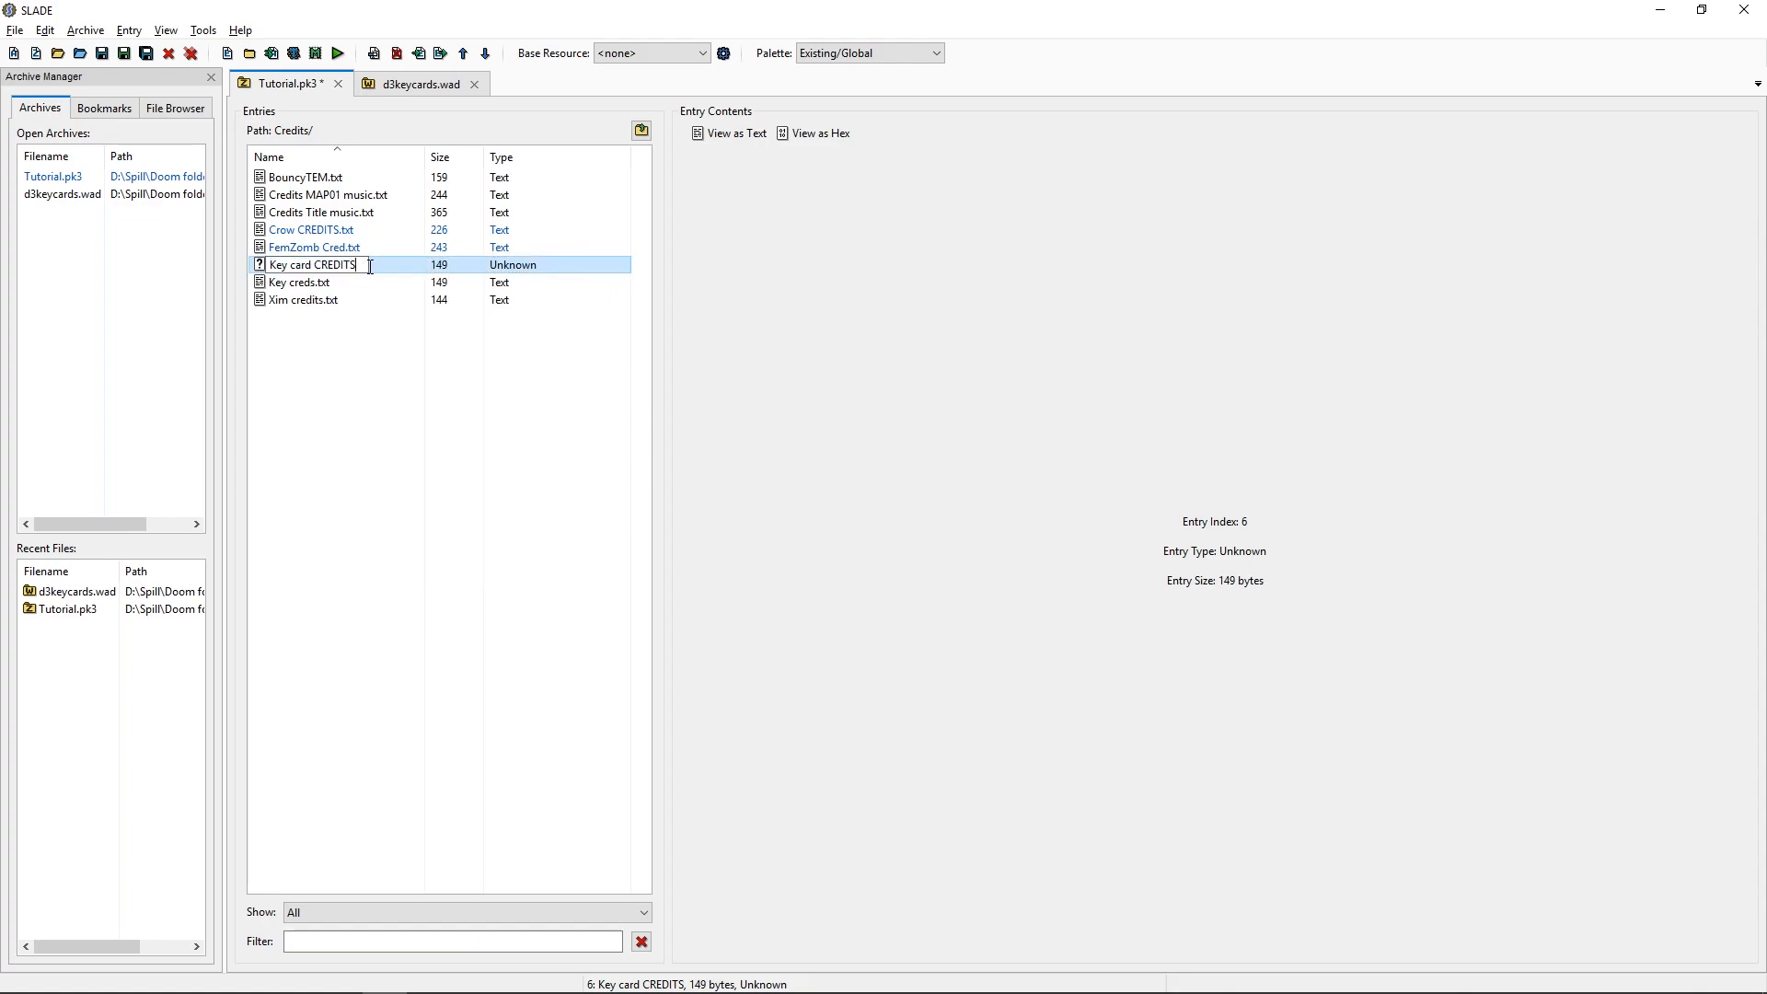
pyautogui.press('Return')
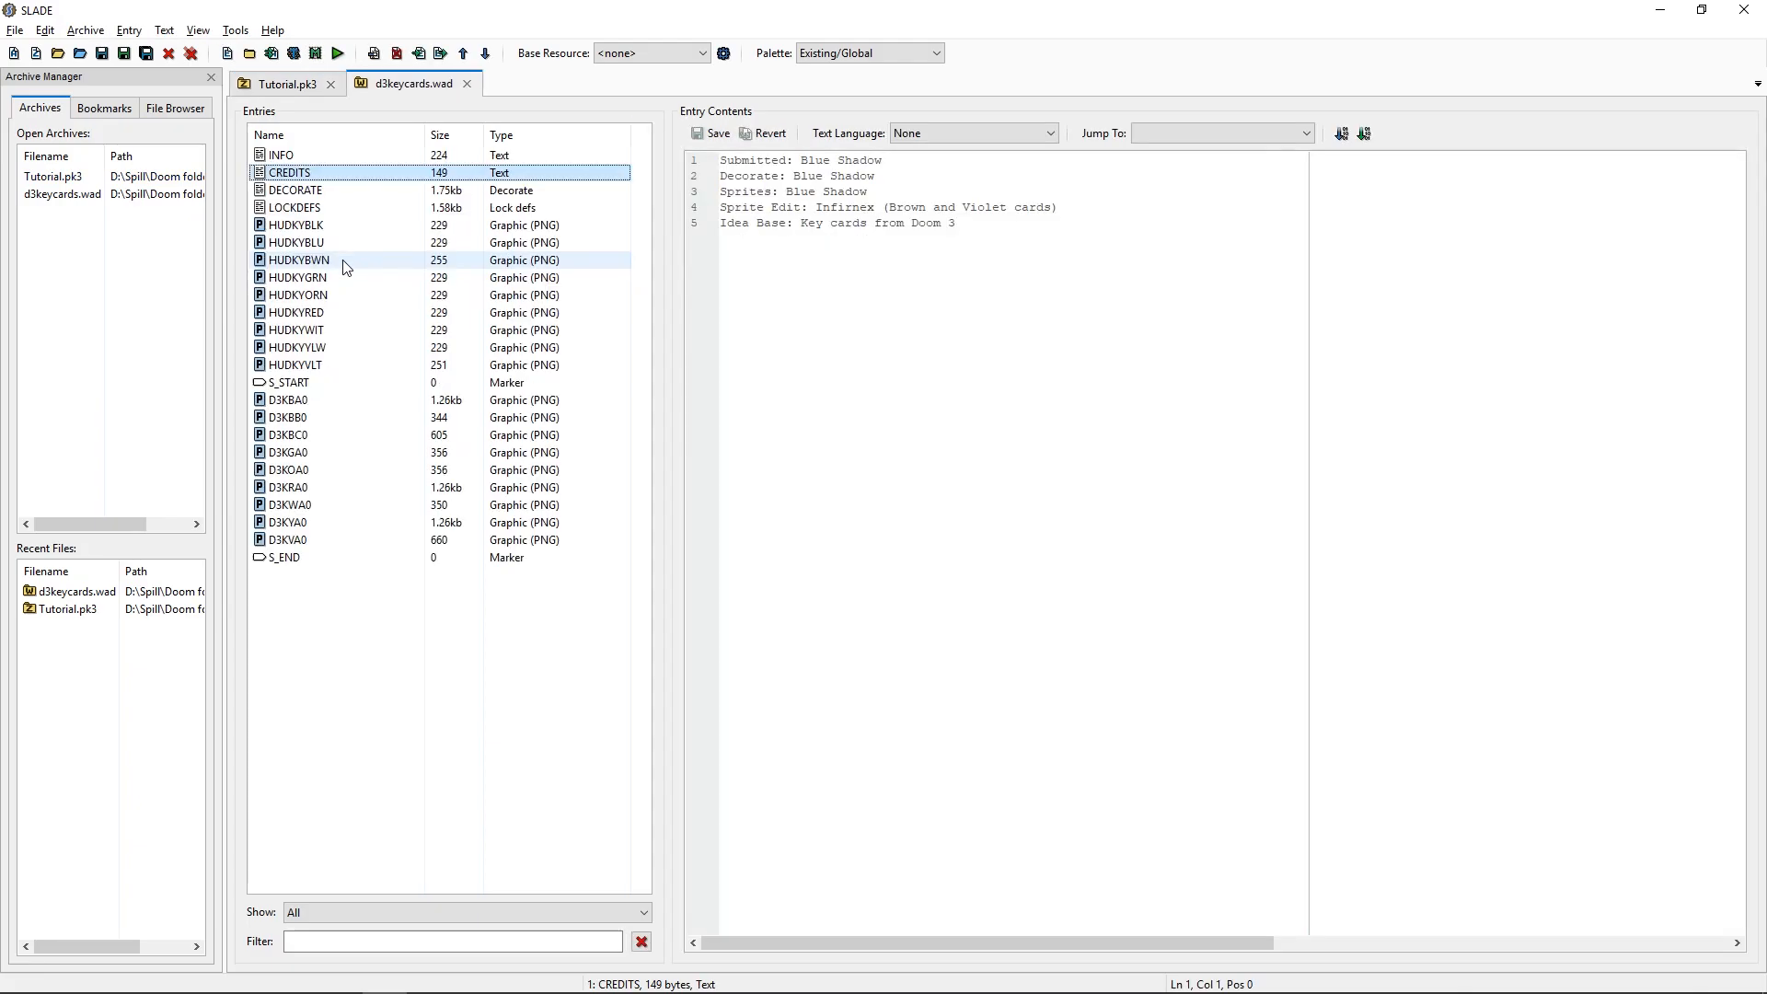
# Copy the D3BlueCard, D3RedCard and D3YellowCard actors from d3keycards.wad's DECORATE.
pyautogui.click(295, 190)
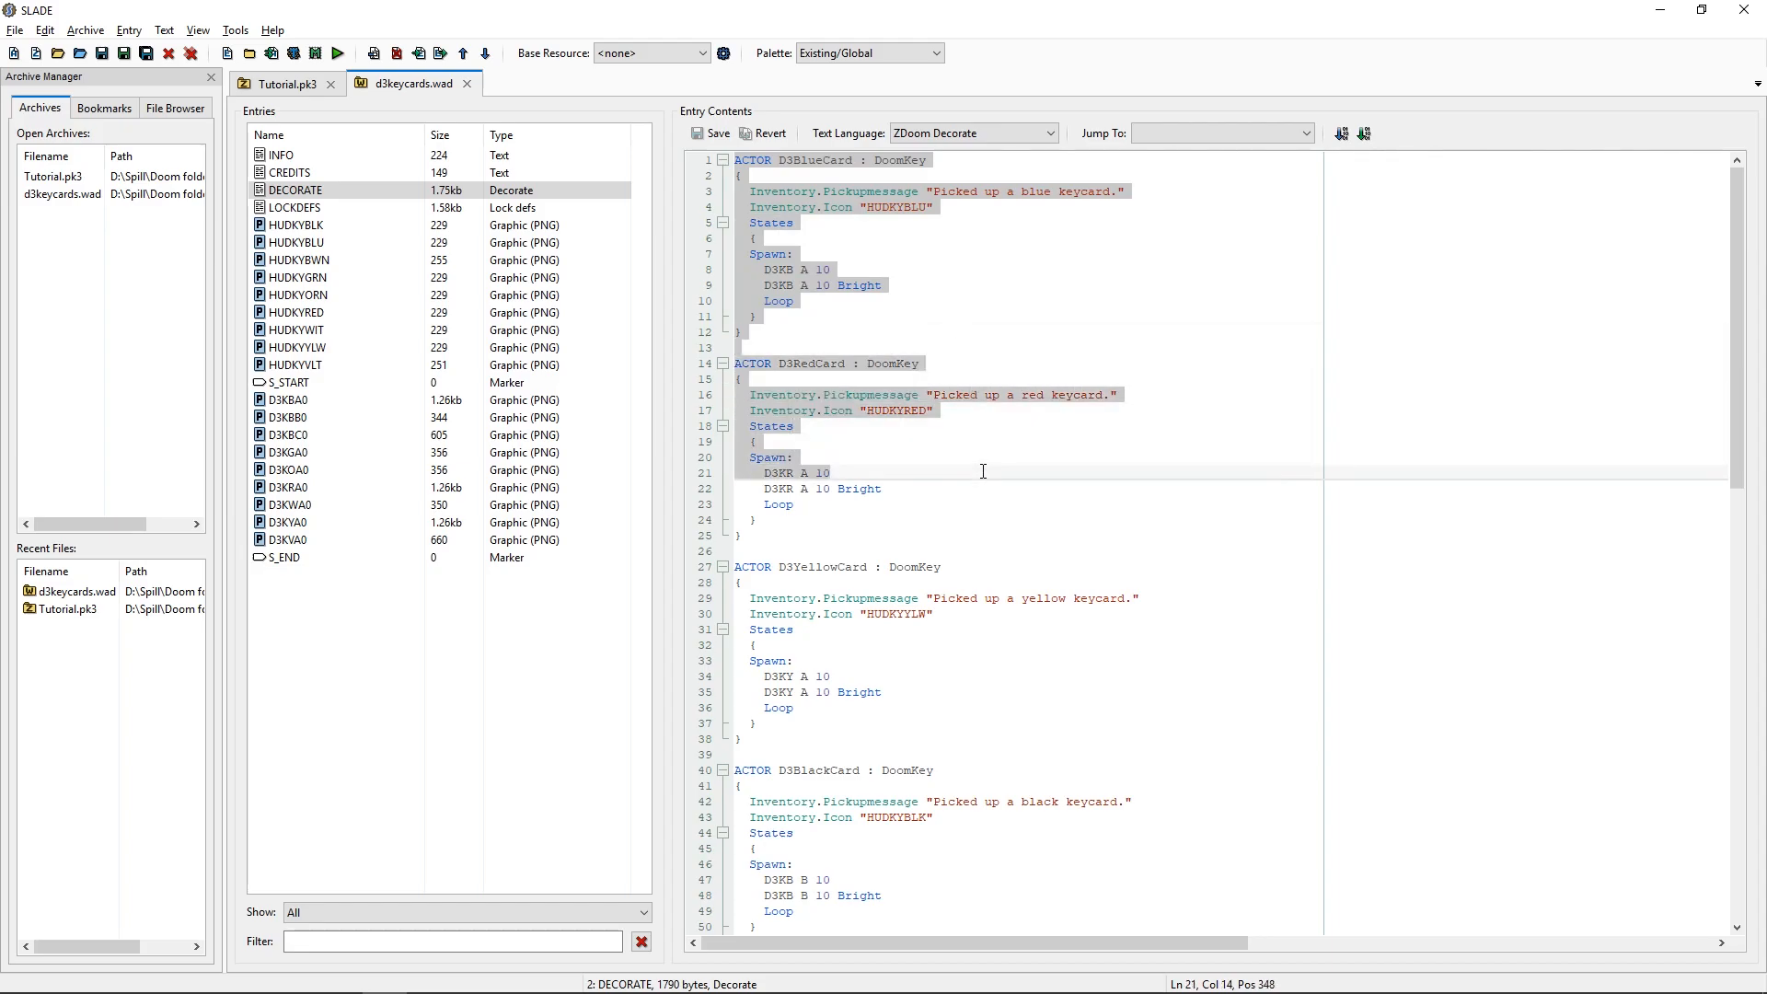
pyautogui.click(996, 551)
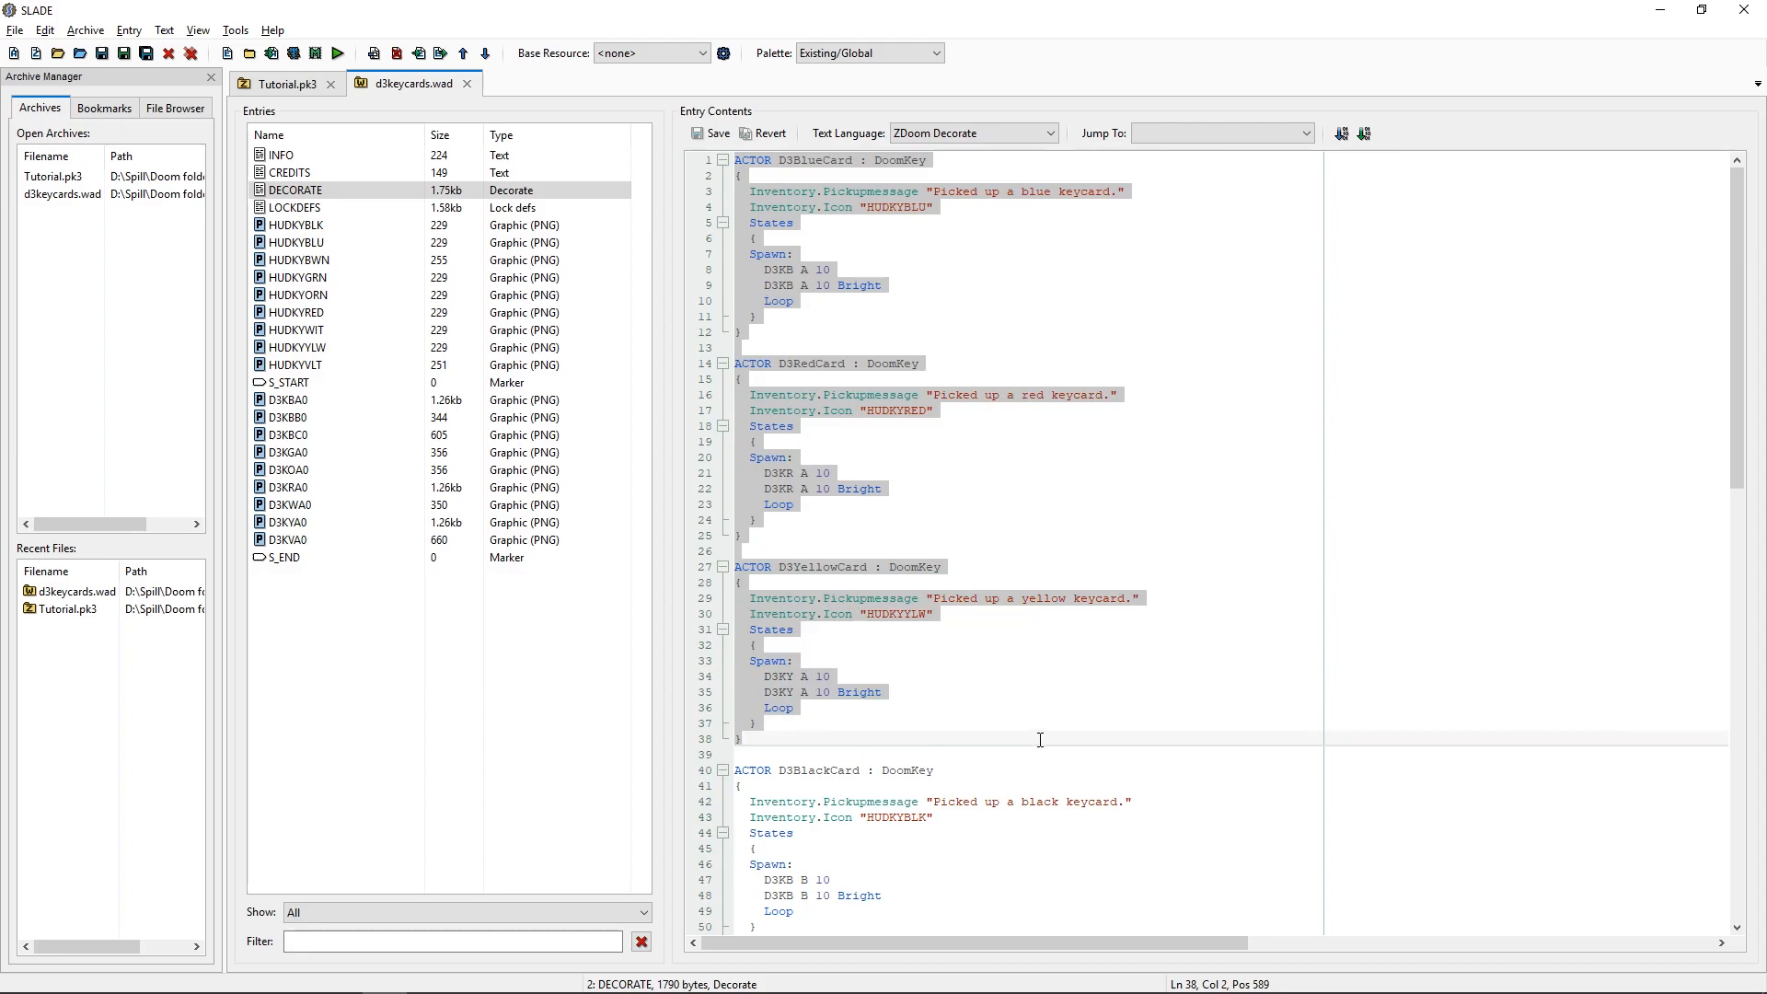
pyautogui.moveTo(1014, 651)
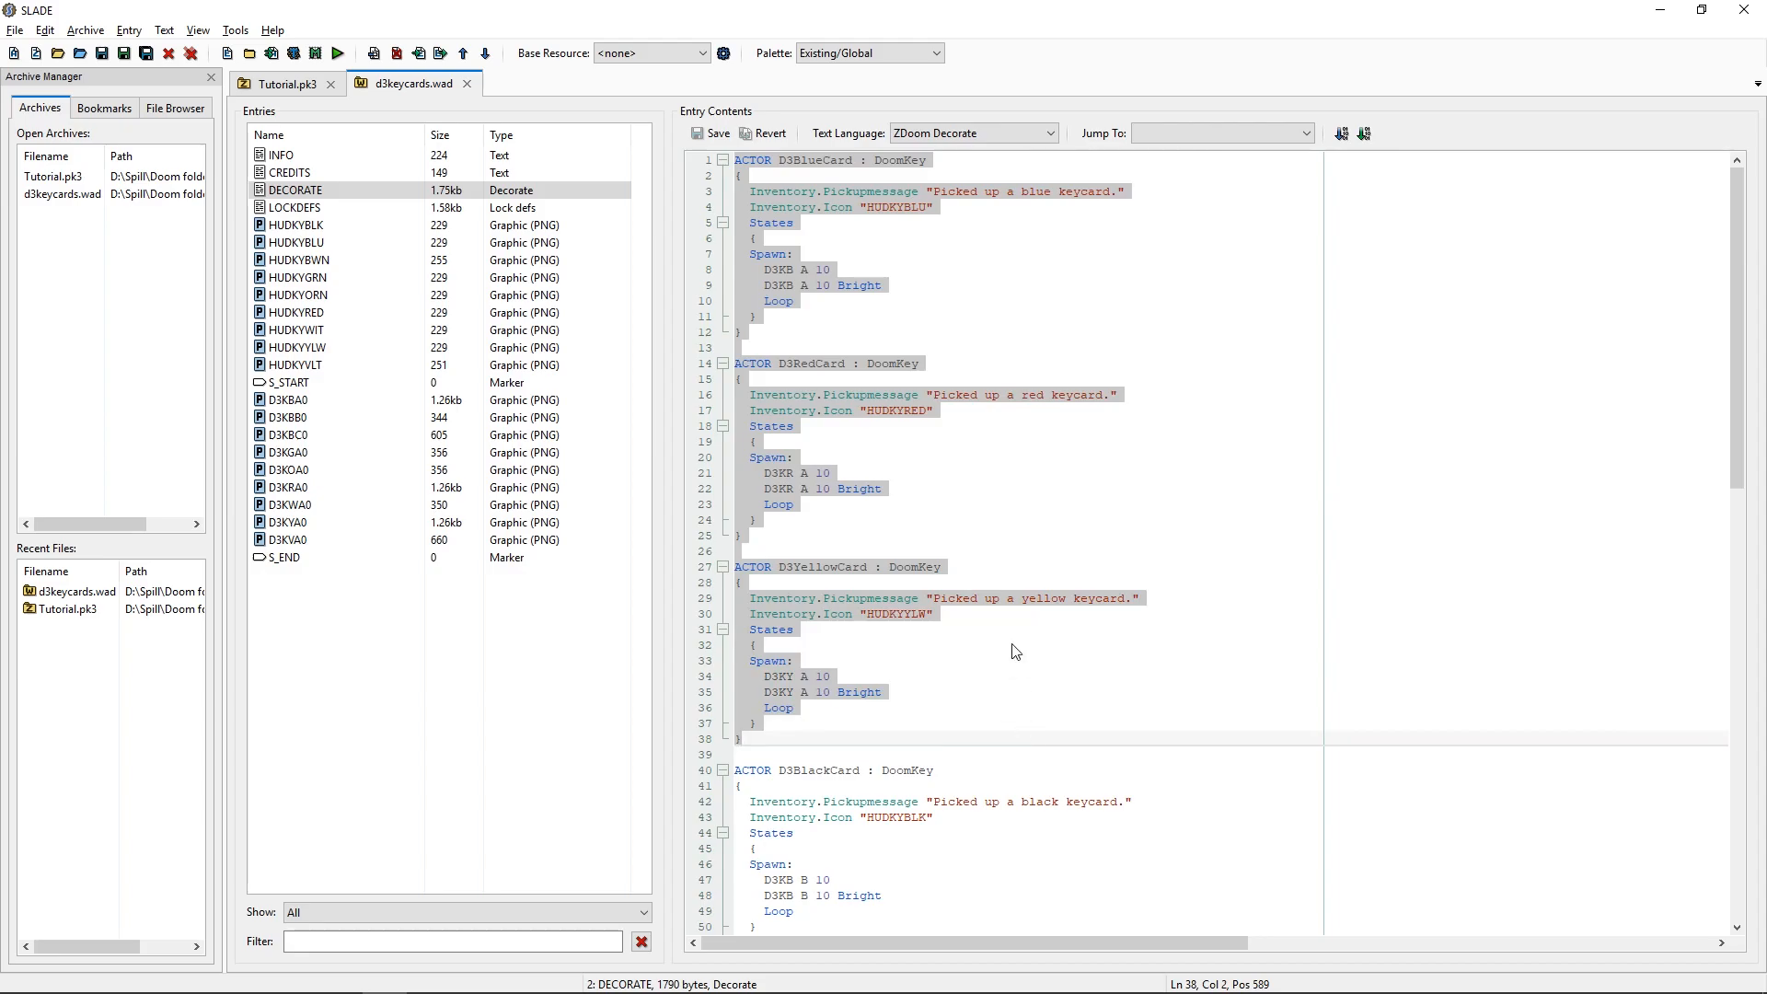
pyautogui.click(286, 83)
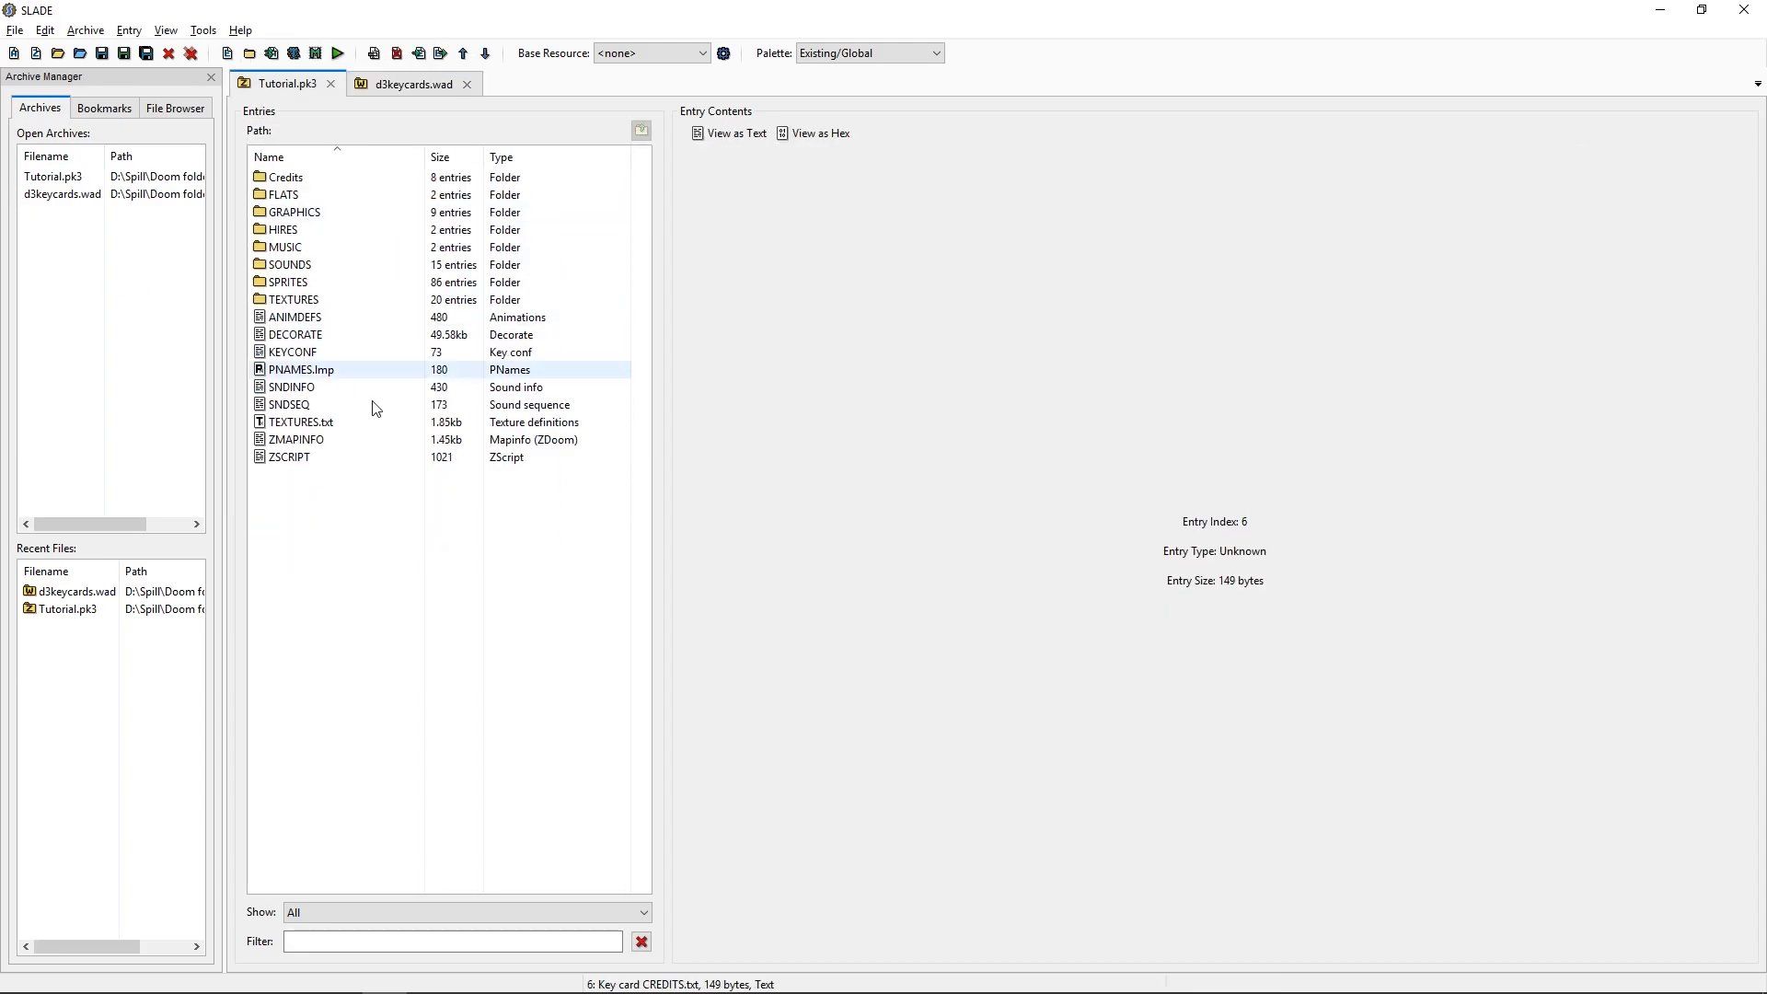
# Paste the keycard actors into Tutorial.pk3's DECORATE under a new //Keycards comment.
pyautogui.click(288, 457)
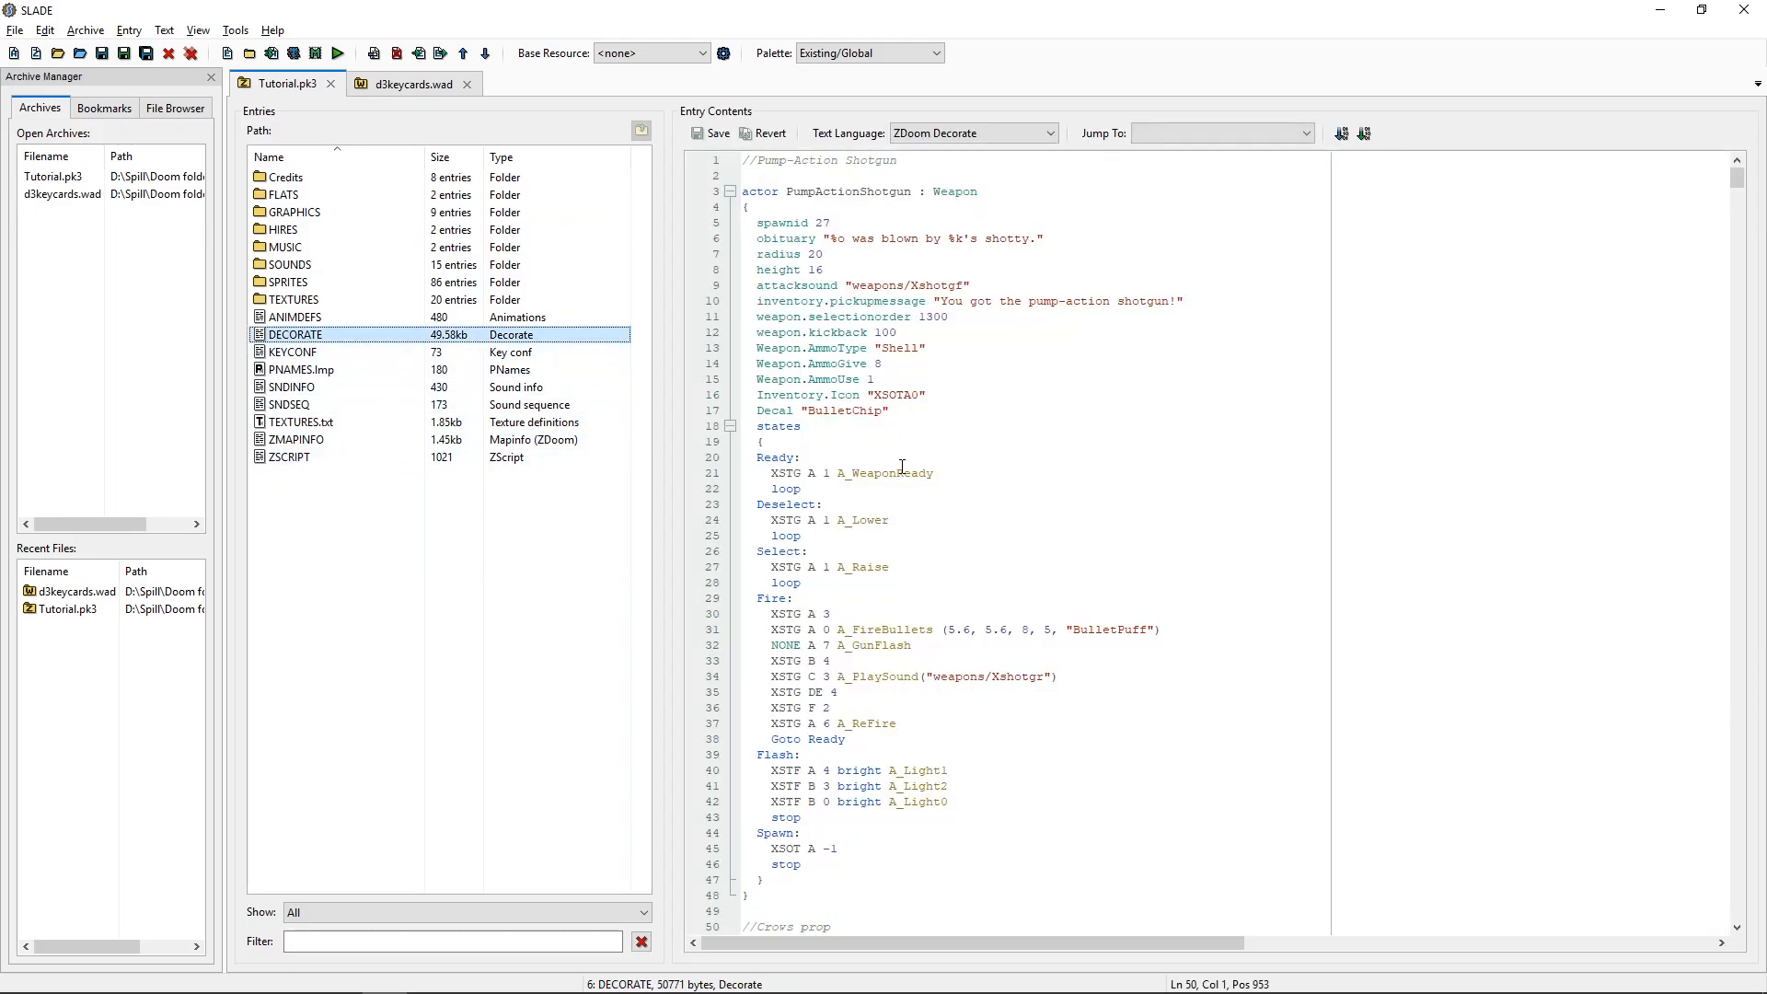
pyautogui.scroll(-3)
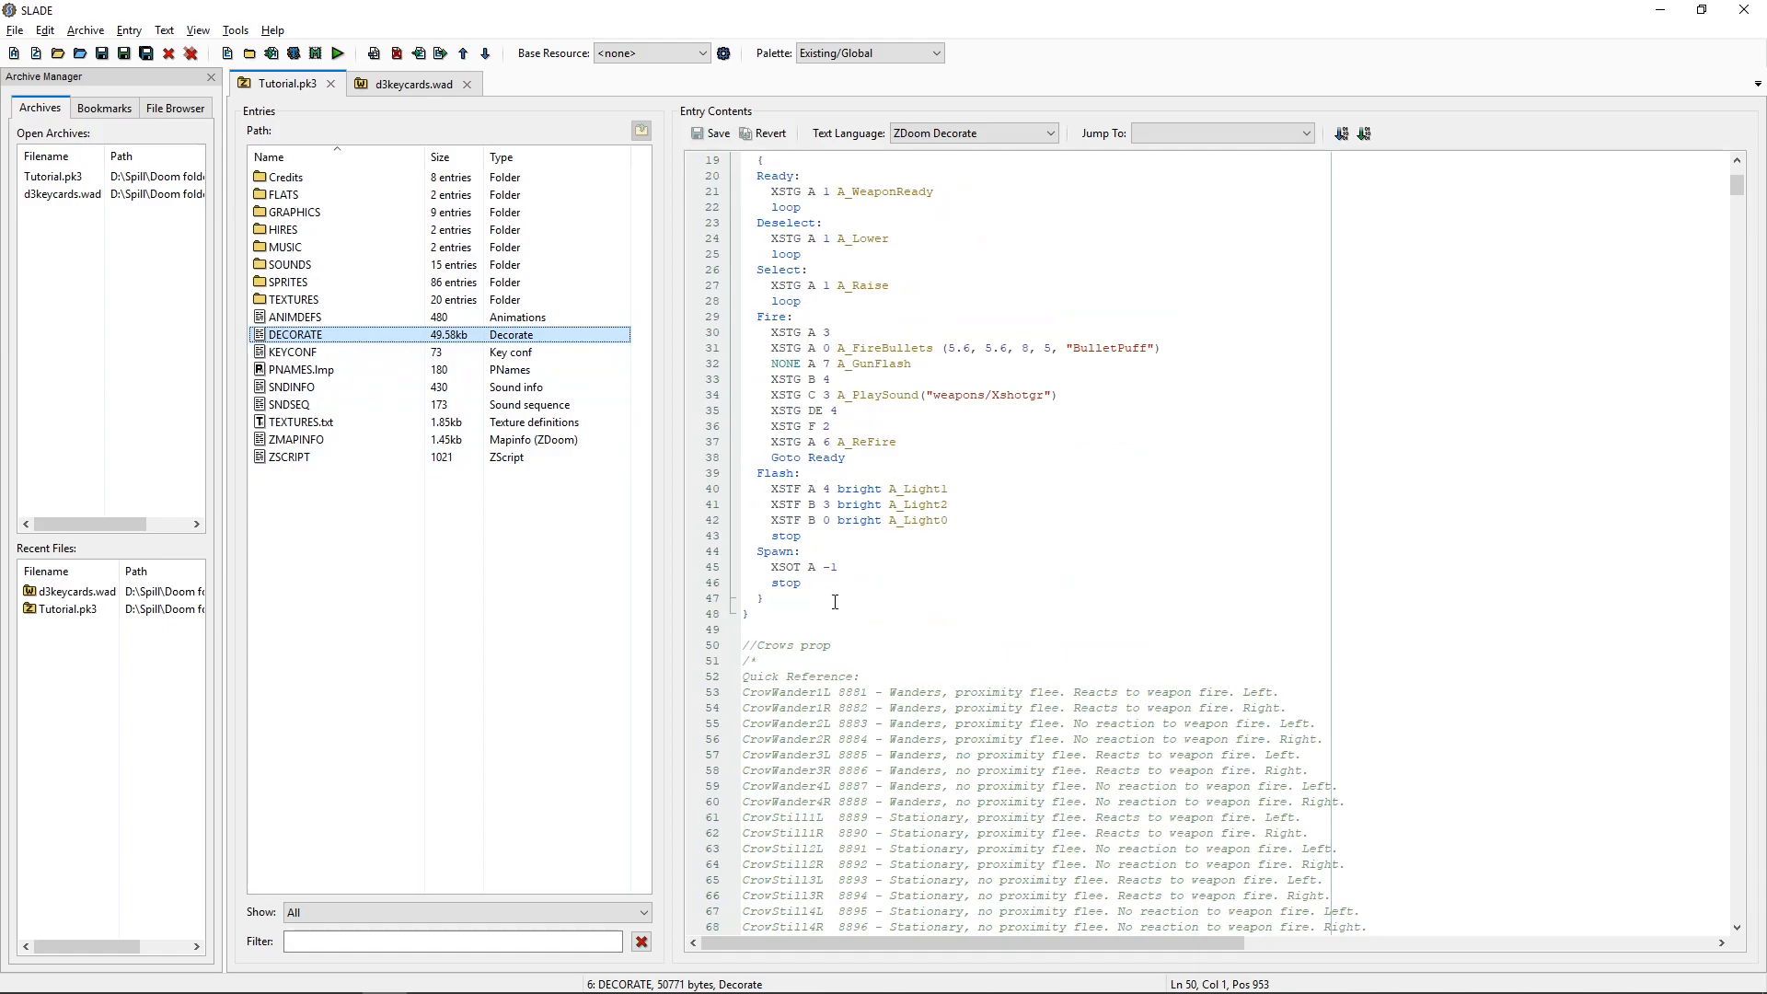
pyautogui.scroll(-3)
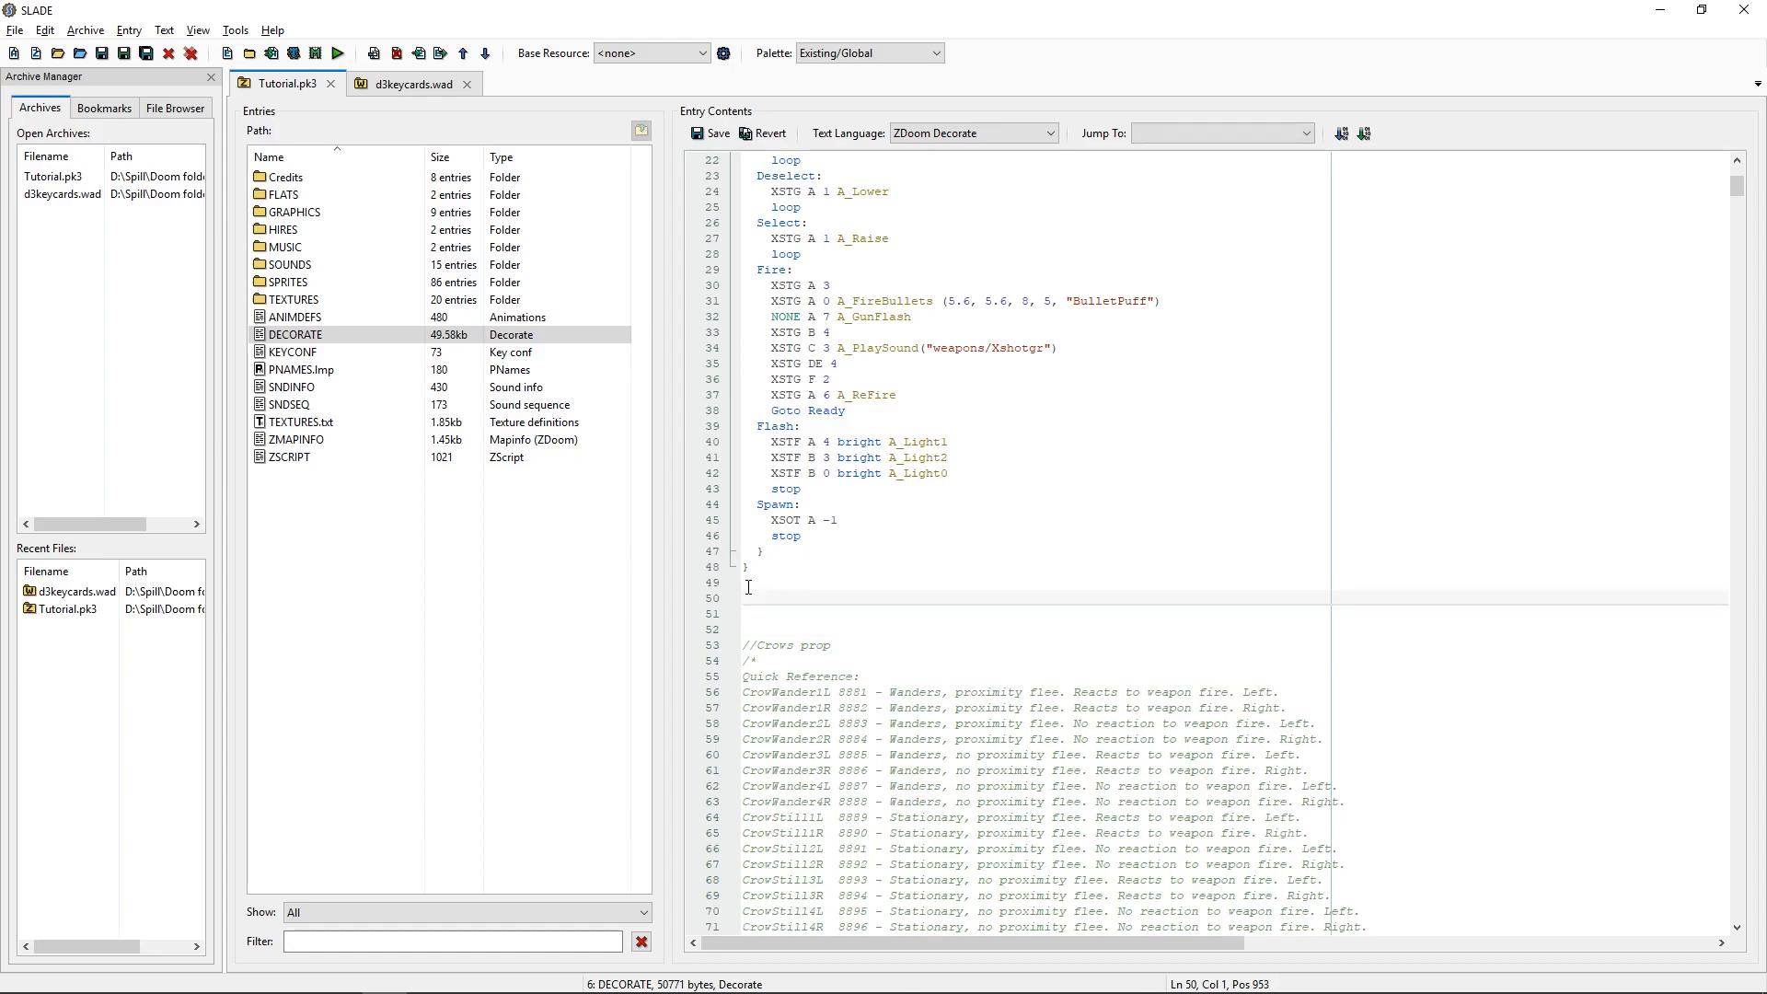
pyautogui.write('//Keycards')
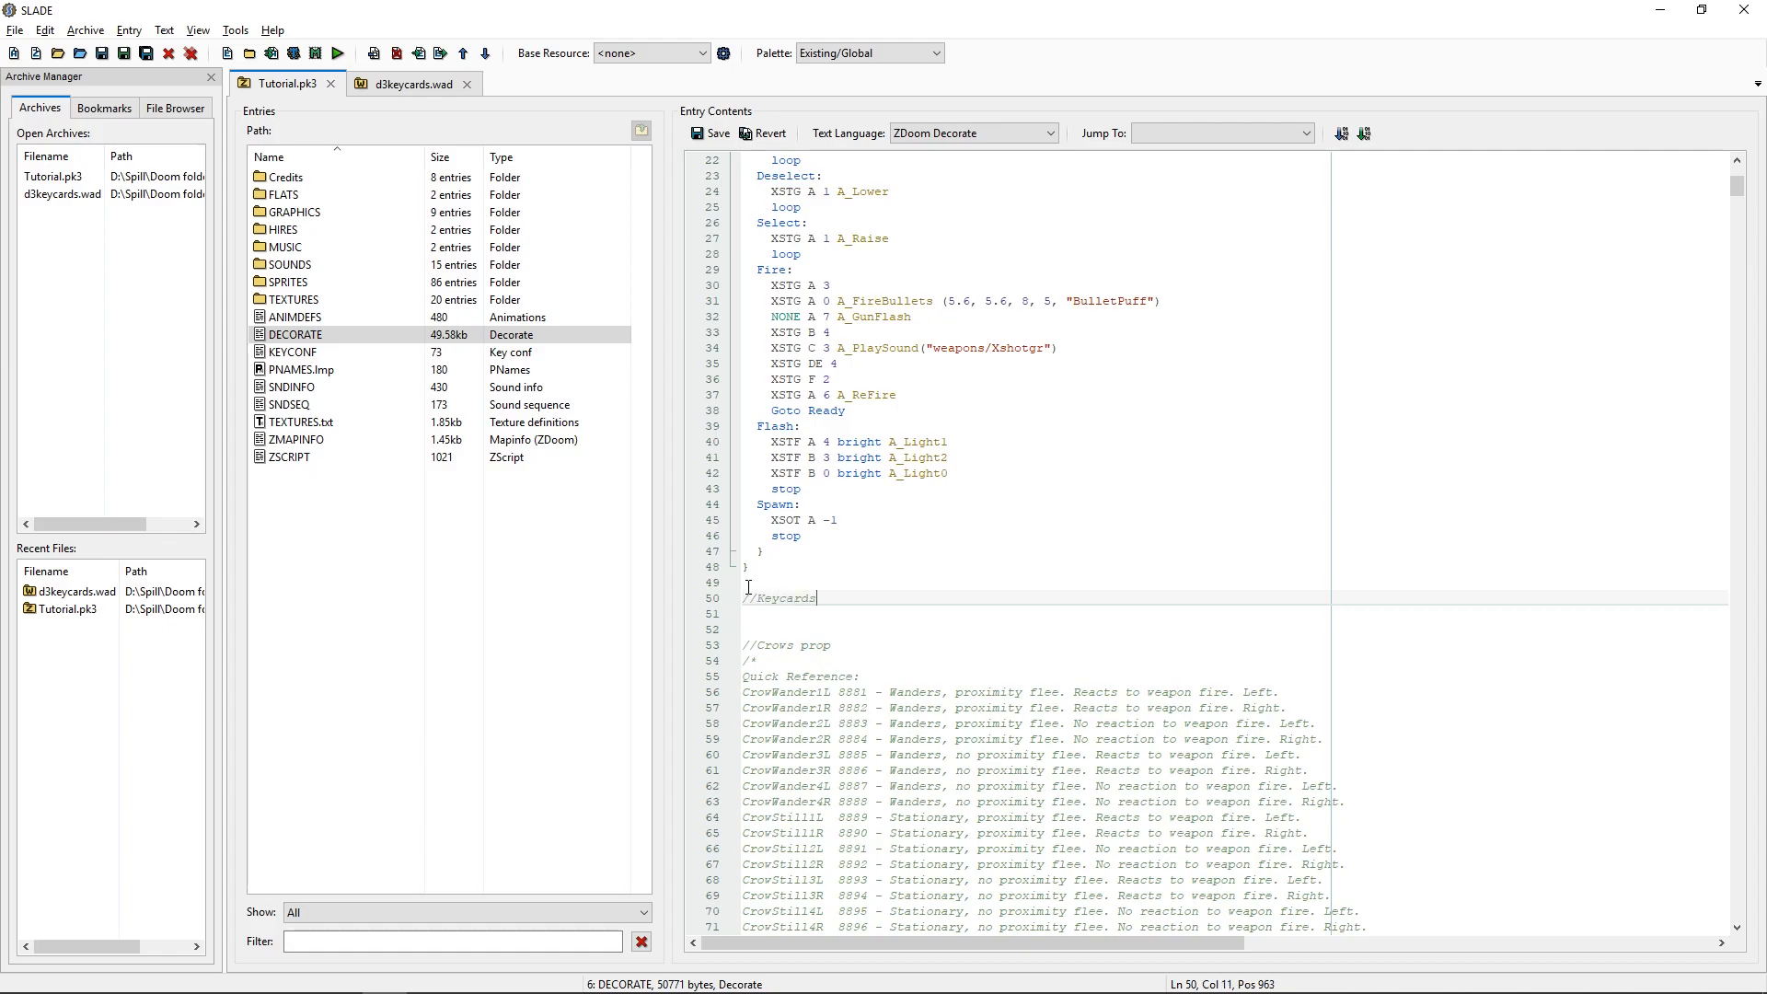
pyautogui.press('Return')
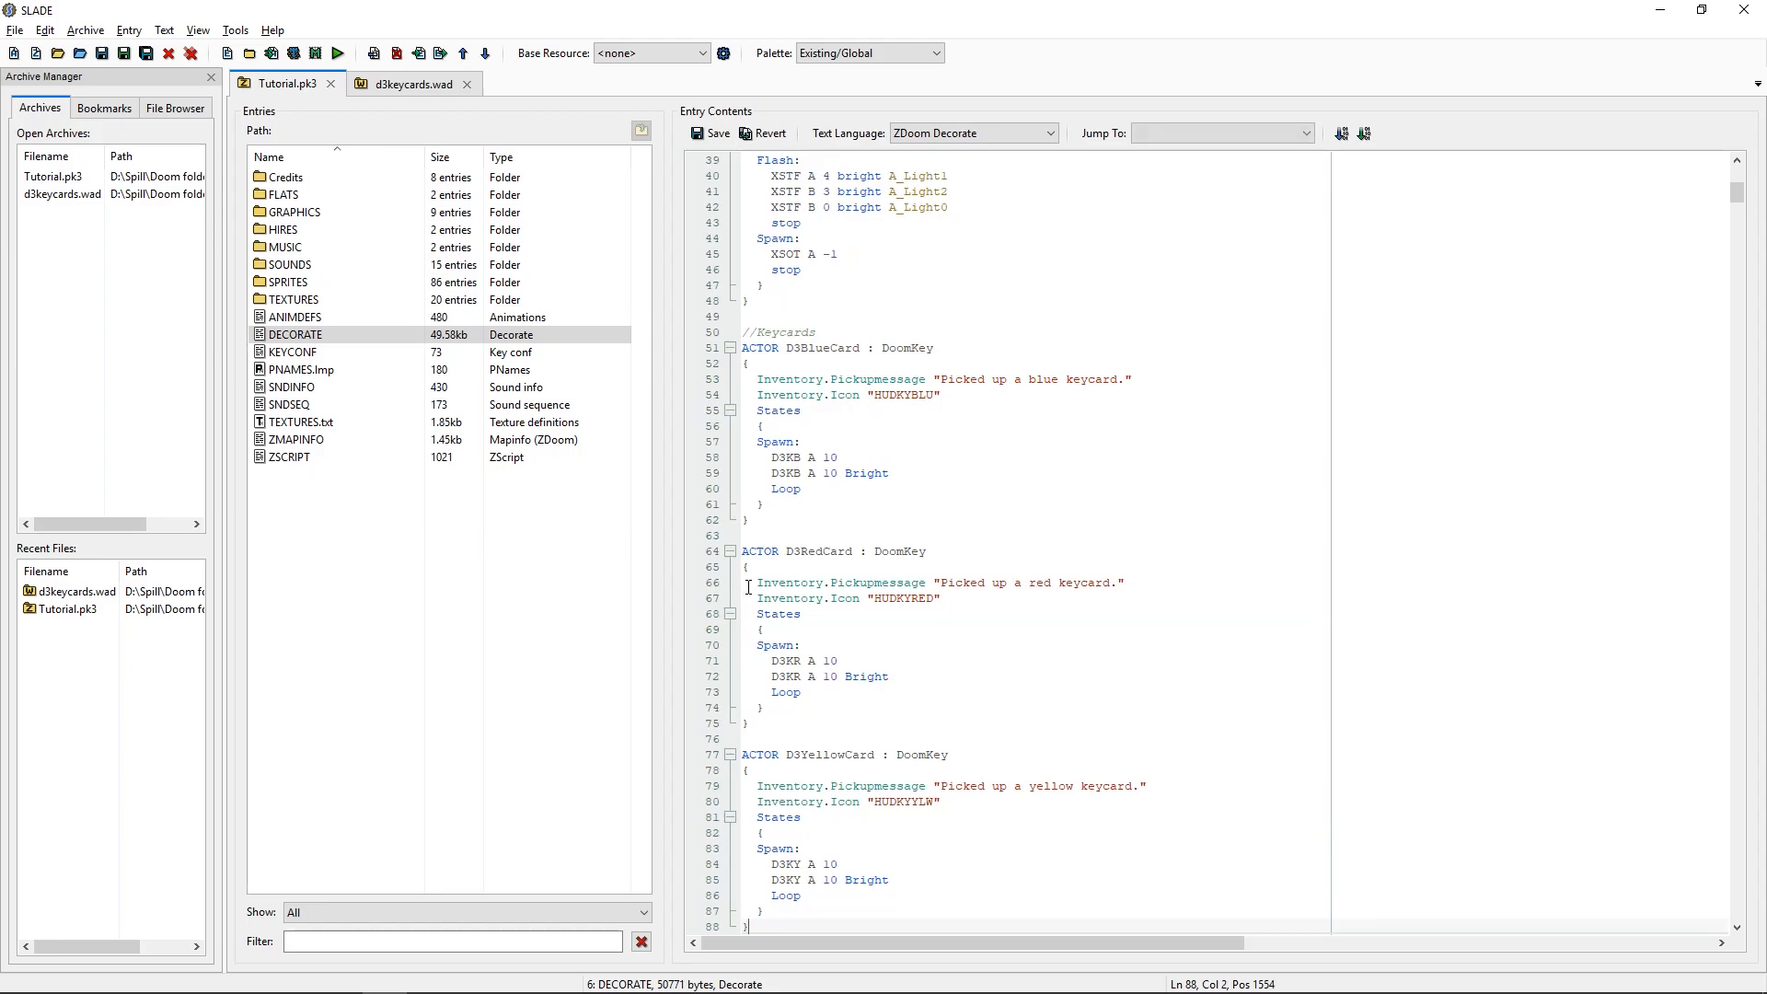
pyautogui.moveTo(854, 572)
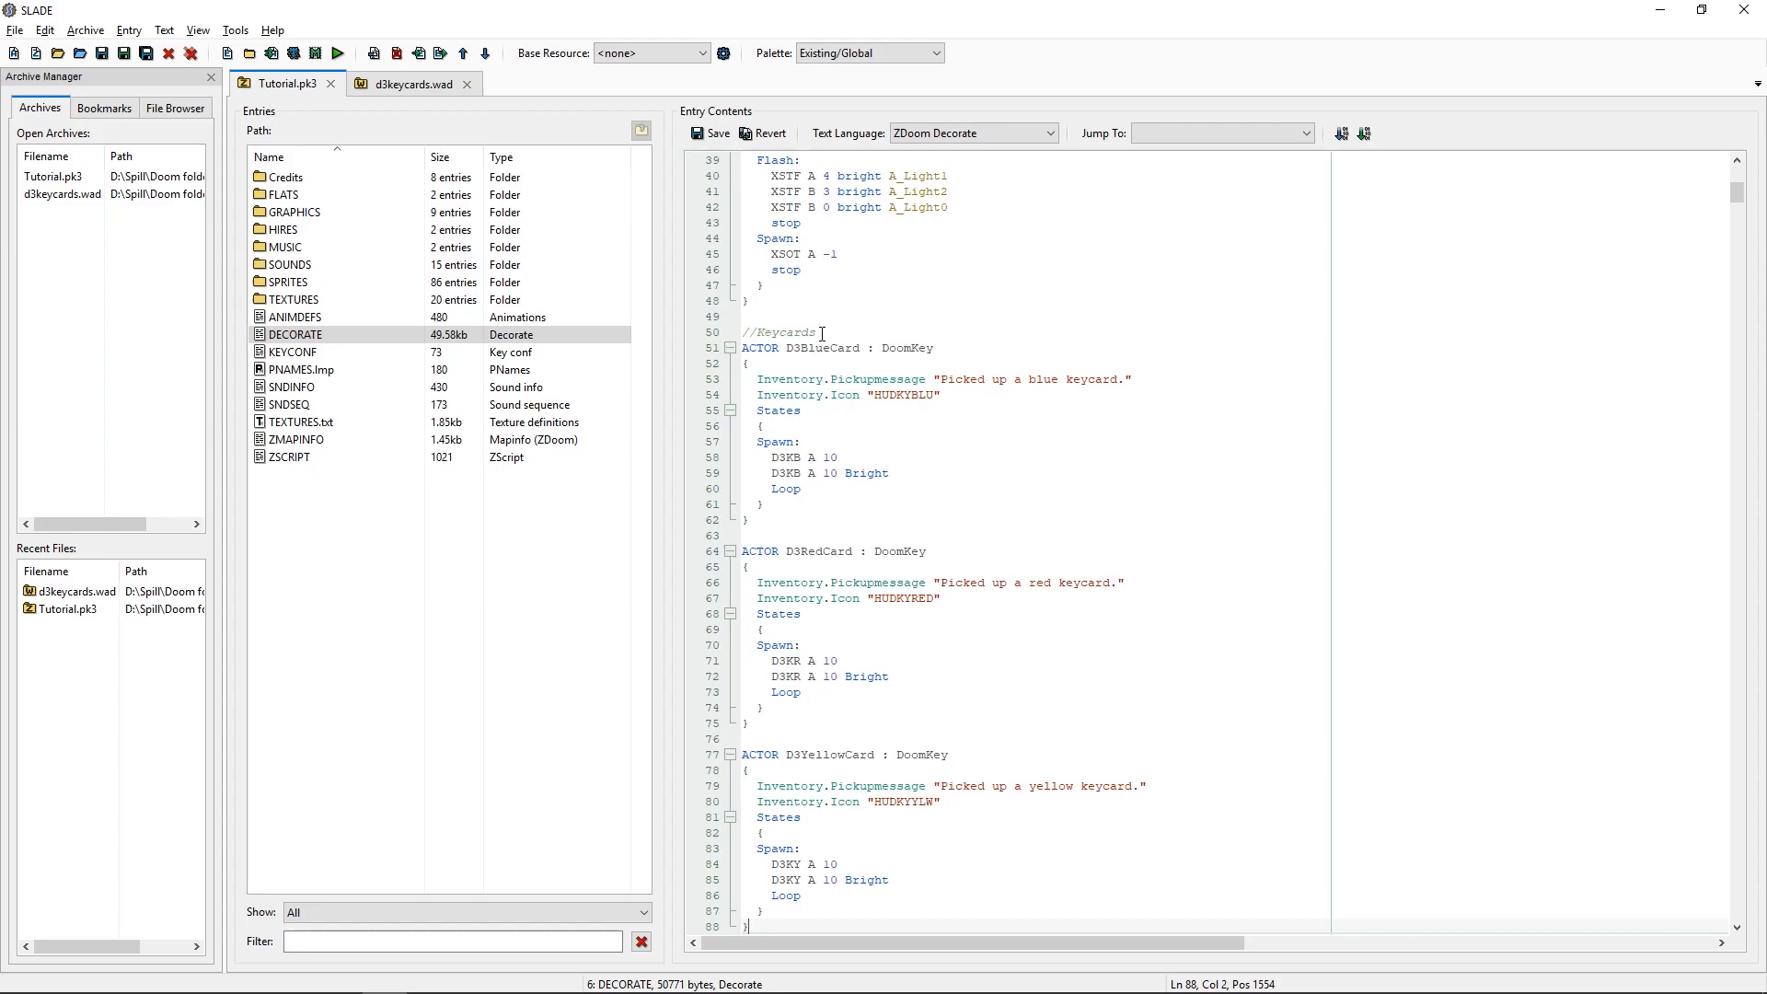
pyautogui.click(296, 212)
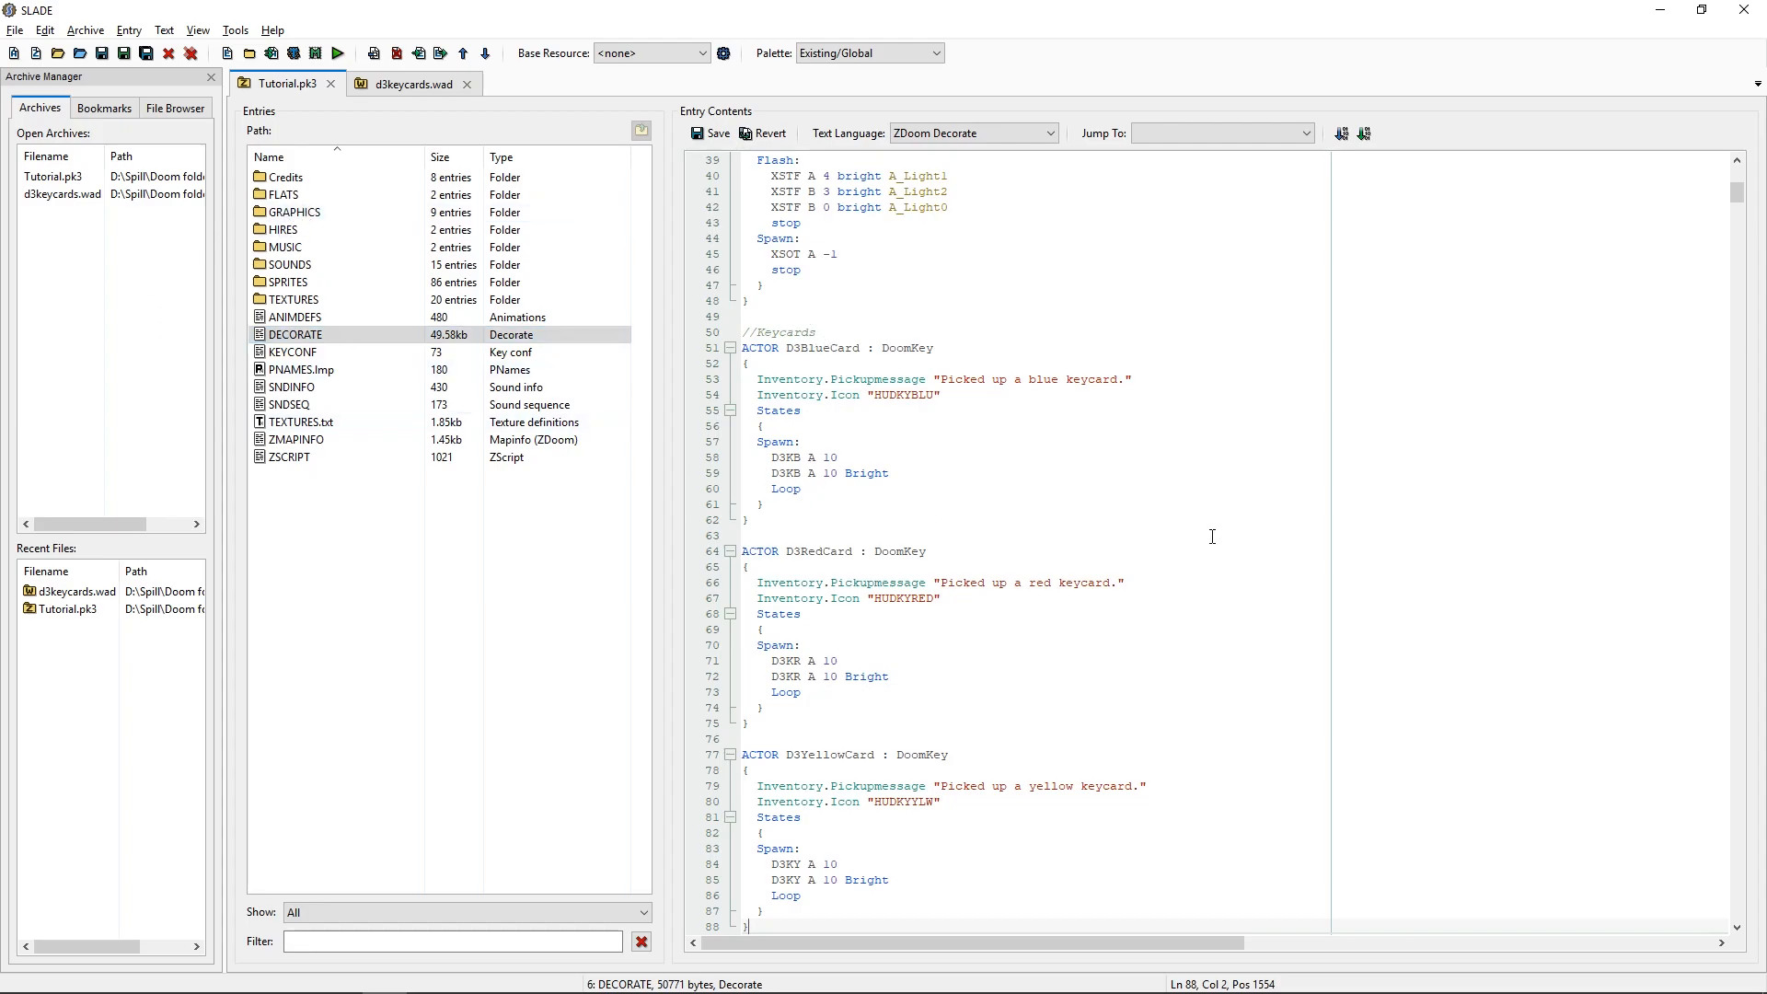
pyautogui.scroll(-3)
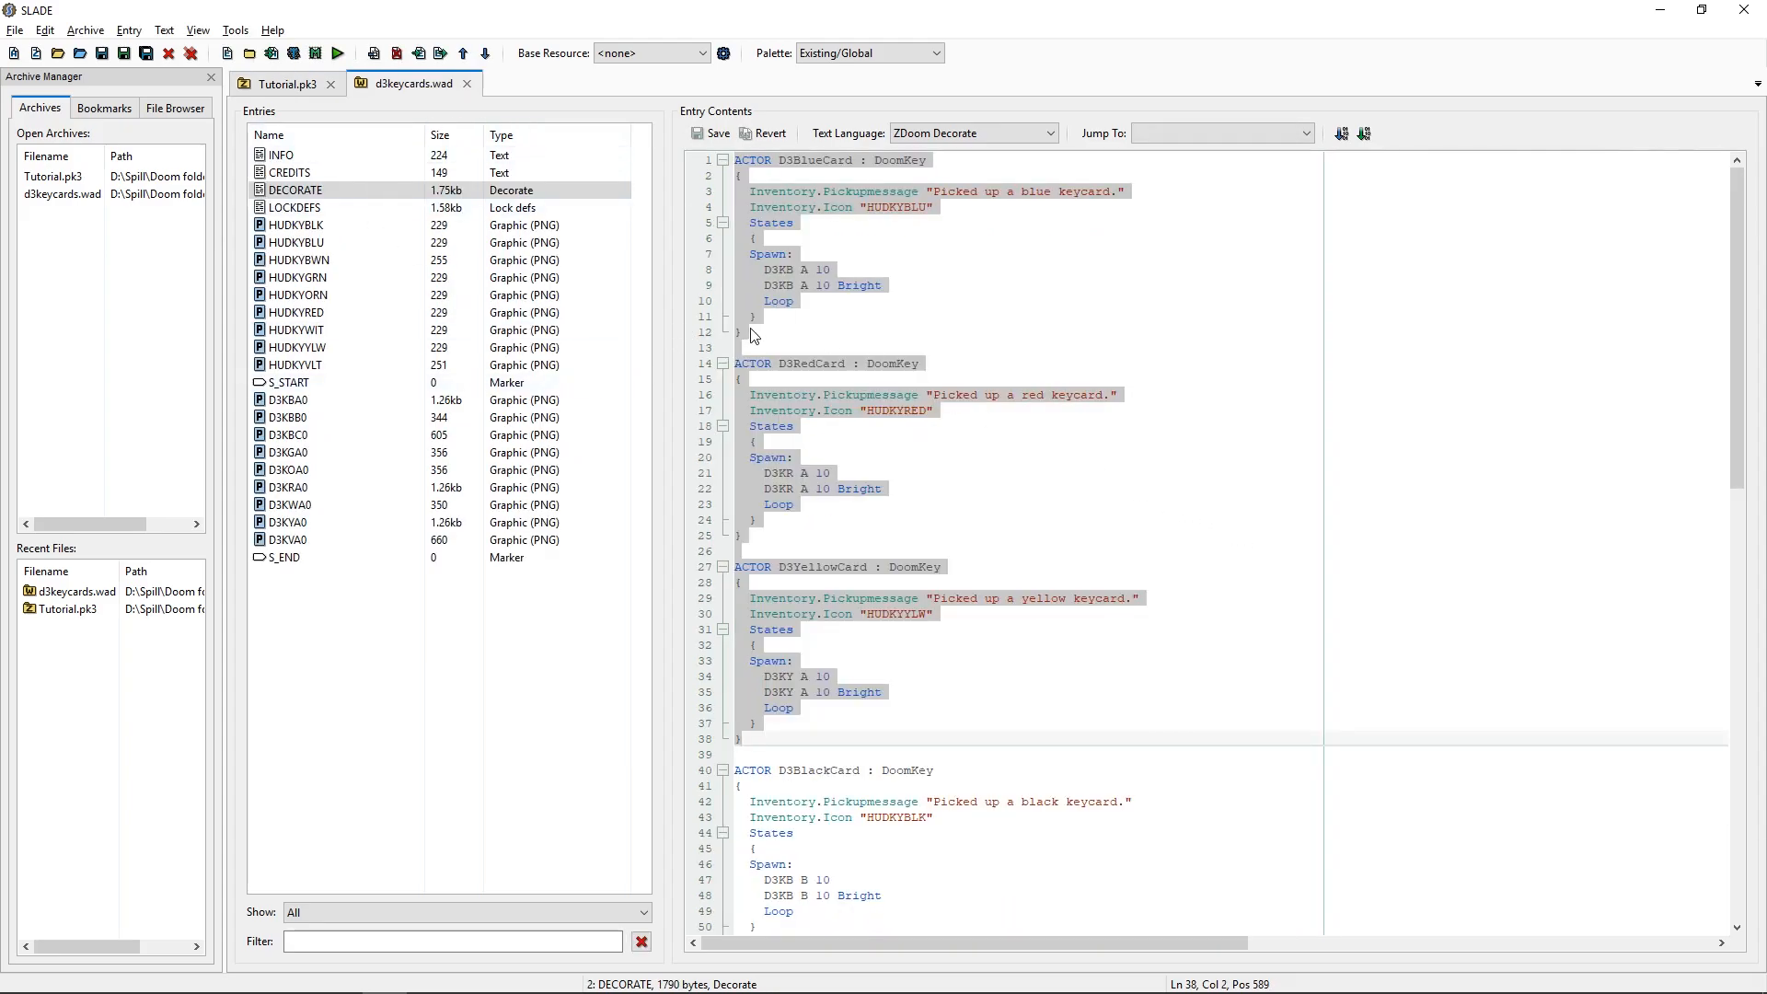
# Copy the D3BlackCard and D3WhiteCard actors into Tutorial.pk3's DECORATE after D3YellowCard.
pyautogui.scroll(-3)
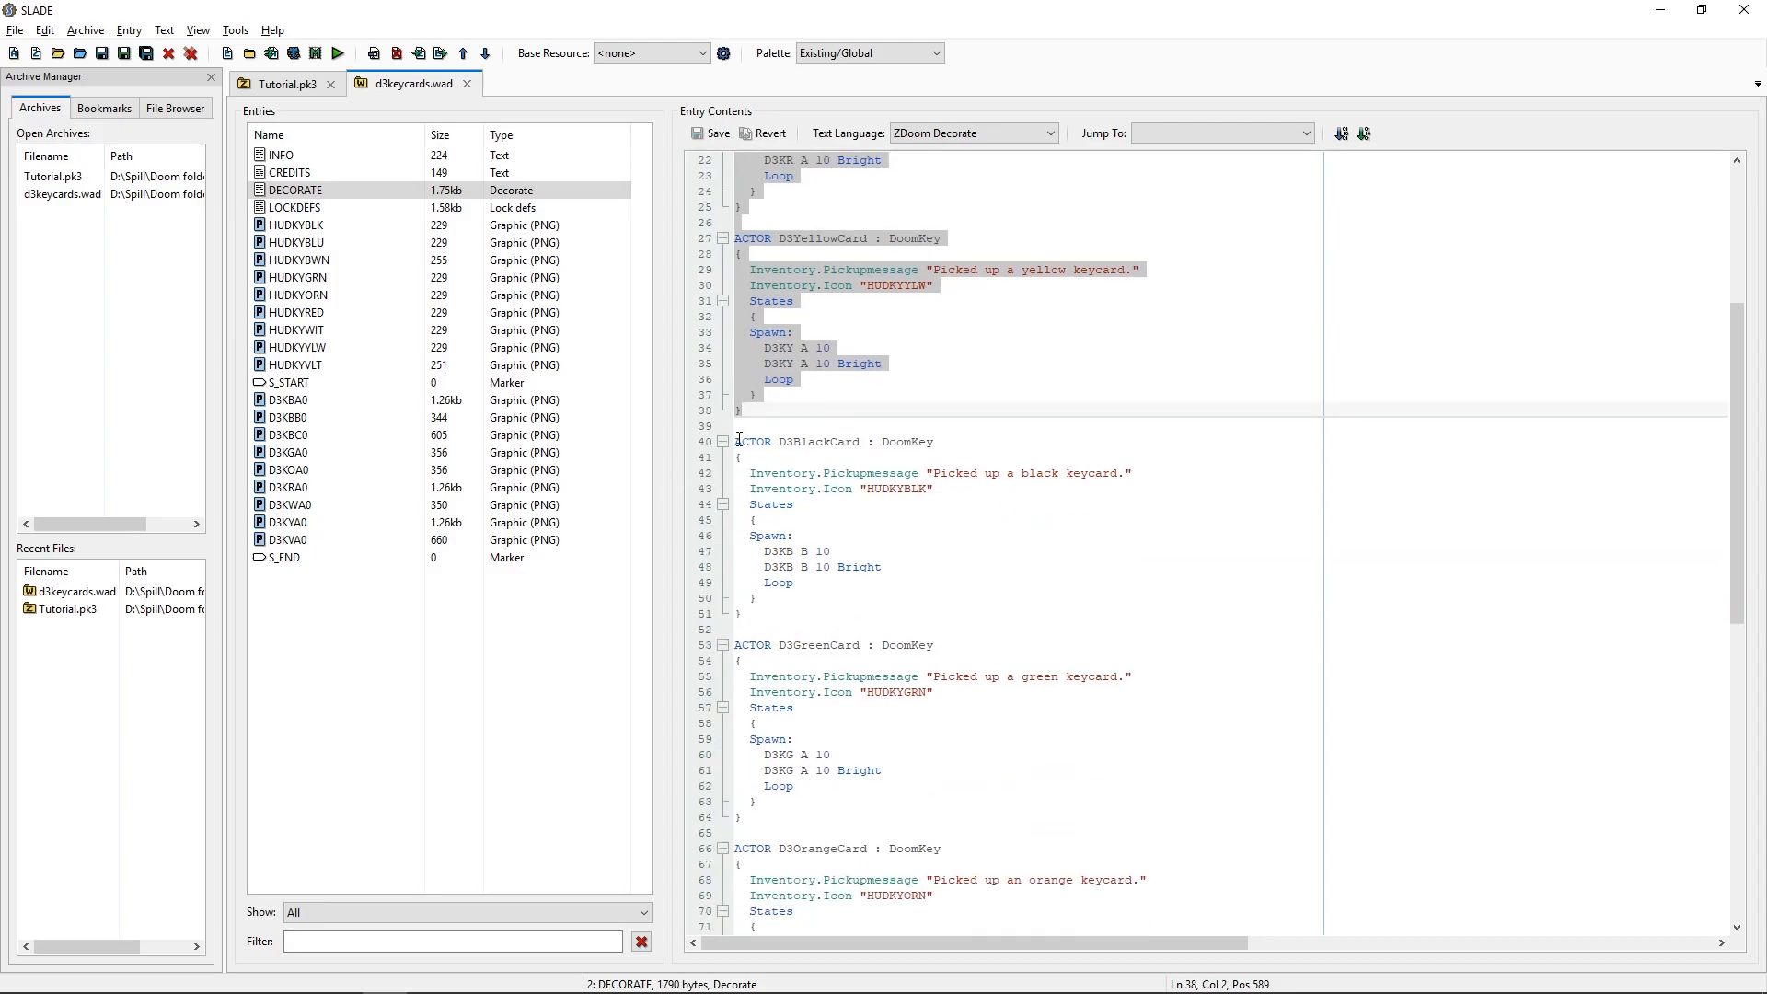
pyautogui.click(742, 441)
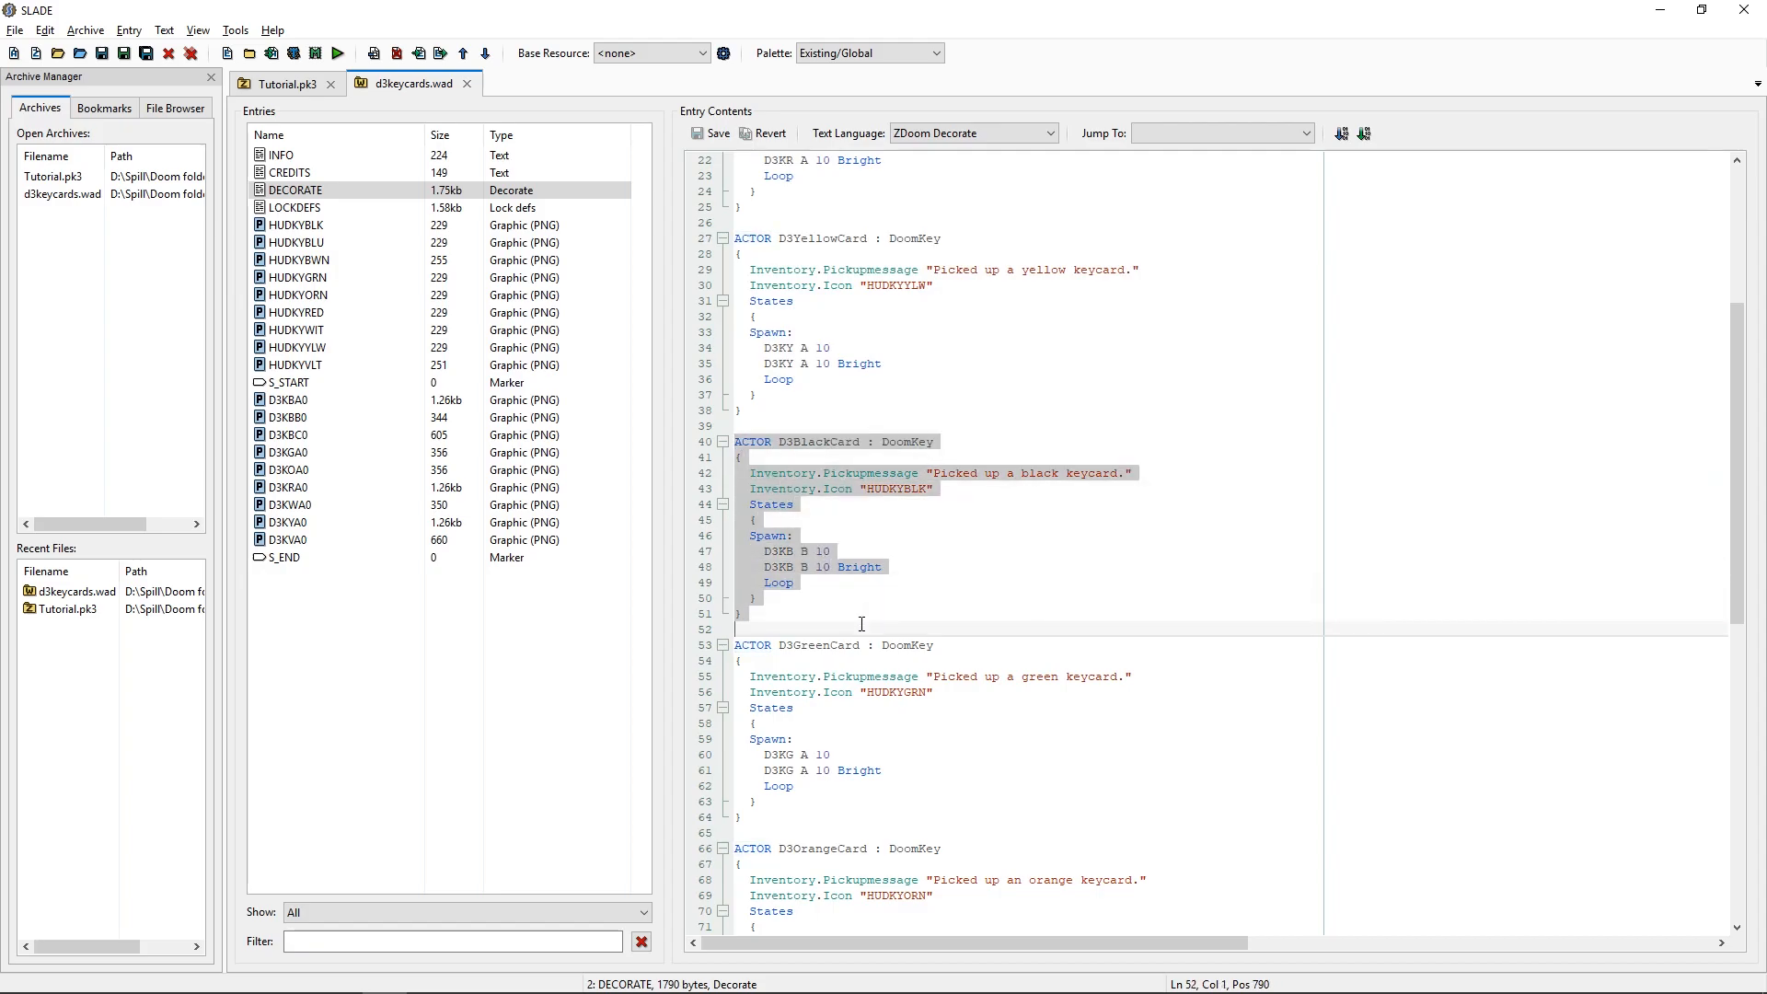
pyautogui.moveTo(634, 426)
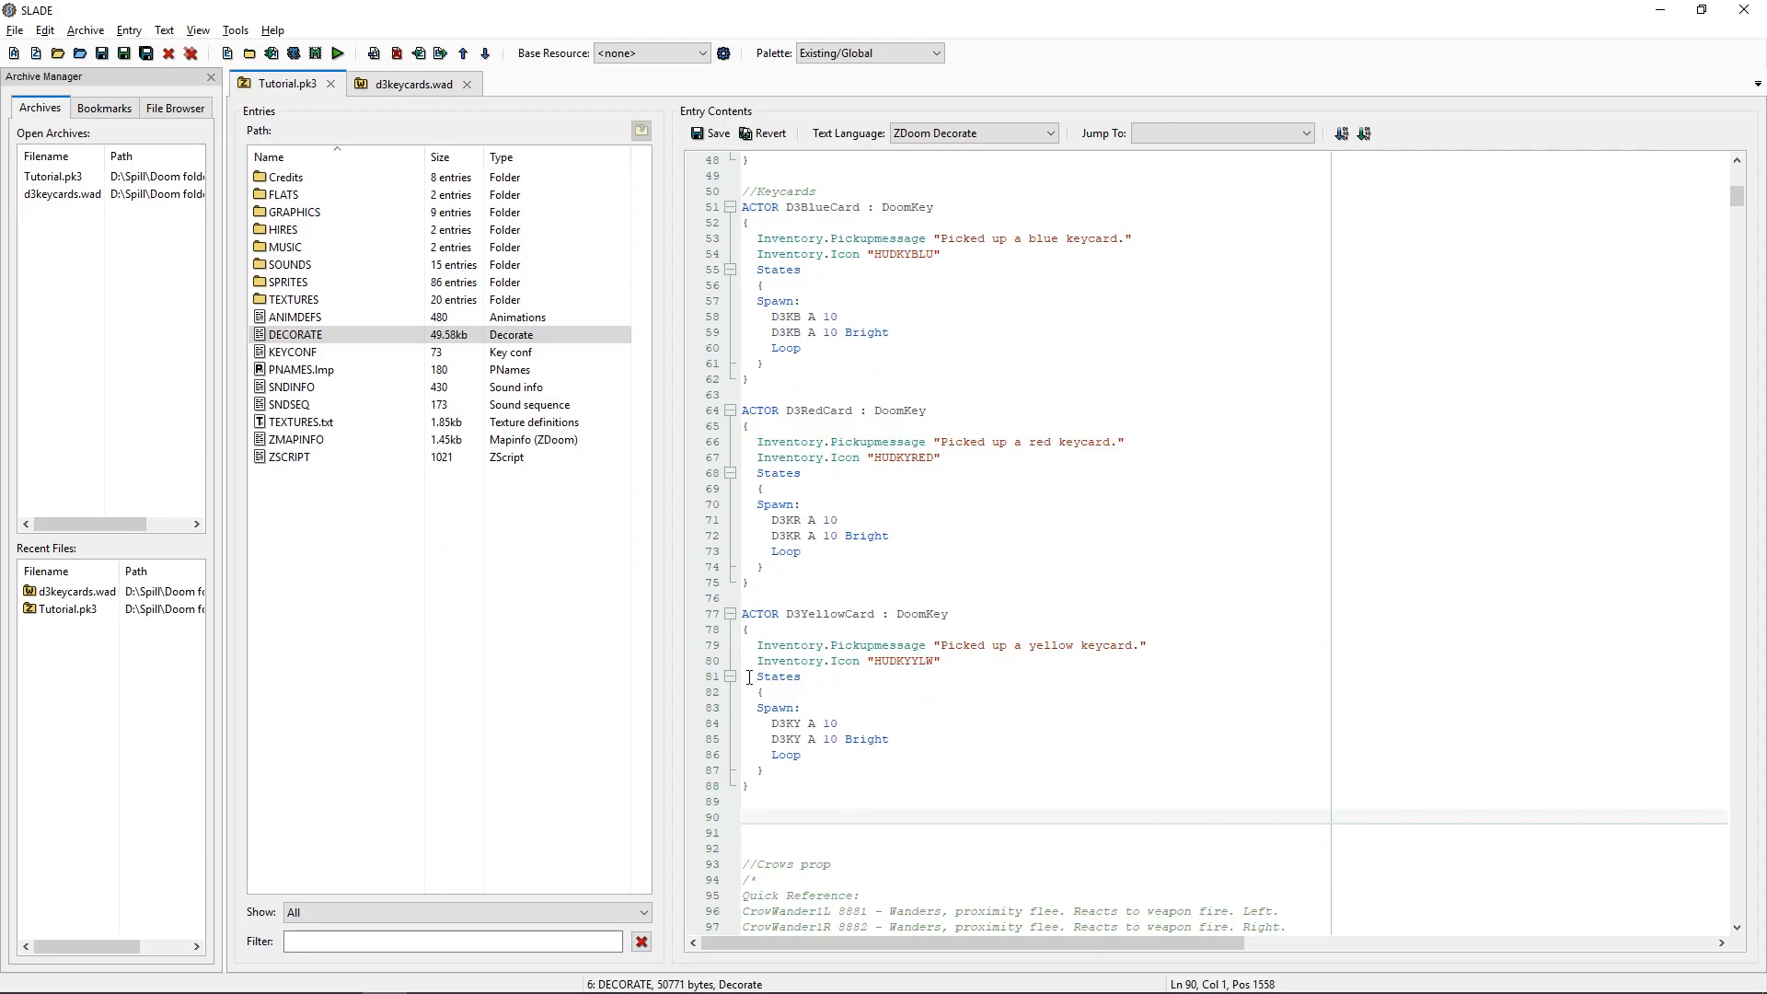
pyautogui.scroll(-3)
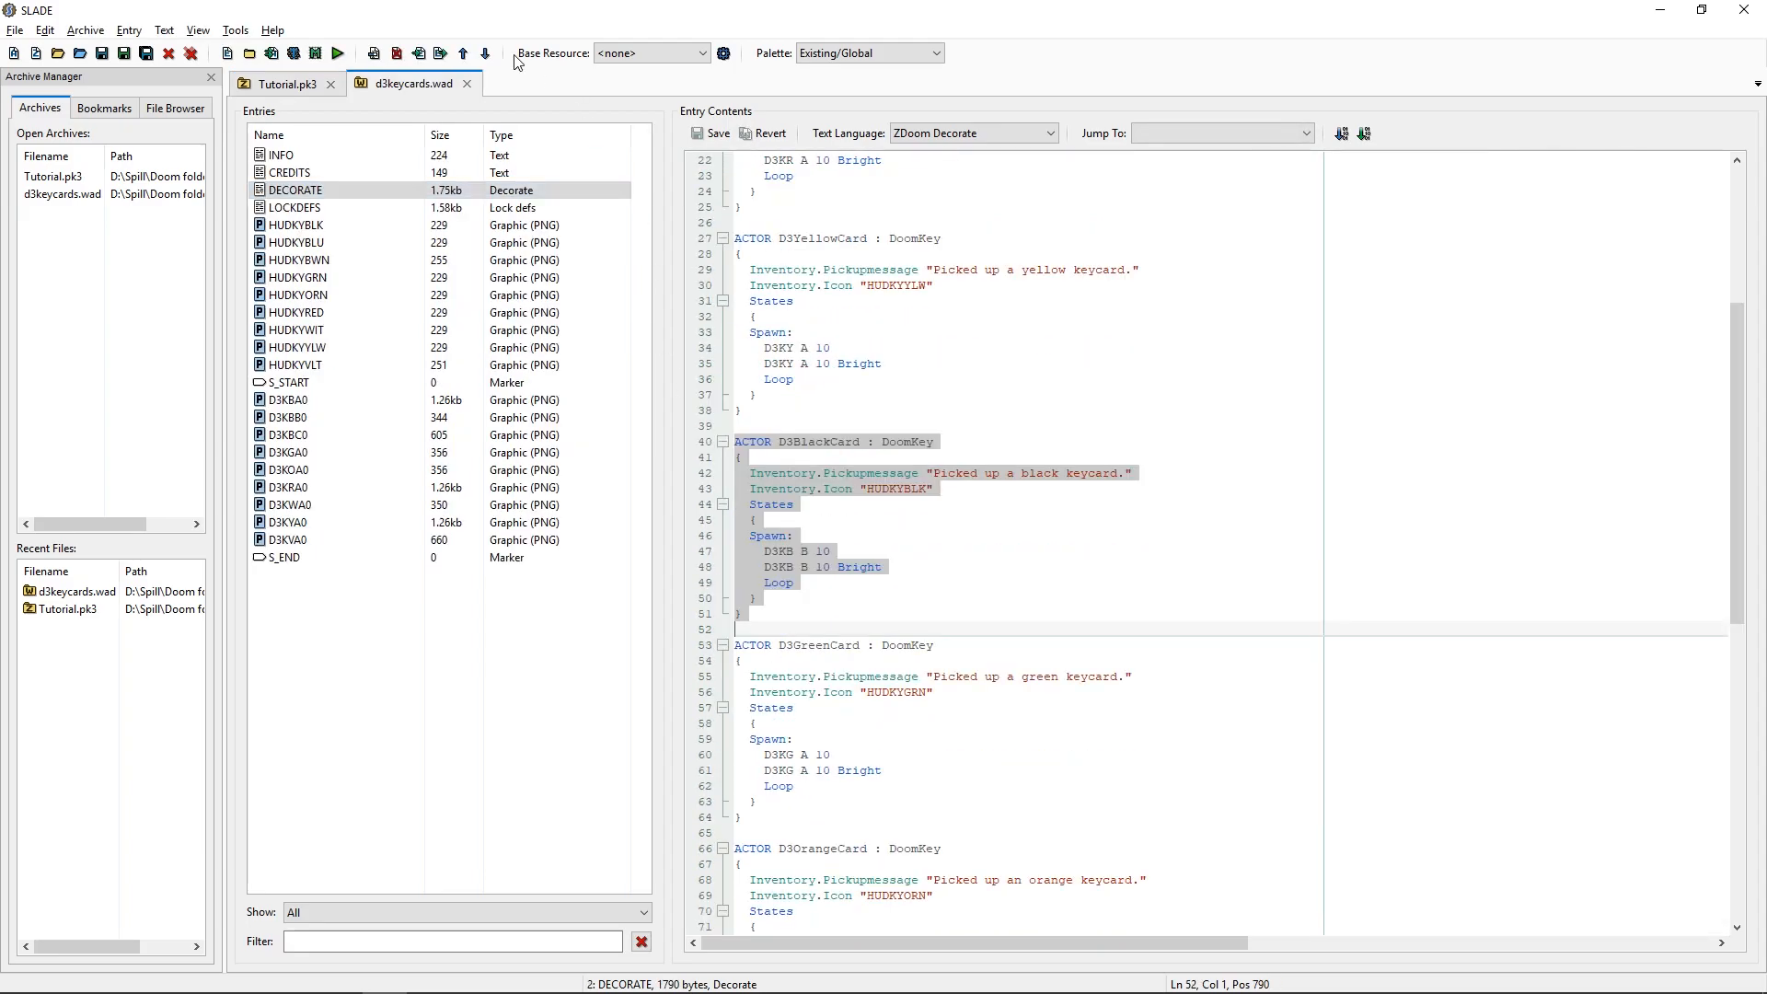
pyautogui.scroll(-3)
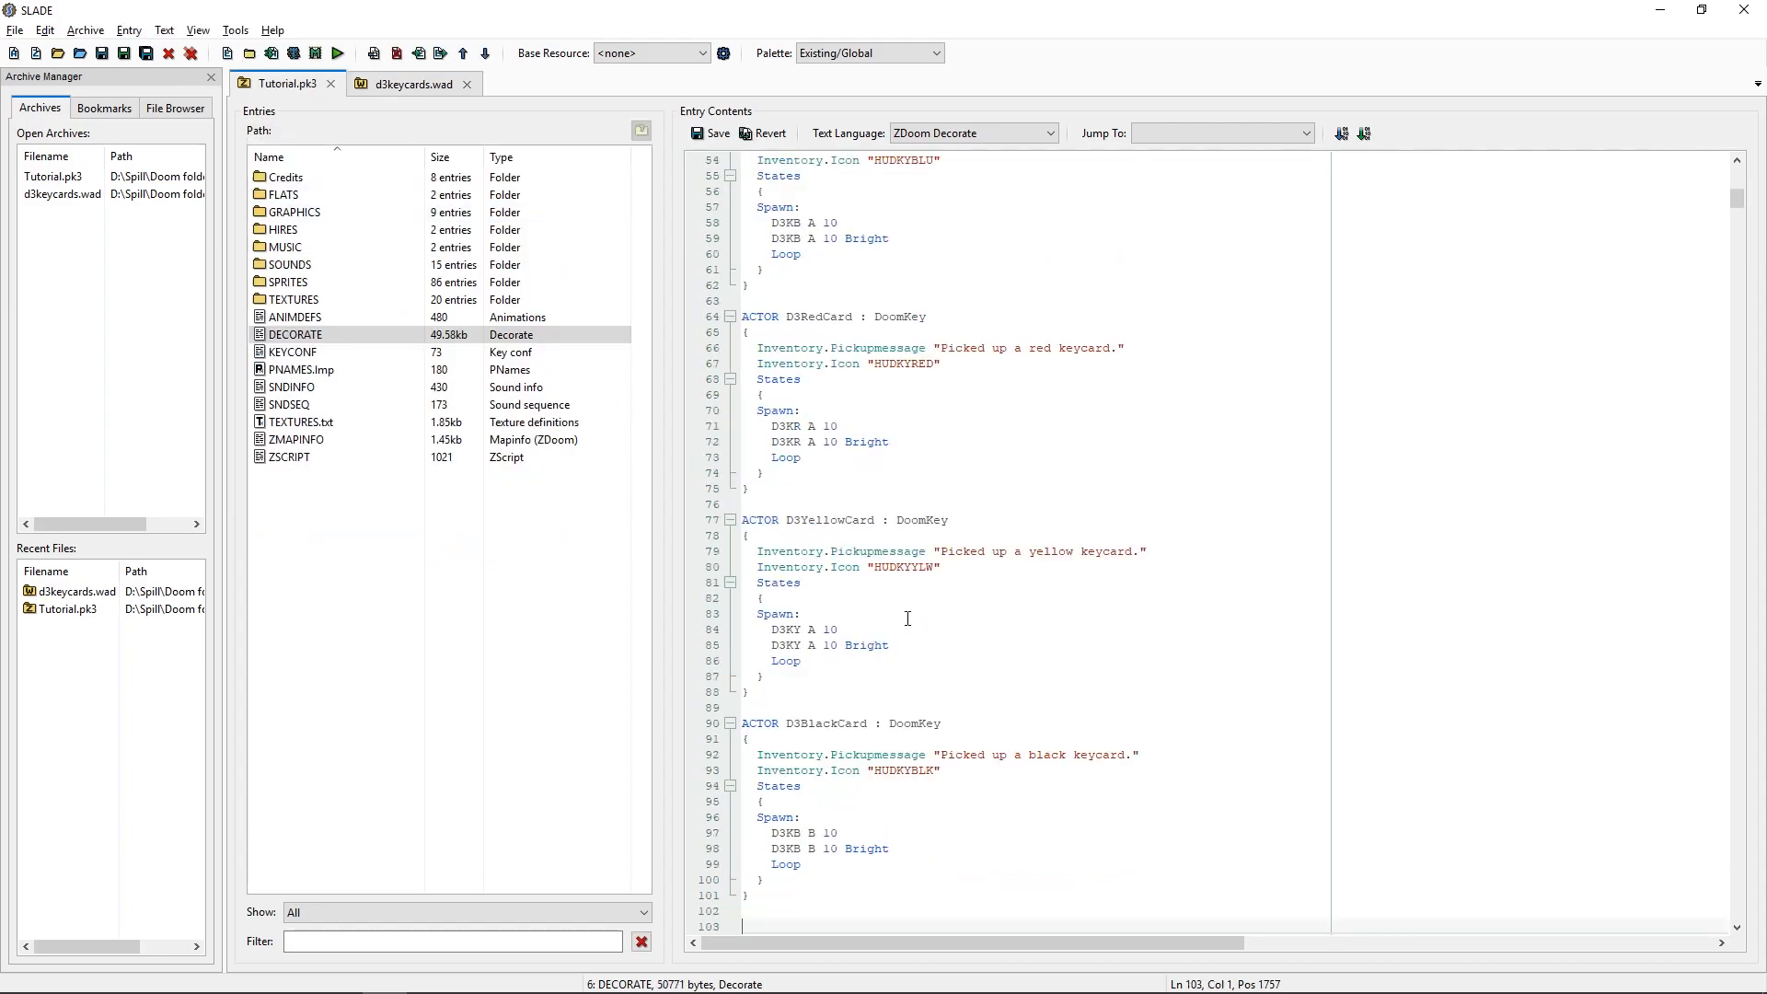
pyautogui.scroll(-3)
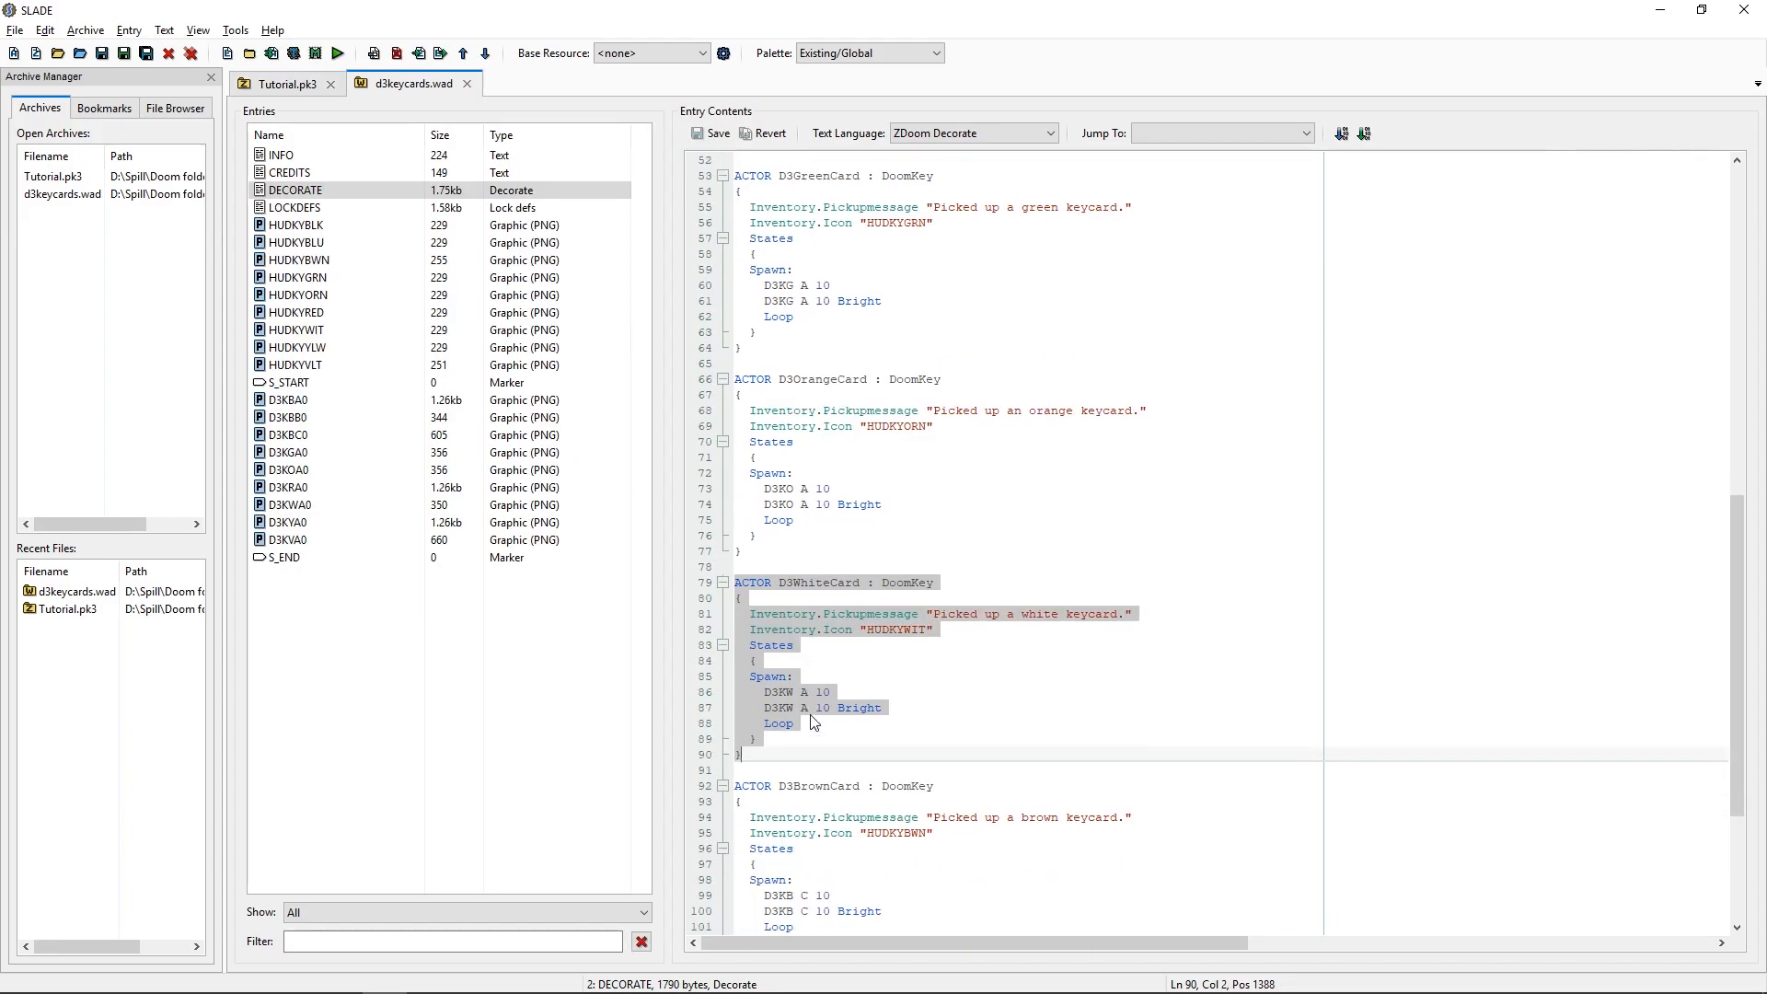
pyautogui.scroll(-3)
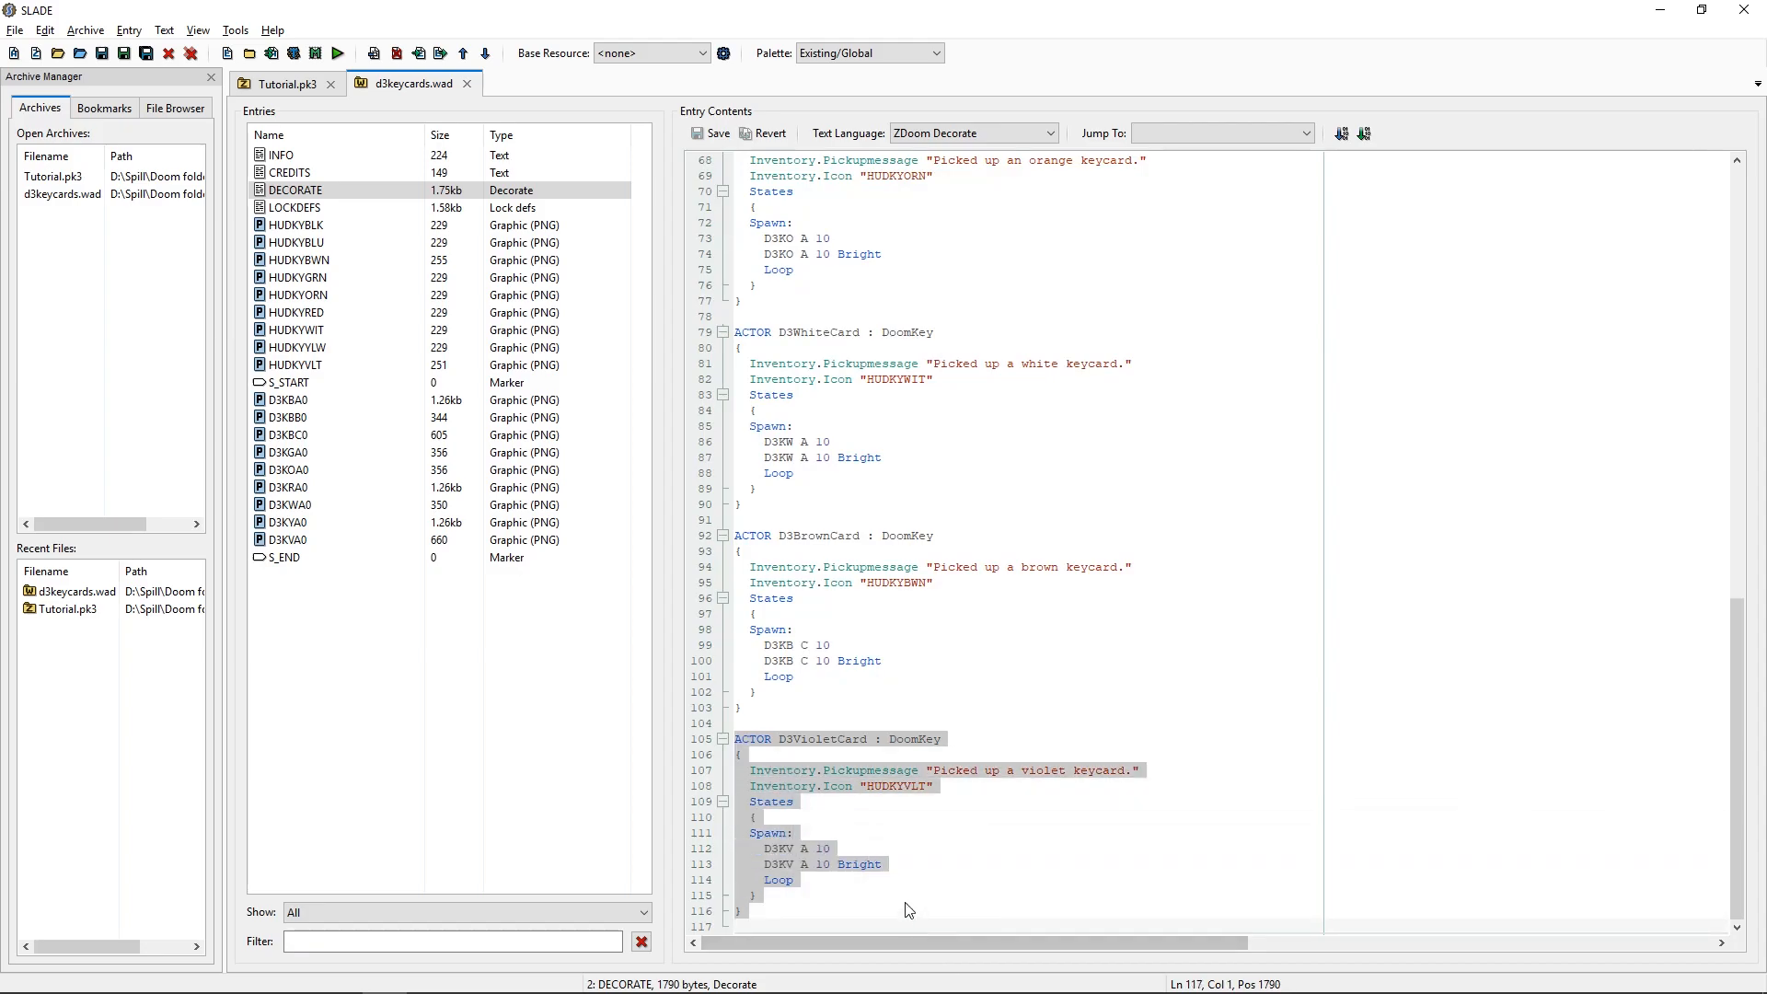
pyautogui.click(281, 83)
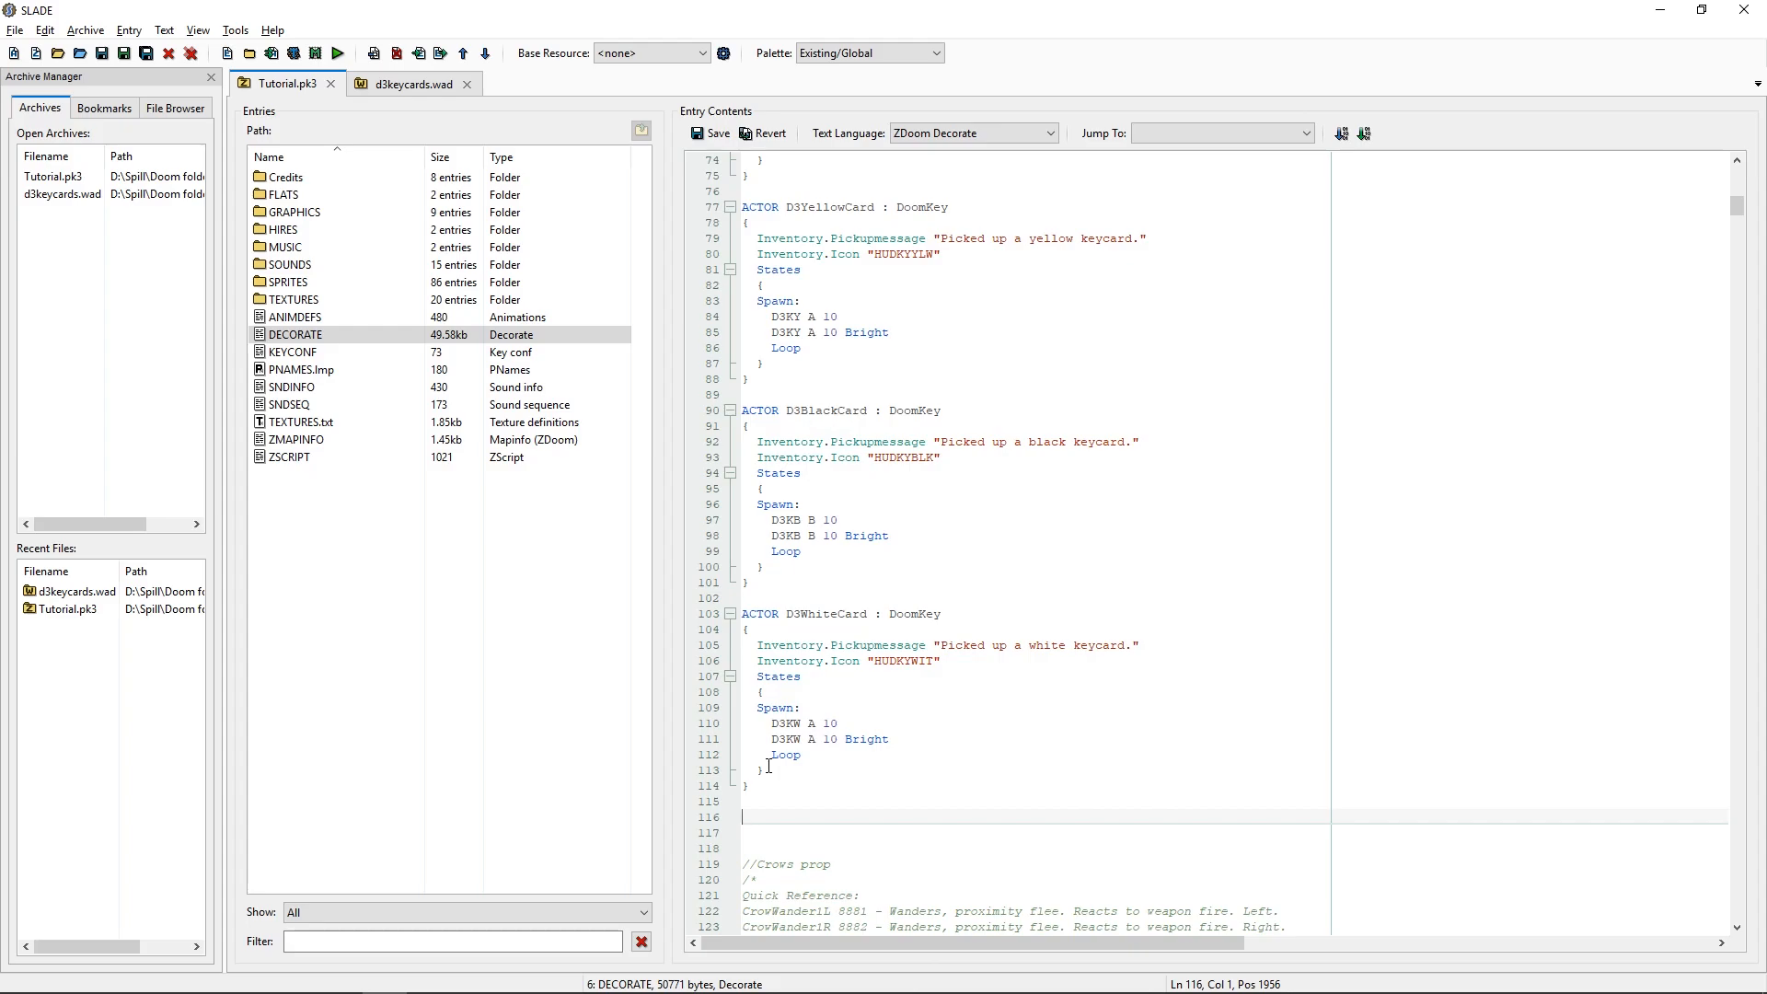
pyautogui.scroll(3)
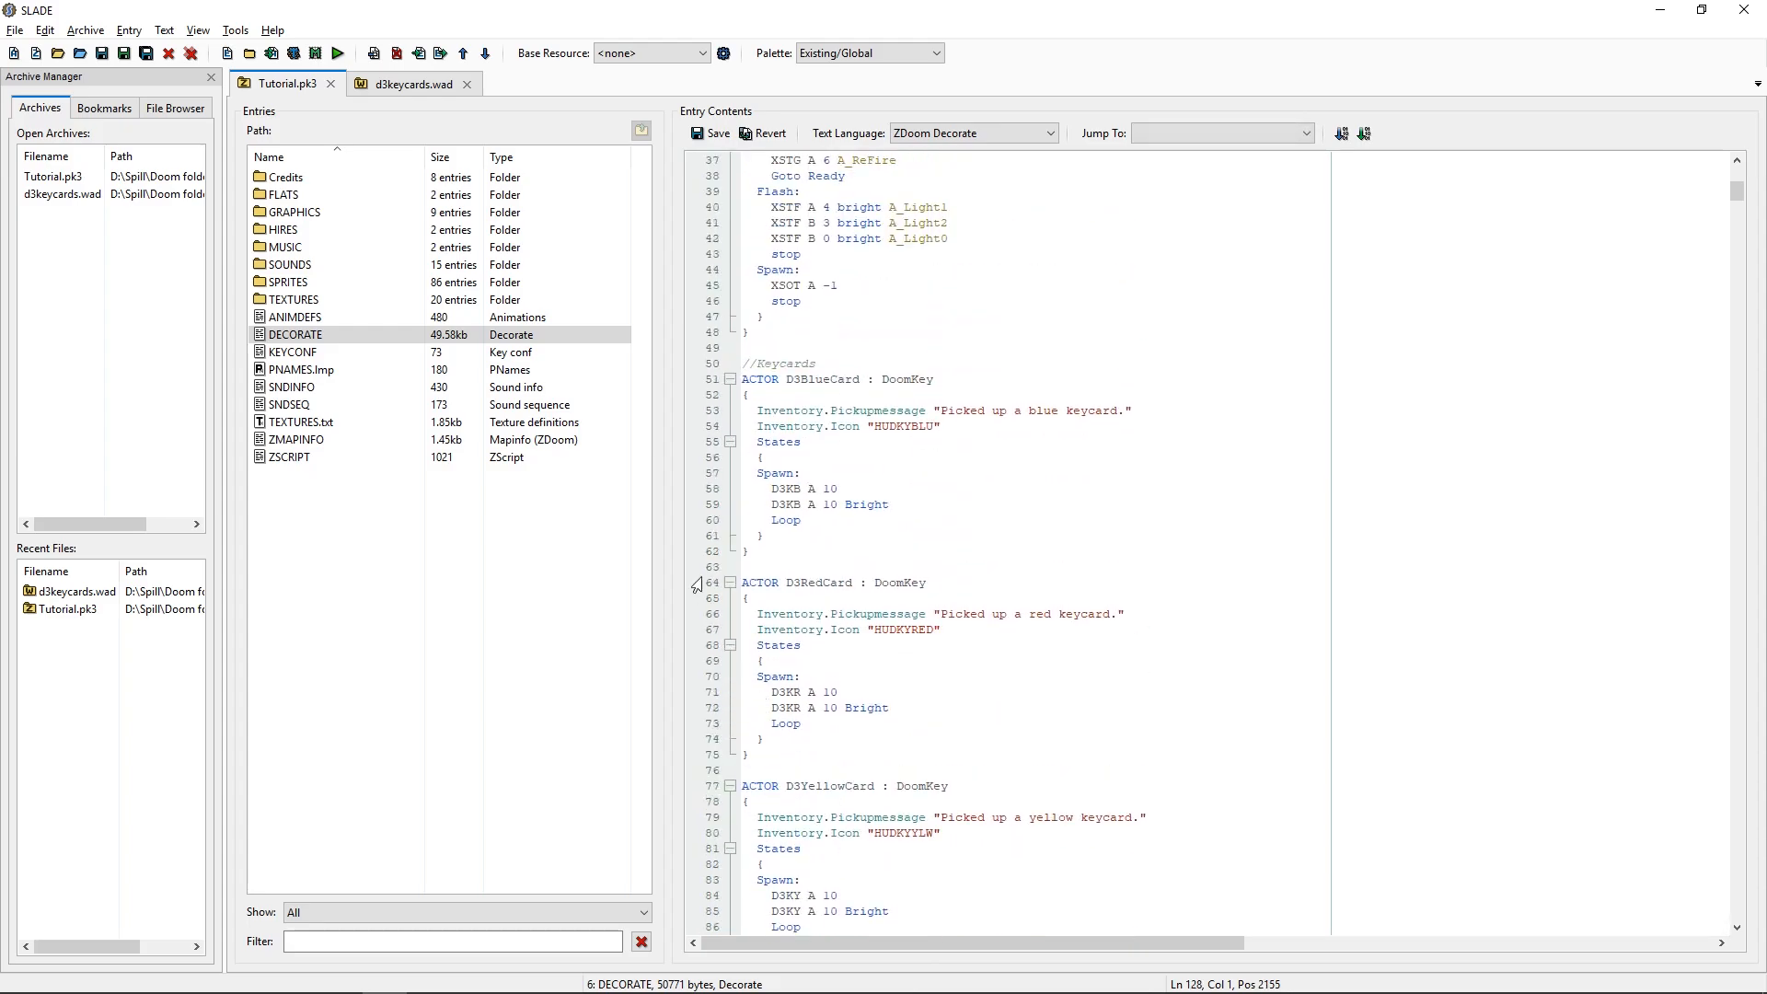
pyautogui.moveTo(832, 772)
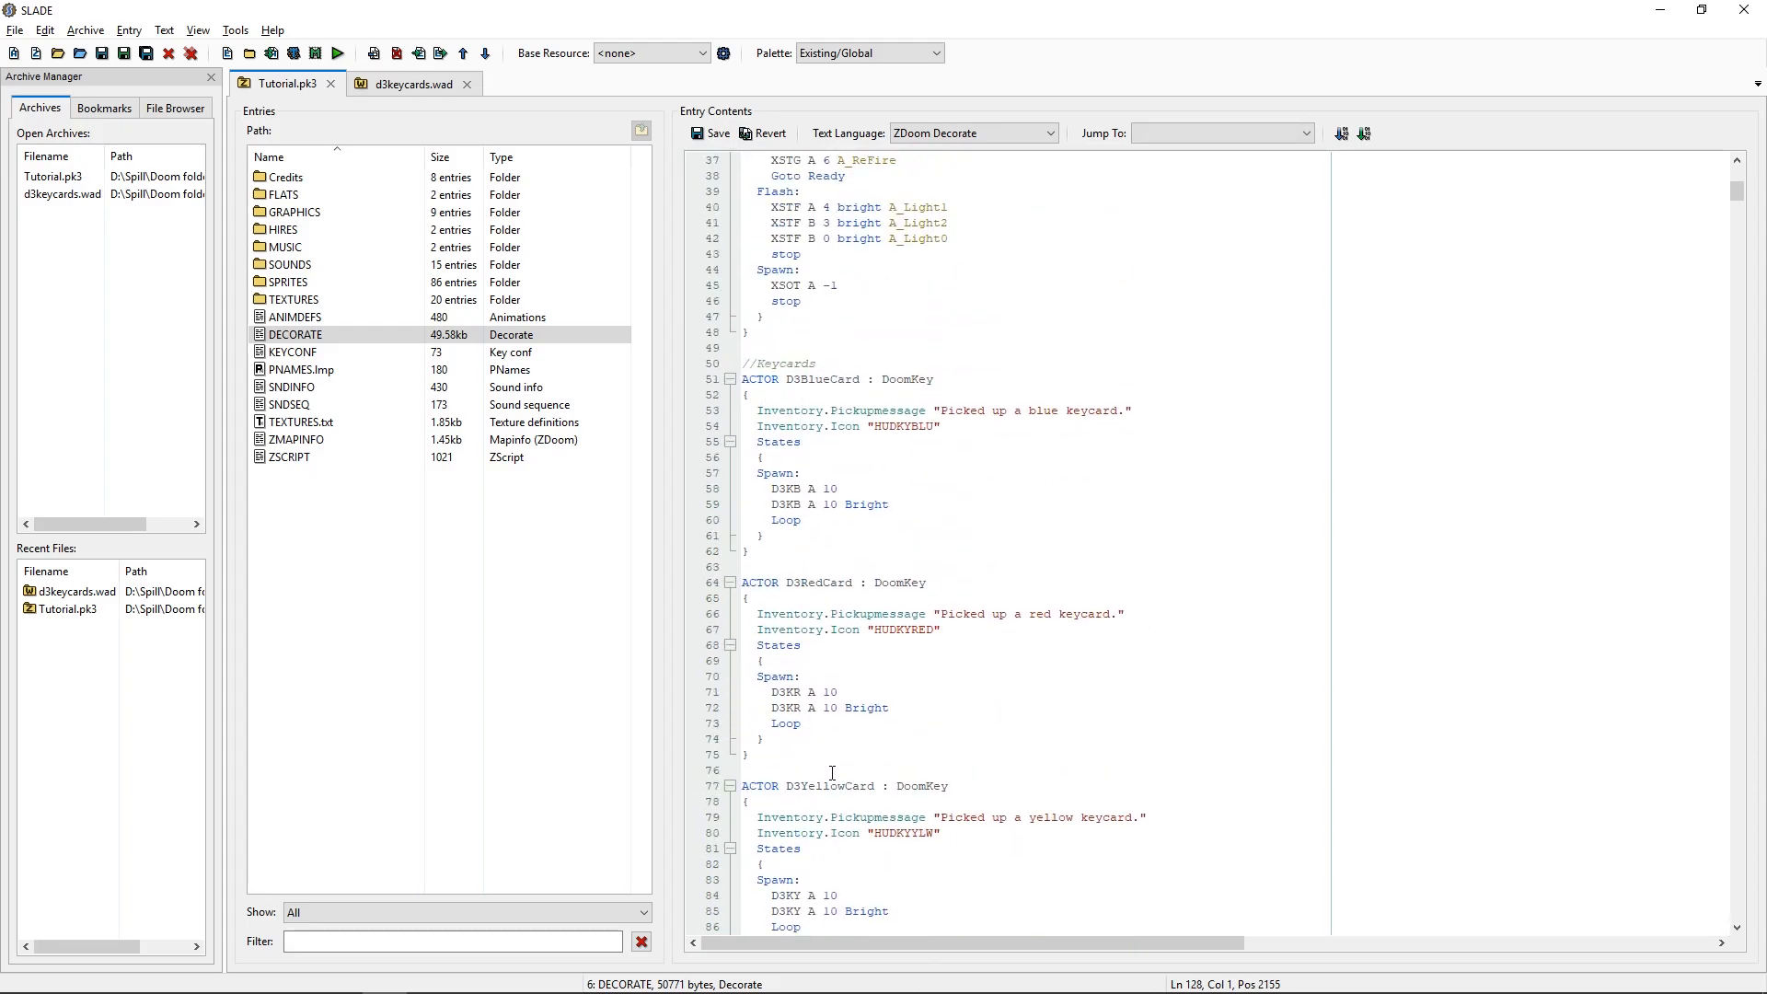
pyautogui.scroll(-3)
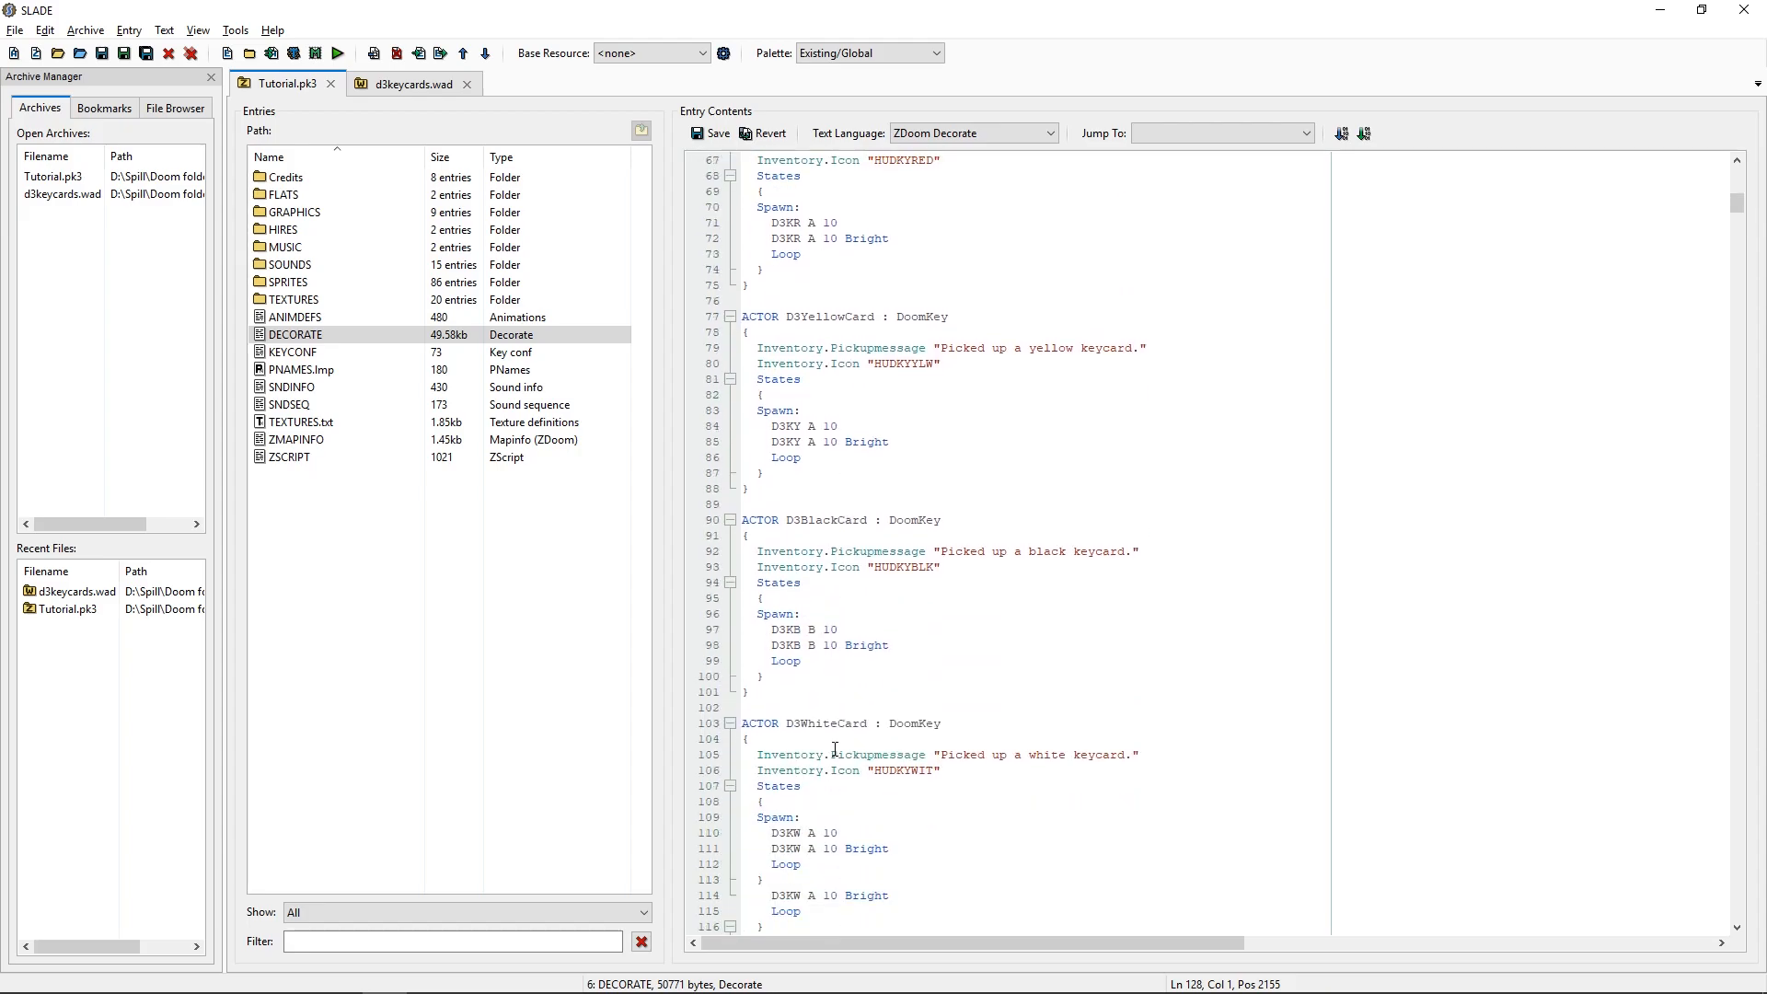
# Scroll to the D3VioletCard actor ending the keycard section, then close d3keycards.wad.
pyautogui.scroll(-3)
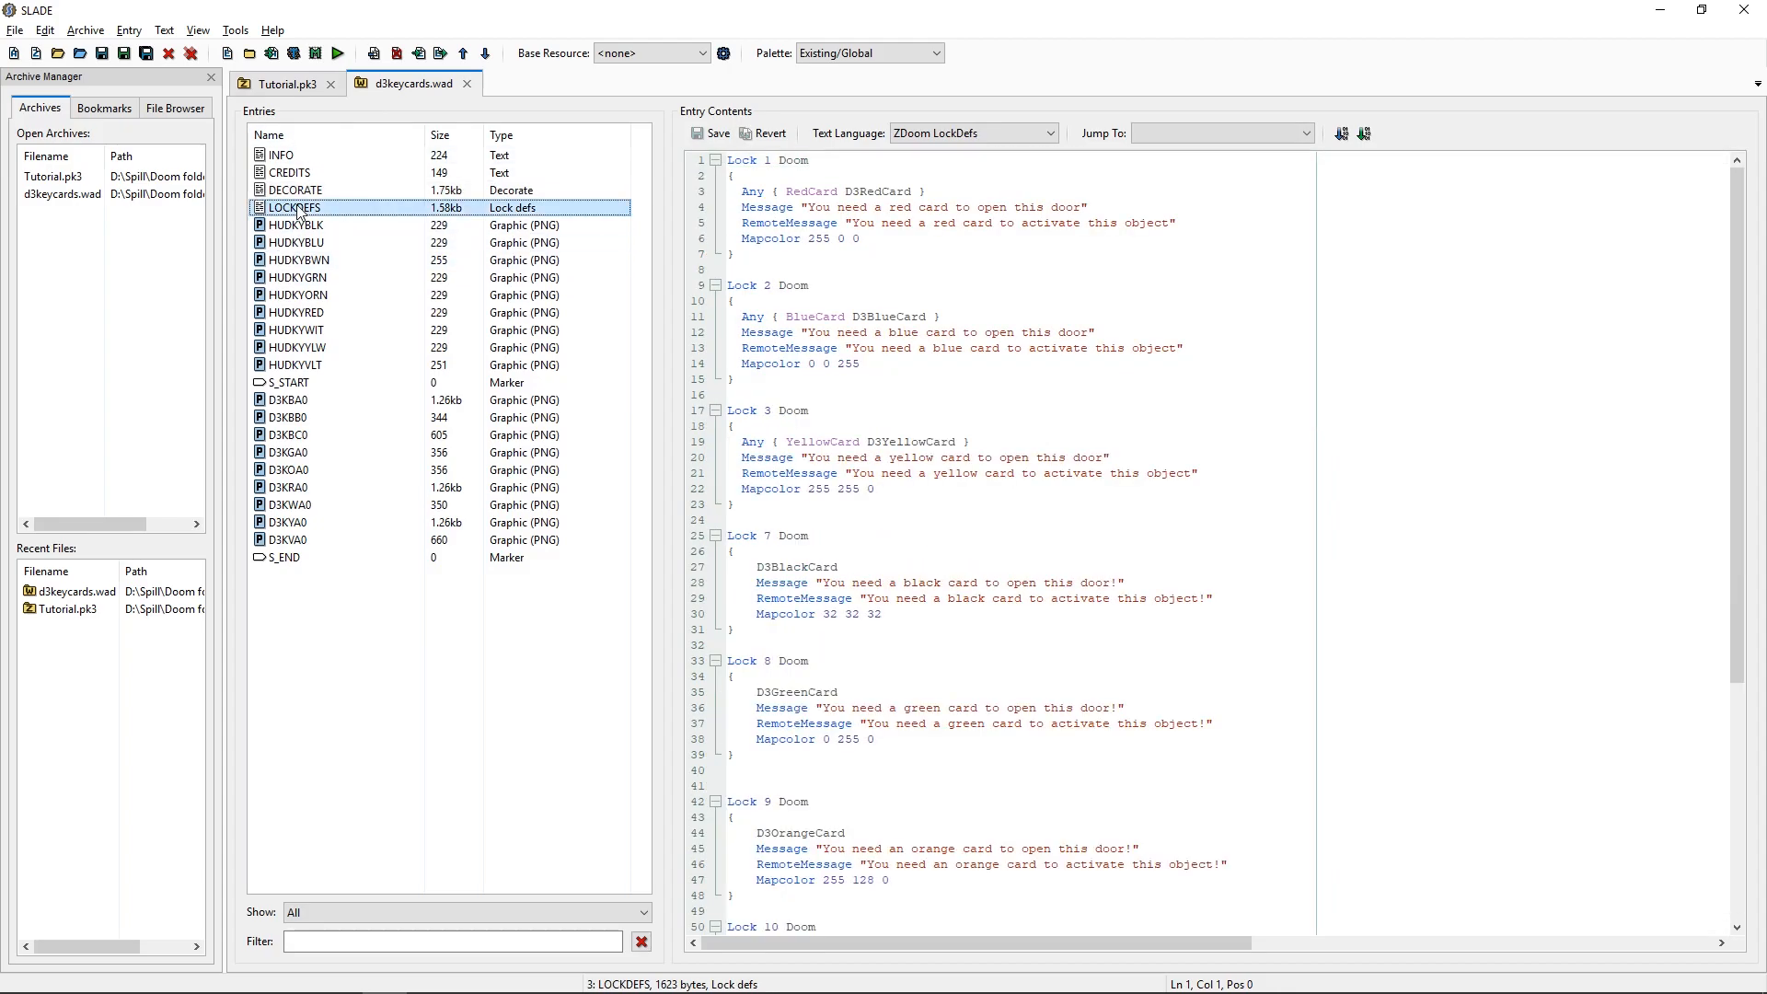
pyautogui.moveTo(281, 150)
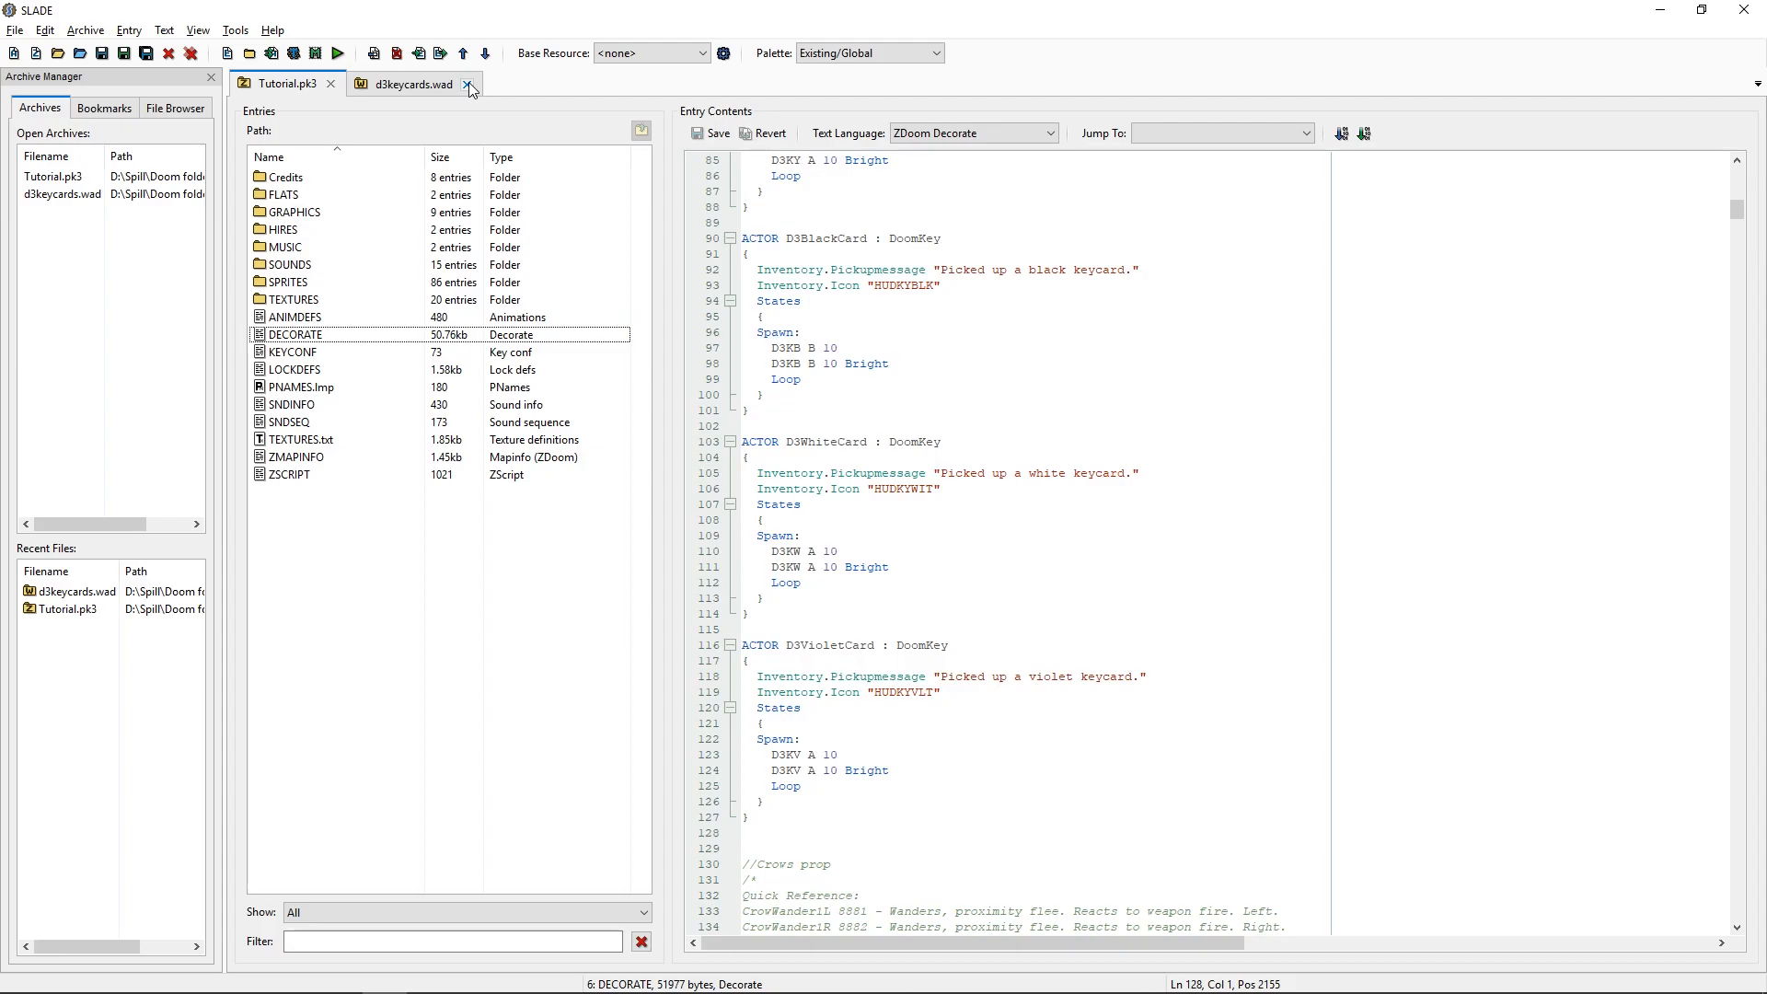
pyautogui.click(467, 84)
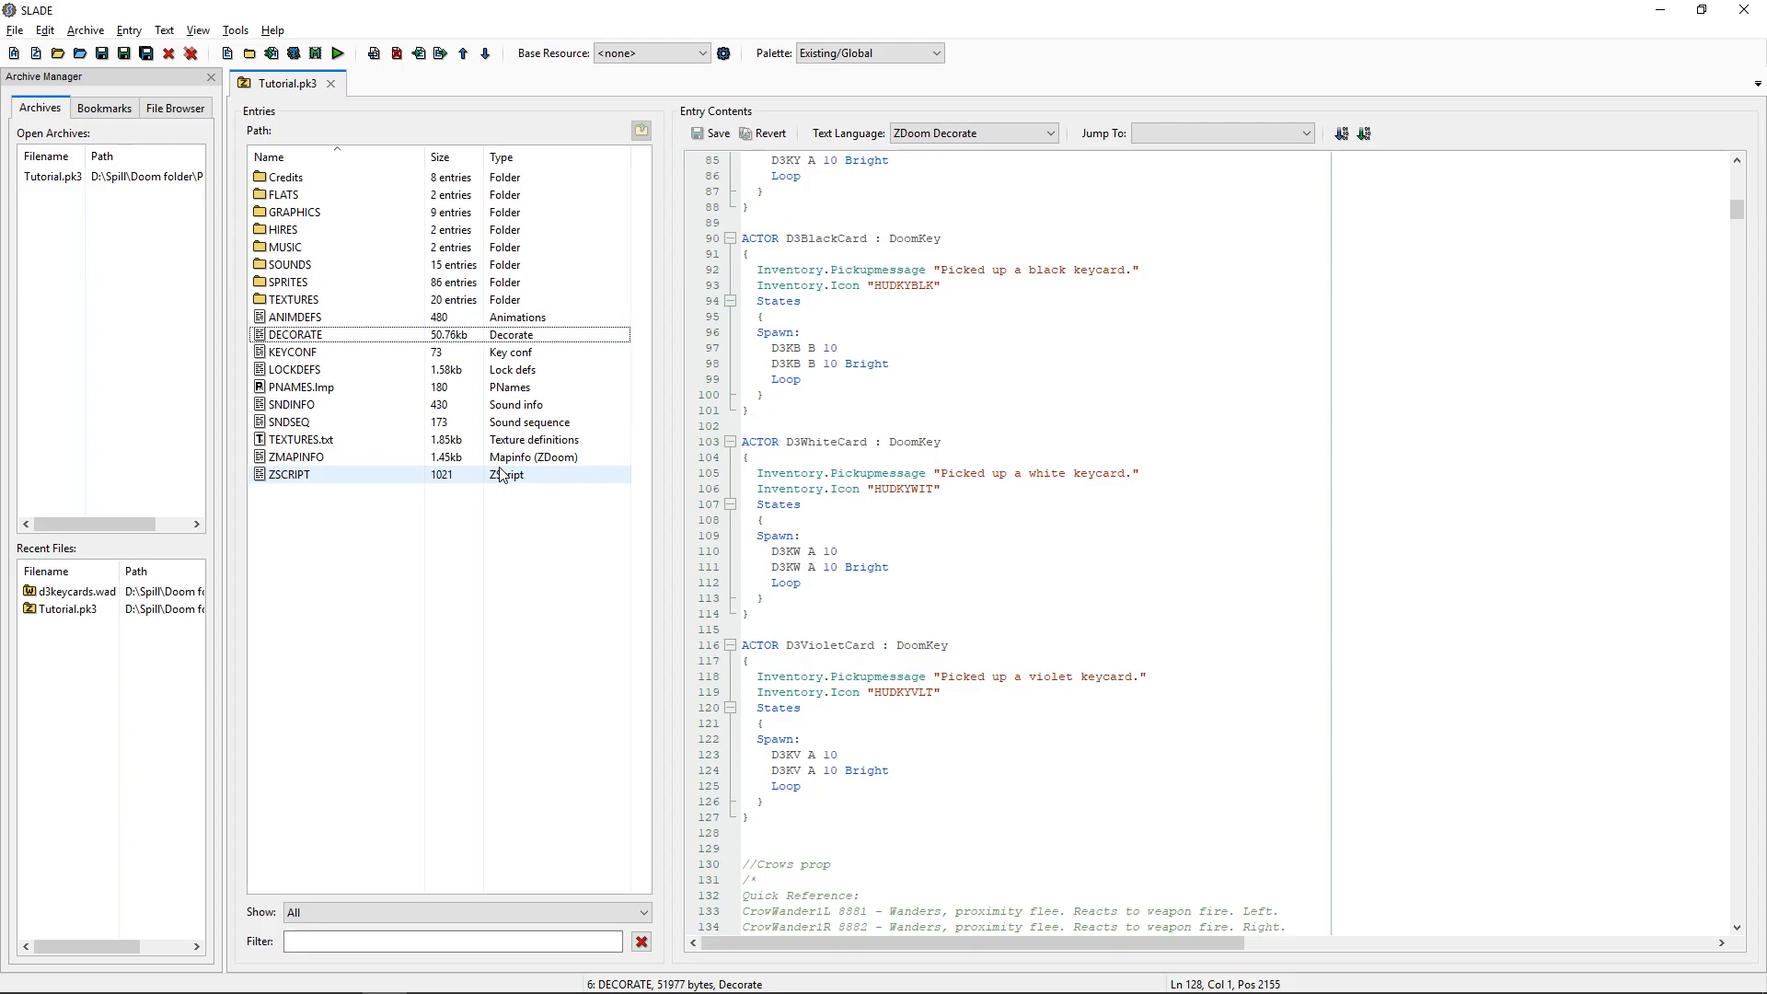
# Review the DECORATE keycard actors, then open LOCKDEFS showing red, blue, yellow, black, green, orange locks.
pyautogui.click(296, 335)
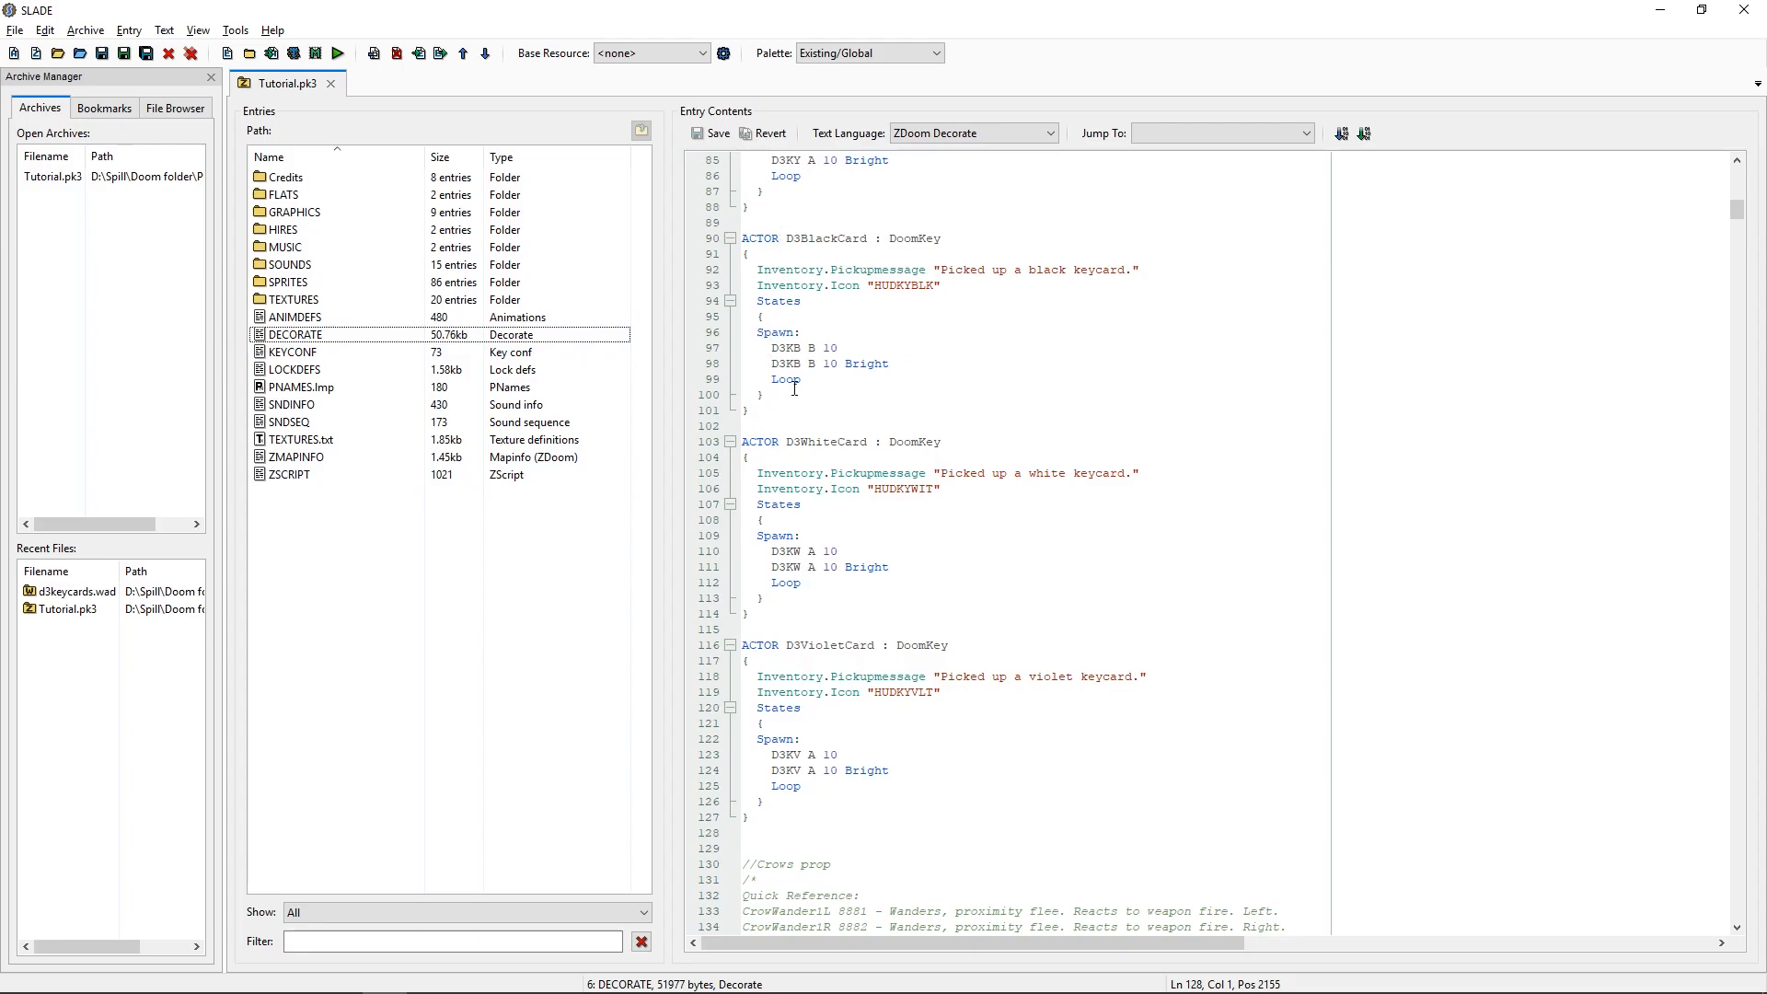
pyautogui.scroll(3)
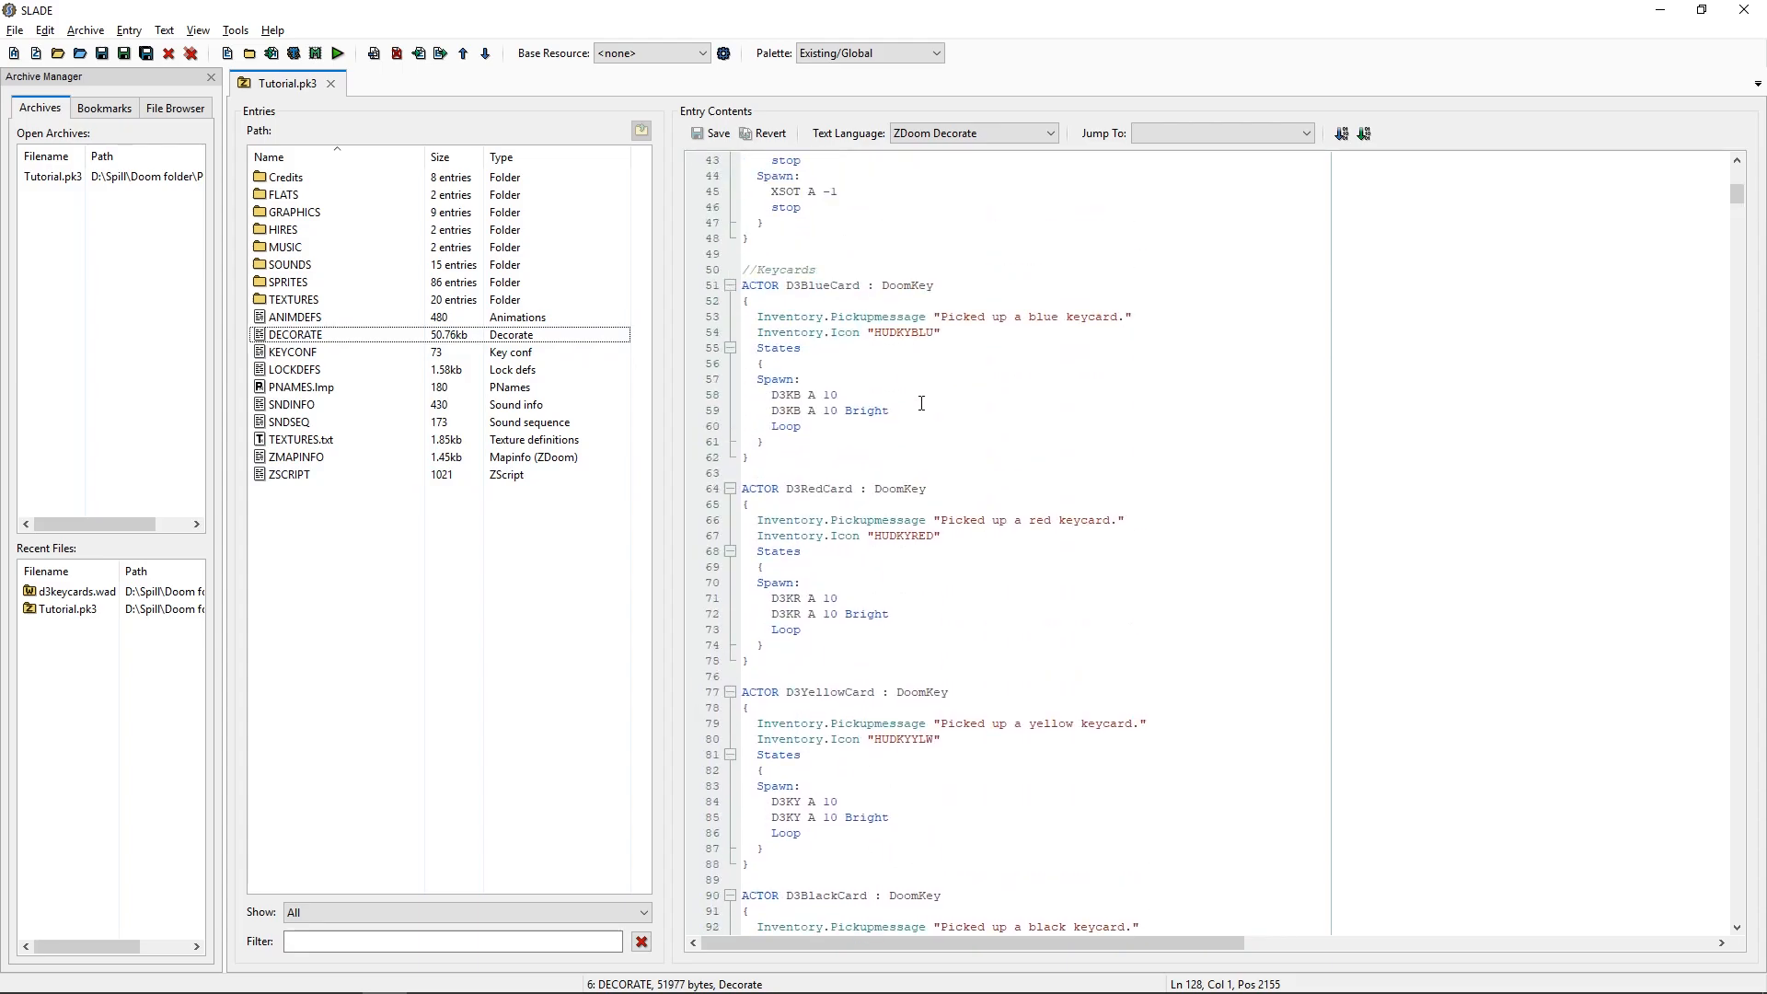
pyautogui.scroll(3)
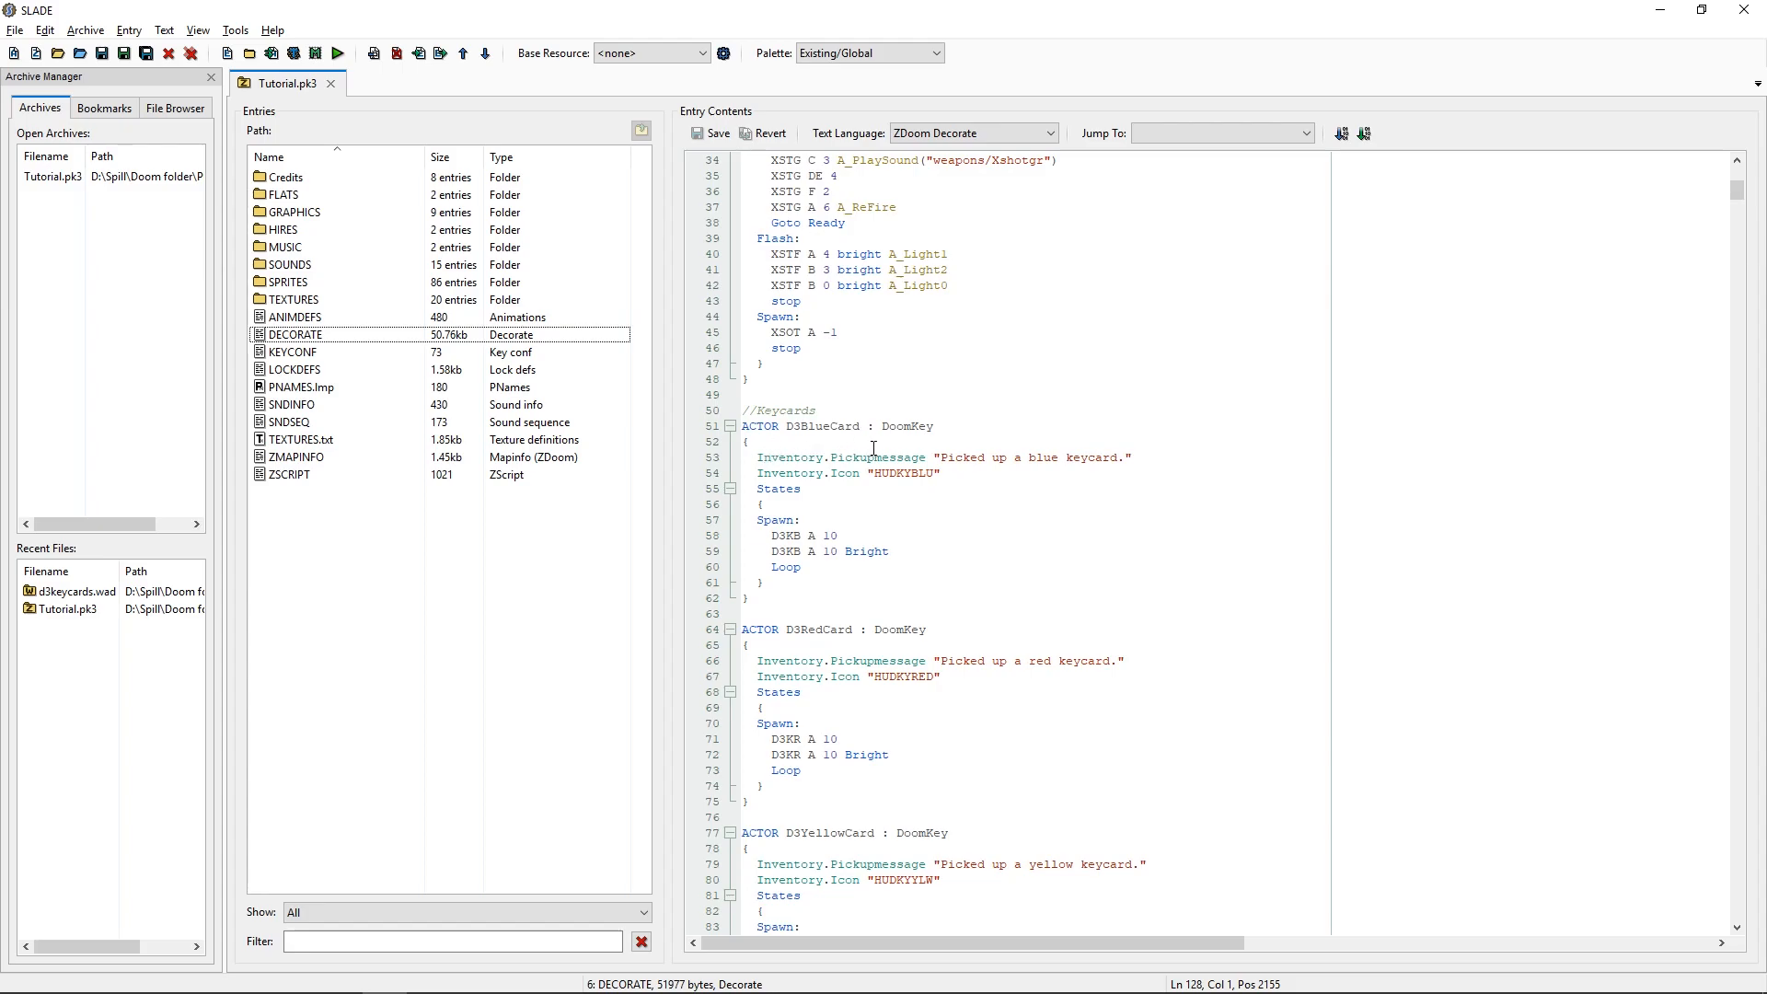
pyautogui.moveTo(781, 477)
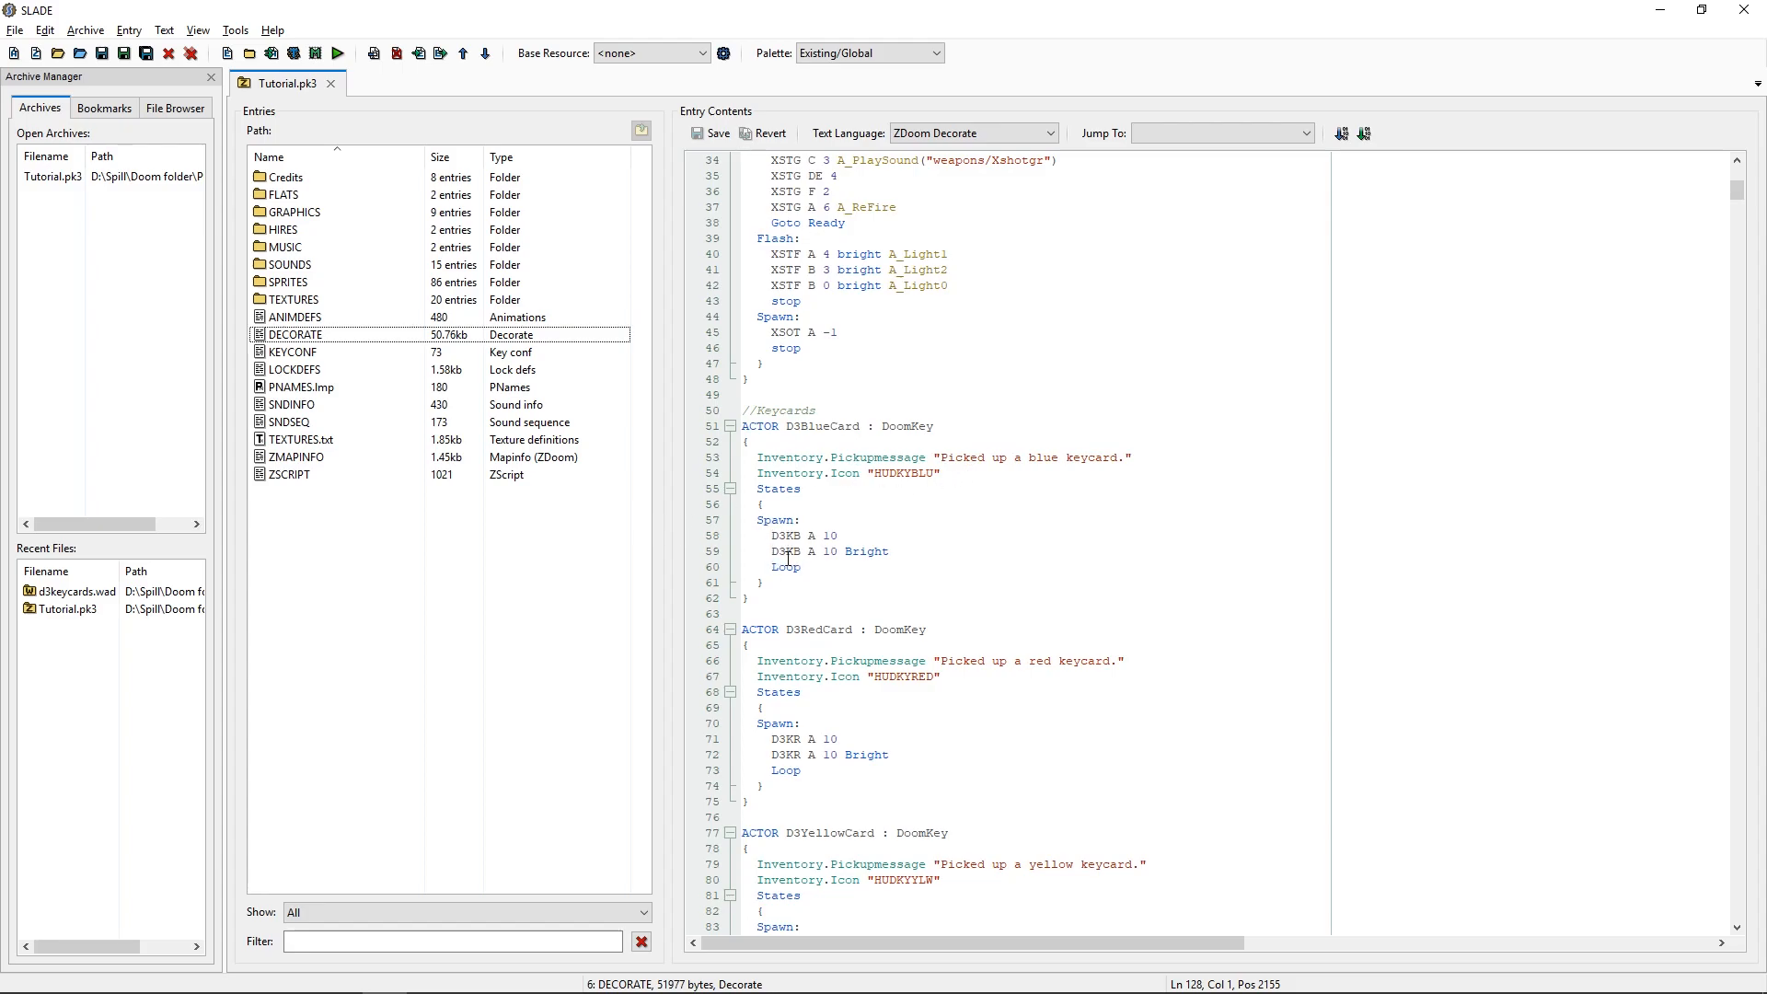
pyautogui.click(768, 582)
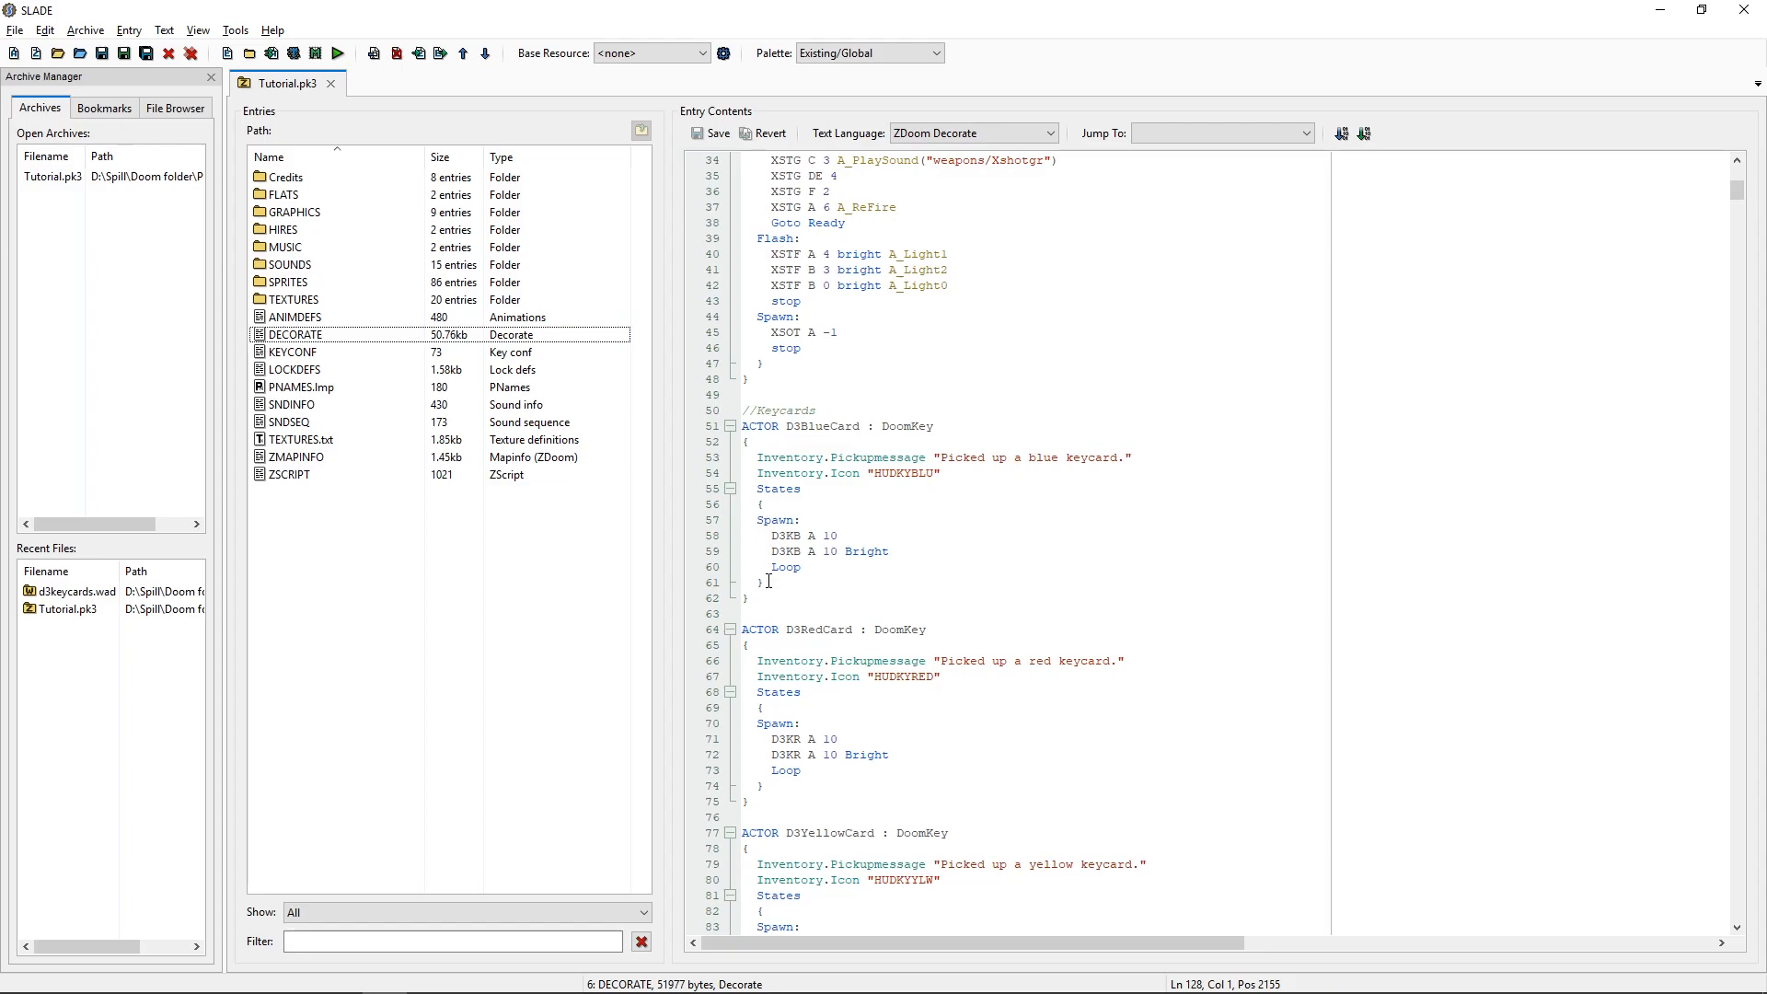
pyautogui.click(293, 352)
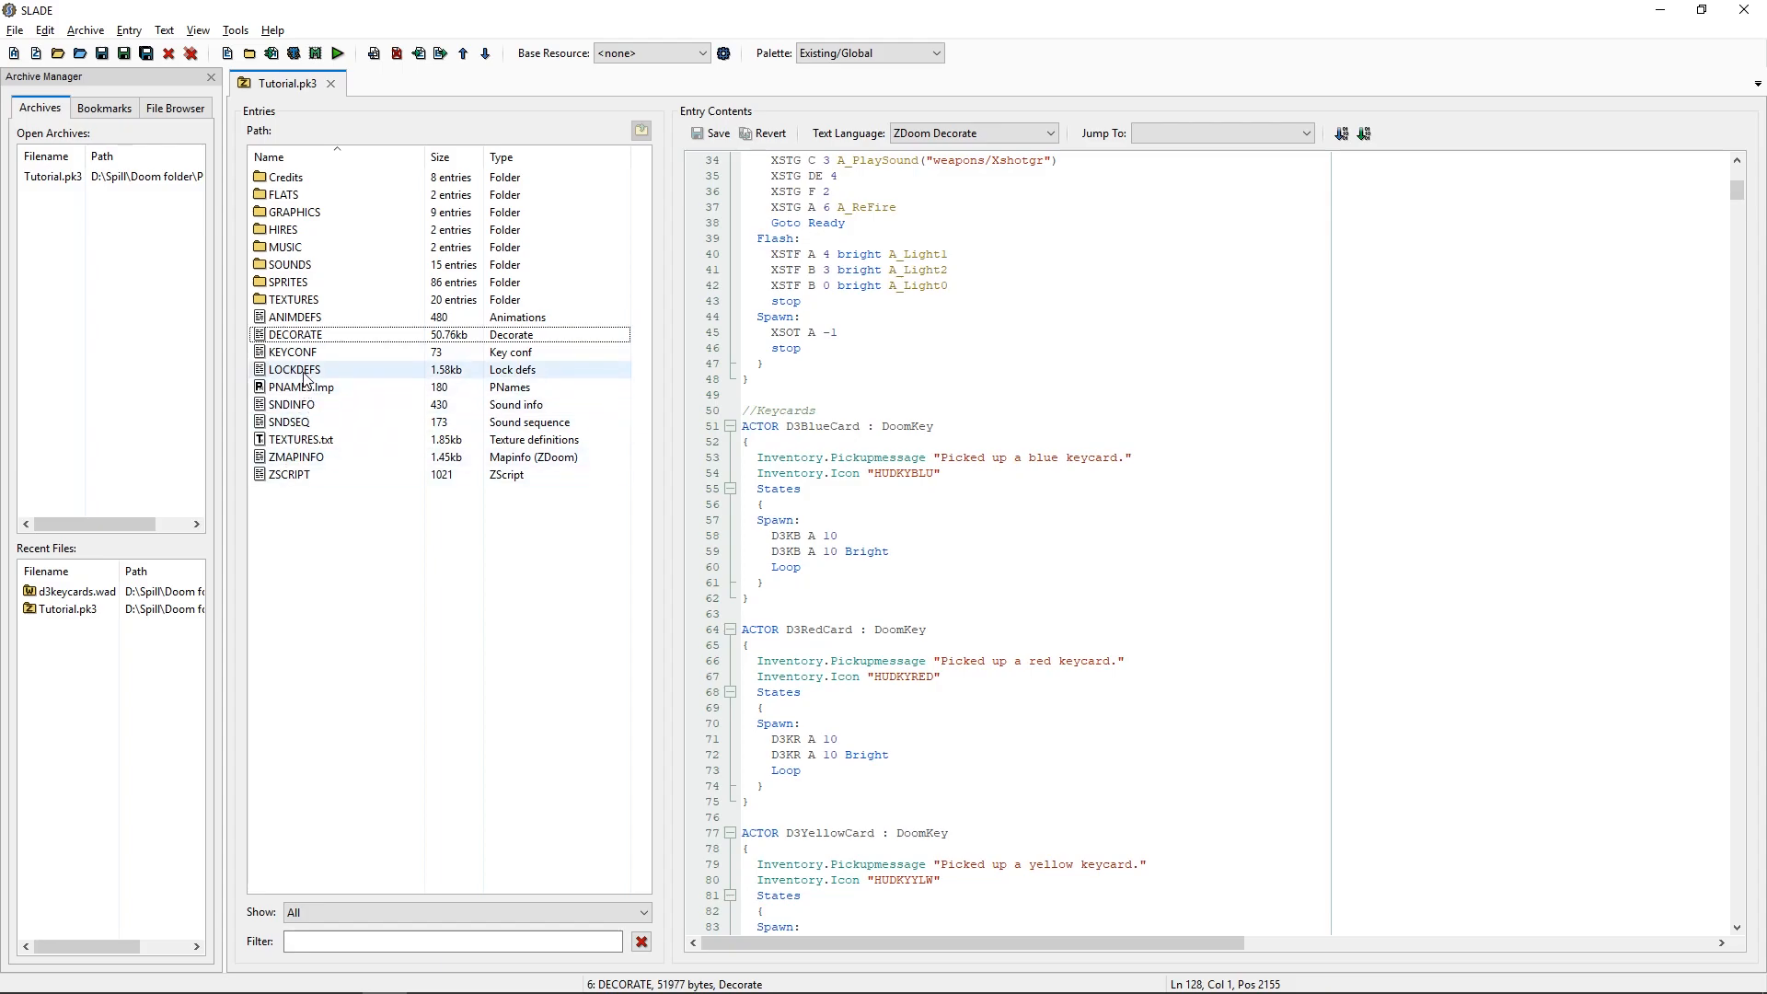
pyautogui.click(292, 369)
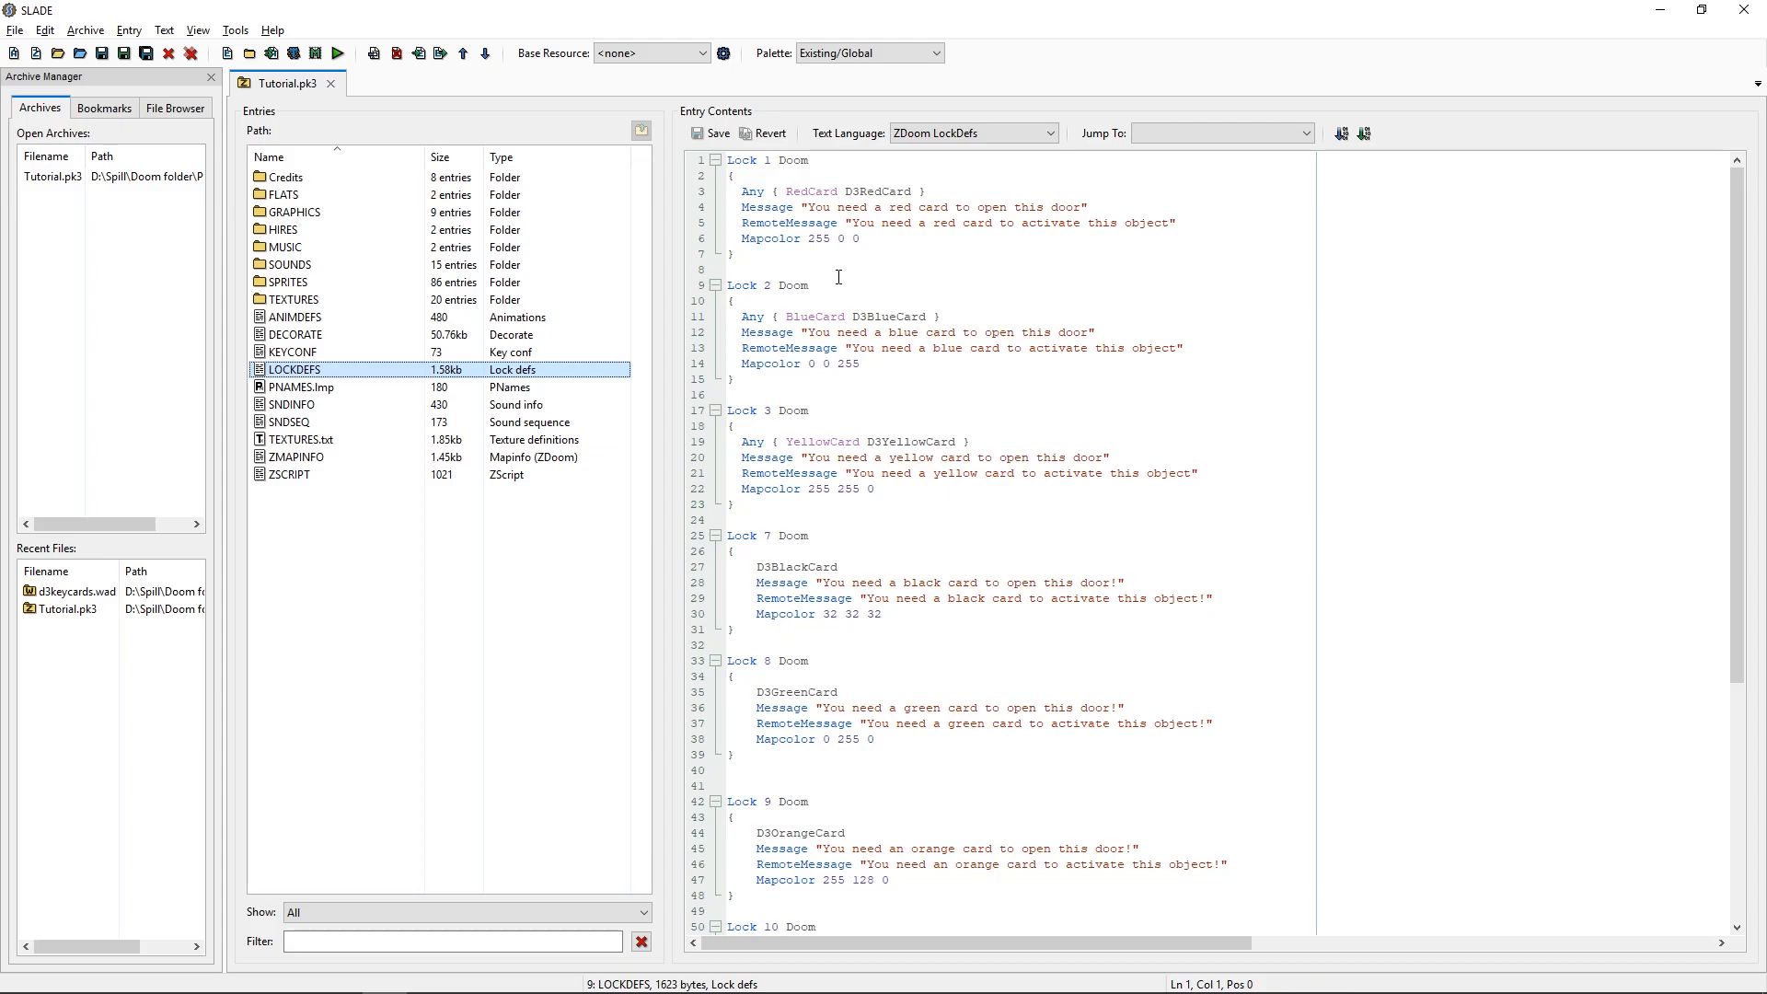
pyautogui.moveTo(769, 233)
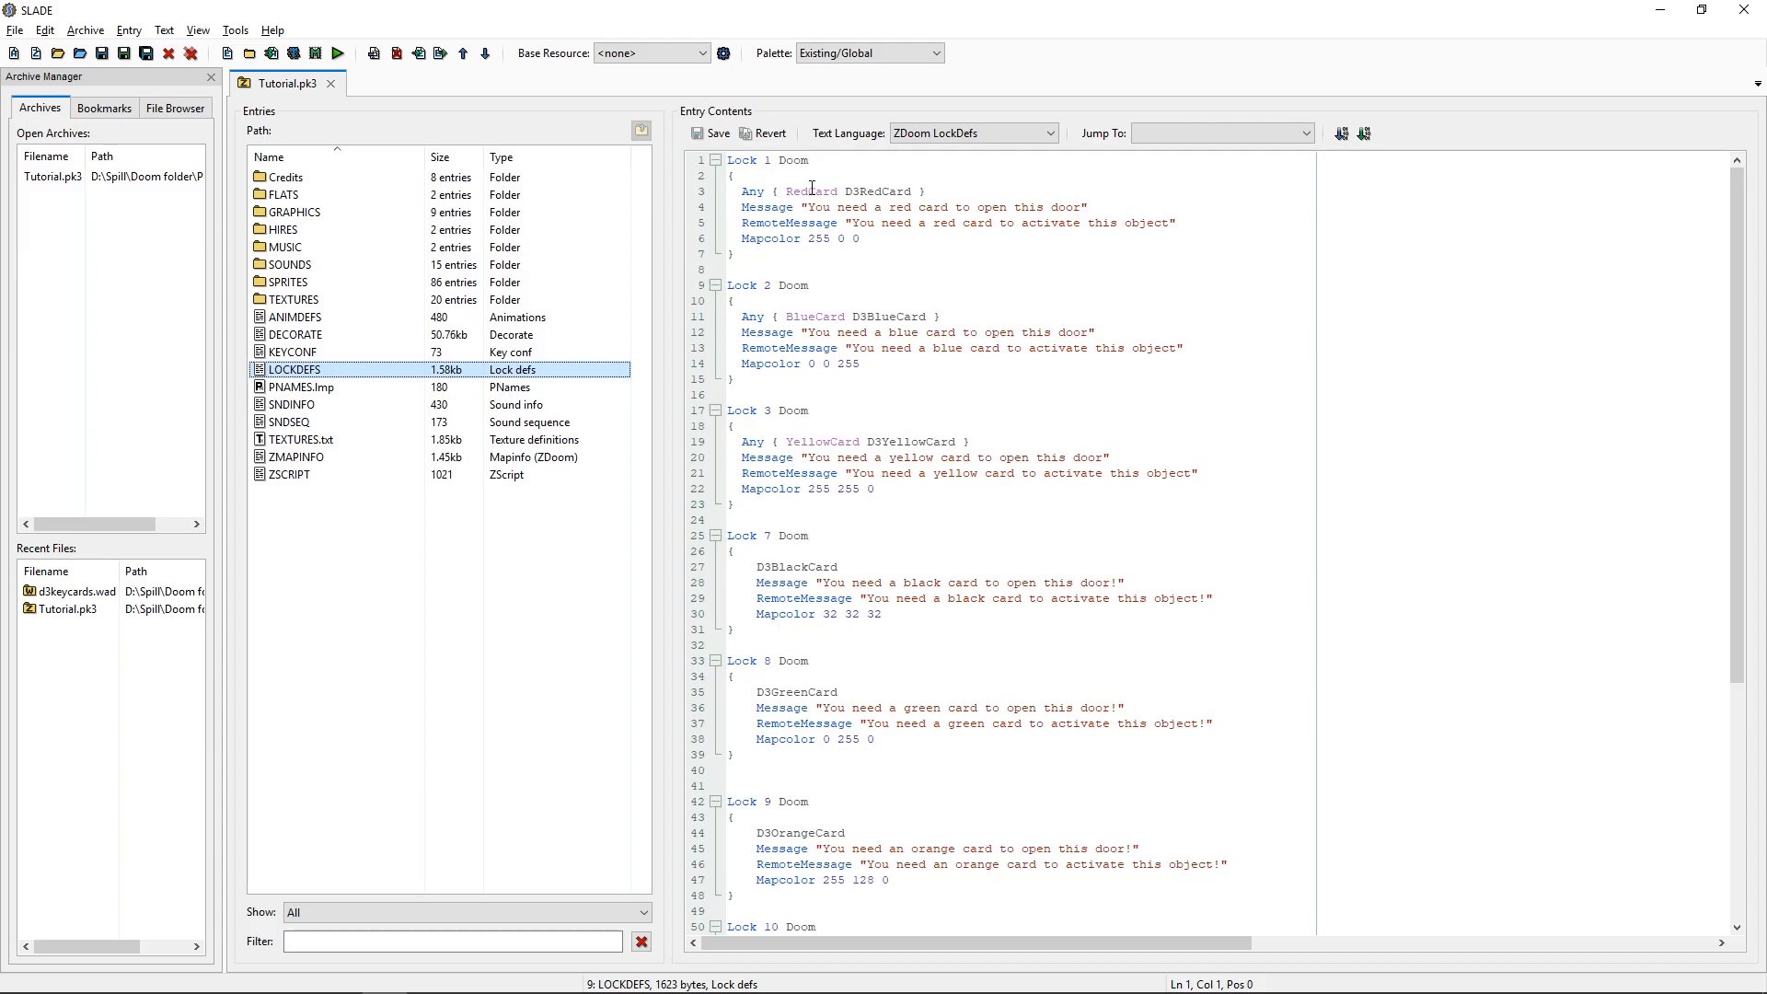
pyautogui.moveTo(833, 196)
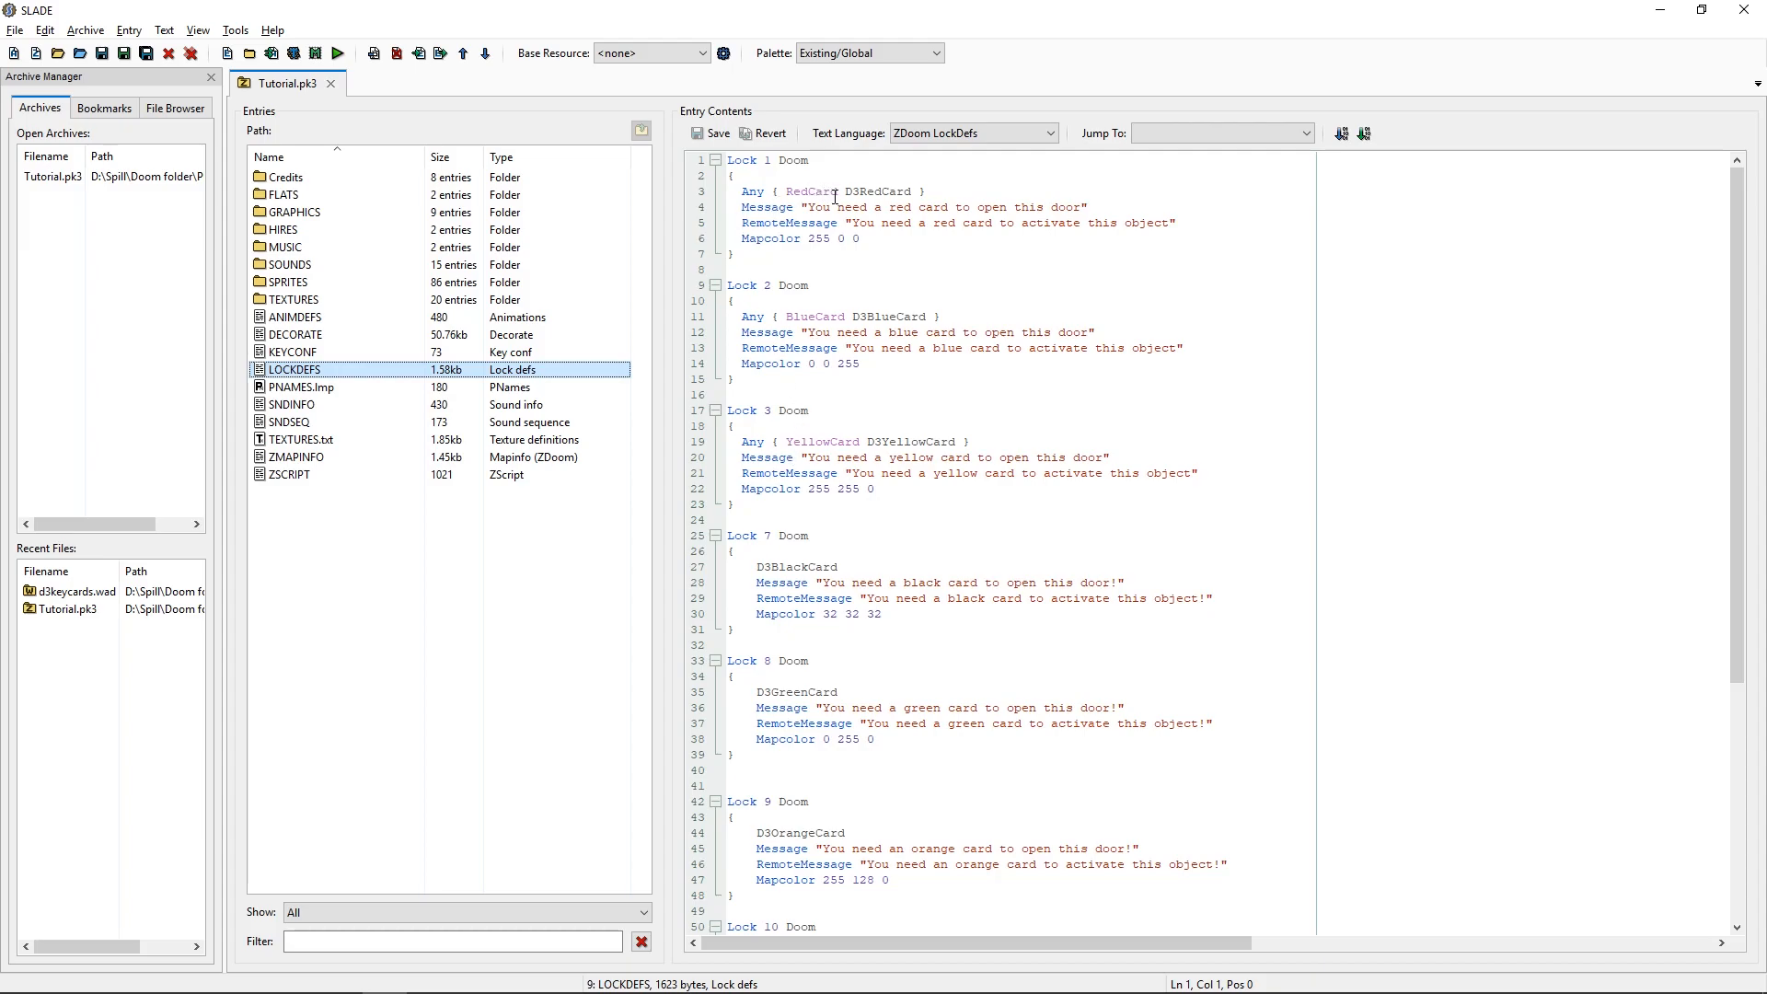
pyautogui.moveTo(792, 191)
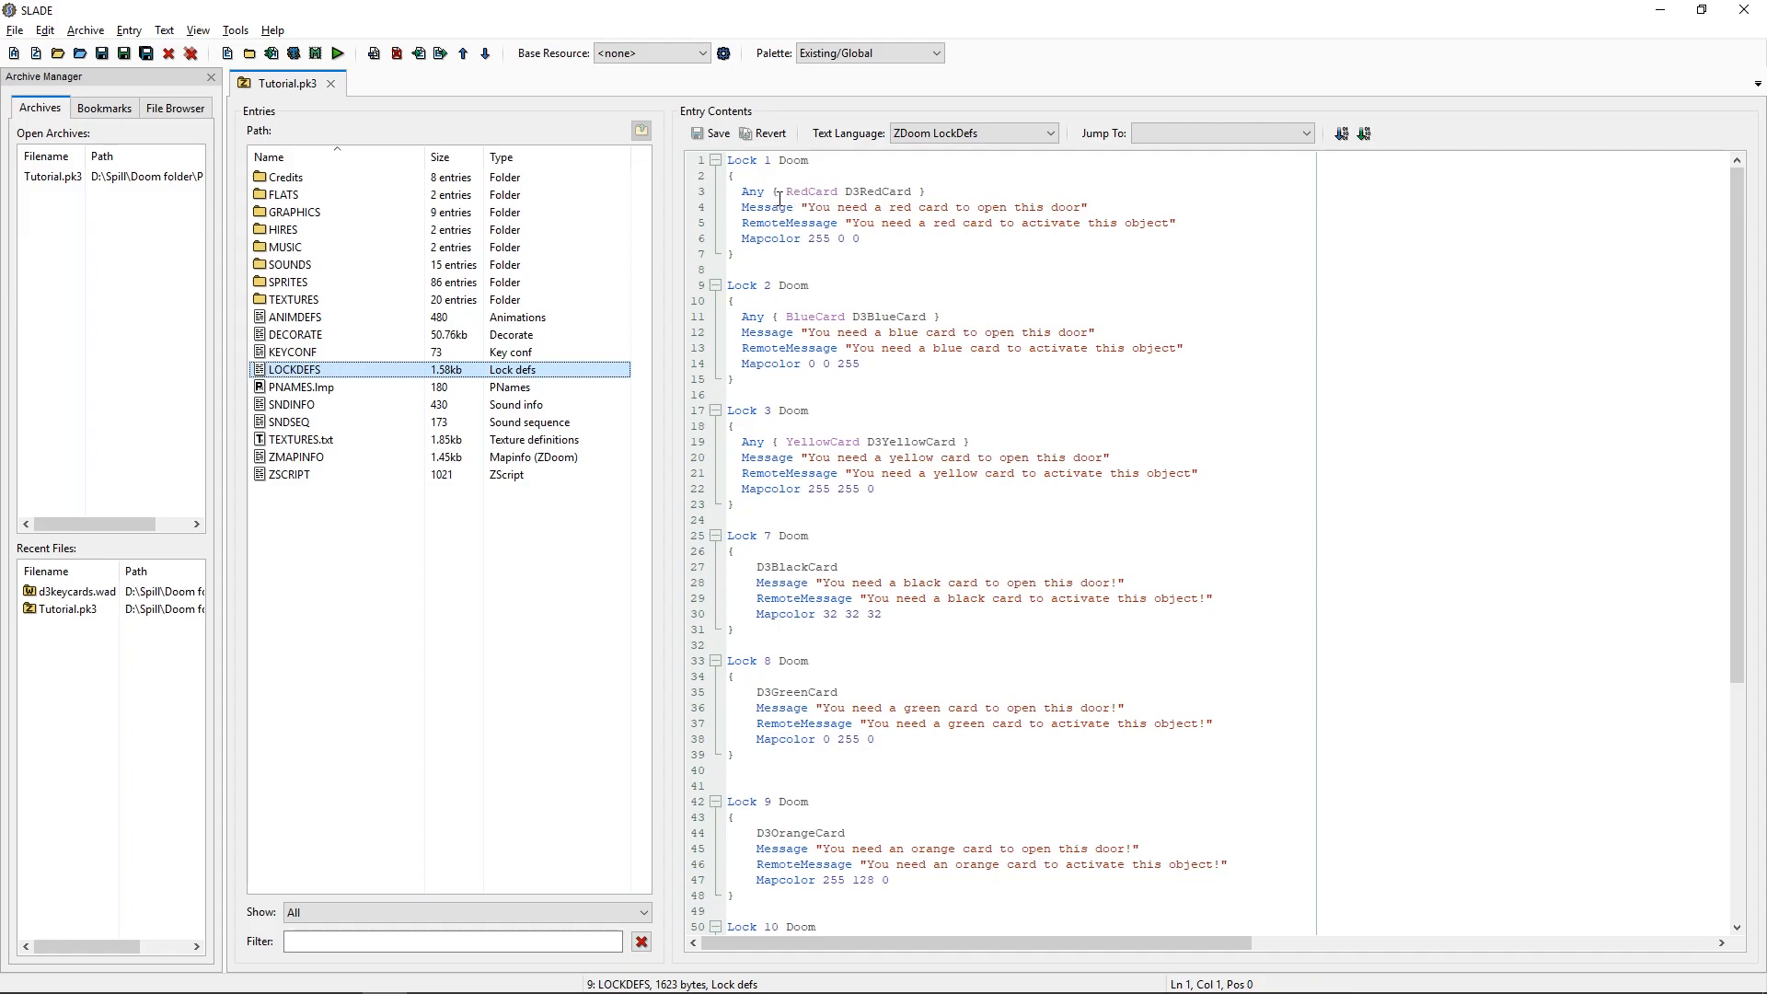
pyautogui.moveTo(708, 316)
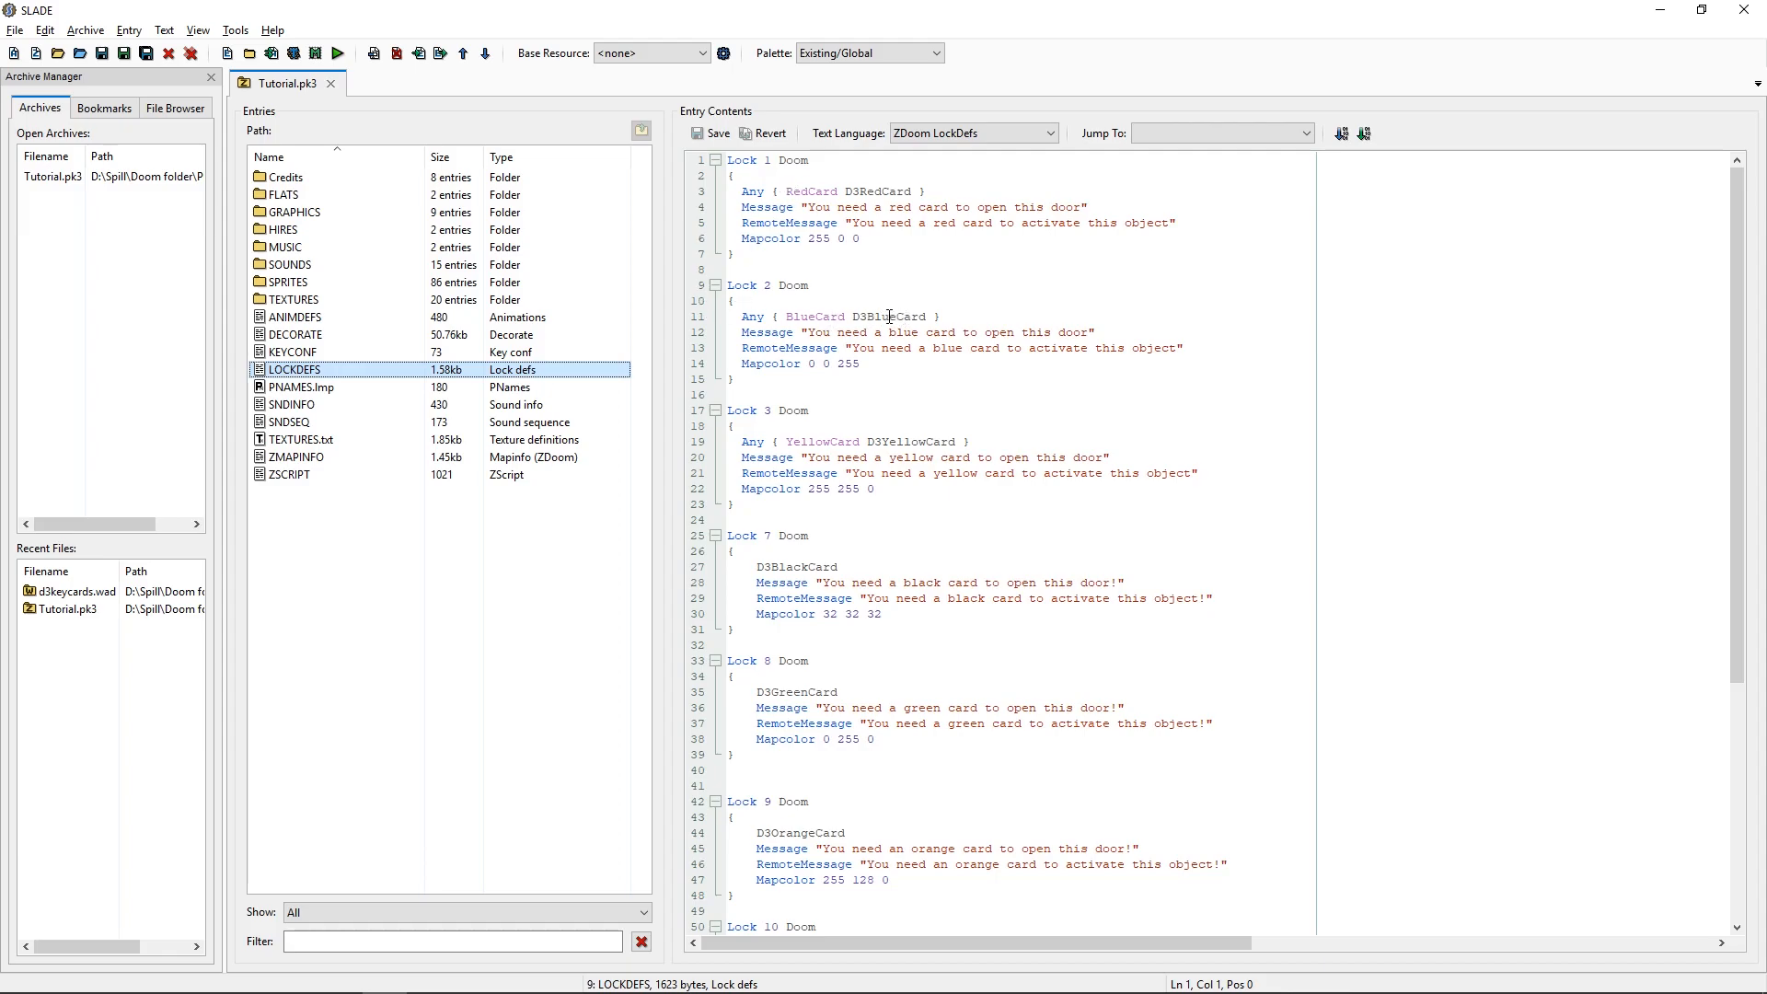
# Scroll down LOCKDEFS and select the whole Lock 11 brown card block (lines 58–63).
pyautogui.scroll(-3)
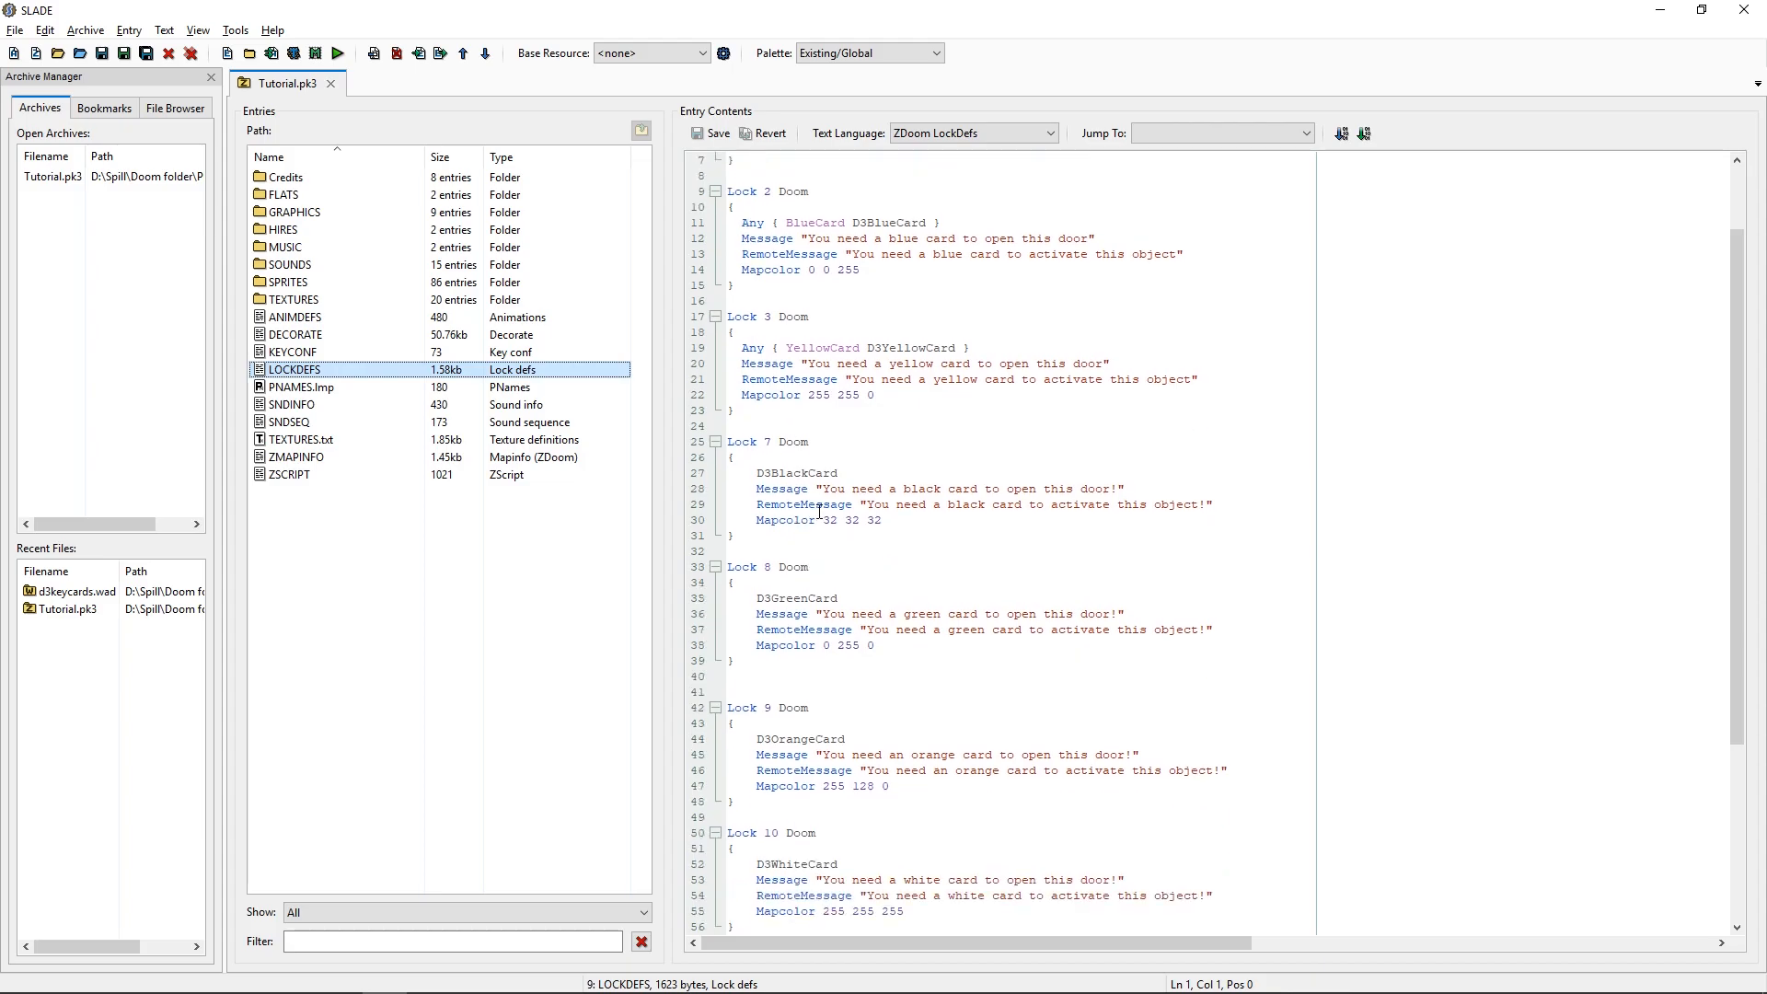
pyautogui.scroll(-3)
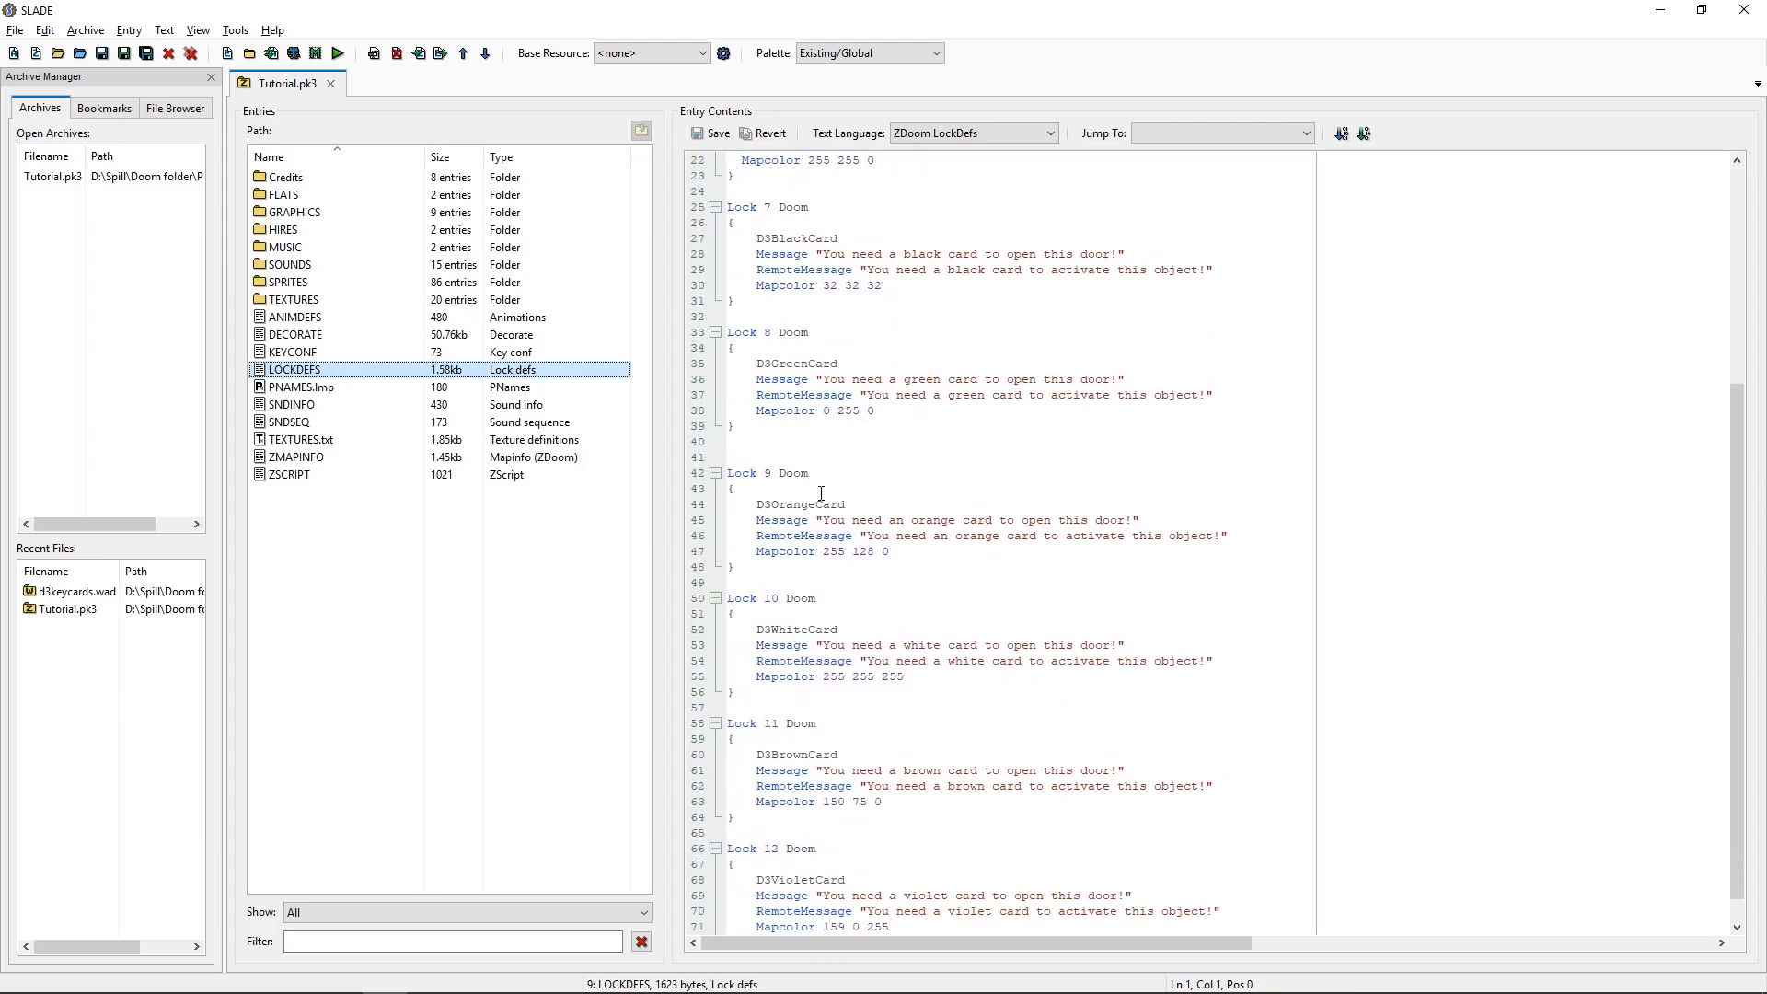
pyautogui.scroll(-3)
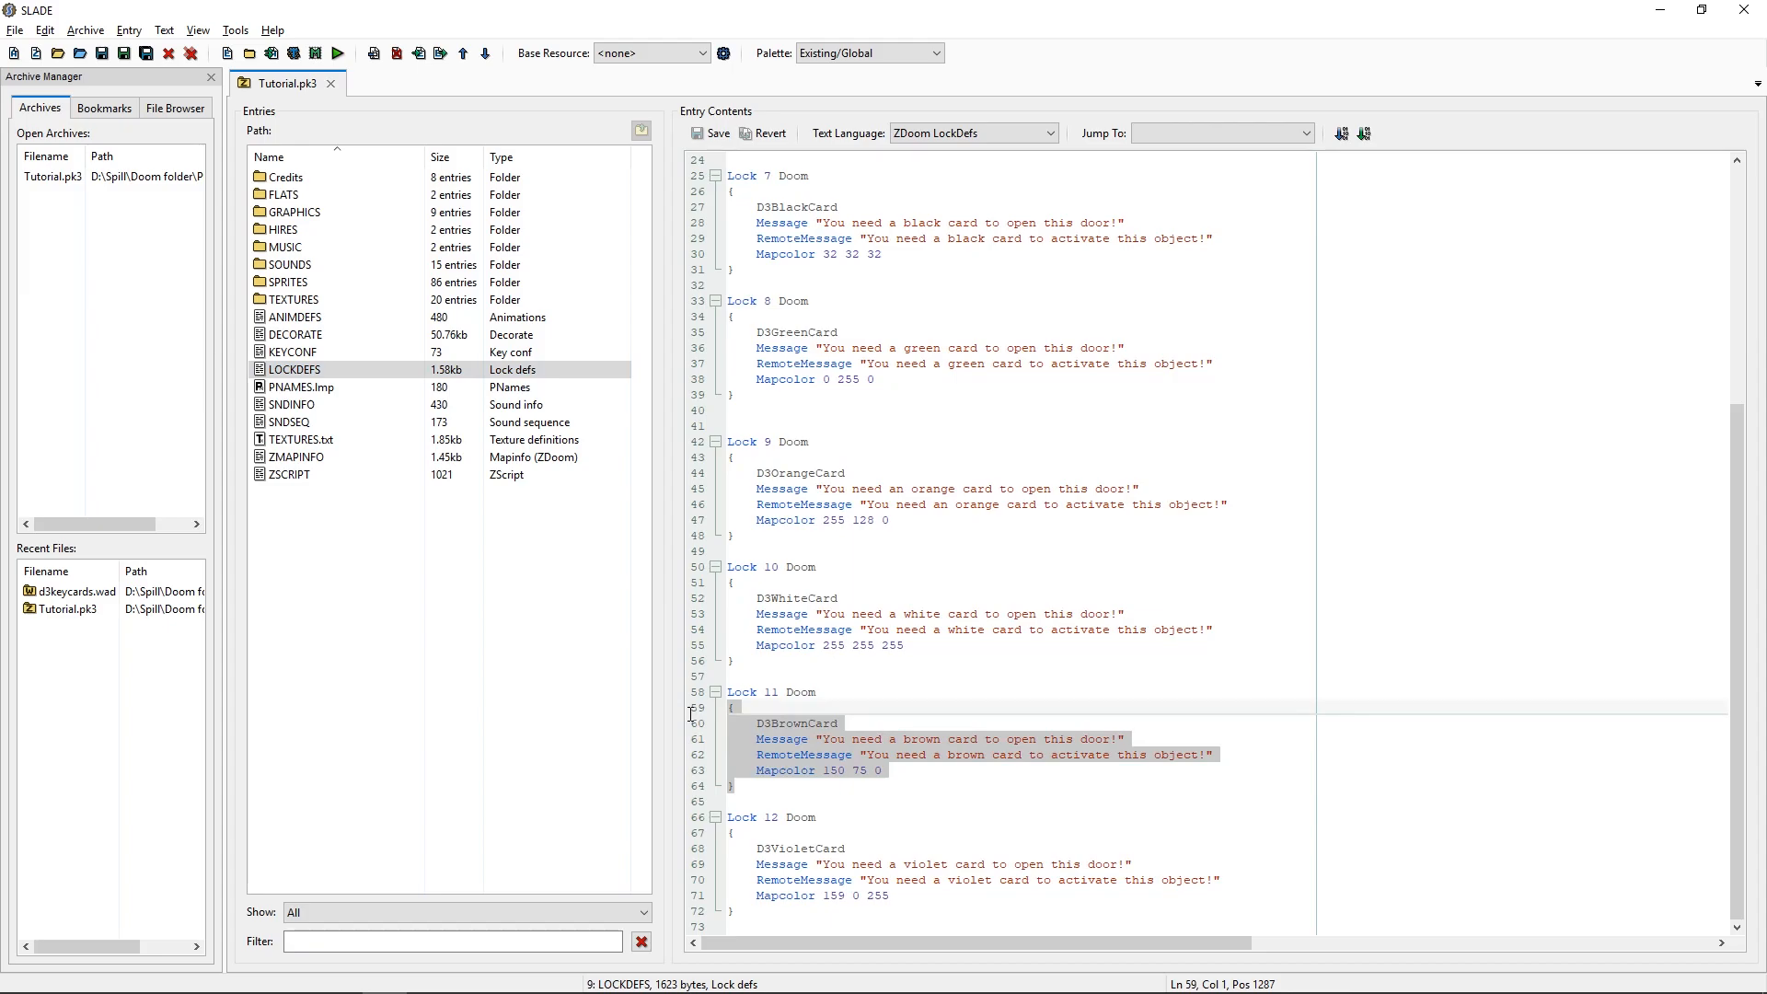
pyautogui.click(775, 692)
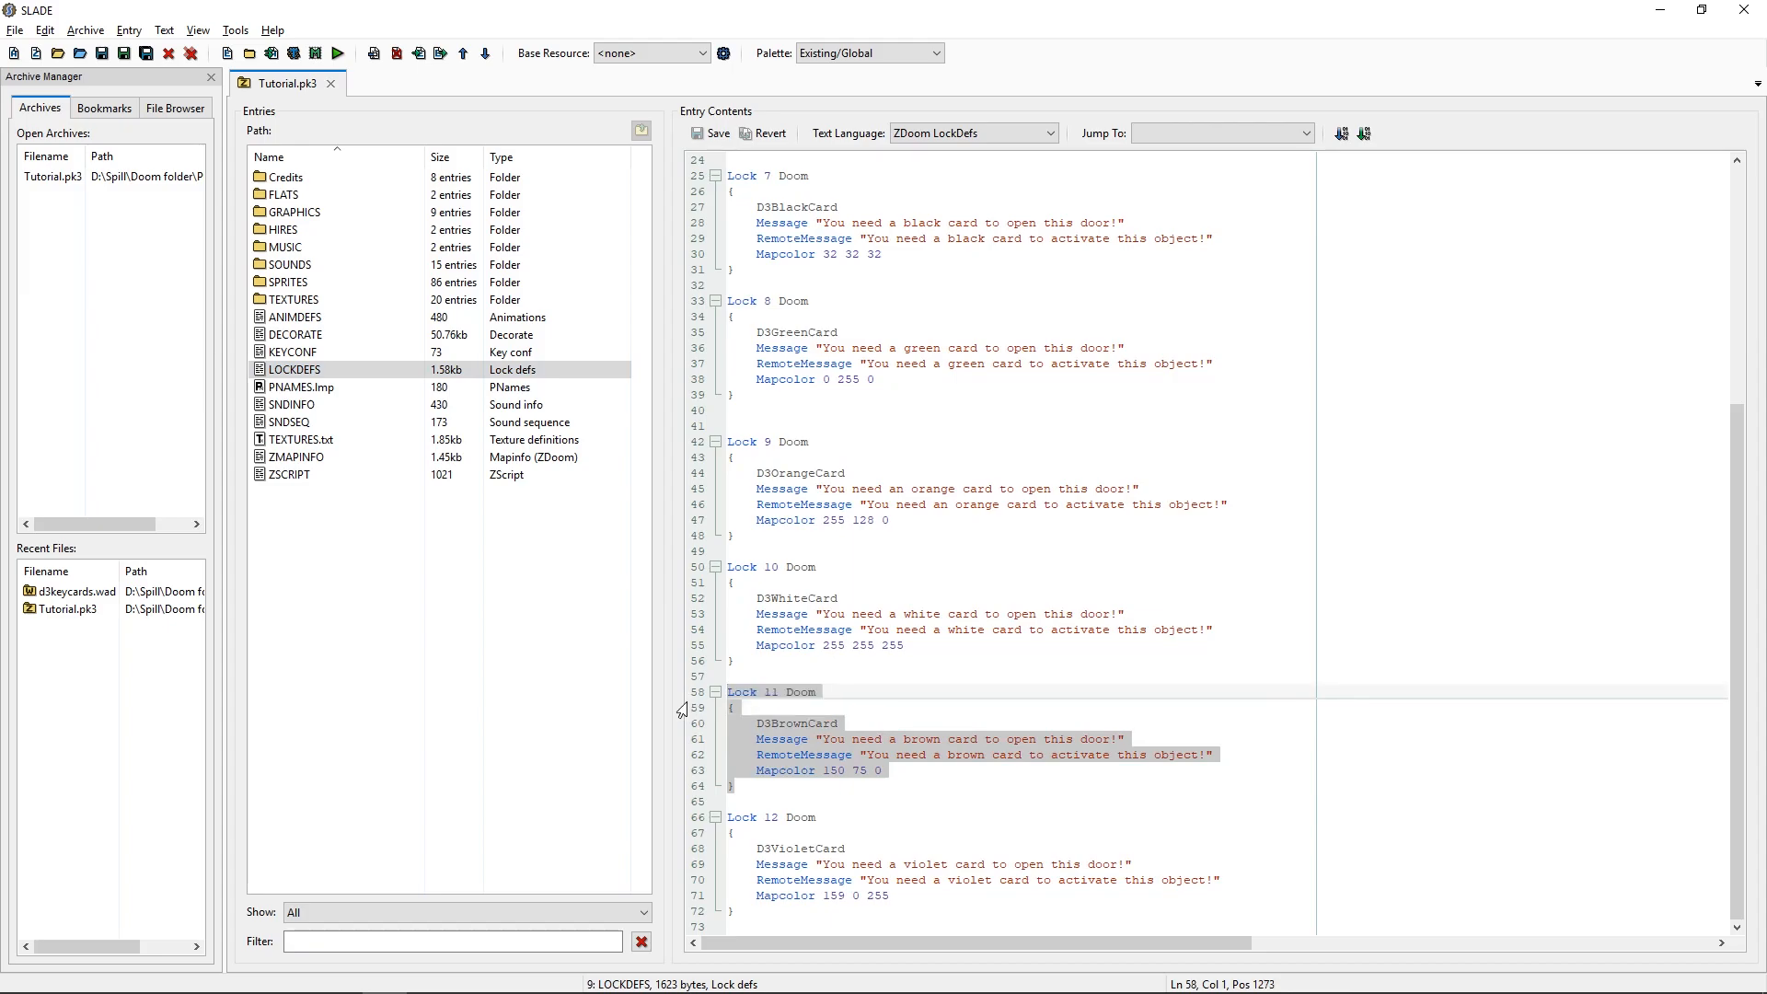
# Select the Lock 8 green card block and review the remaining locks 1, 2, 3, 7, 10, 12.
pyautogui.scroll(3)
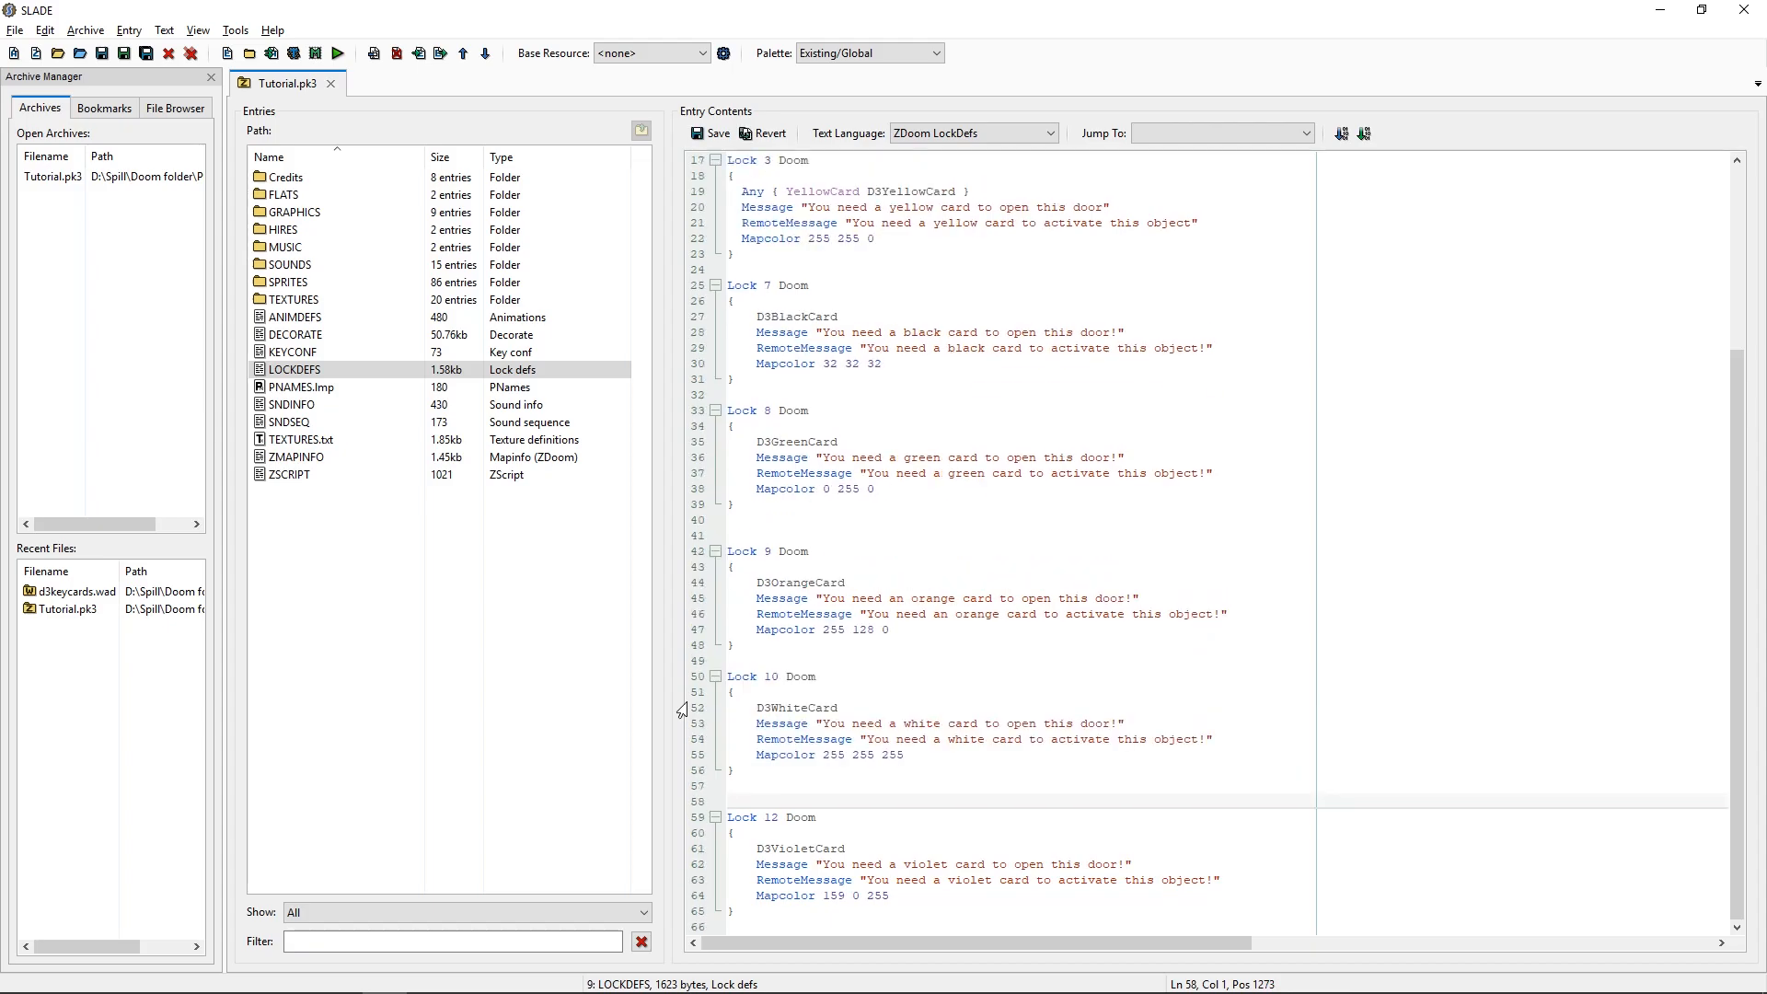
pyautogui.scroll(3)
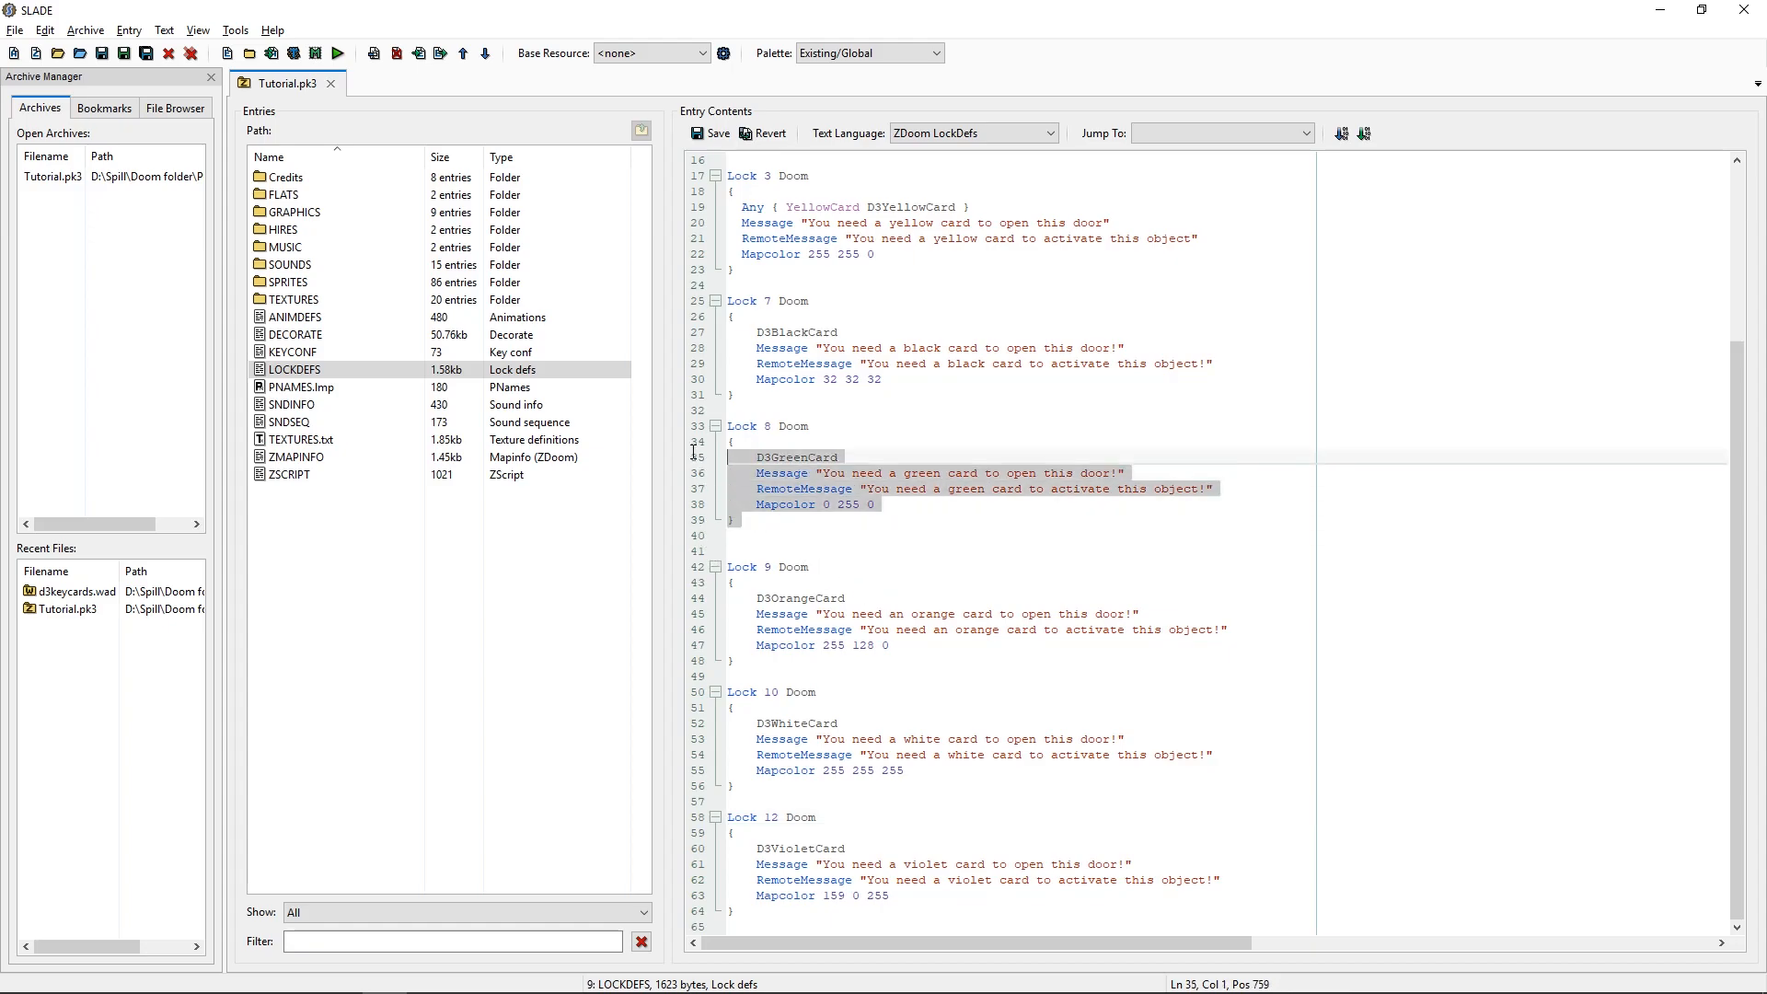
pyautogui.click(743, 426)
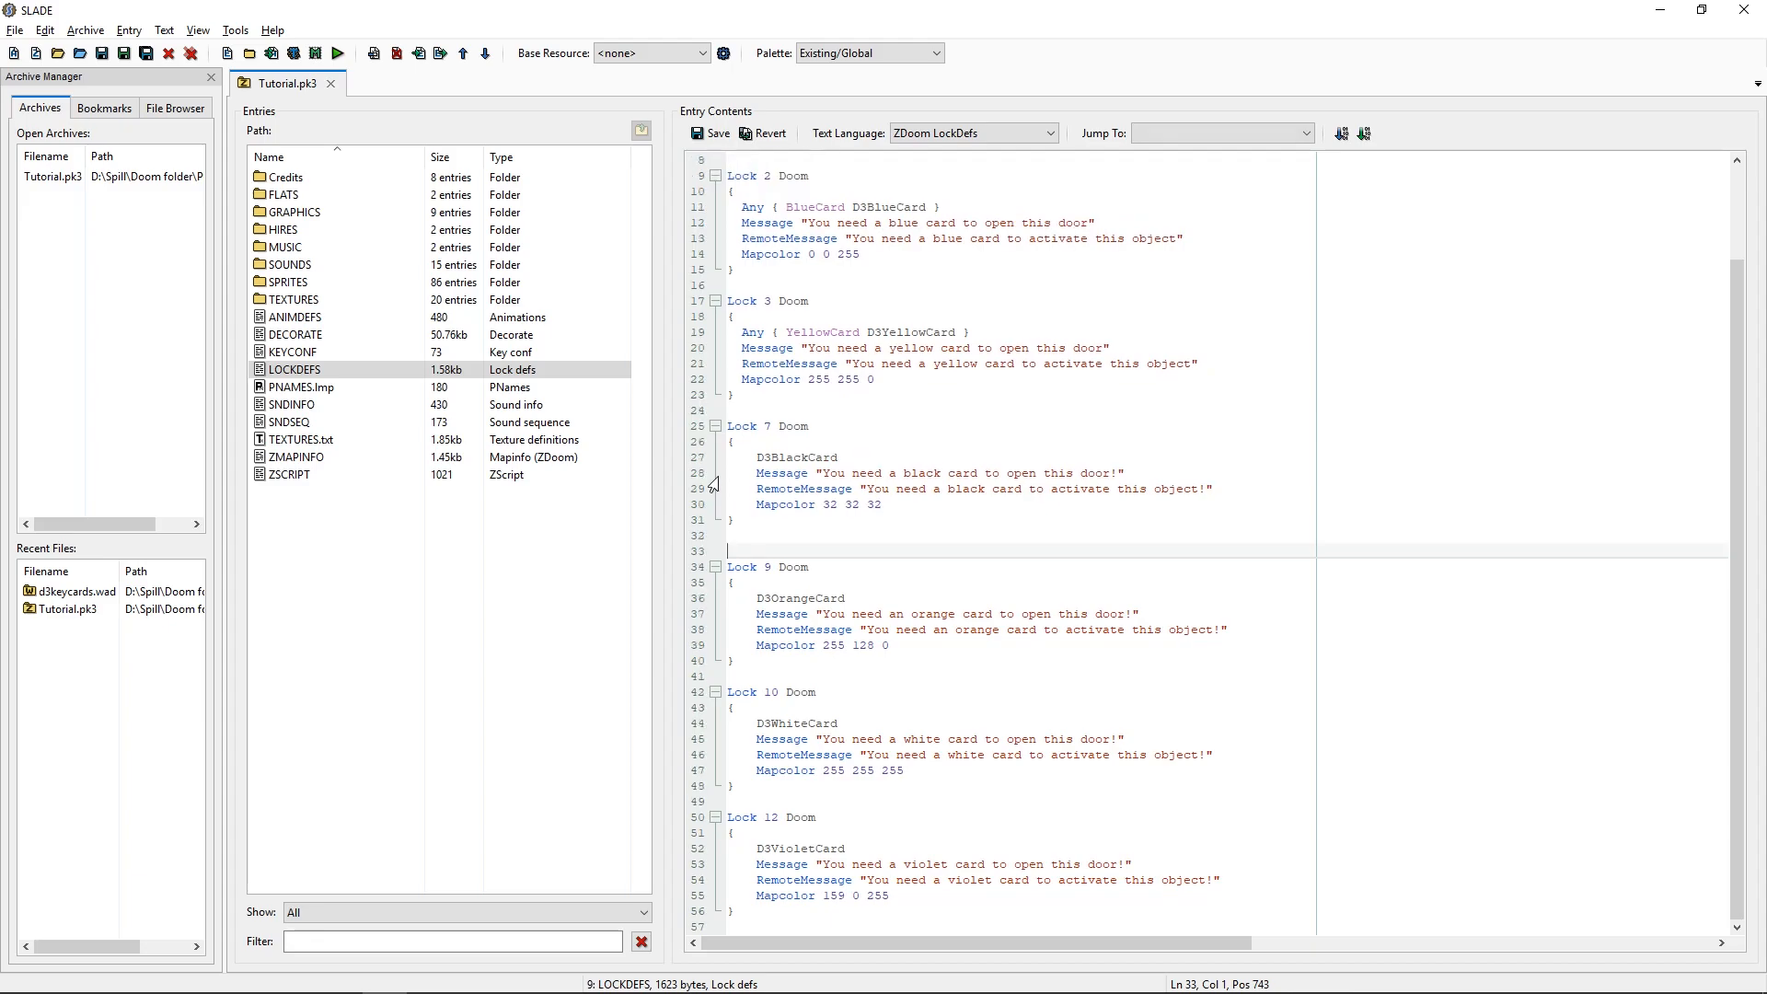
pyautogui.scroll(3)
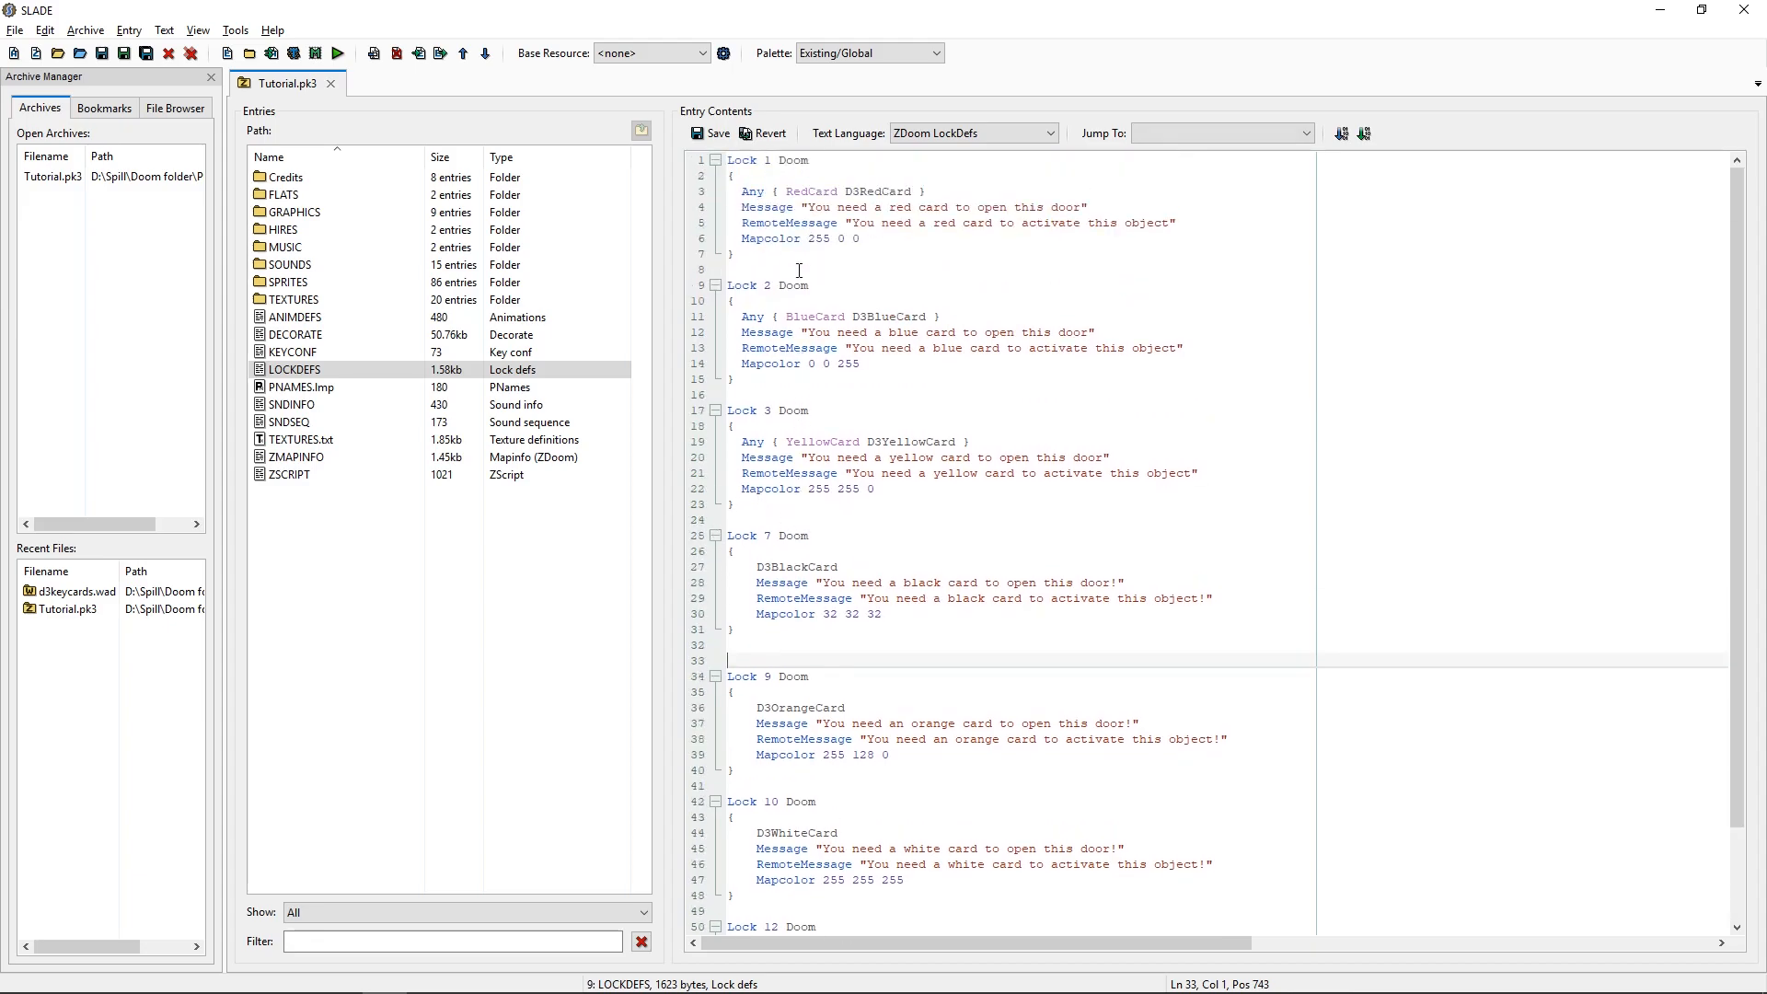
pyautogui.moveTo(778, 481)
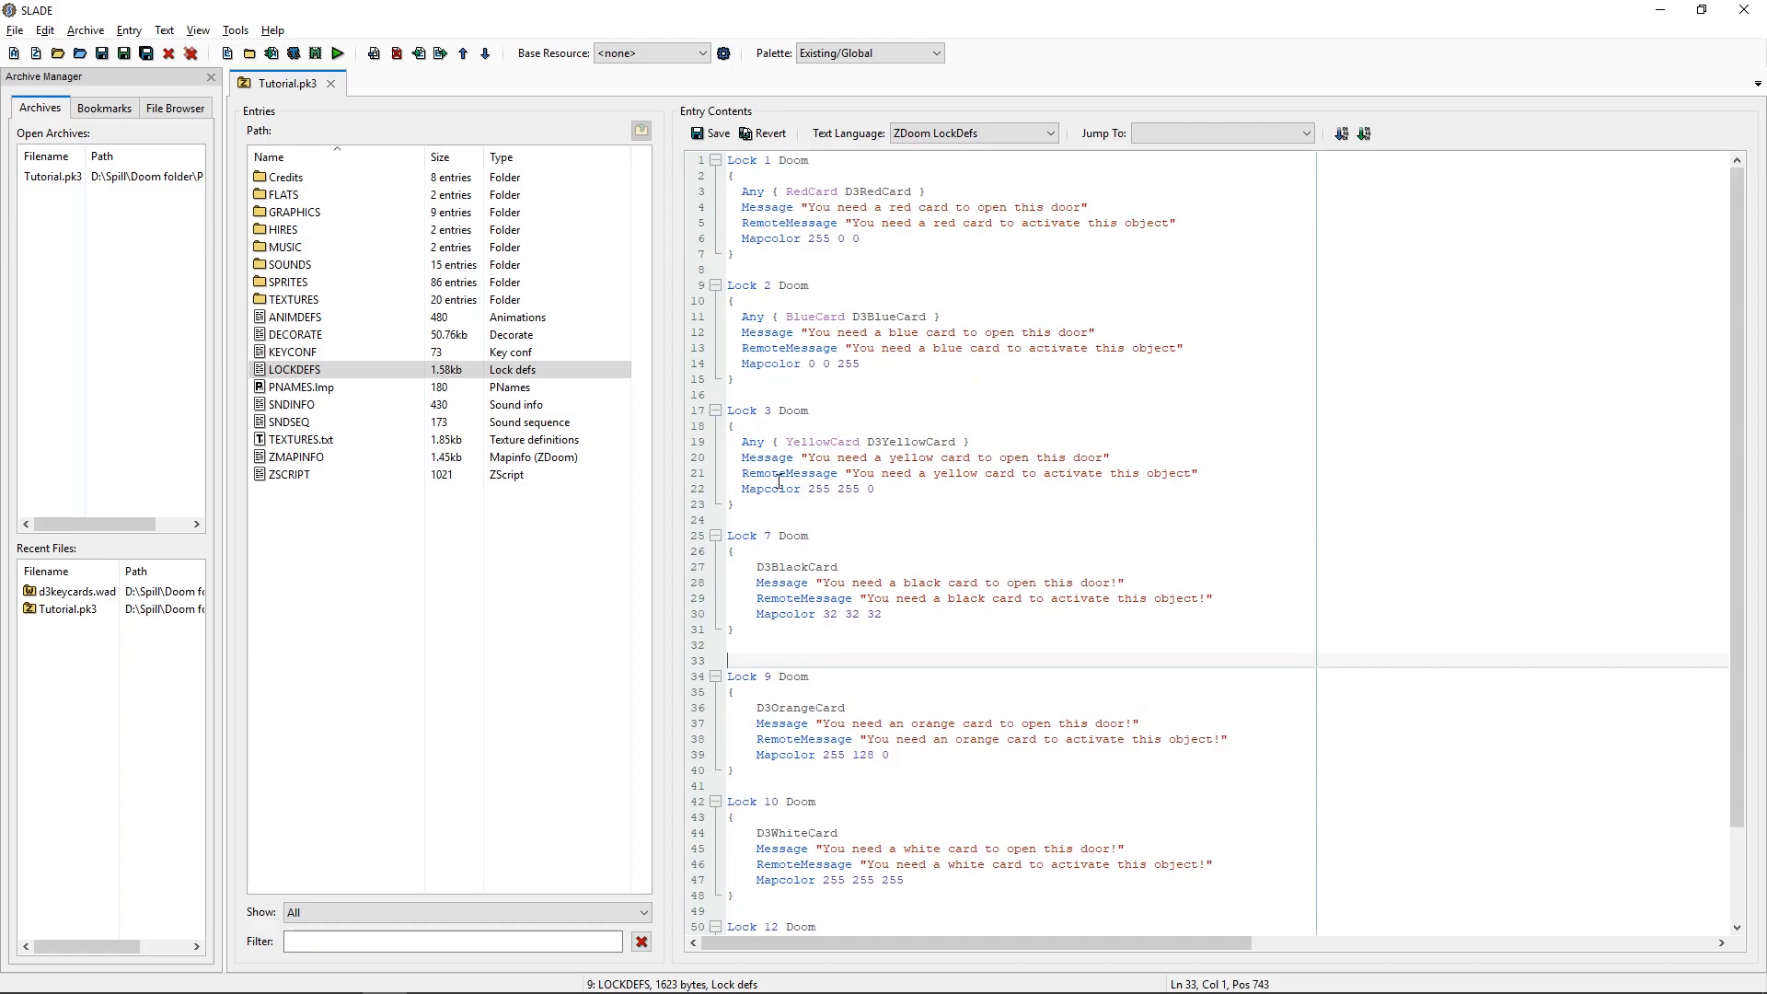
pyautogui.scroll(-3)
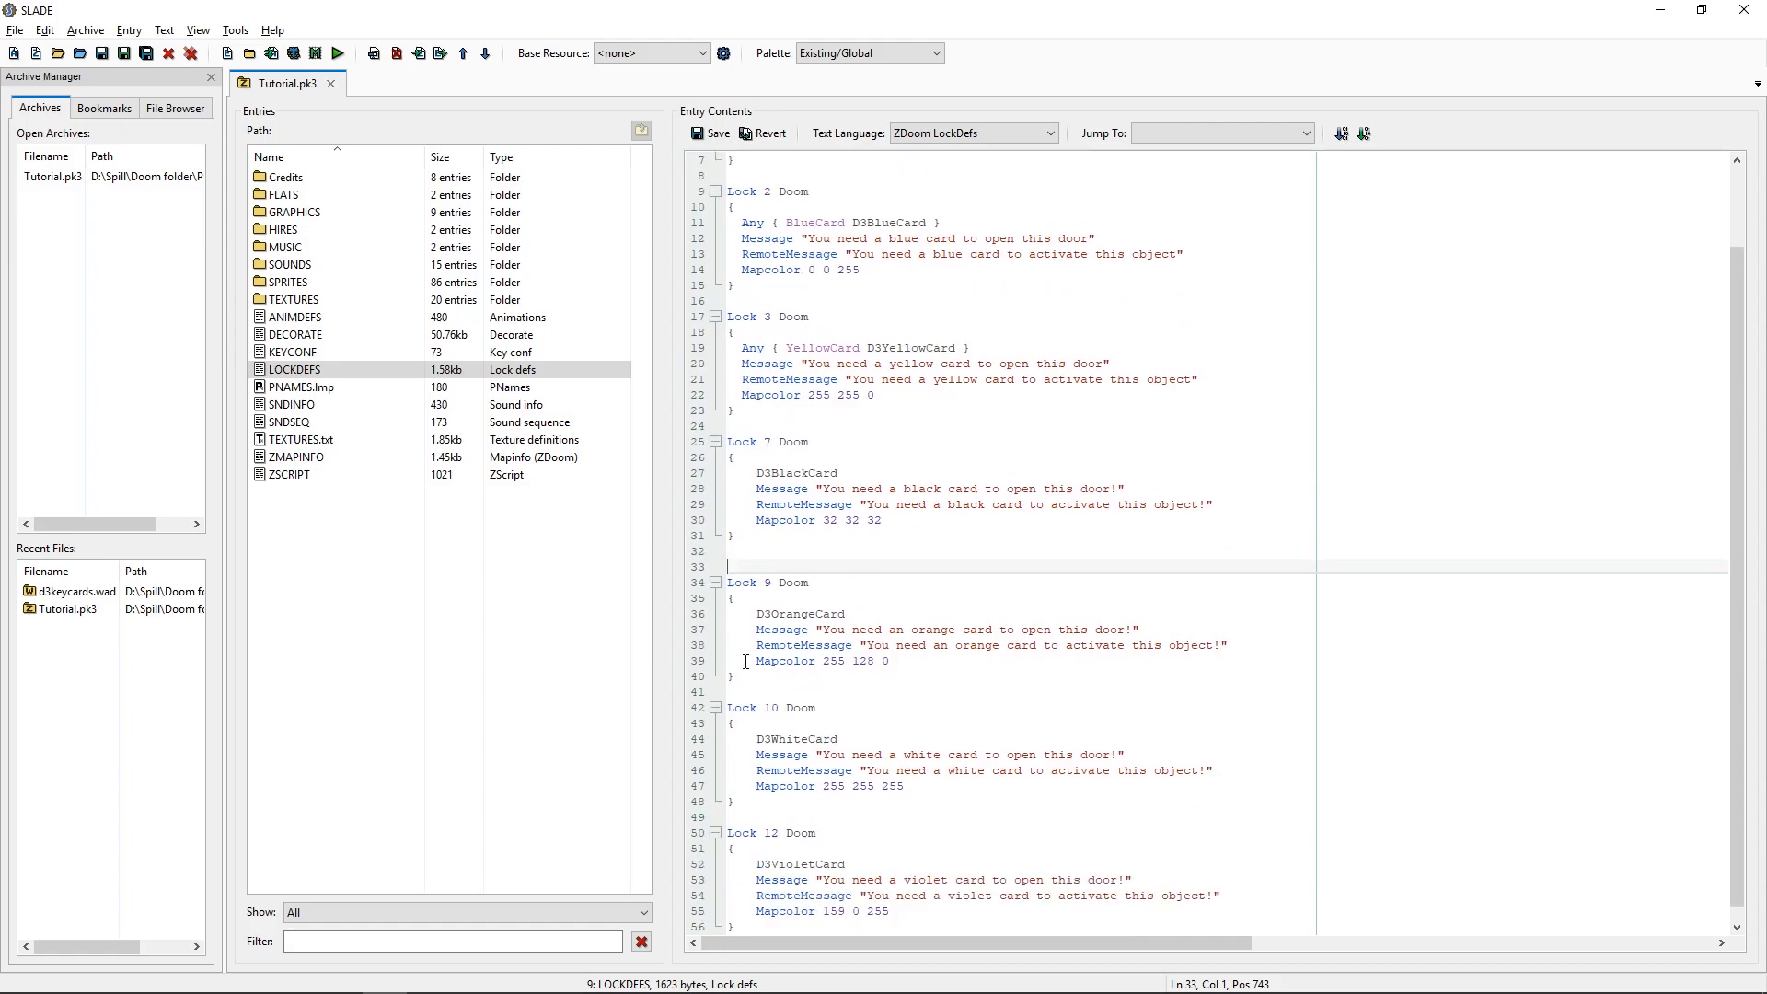
pyautogui.scroll(3)
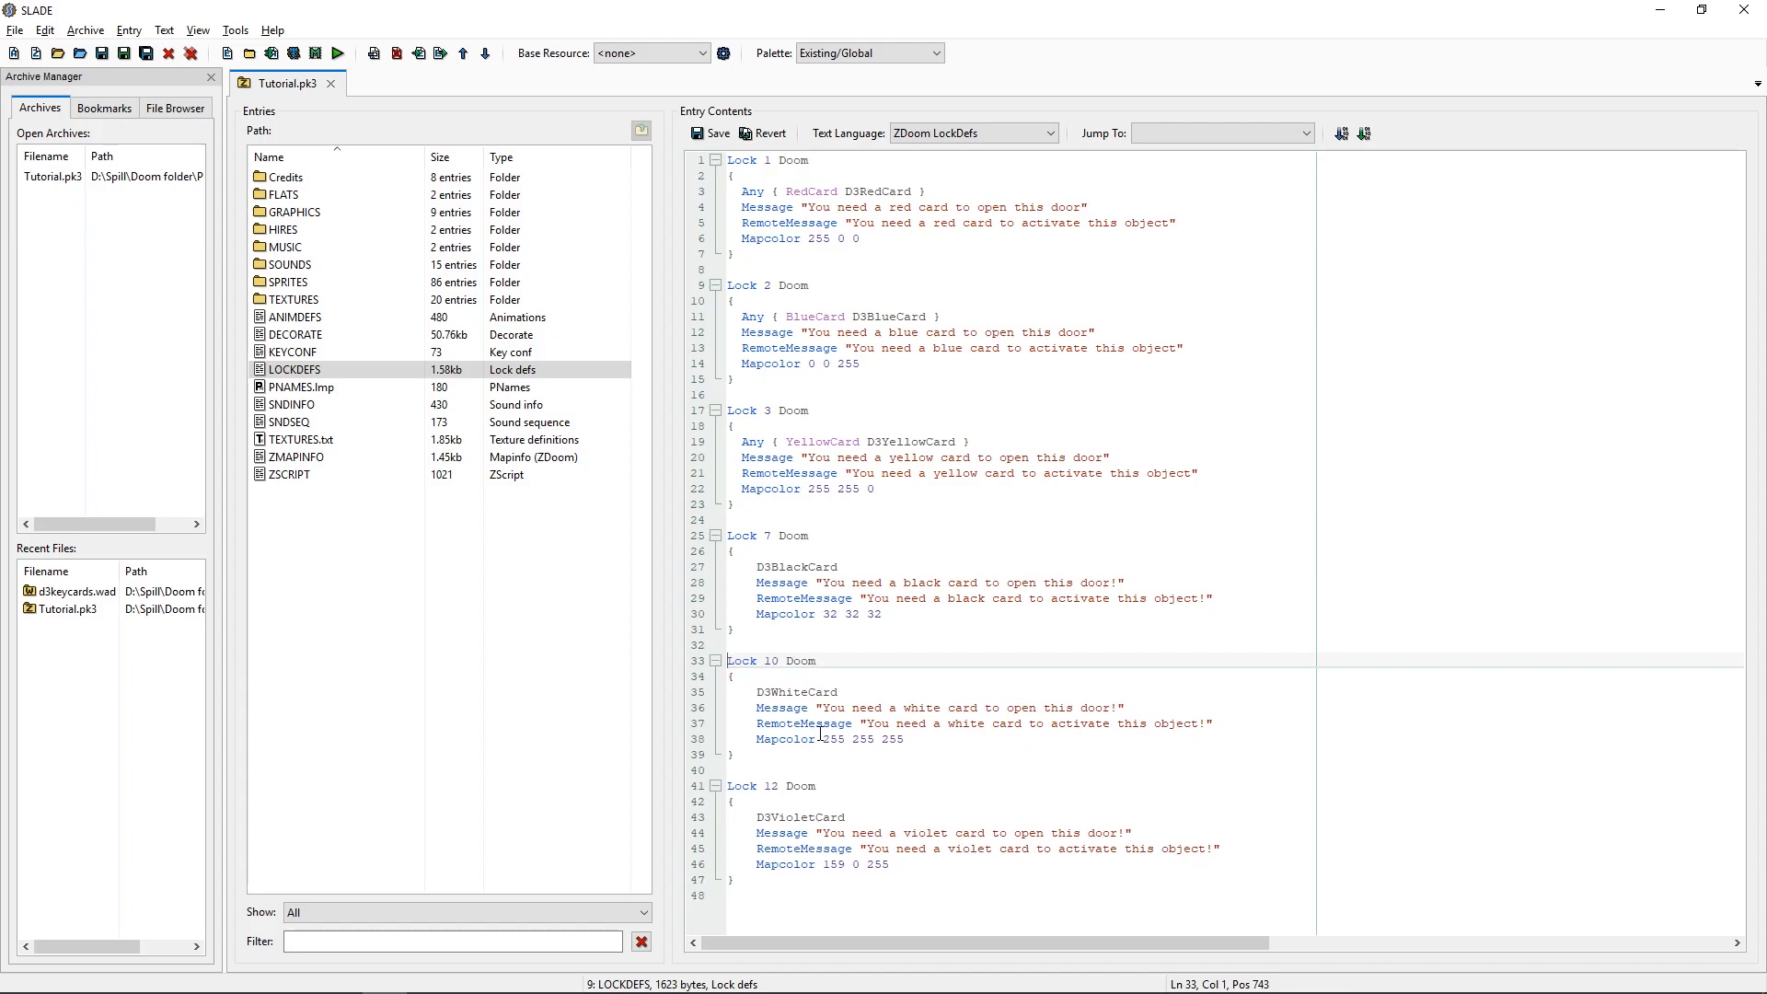
pyautogui.moveTo(751, 216)
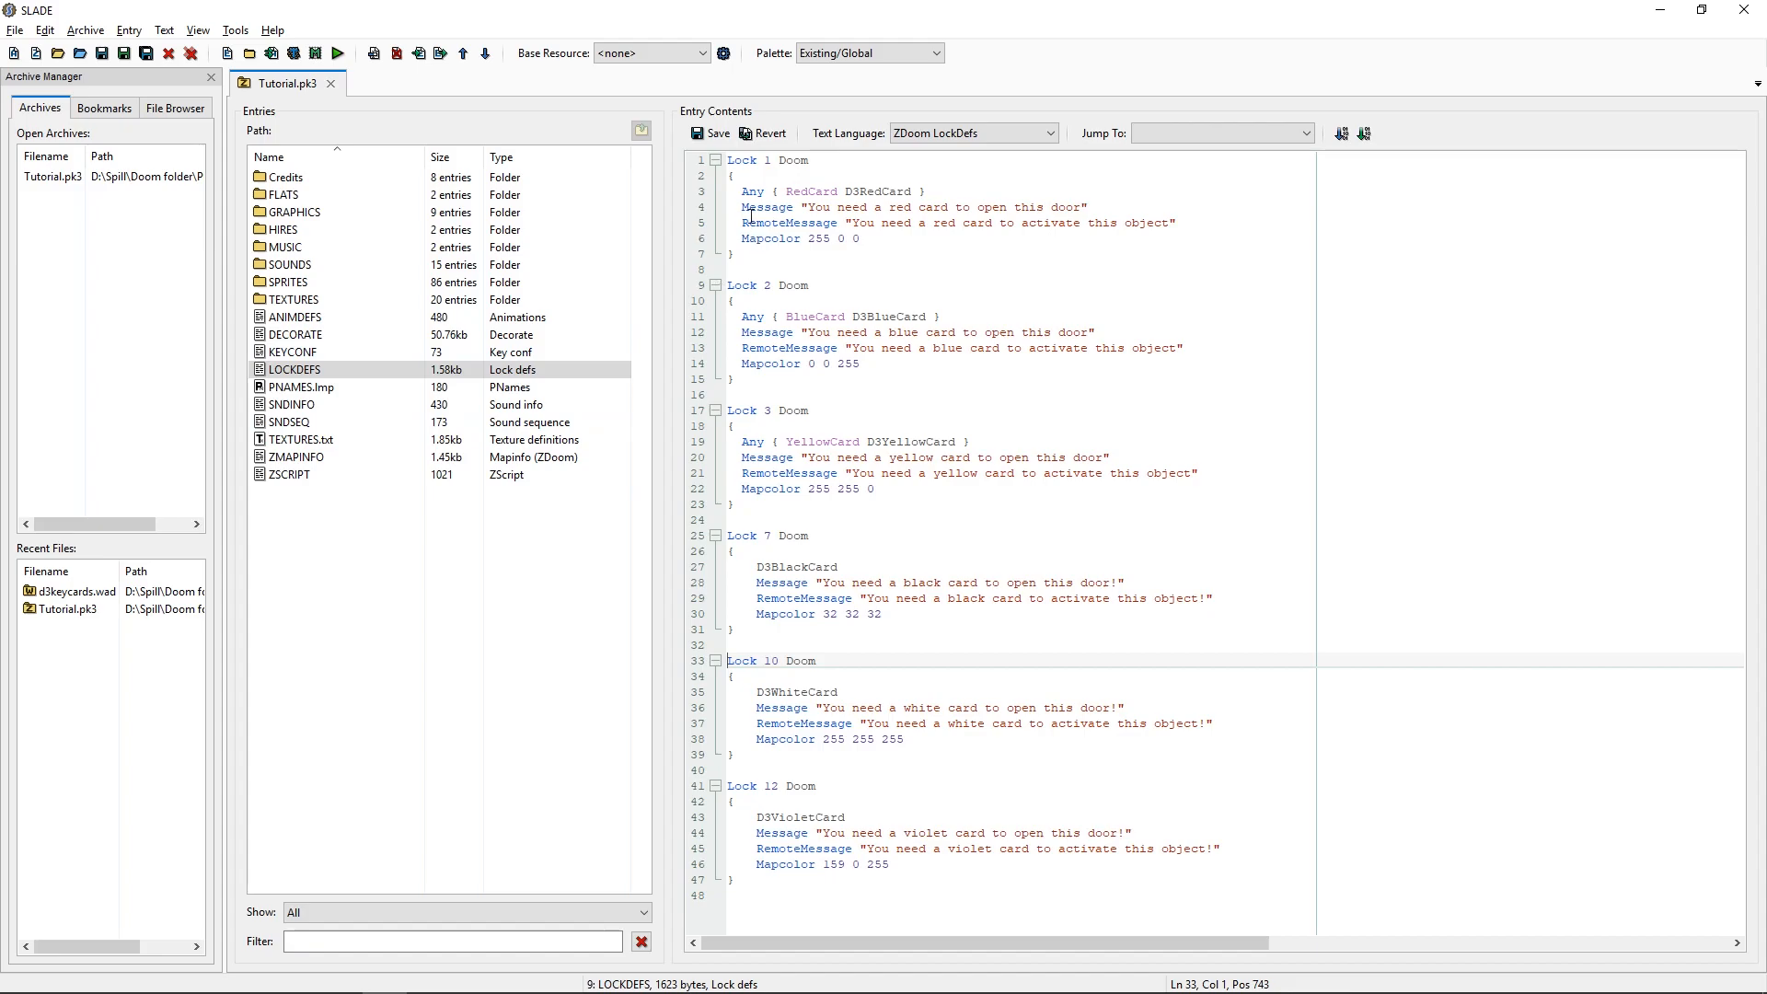
pyautogui.moveTo(758, 160)
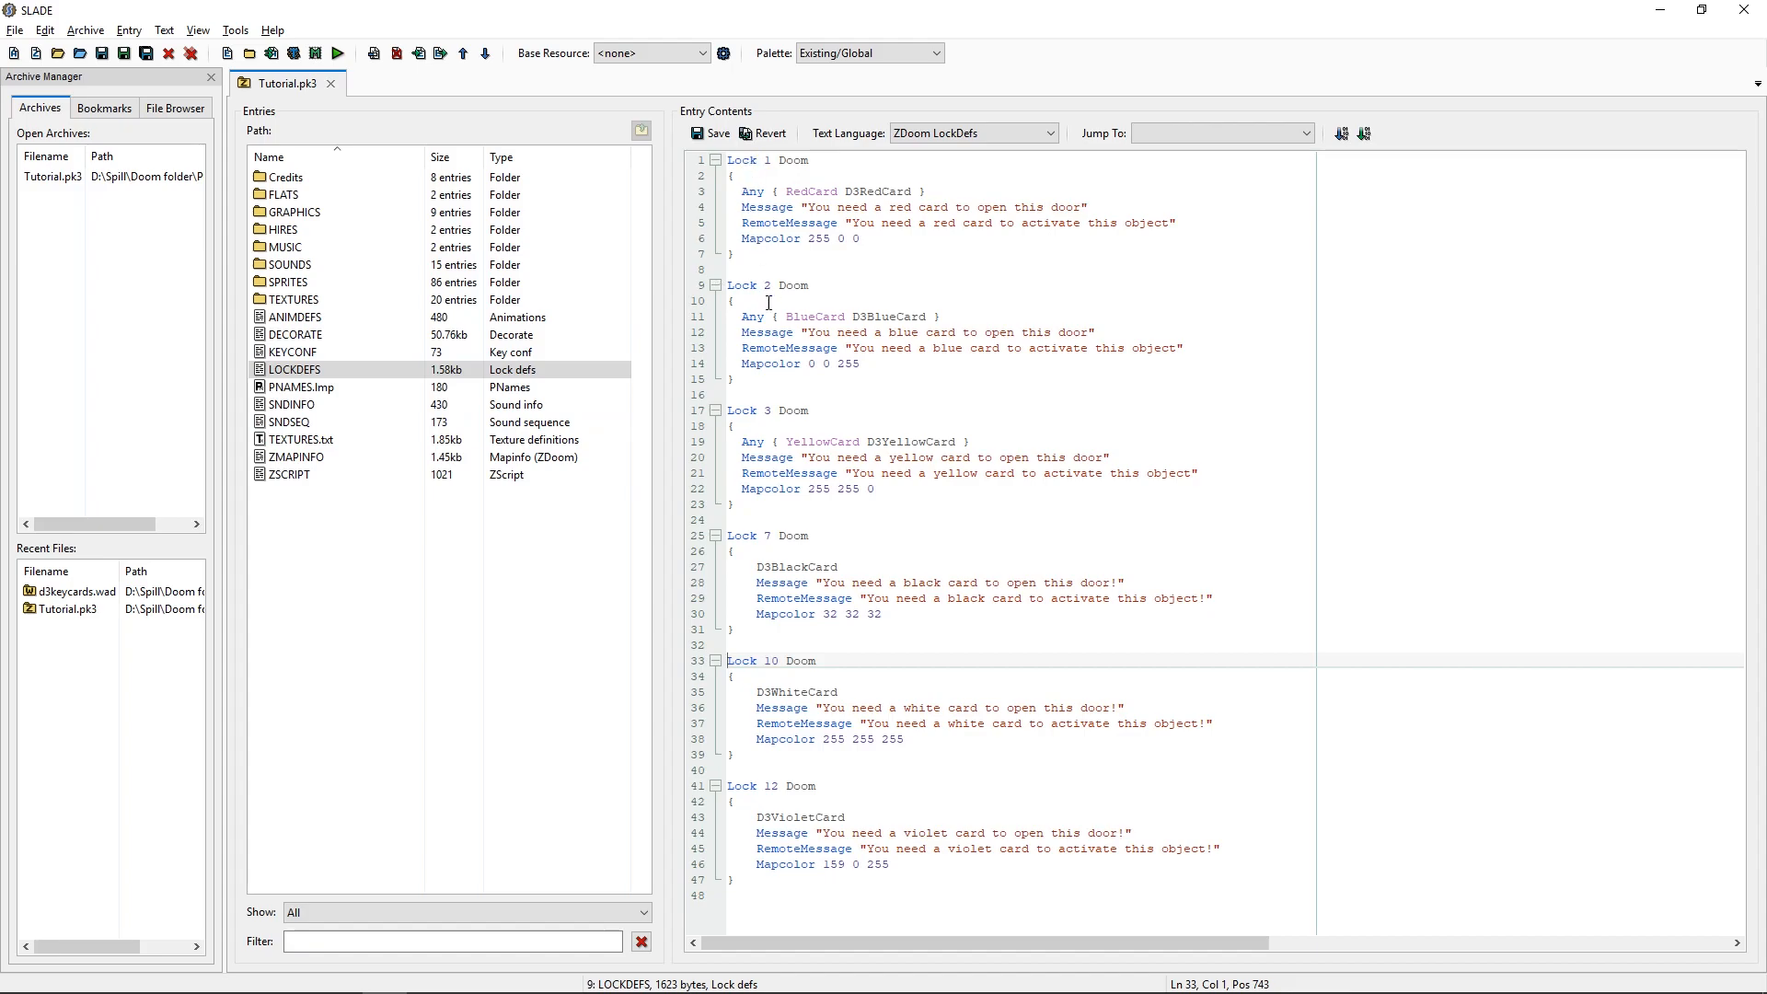
pyautogui.moveTo(792, 425)
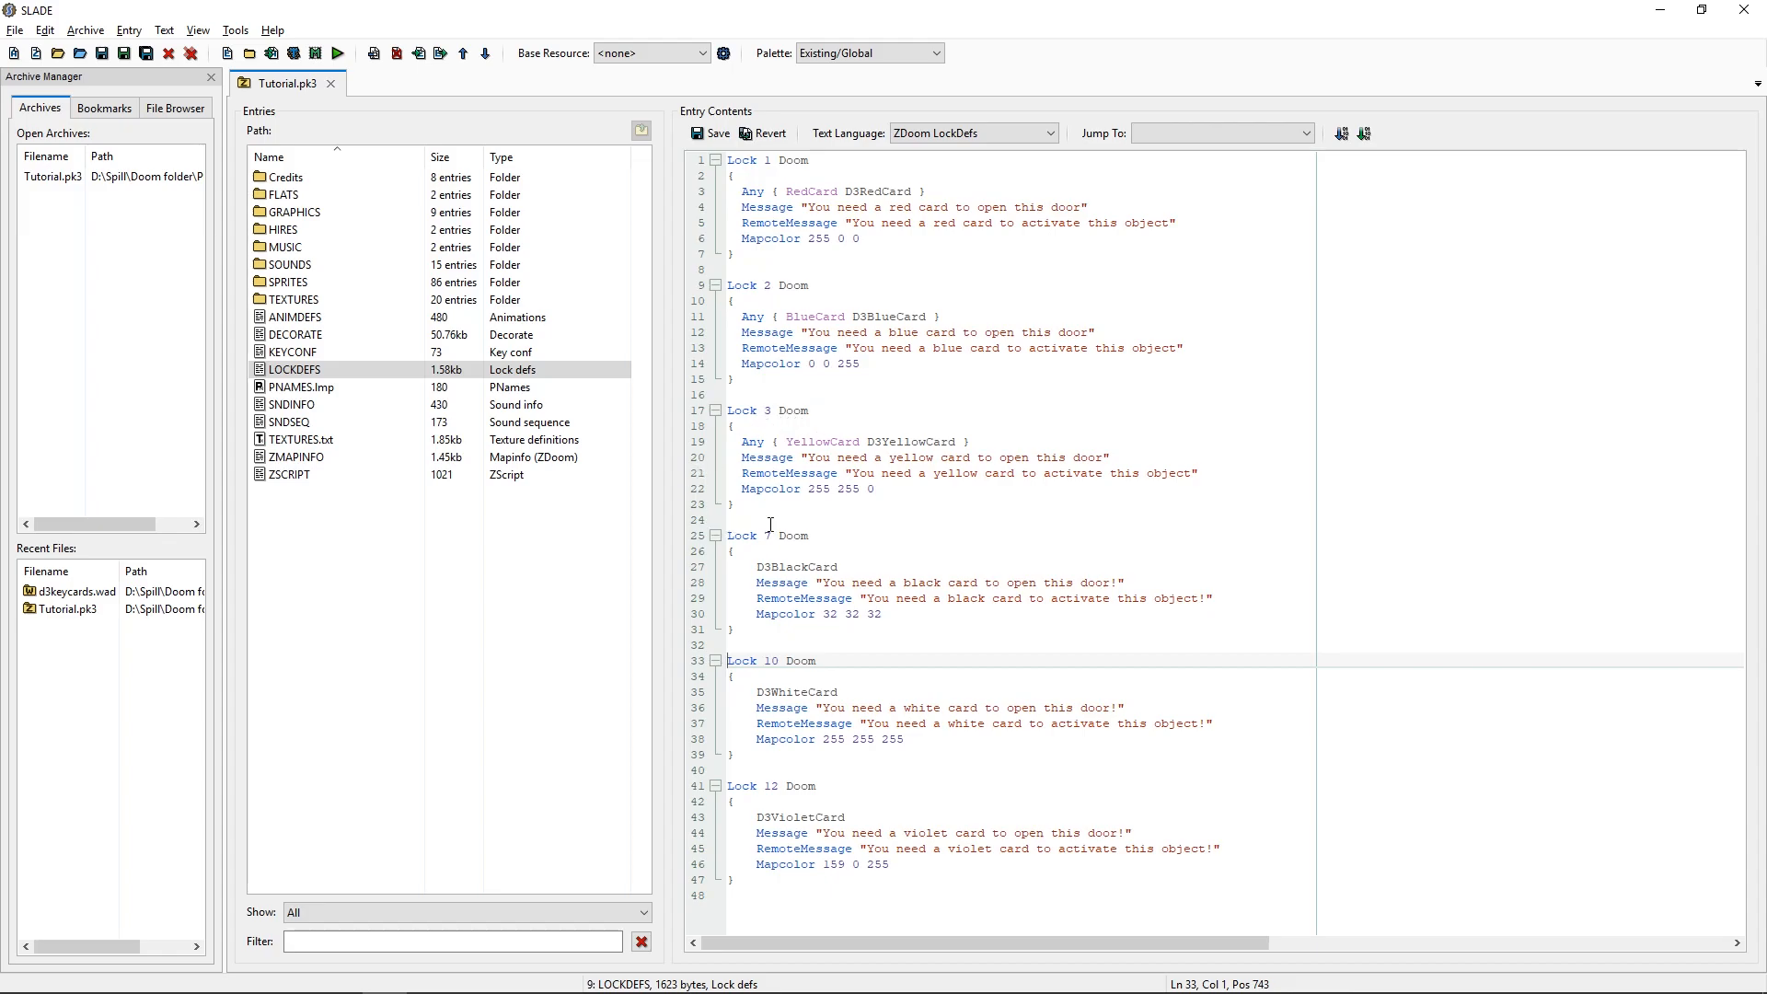
pyautogui.moveTo(783, 524)
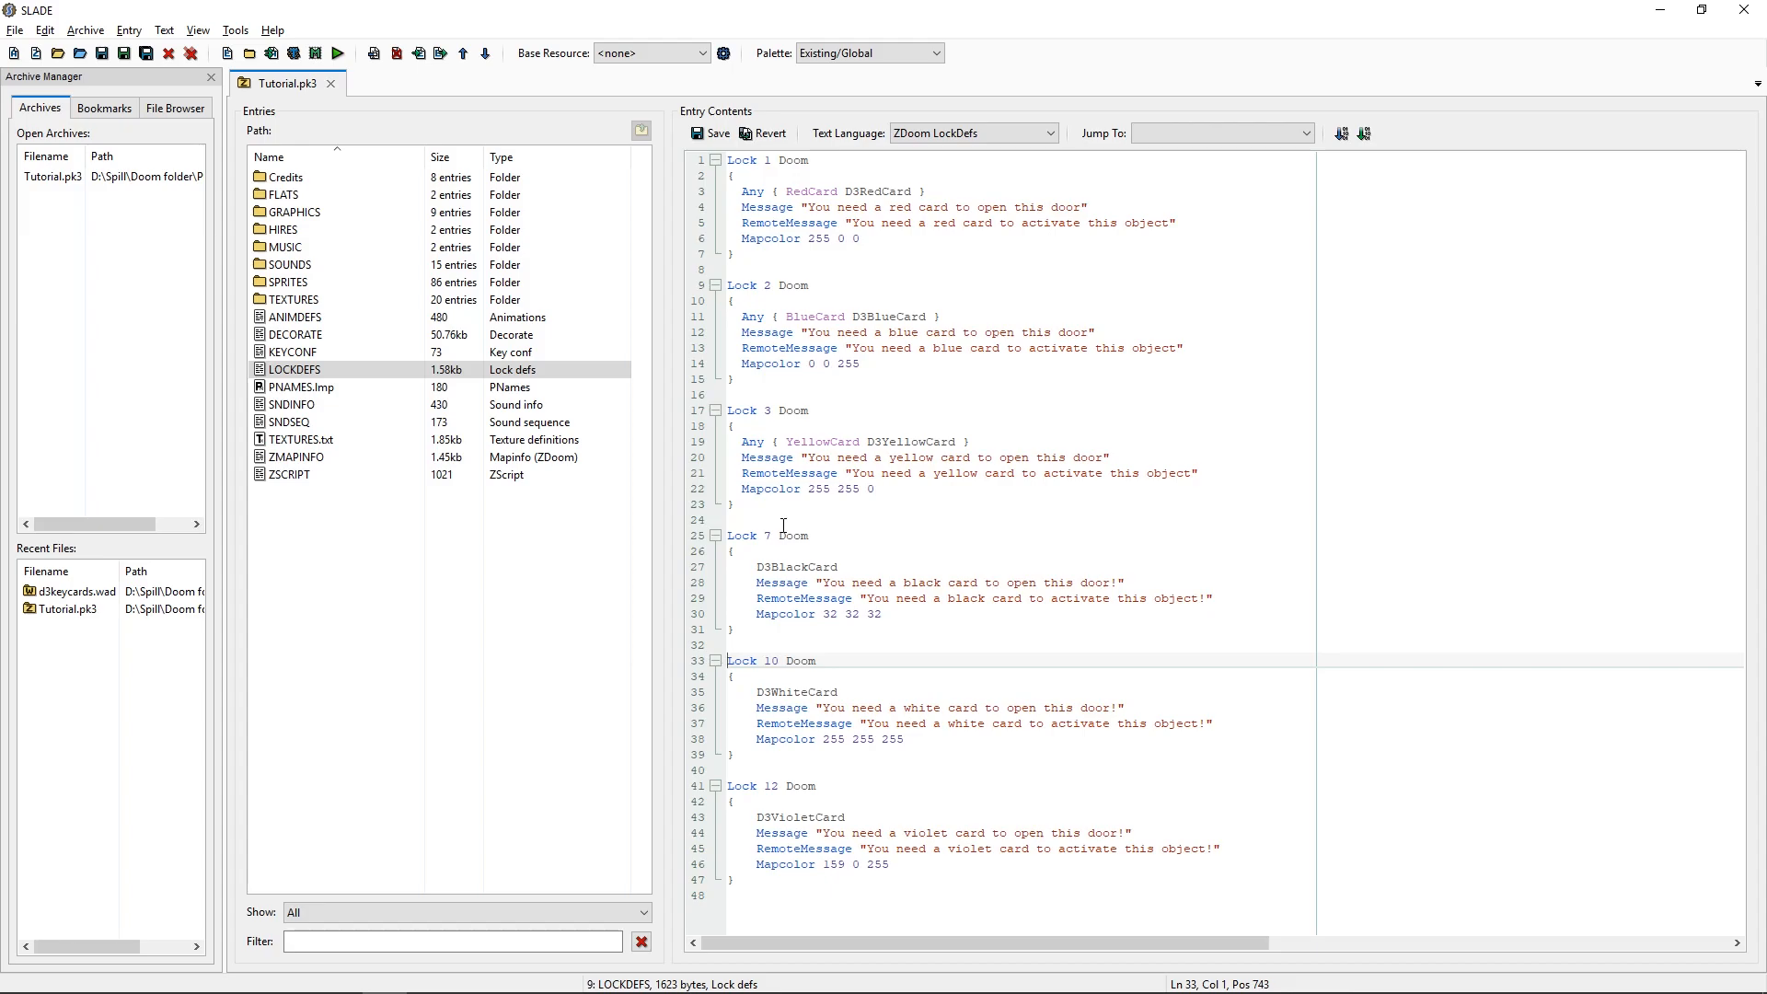
pyautogui.moveTo(775, 537)
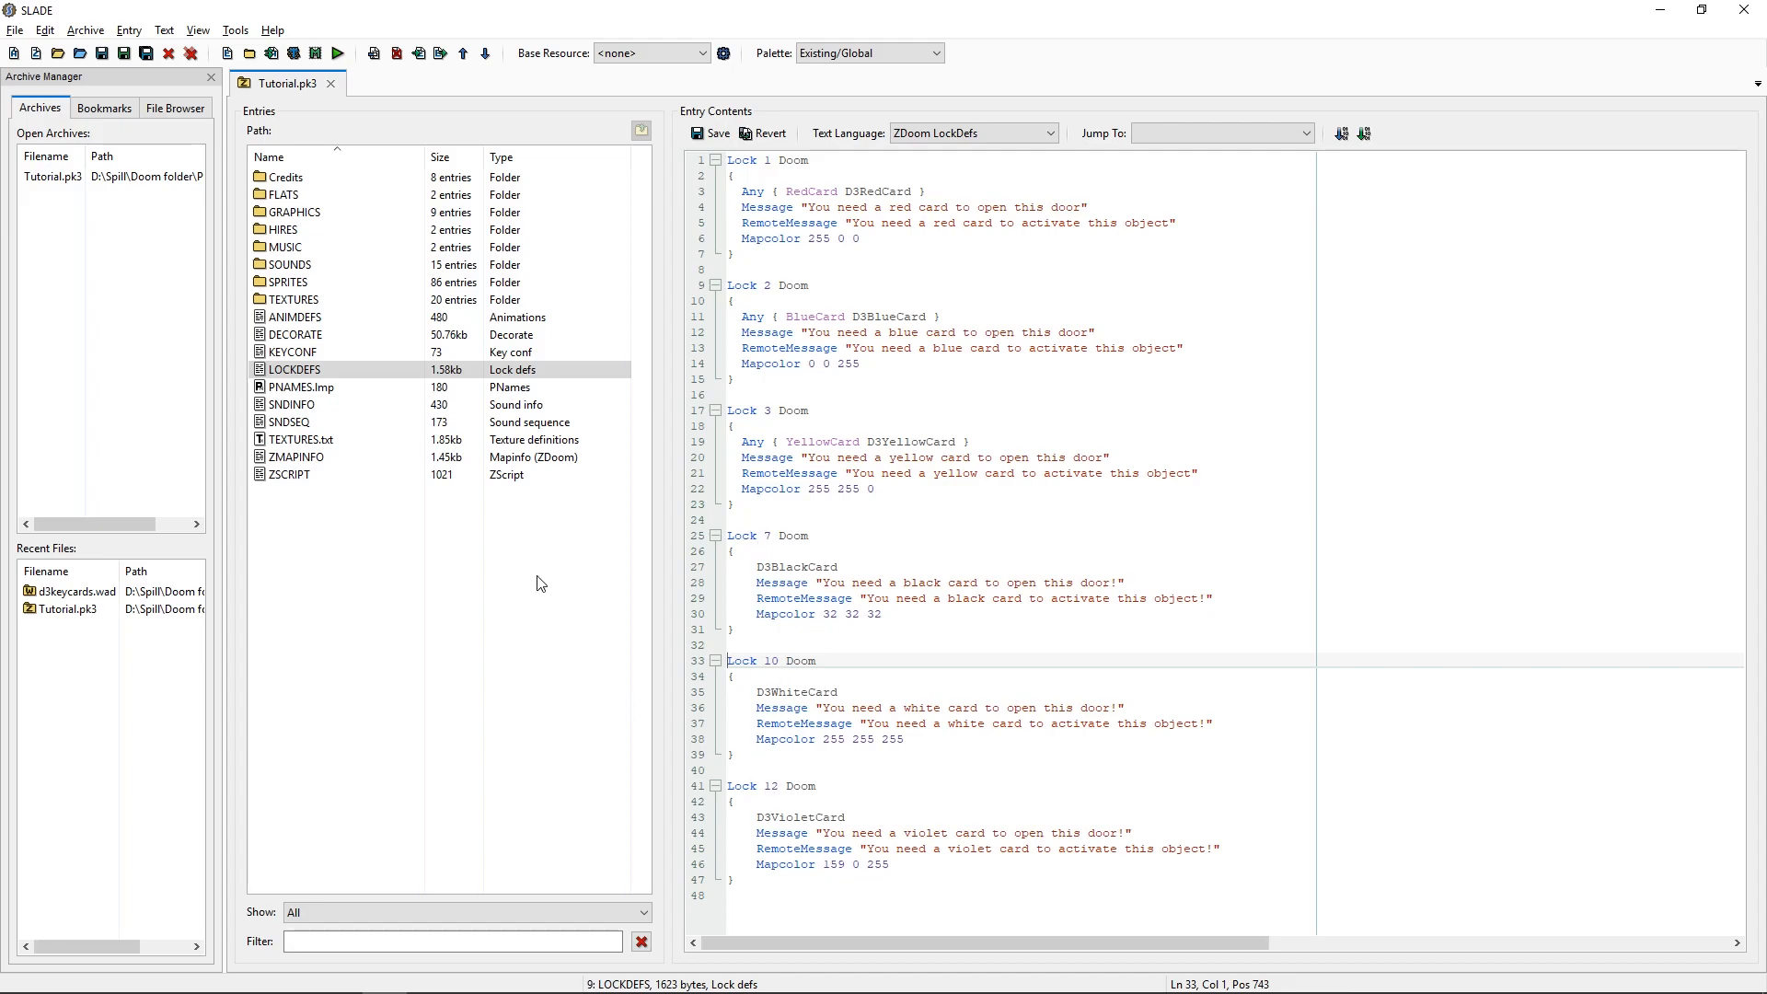
pyautogui.moveTo(566, 595)
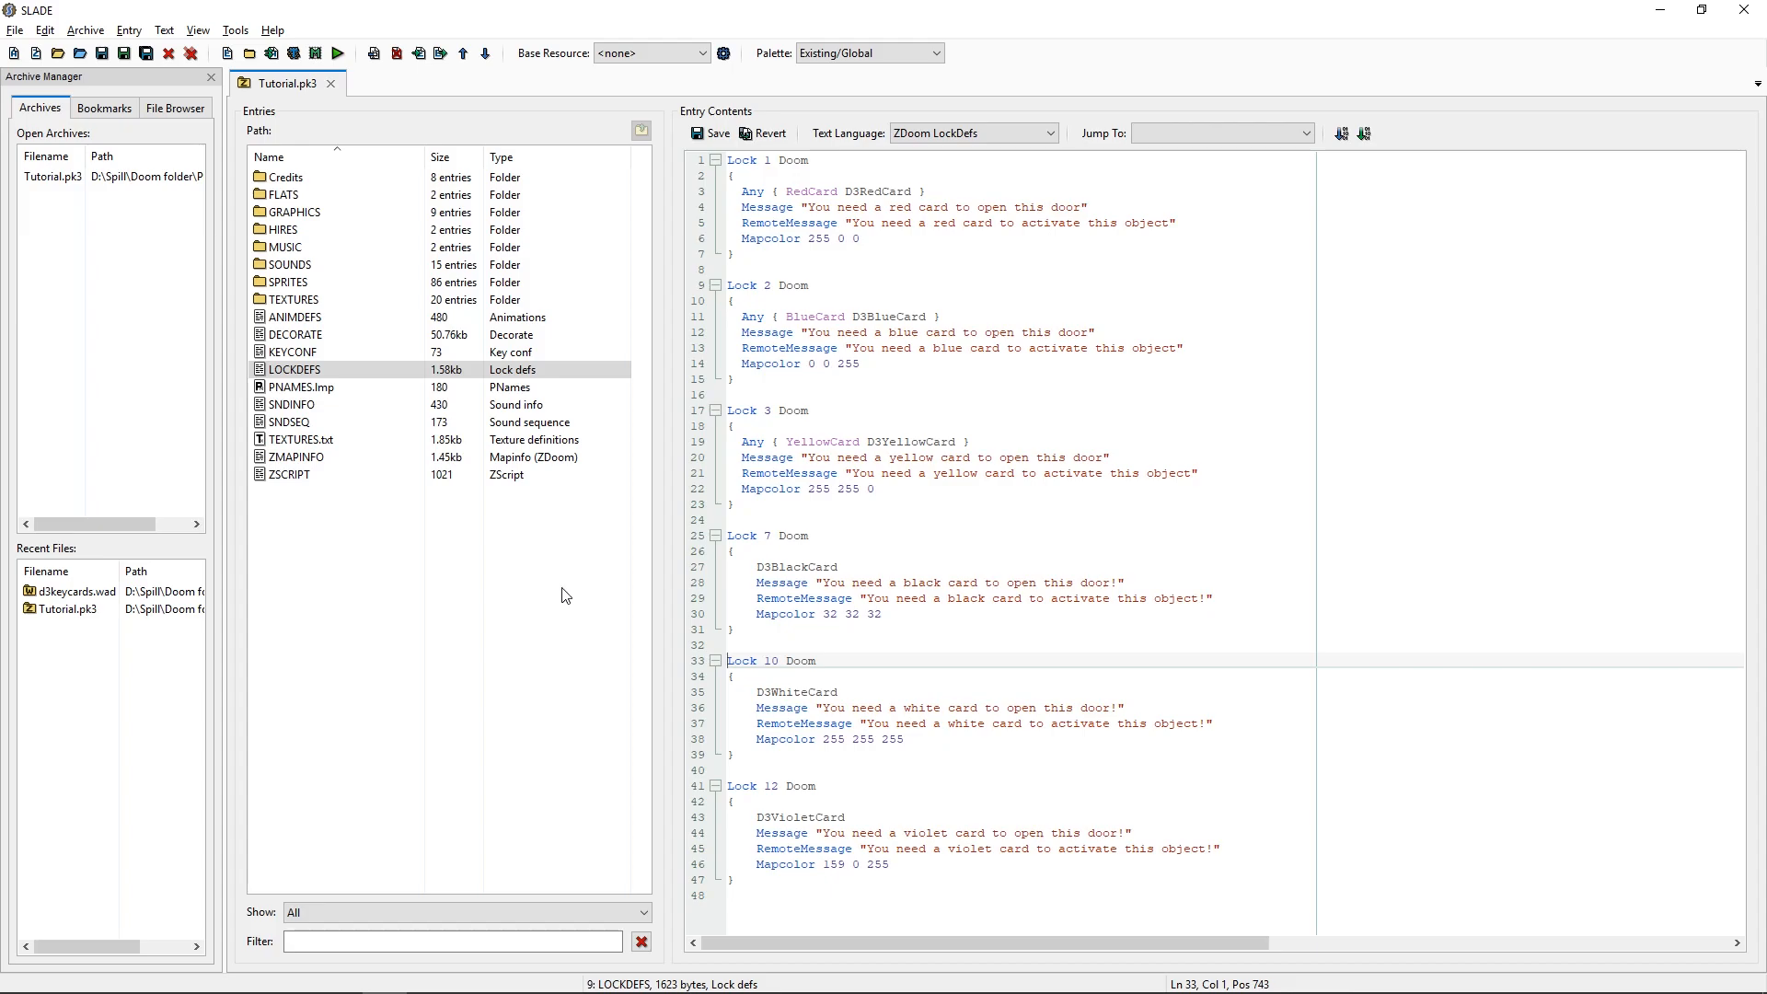
pyautogui.moveTo(742, 734)
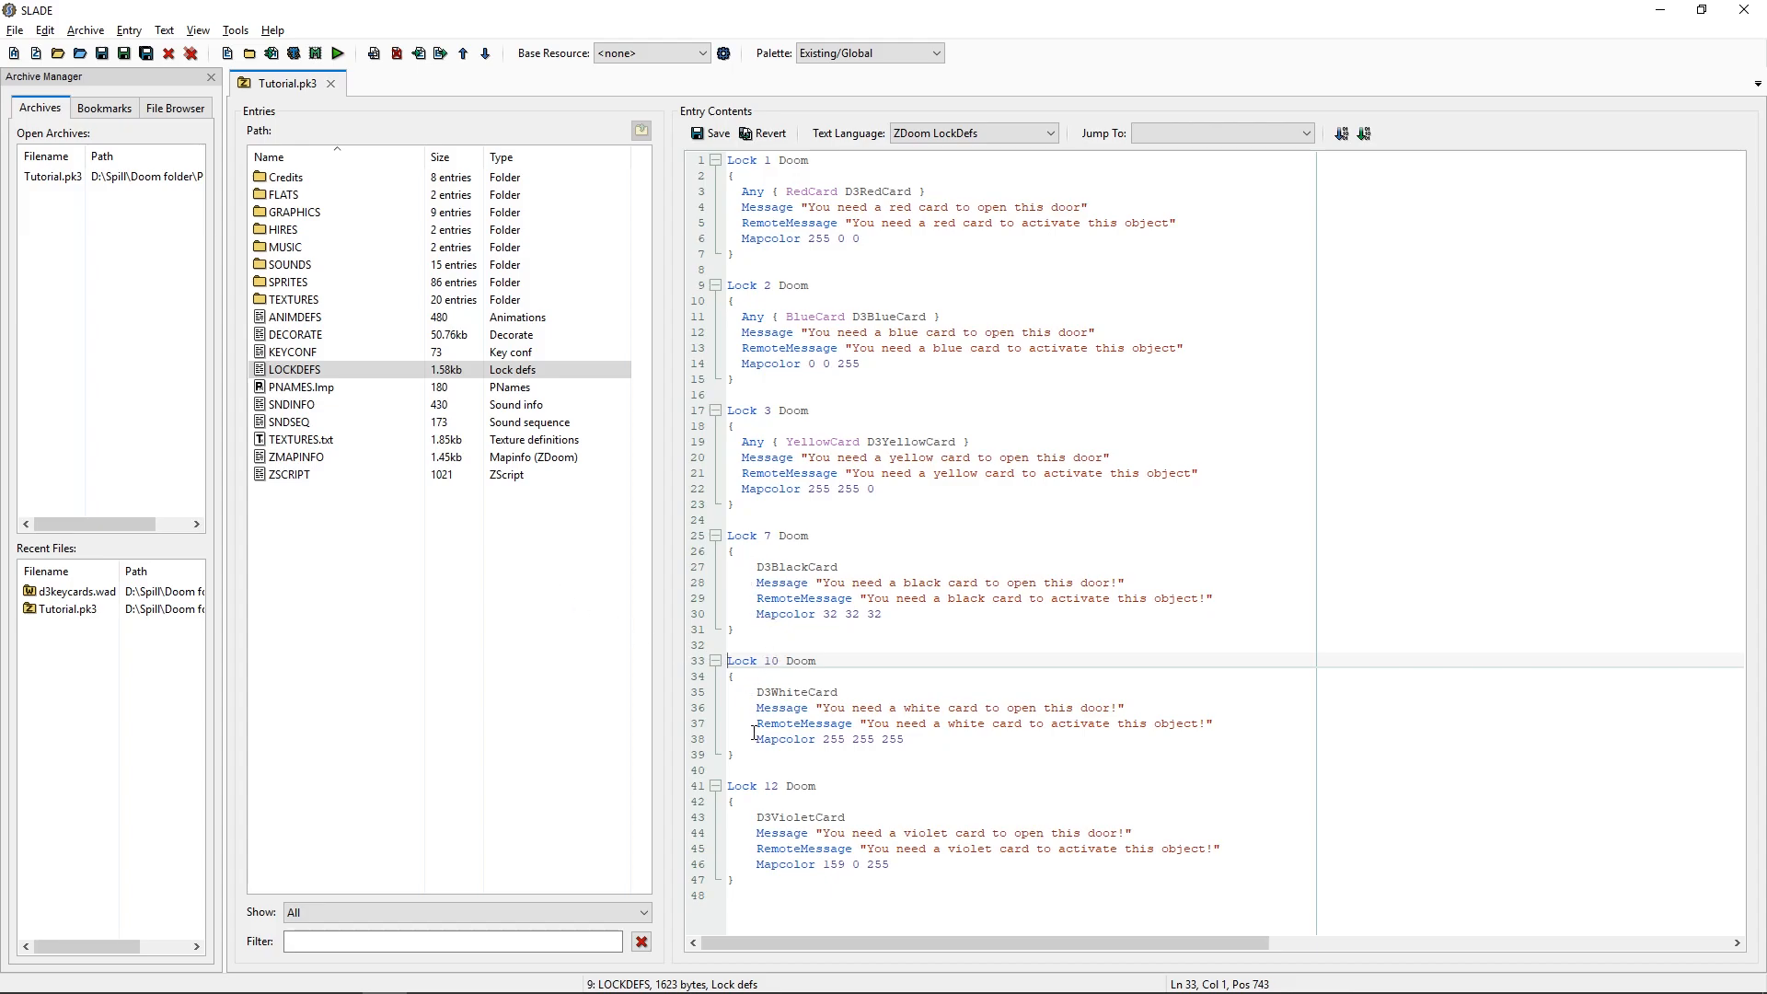
pyautogui.moveTo(939, 619)
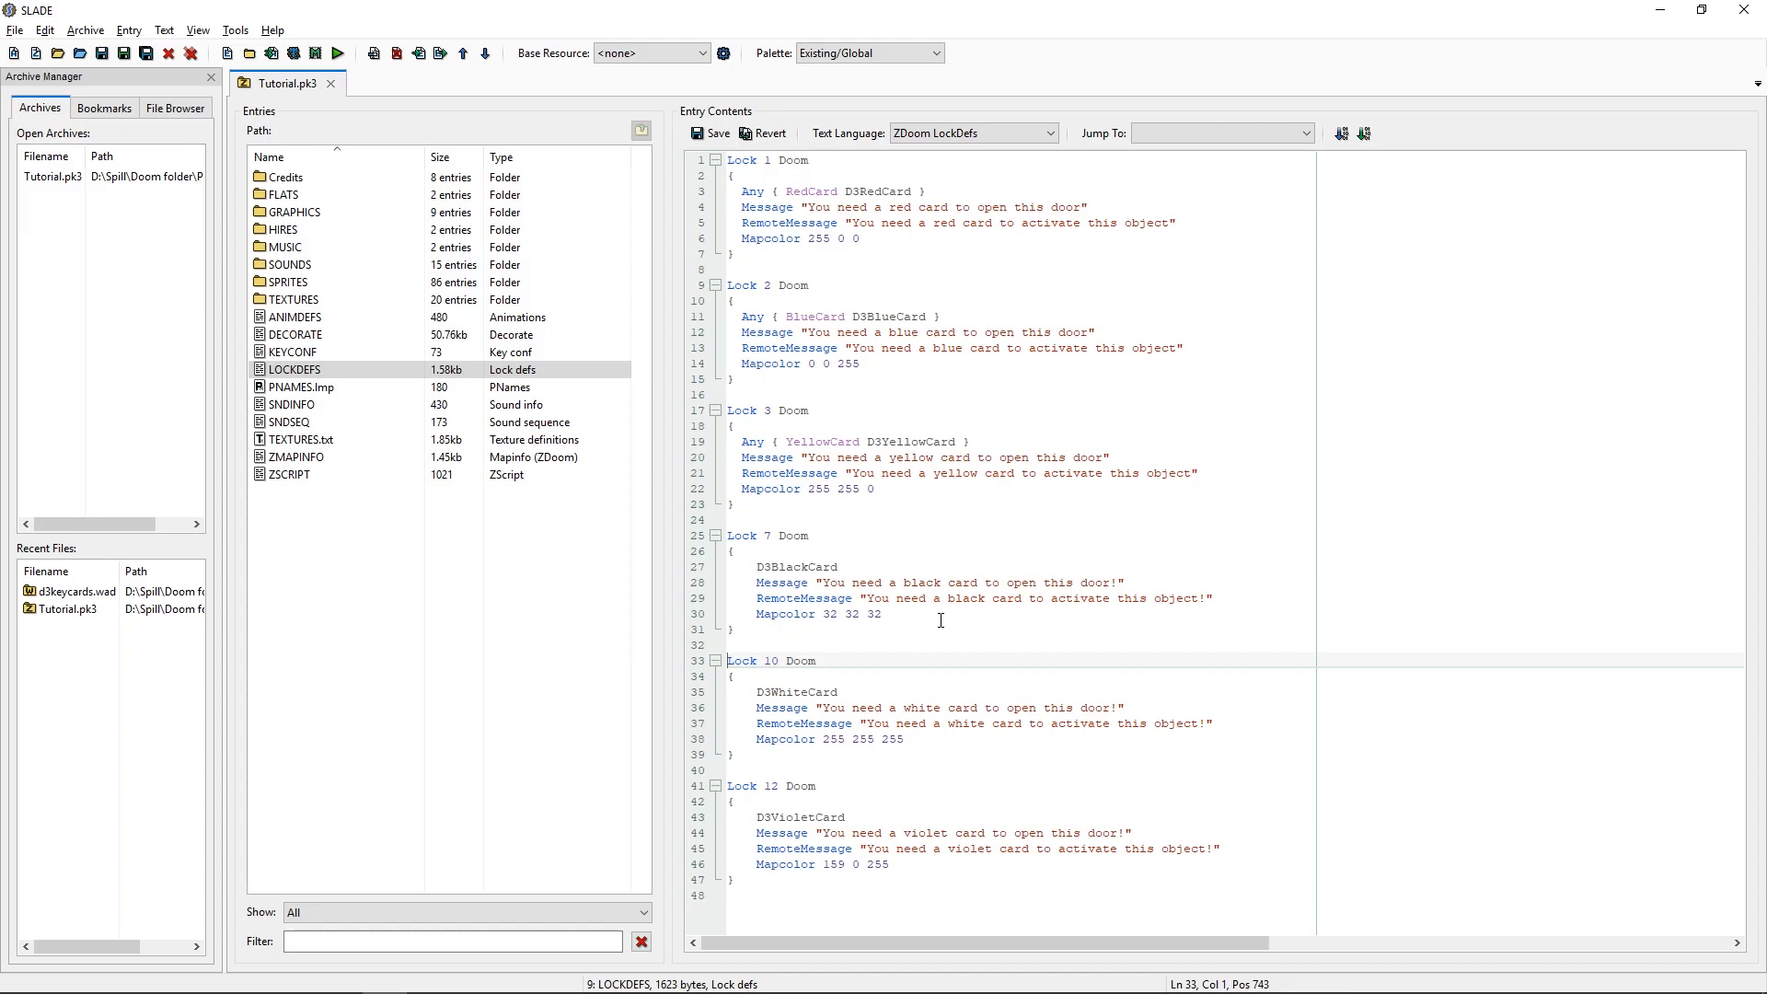
pyautogui.moveTo(785, 284)
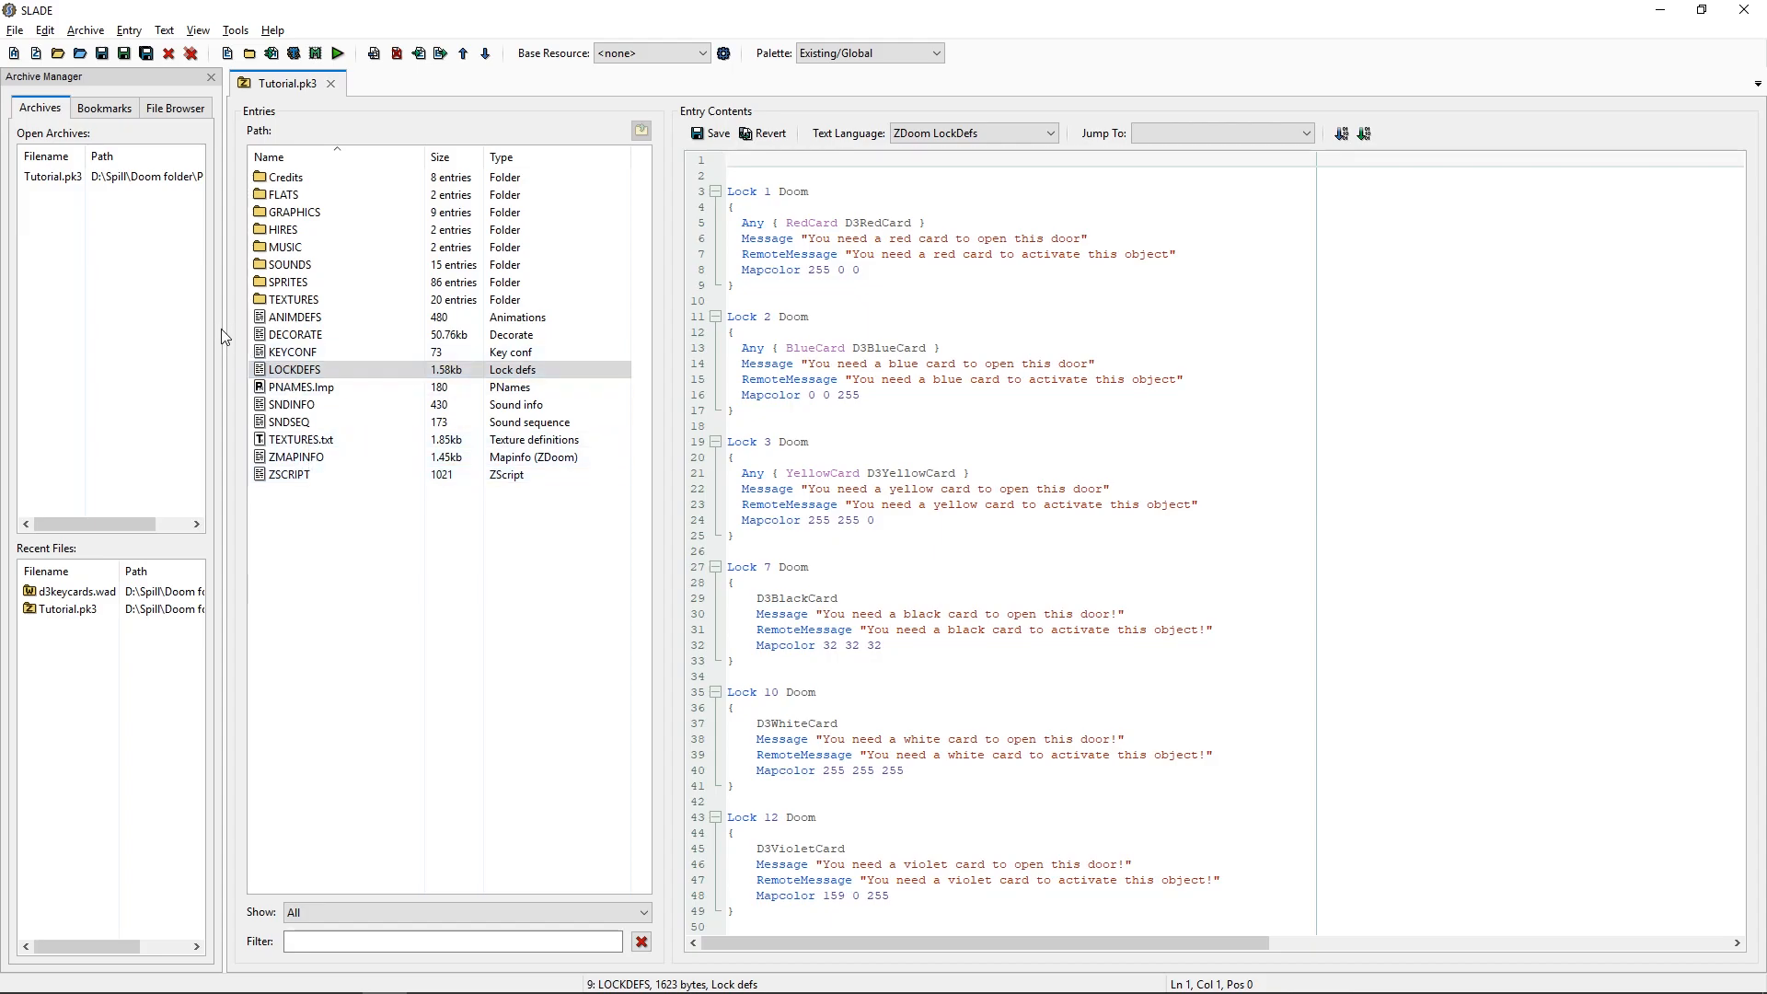
# View the ZMAPINFO entry, then return to the trimmed LOCKDEFS.
pyautogui.click(291, 473)
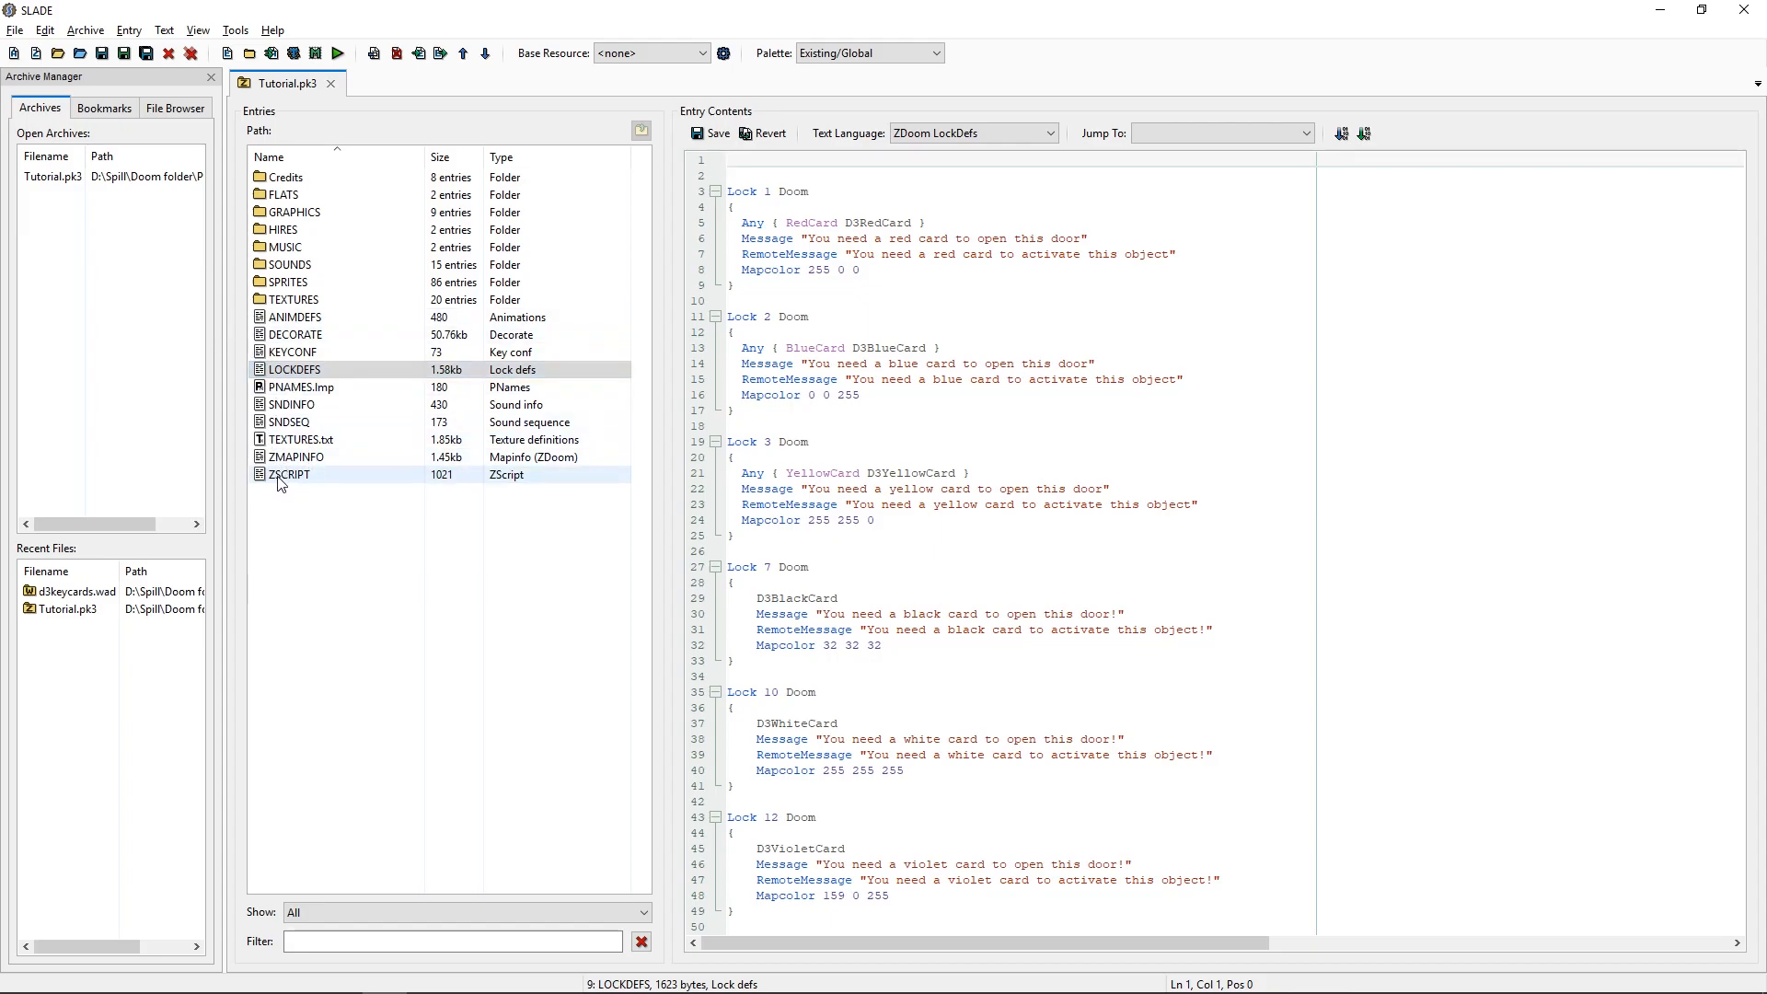
pyautogui.click(295, 457)
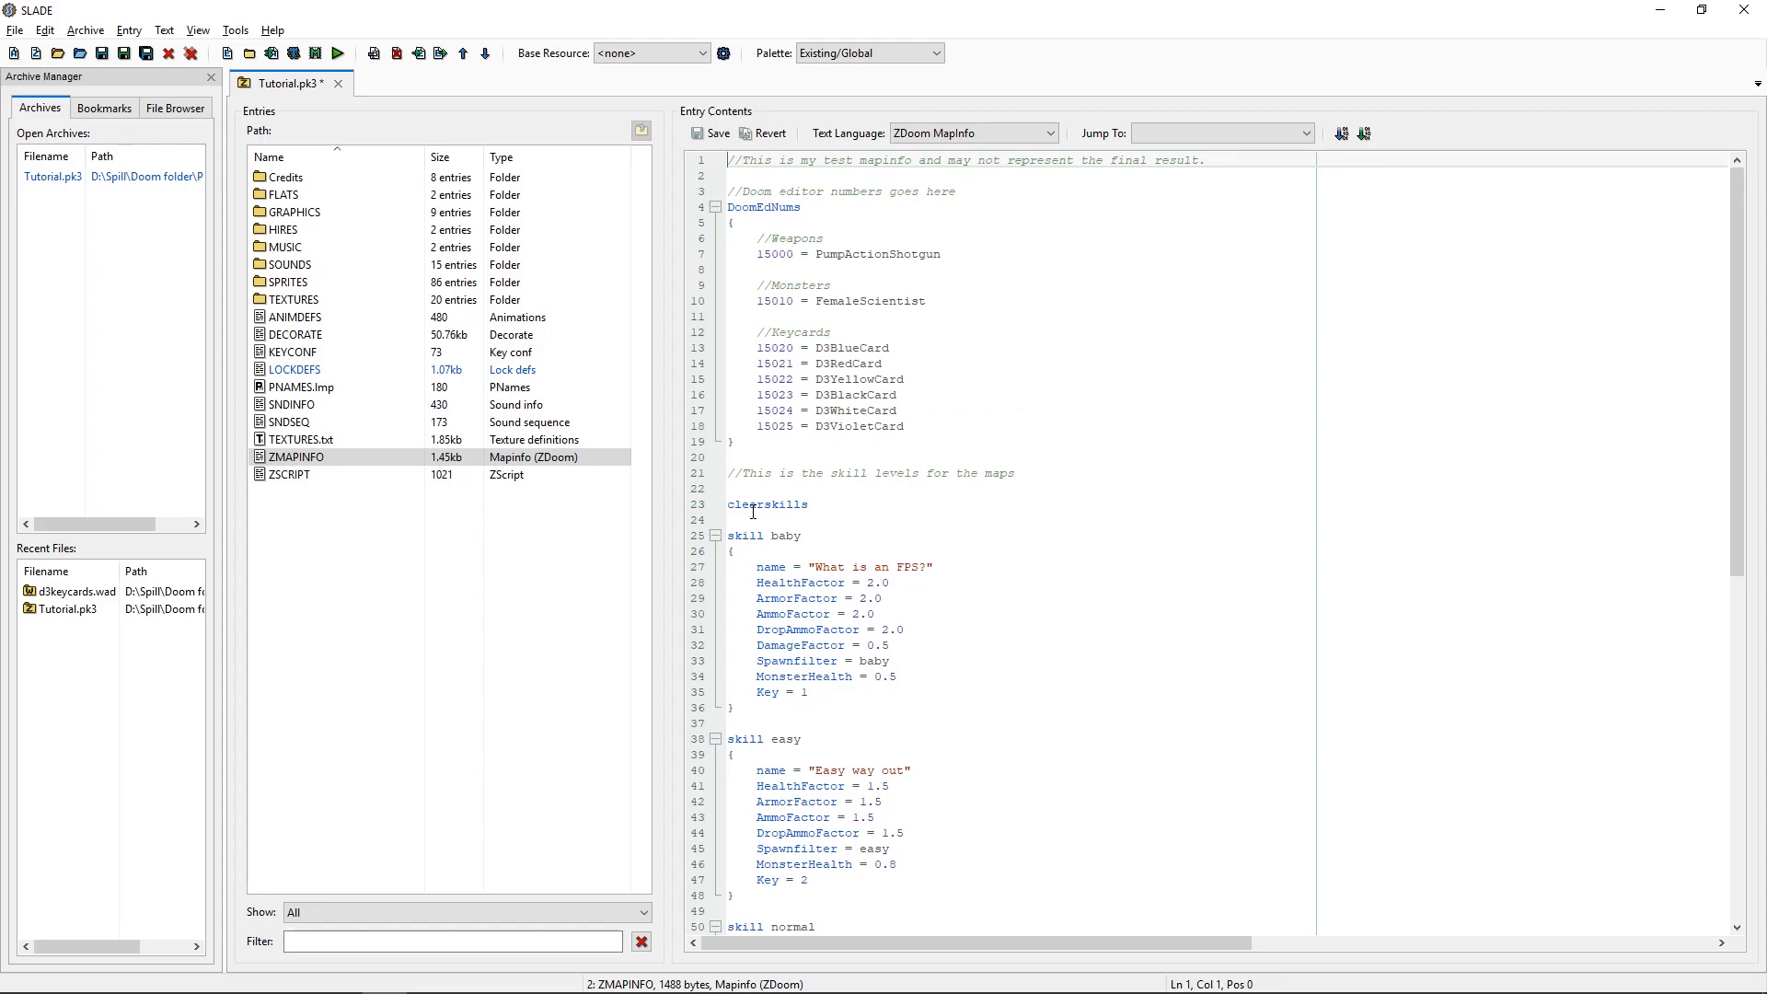
pyautogui.moveTo(800, 629)
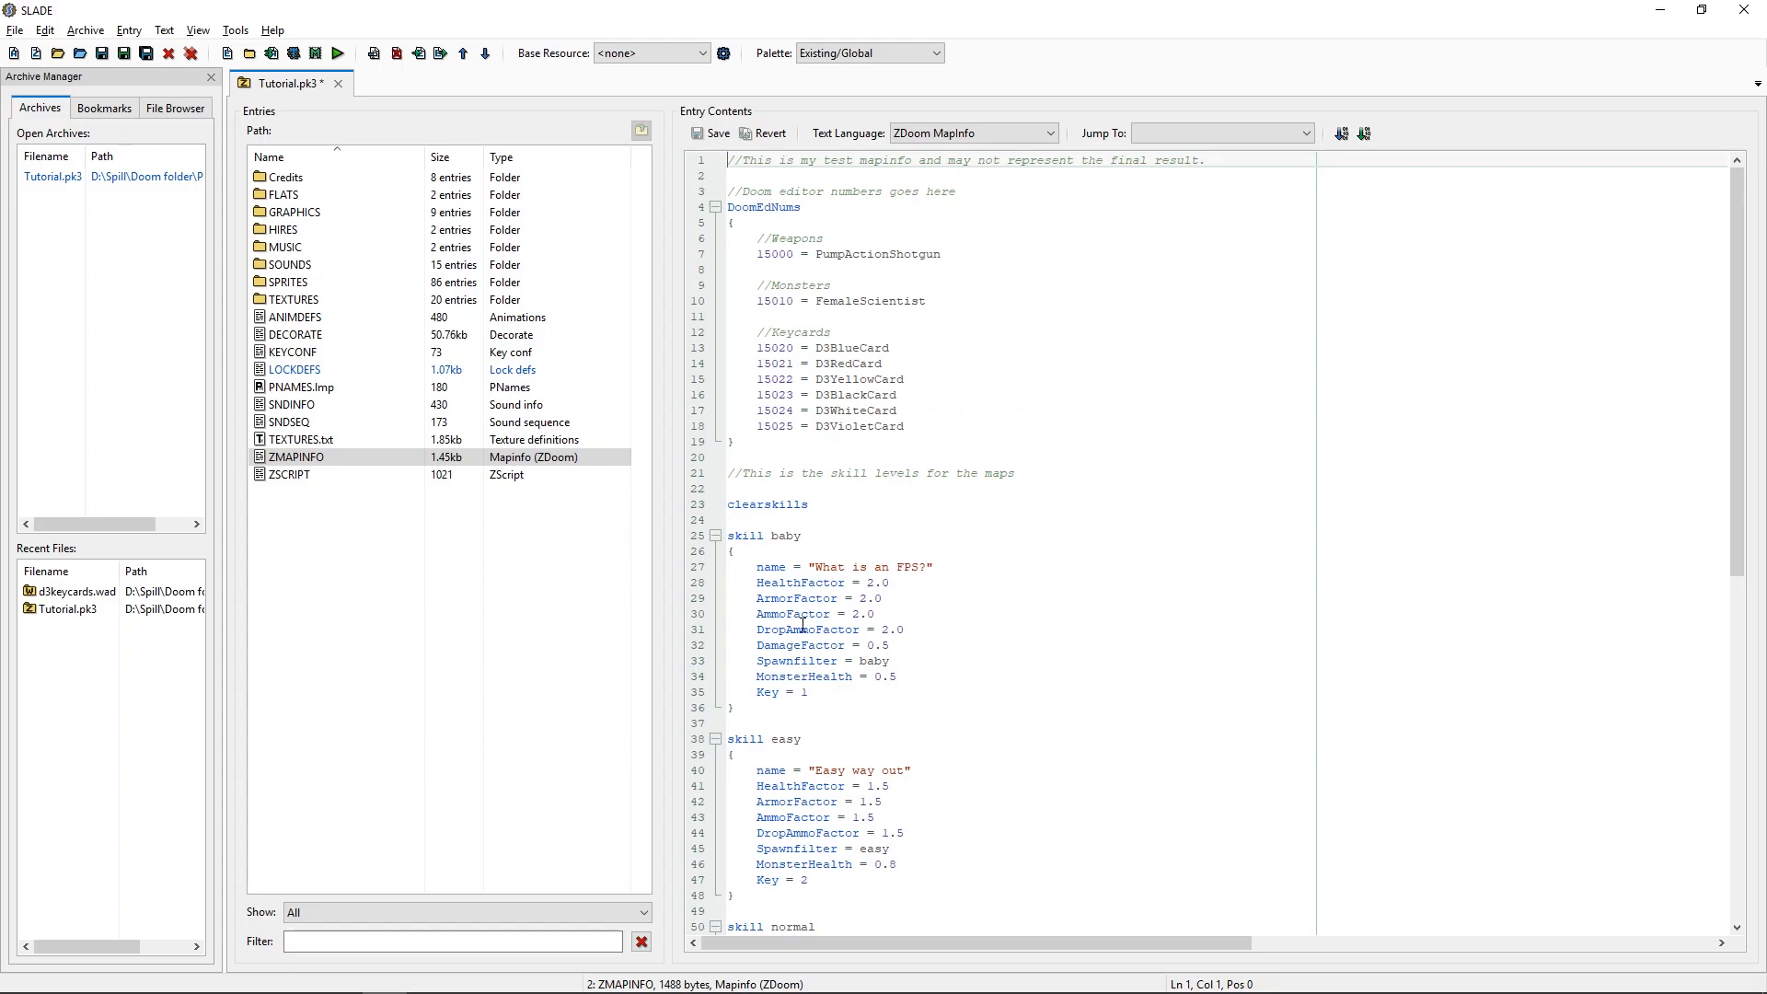
pyautogui.click(296, 370)
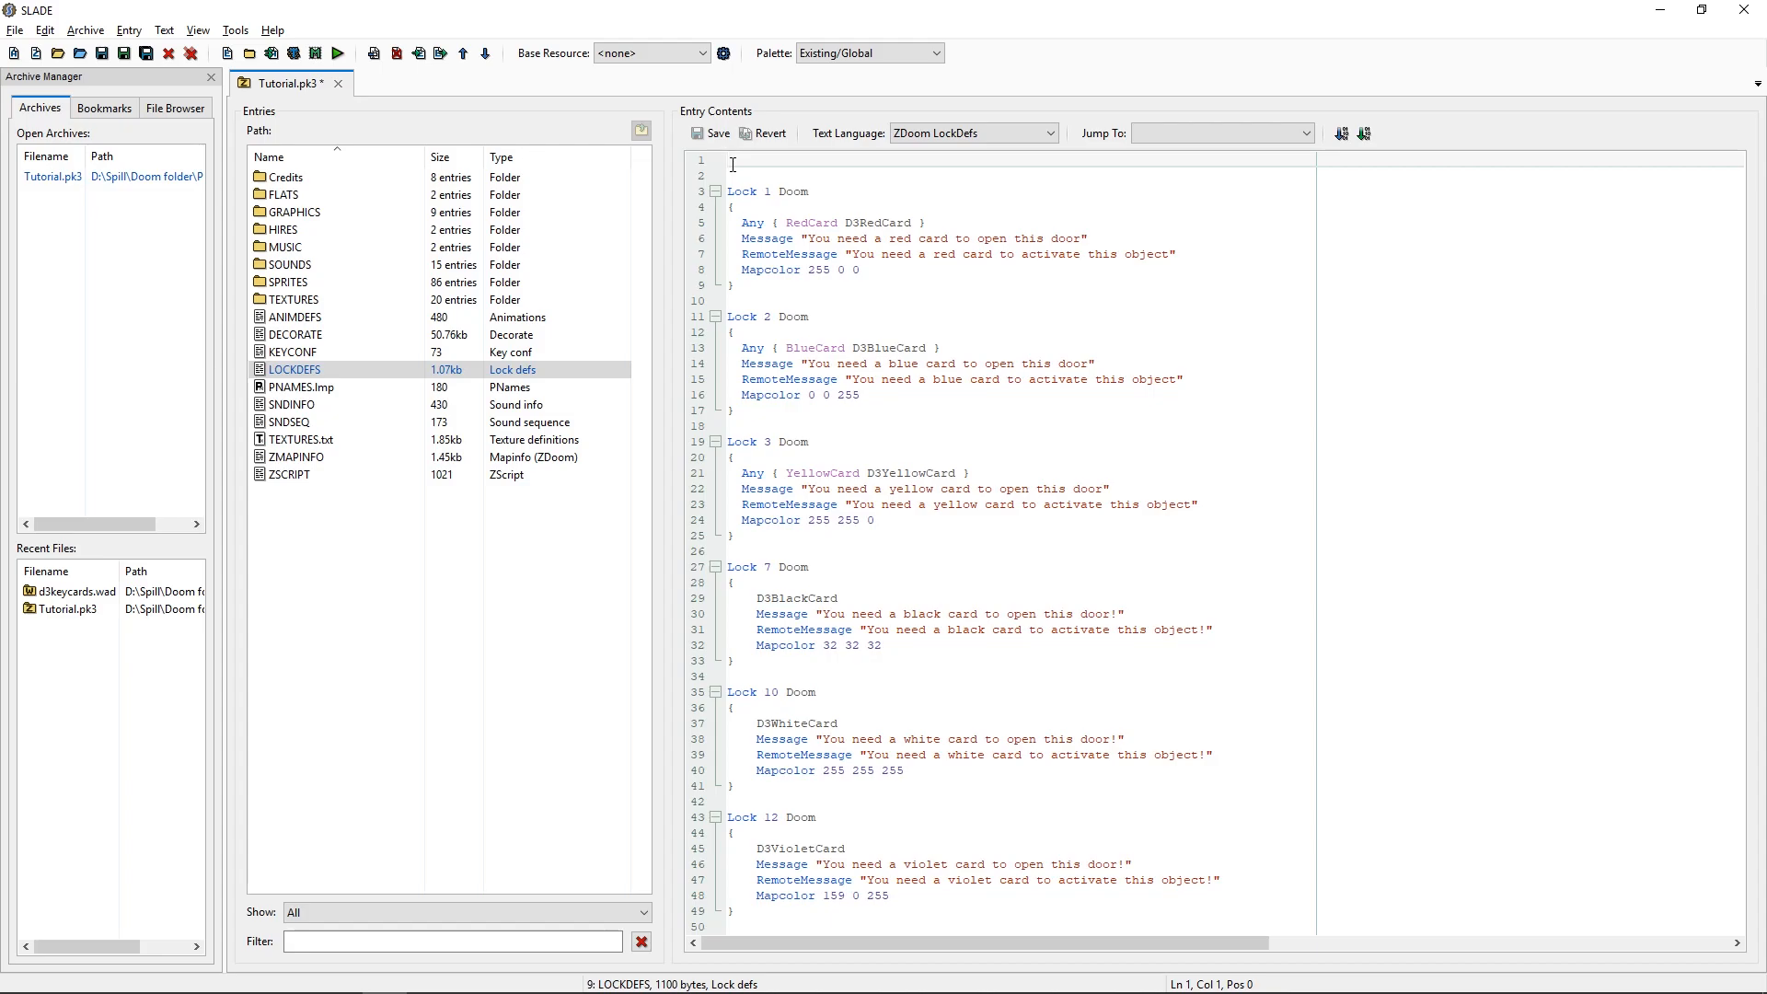
pyautogui.moveTo(831, 295)
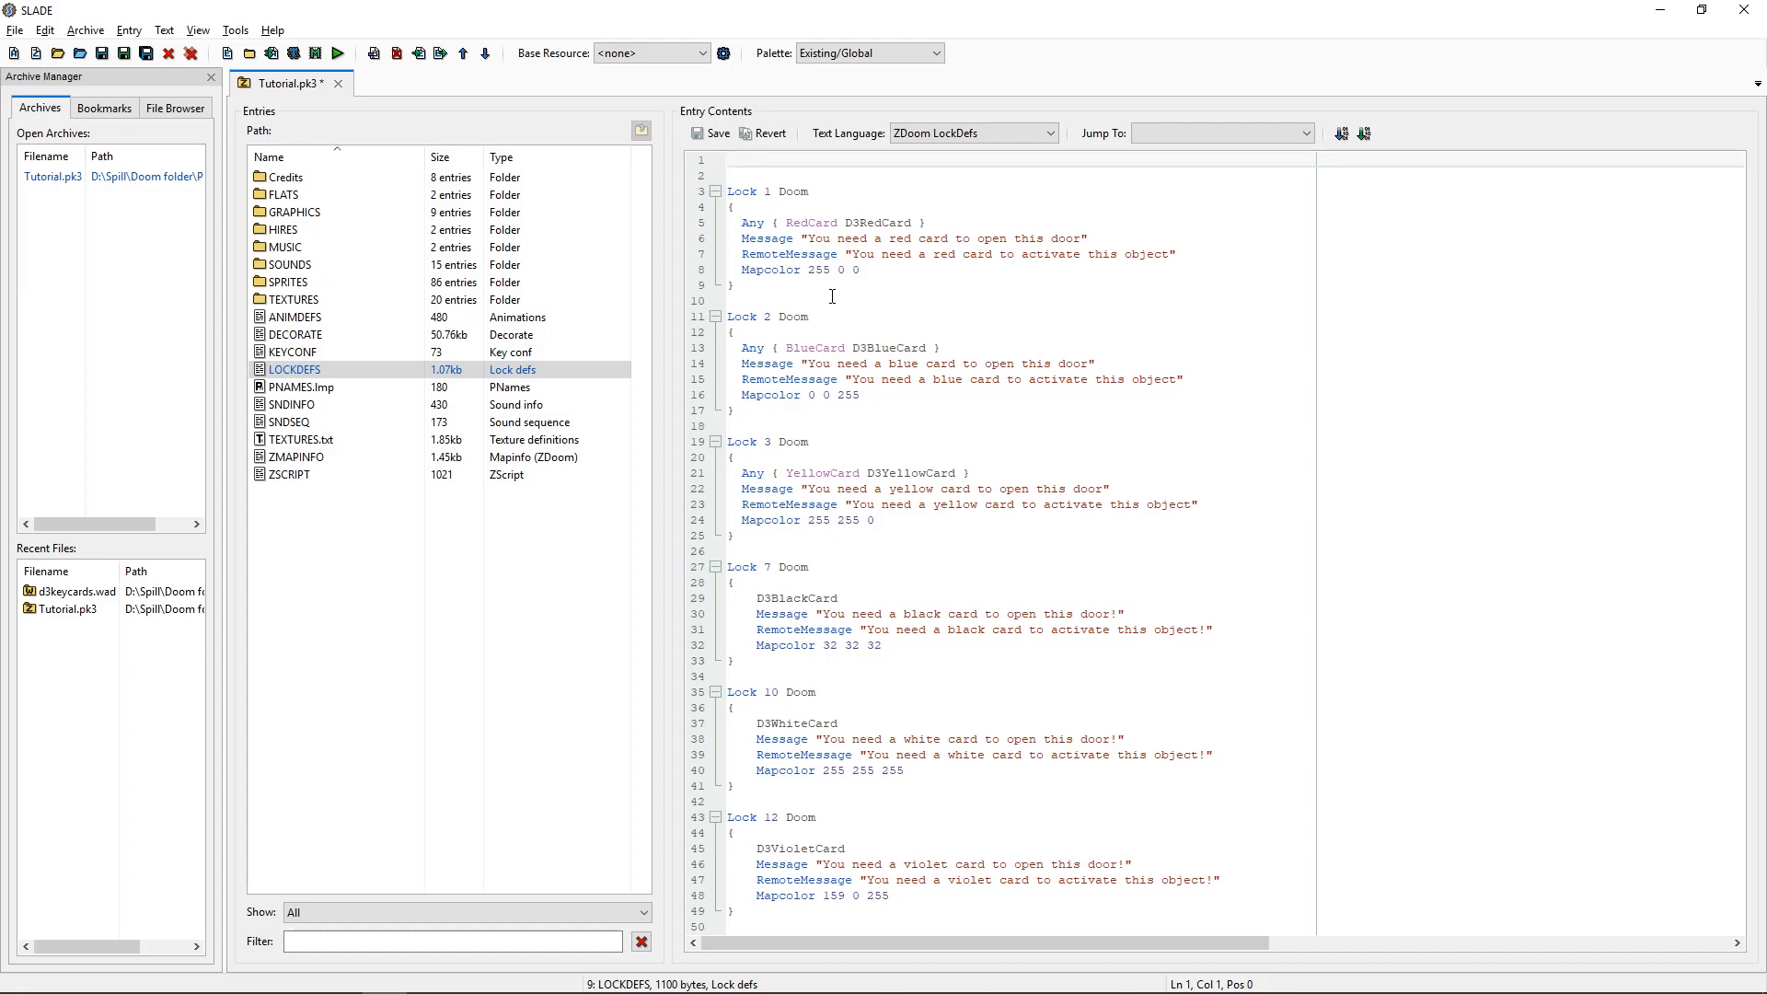
# Add a CLEARLOCKS line at the top of LOCKDEFS and keep the change.
pyautogui.write('c')
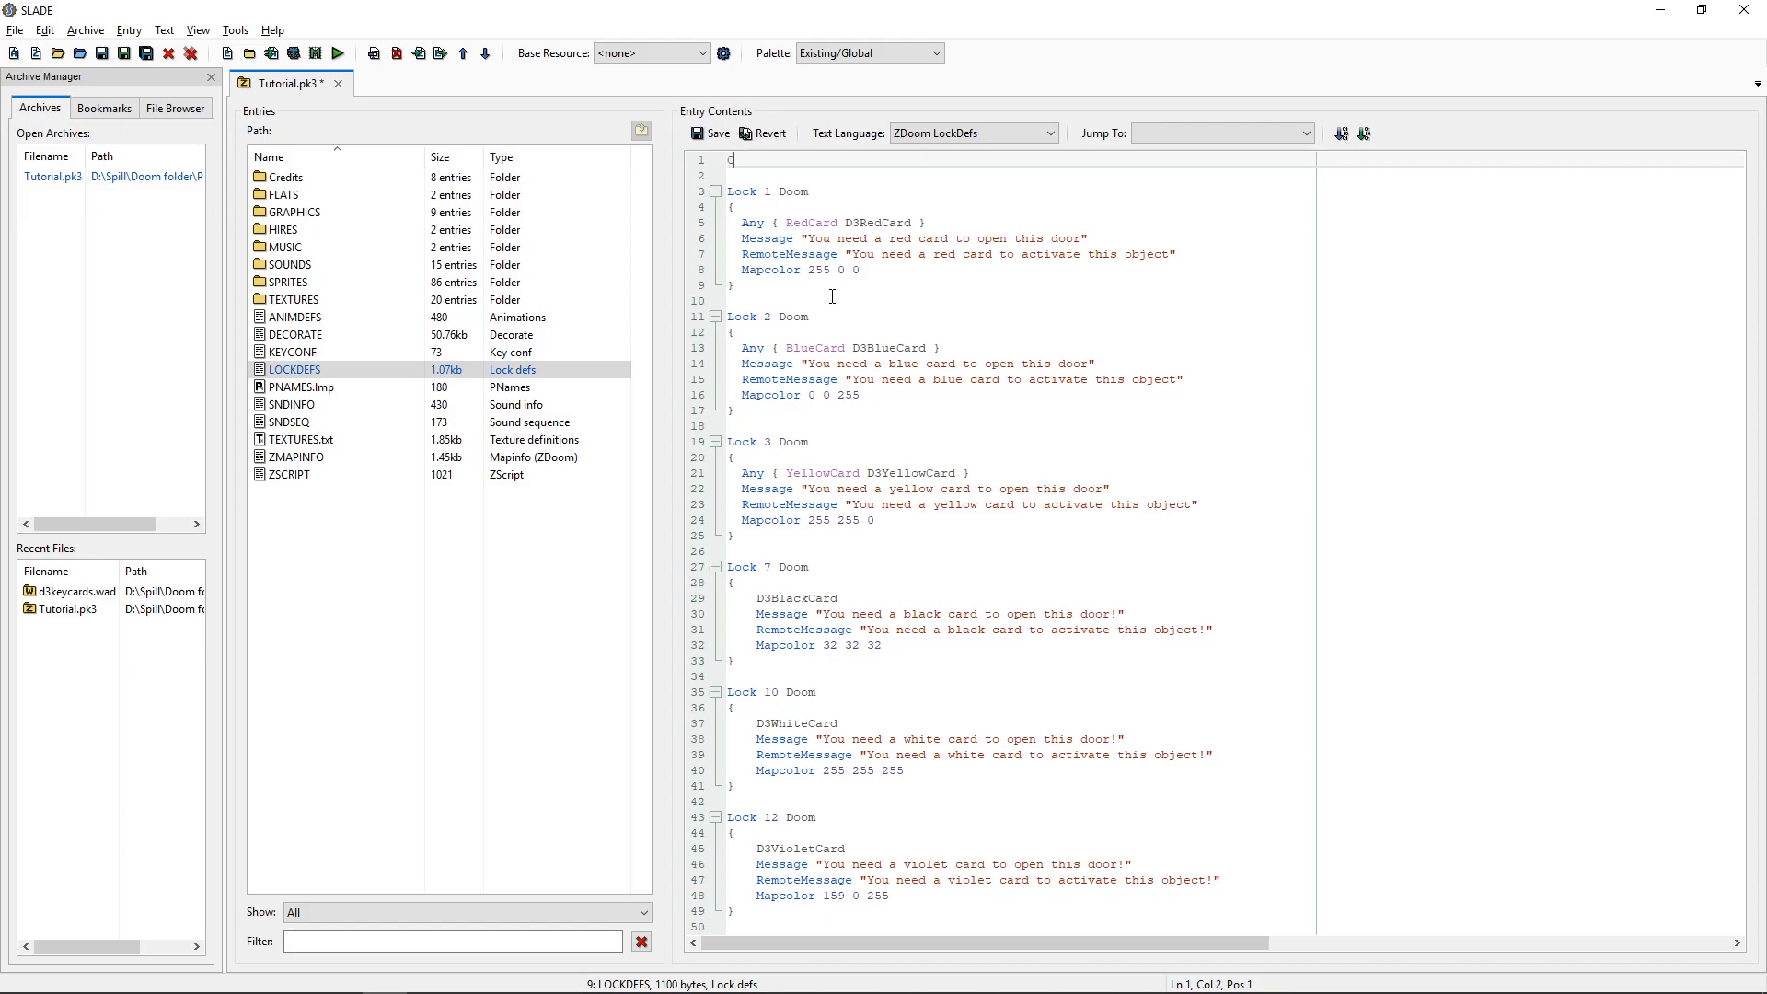
pyautogui.write('CLEARLC')
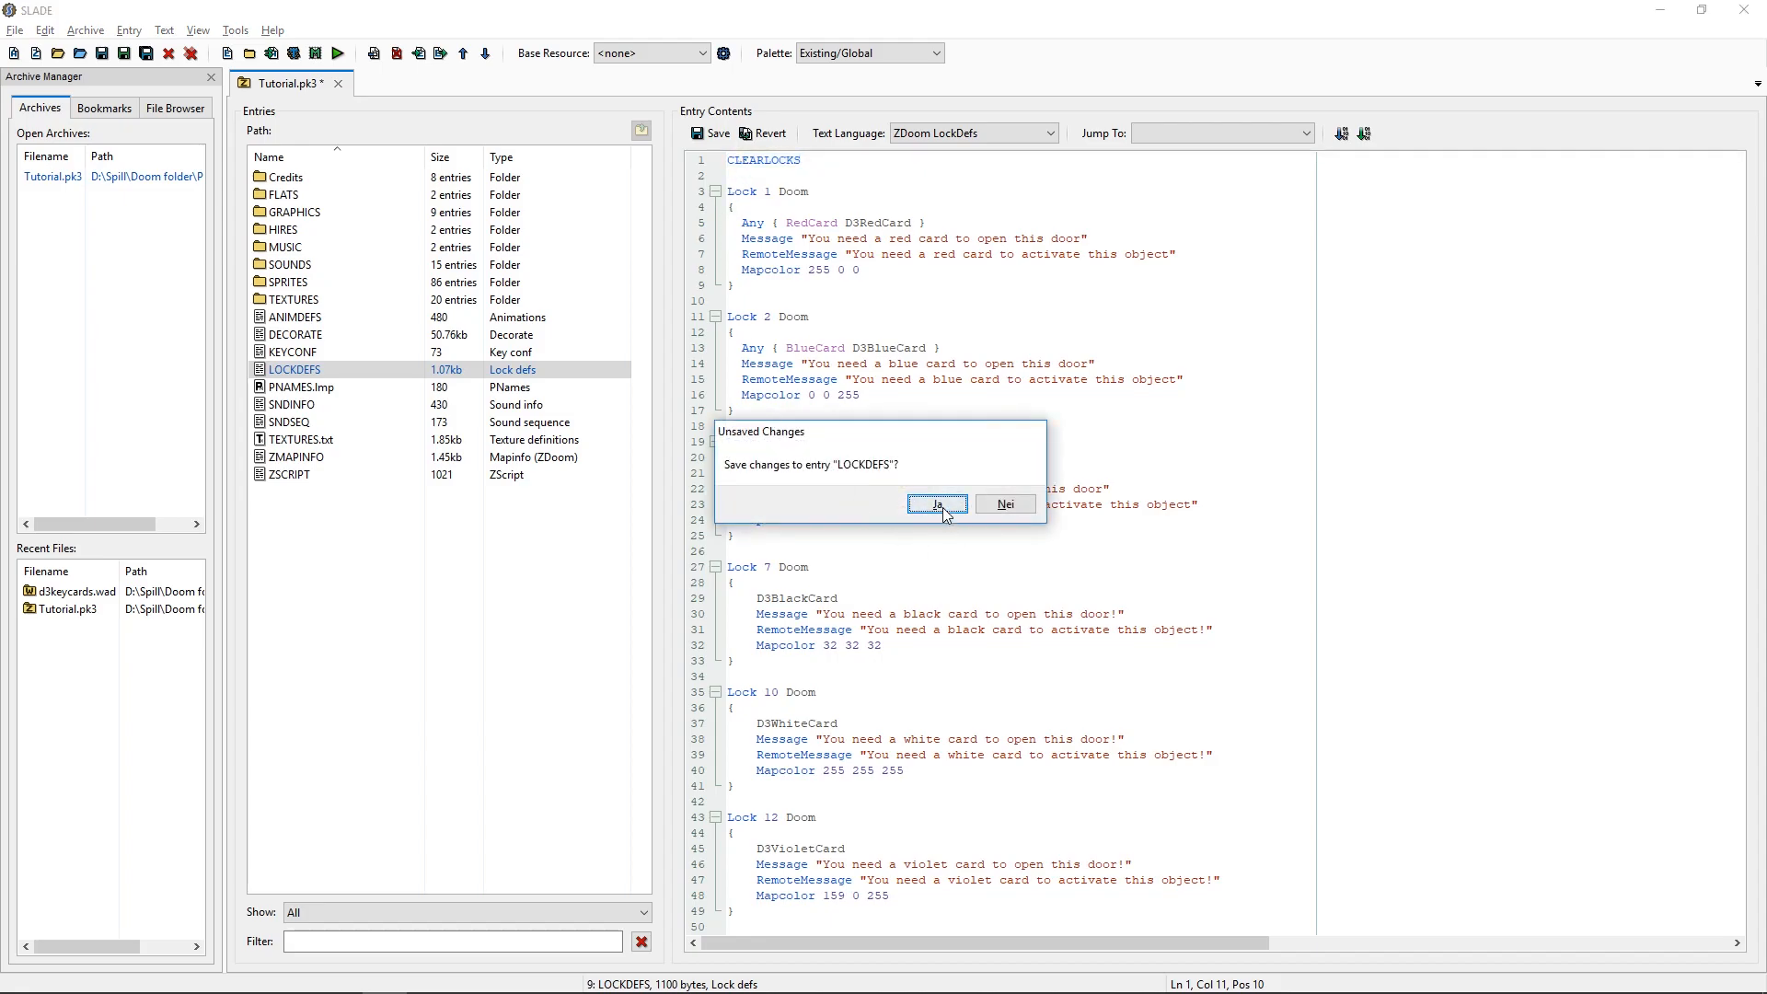
pyautogui.click(937, 503)
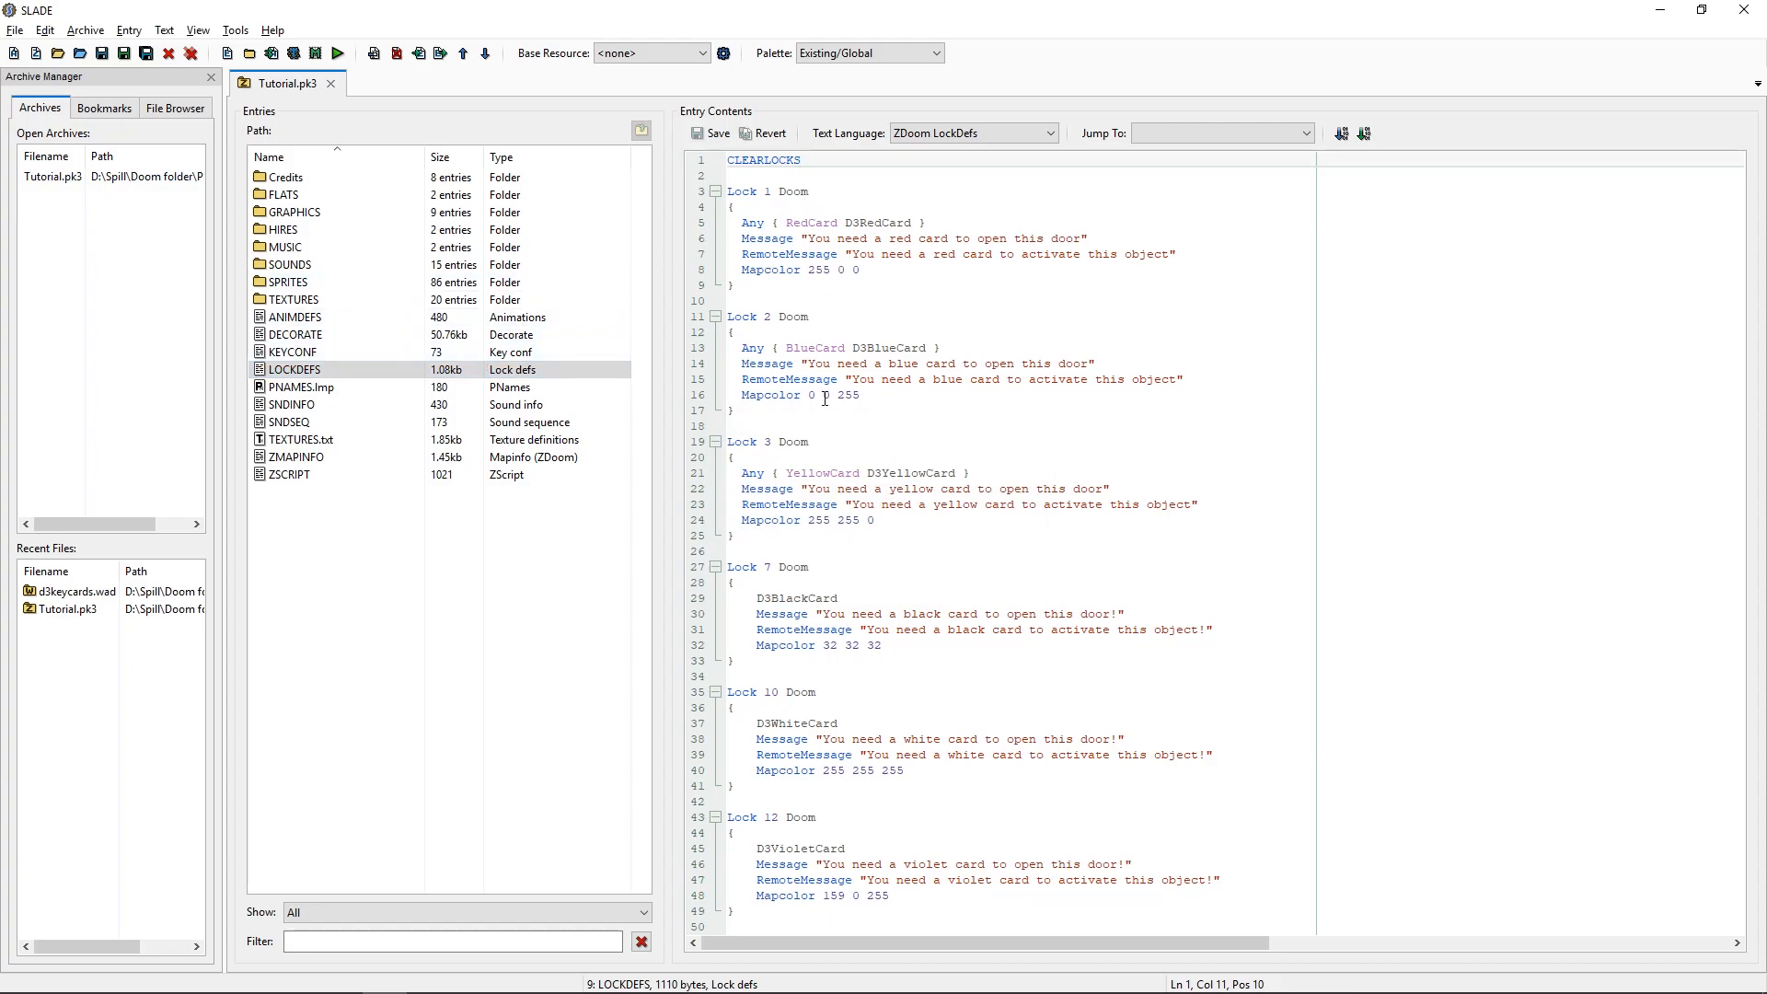
pyautogui.moveTo(820, 553)
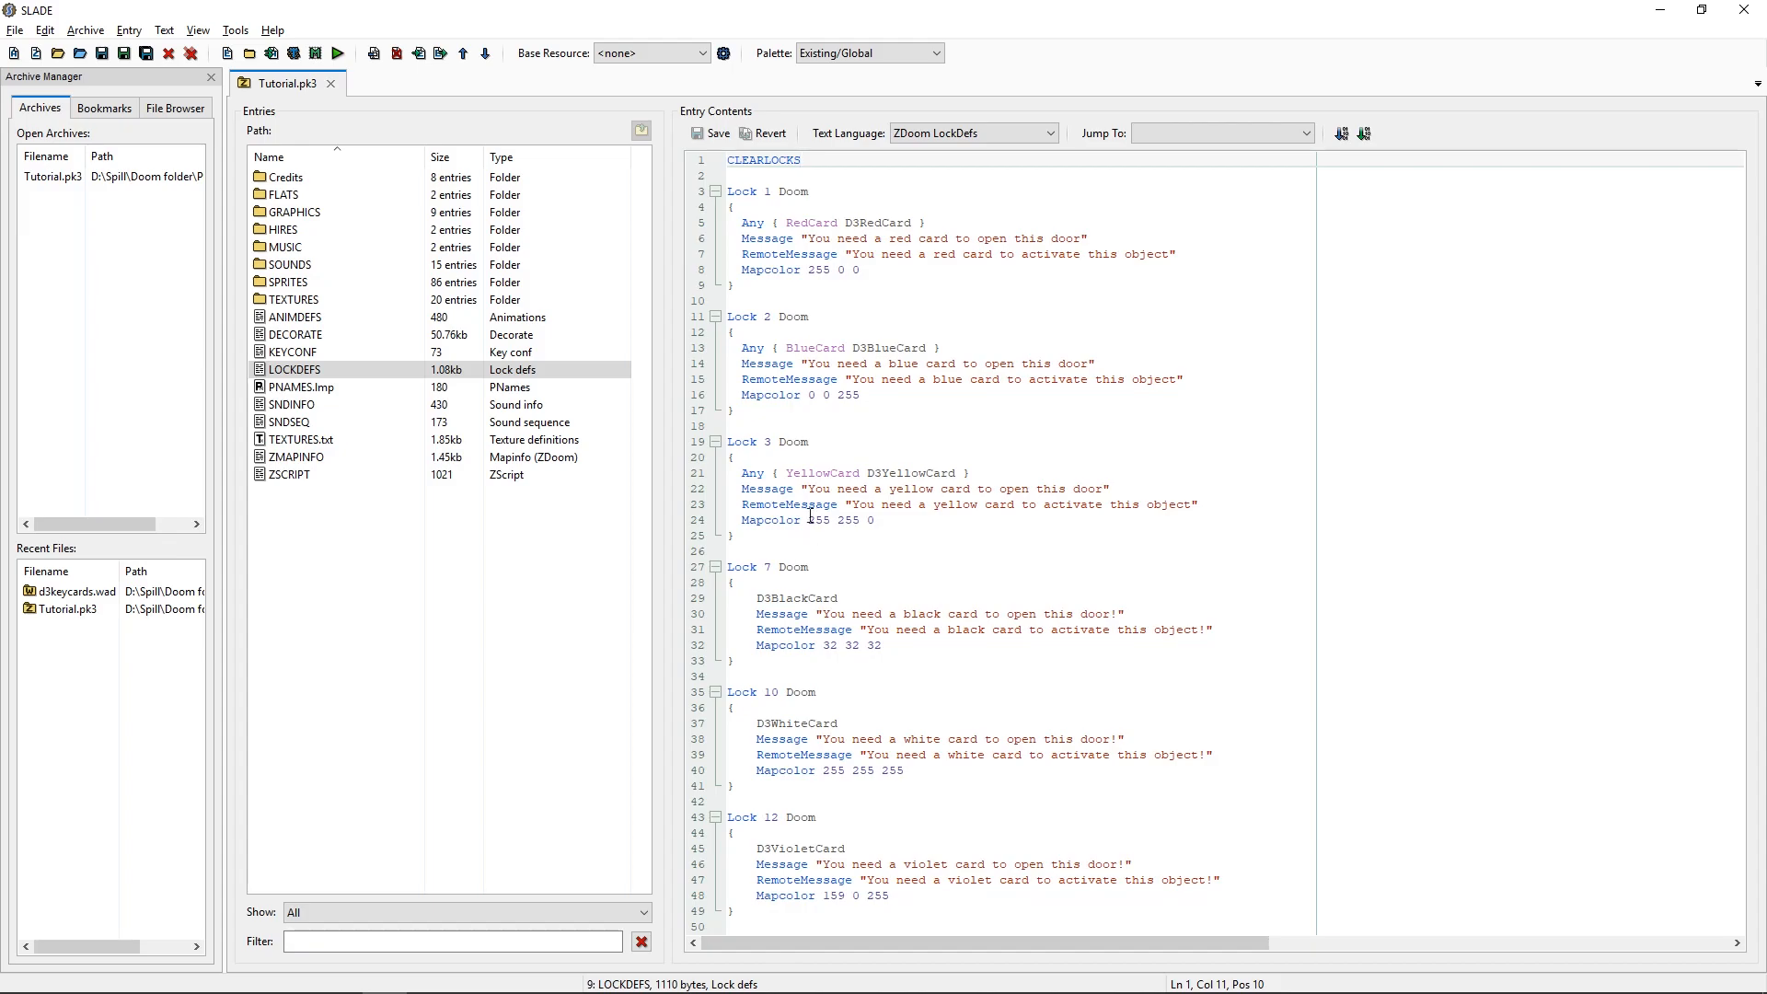
pyautogui.moveTo(912, 432)
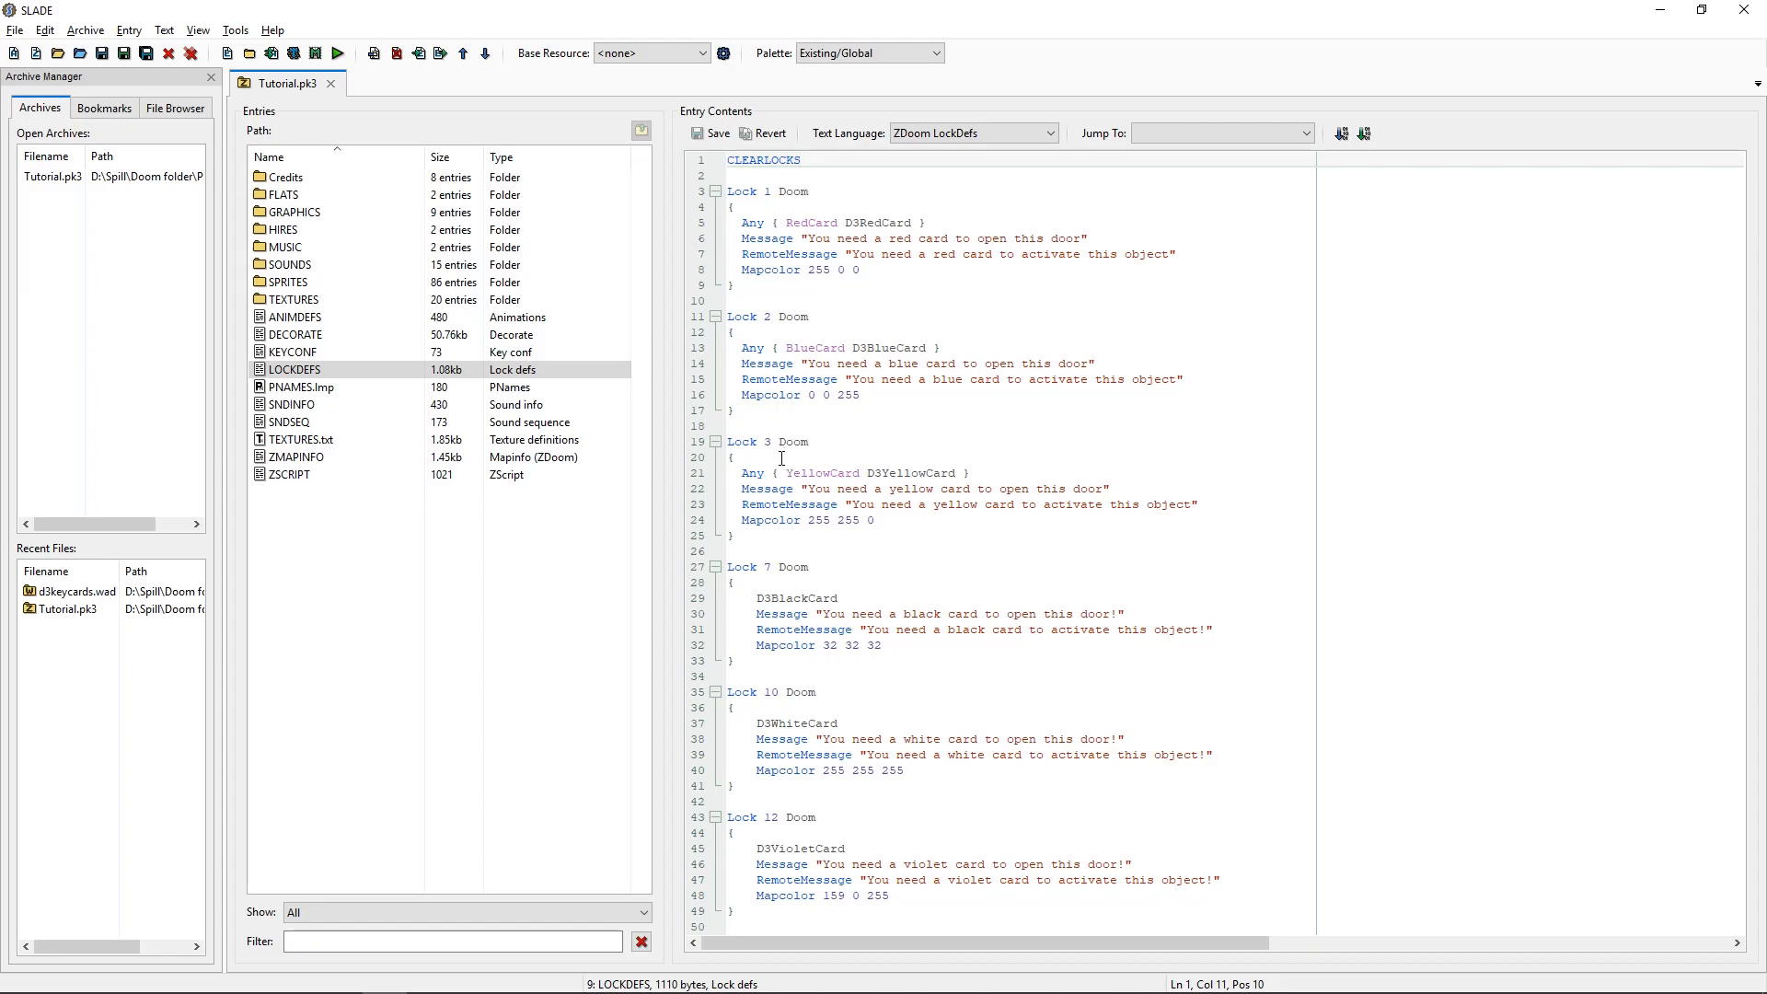
pyautogui.moveTo(736, 569)
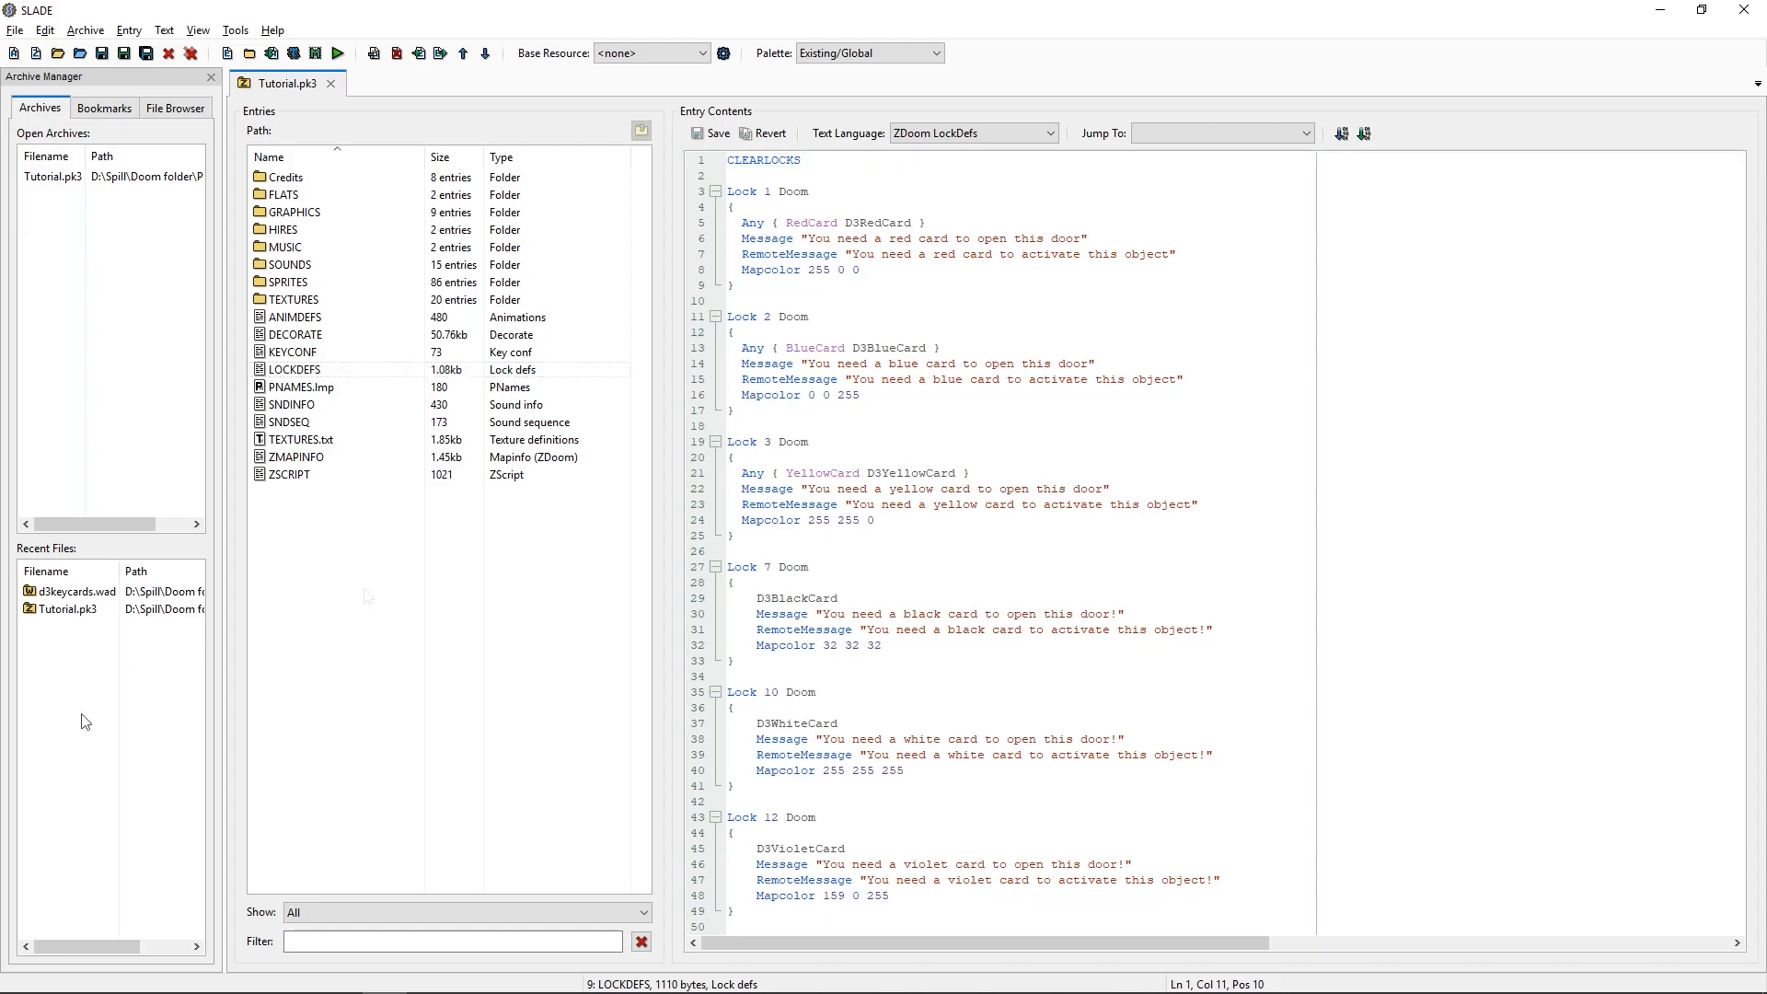
pyautogui.moveTo(298, 670)
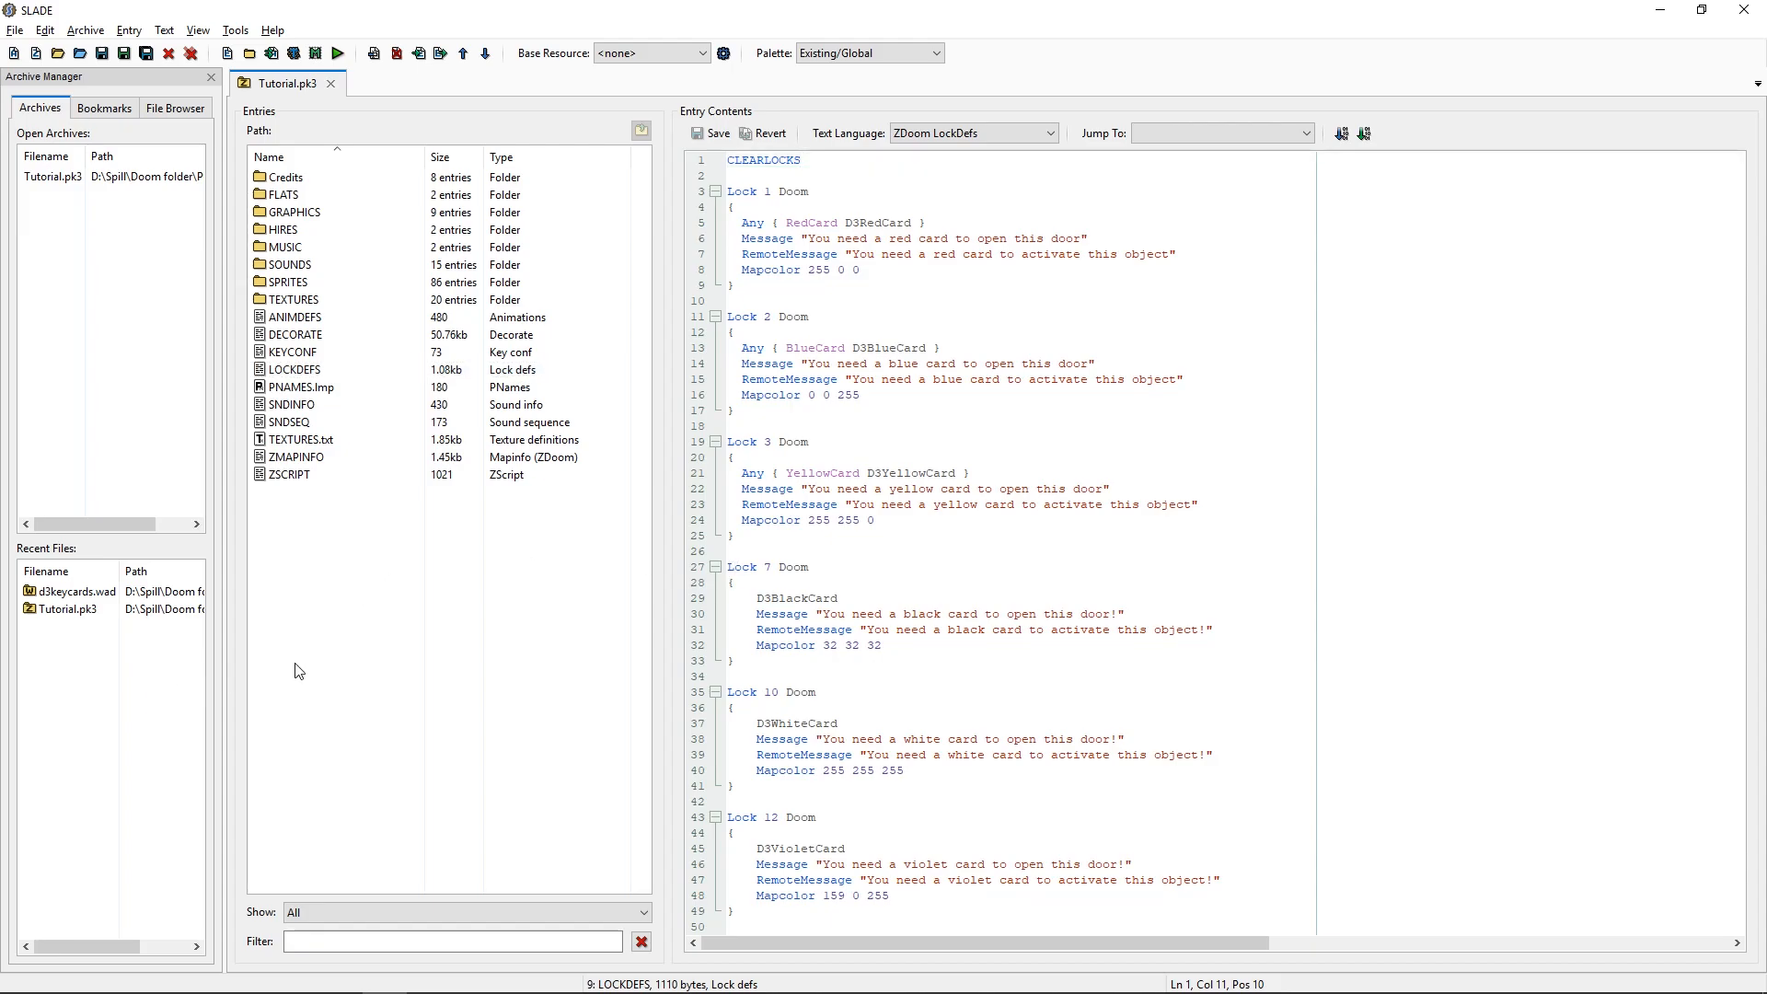
pyautogui.moveTo(270, 609)
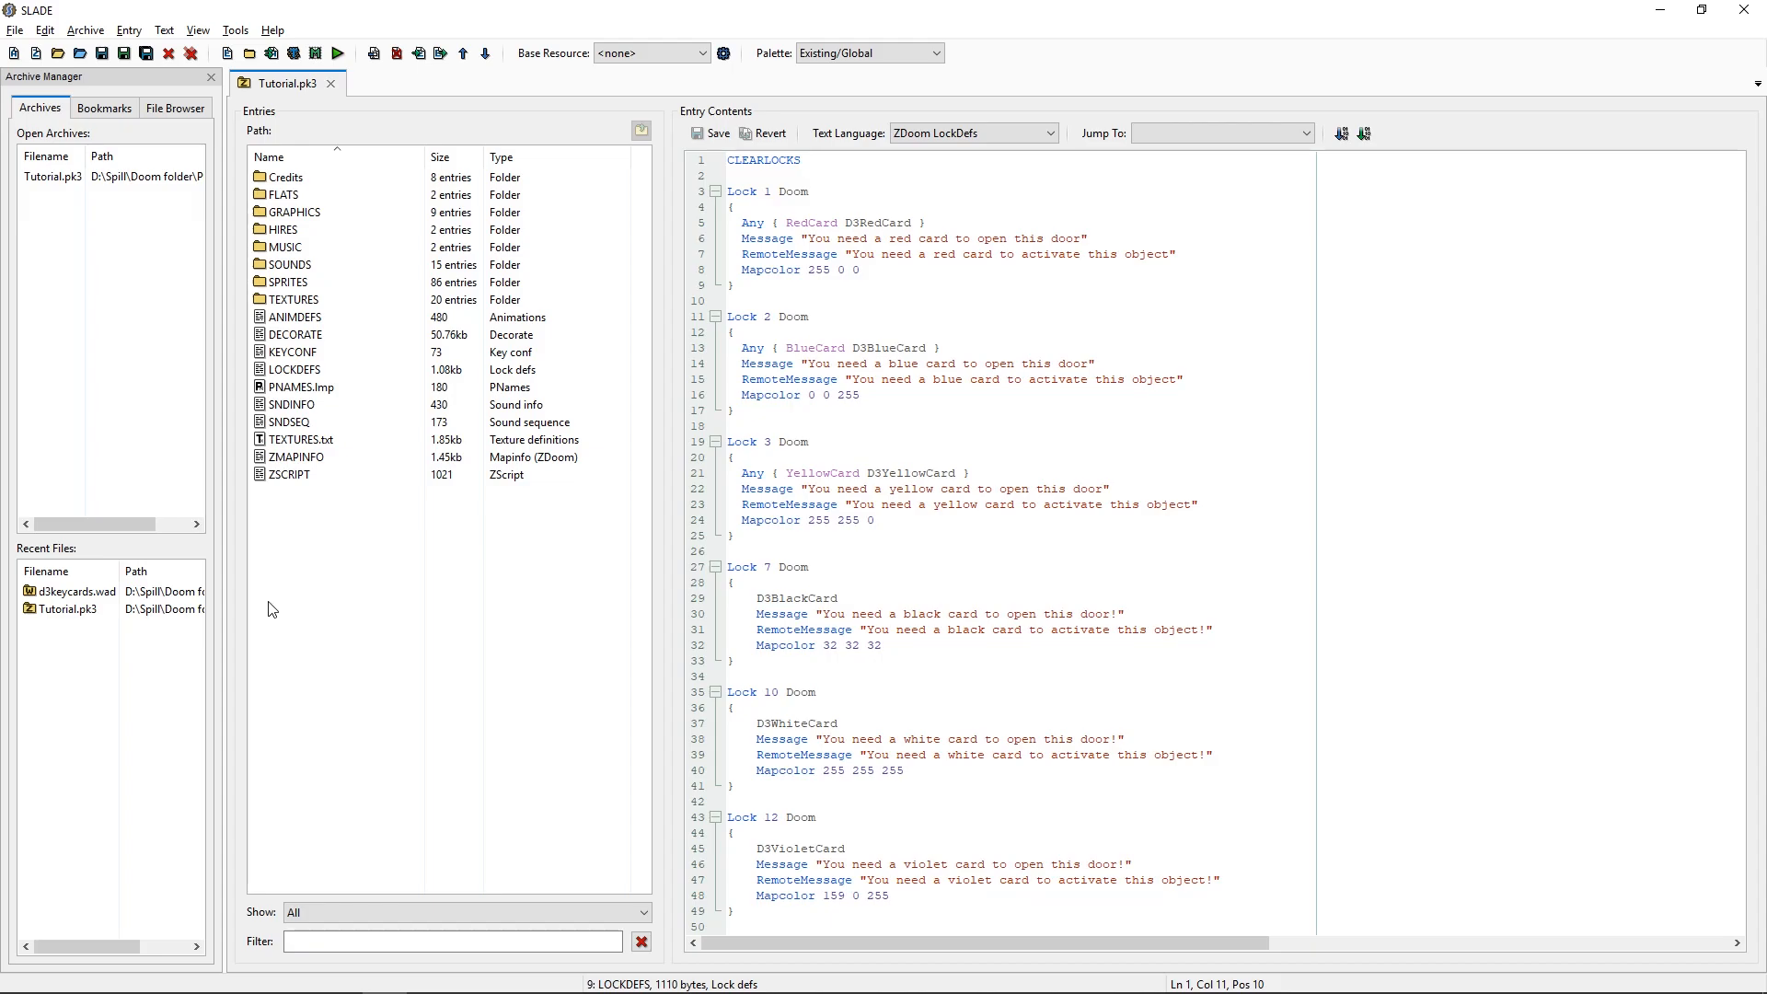
# Save Tutorial.pk3 and check ZMAPINFO's DoomEdNums 15020–15025 for the six keycards.
pyautogui.click(296, 457)
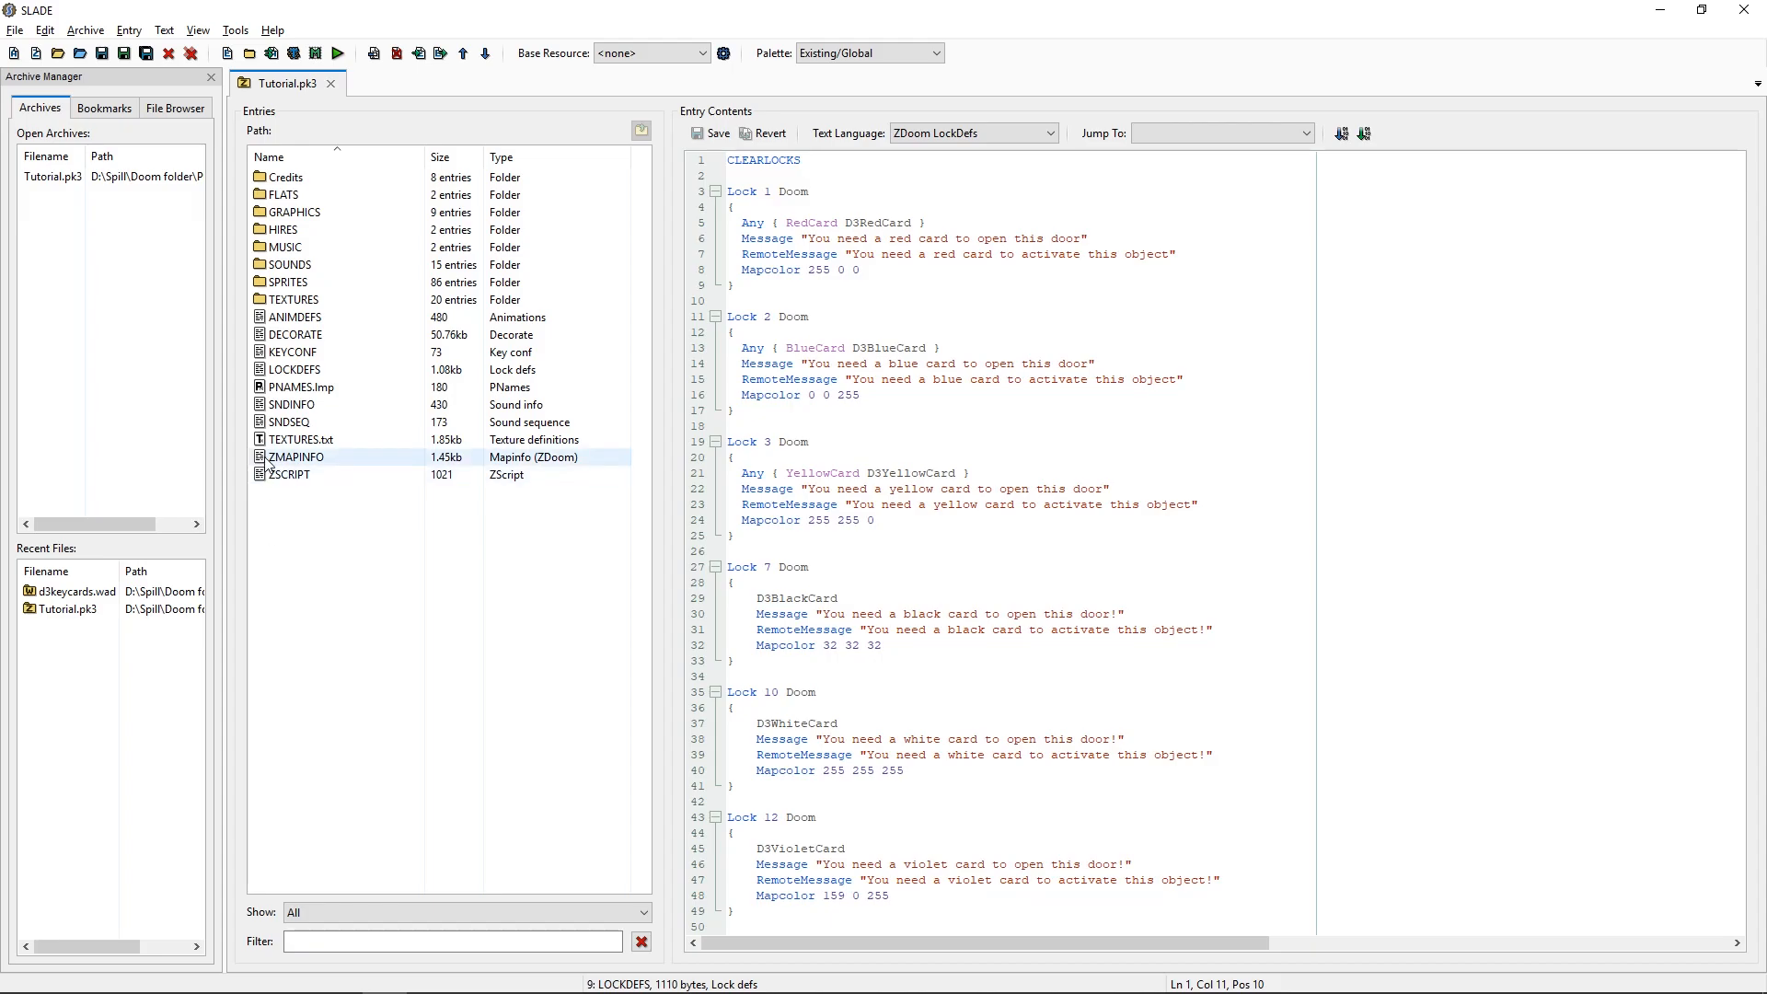
pyautogui.click(295, 456)
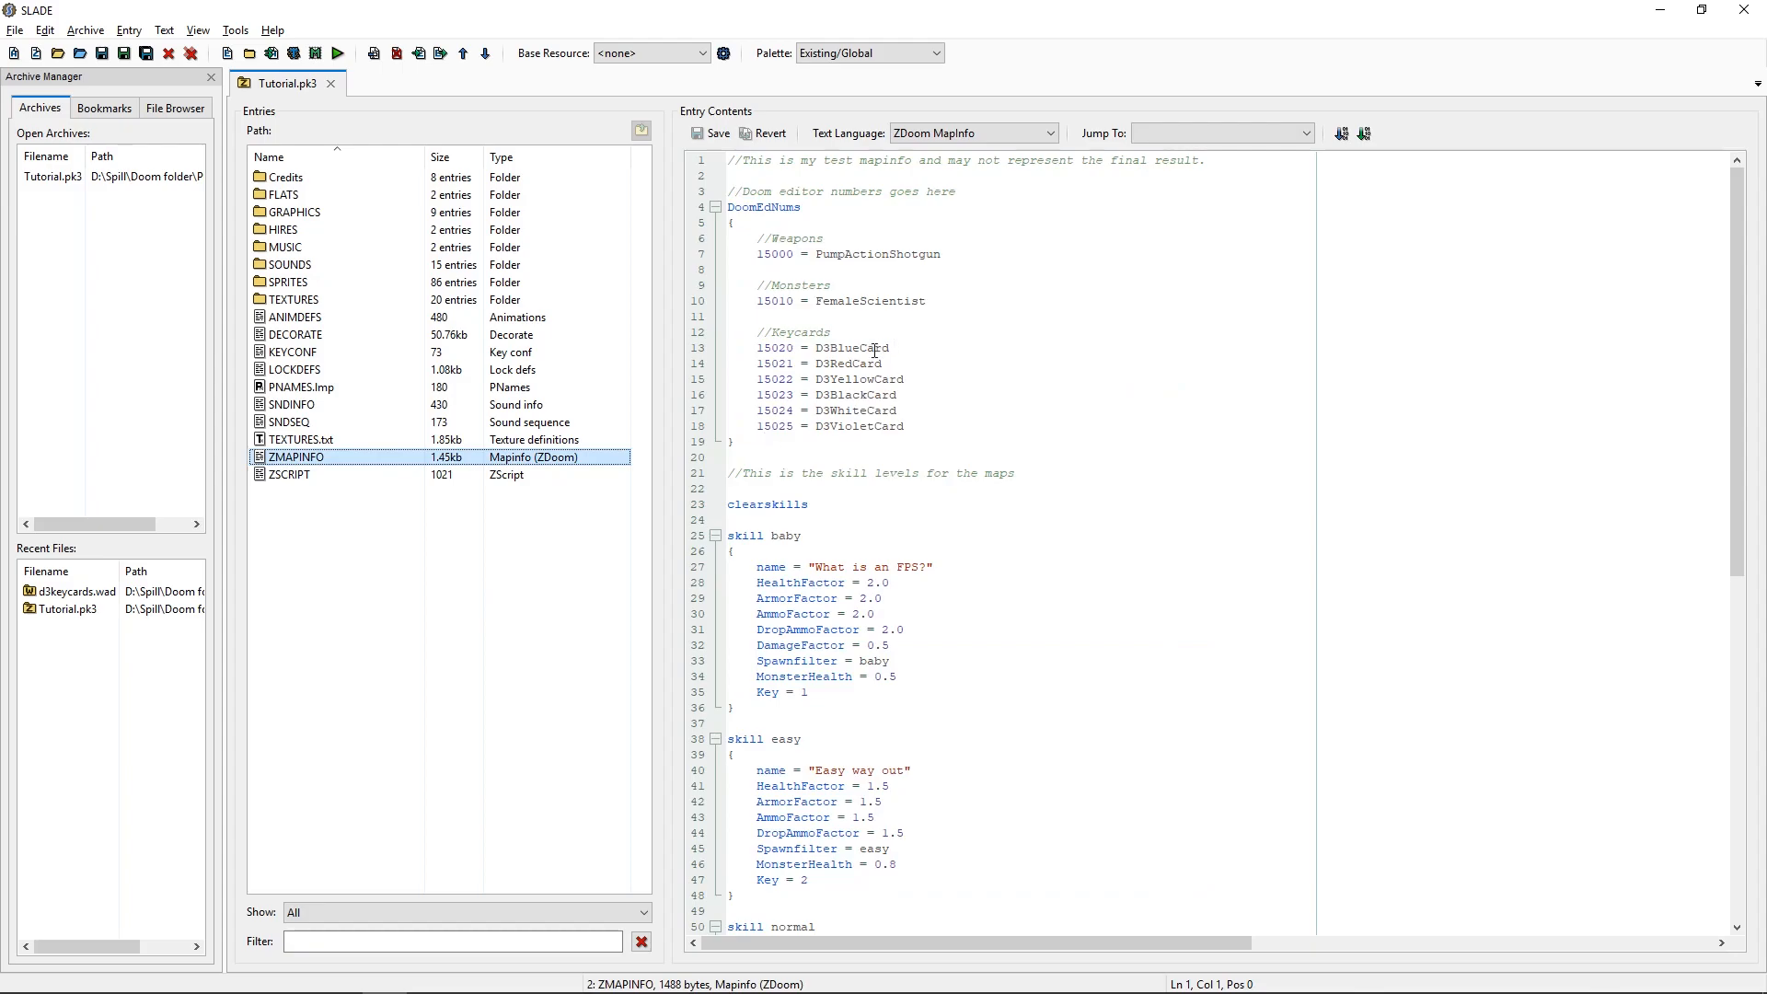
pyautogui.moveTo(903, 385)
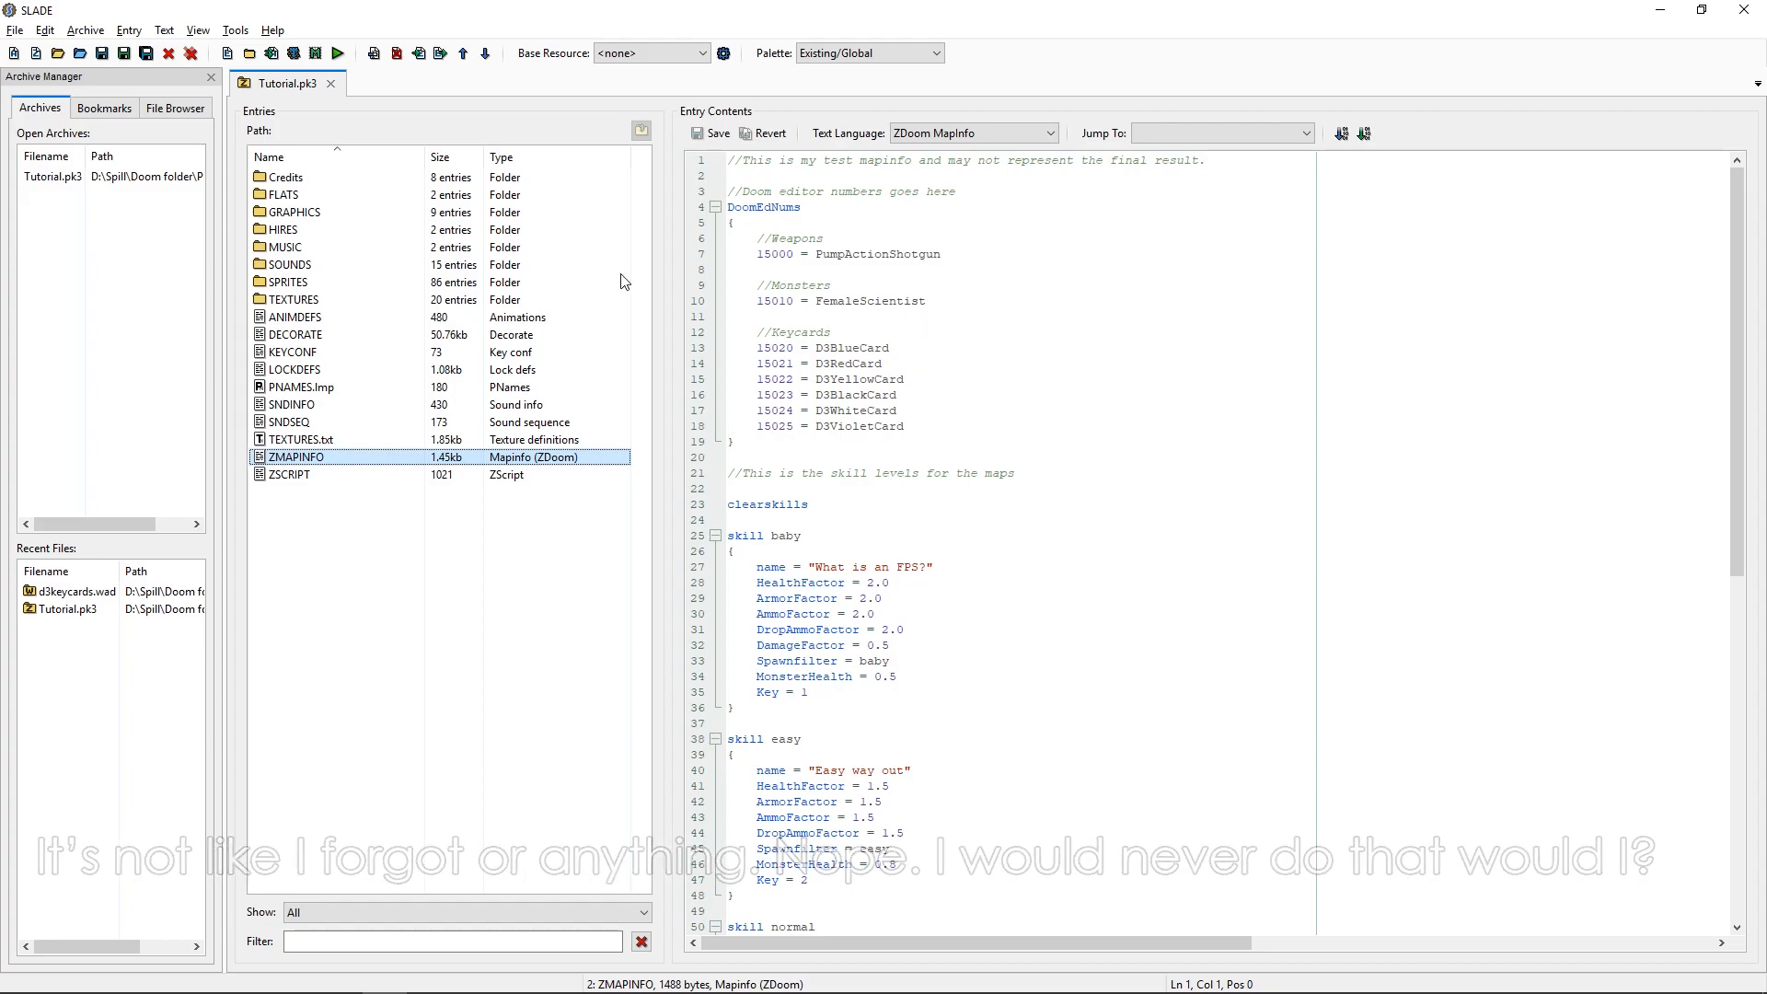
pyautogui.click(783, 300)
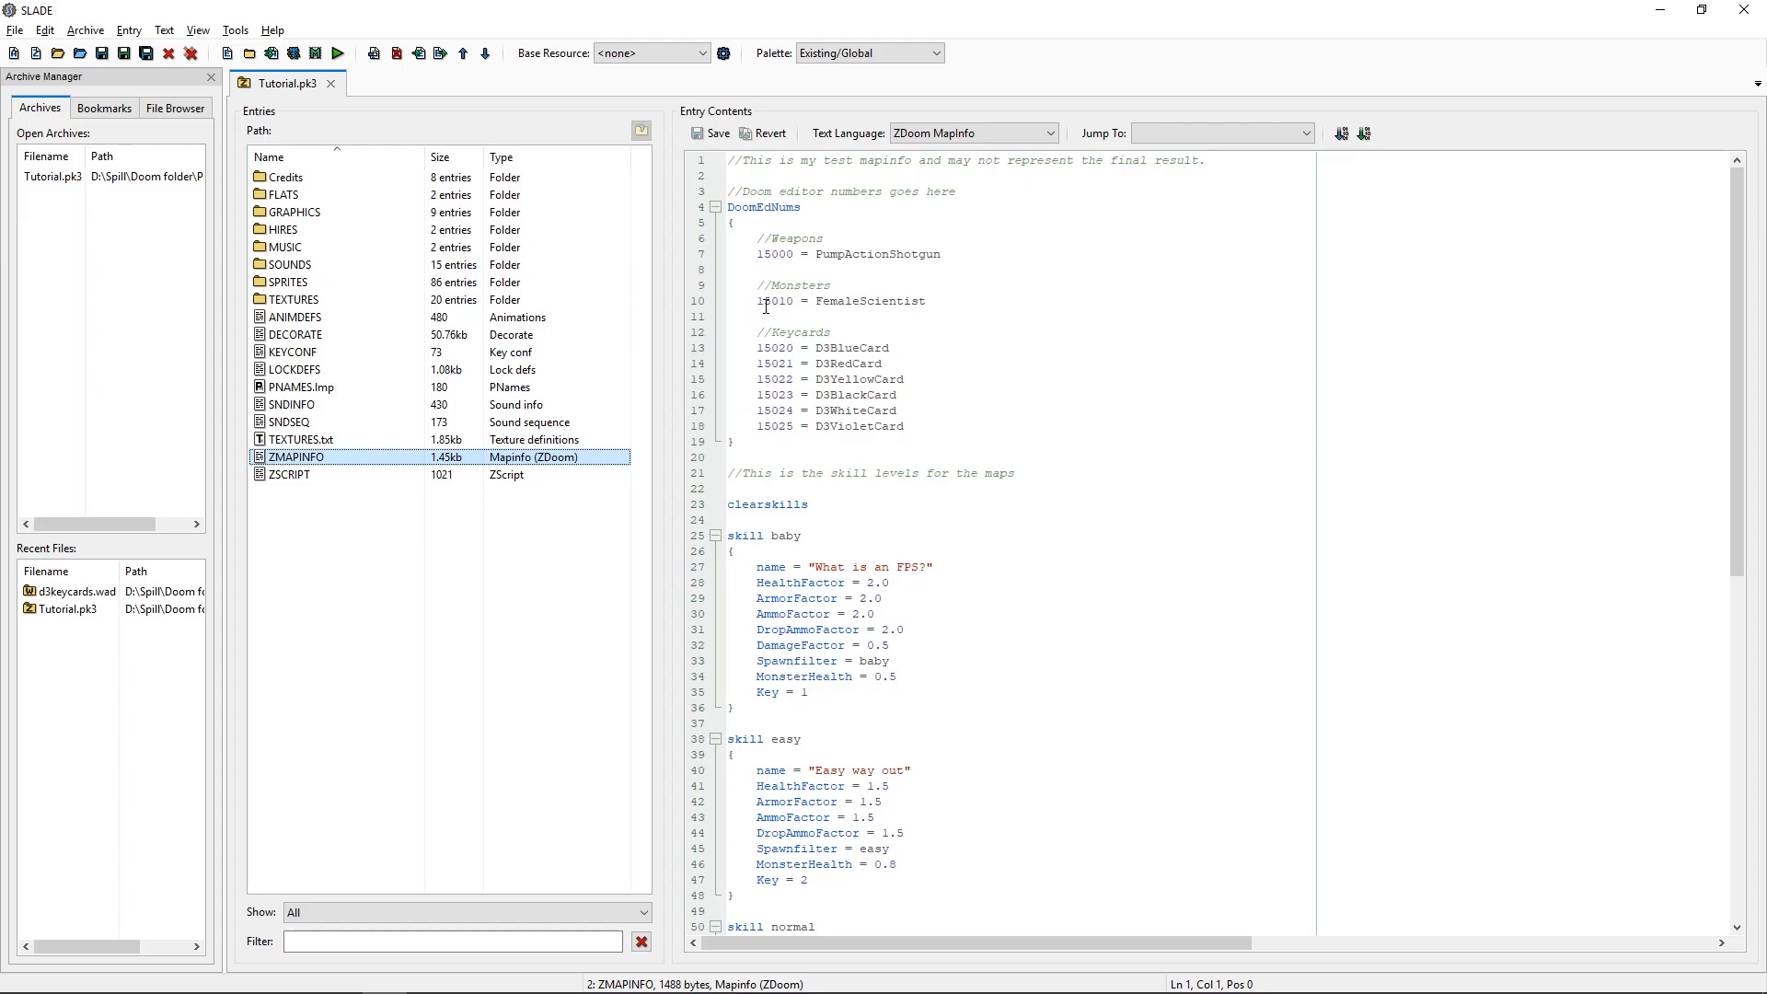
pyautogui.moveTo(797, 305)
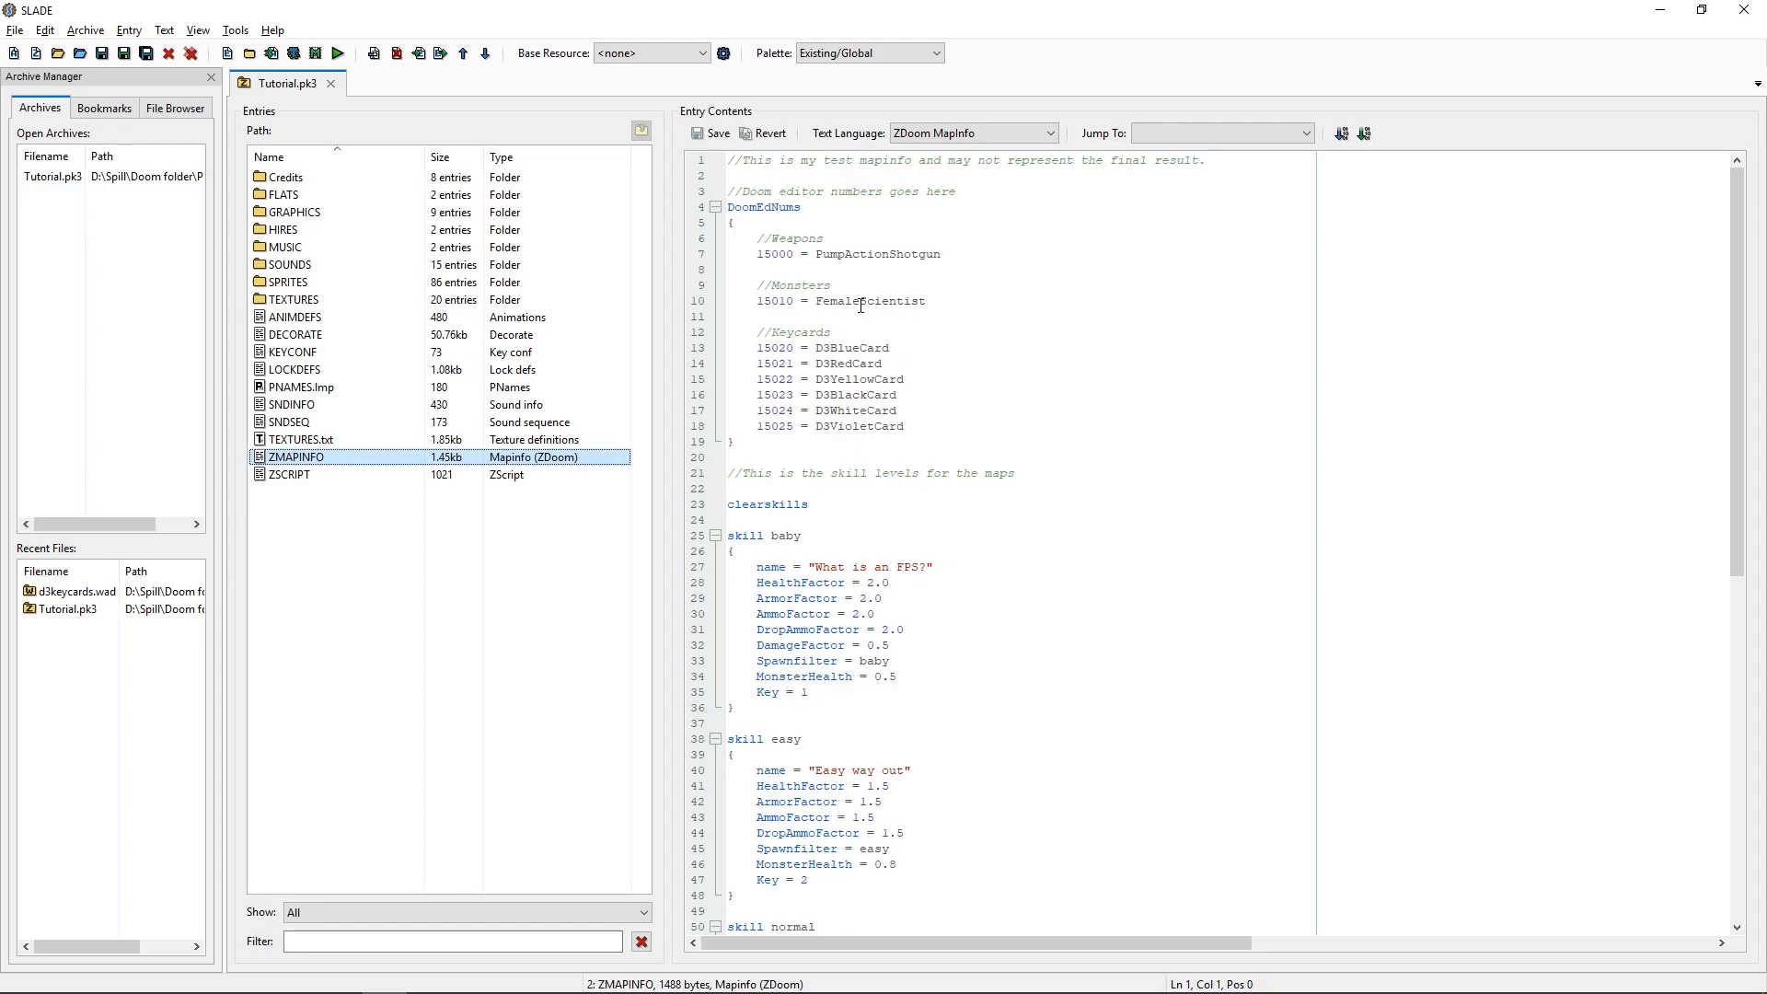
pyautogui.moveTo(848, 360)
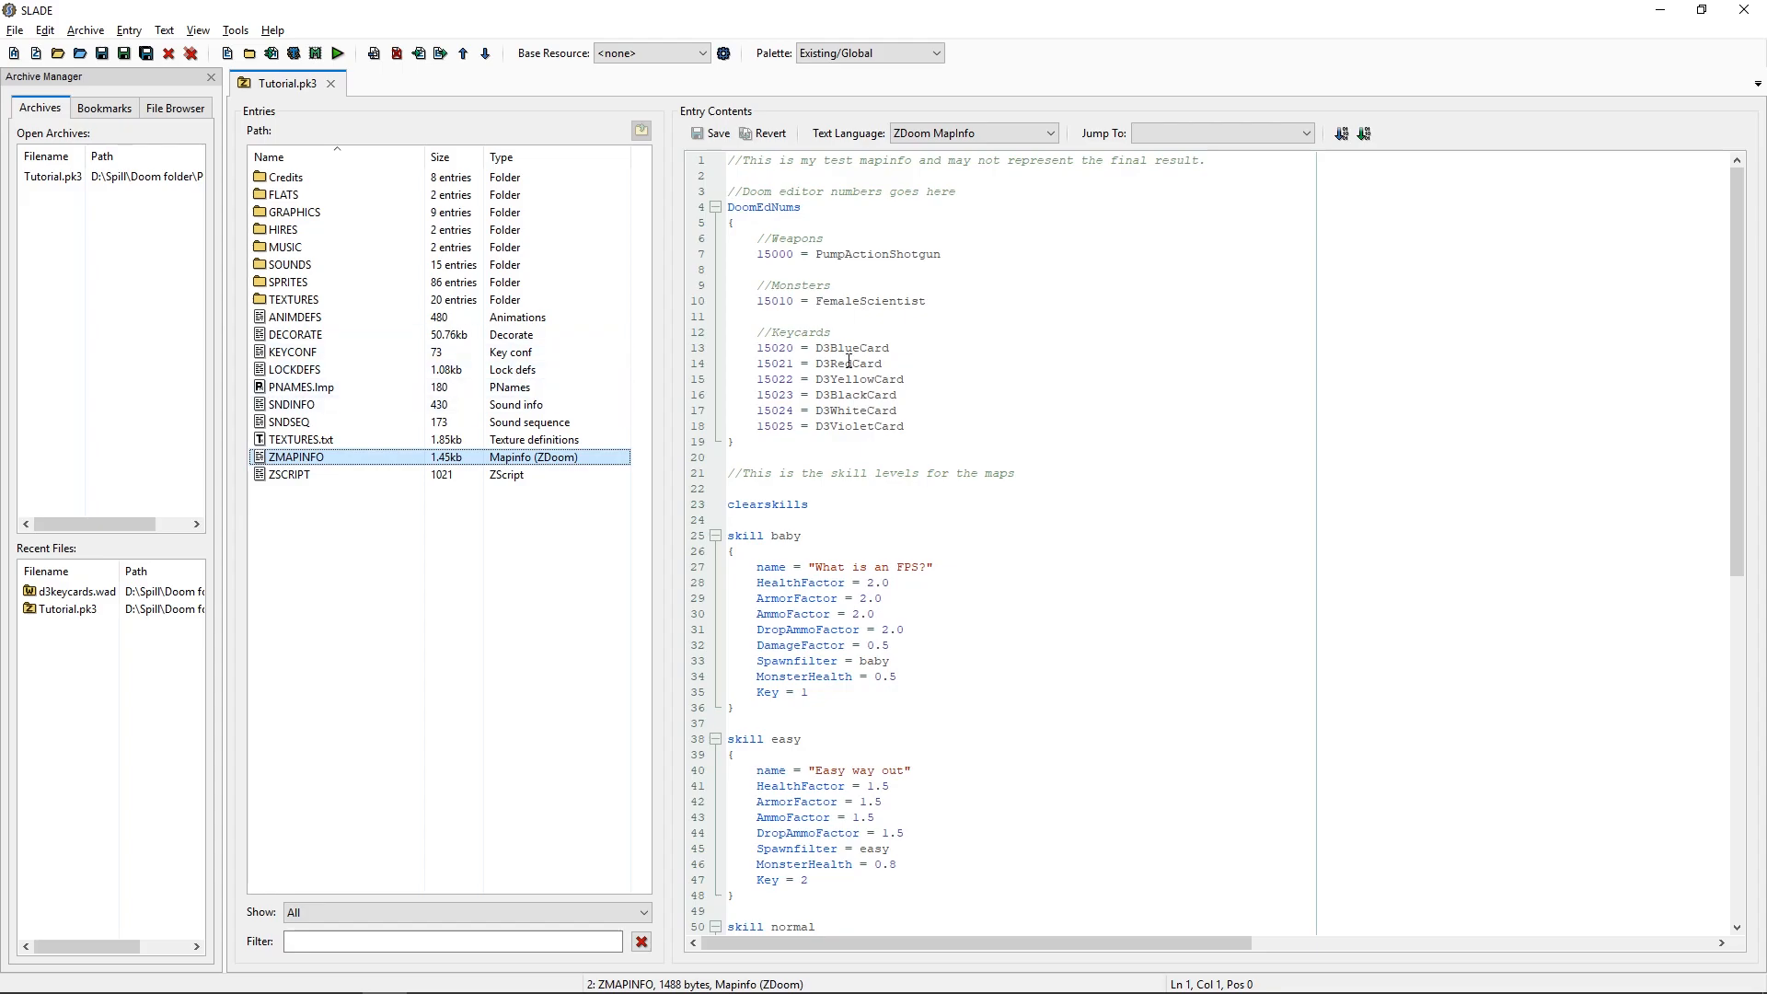
pyautogui.moveTo(863, 389)
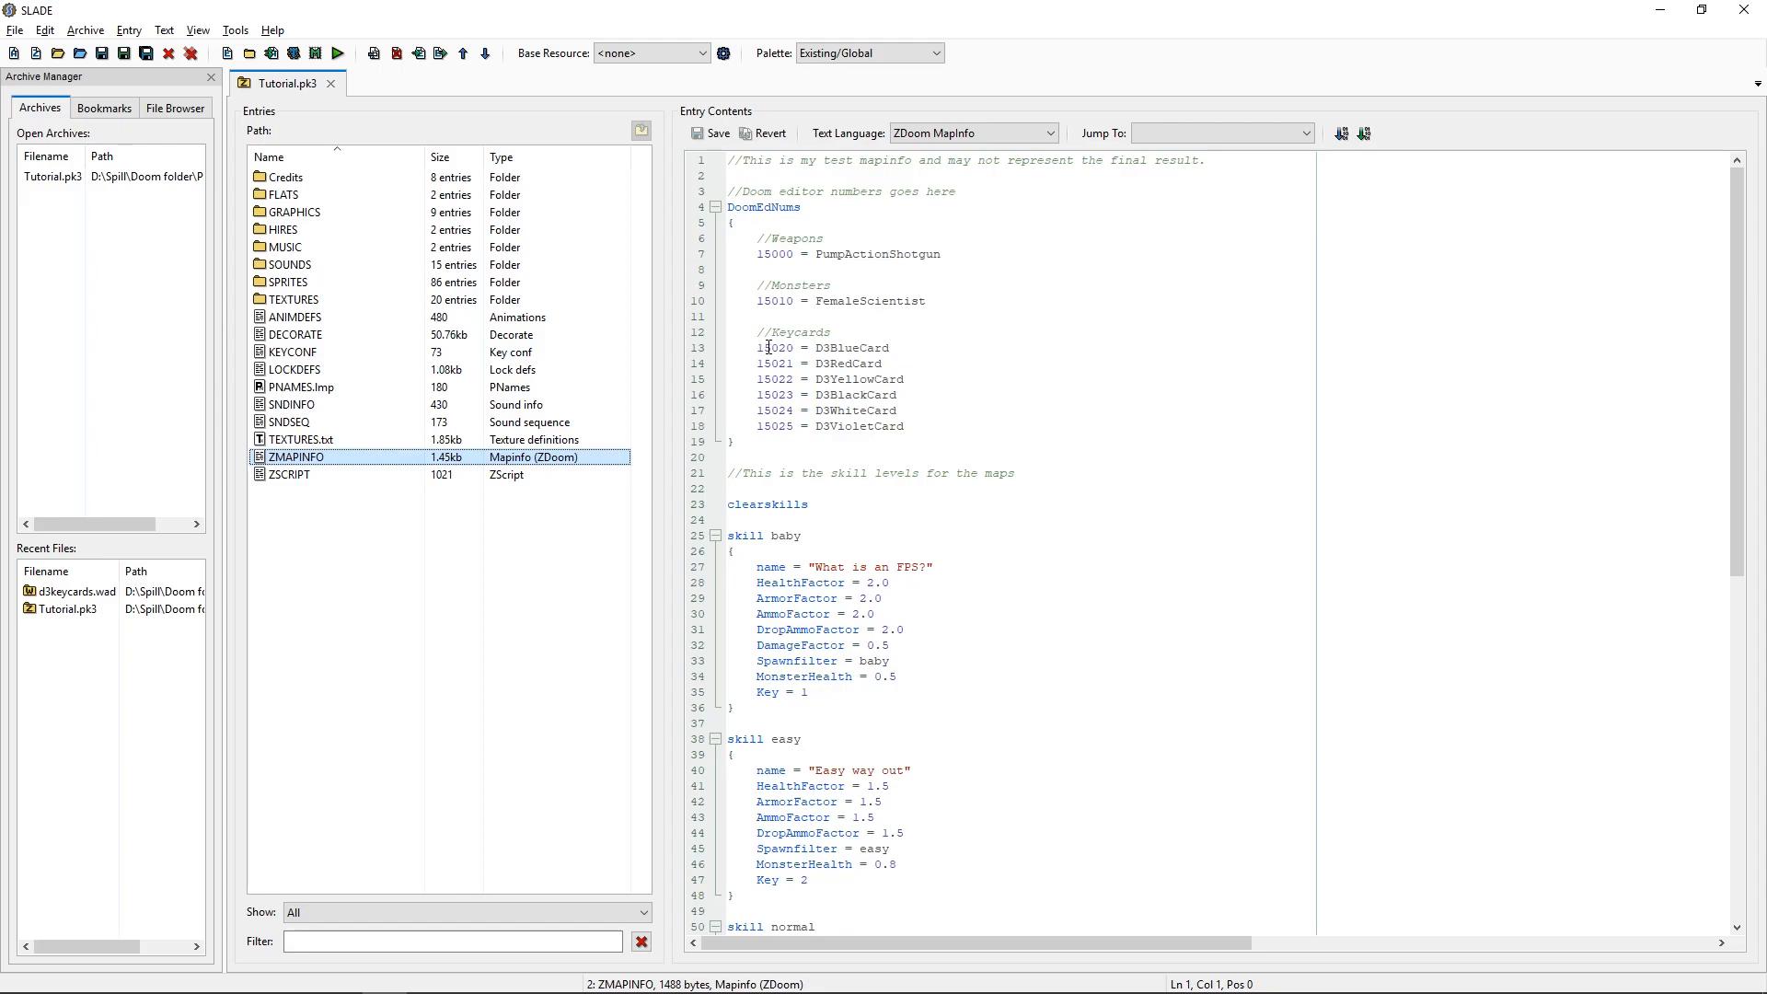
pyautogui.moveTo(790, 430)
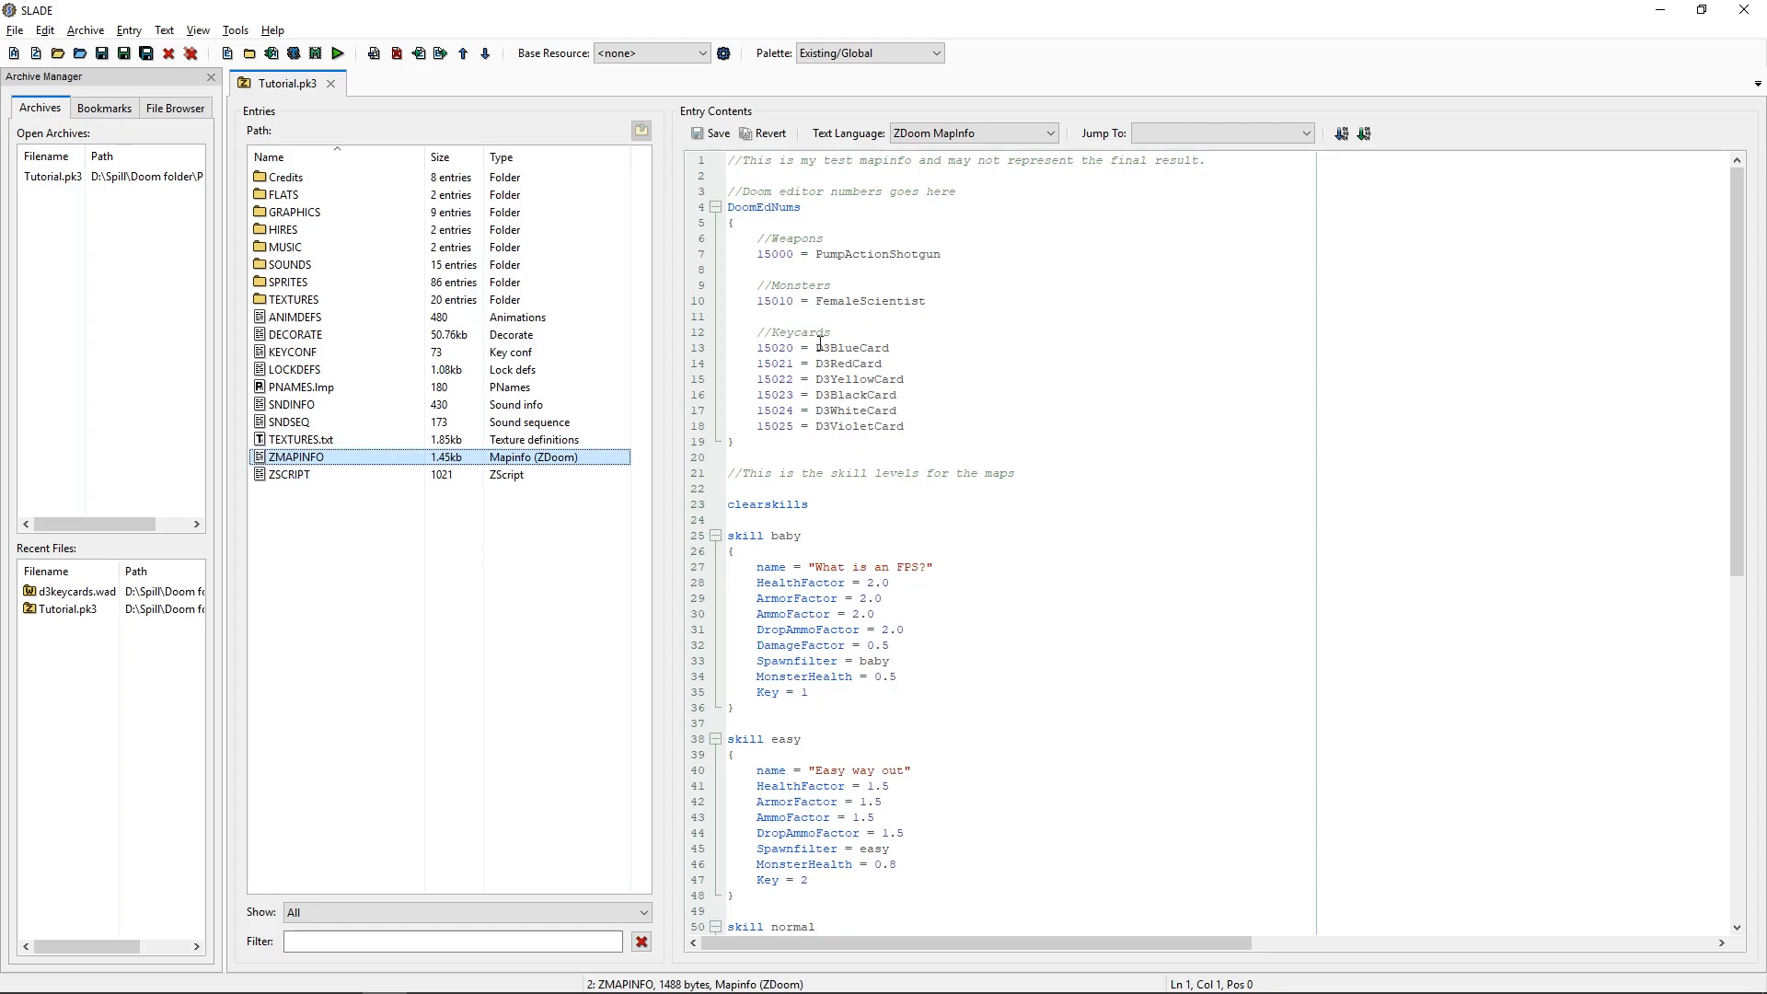
pyautogui.moveTo(957, 428)
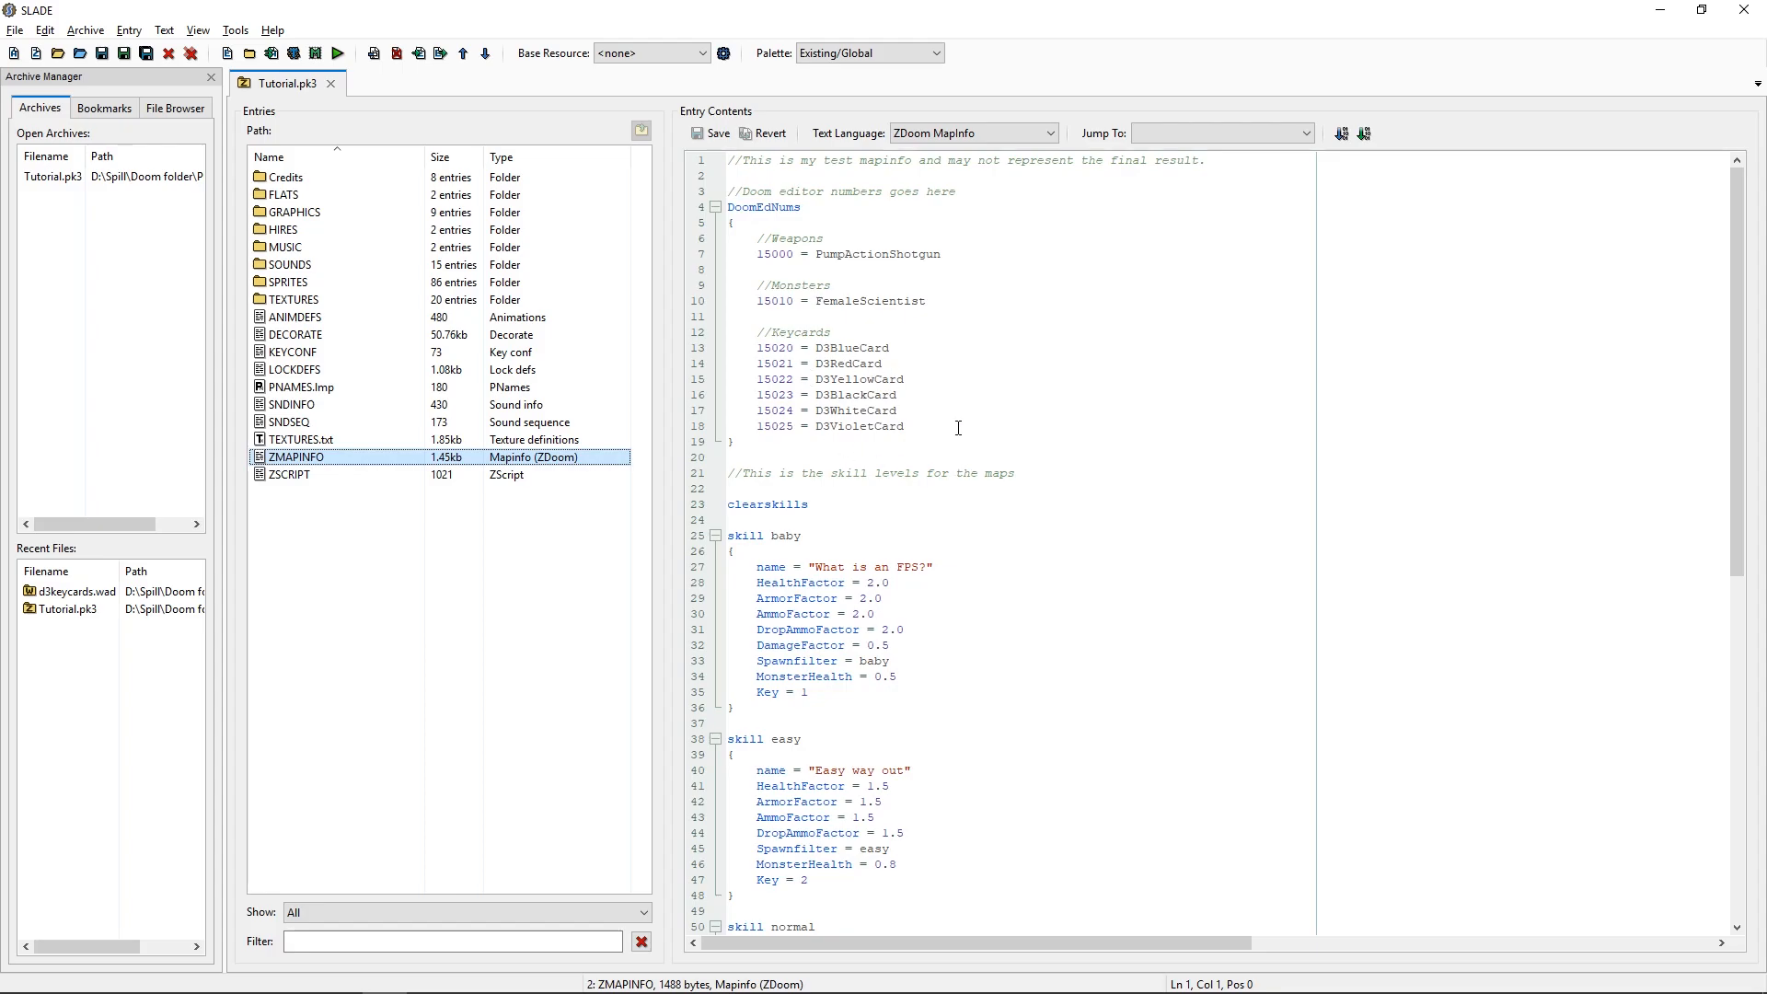
pyautogui.click(296, 370)
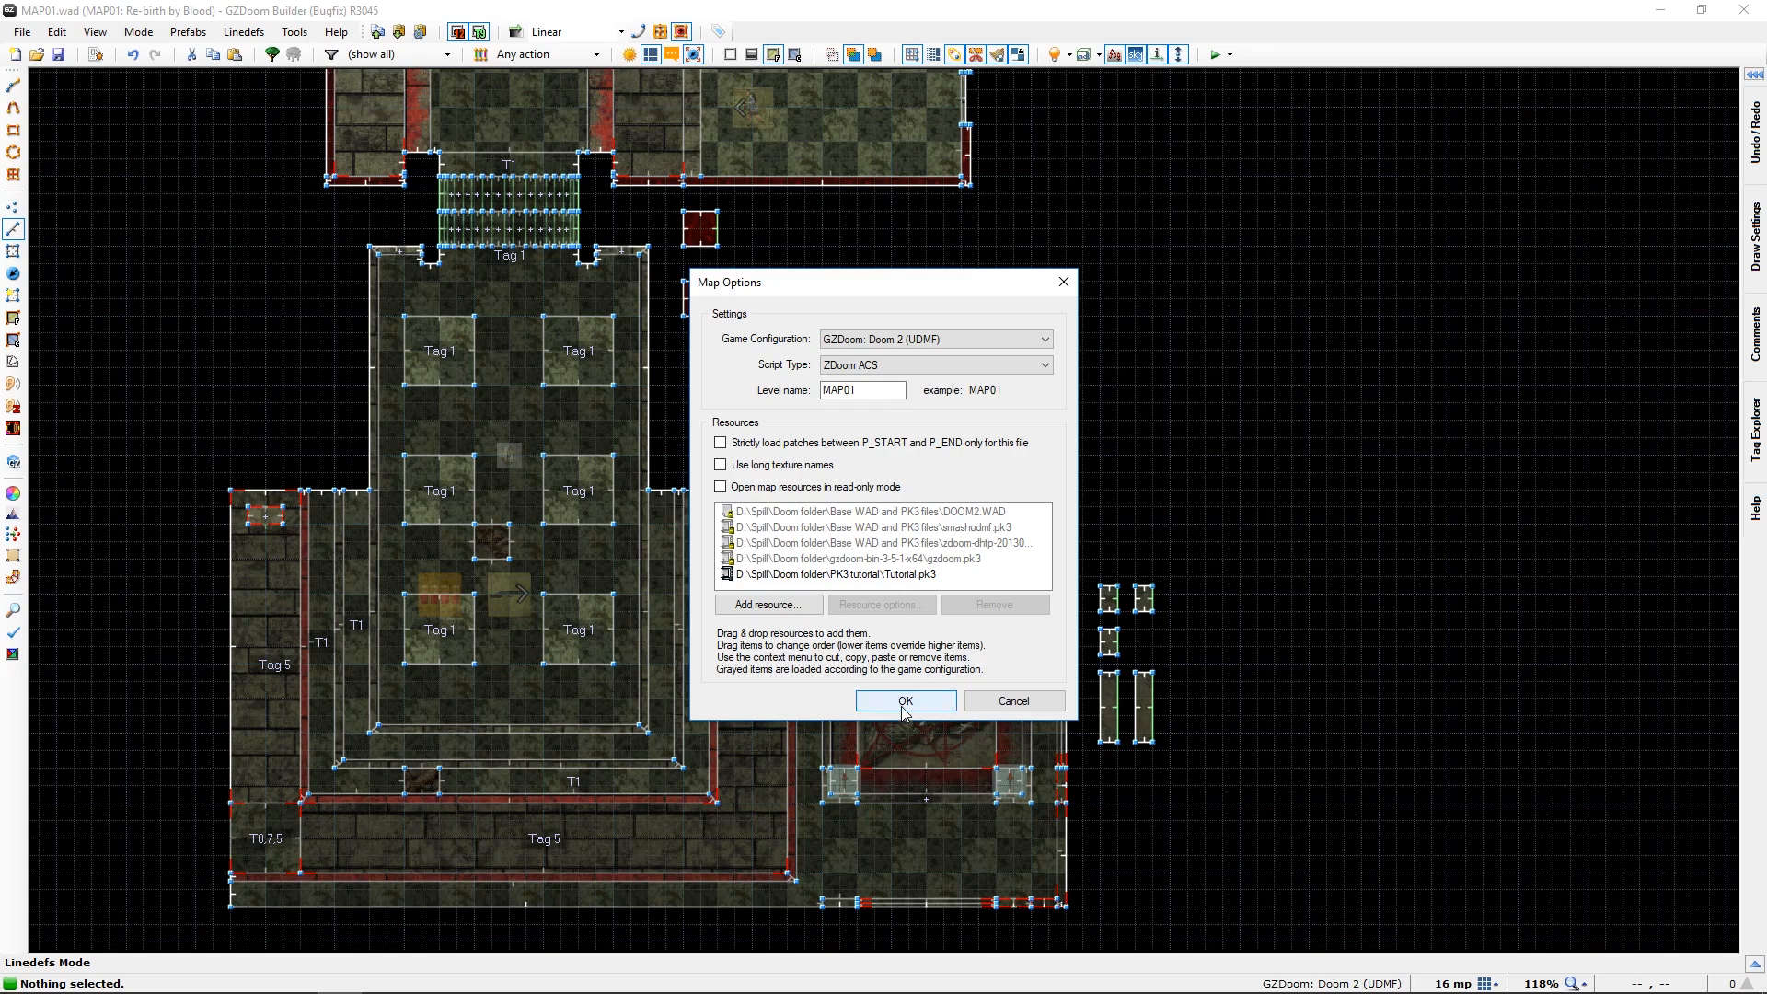
pyautogui.moveTo(802, 723)
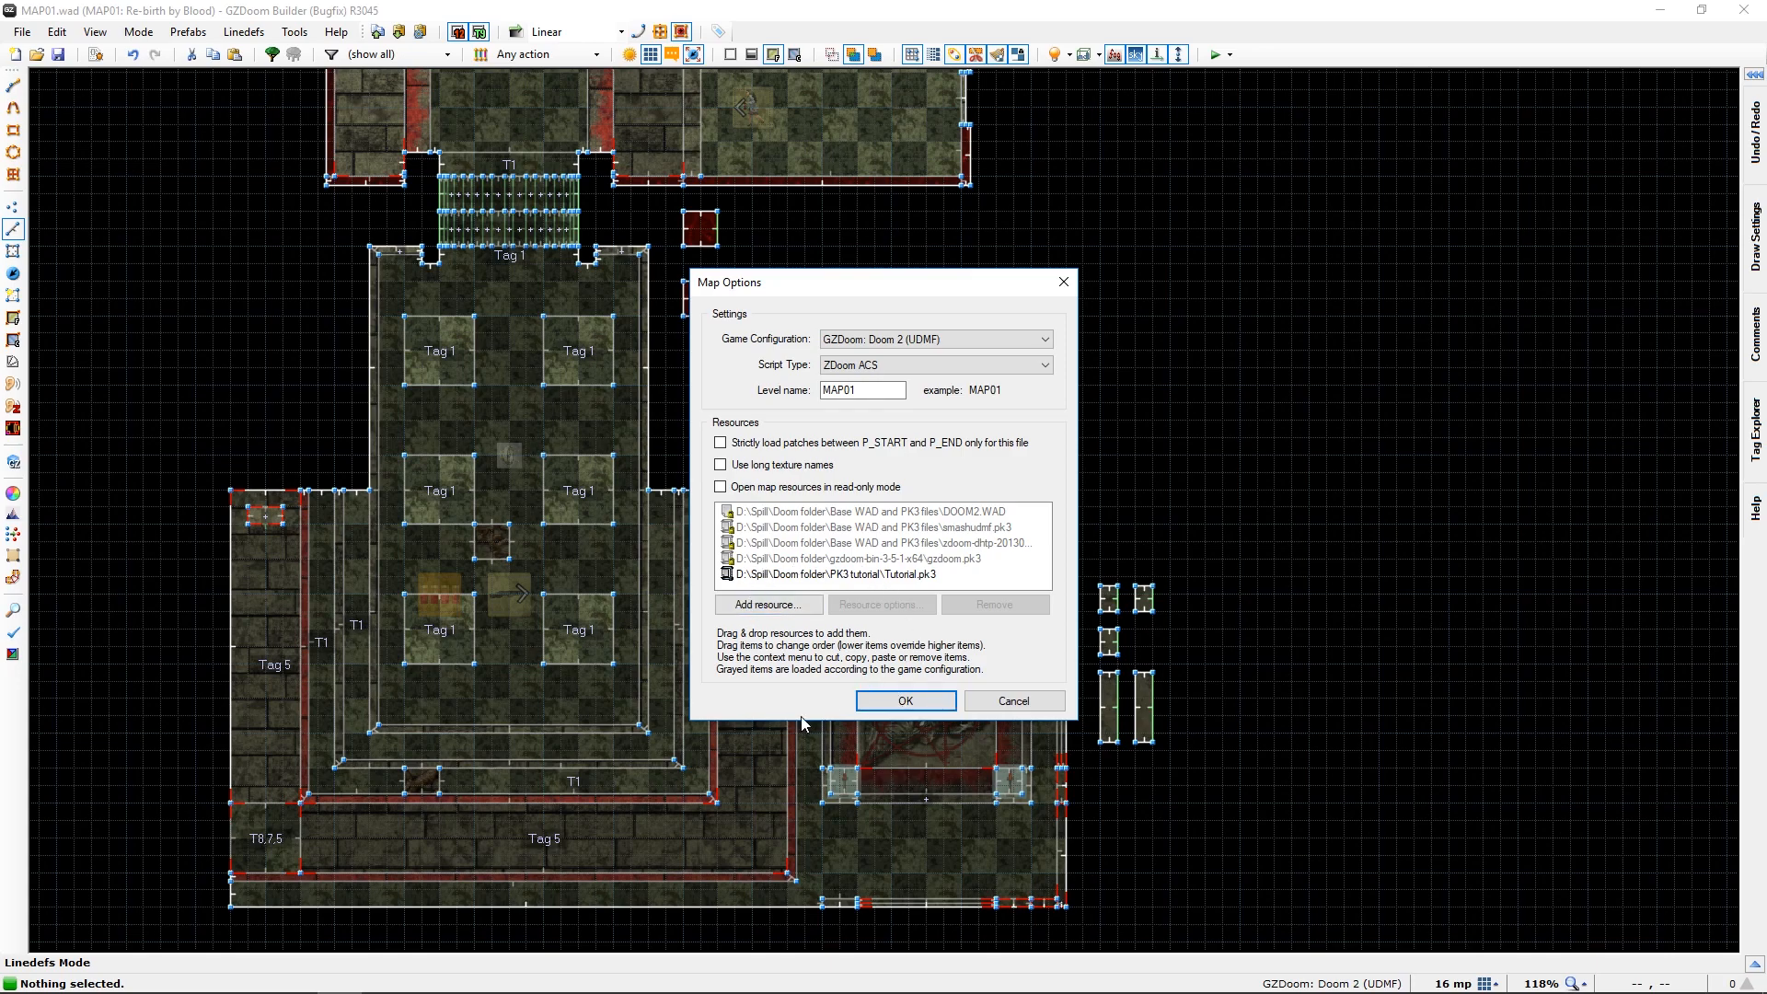
pyautogui.moveTo(904, 699)
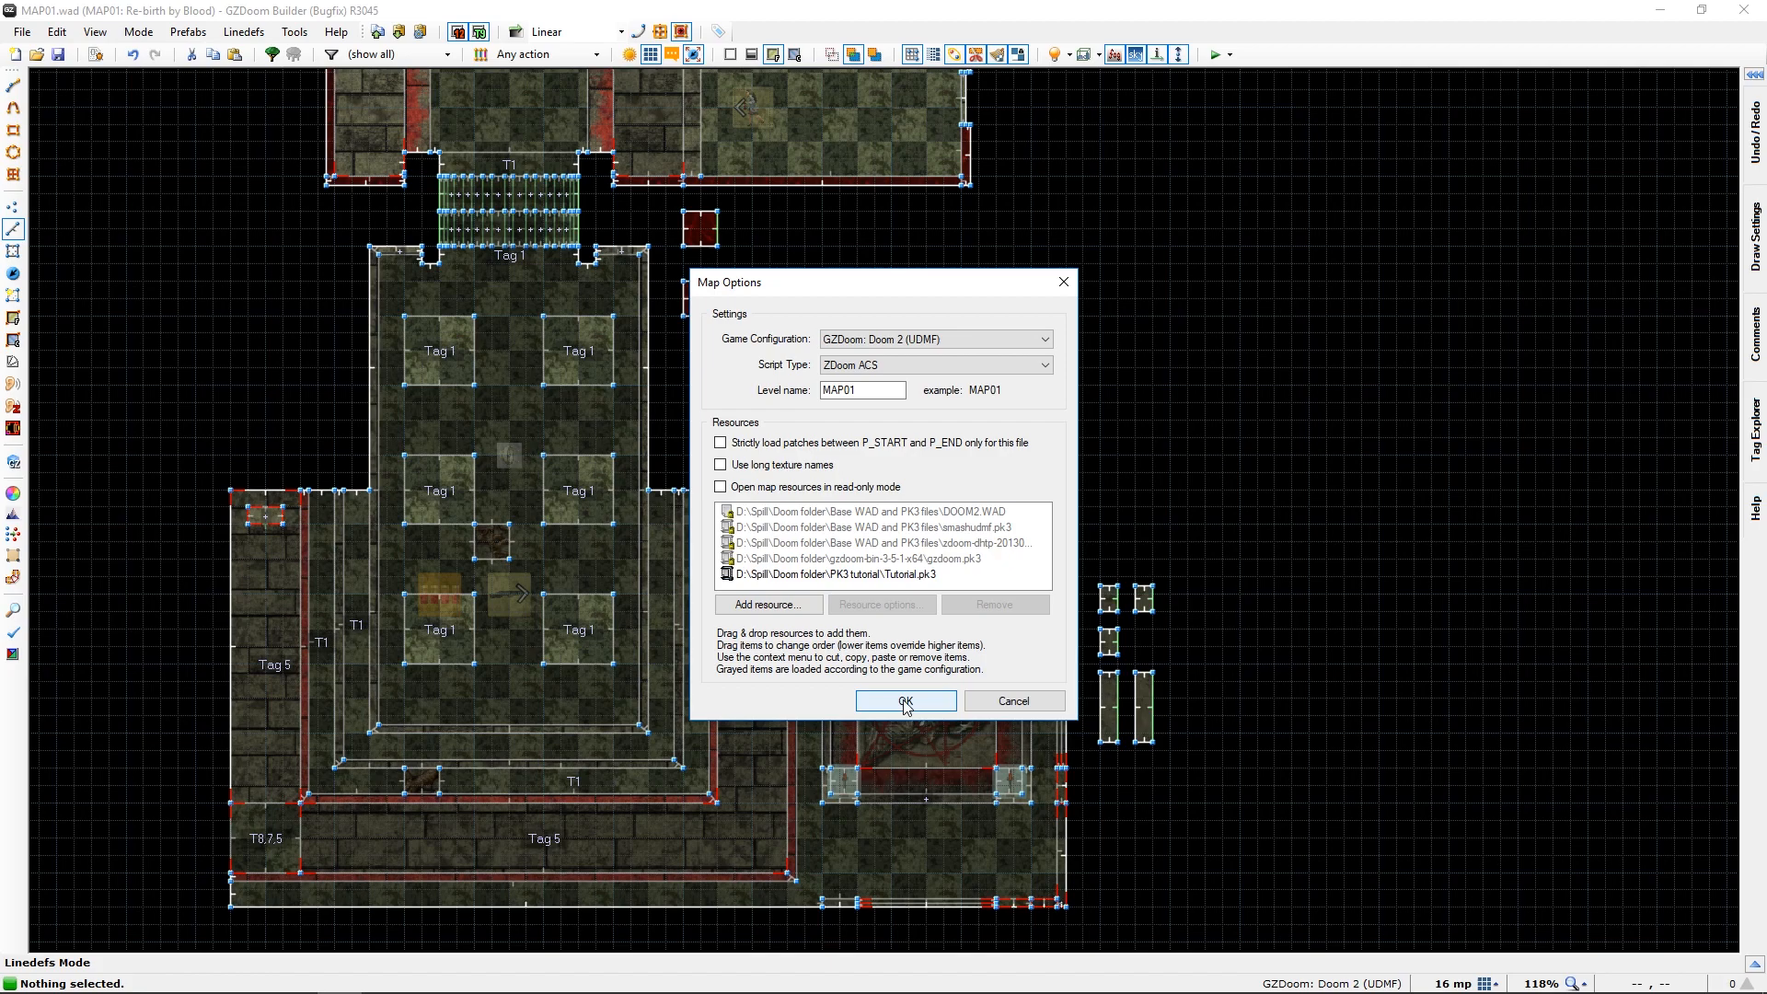
# Accept the map options with Tutorial.pk3 listed among the resources.
pyautogui.click(904, 699)
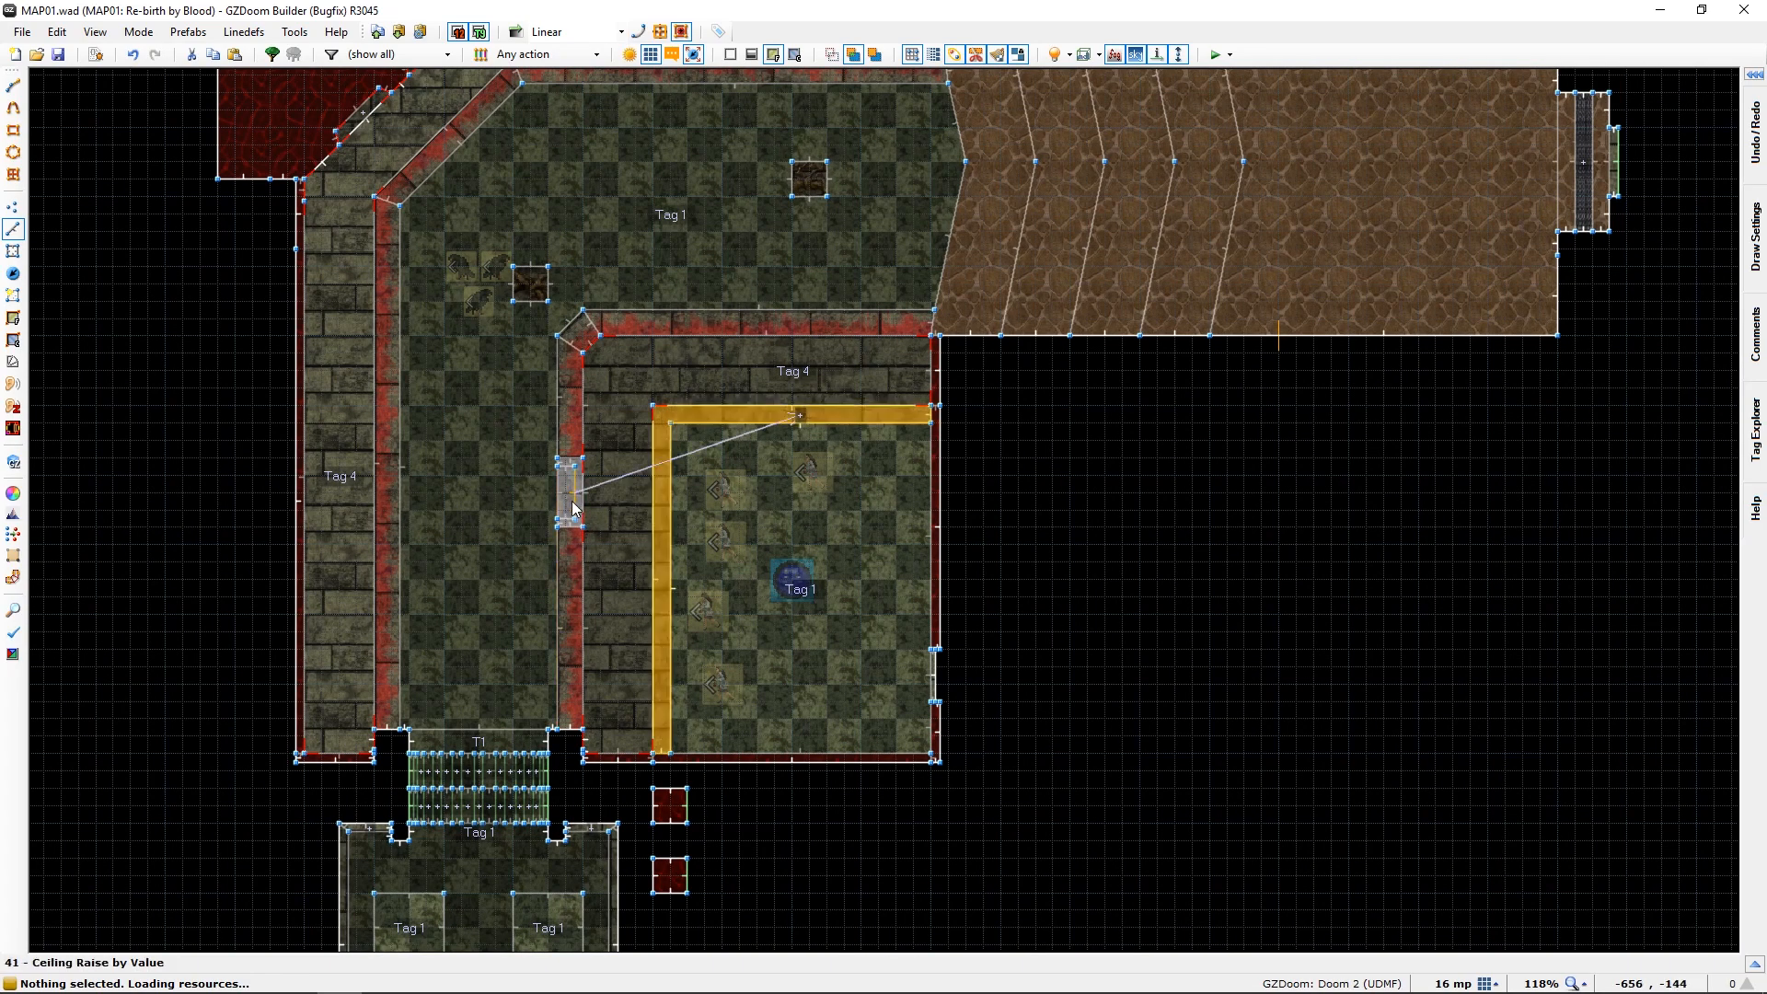
# Make the ceiling-raise linedef require Lock 2.
pyautogui.doubleClick(572, 504)
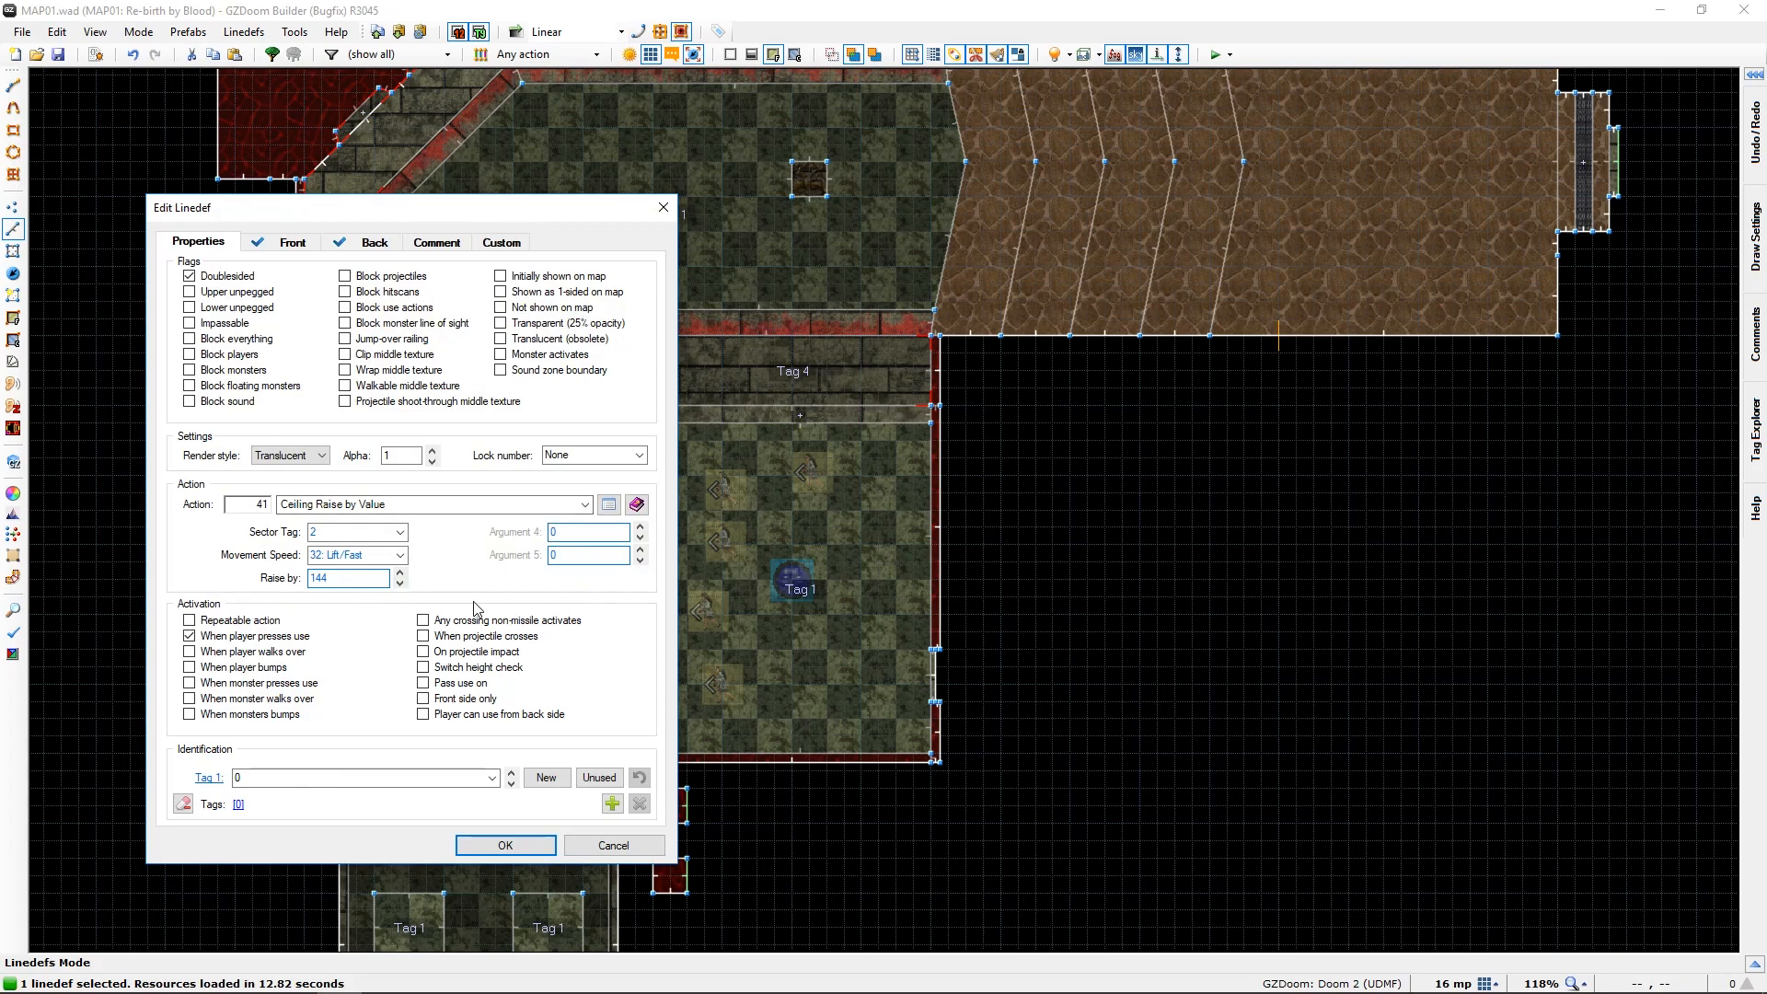
pyautogui.moveTo(460, 598)
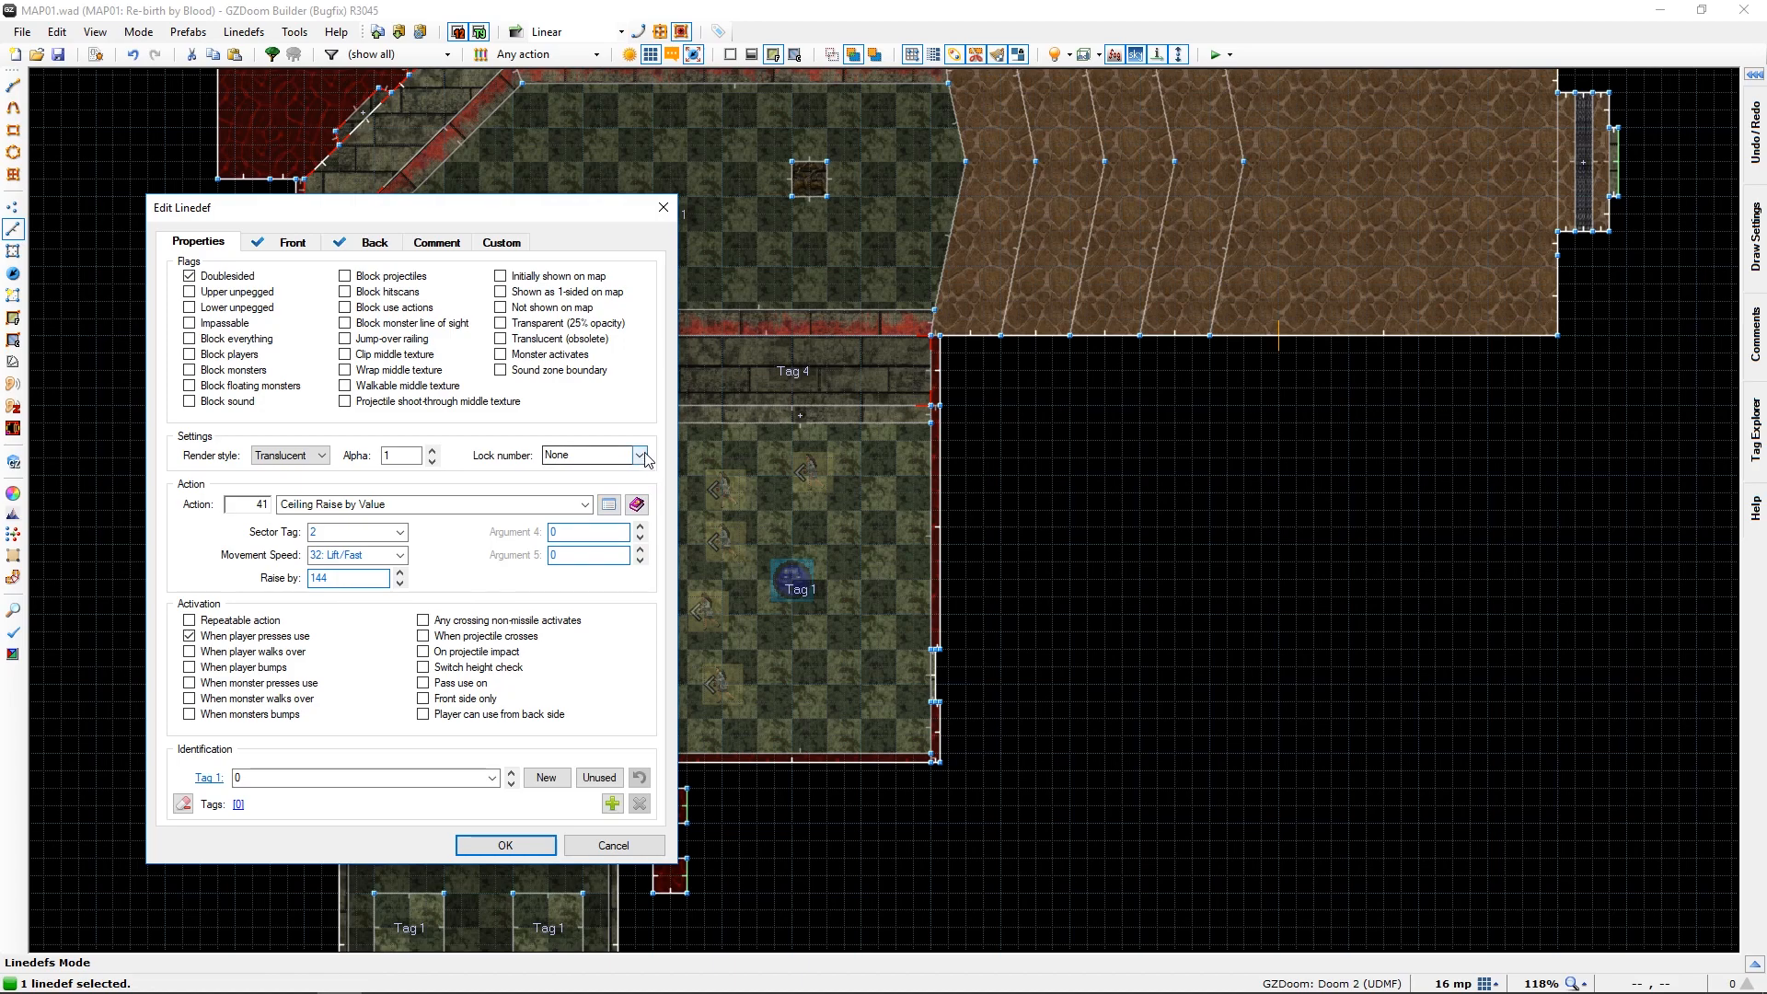
pyautogui.click(640, 455)
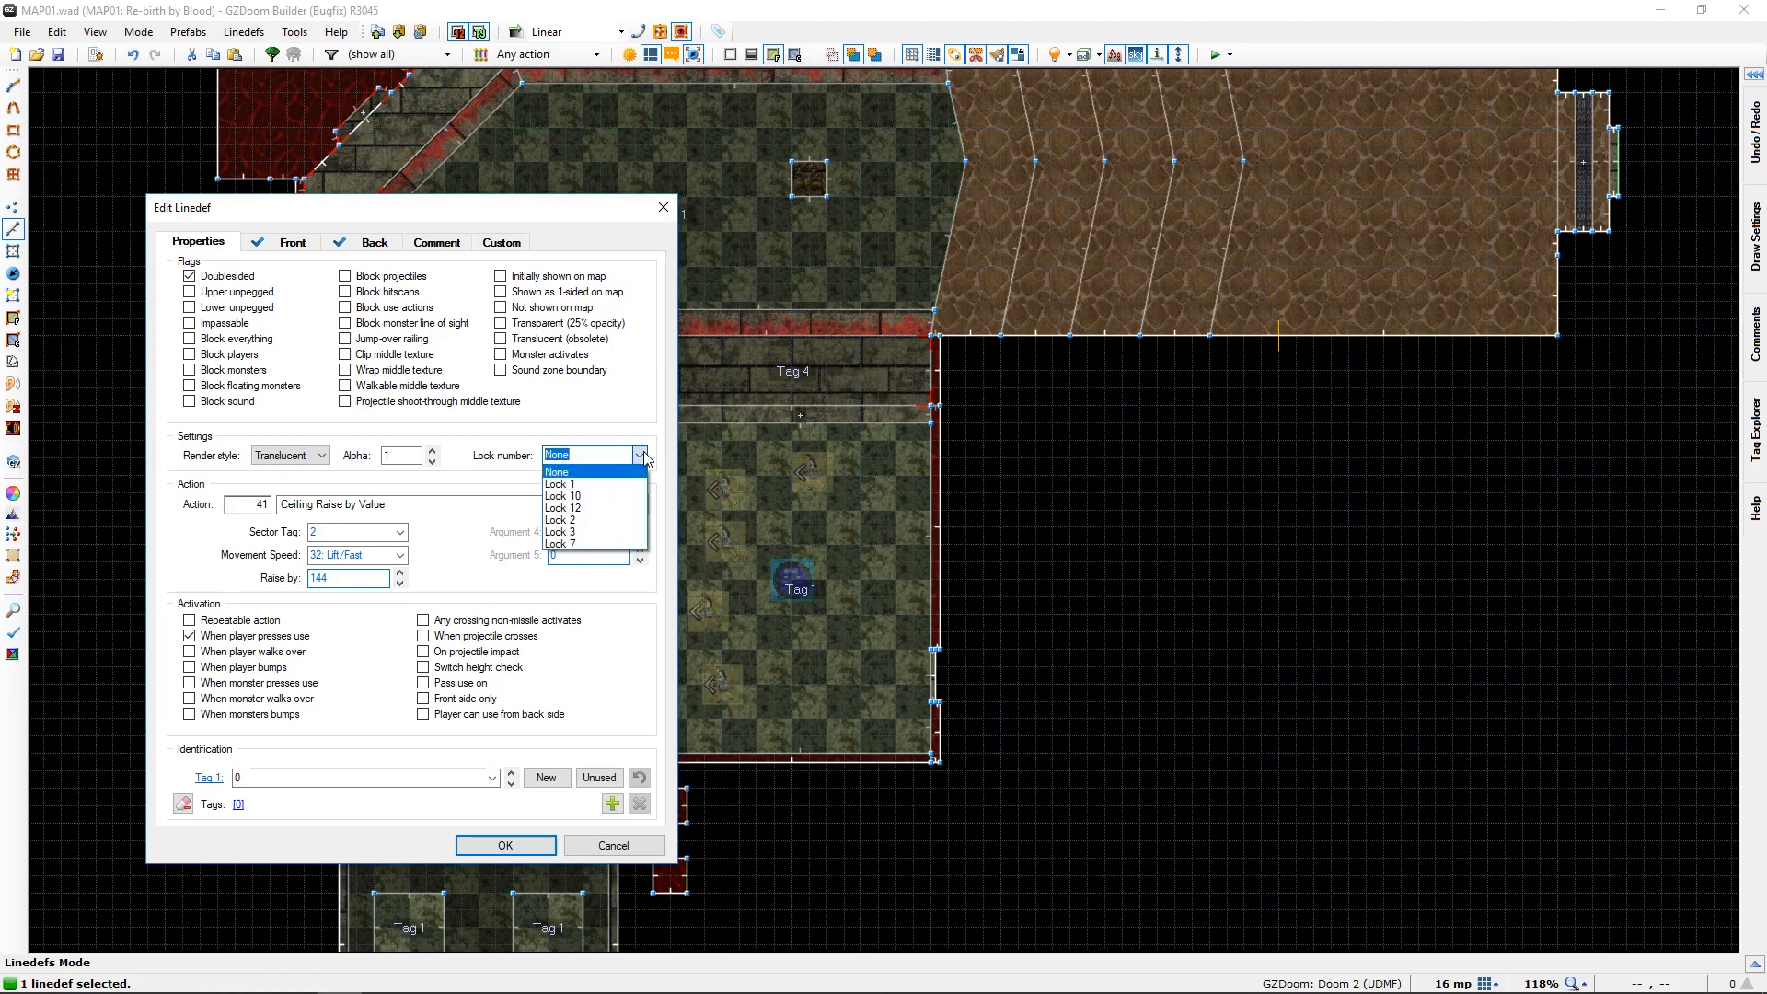
pyautogui.moveTo(614, 519)
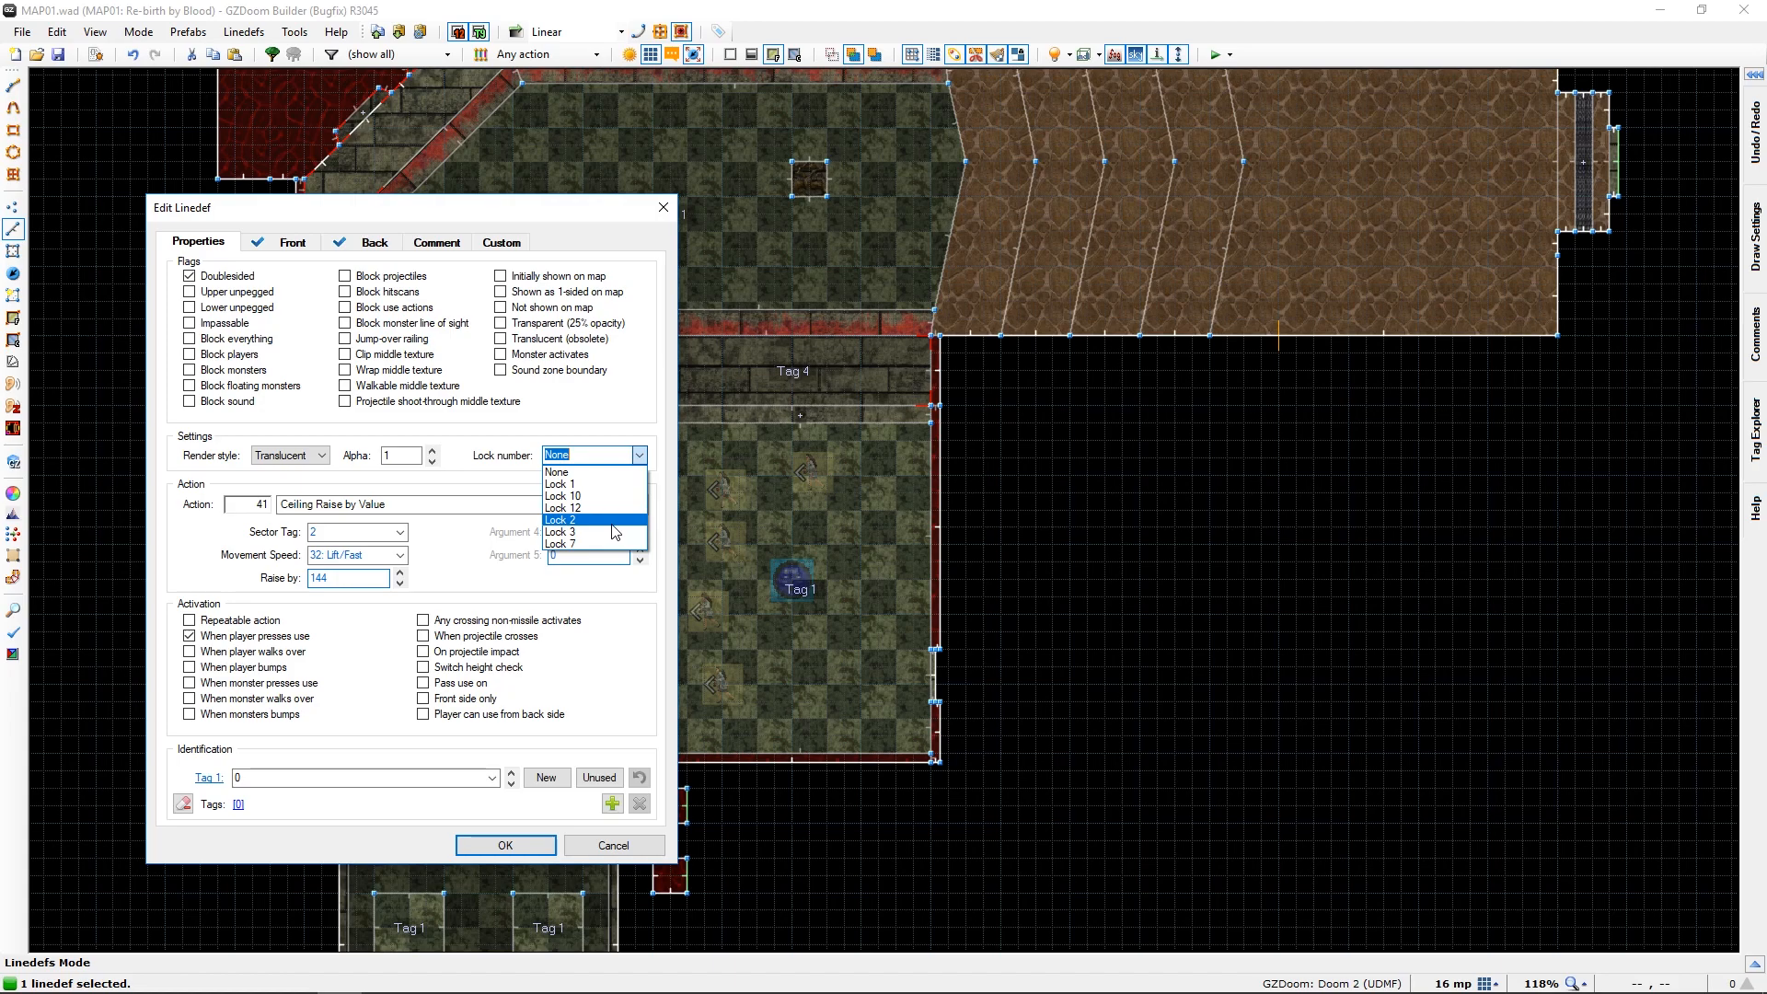
pyautogui.click(561, 519)
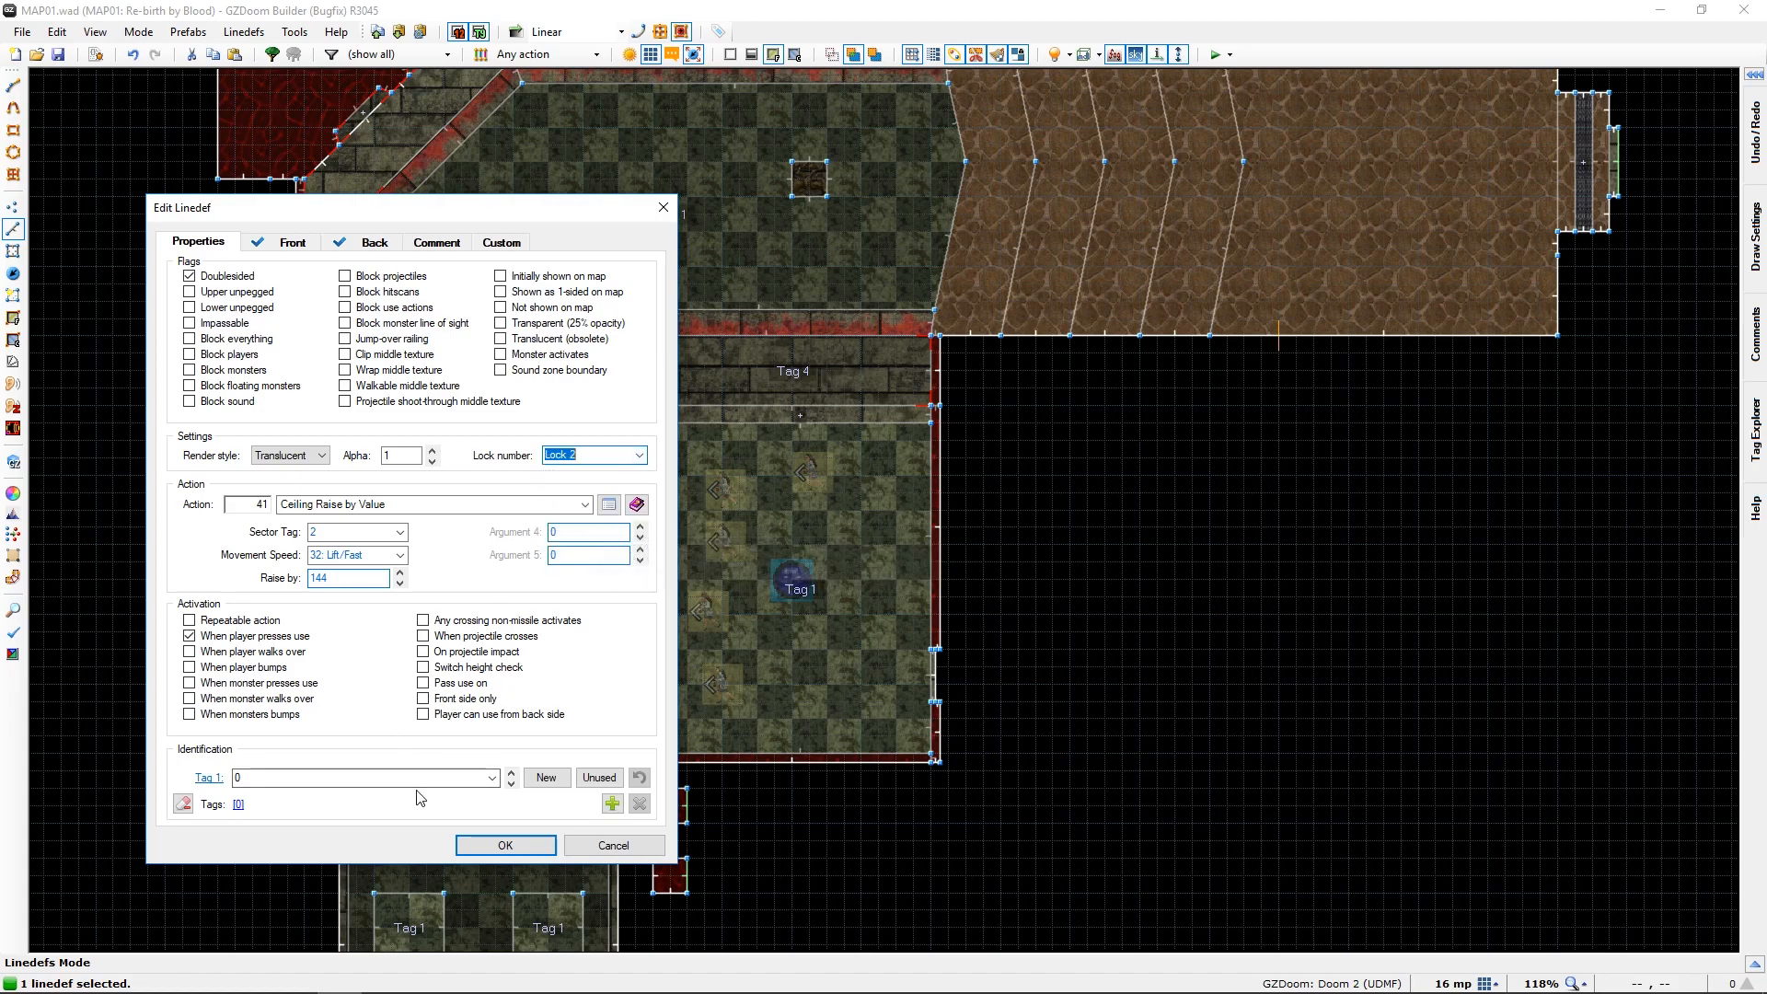
pyautogui.moveTo(506, 845)
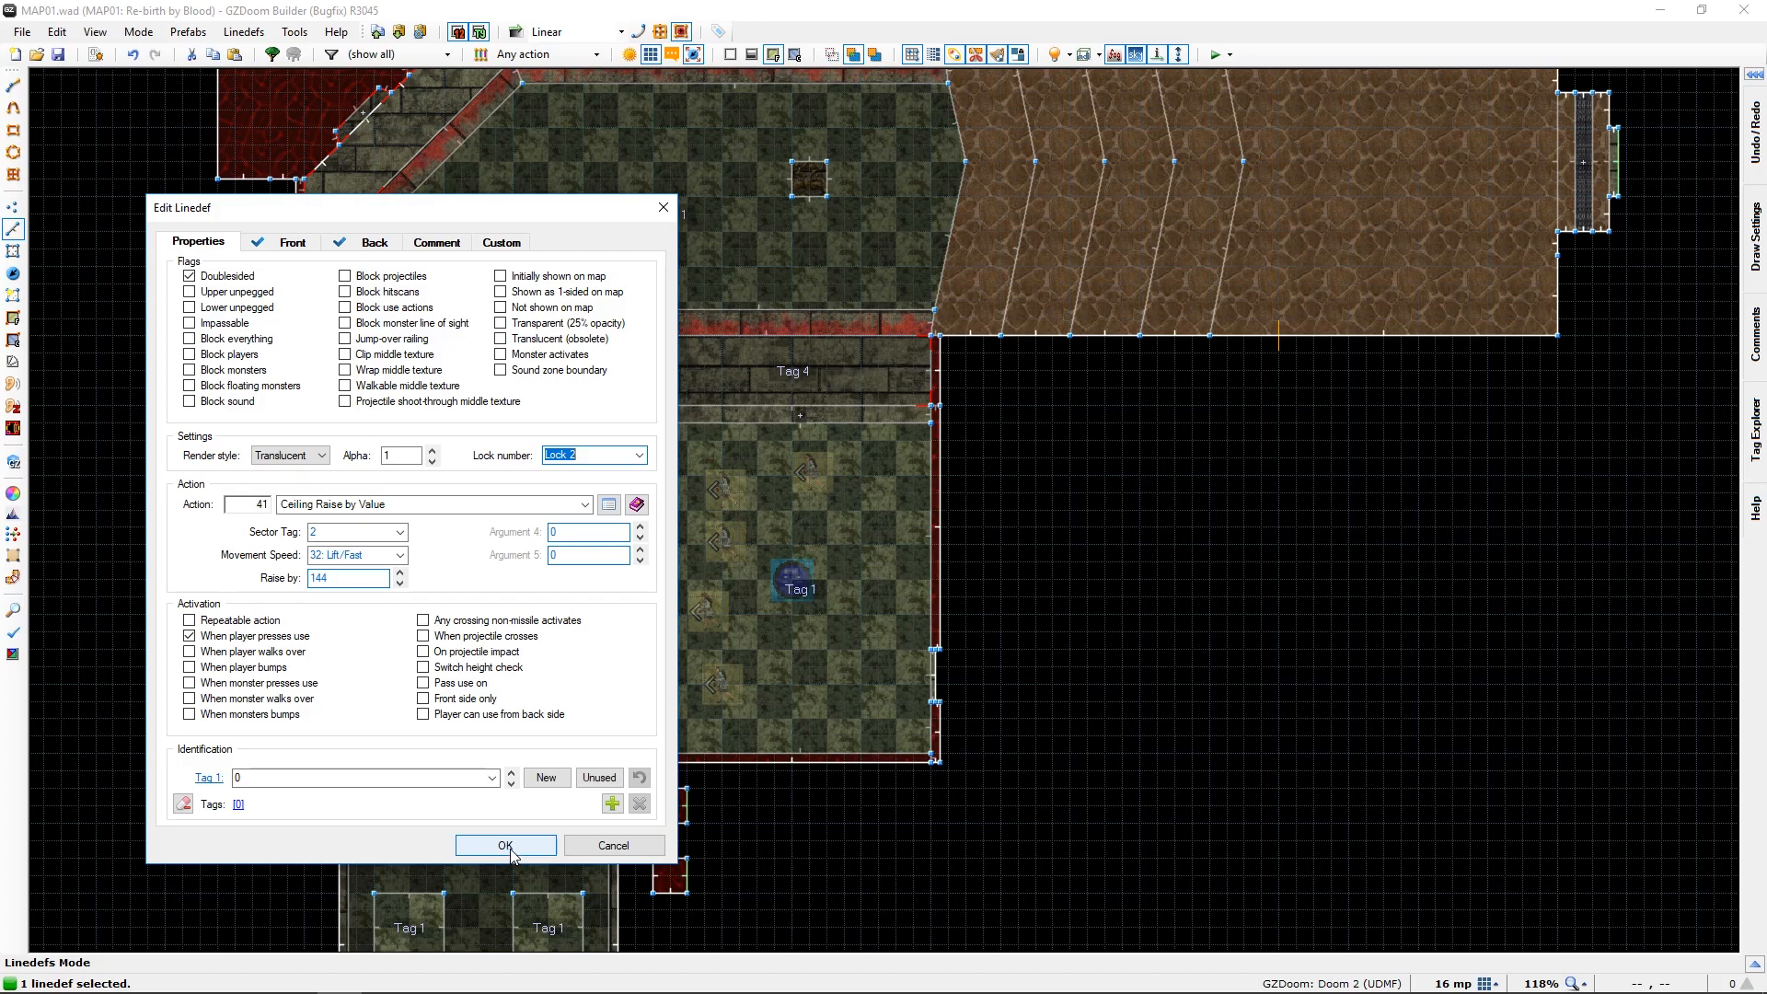
pyautogui.click(504, 844)
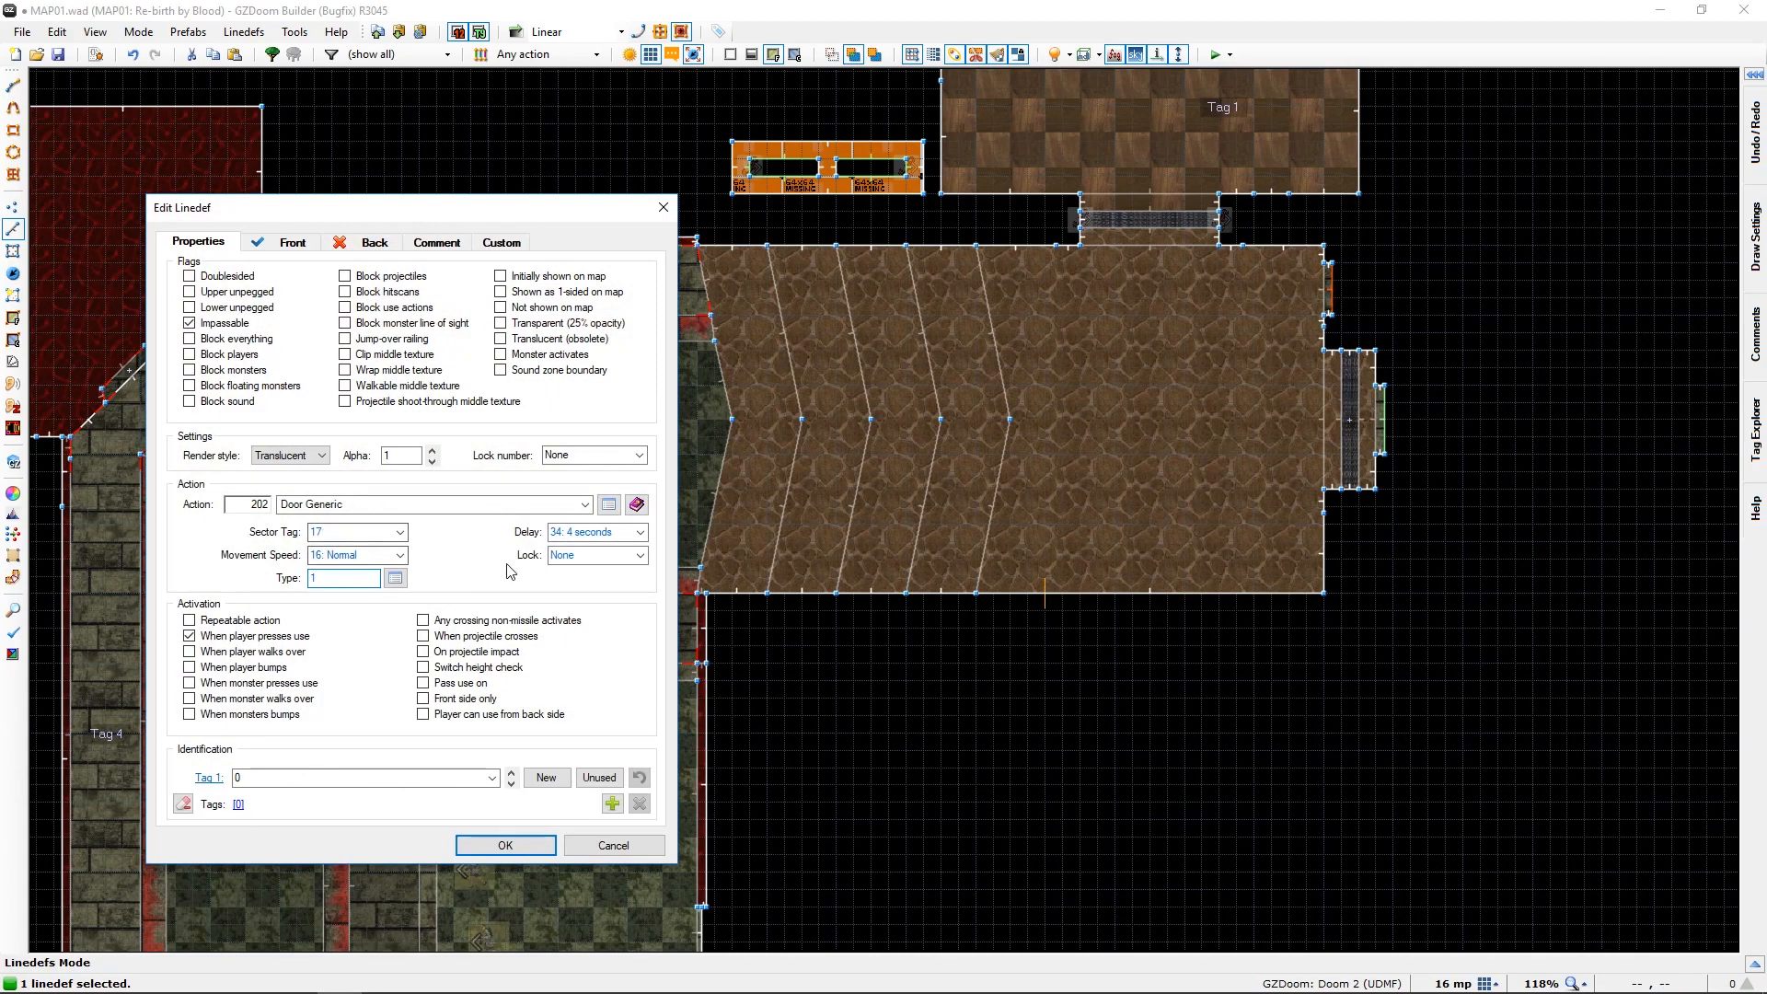
# Make the generic door linedef require Lock 7.
pyautogui.click(642, 554)
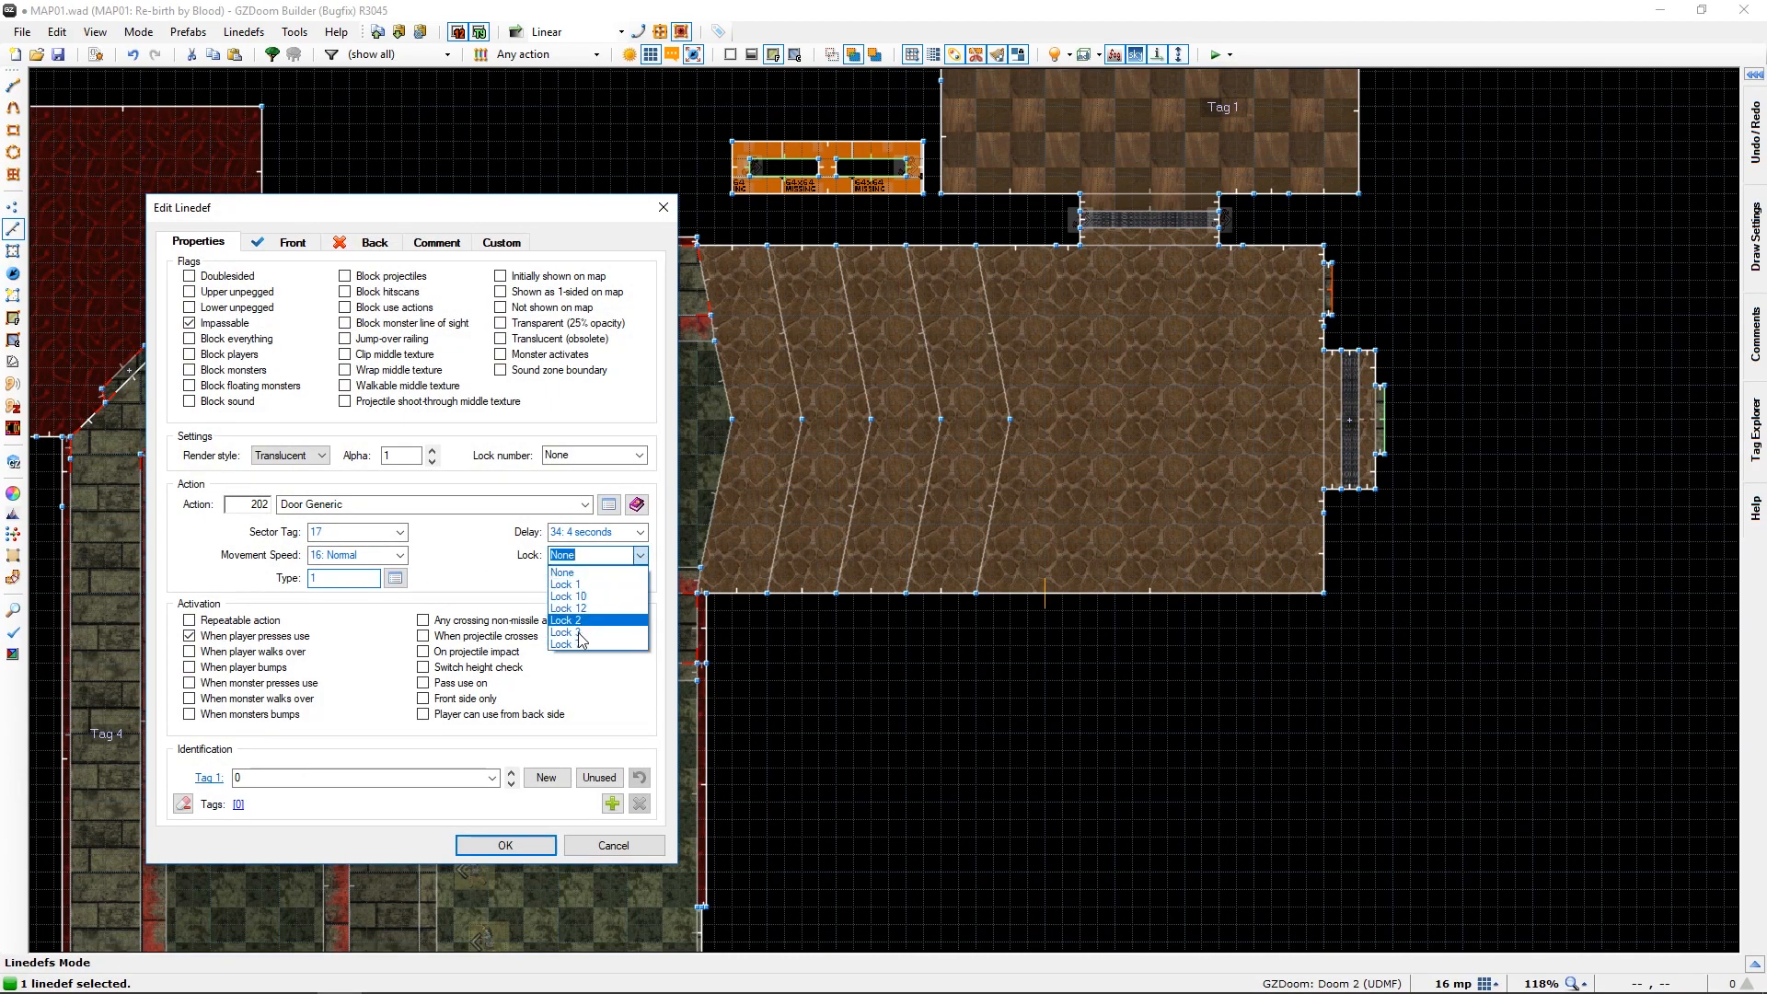
pyautogui.click(568, 643)
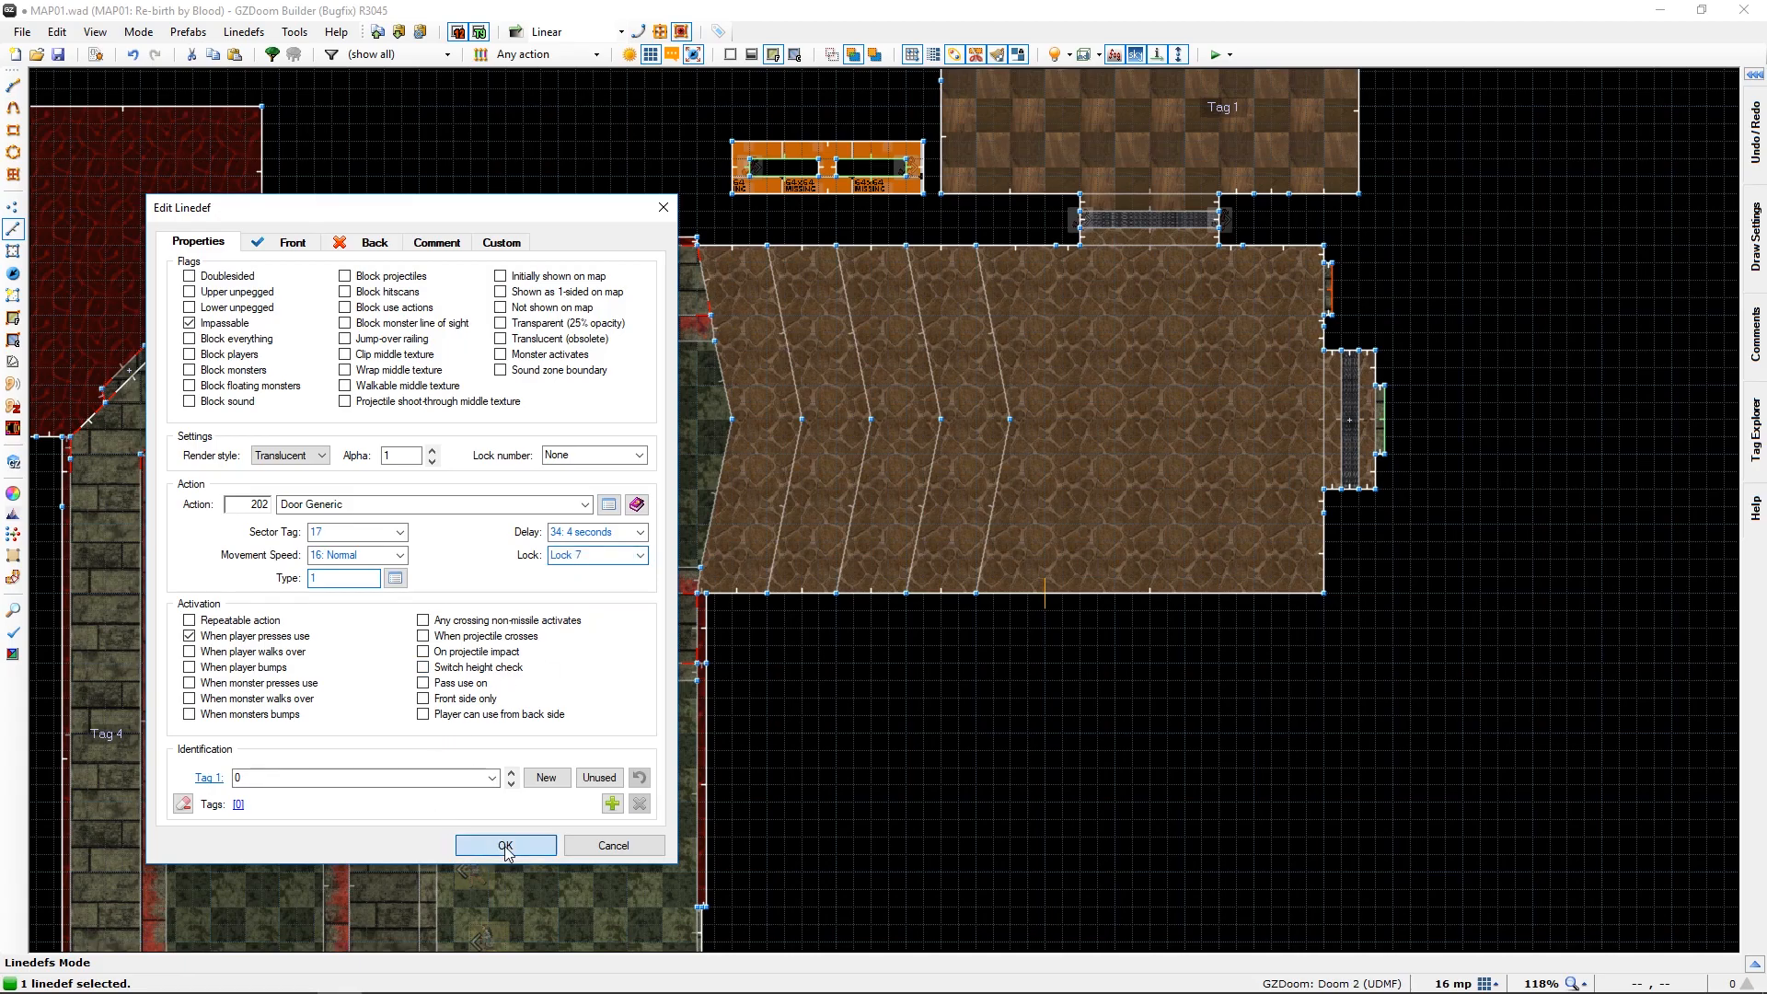
pyautogui.click(504, 845)
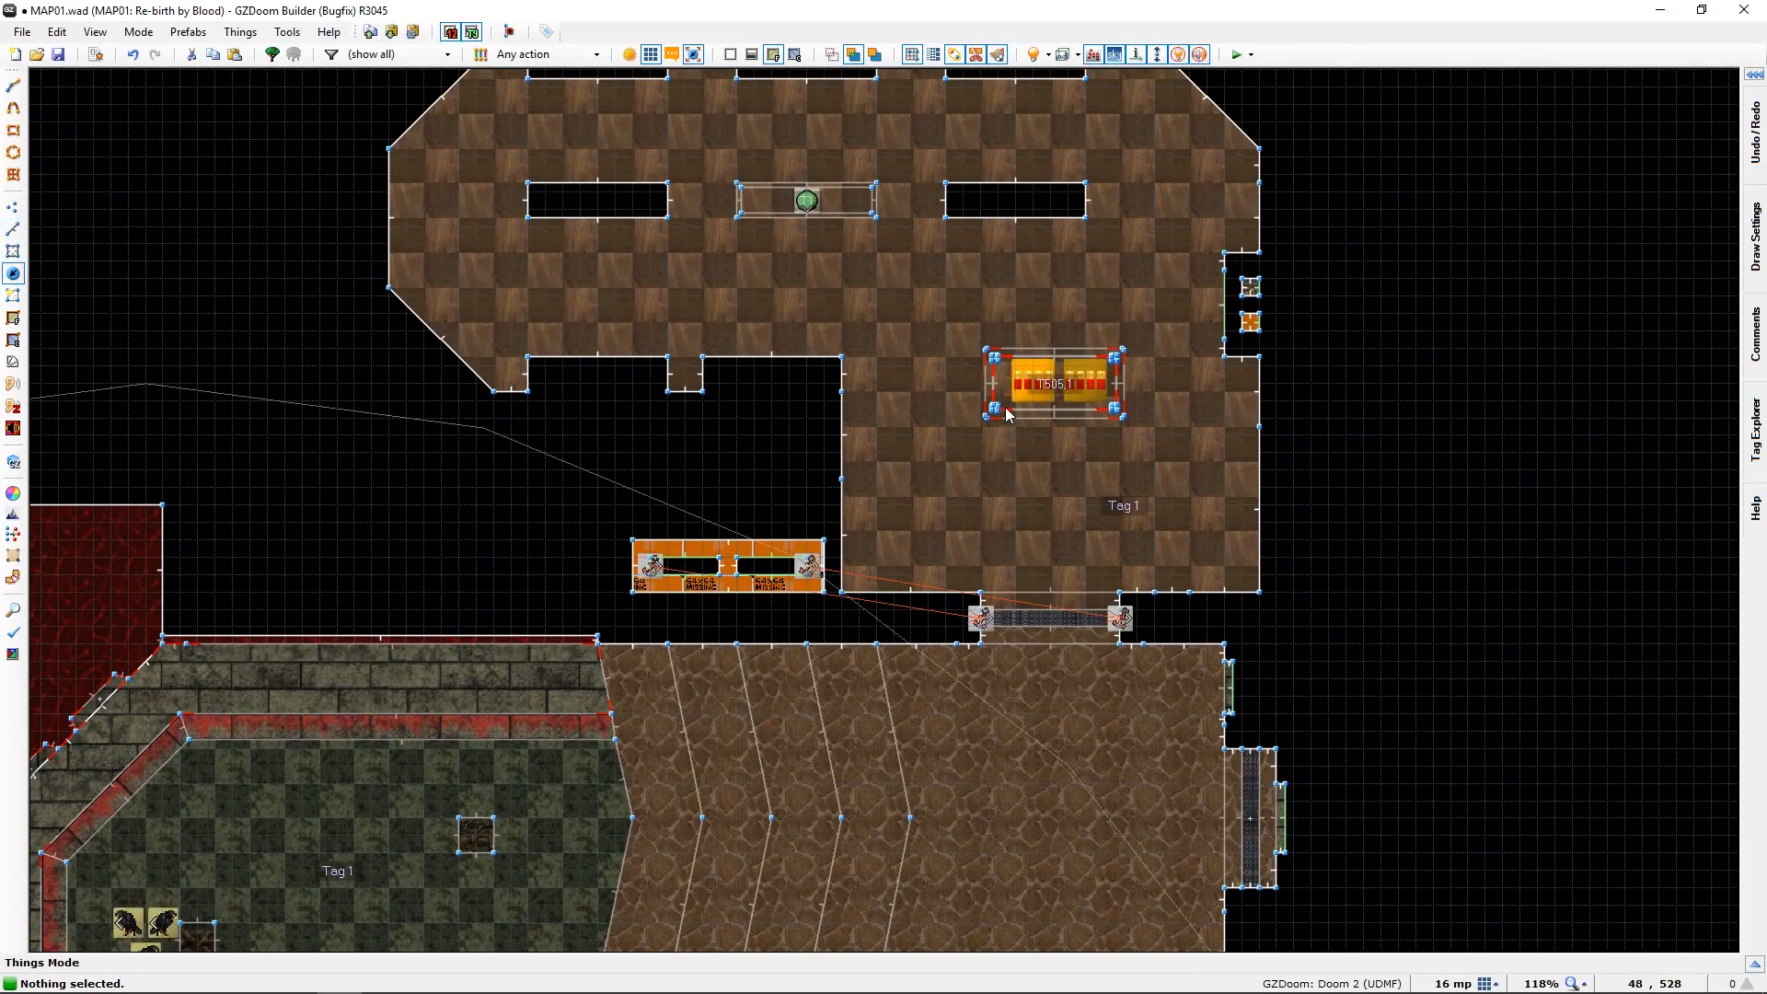
# Turn the first shotgun shells thing into a D3BlueCard.
pyautogui.doubleClick(1048, 382)
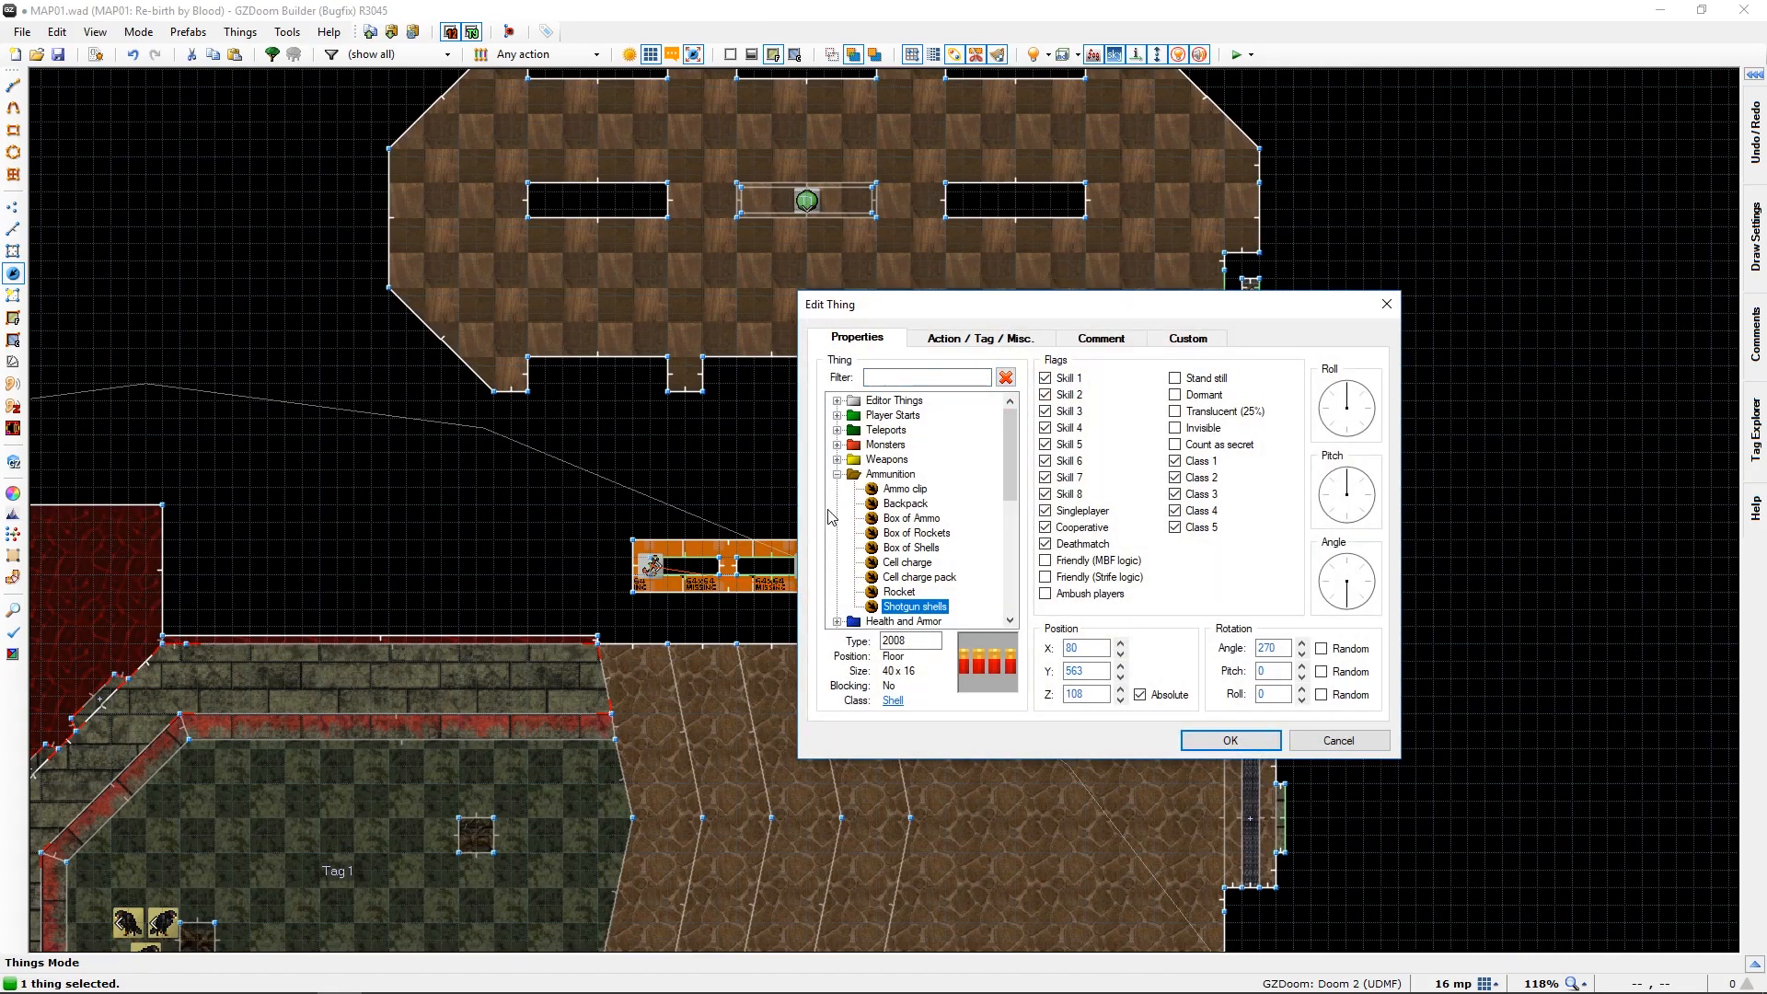
pyautogui.scroll(-3)
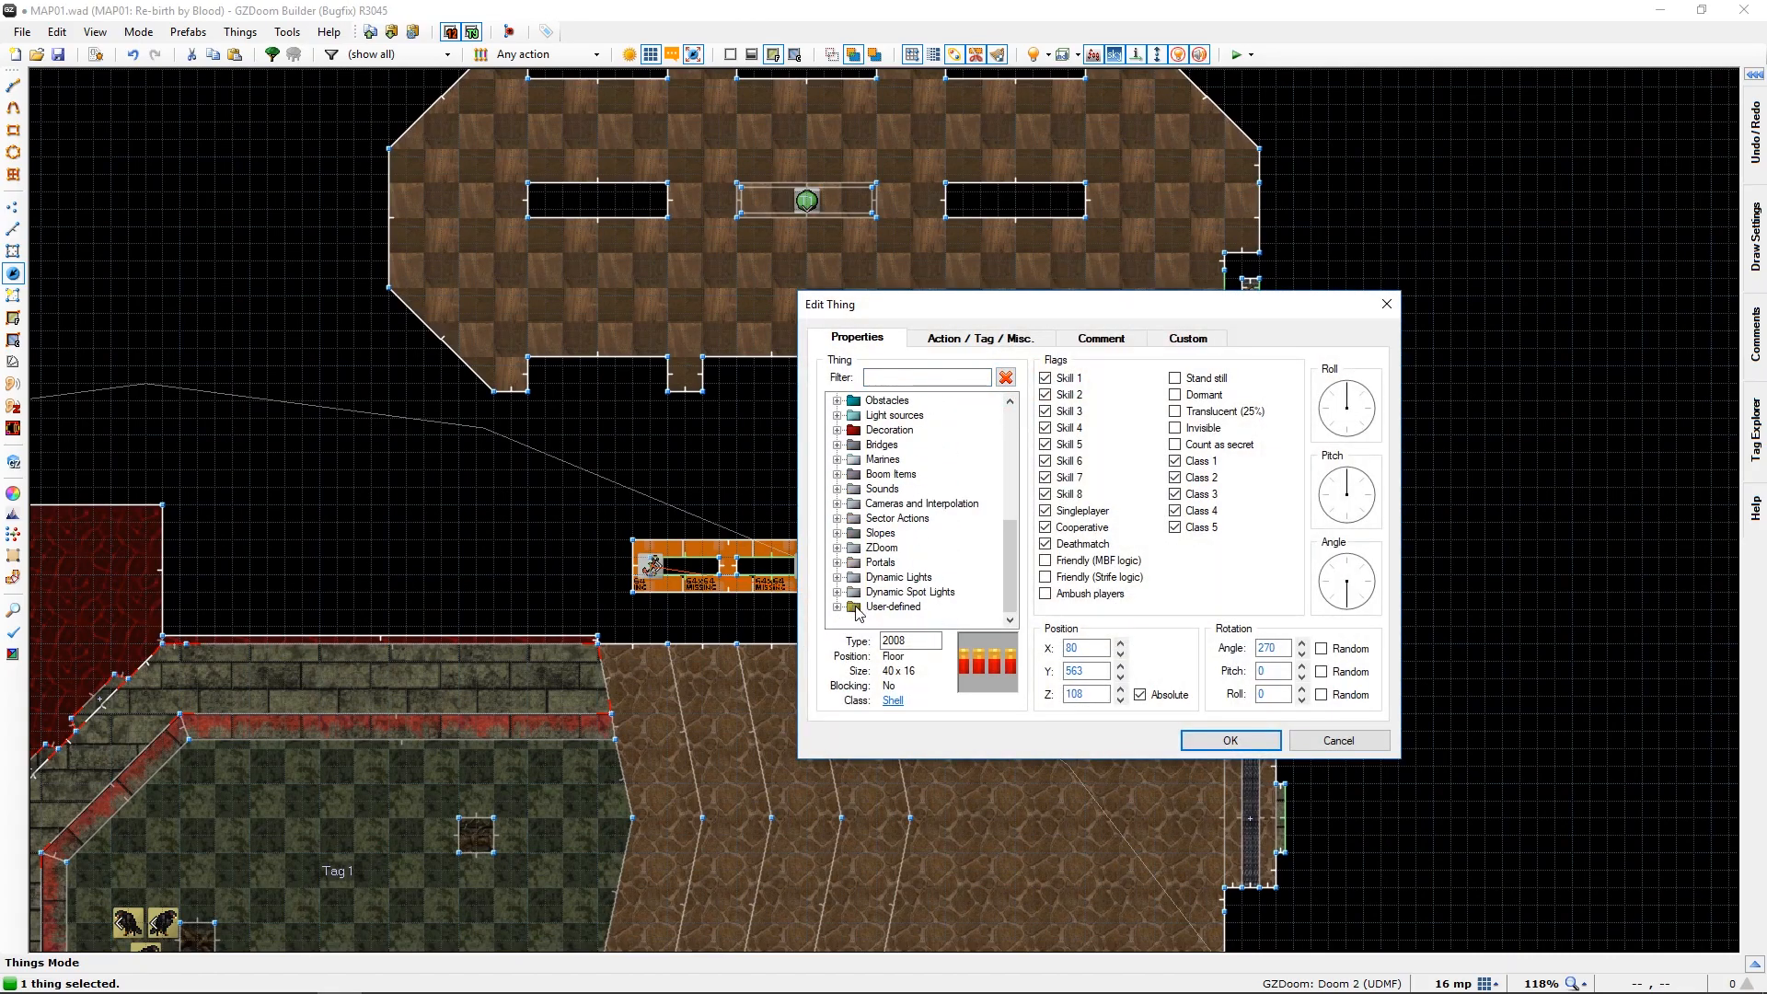
pyautogui.click(838, 606)
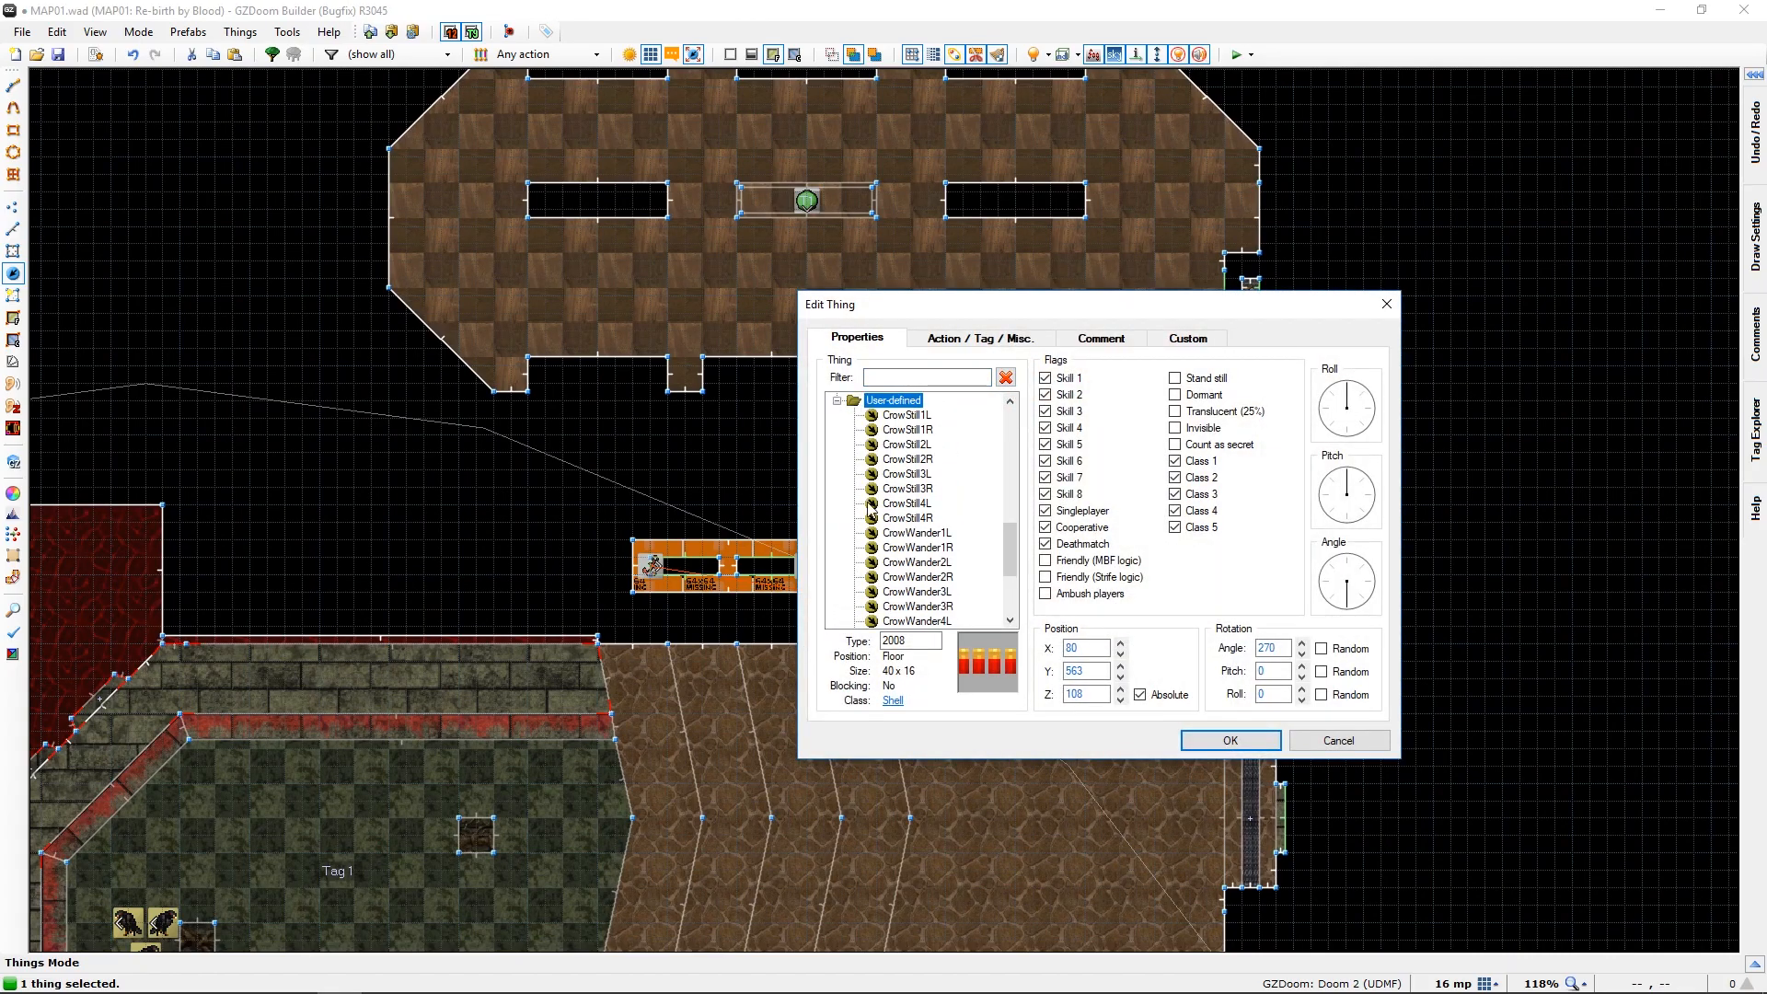
pyautogui.scroll(-3)
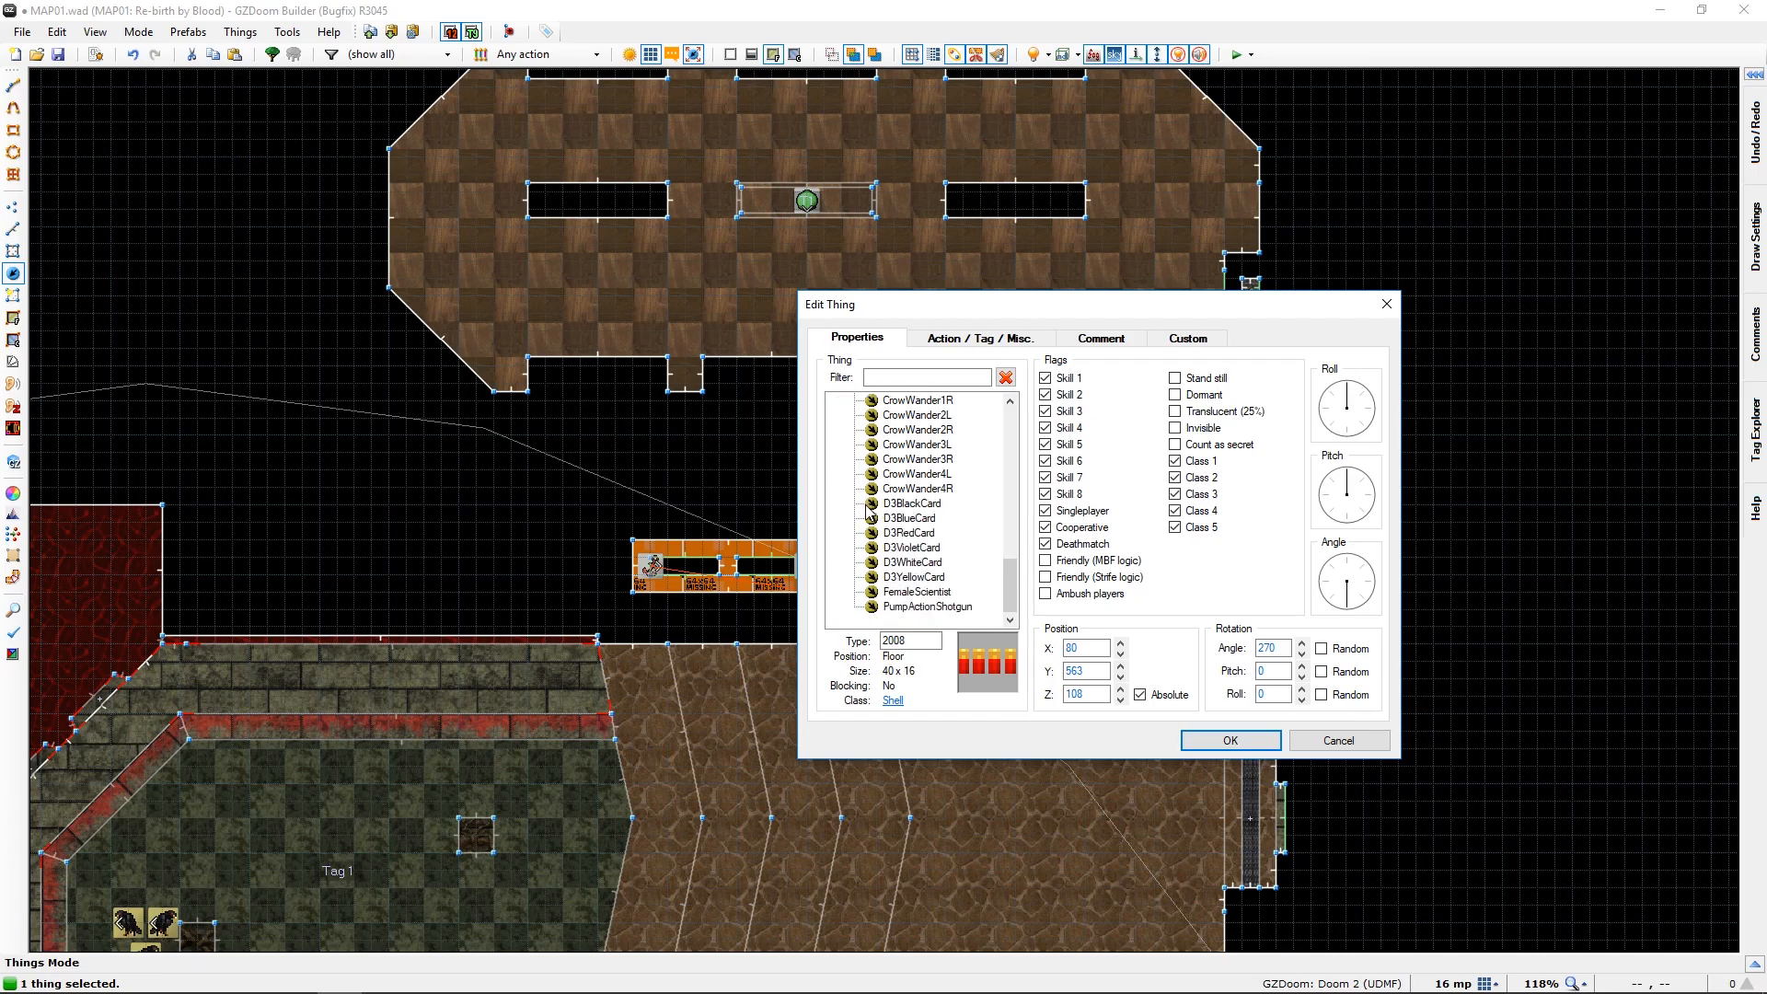
pyautogui.click(910, 518)
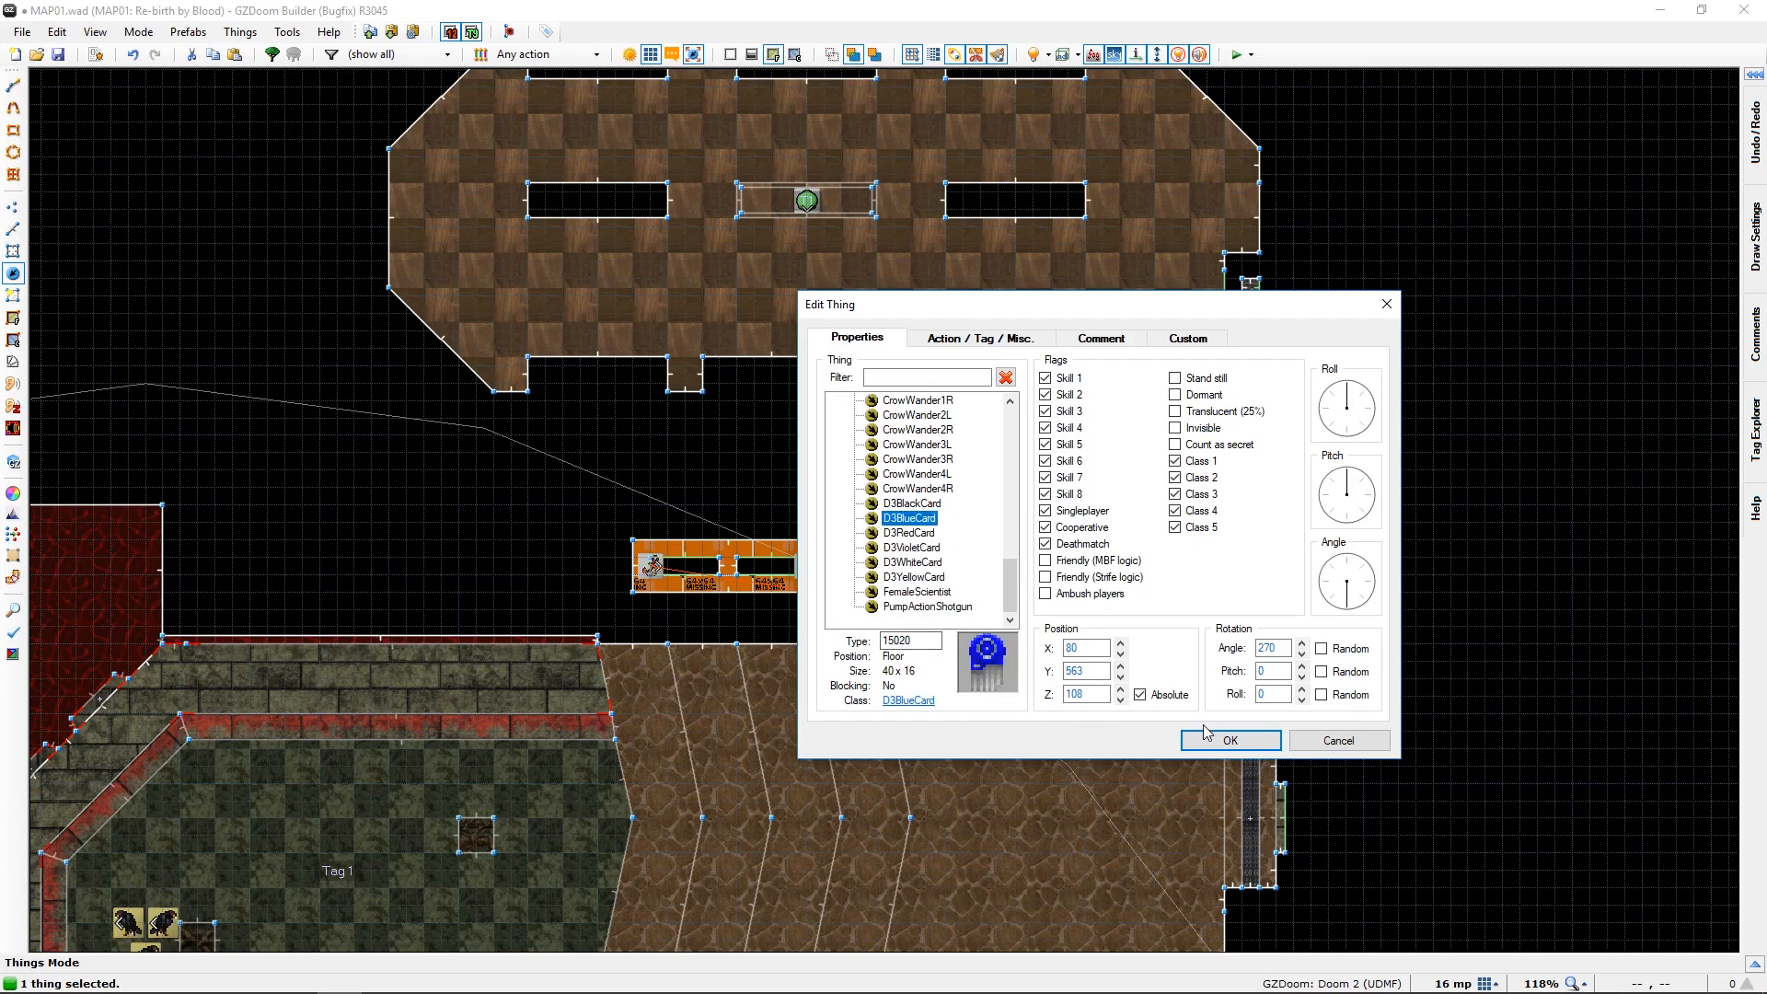
pyautogui.click(1228, 740)
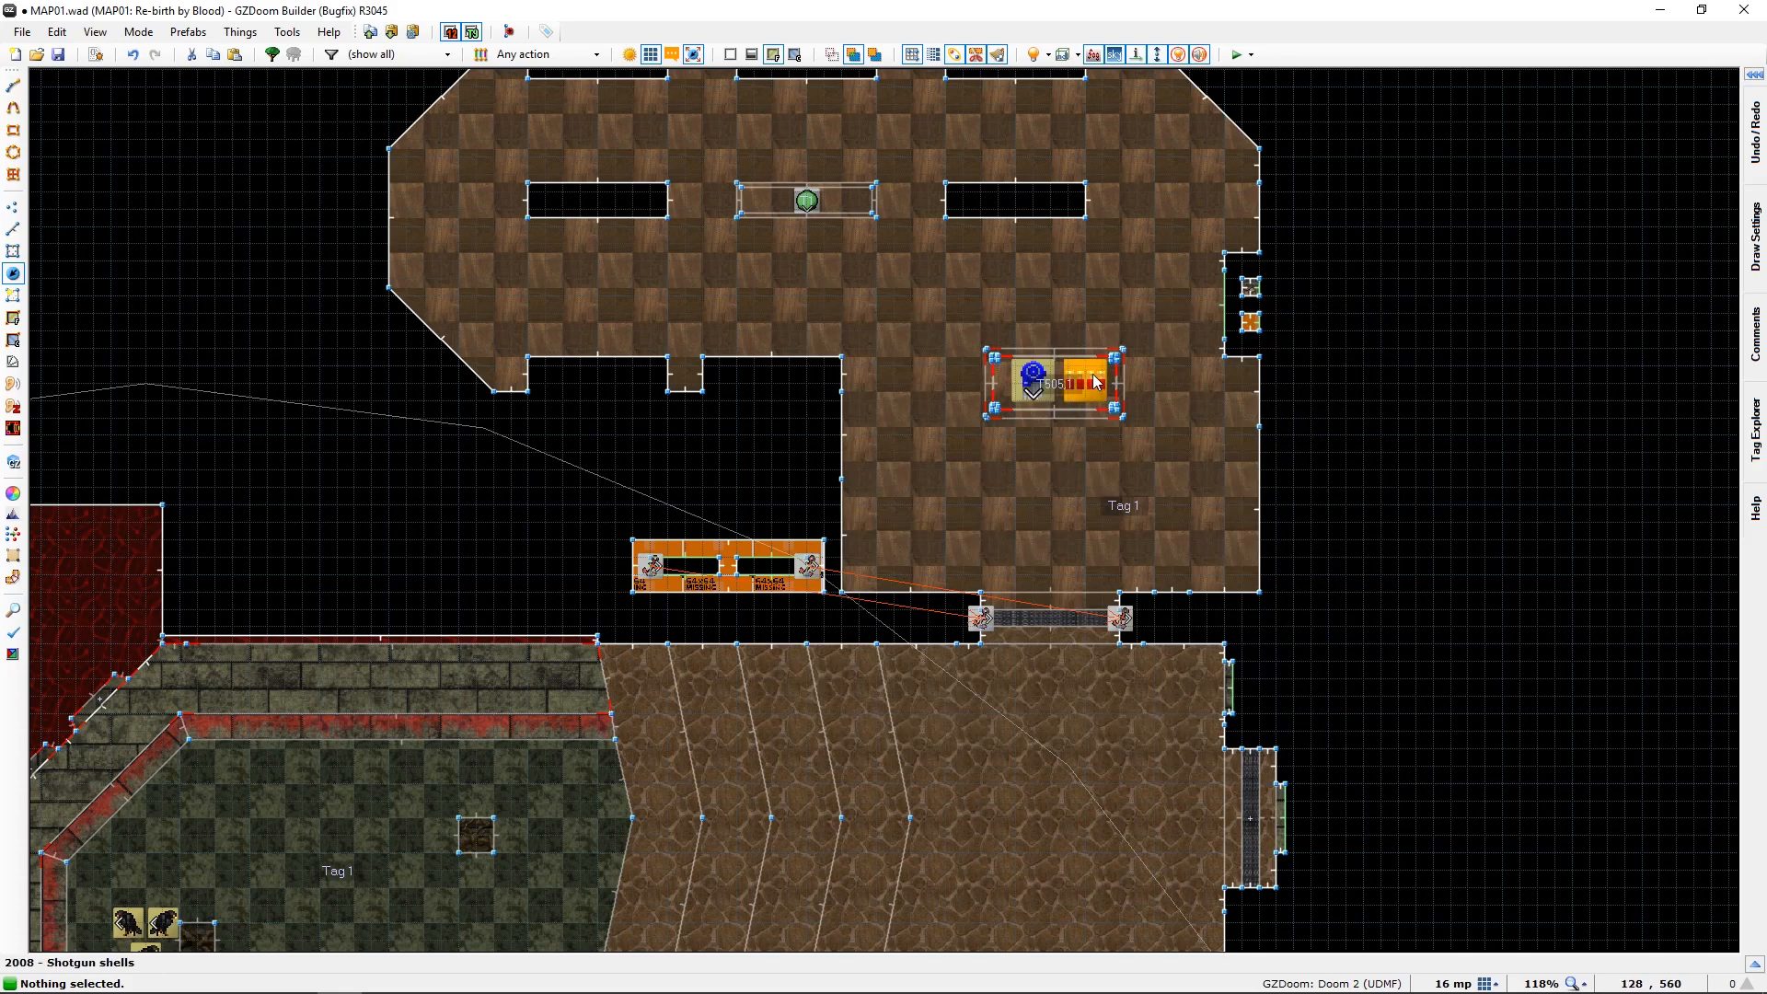
# Turn the remaining shells thing into a D3BlackCard and save the map.
pyautogui.doubleClick(1059, 383)
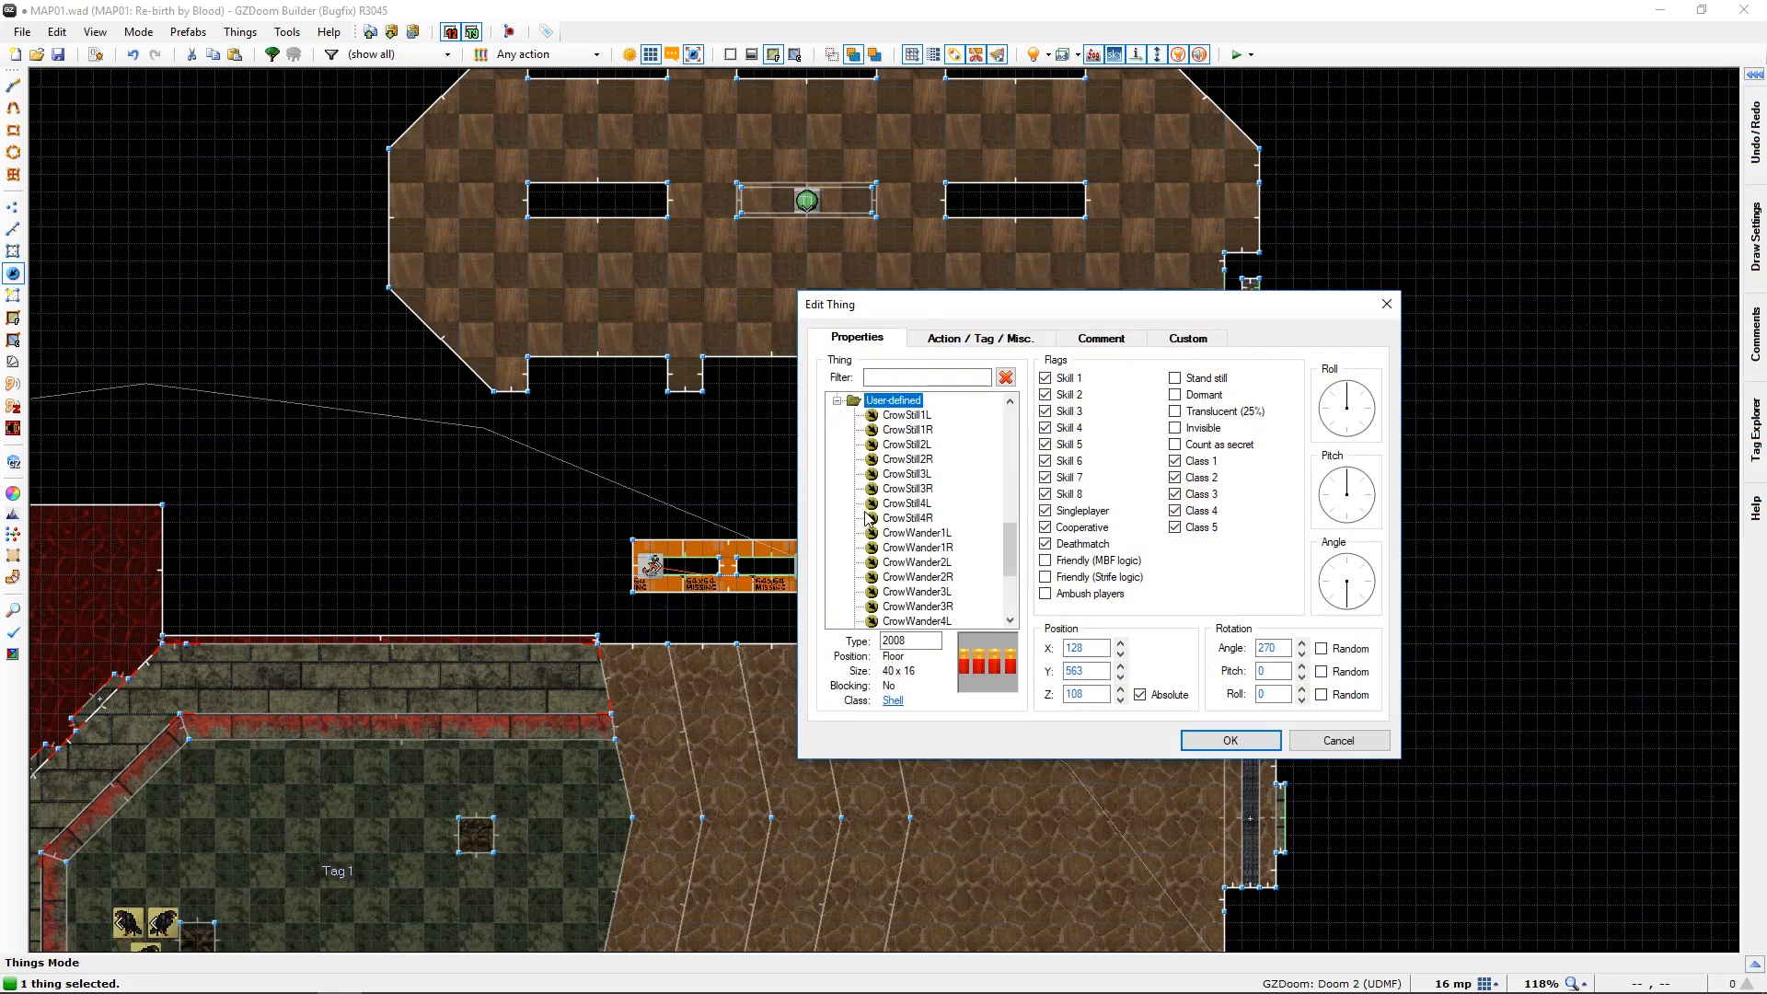
pyautogui.scroll(-3)
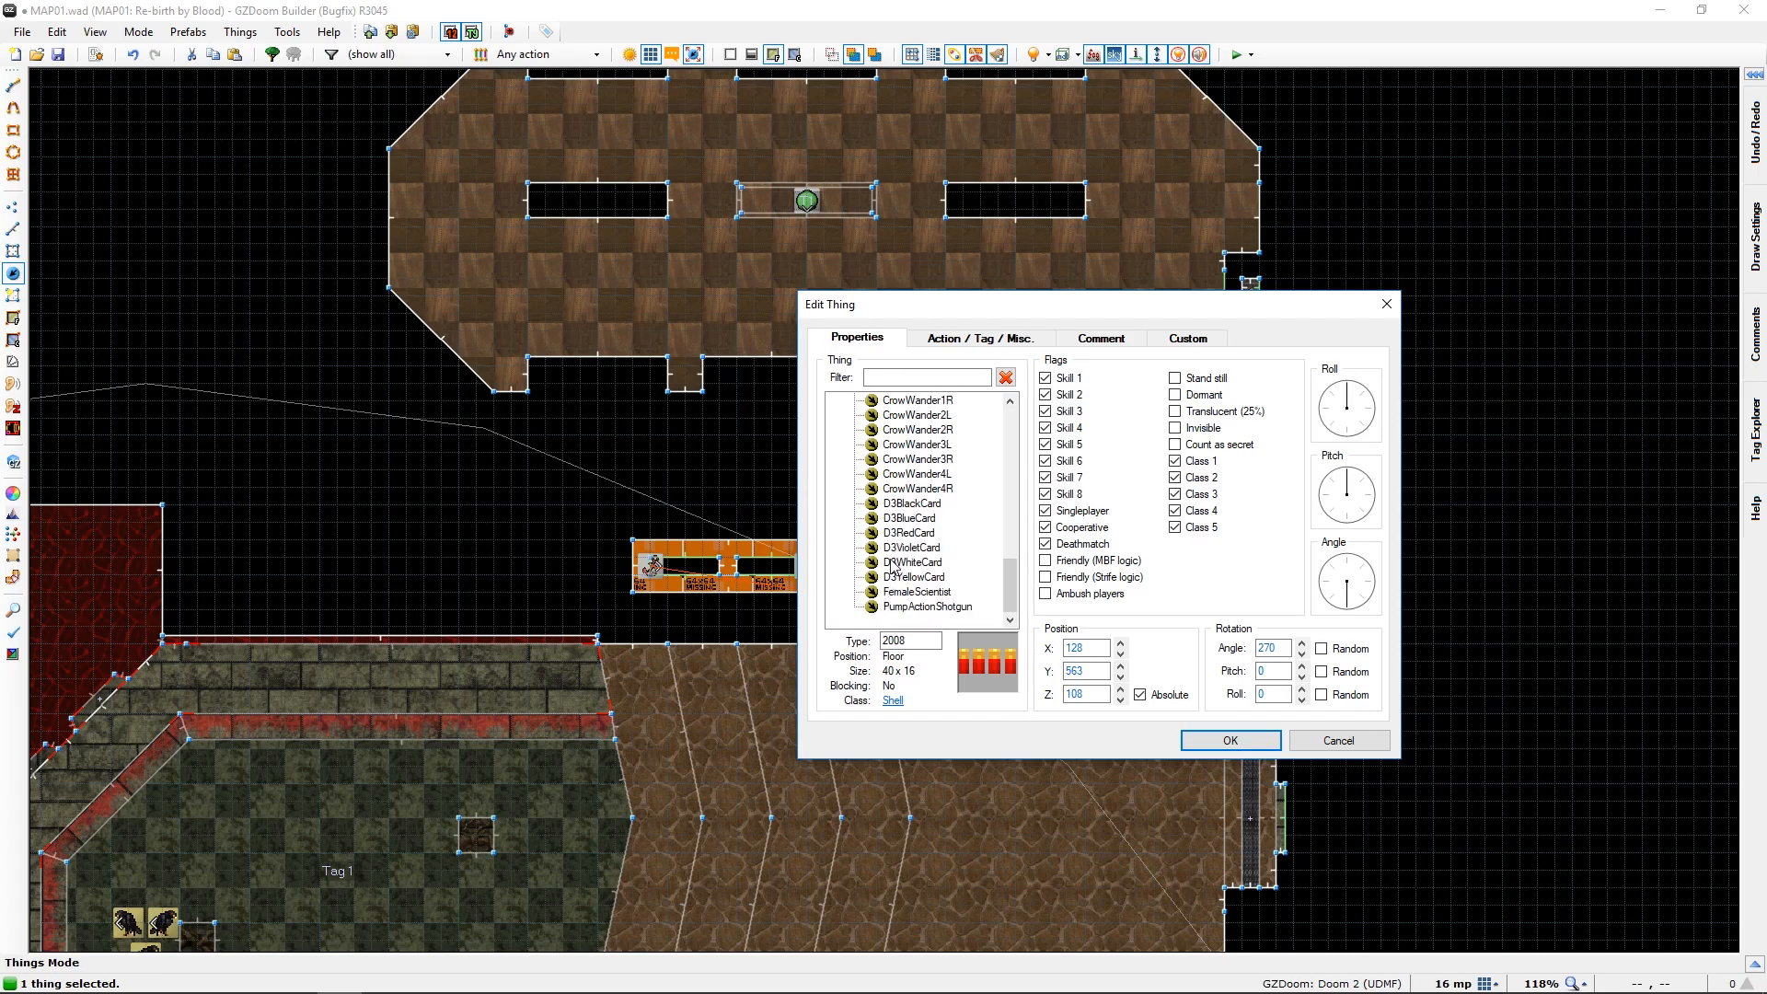
pyautogui.click(913, 503)
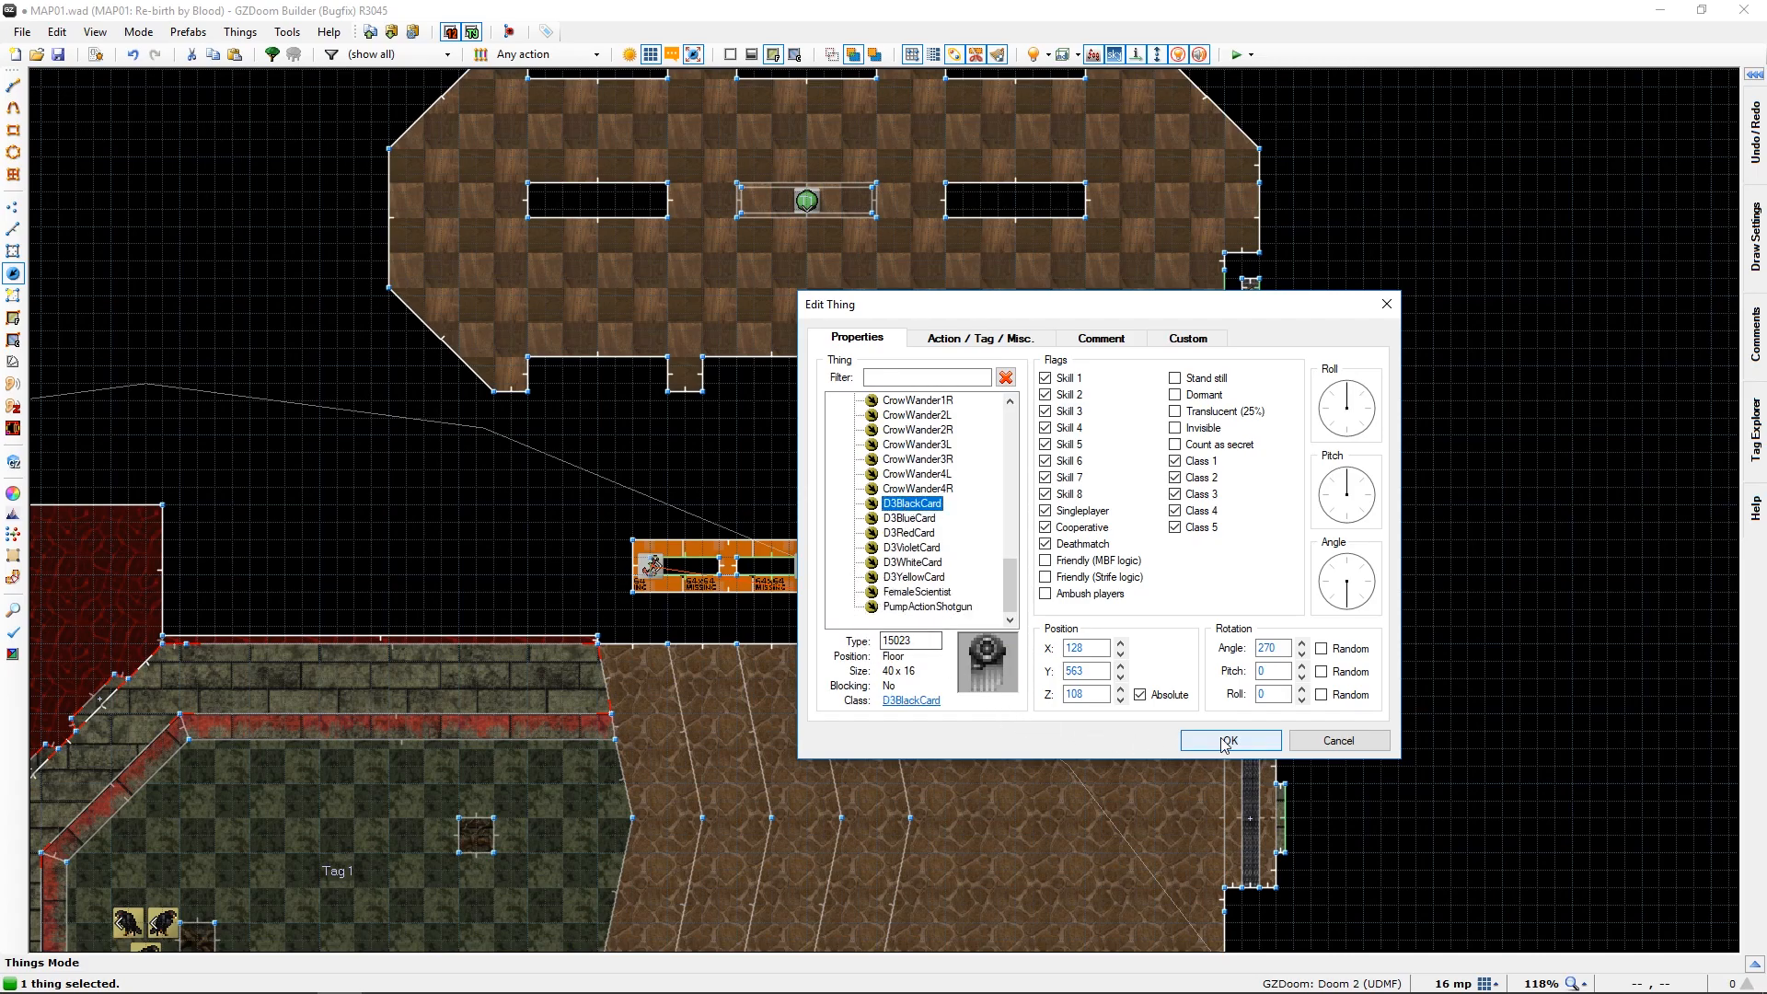
pyautogui.click(1228, 740)
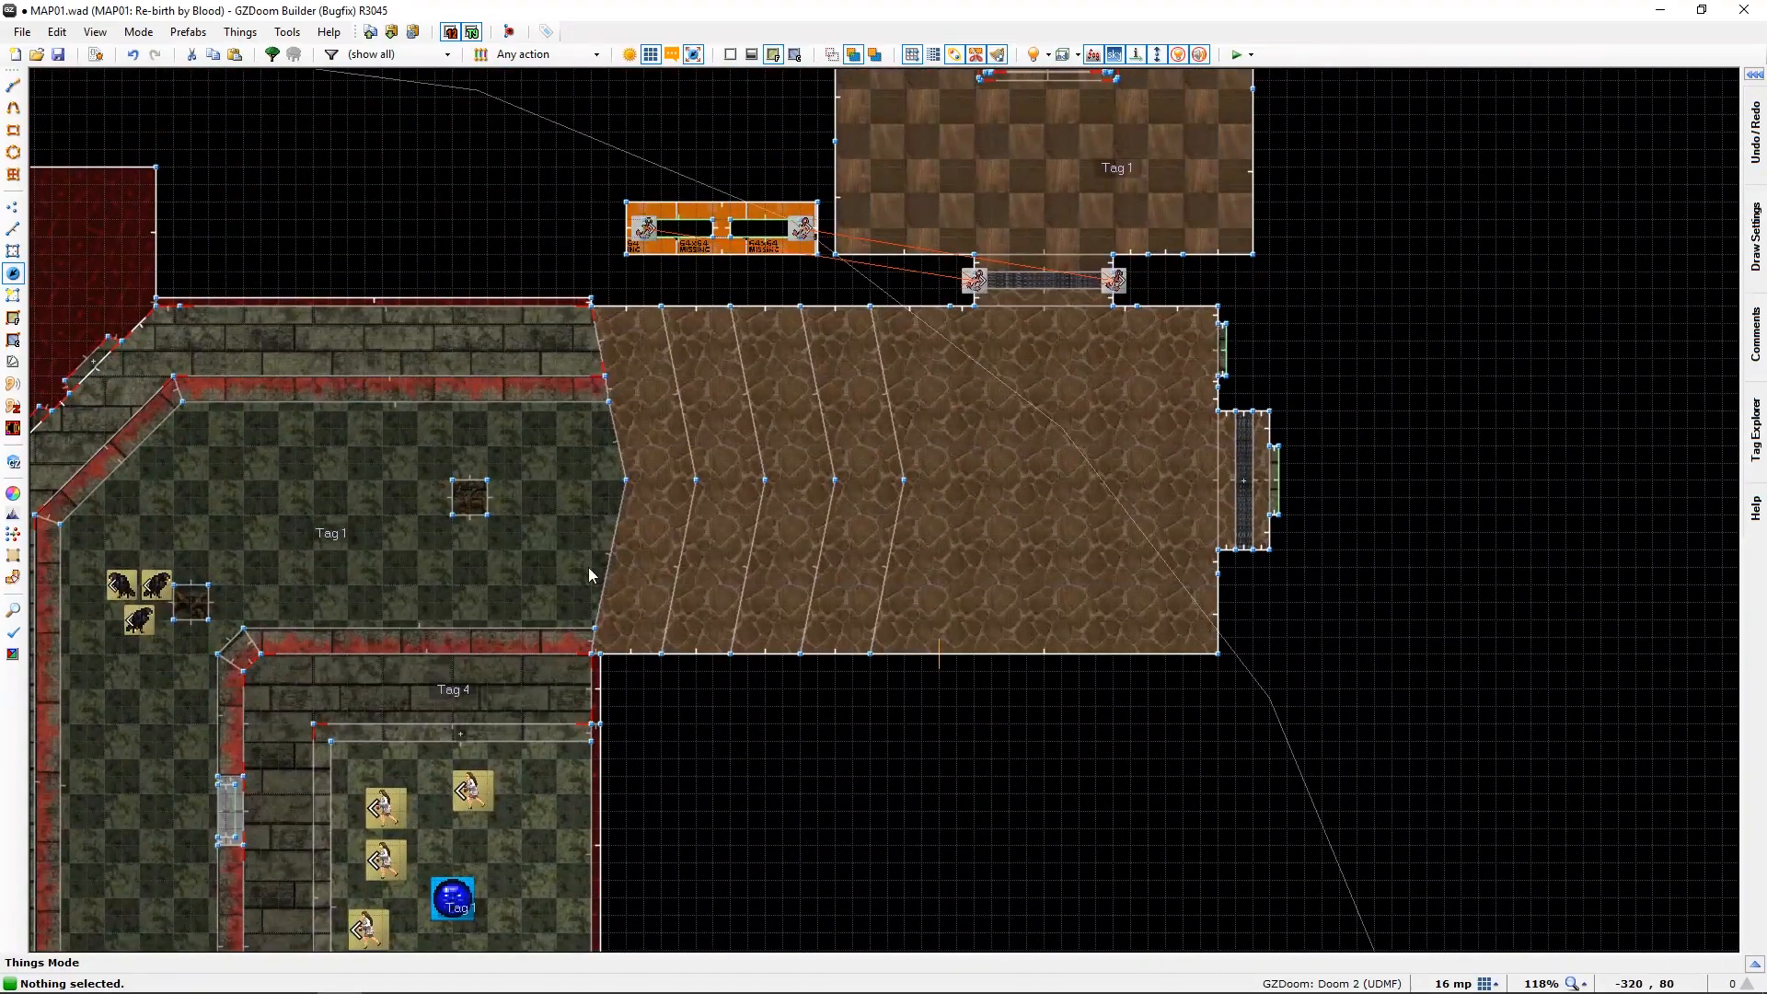
pyautogui.scroll(-3)
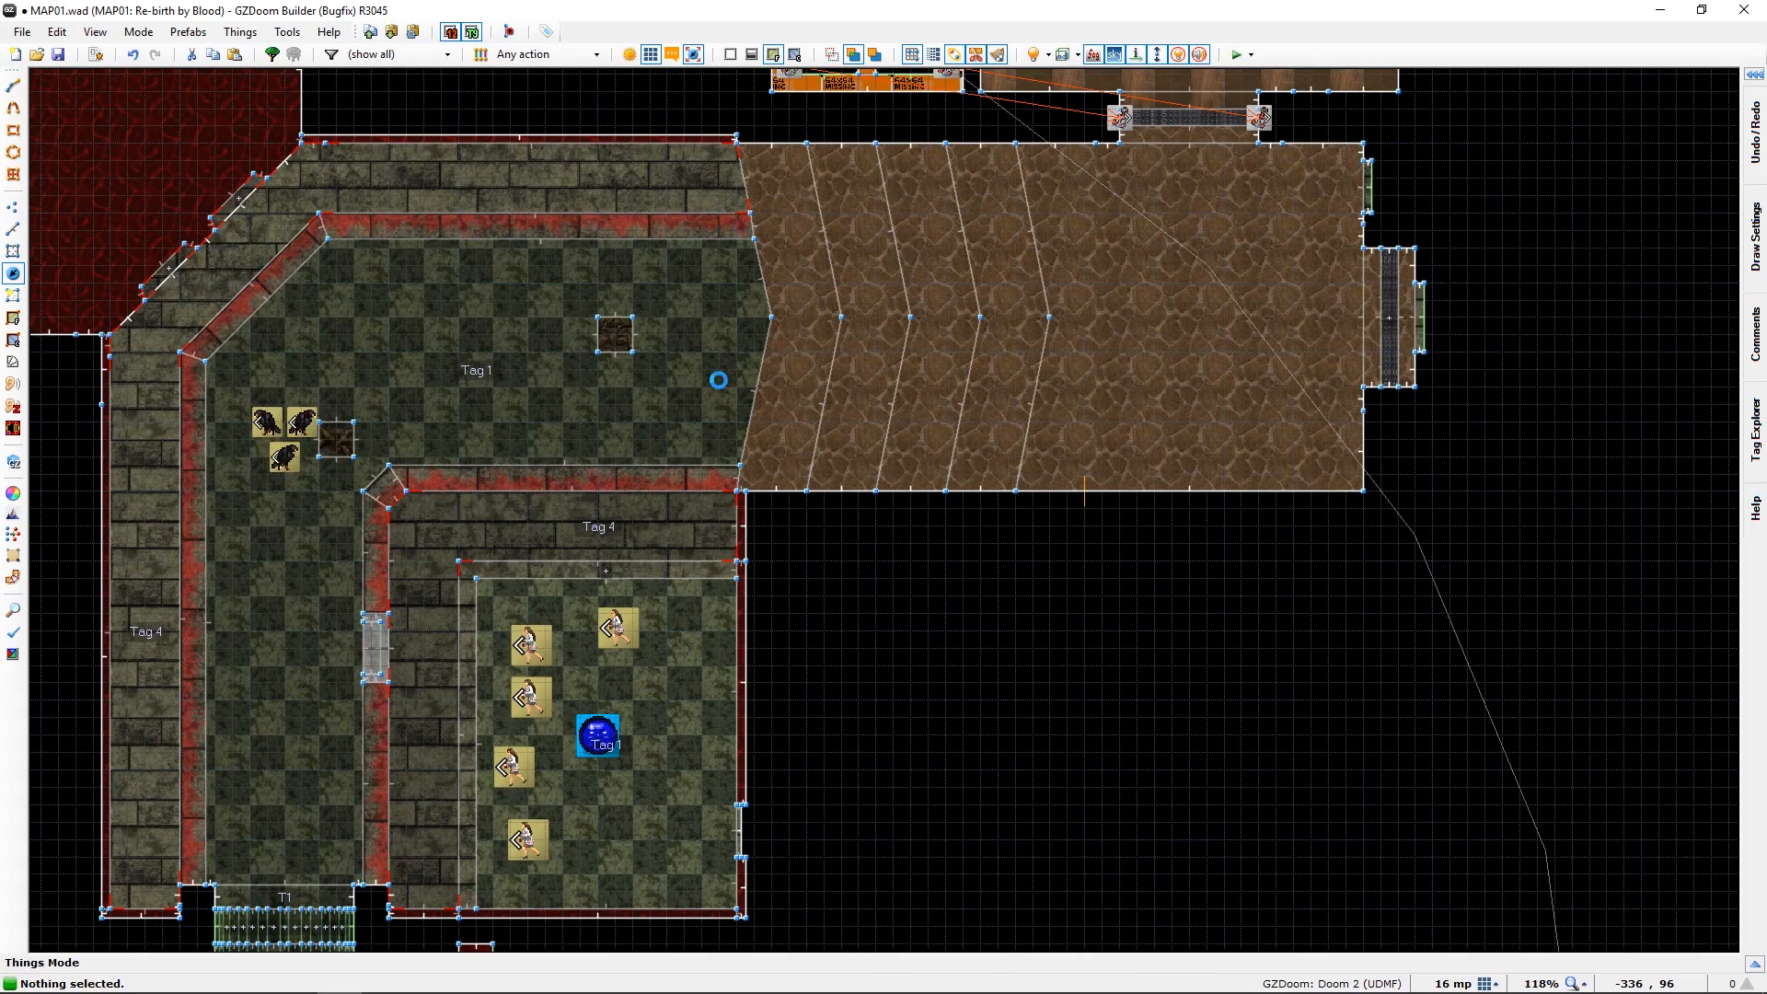
pyautogui.press('ctrl+s')
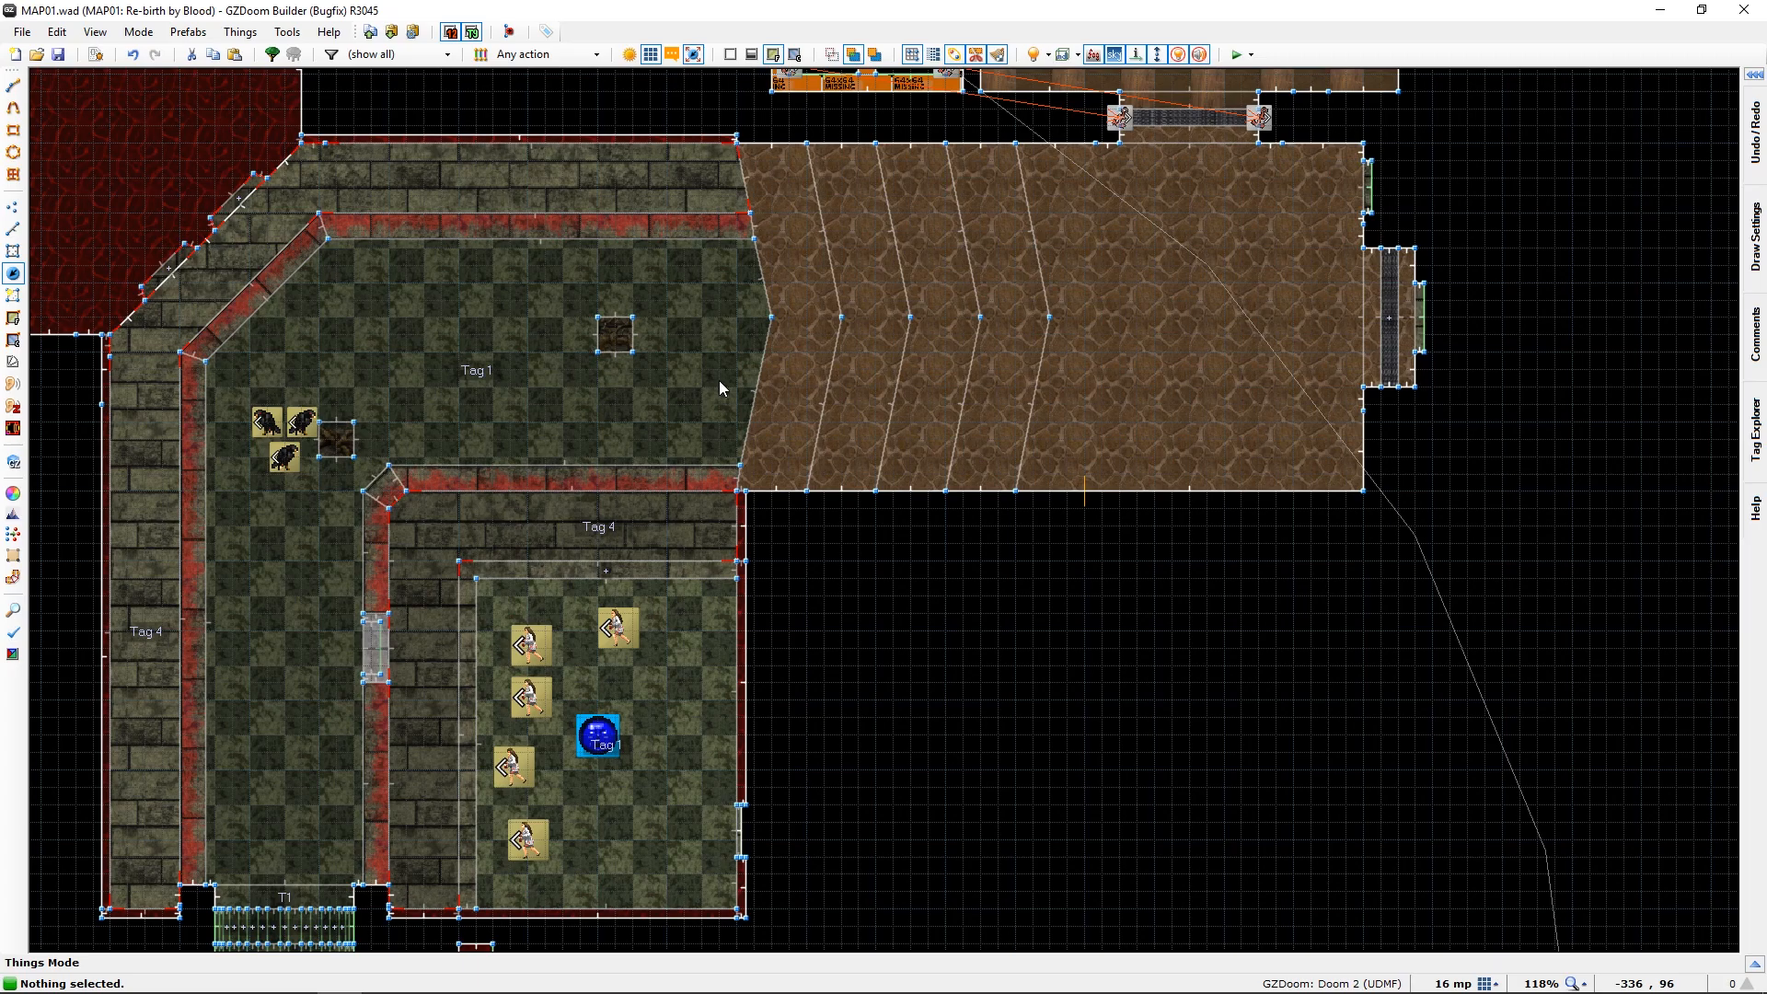
pyautogui.click(1236, 54)
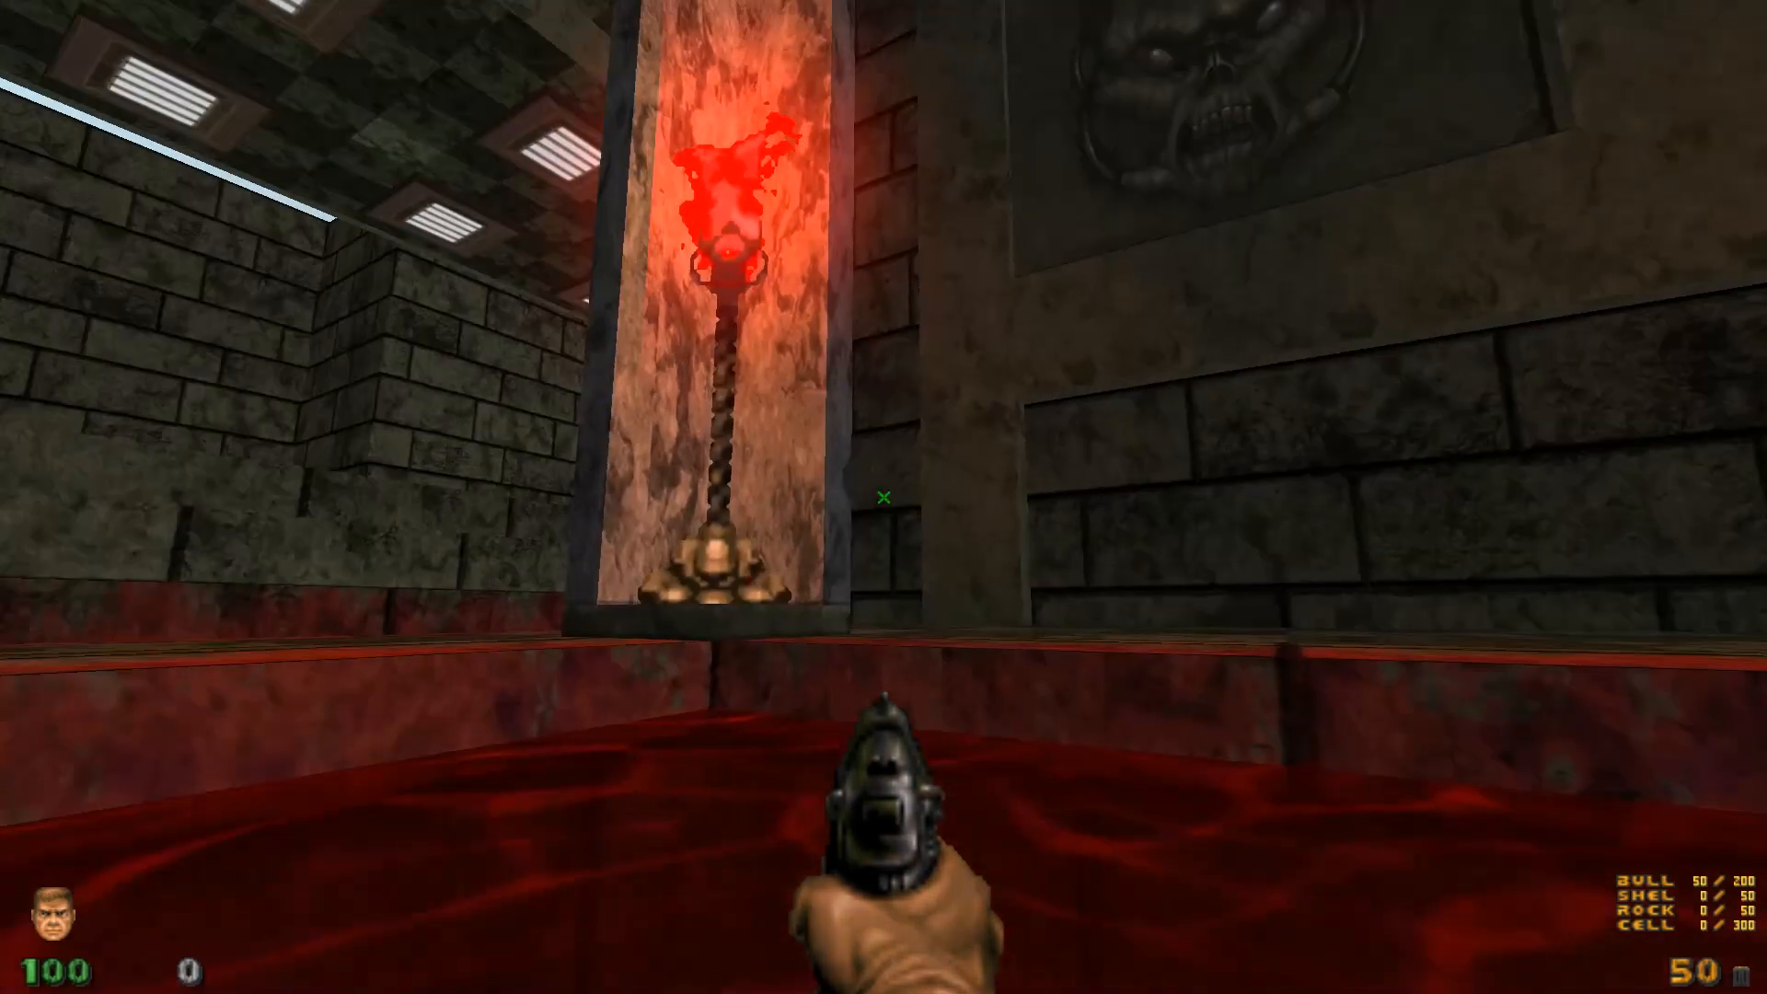
pyautogui.moveTo(883, 497)
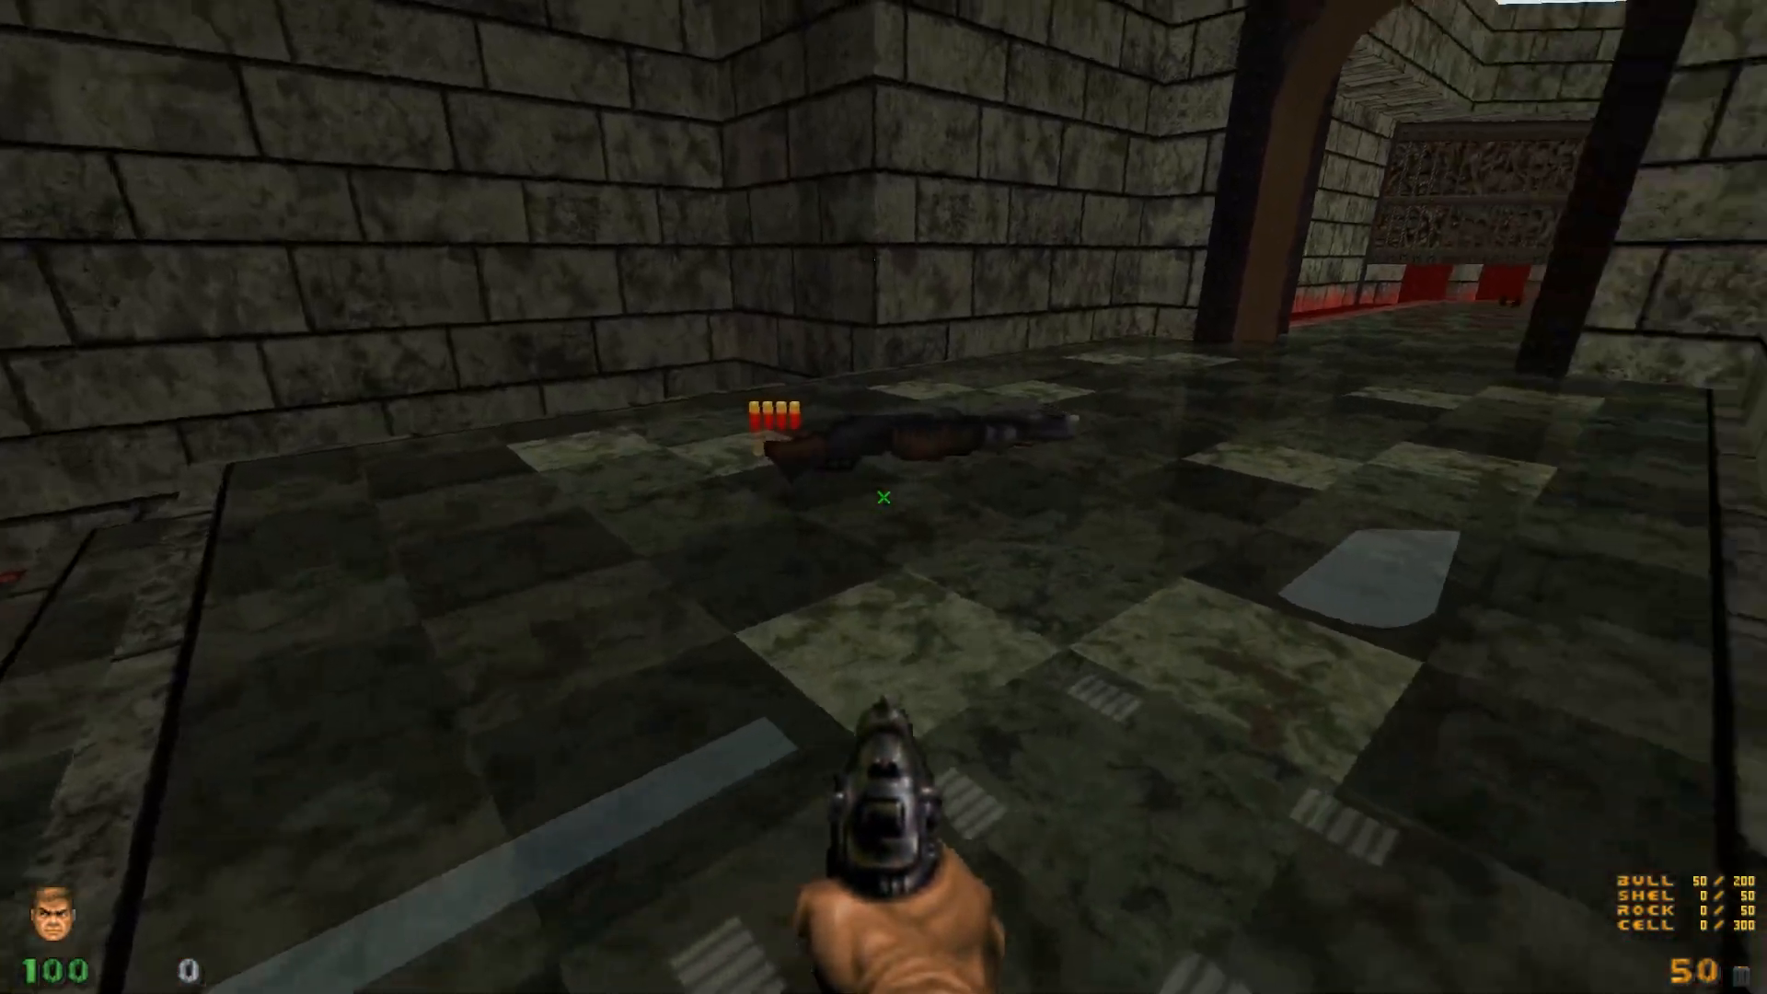
# In GZDoom, pick up the shells and shotgun and walk through the archway into the courtyard.
pyautogui.press('w')
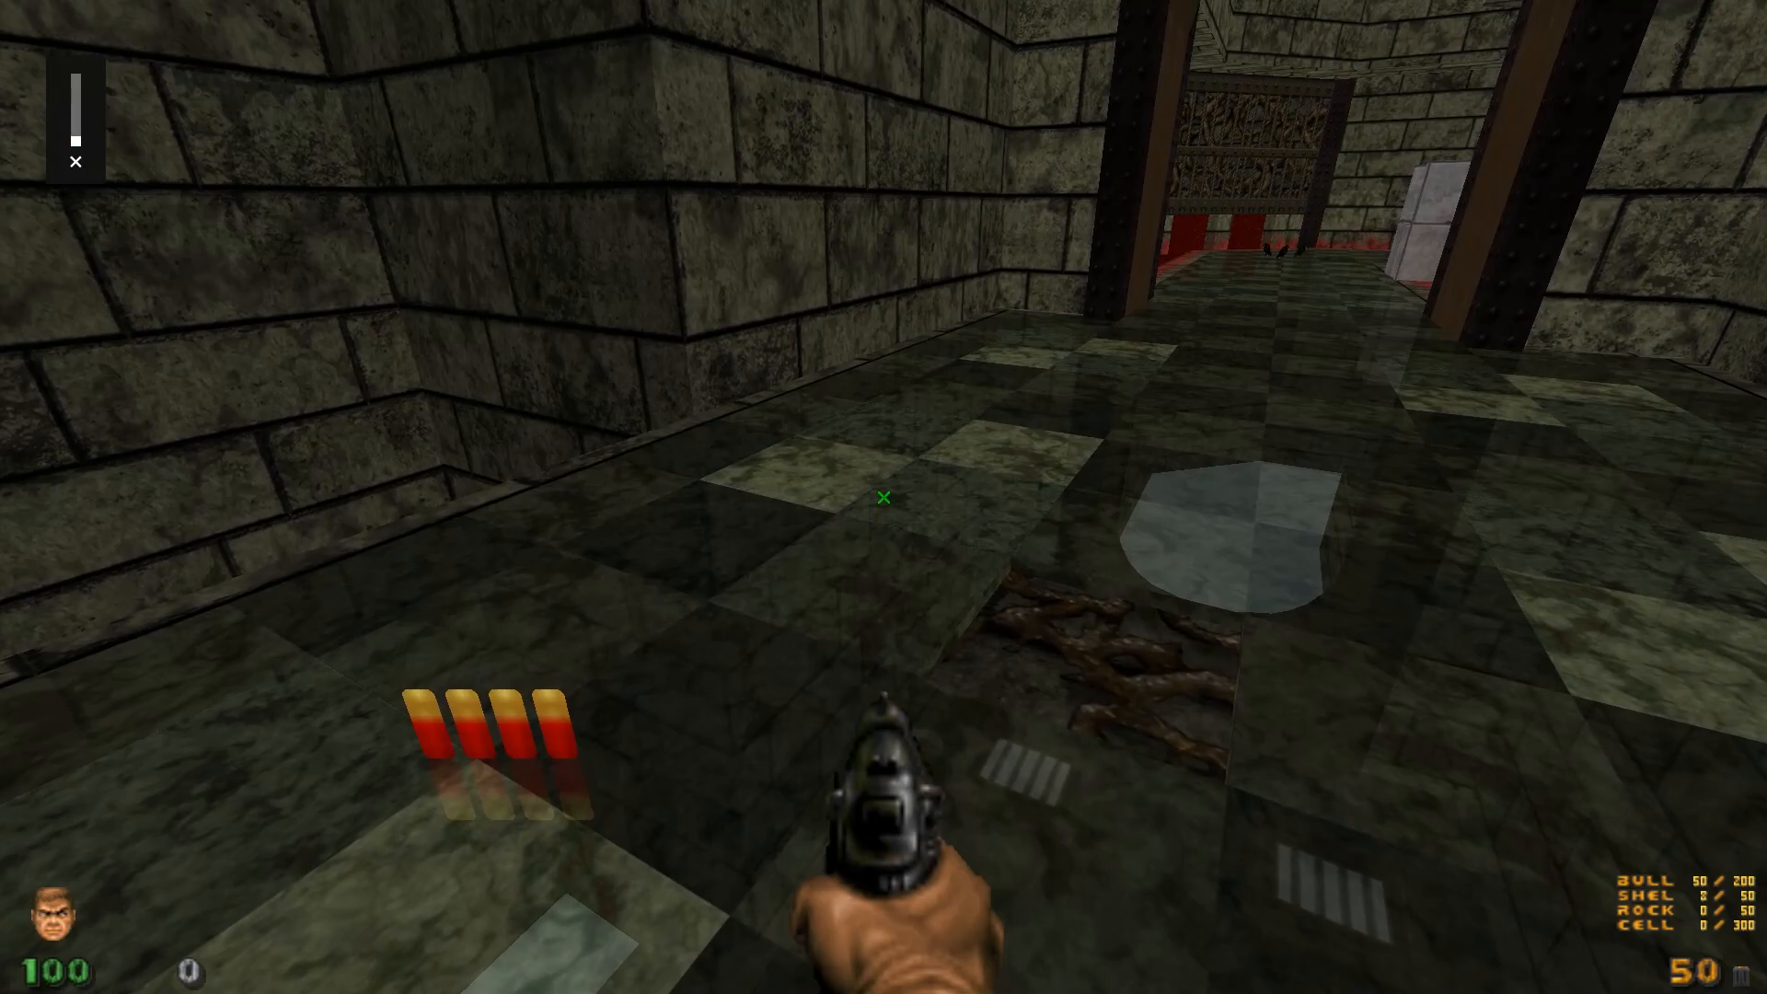
pyautogui.press('W')
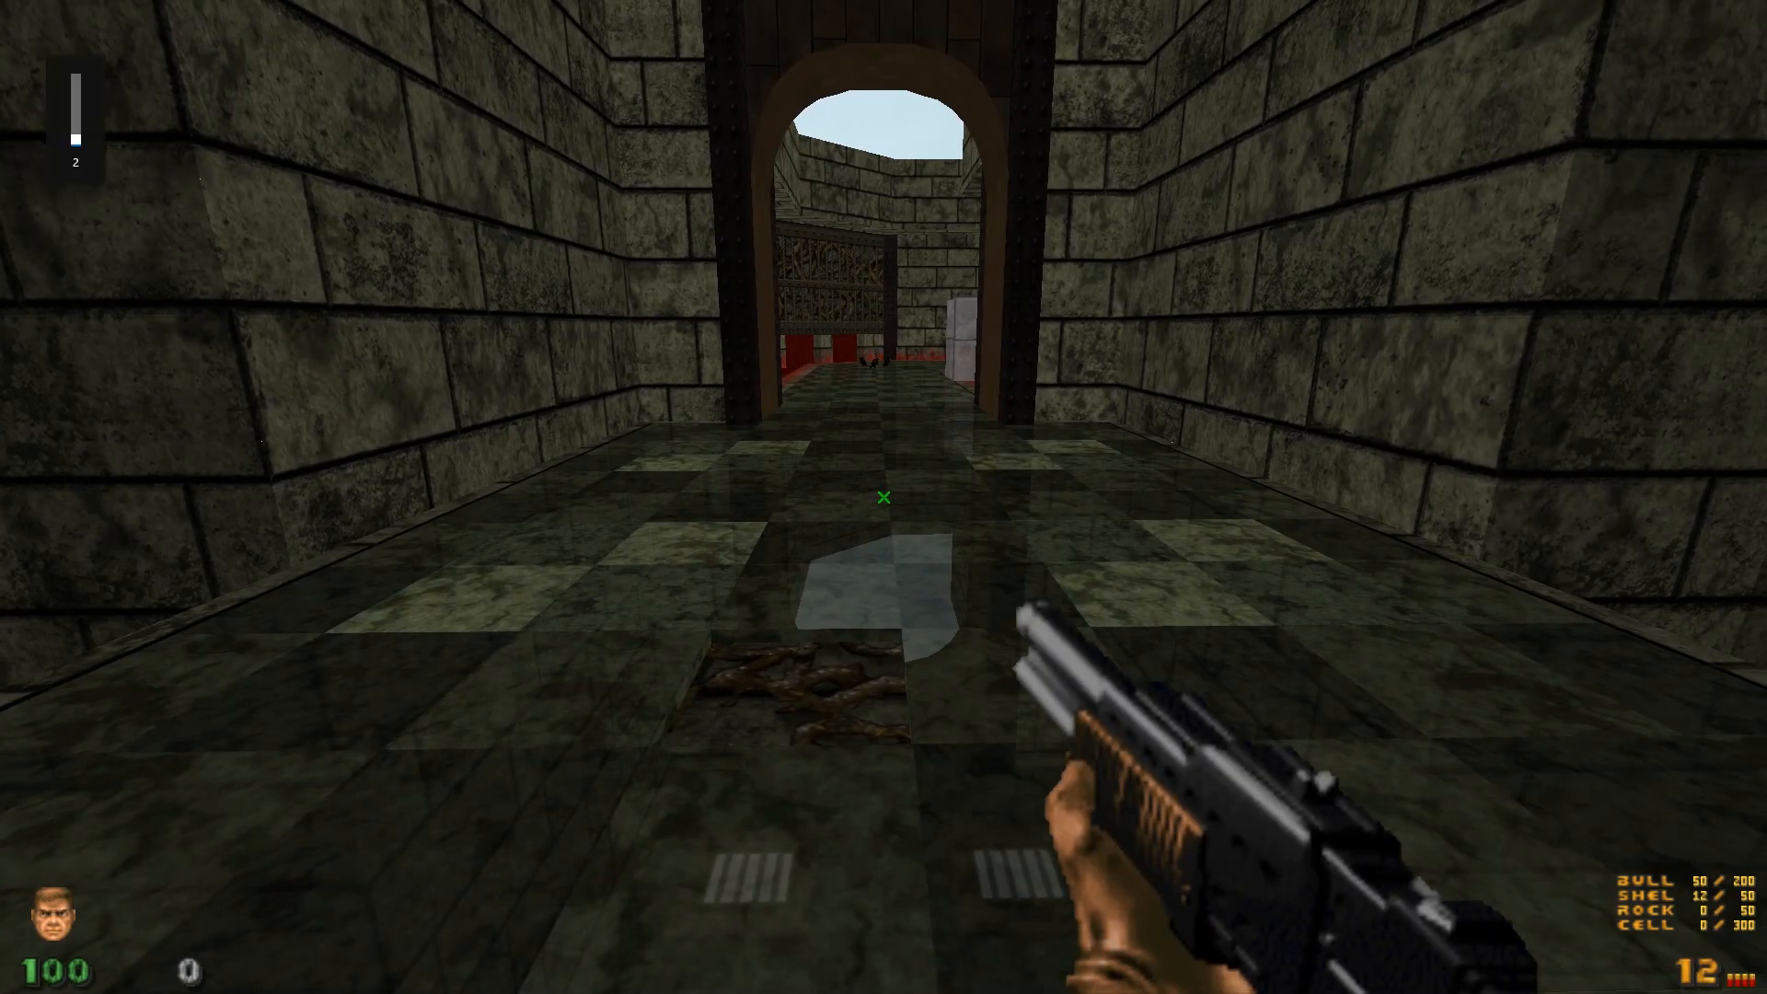
pyautogui.press('w')
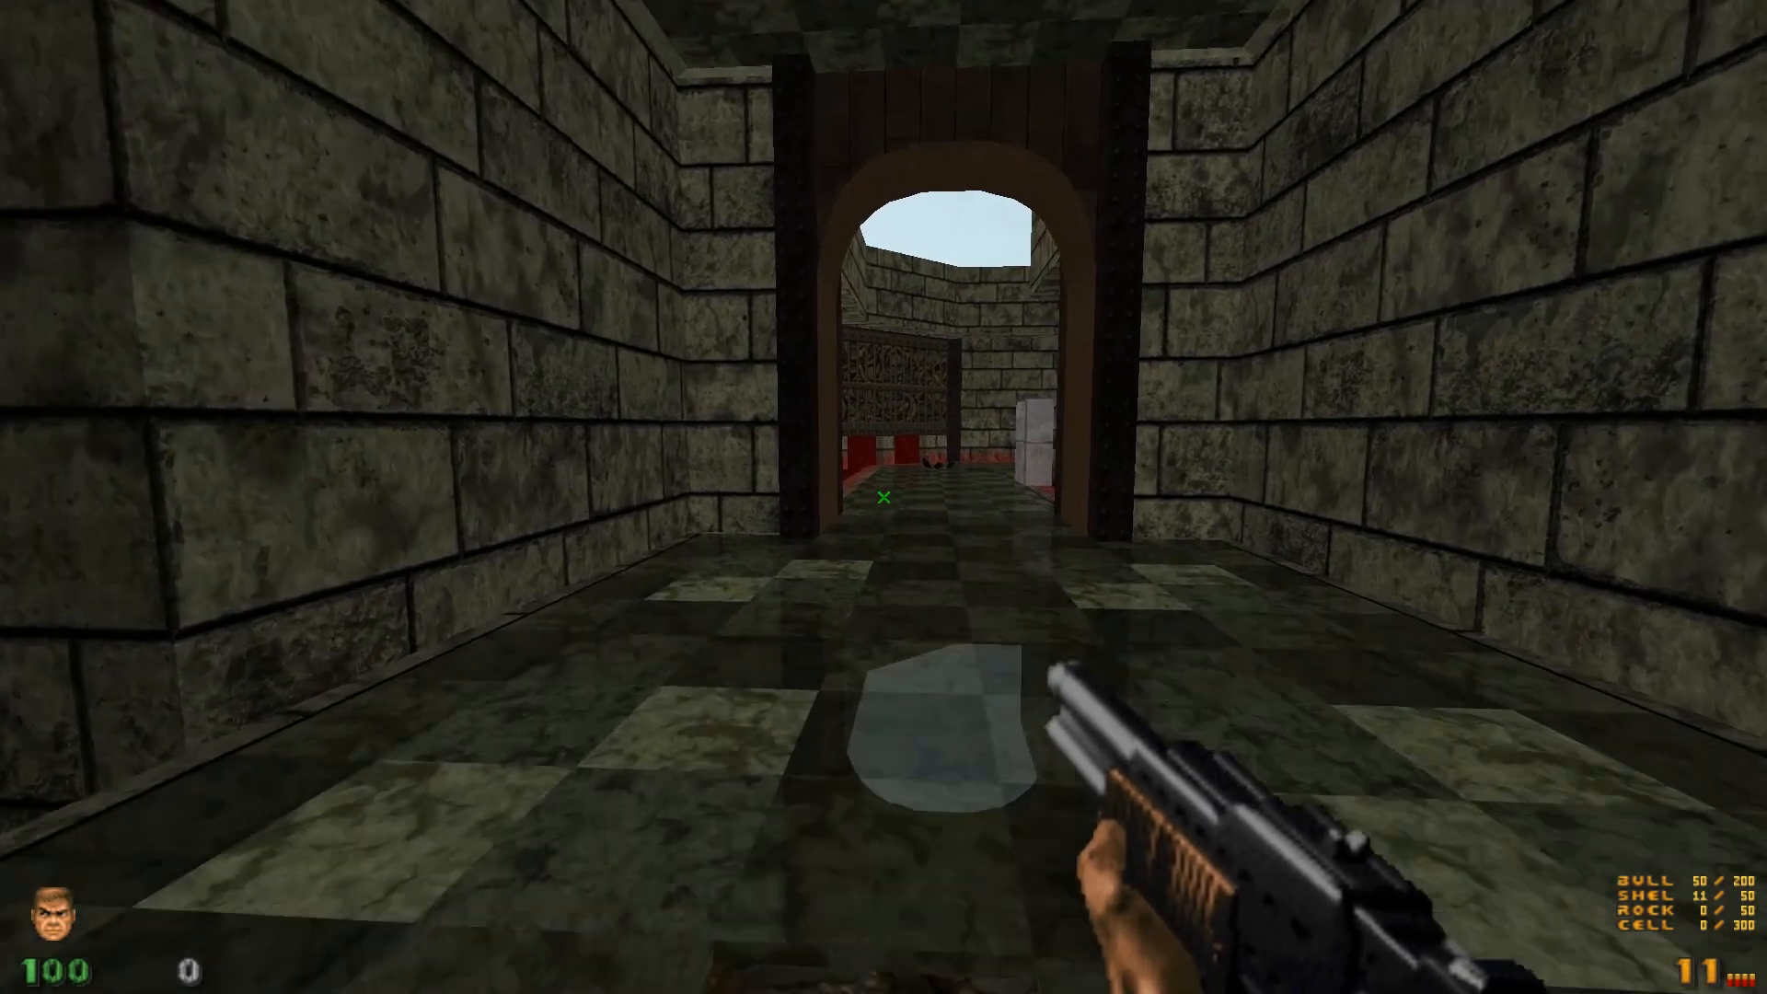
pyautogui.press('W')
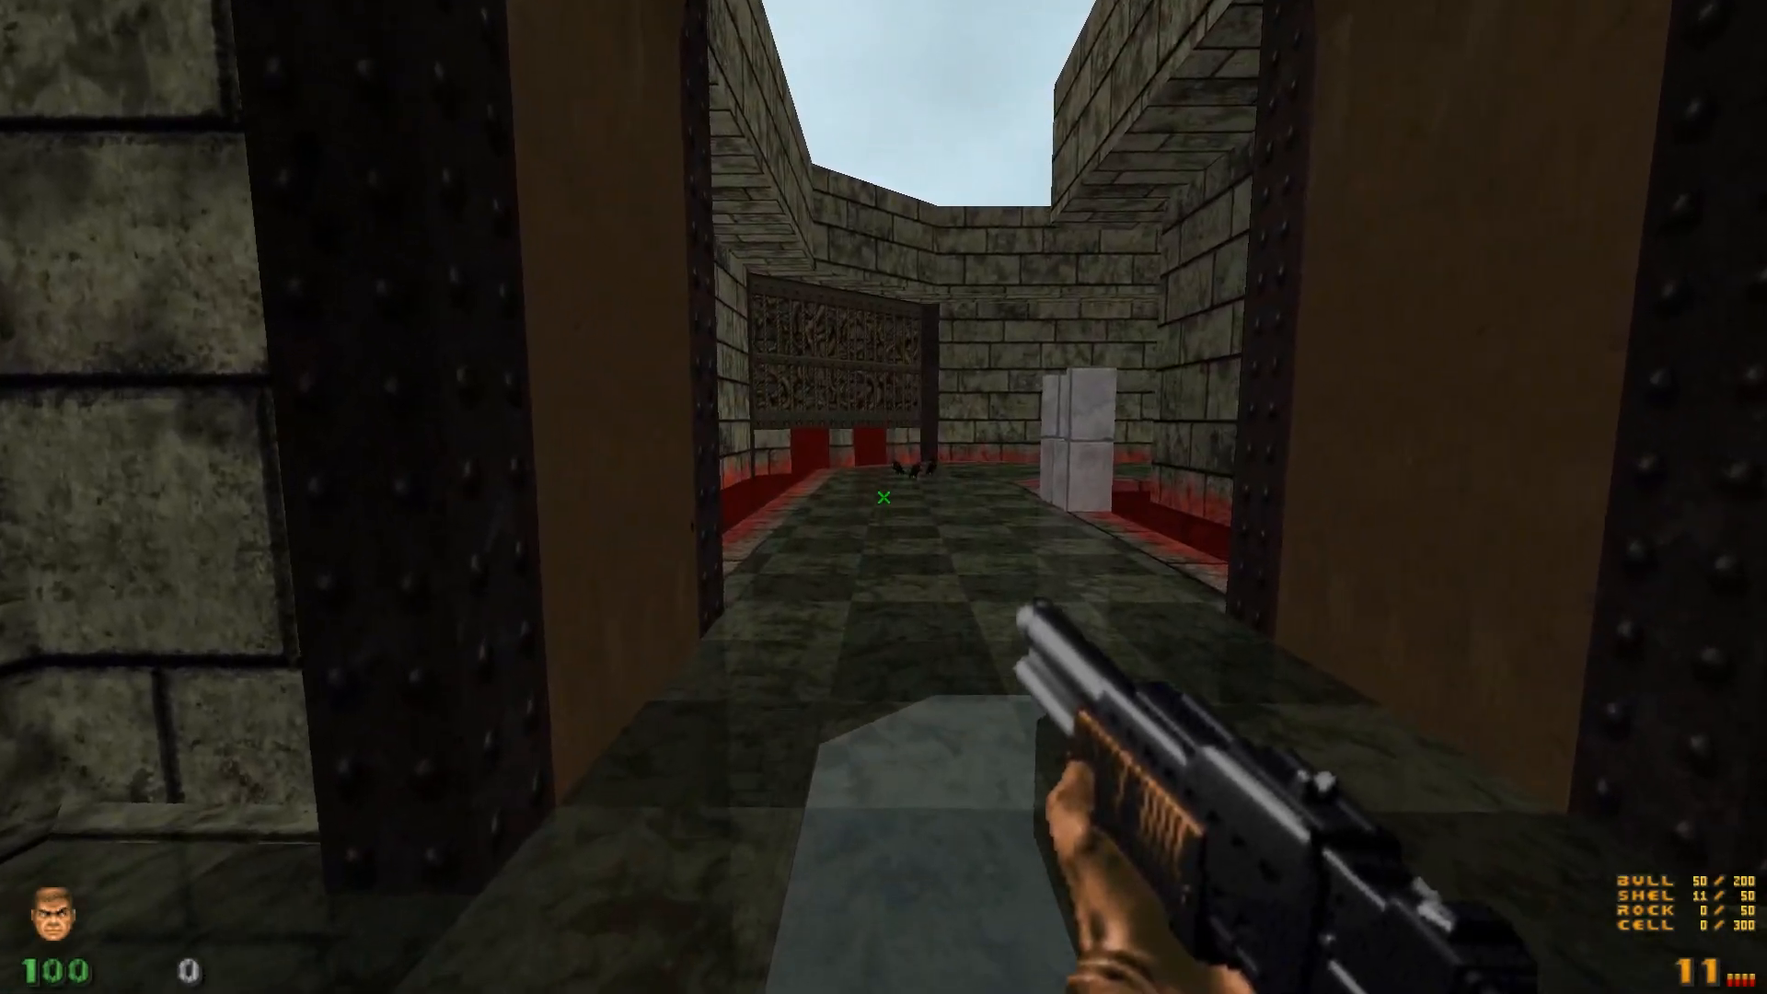
pyautogui.press('W')
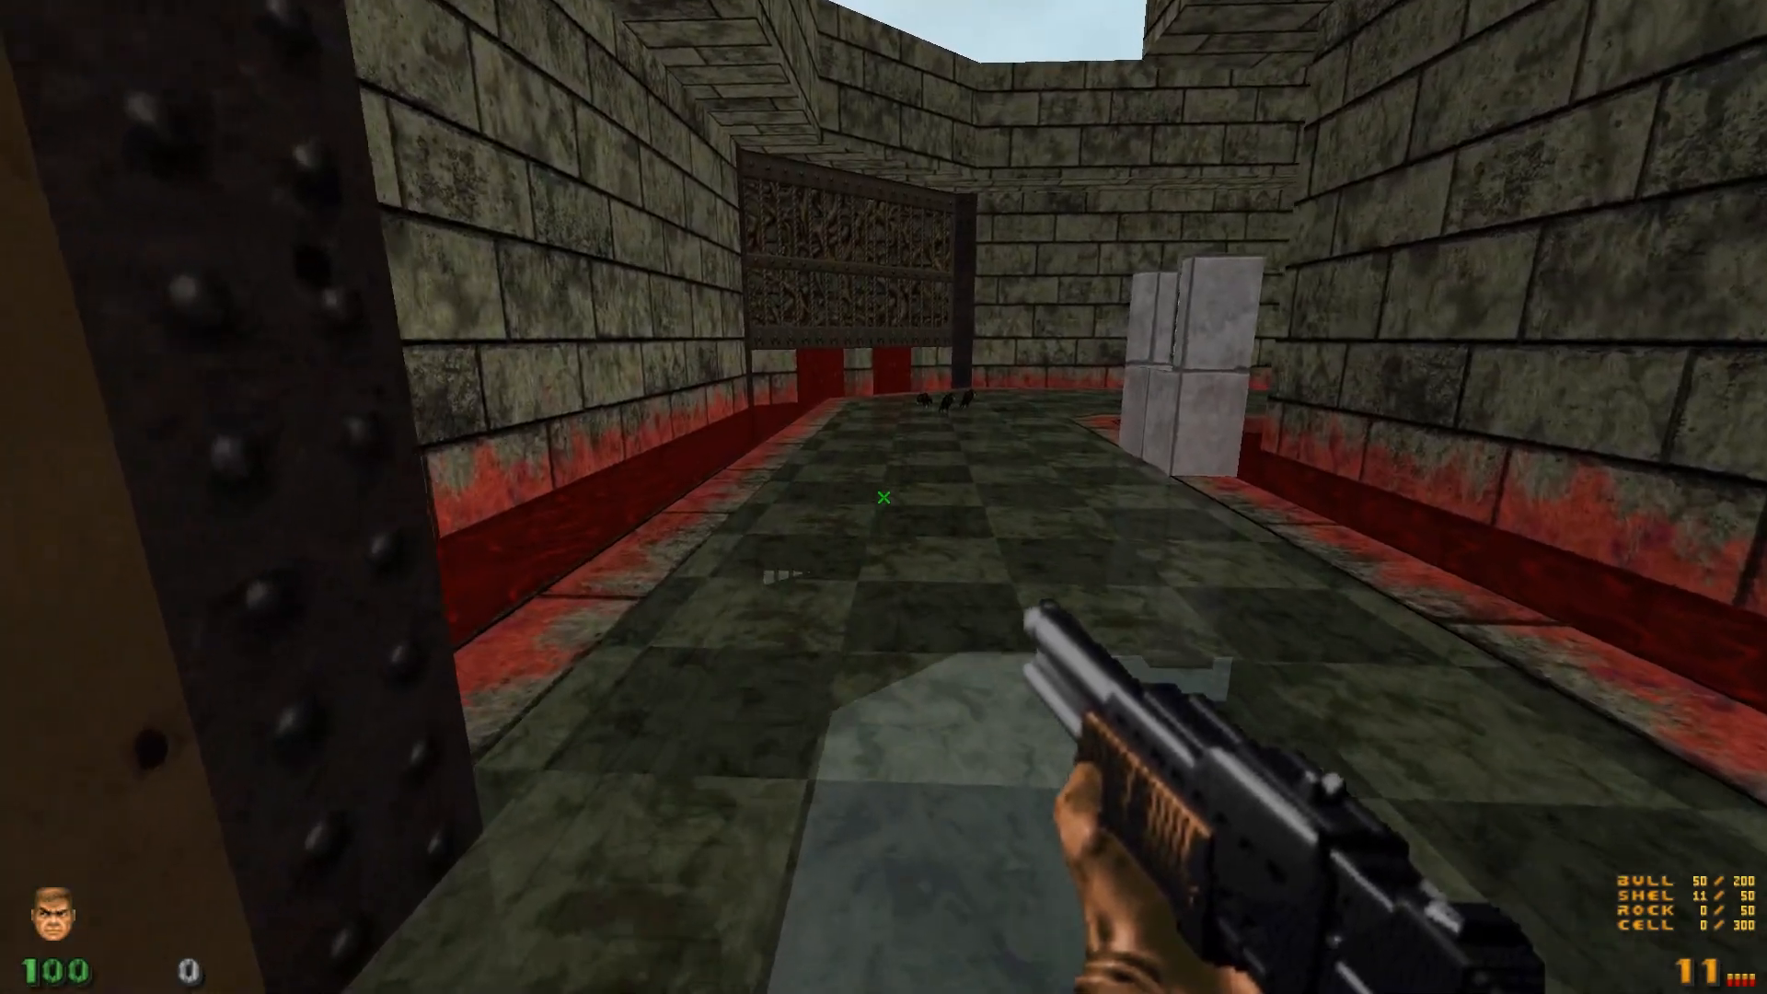
pyautogui.press('W')
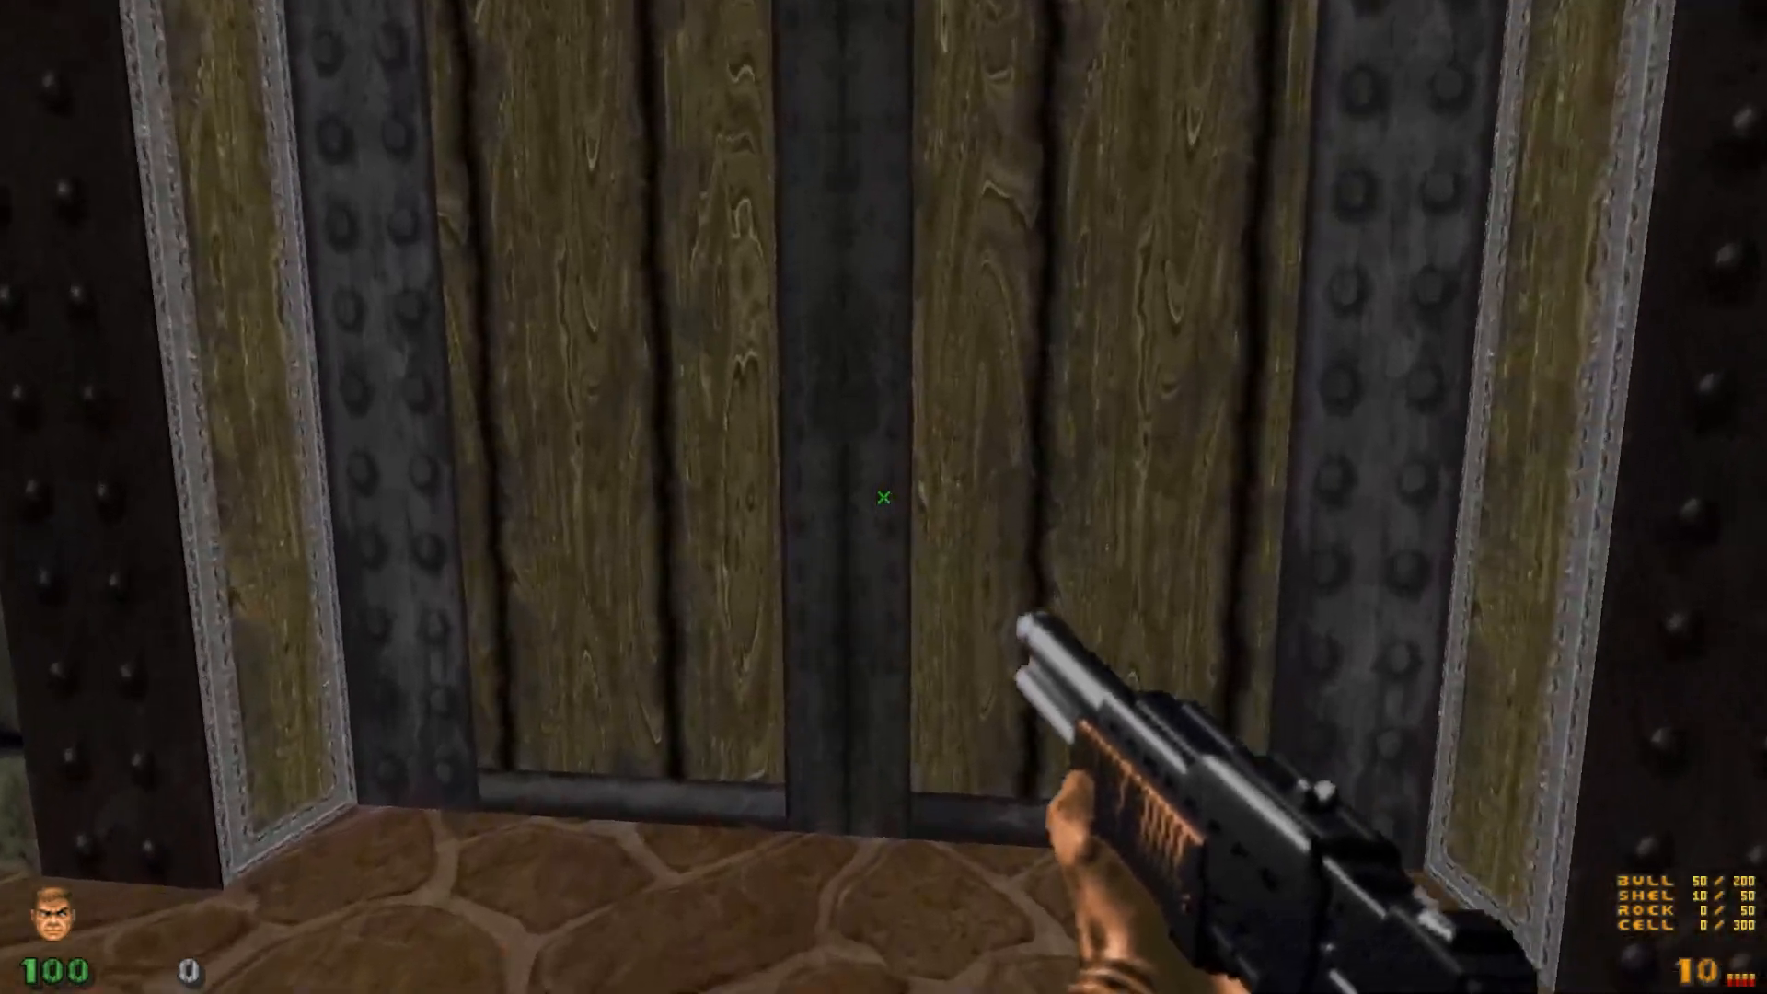
# Open the wooden door, enter the library with the keycards, and shoot the enemies.
pyautogui.press('W')
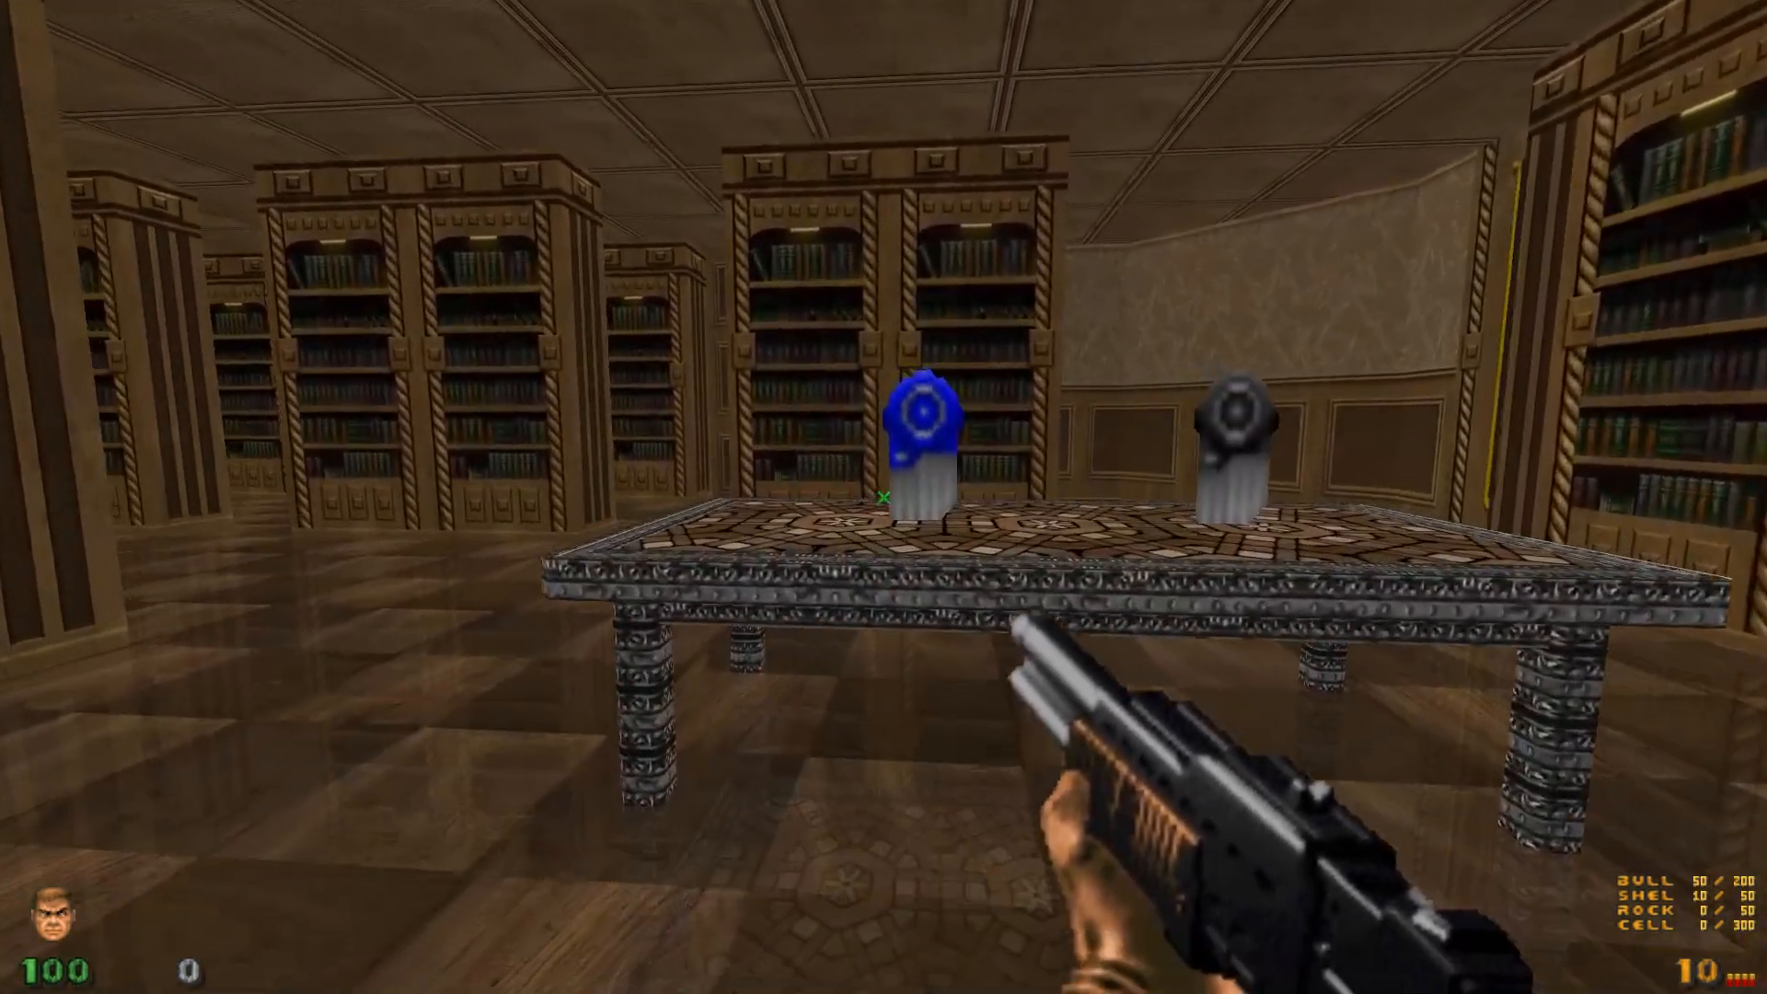
pyautogui.press('W')
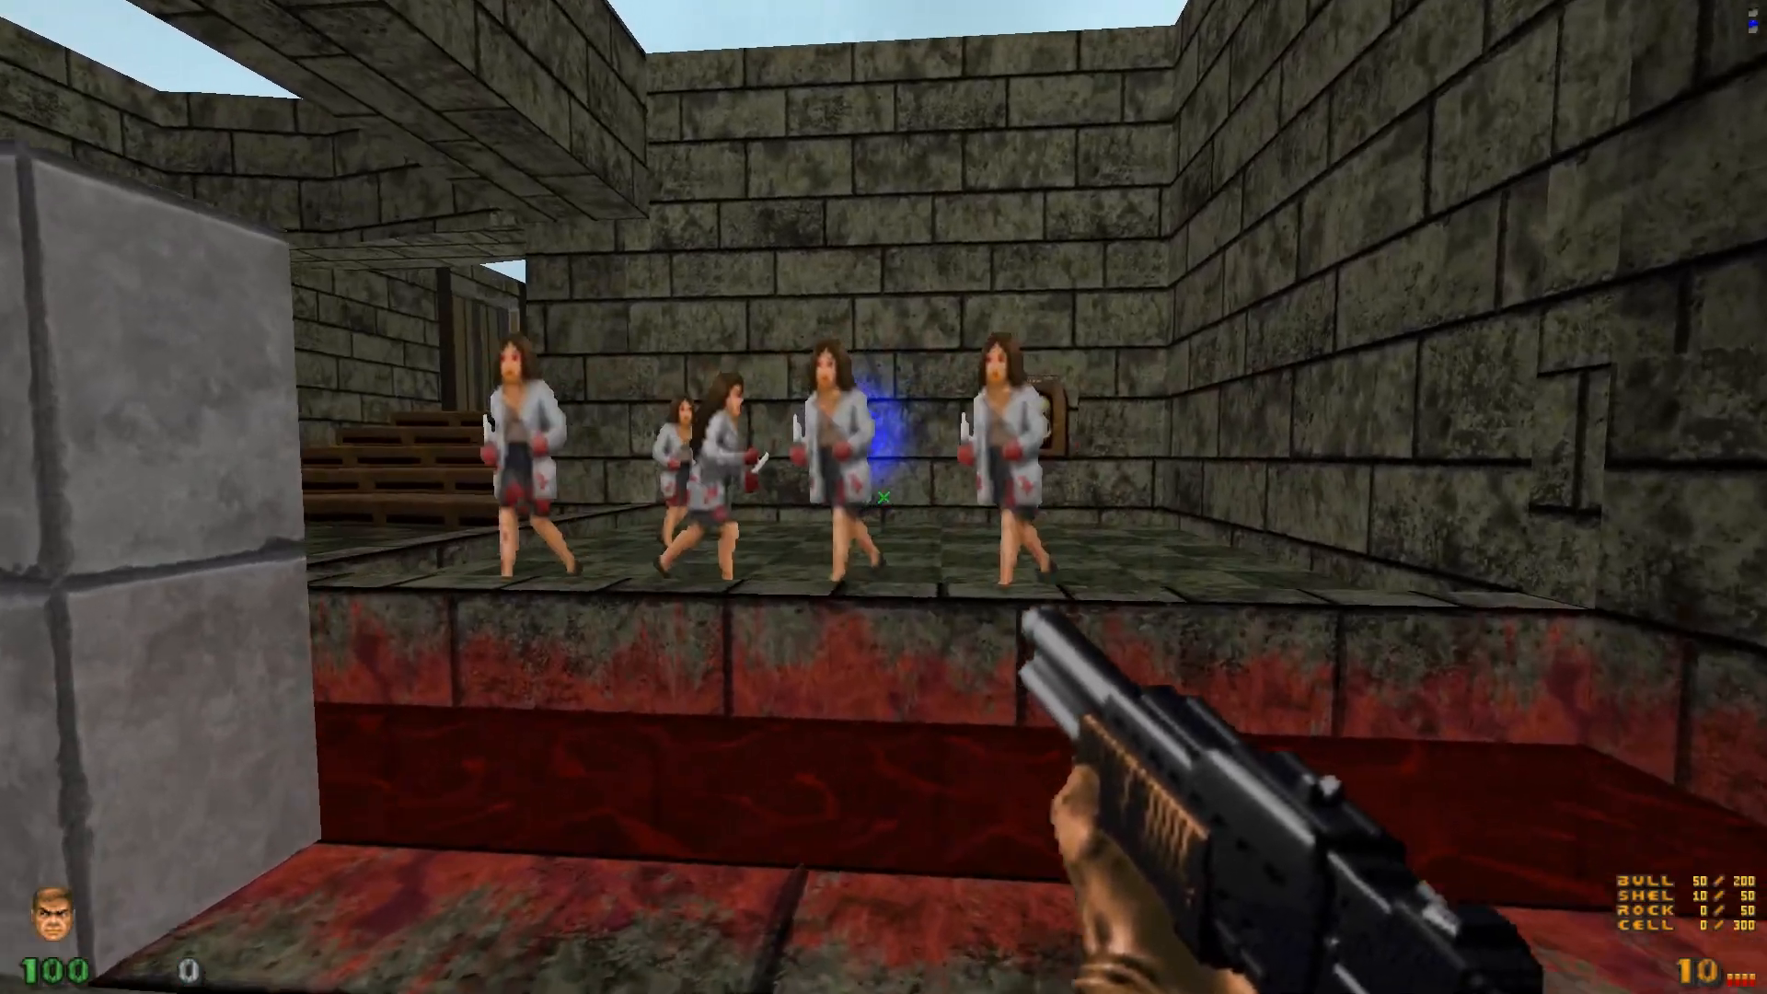
pyautogui.click(883, 497)
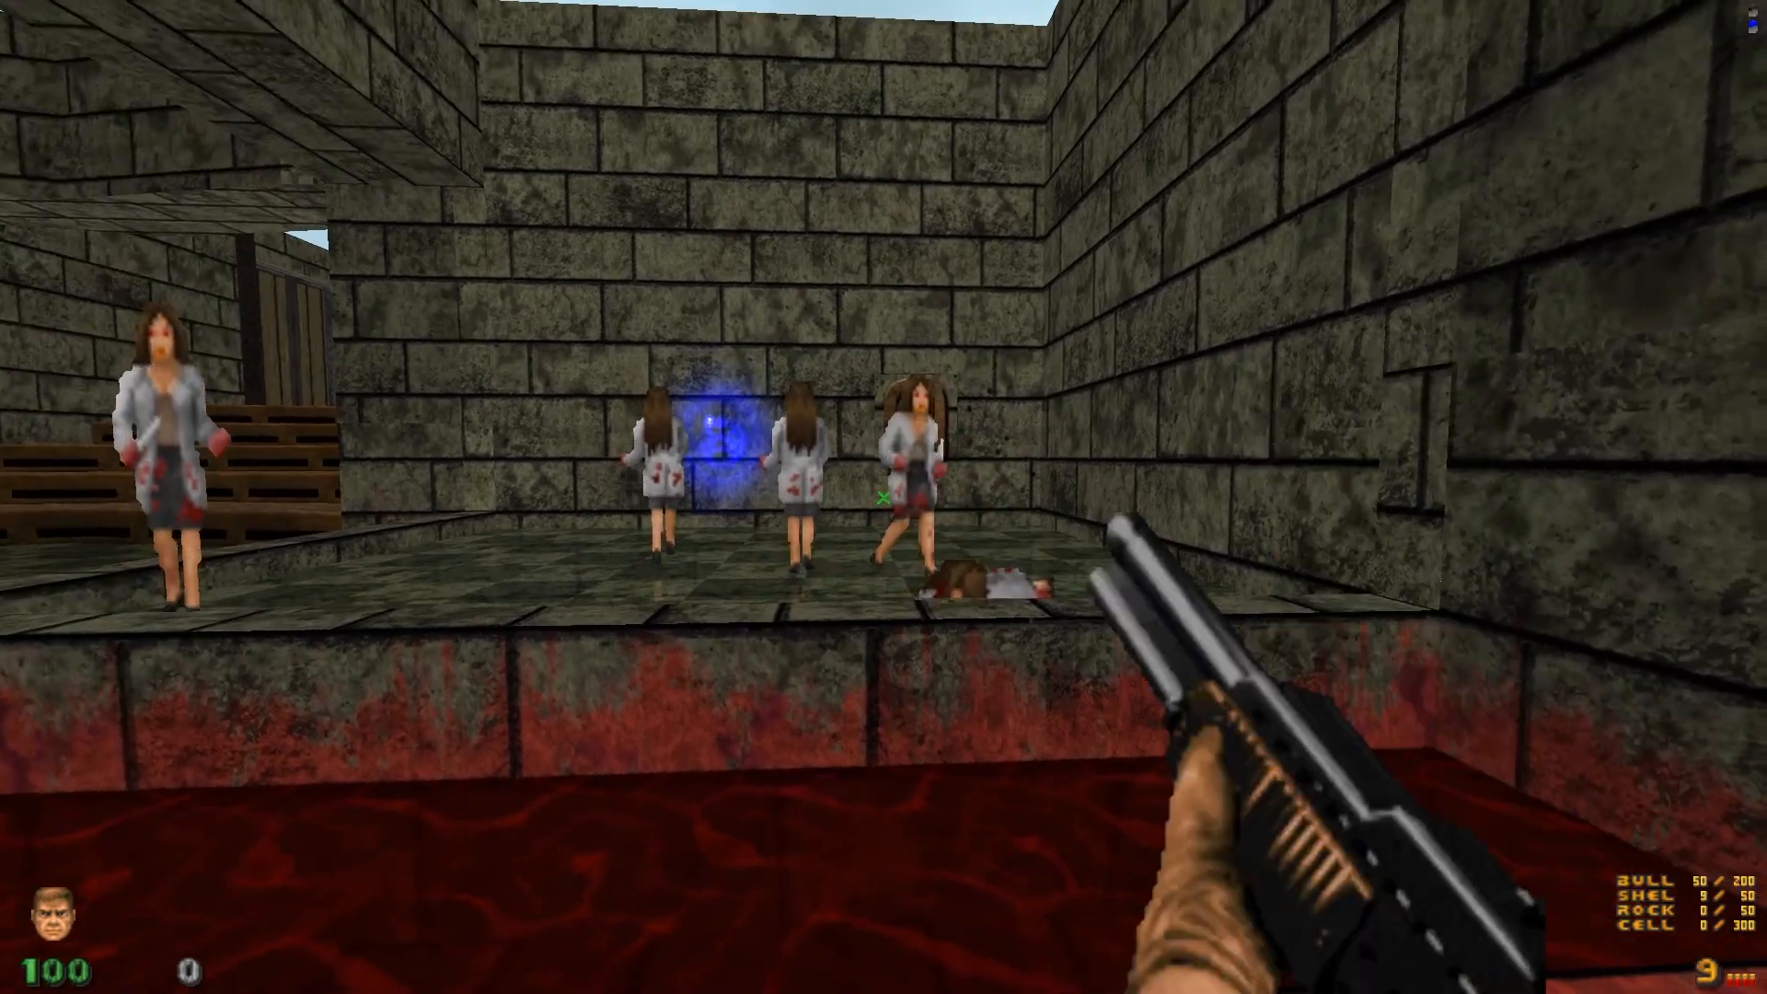
pyautogui.click(883, 497)
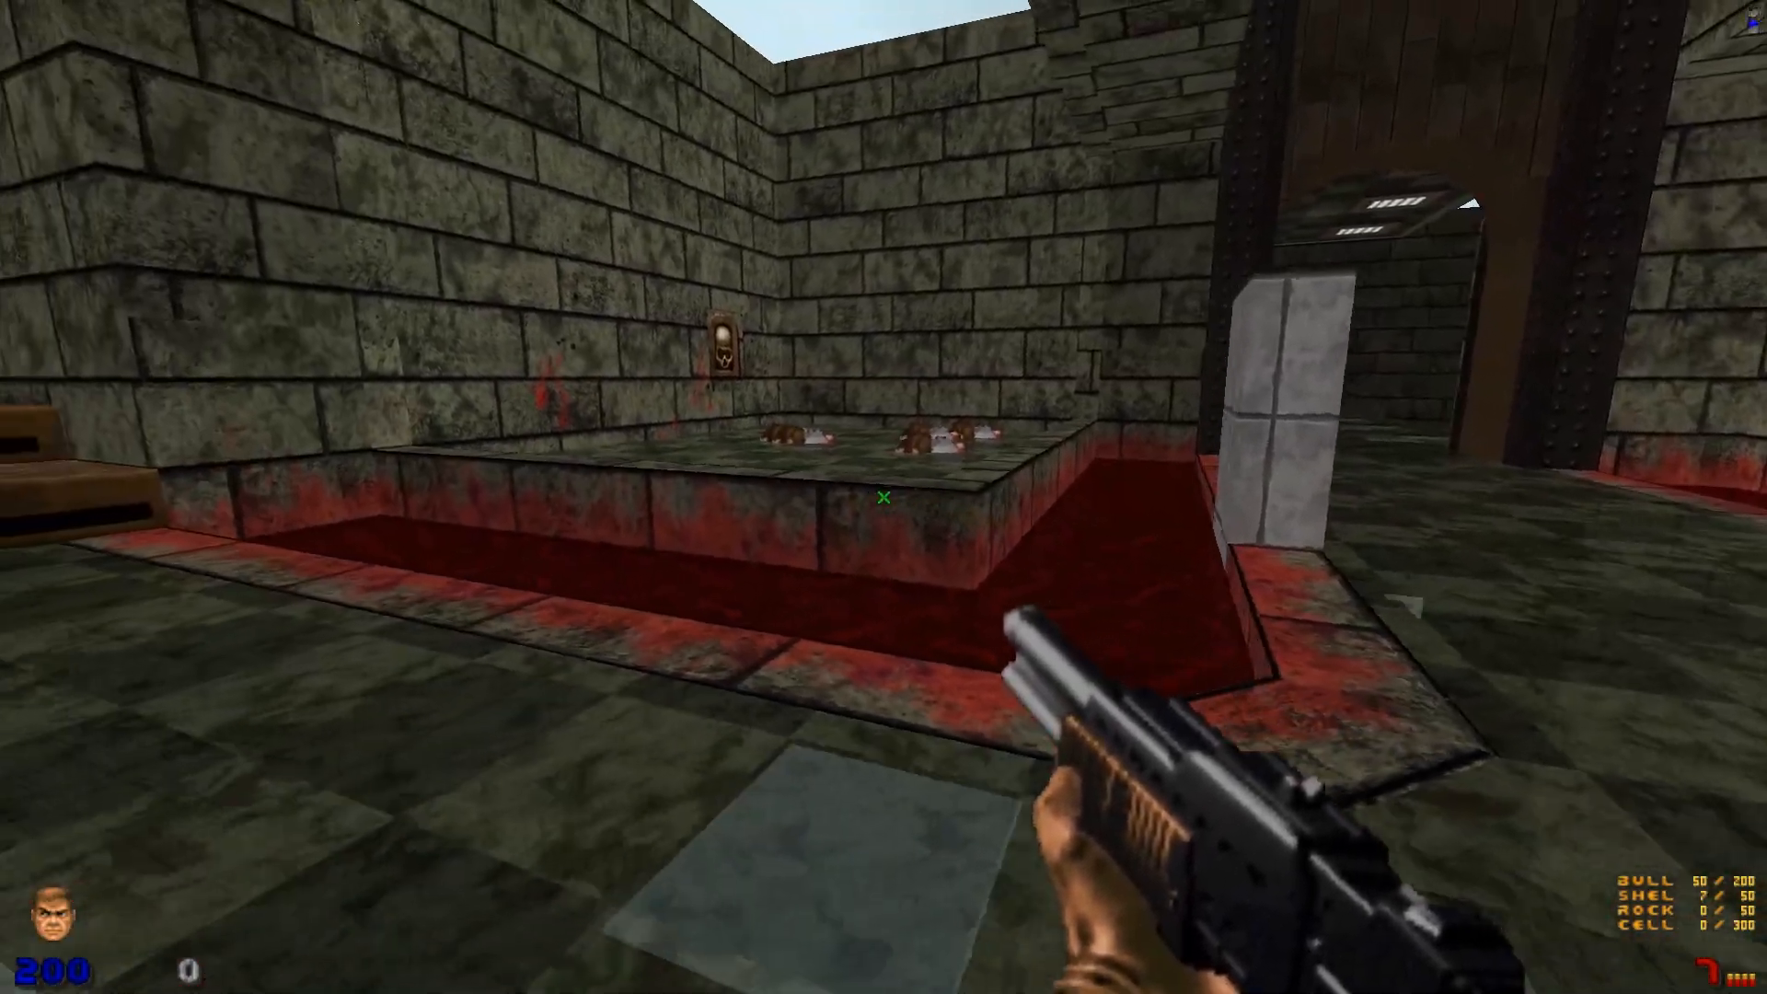
pyautogui.press('w')
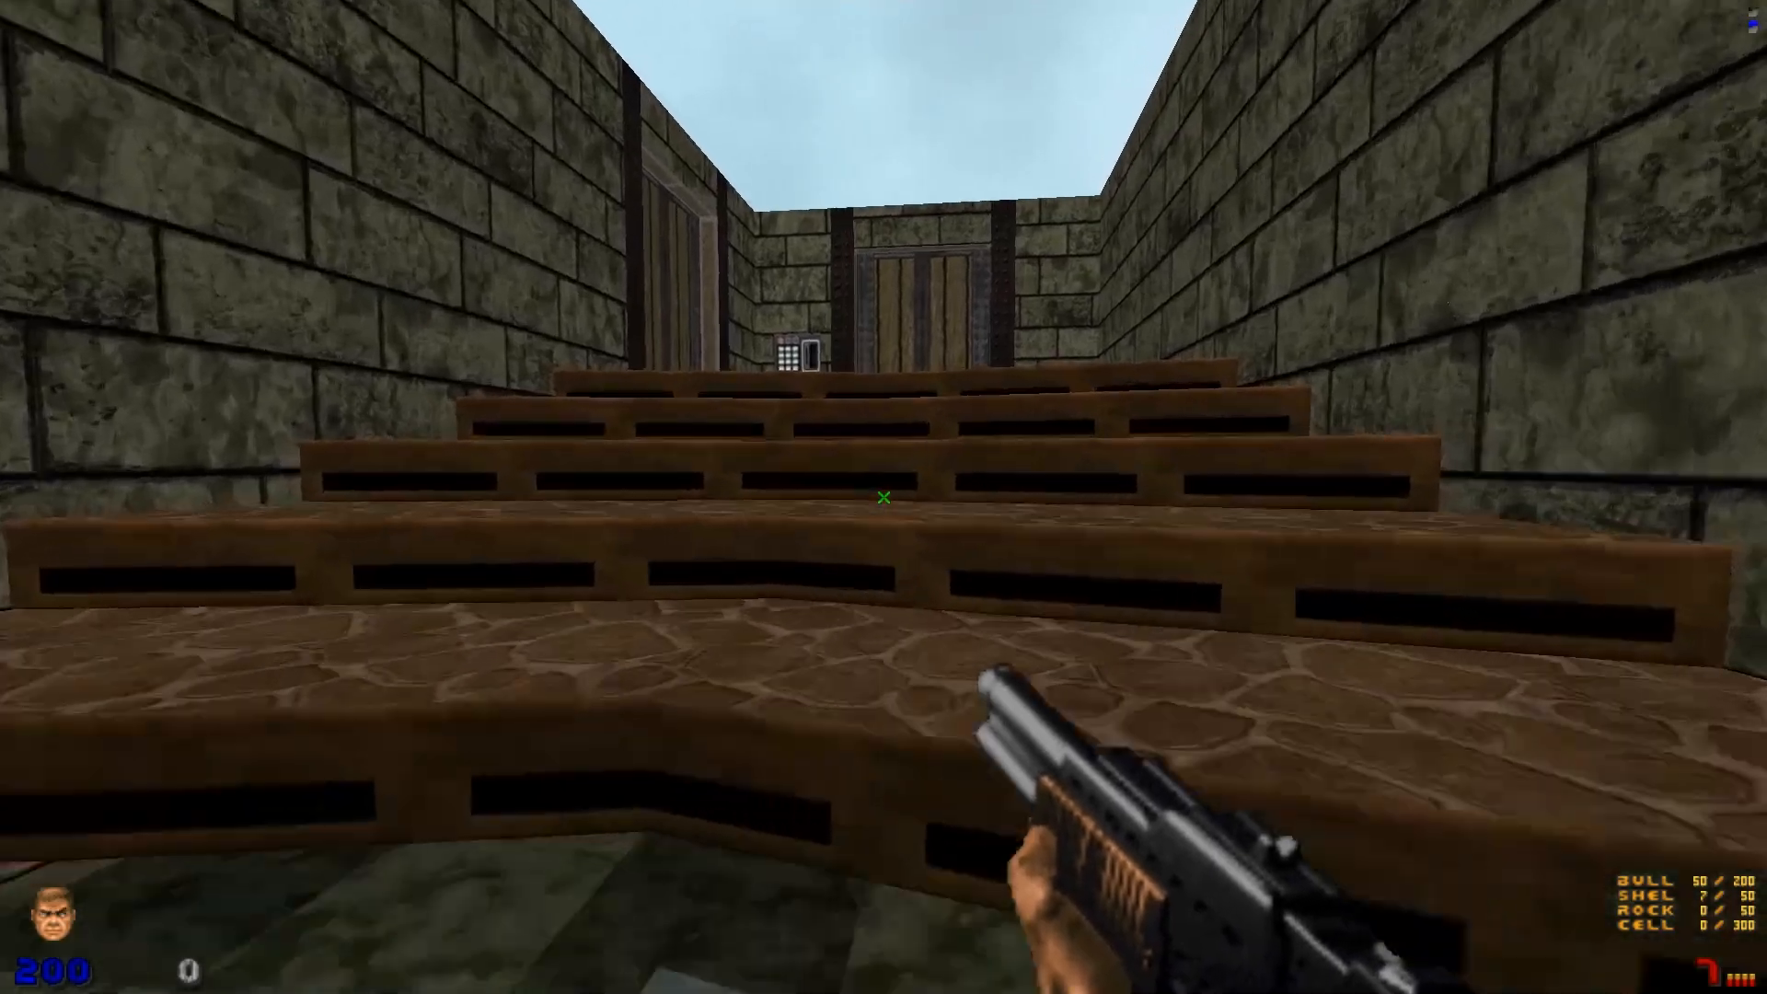